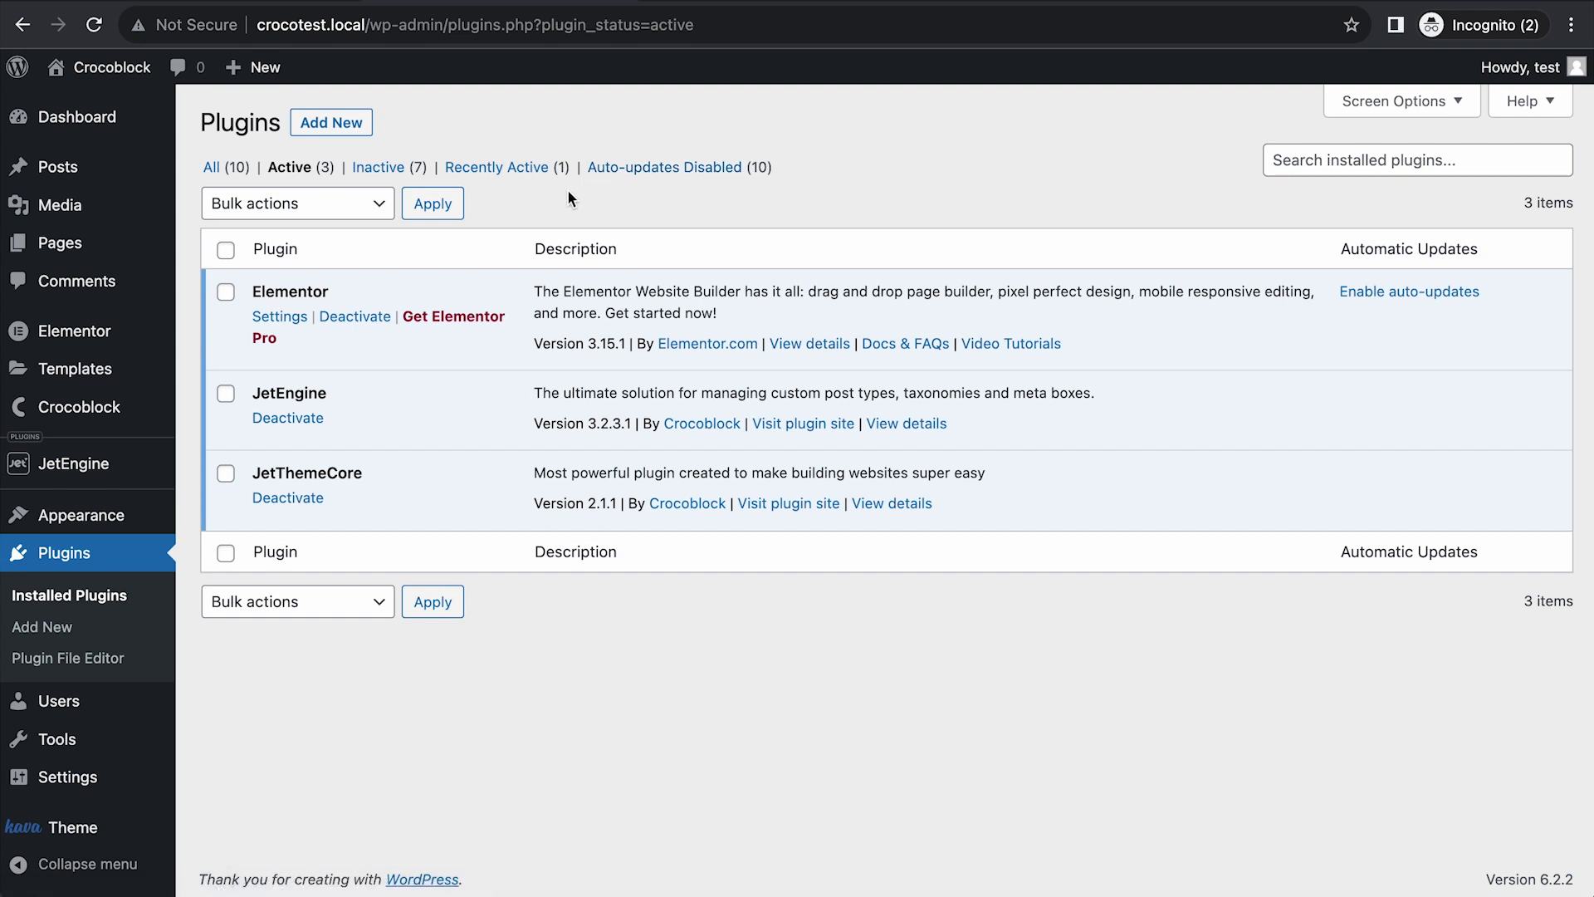
pyautogui.moveTo(188, 214)
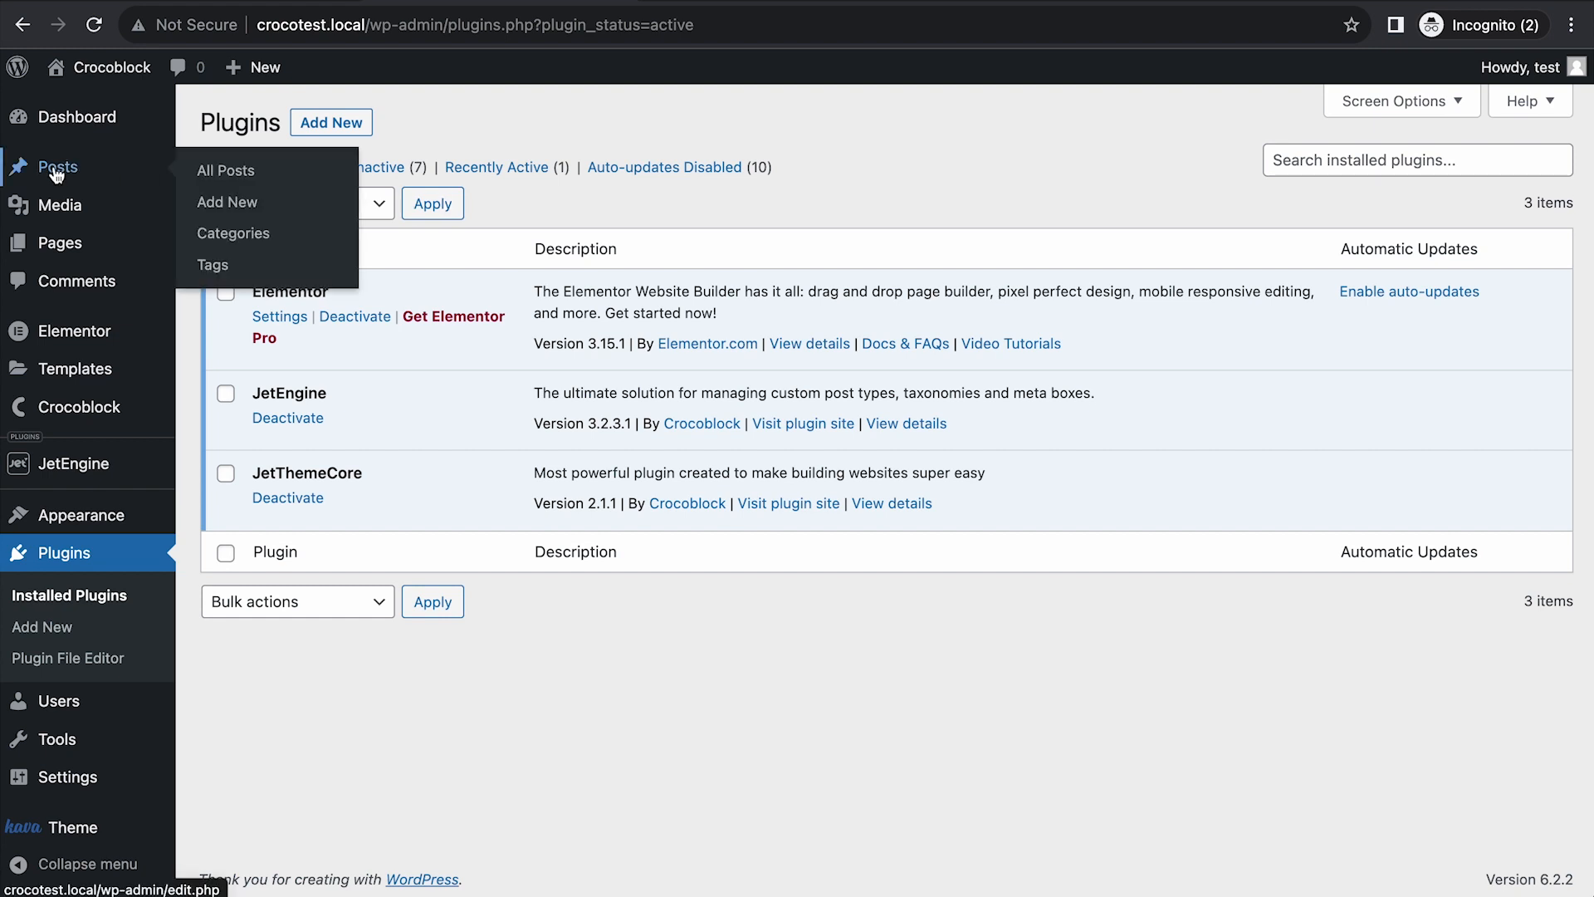
# Open Posts > Categories and review the table of parent and nested child categories.
pyautogui.click(232, 233)
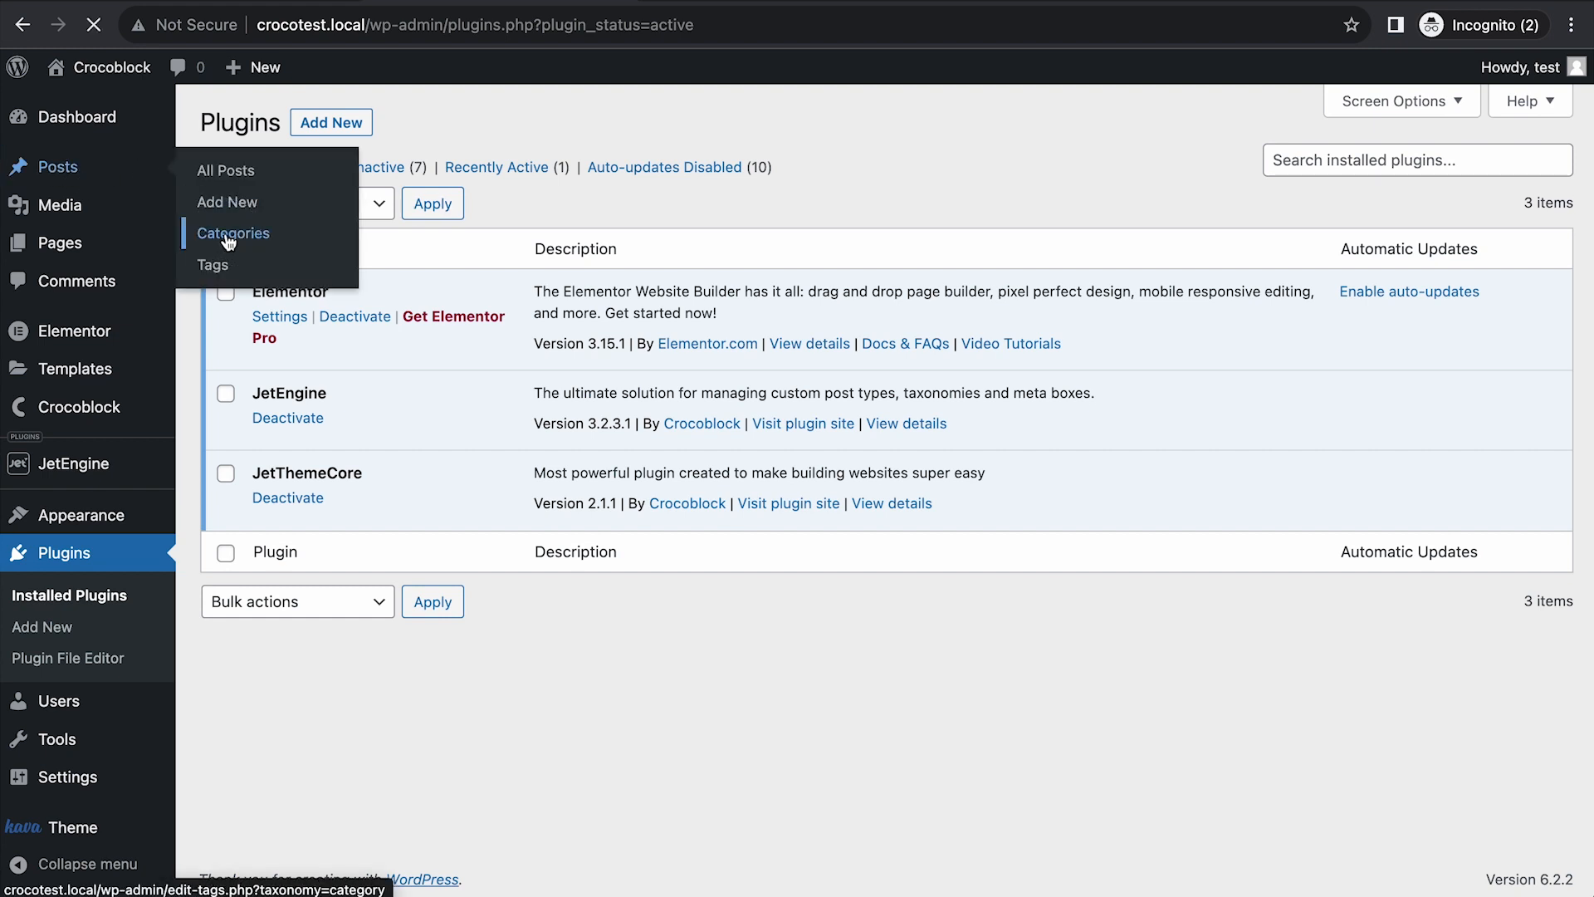
pyautogui.click(232, 233)
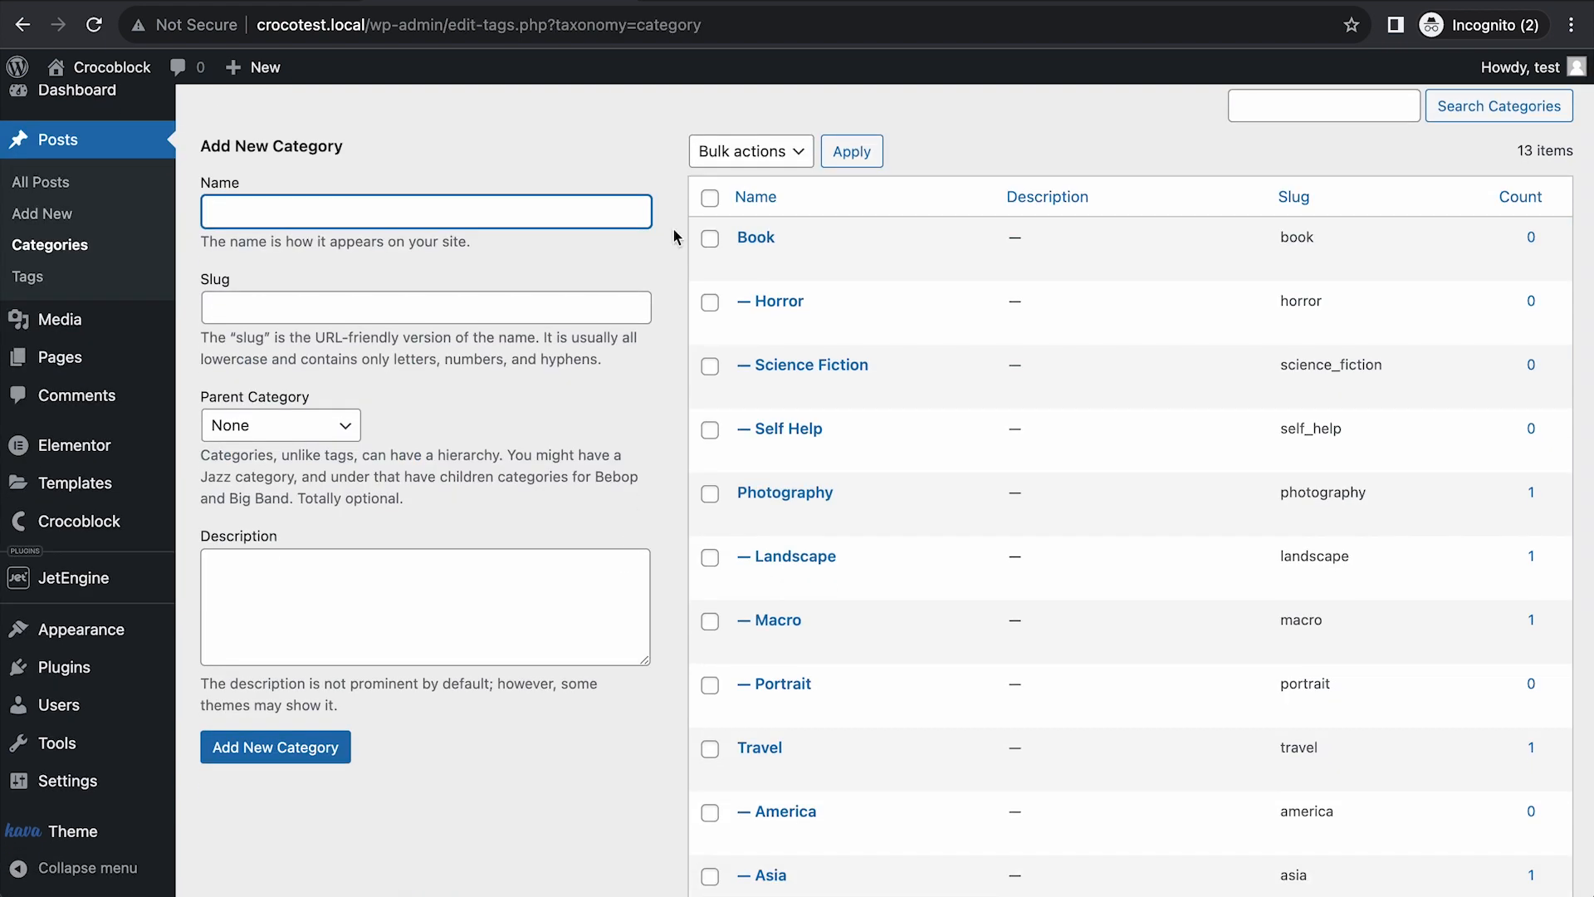
pyautogui.scroll(-3)
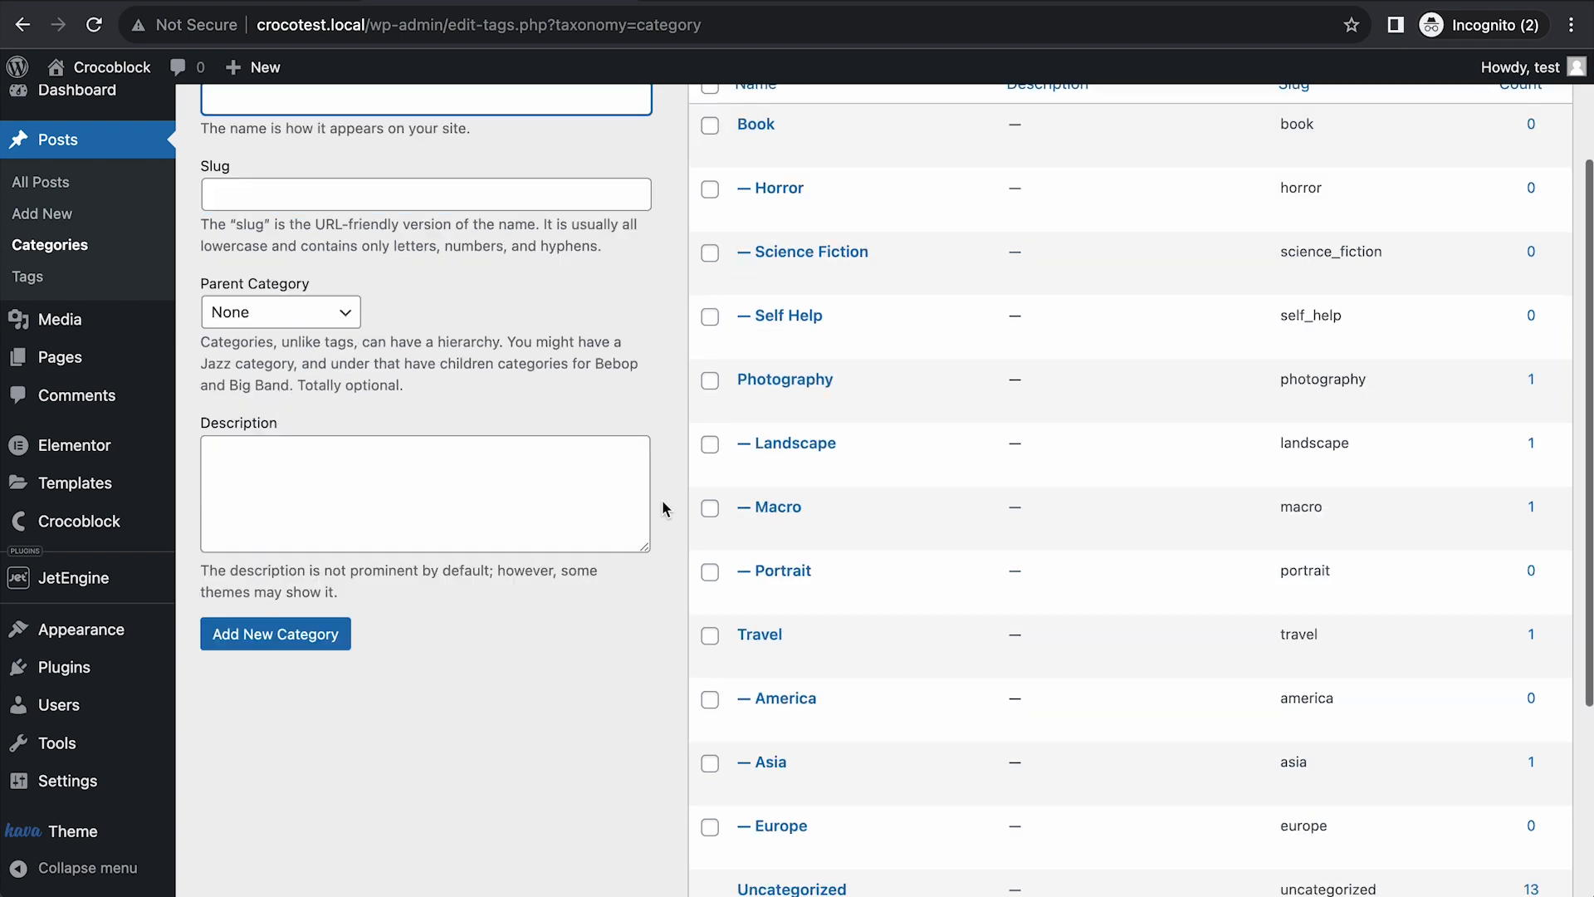
pyautogui.scroll(-3)
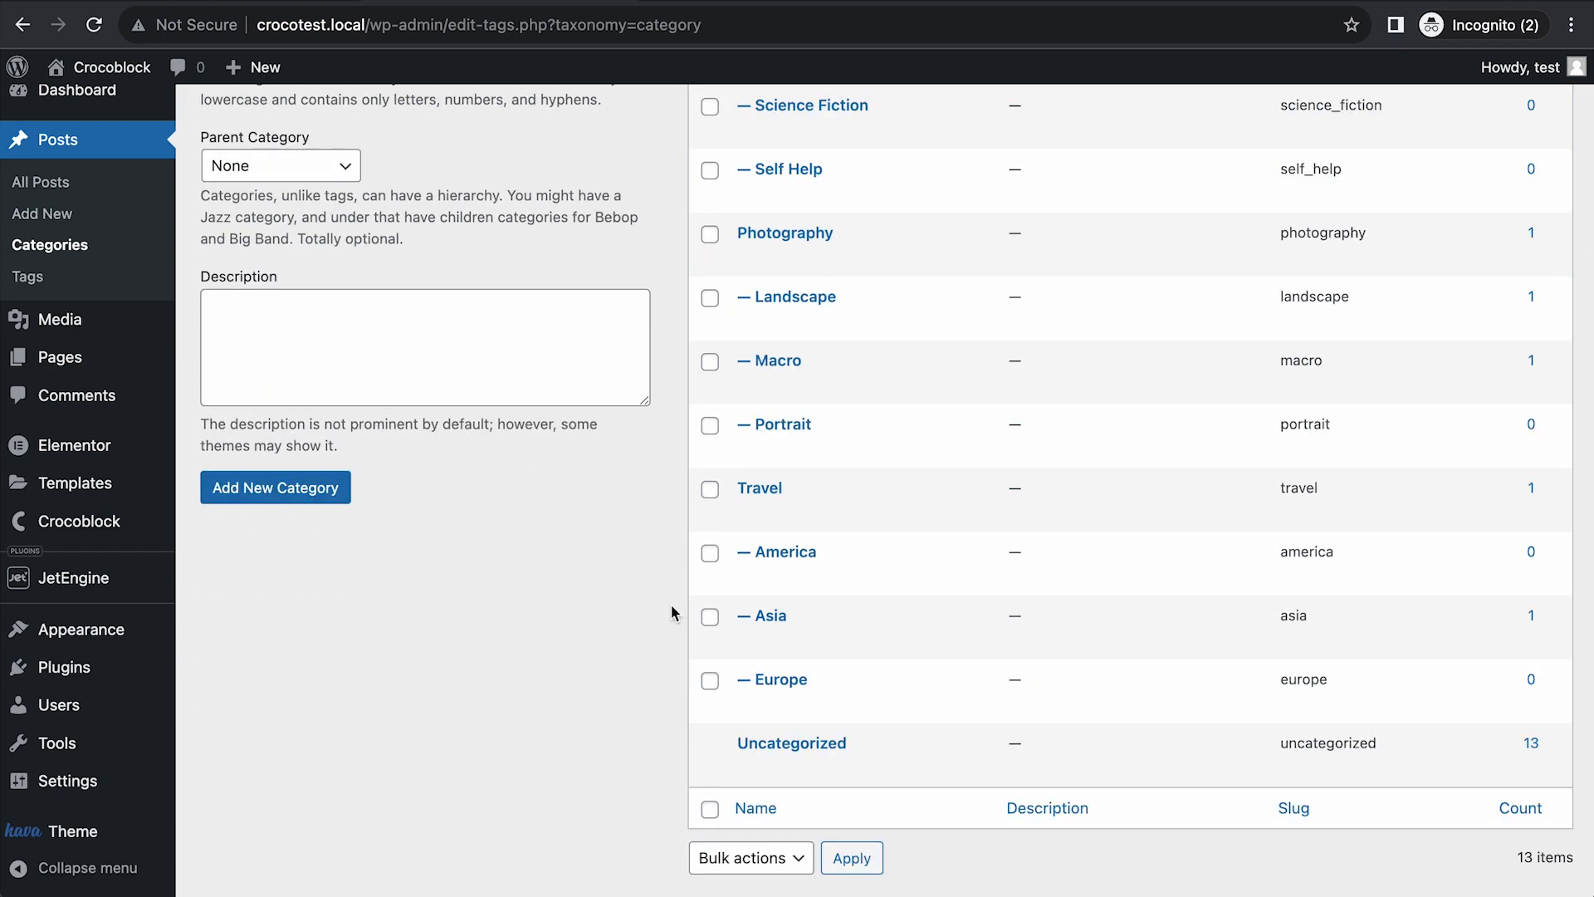
pyautogui.scroll(3)
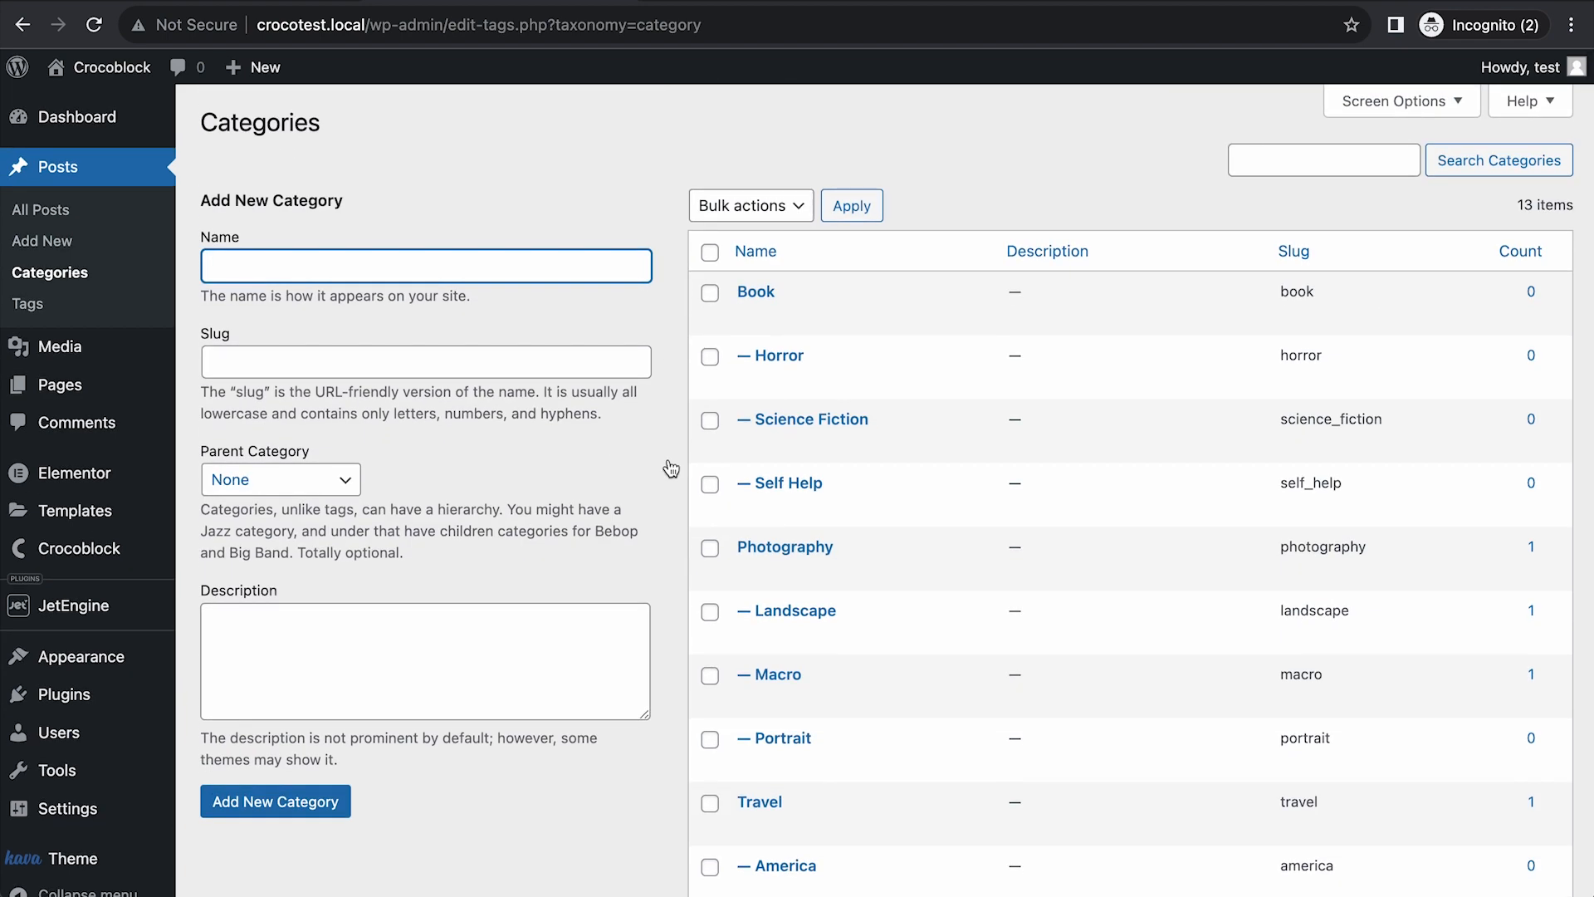
pyautogui.moveTo(137, 219)
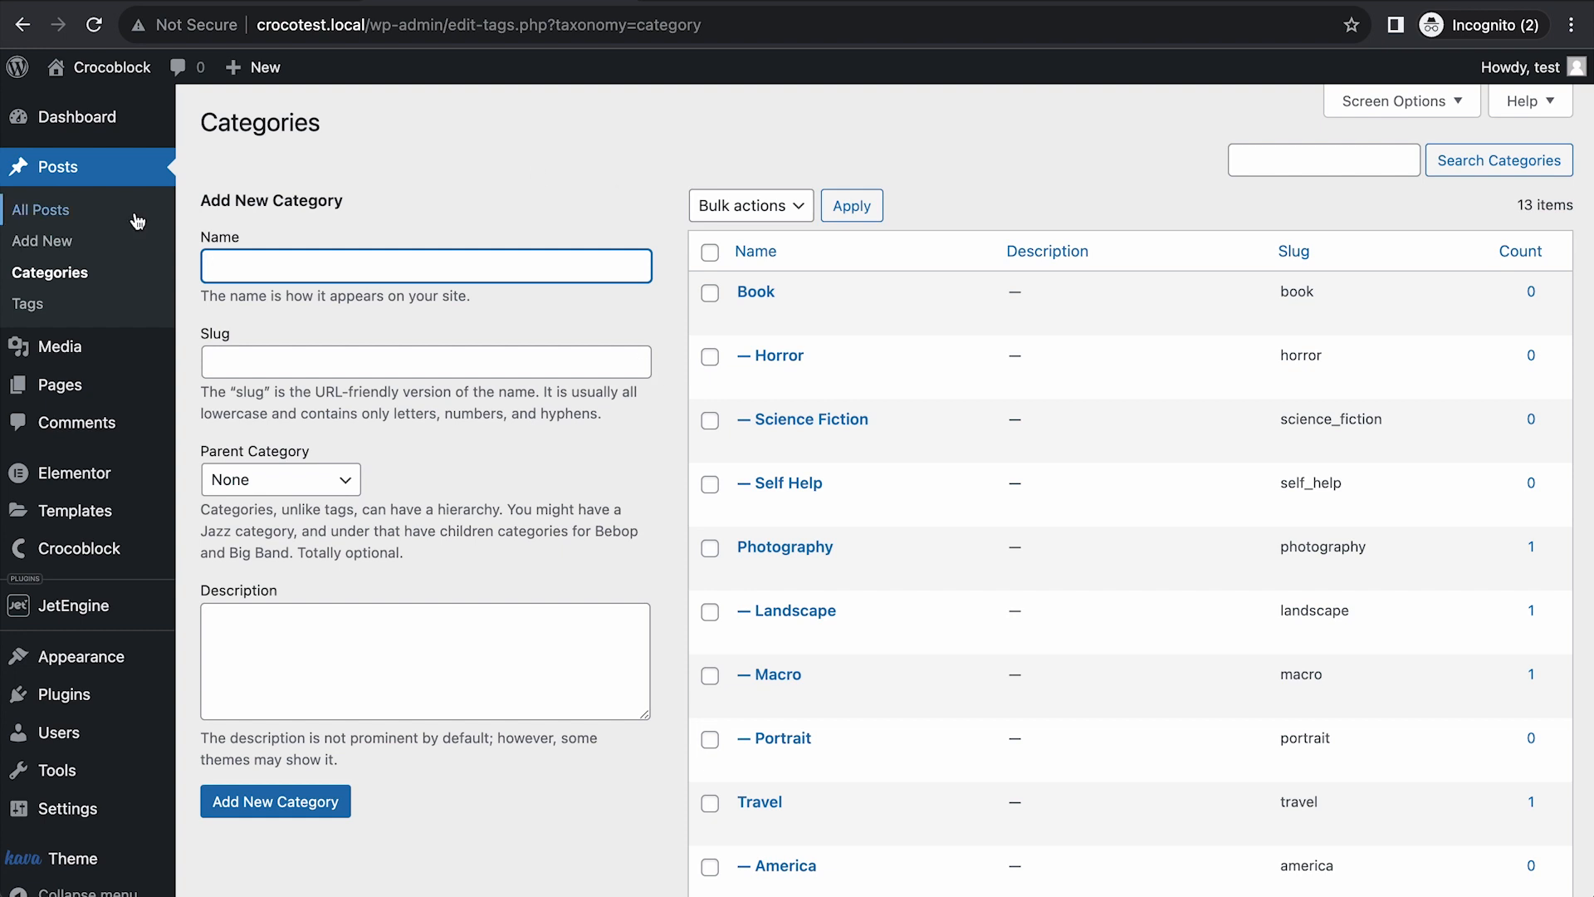
# View the post "ready for some water?" on the live site and scroll to its category links.
pyautogui.click(40, 209)
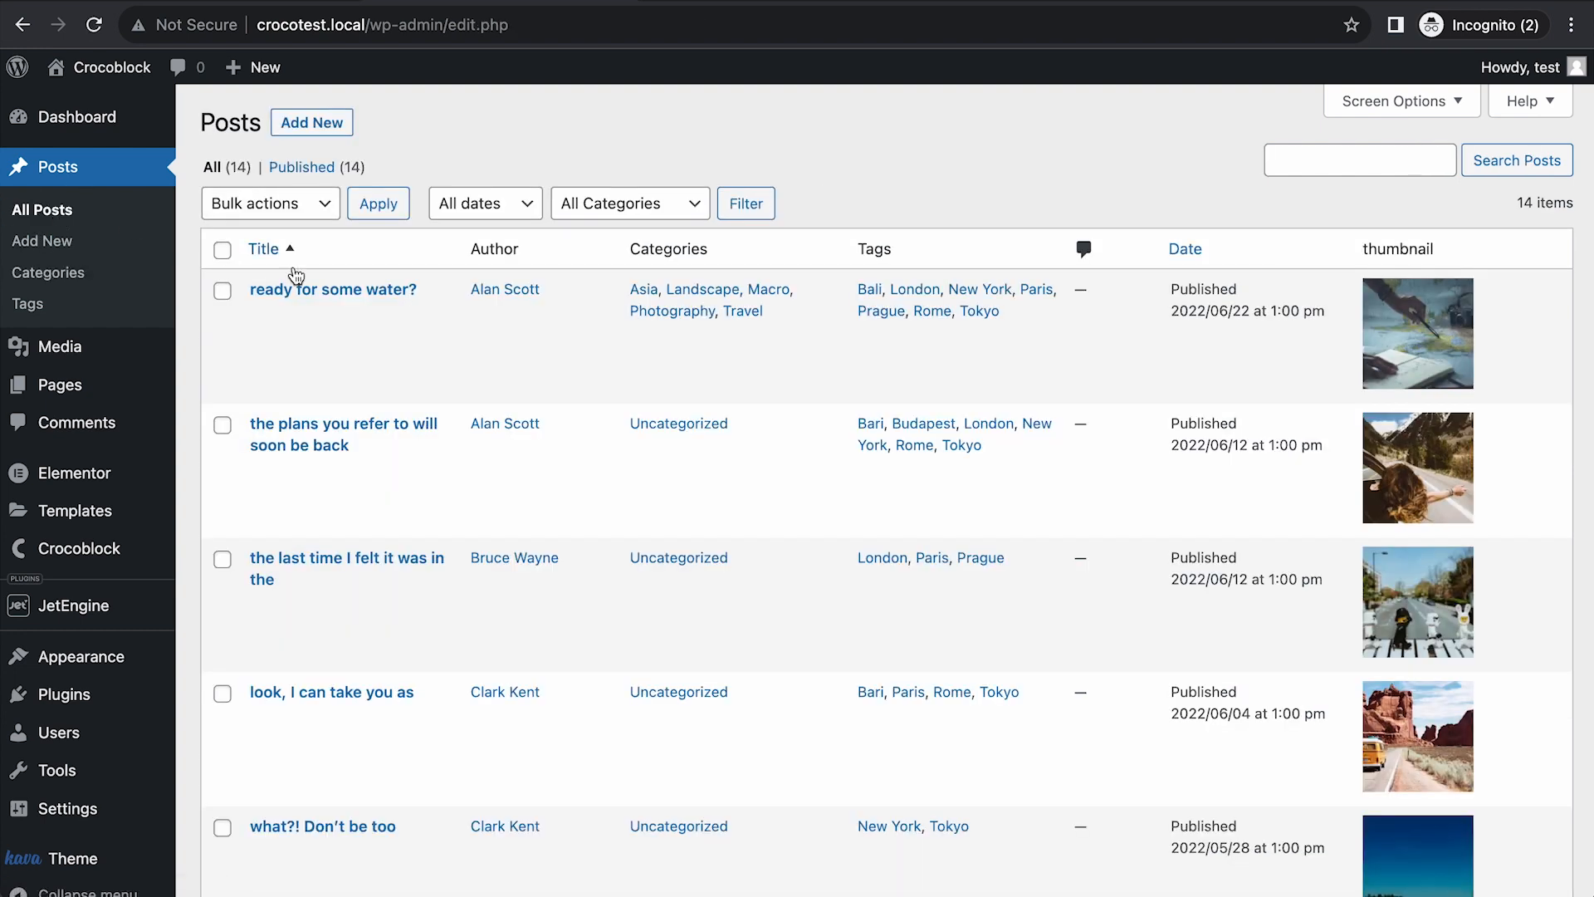
pyautogui.click(334, 289)
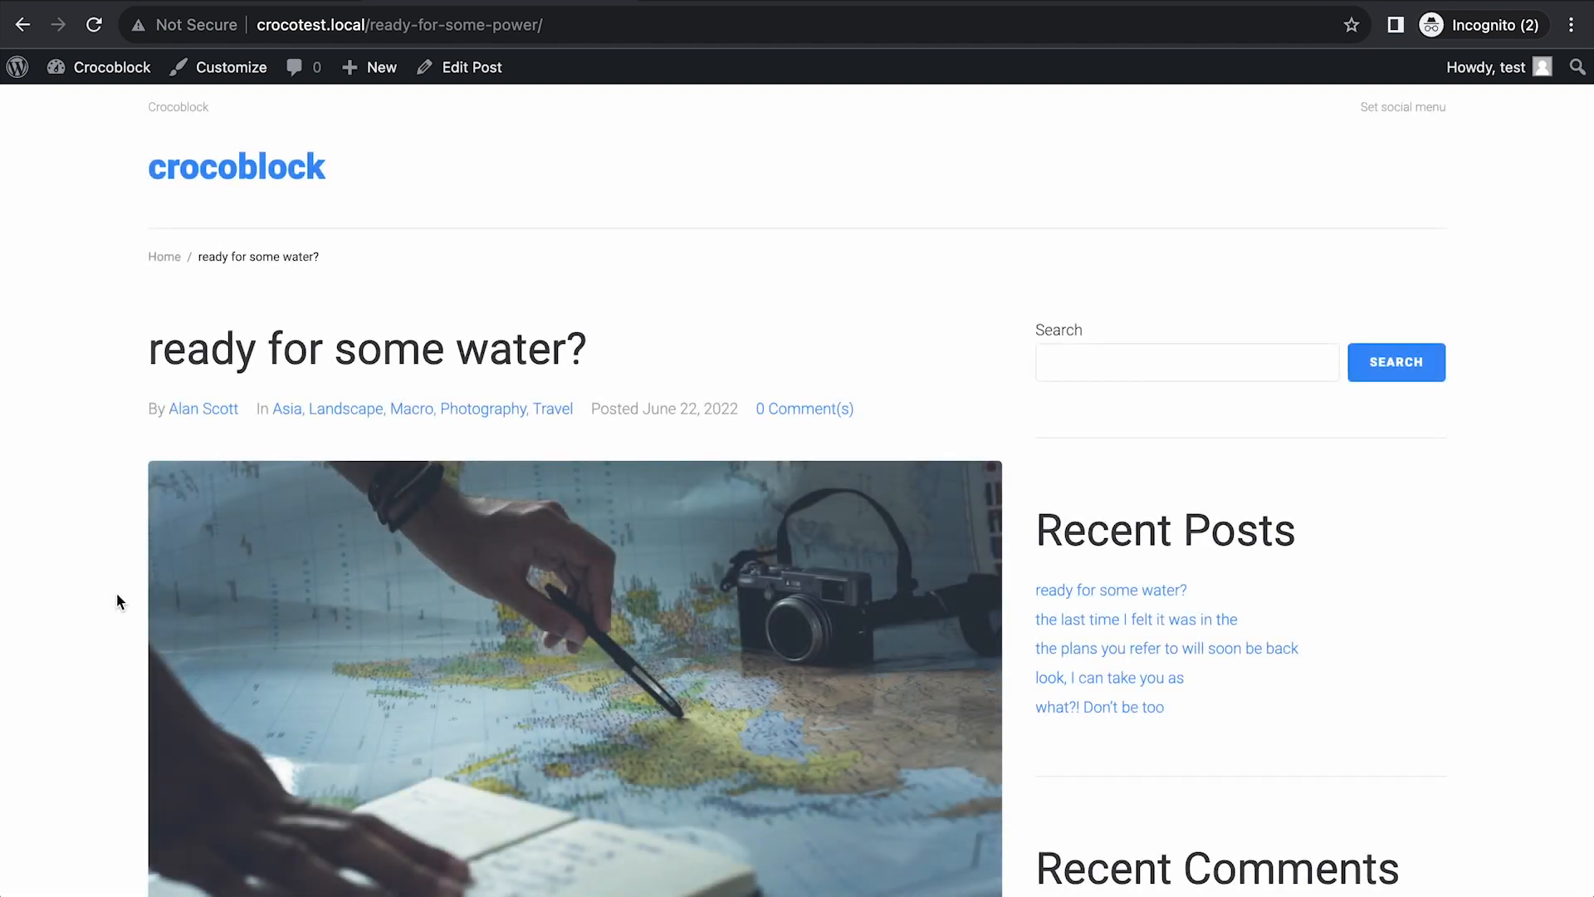
pyautogui.moveTo(72, 631)
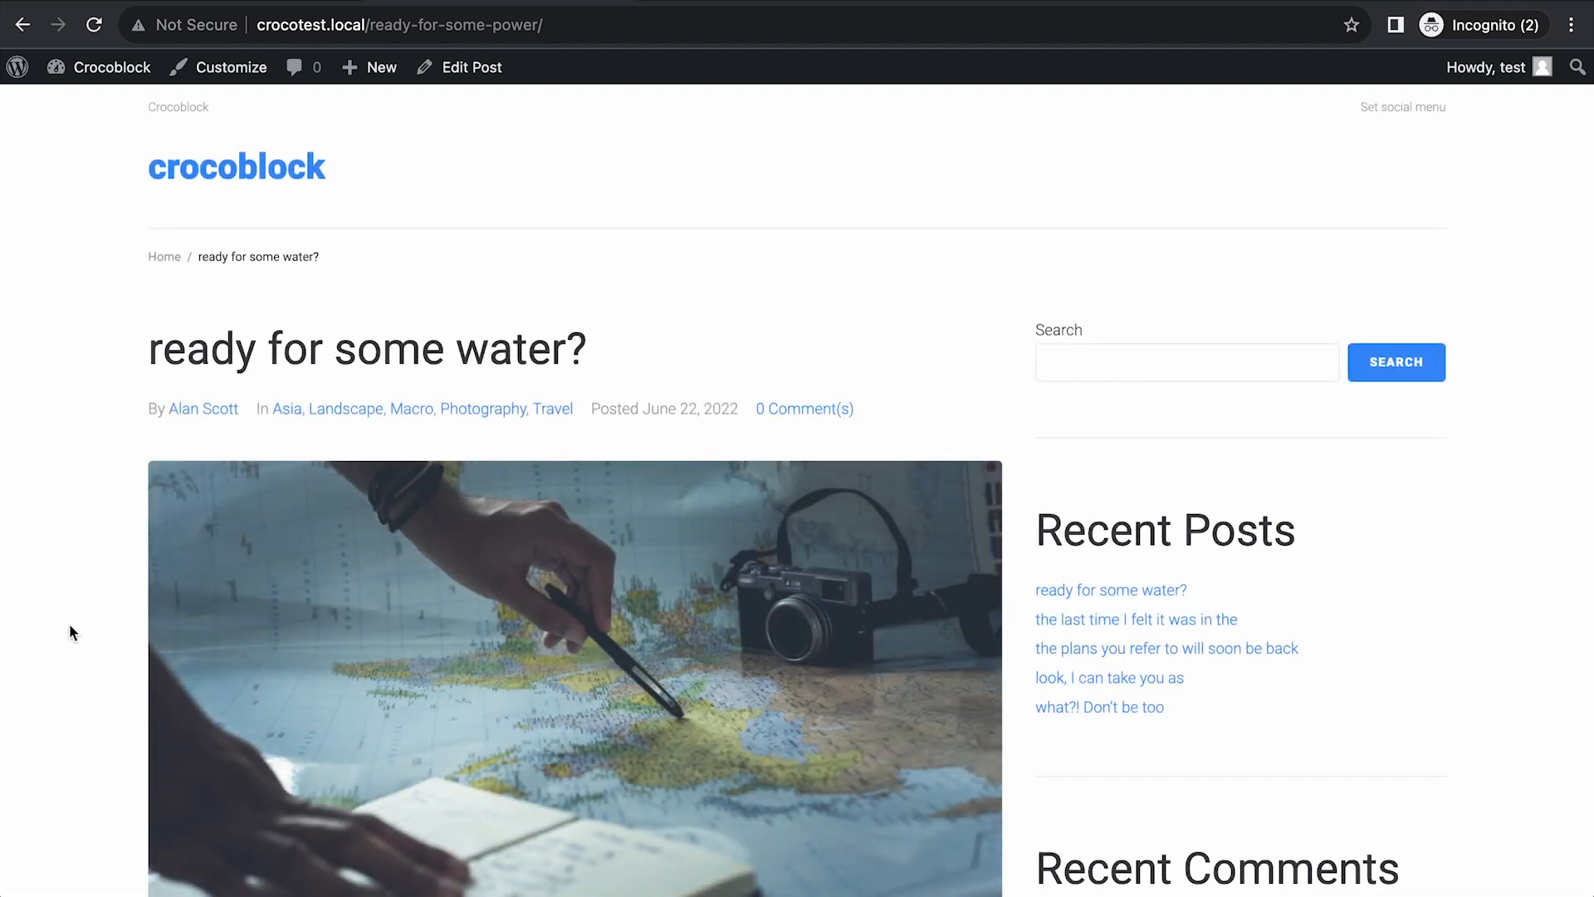
pyautogui.scroll(-3)
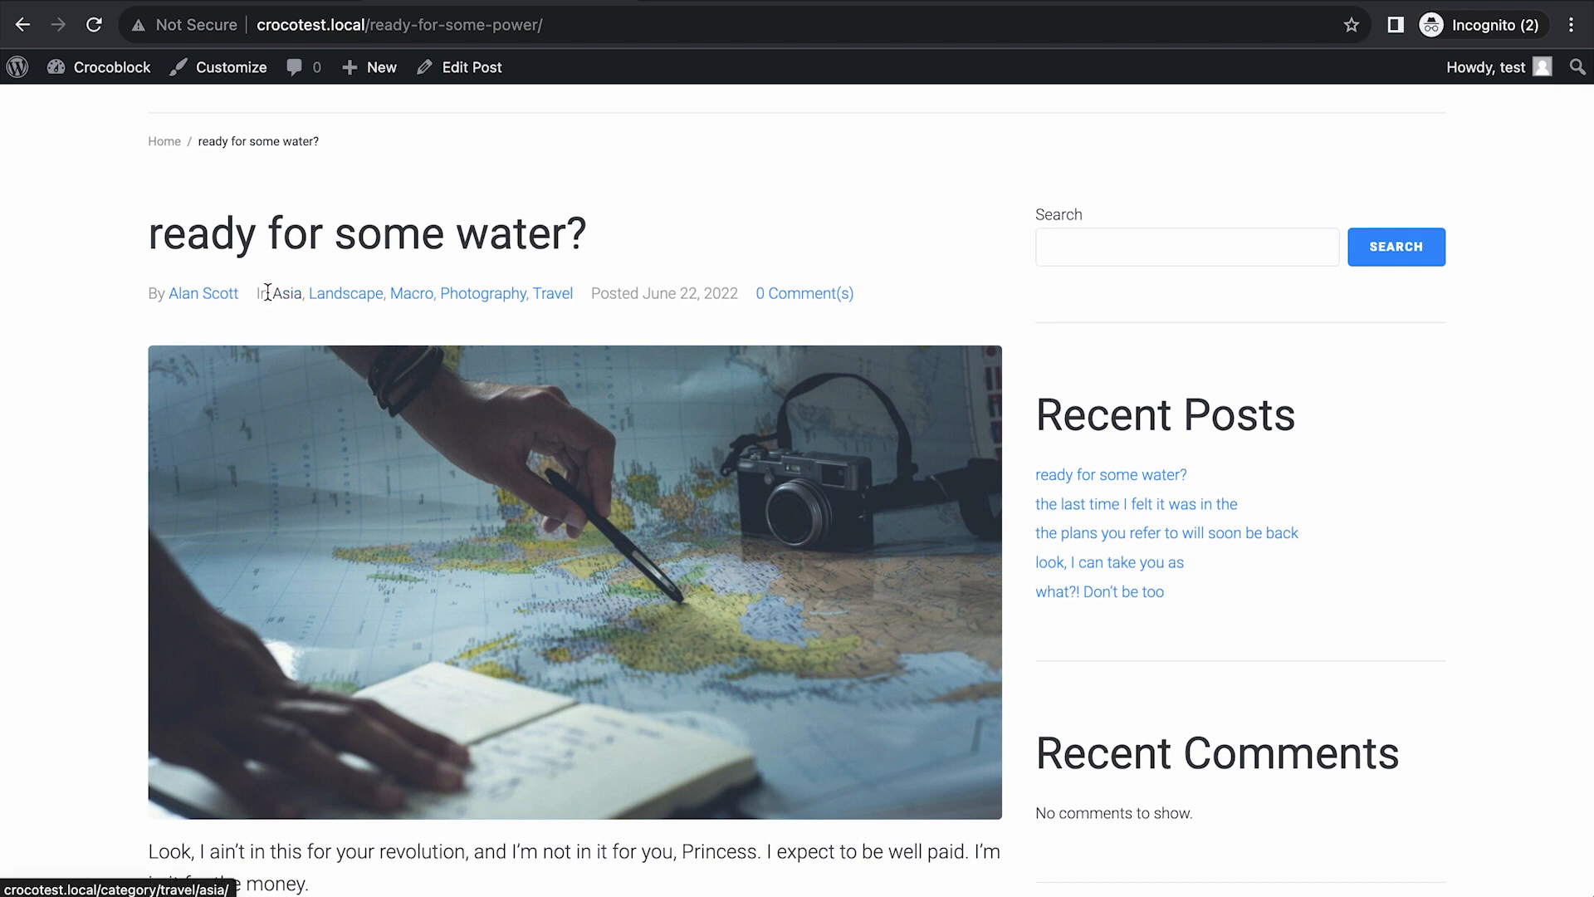
pyautogui.moveTo(287, 307)
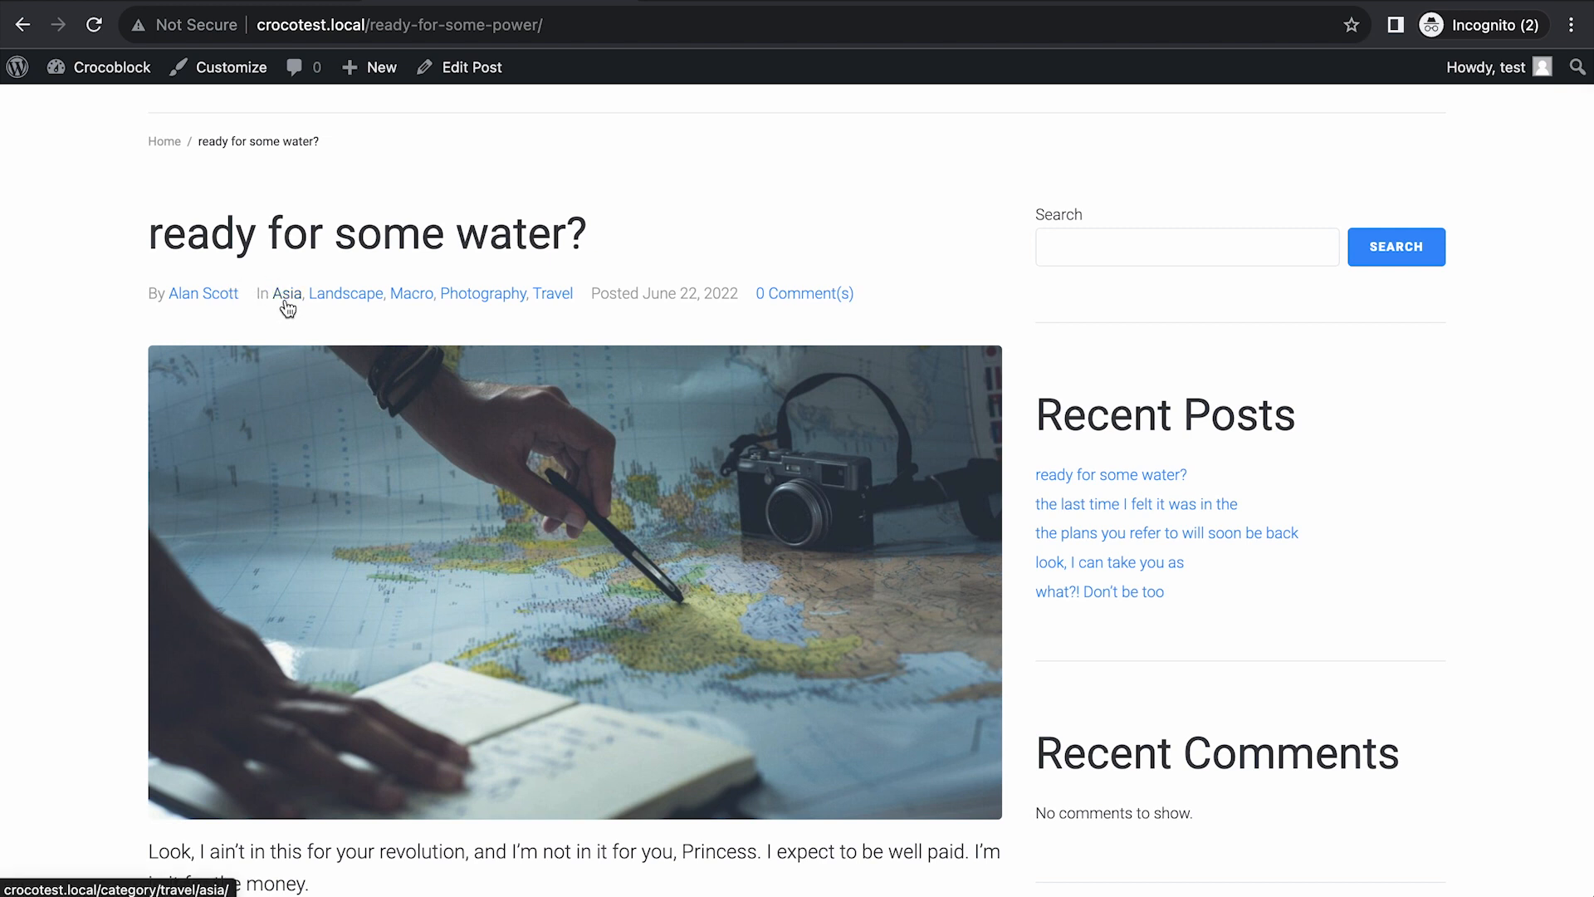
pyautogui.moveTo(551, 293)
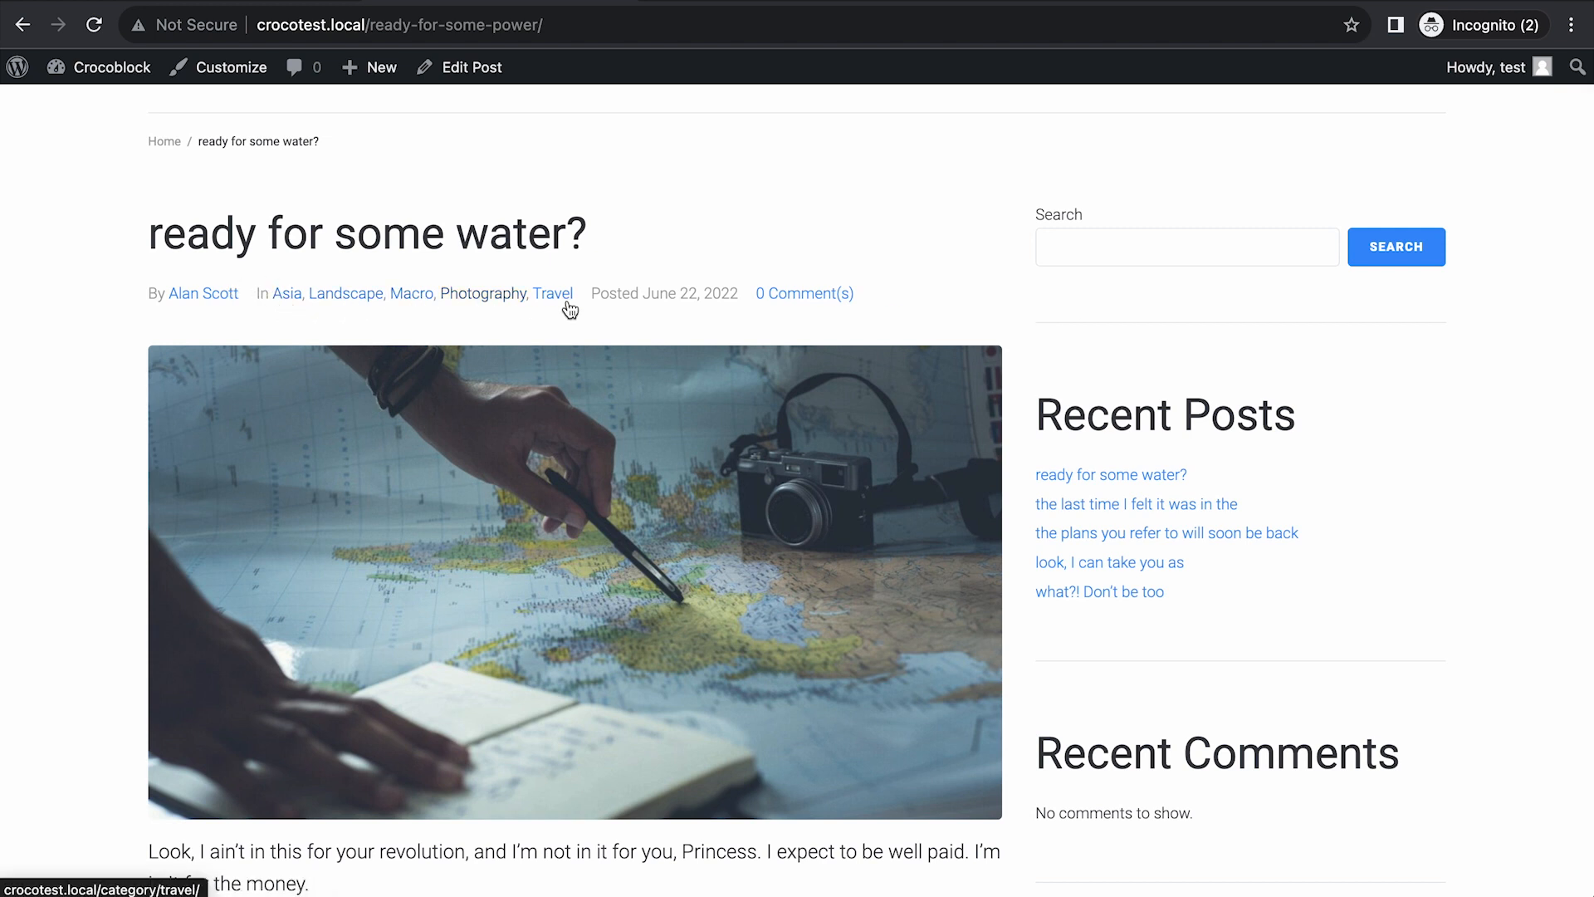
pyautogui.moveTo(483, 293)
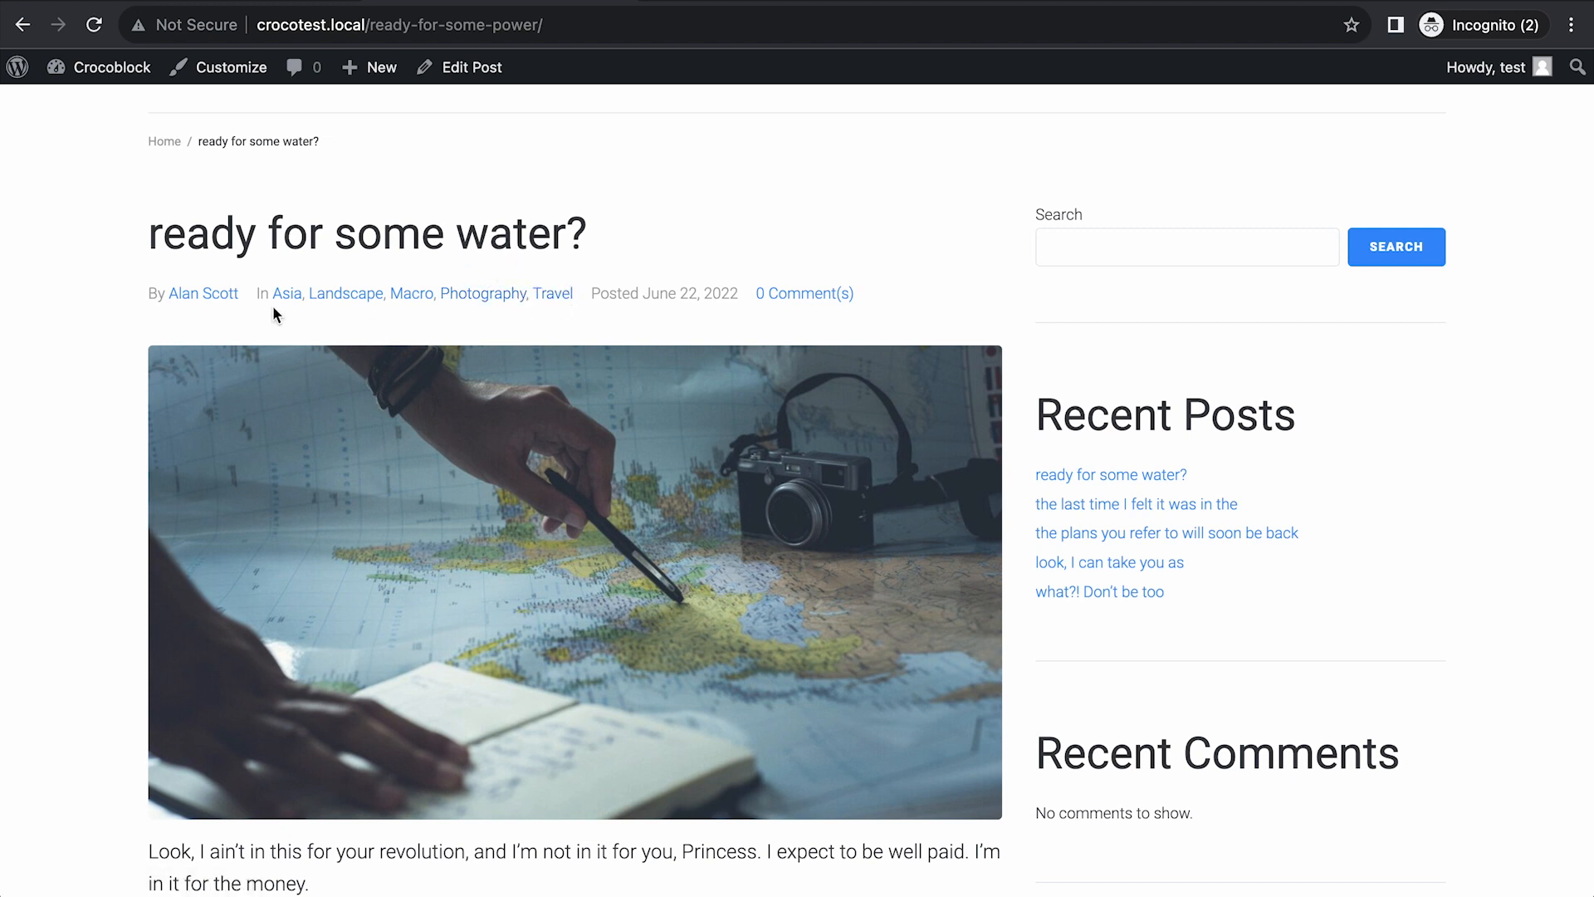
pyautogui.moveTo(402, 305)
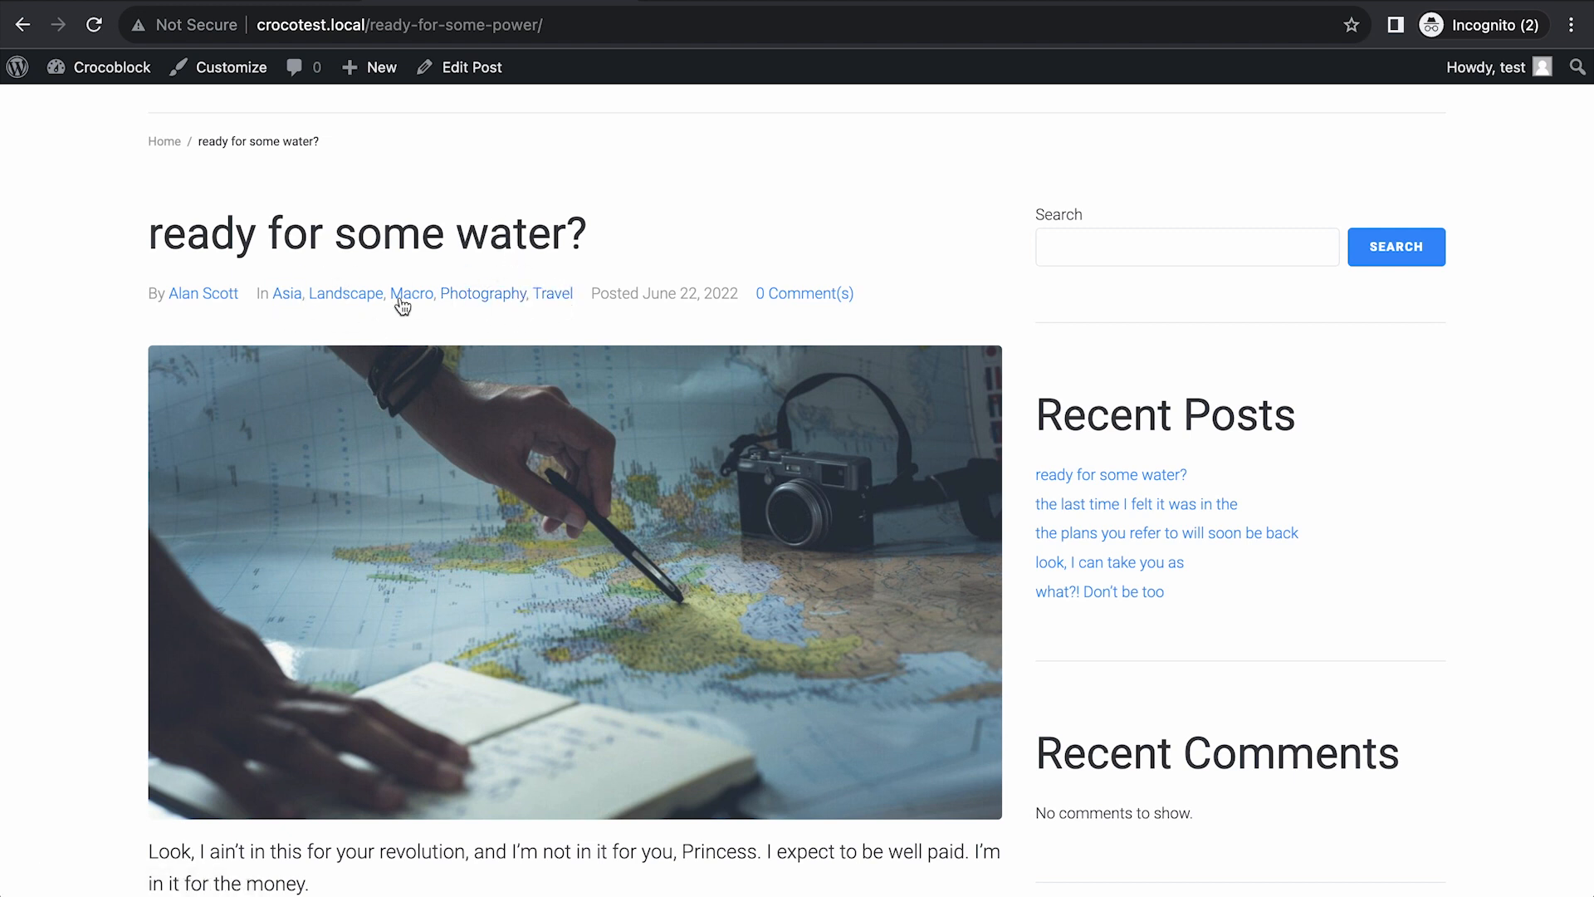
pyautogui.moveTo(382, 432)
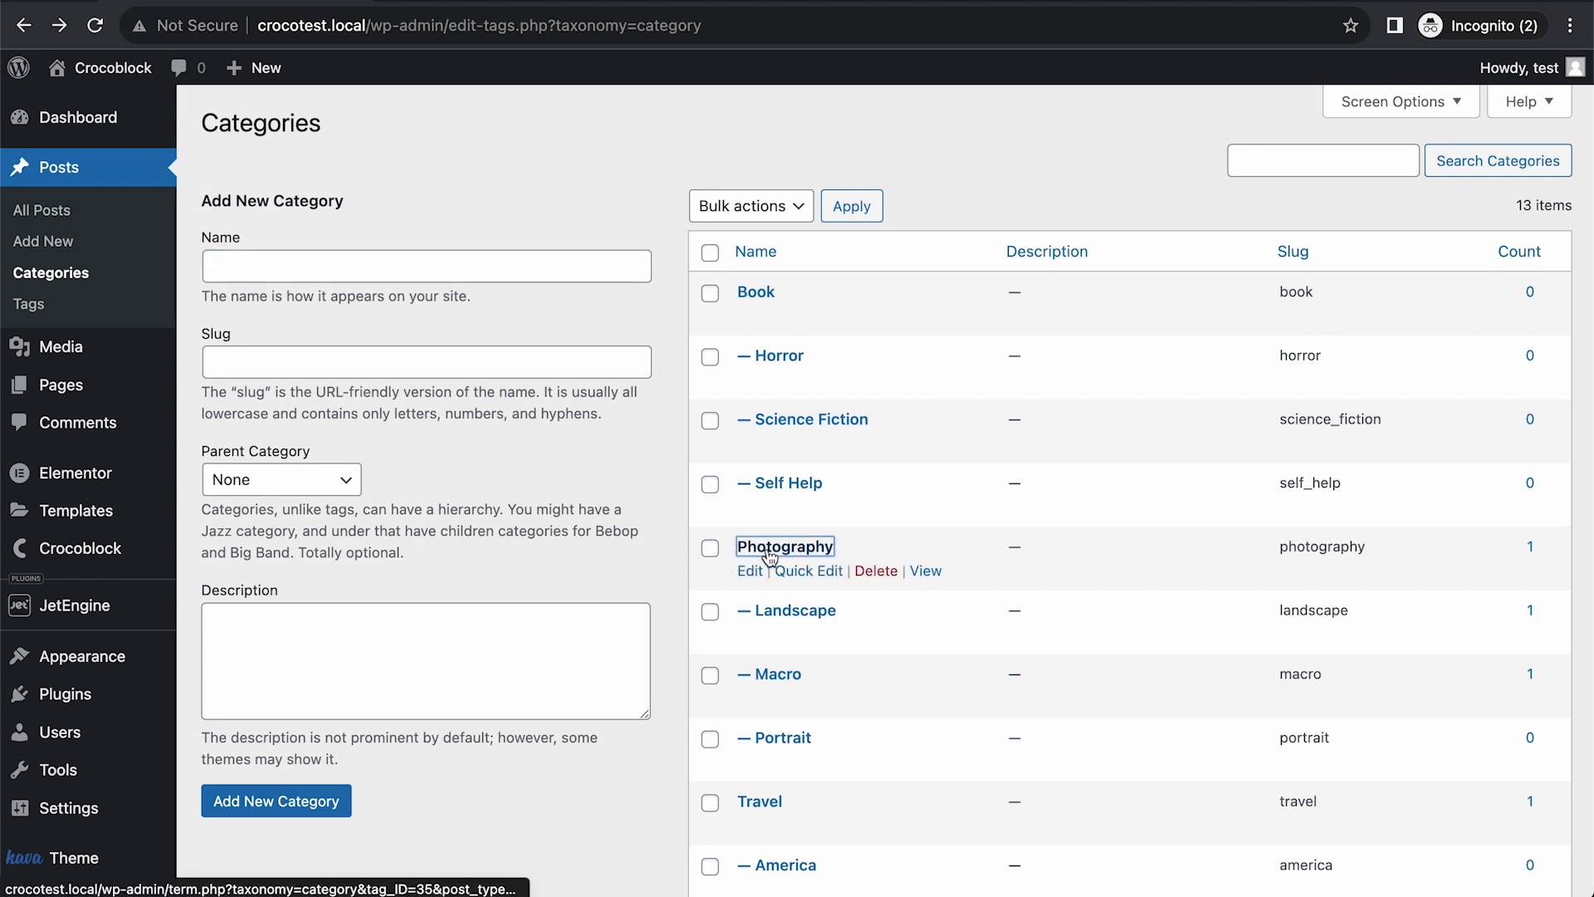
# Open the Photography category's Edit Category form, which has no parent set.
pyautogui.click(748, 569)
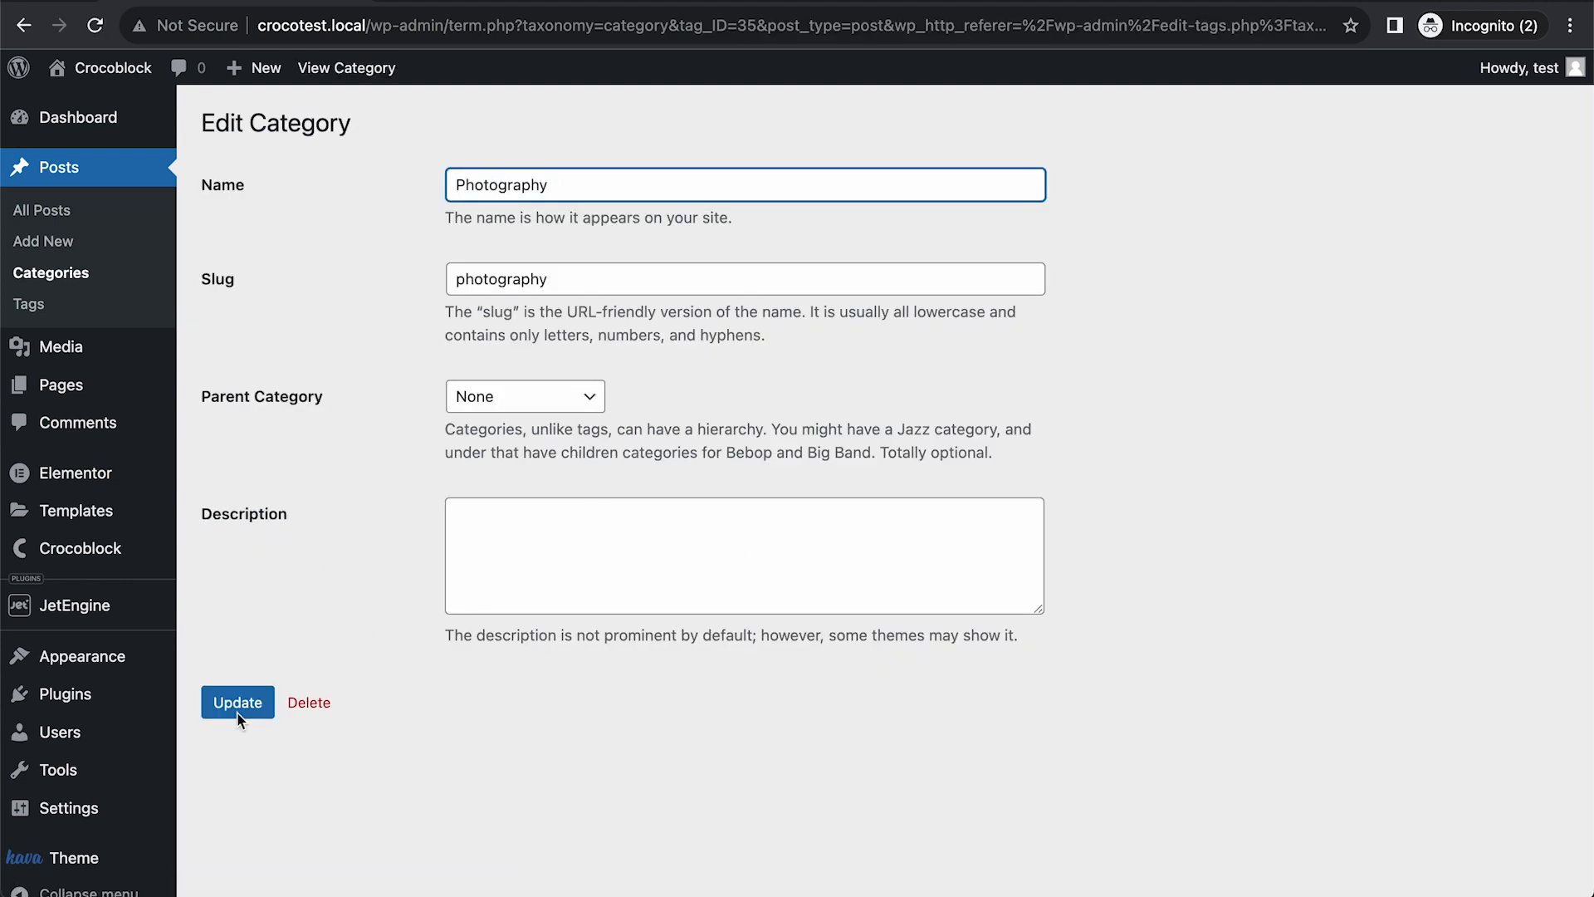
pyautogui.moveTo(595, 701)
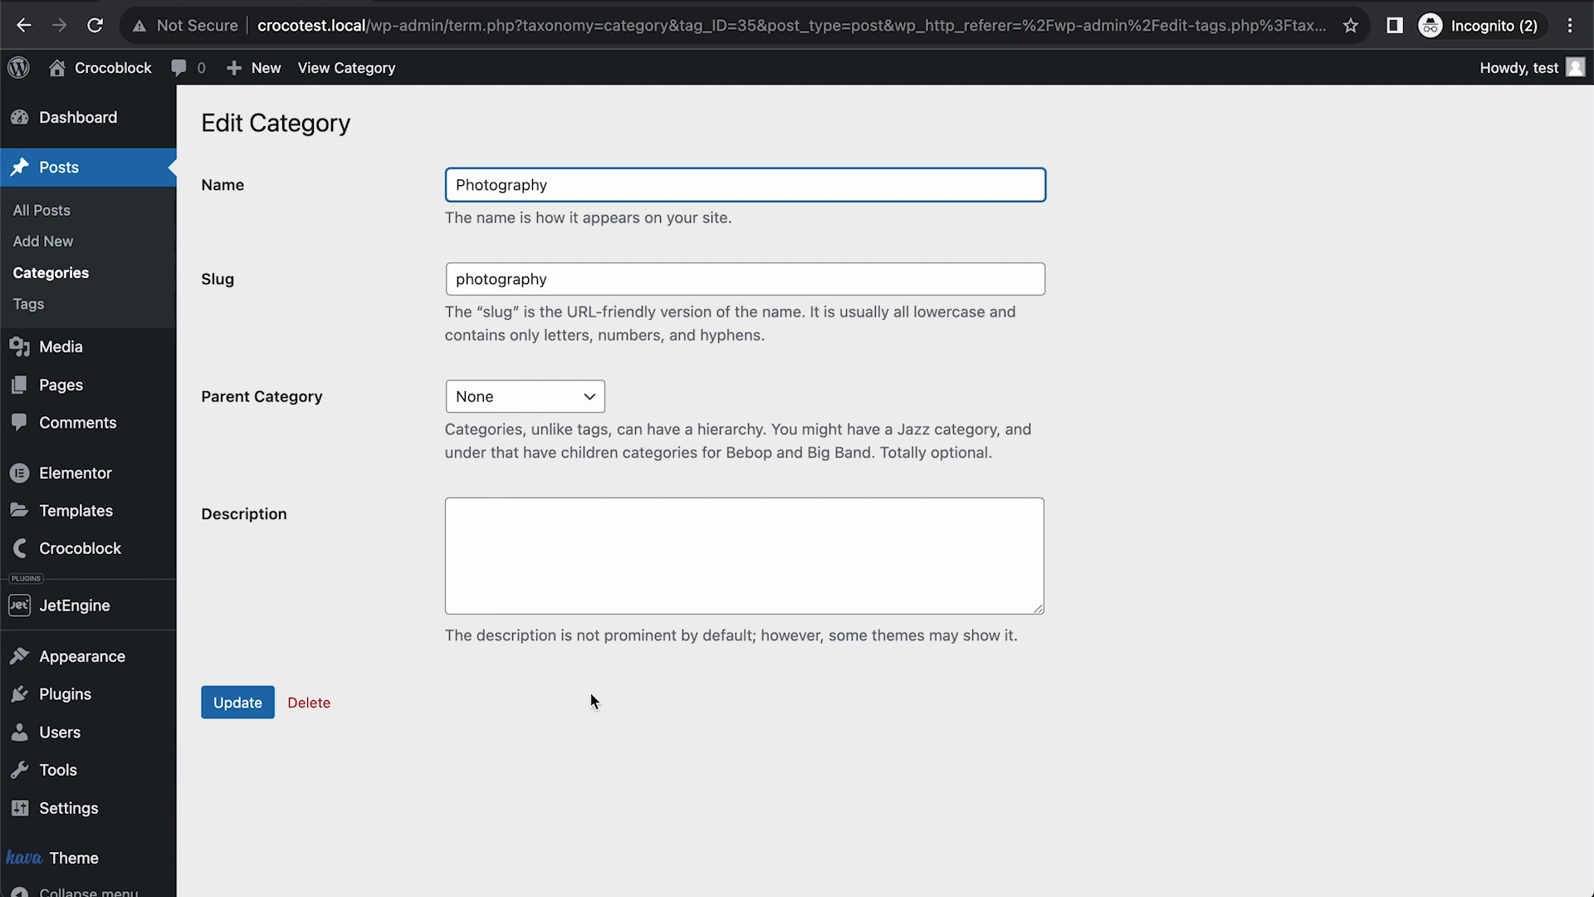
pyautogui.moveTo(451, 694)
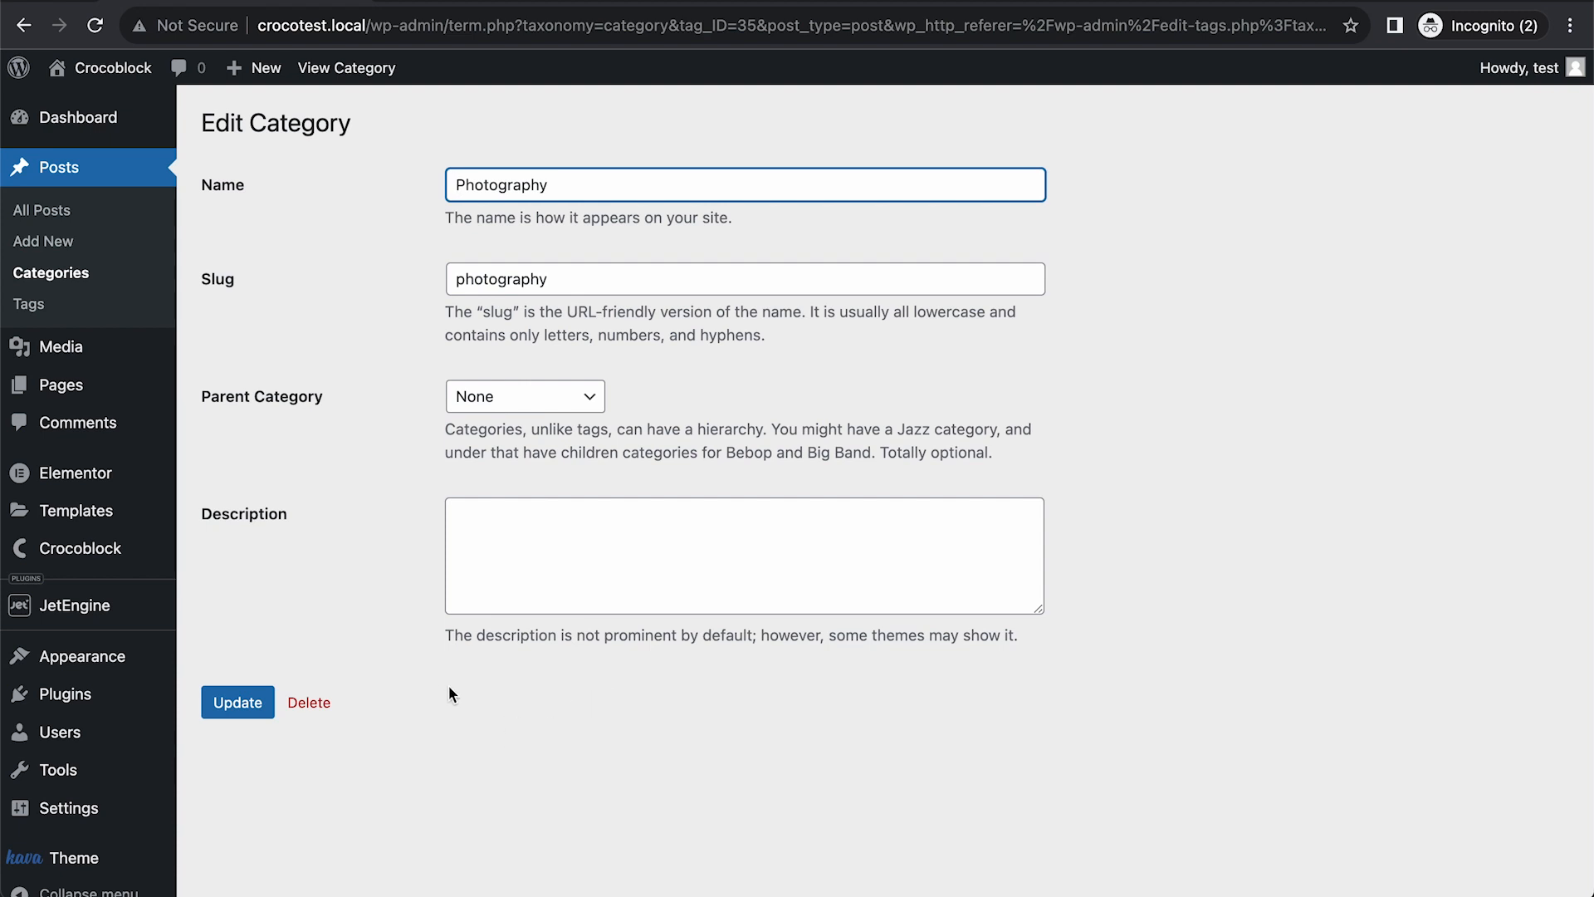
pyautogui.moveTo(383, 669)
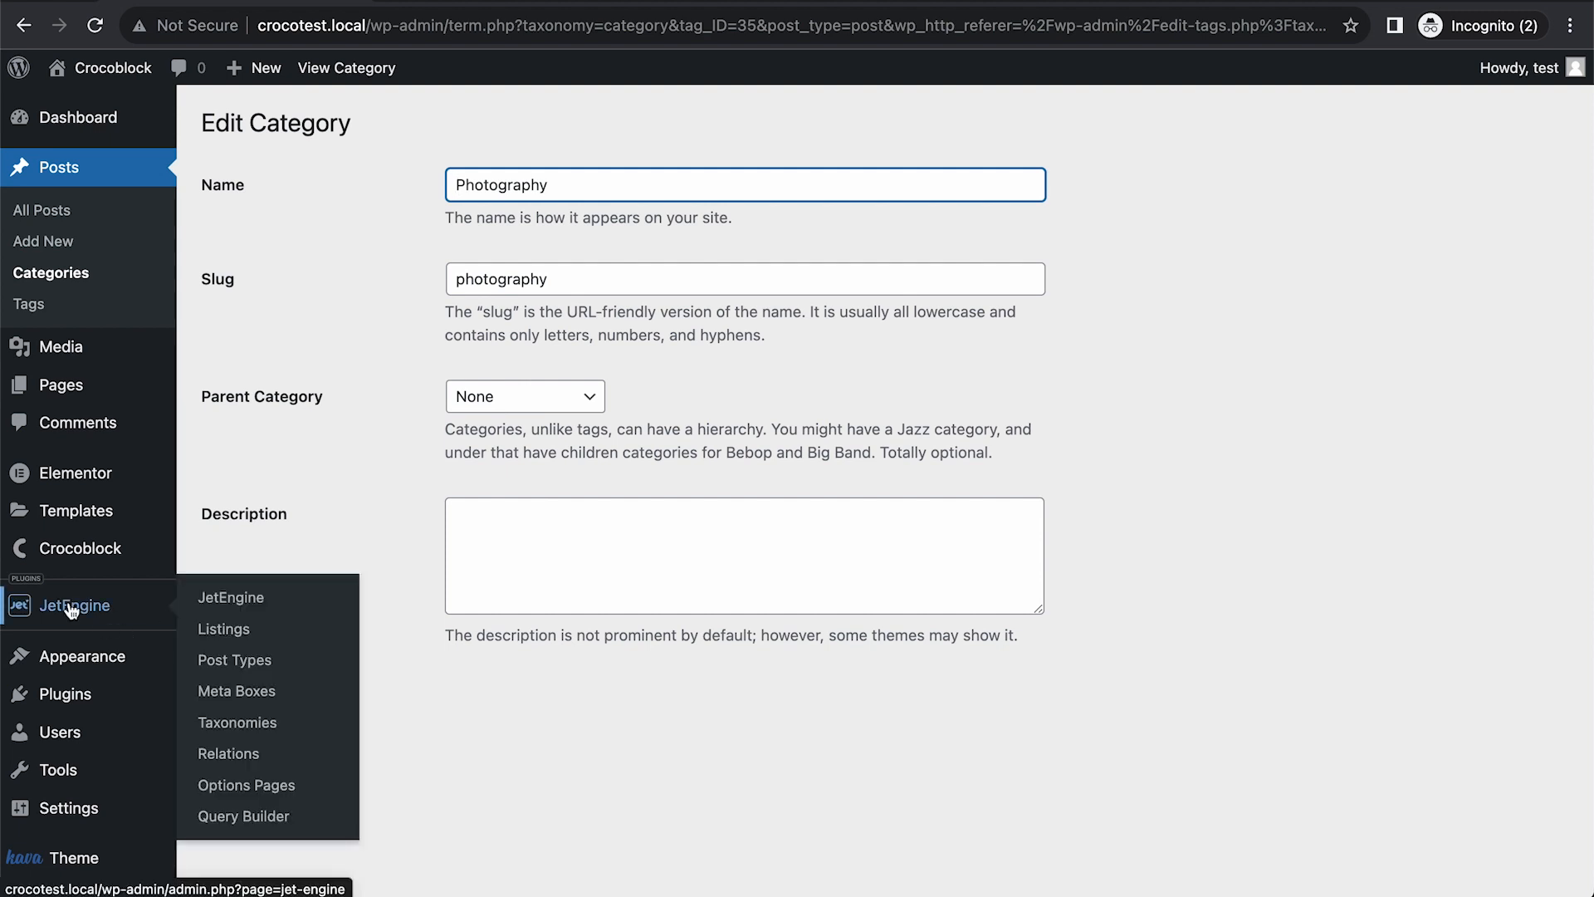
# Start a new JetEngine meta box set for Taxonomy, with Visibility Conditions collapsed.
pyautogui.click(235, 691)
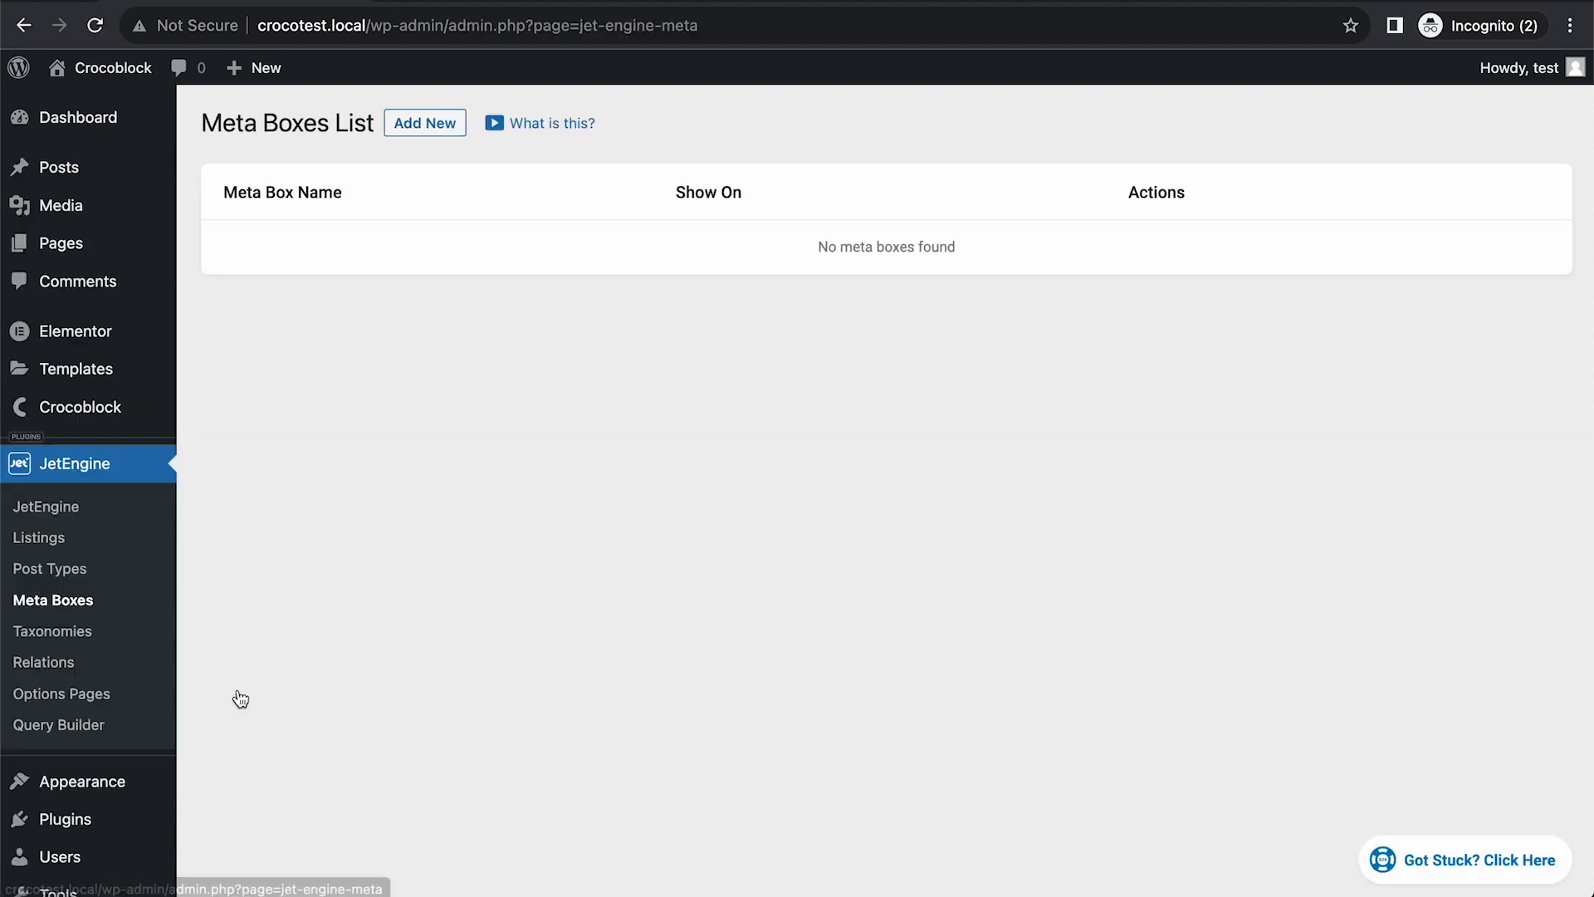
pyautogui.moveTo(699, 316)
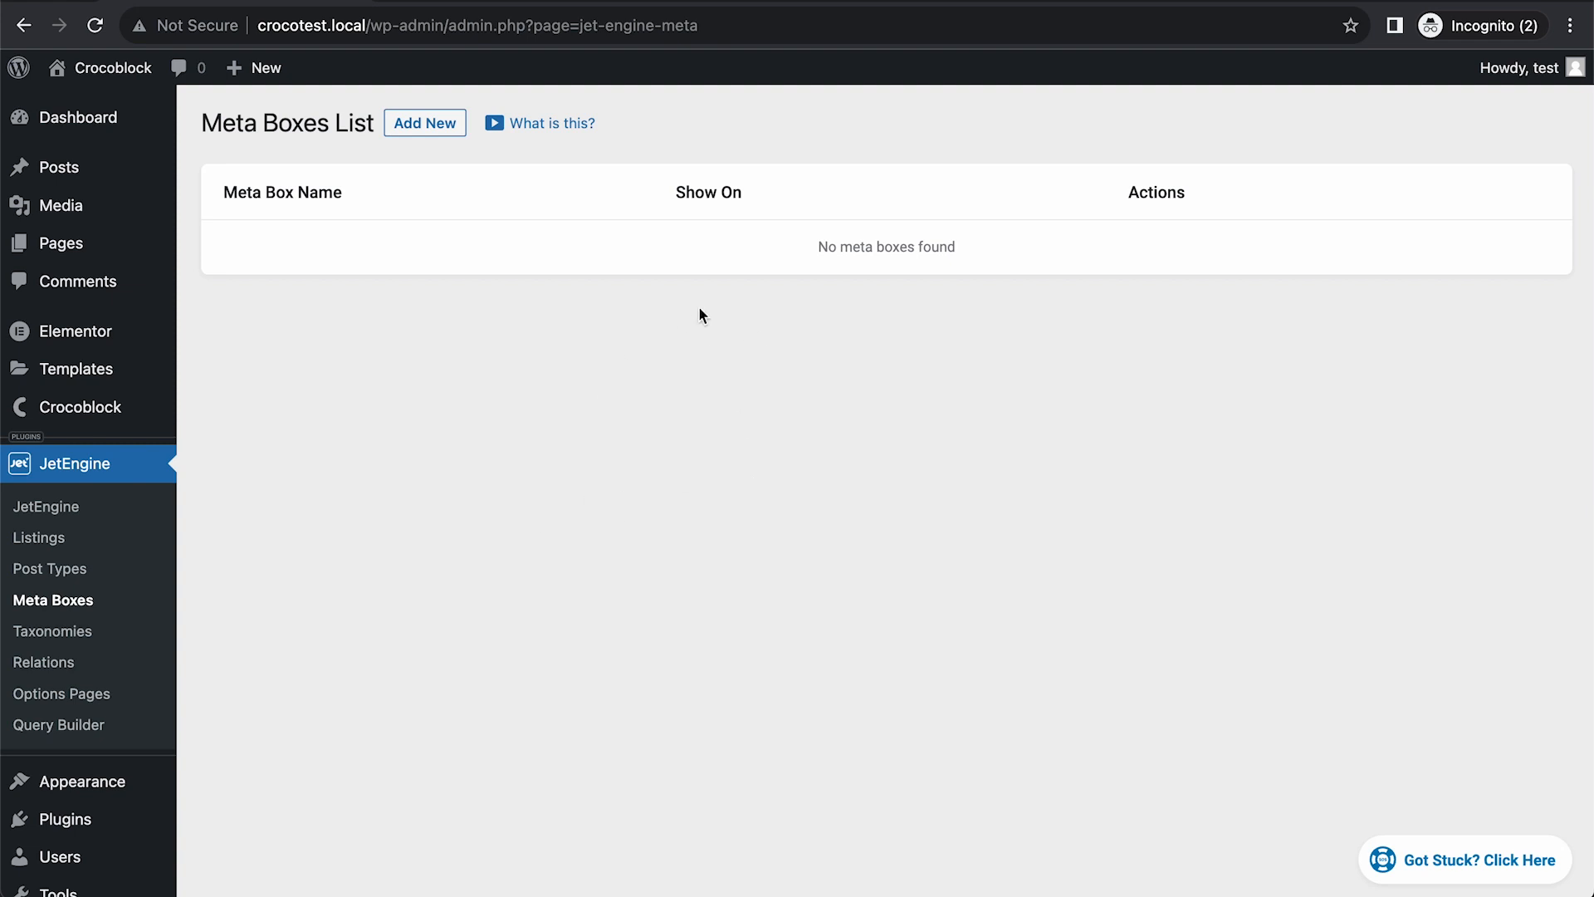
pyautogui.click(424, 122)
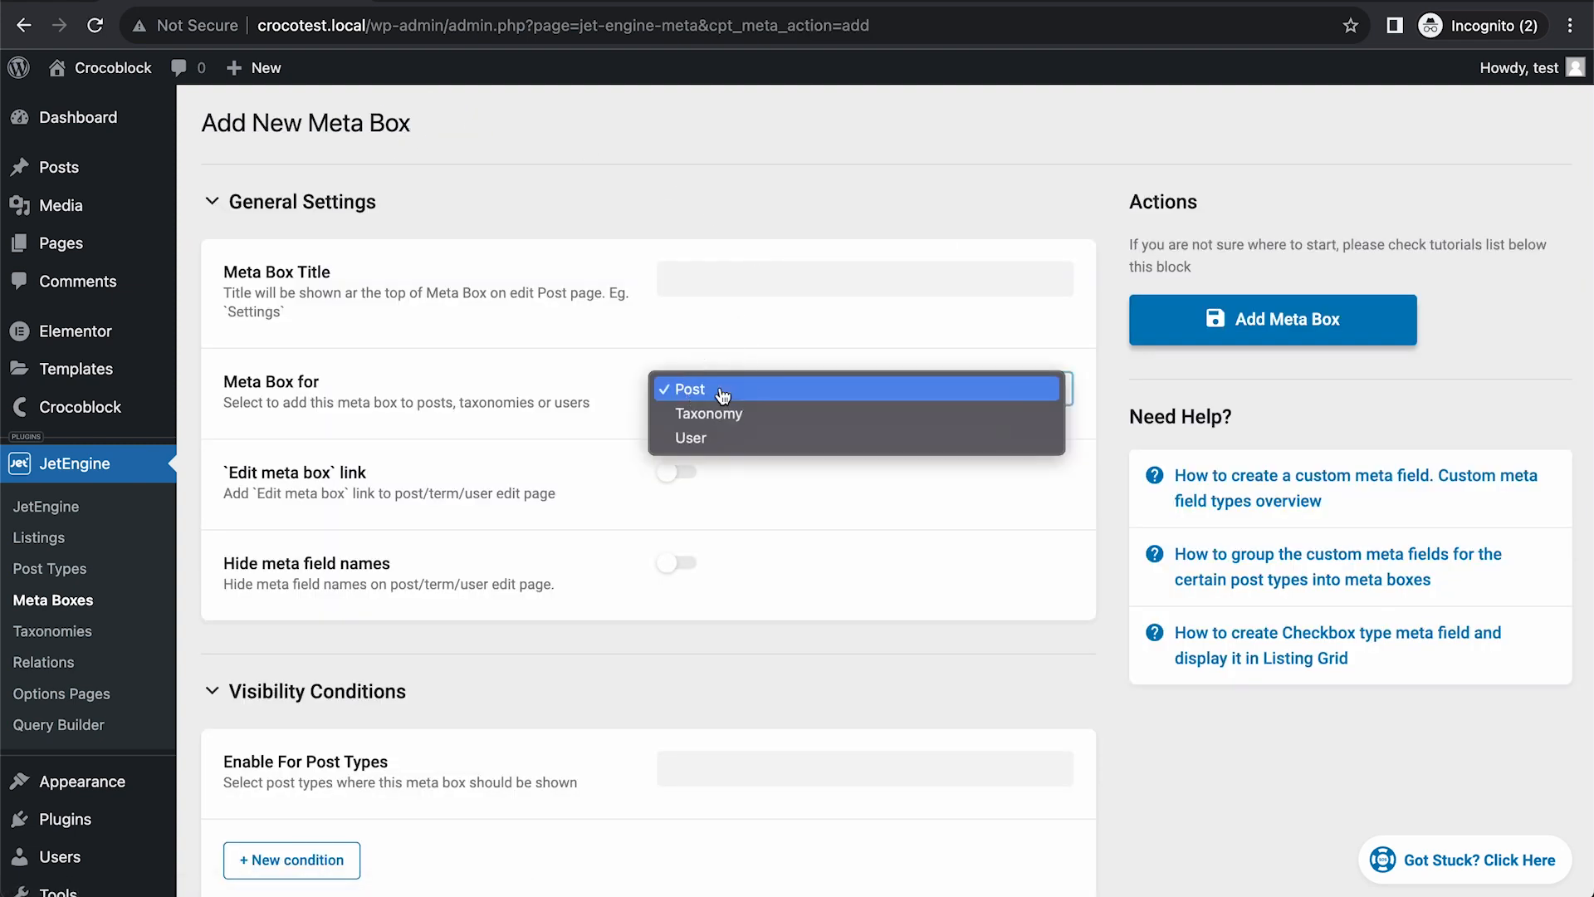
pyautogui.click(708, 413)
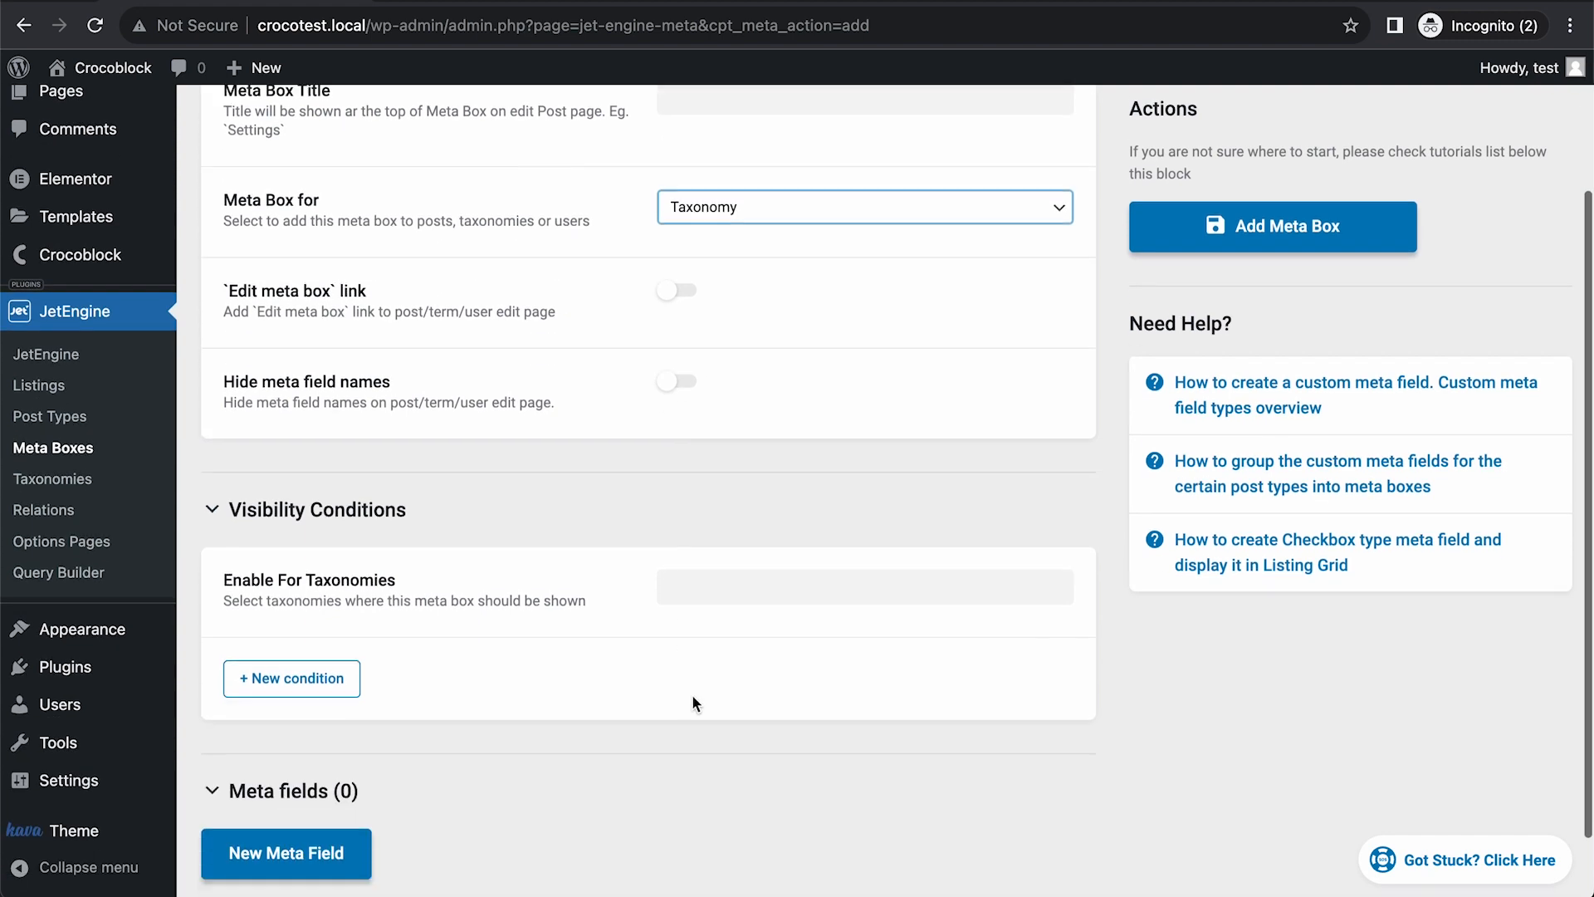
pyautogui.click(864, 586)
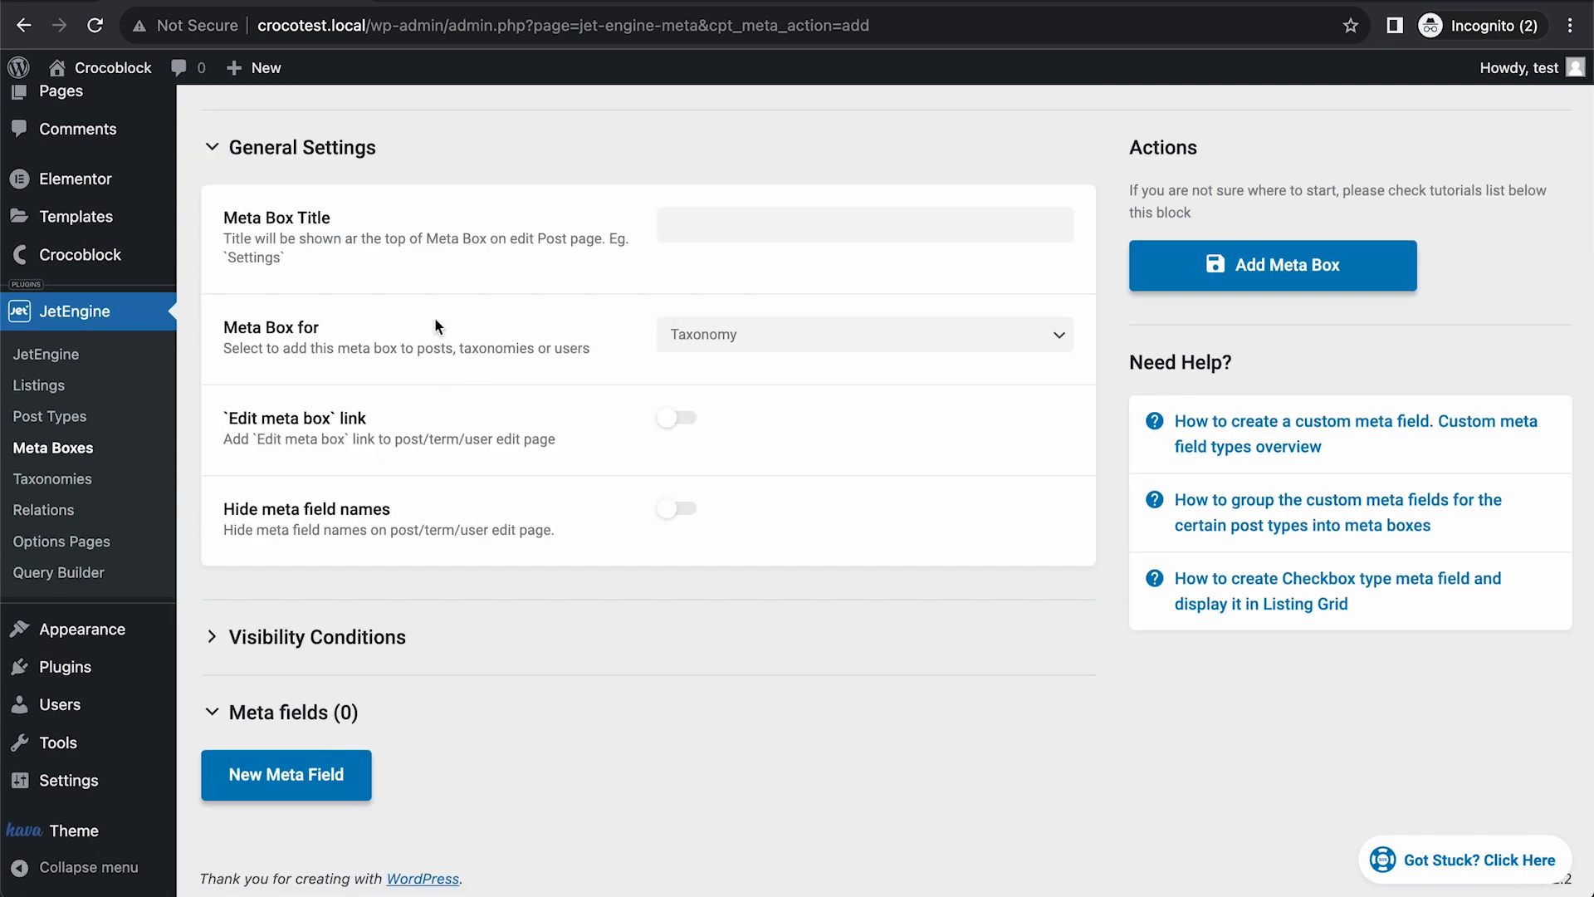
pyautogui.moveTo(52, 478)
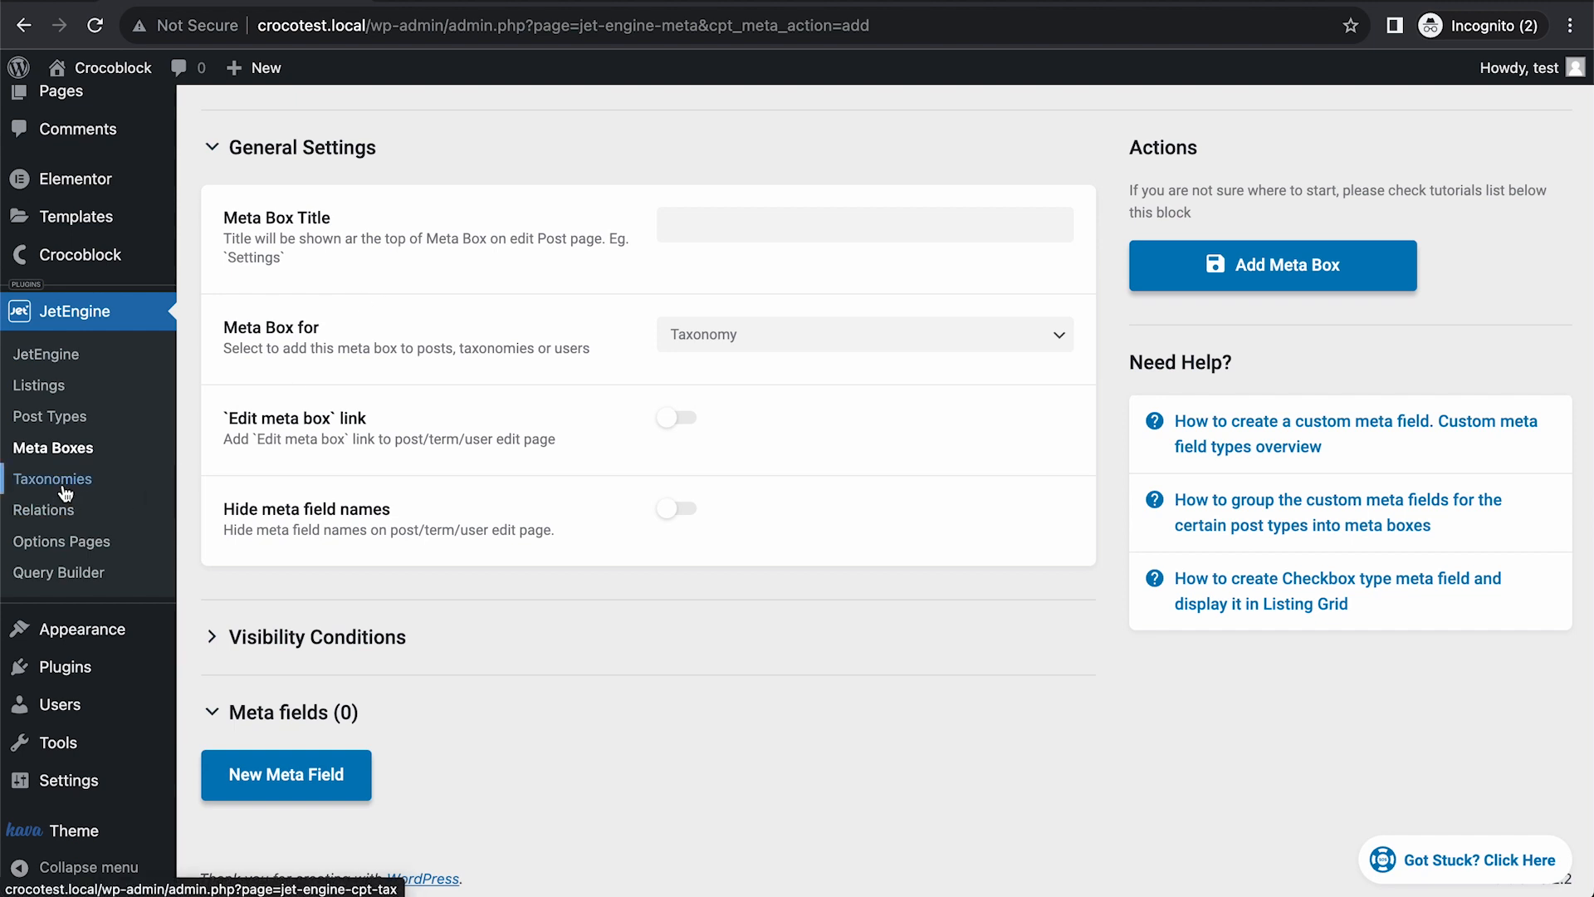
pyautogui.click(51, 479)
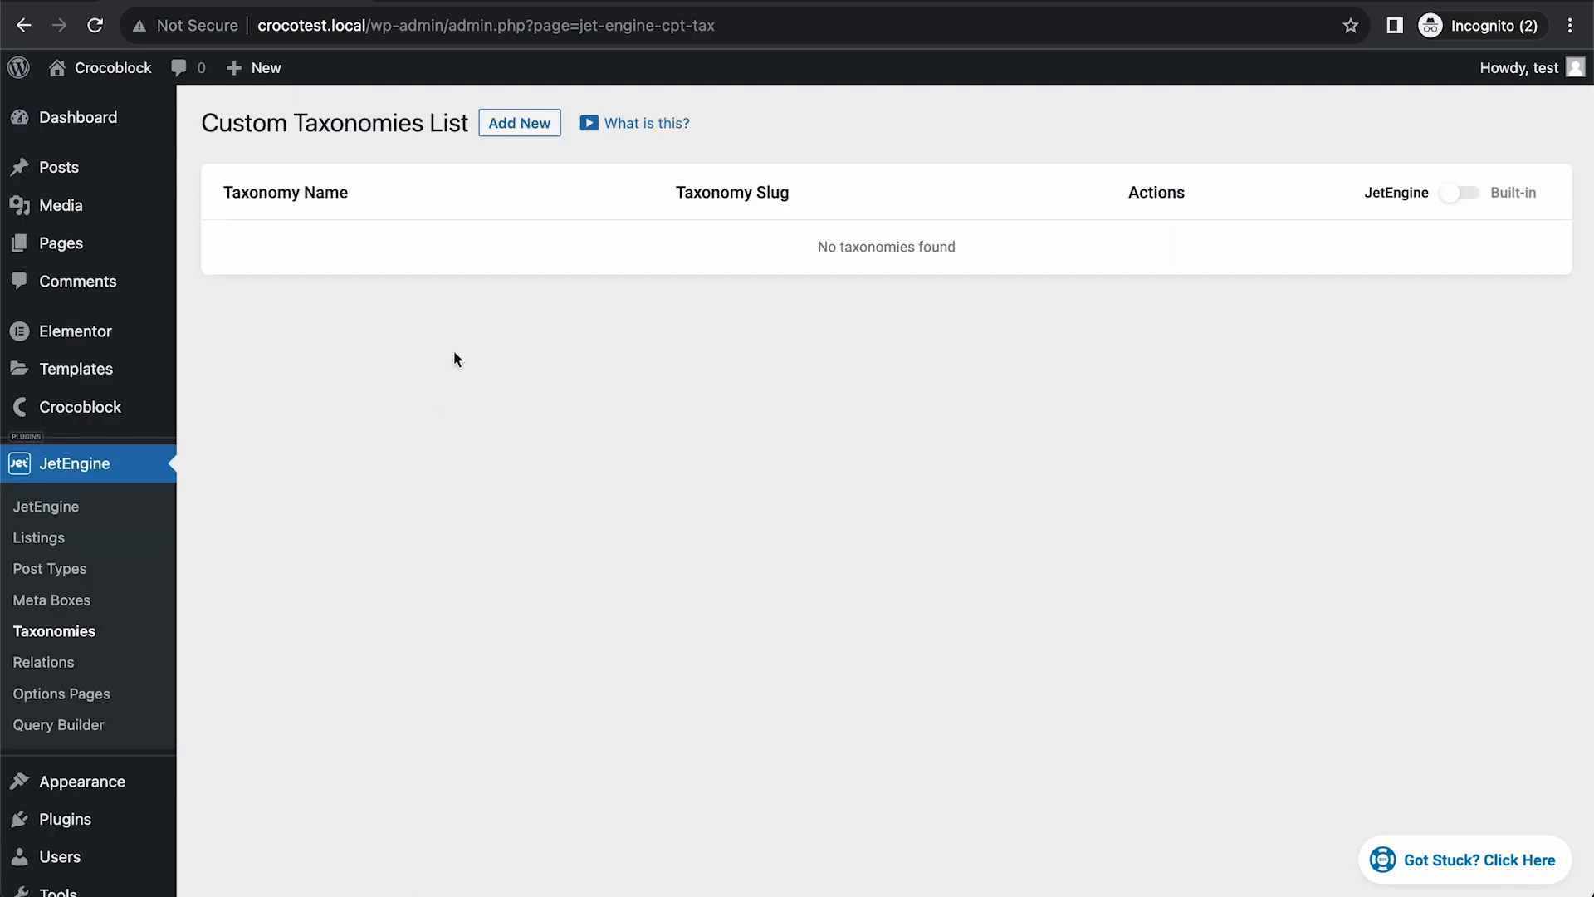
pyautogui.moveTo(751, 345)
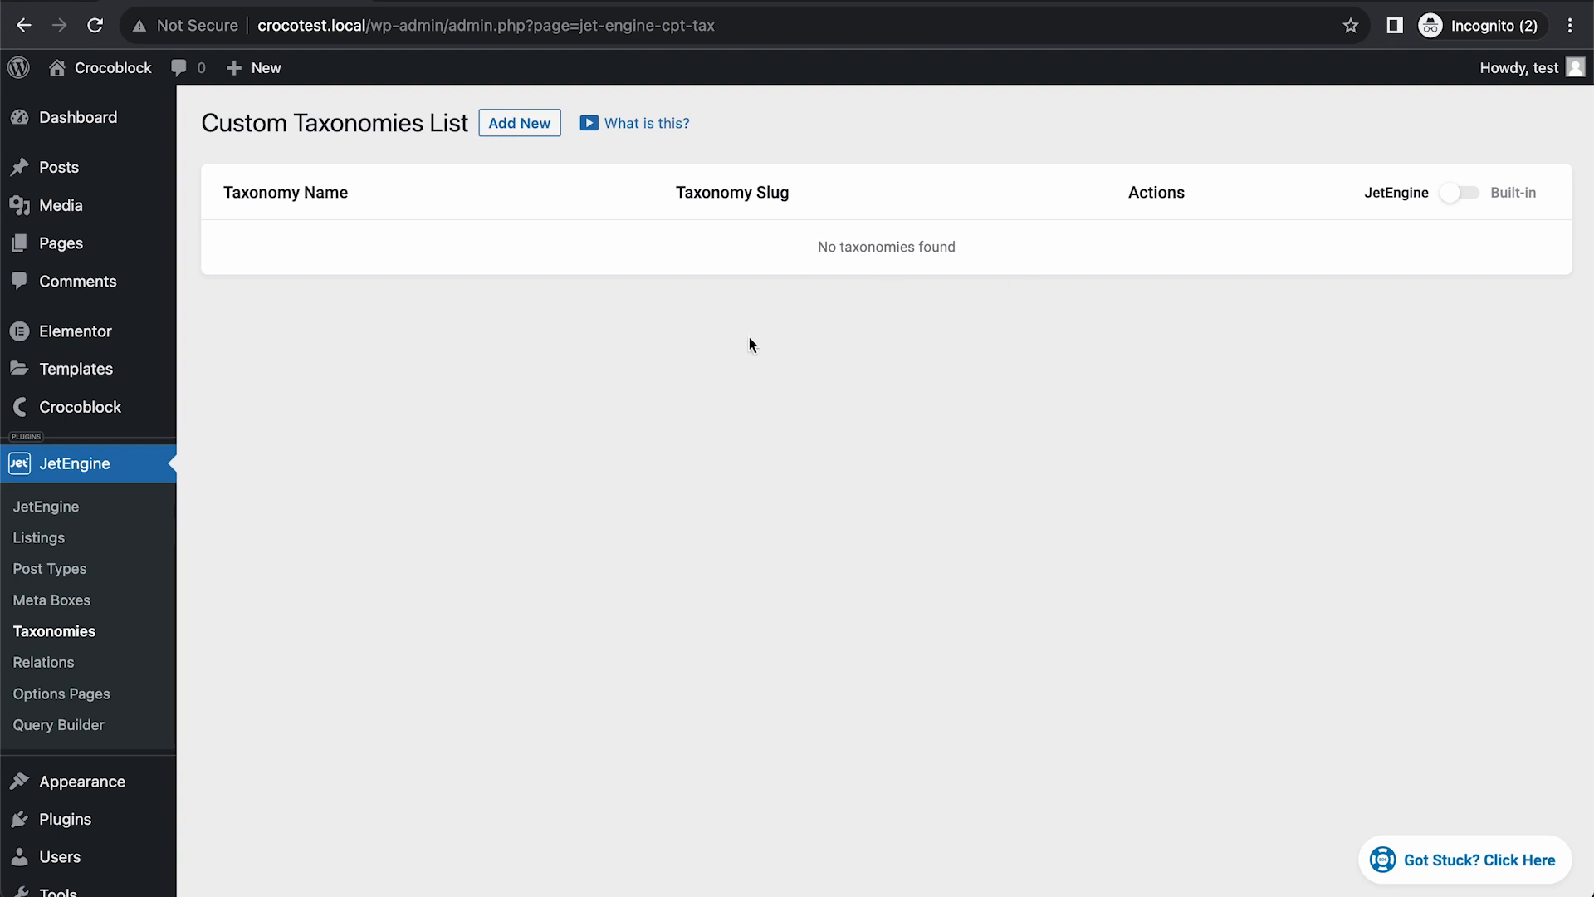
pyautogui.moveTo(1424, 232)
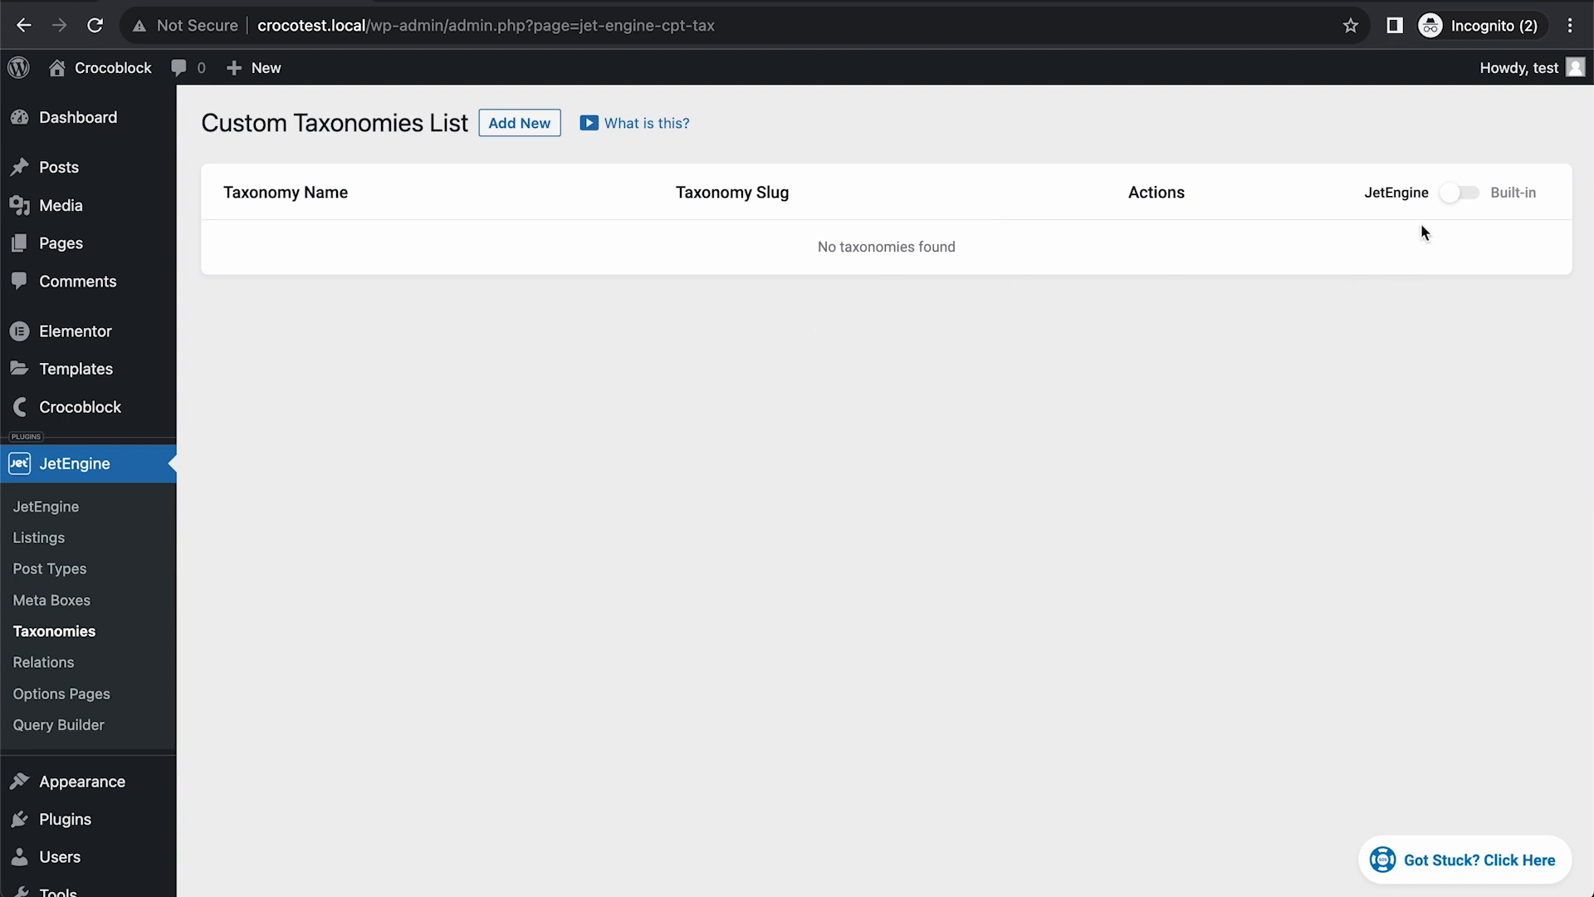
pyautogui.click(1459, 193)
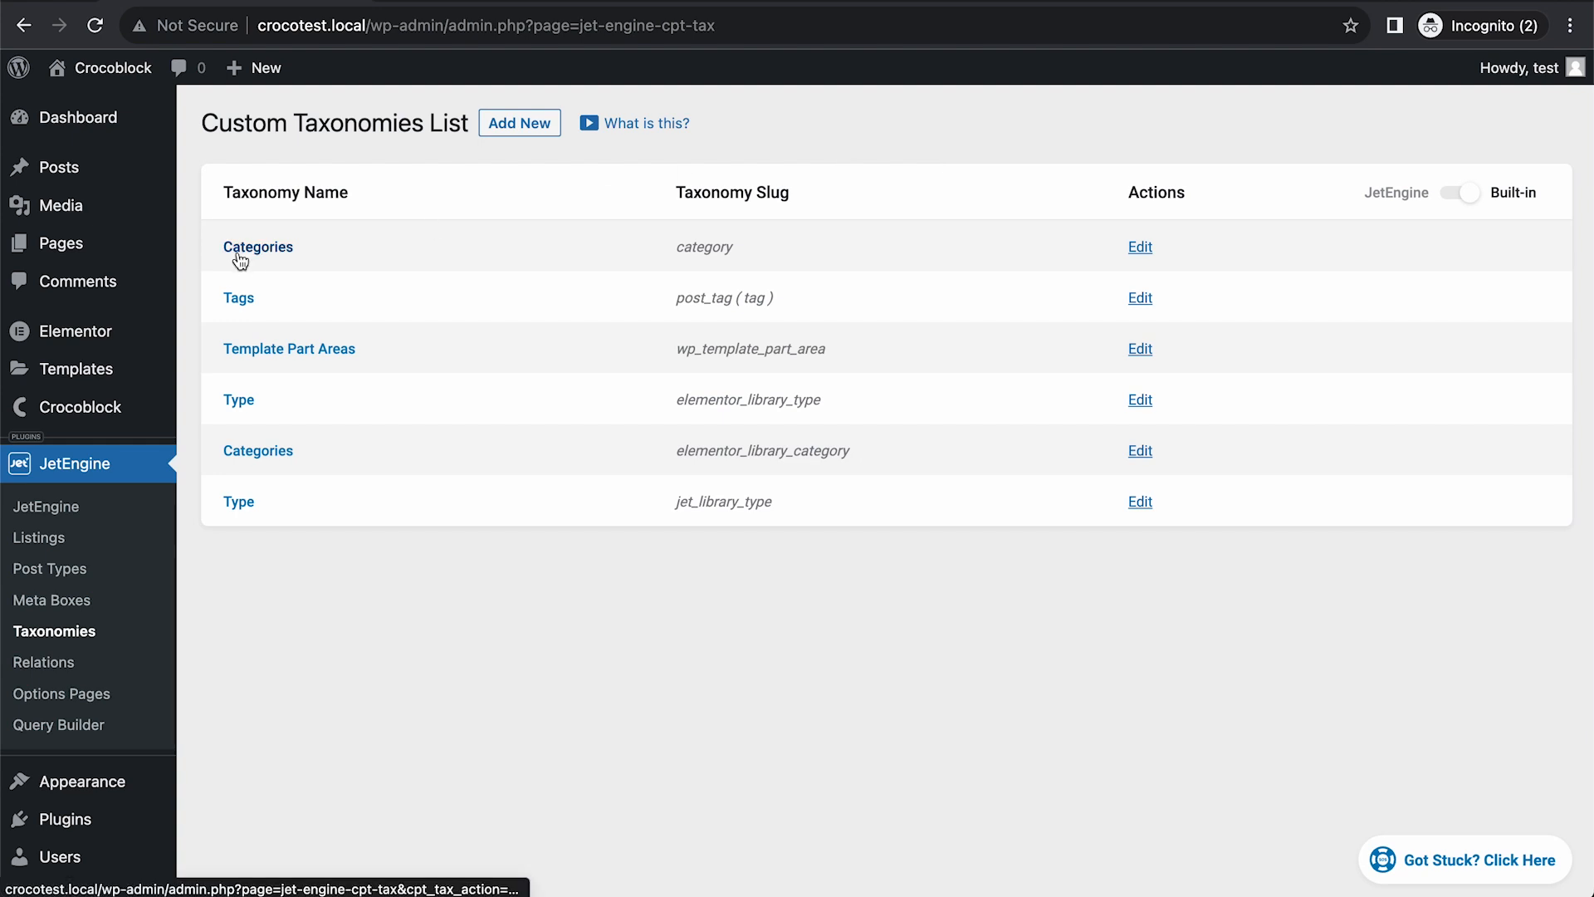
pyautogui.moveTo(661, 264)
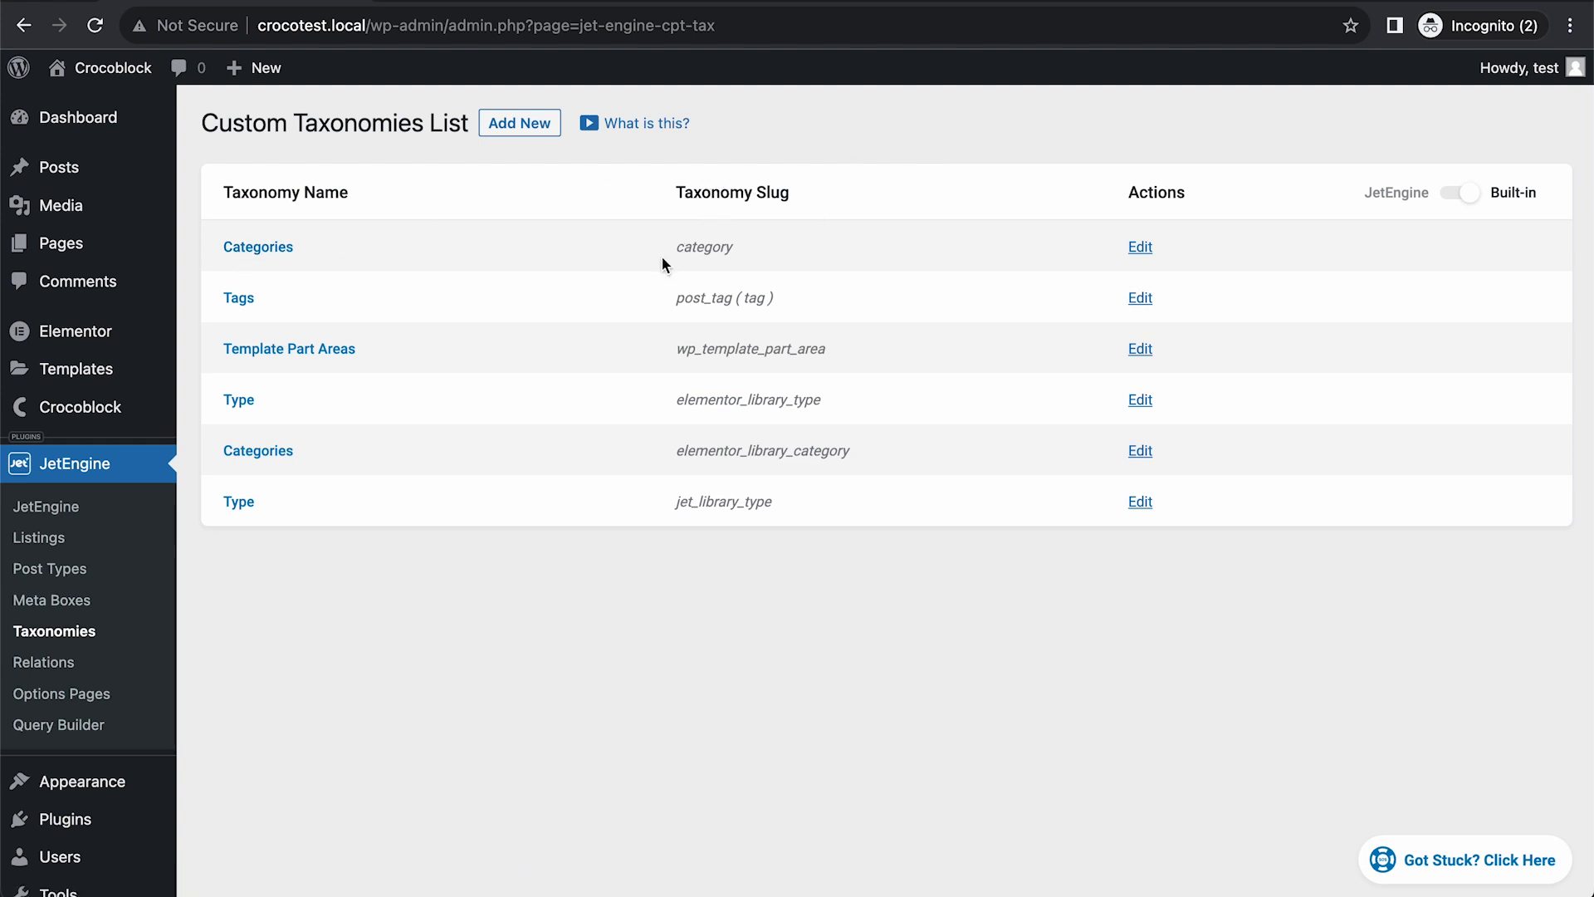
pyautogui.moveTo(367, 287)
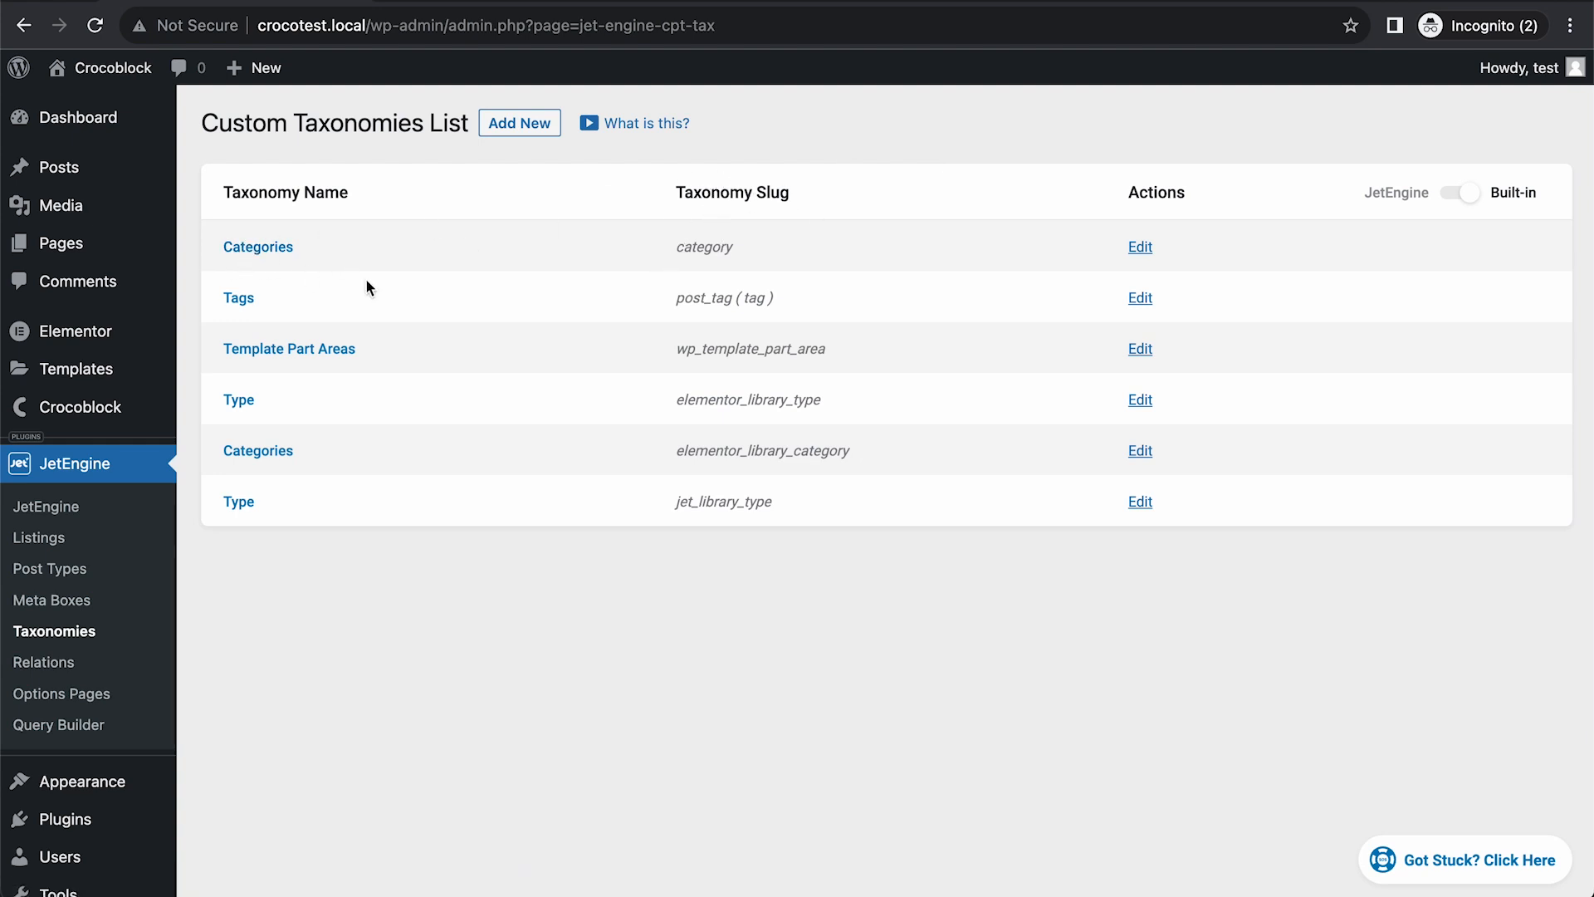
pyautogui.moveTo(407, 448)
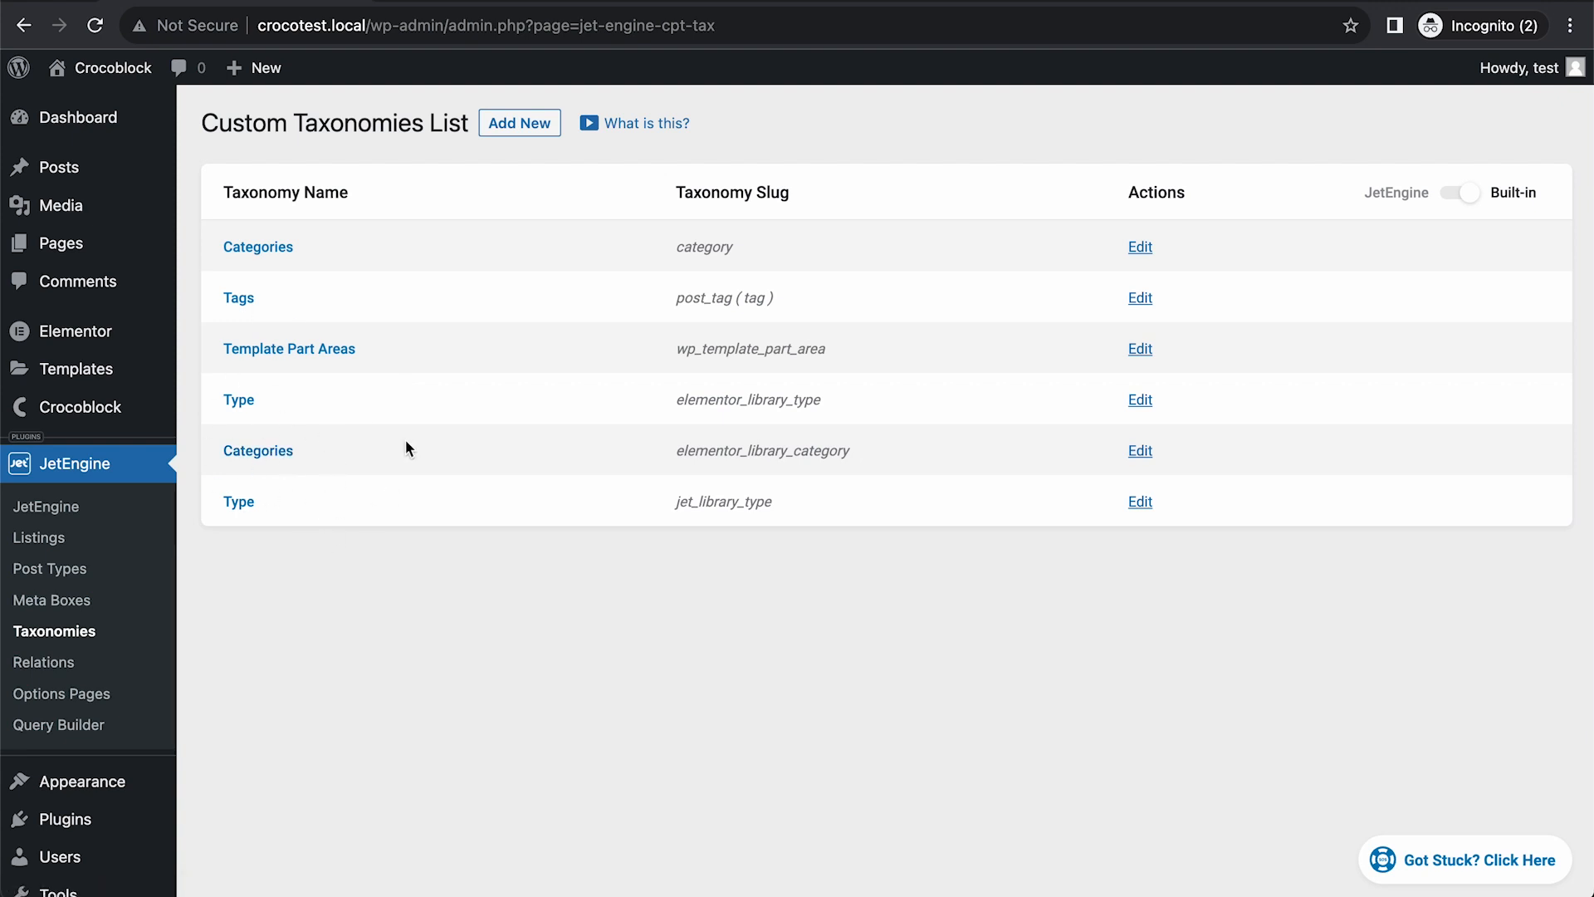
pyautogui.moveTo(1139, 243)
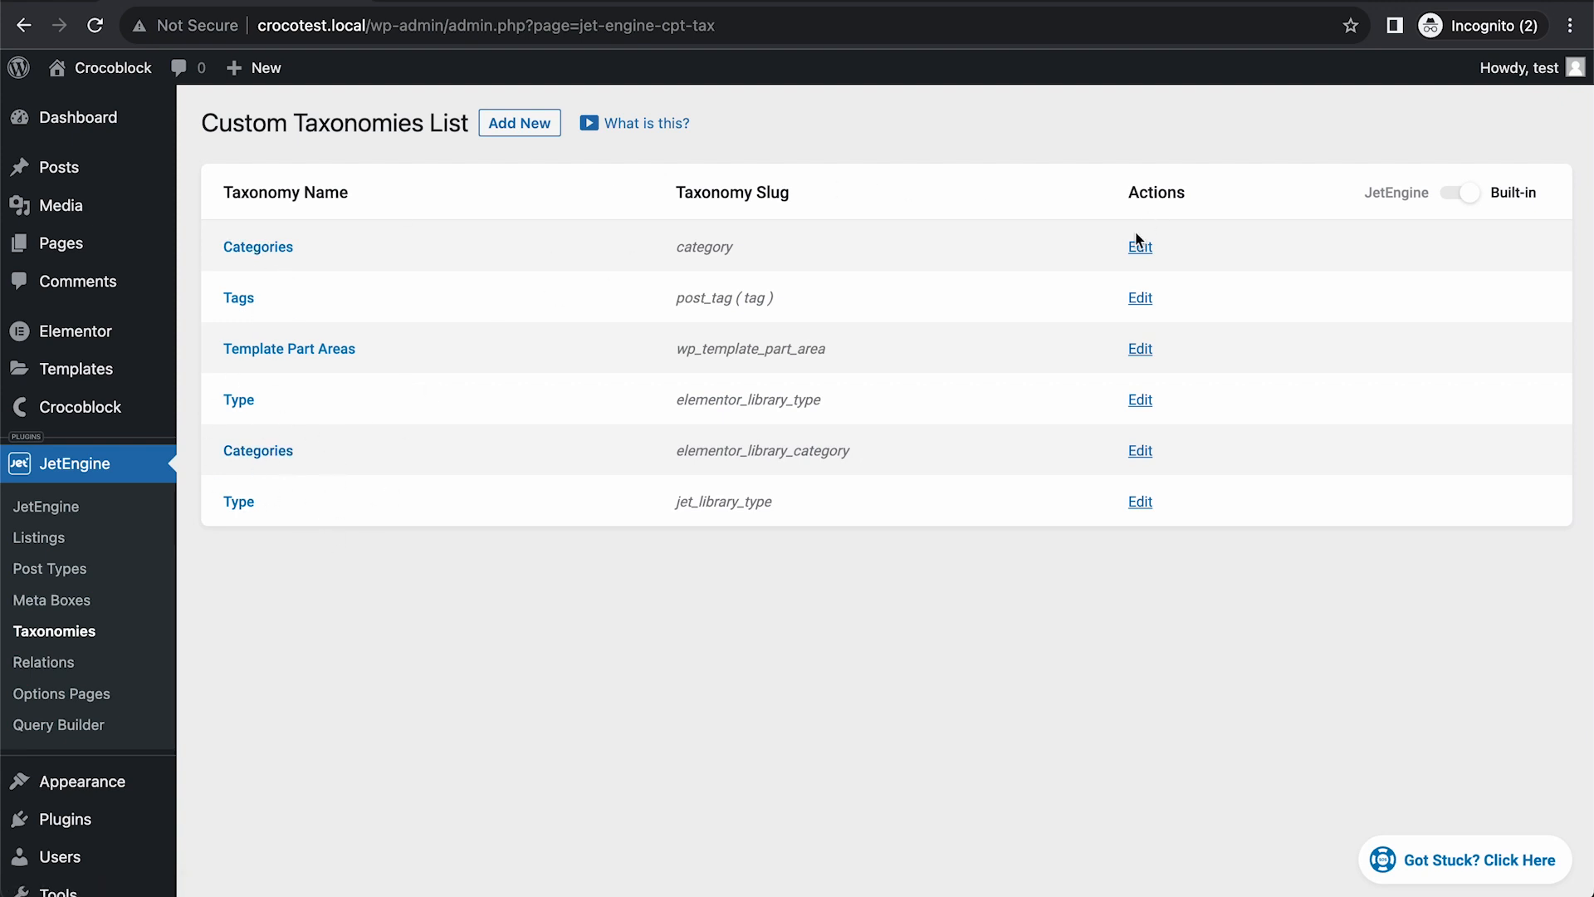
# Add a new meta field labelled "Image" to the Categories taxonomy.
pyautogui.click(1139, 246)
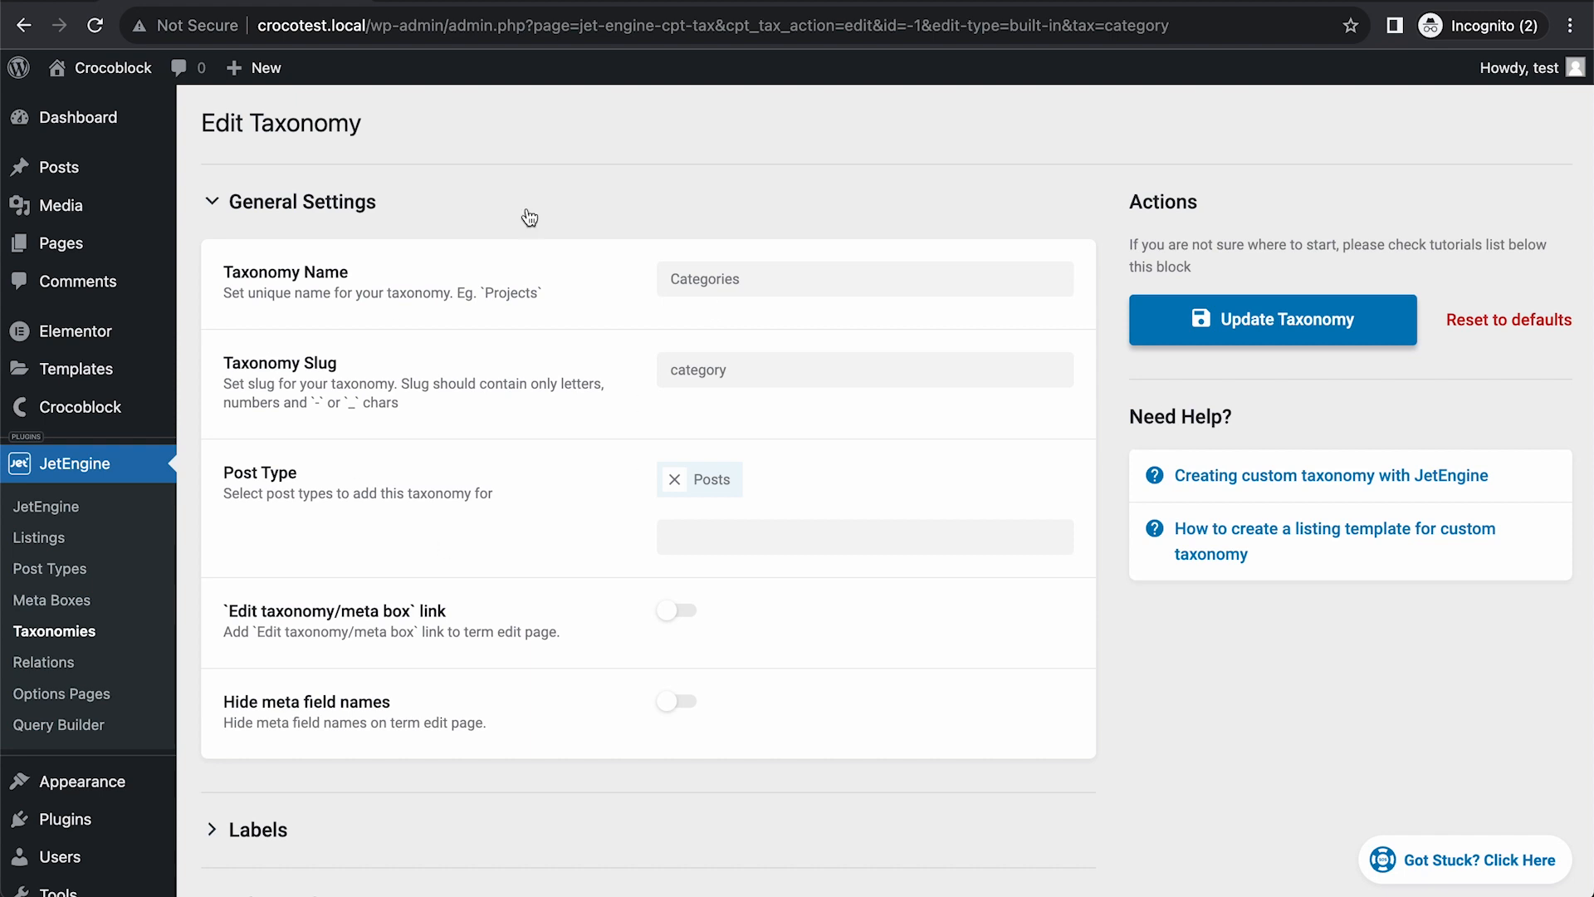
pyautogui.moveTo(555, 508)
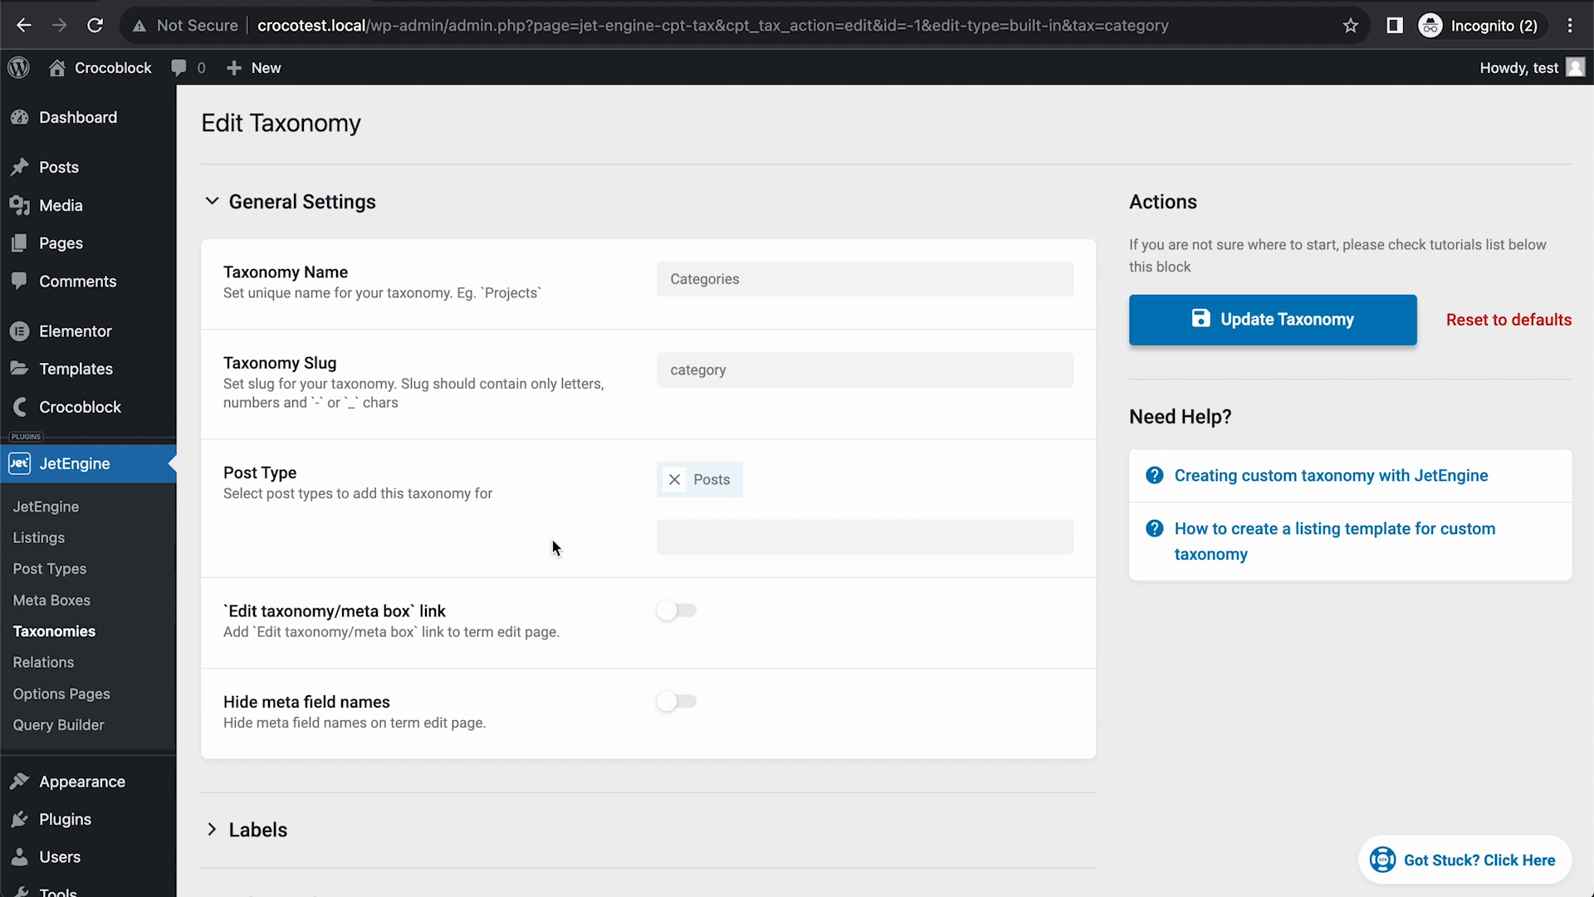
pyautogui.scroll(-3)
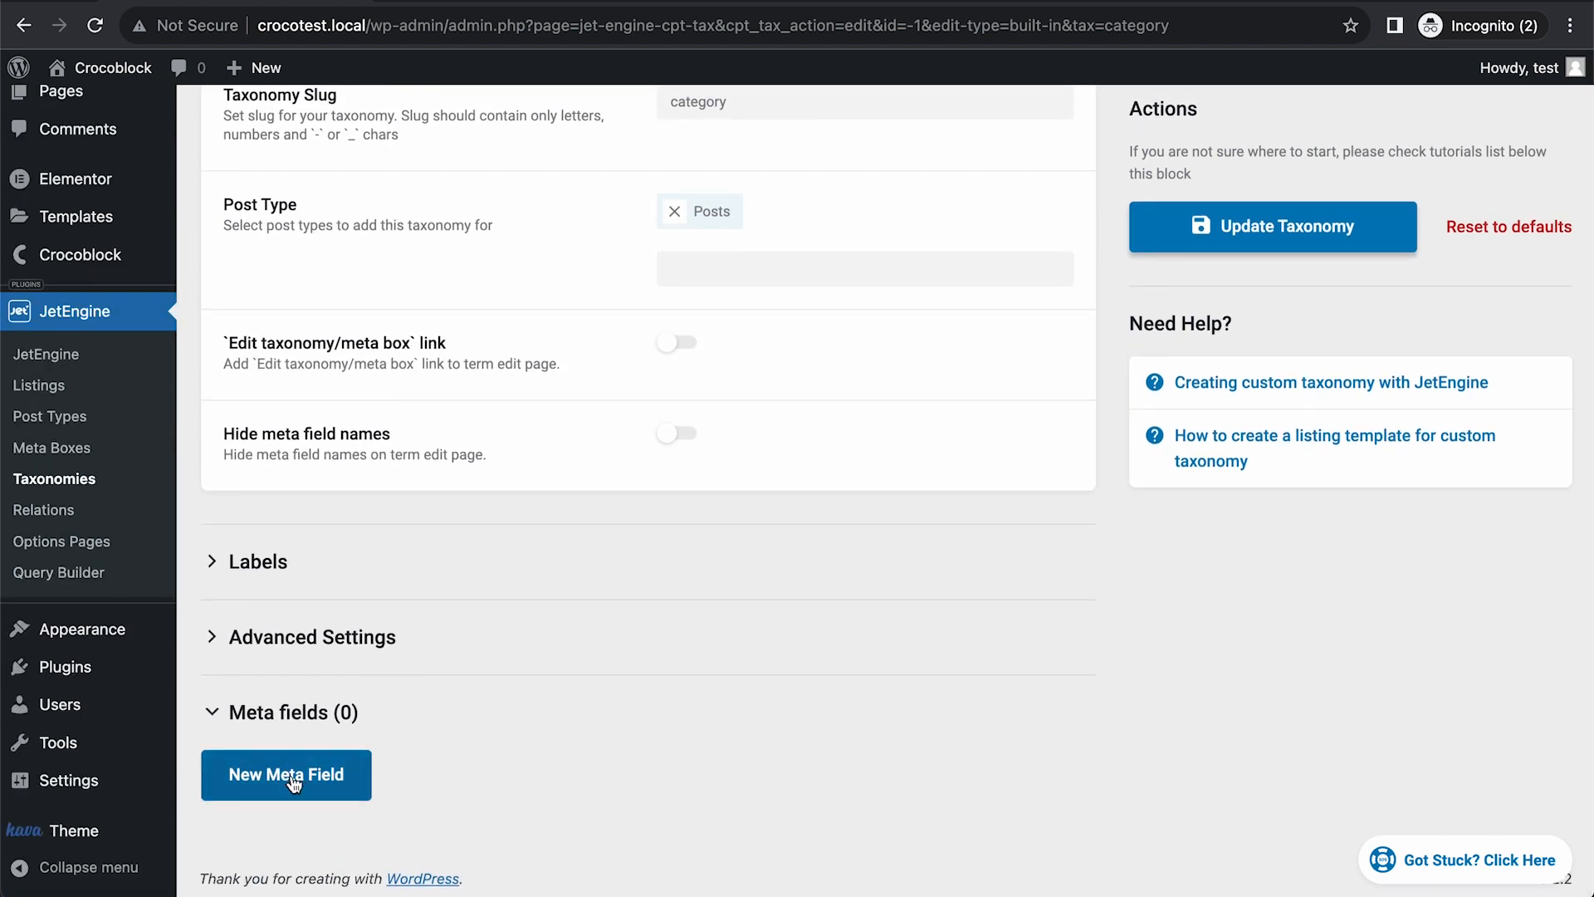
pyautogui.click(285, 776)
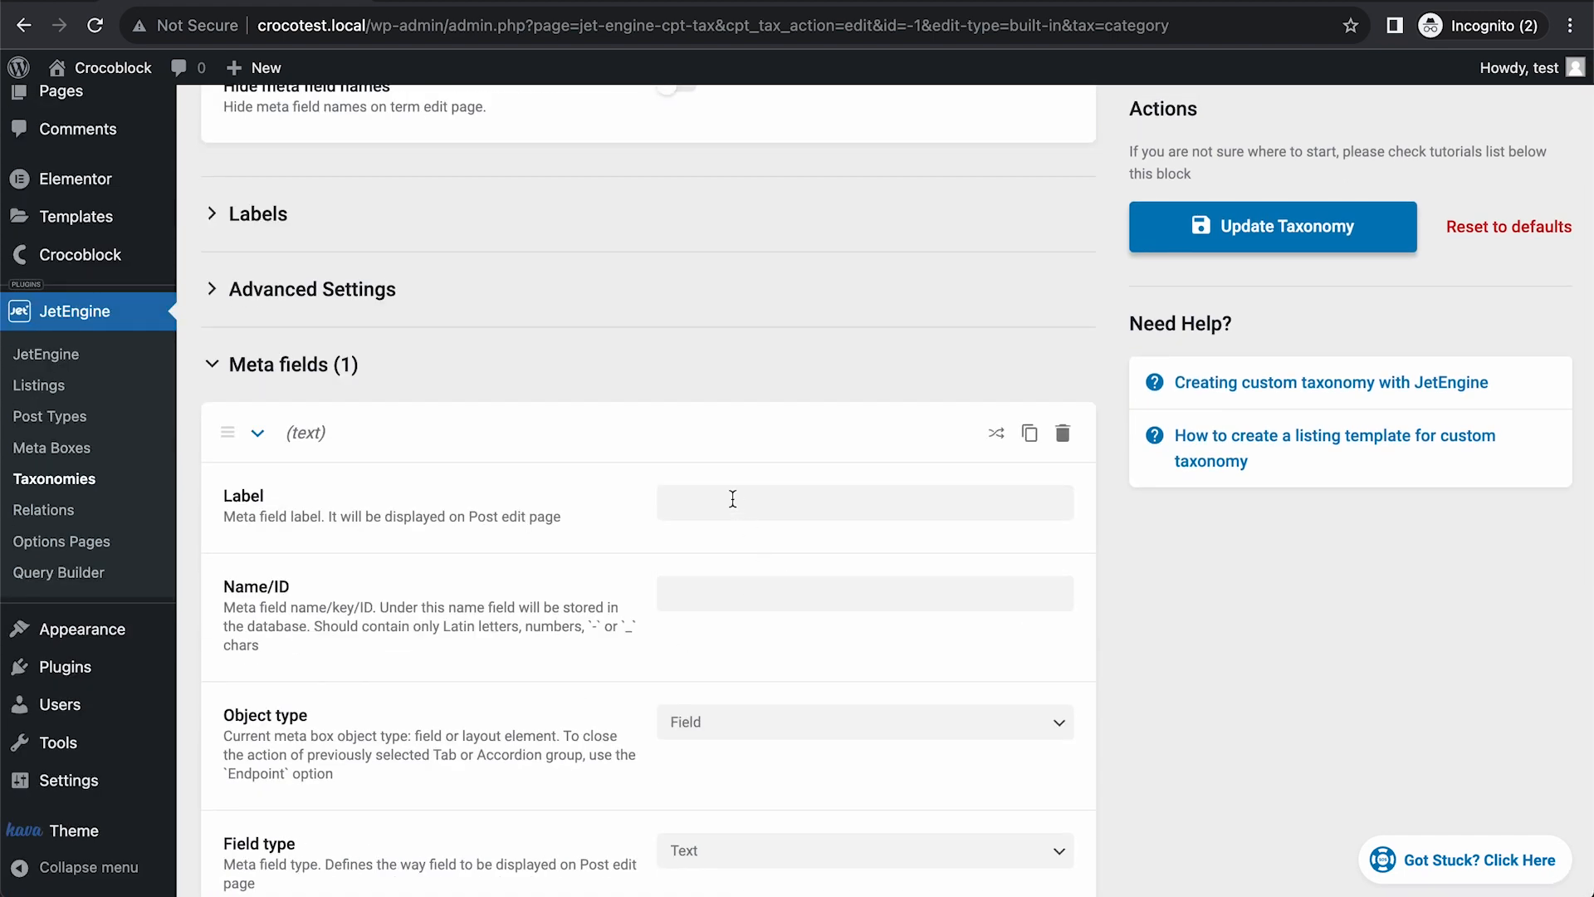
pyautogui.write('Image')
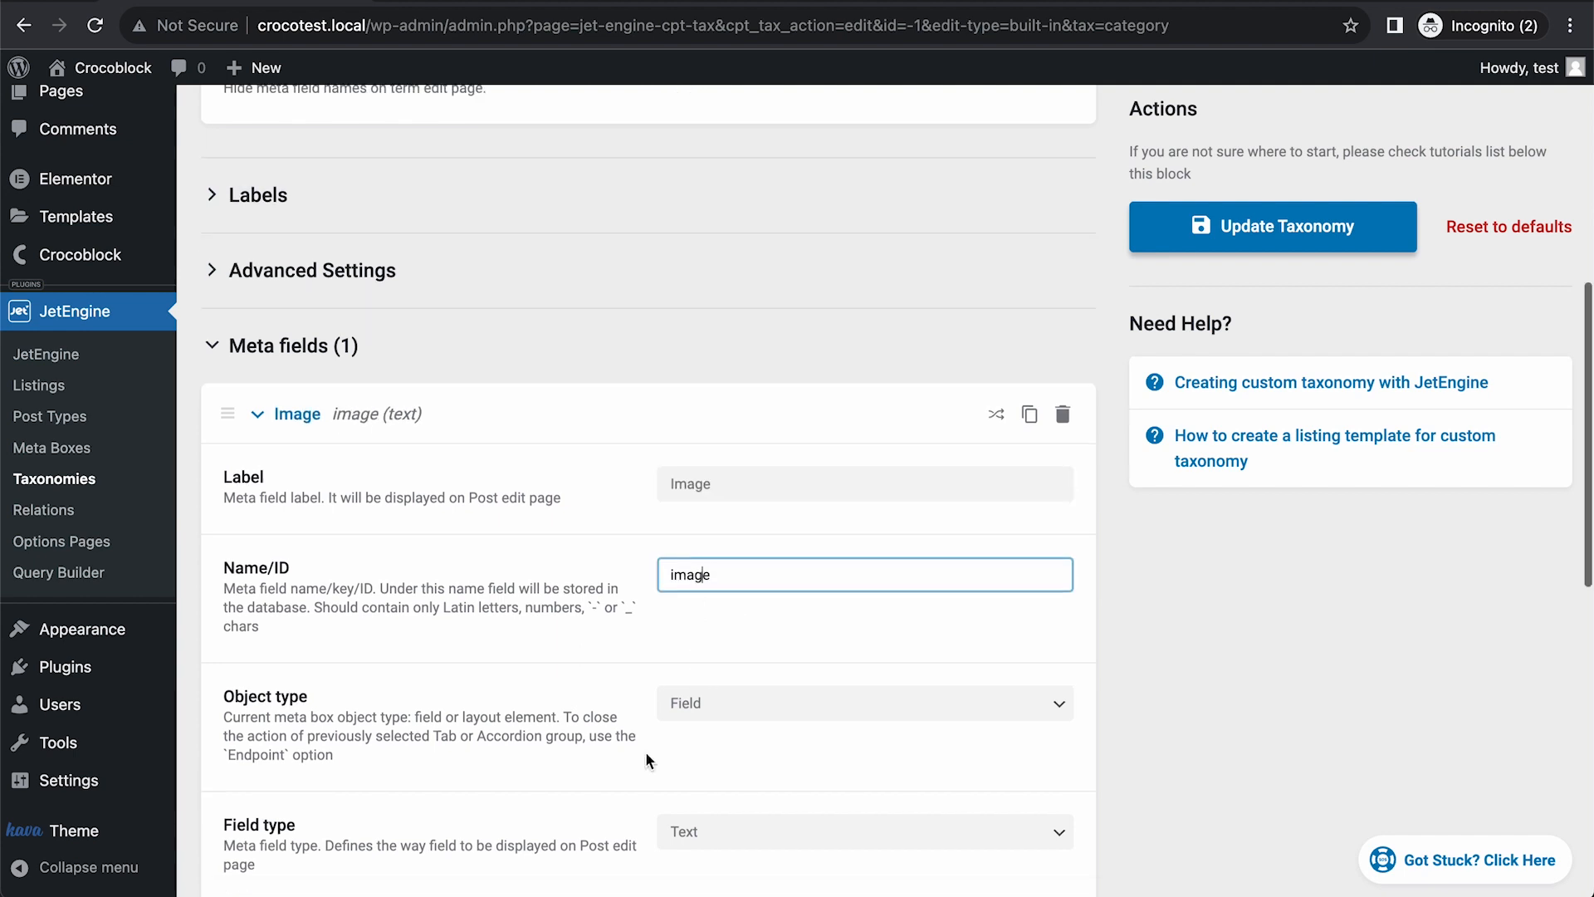
# Make the Image field Media type stored as Media ID and update the Categories taxonomy.
pyautogui.click(864, 830)
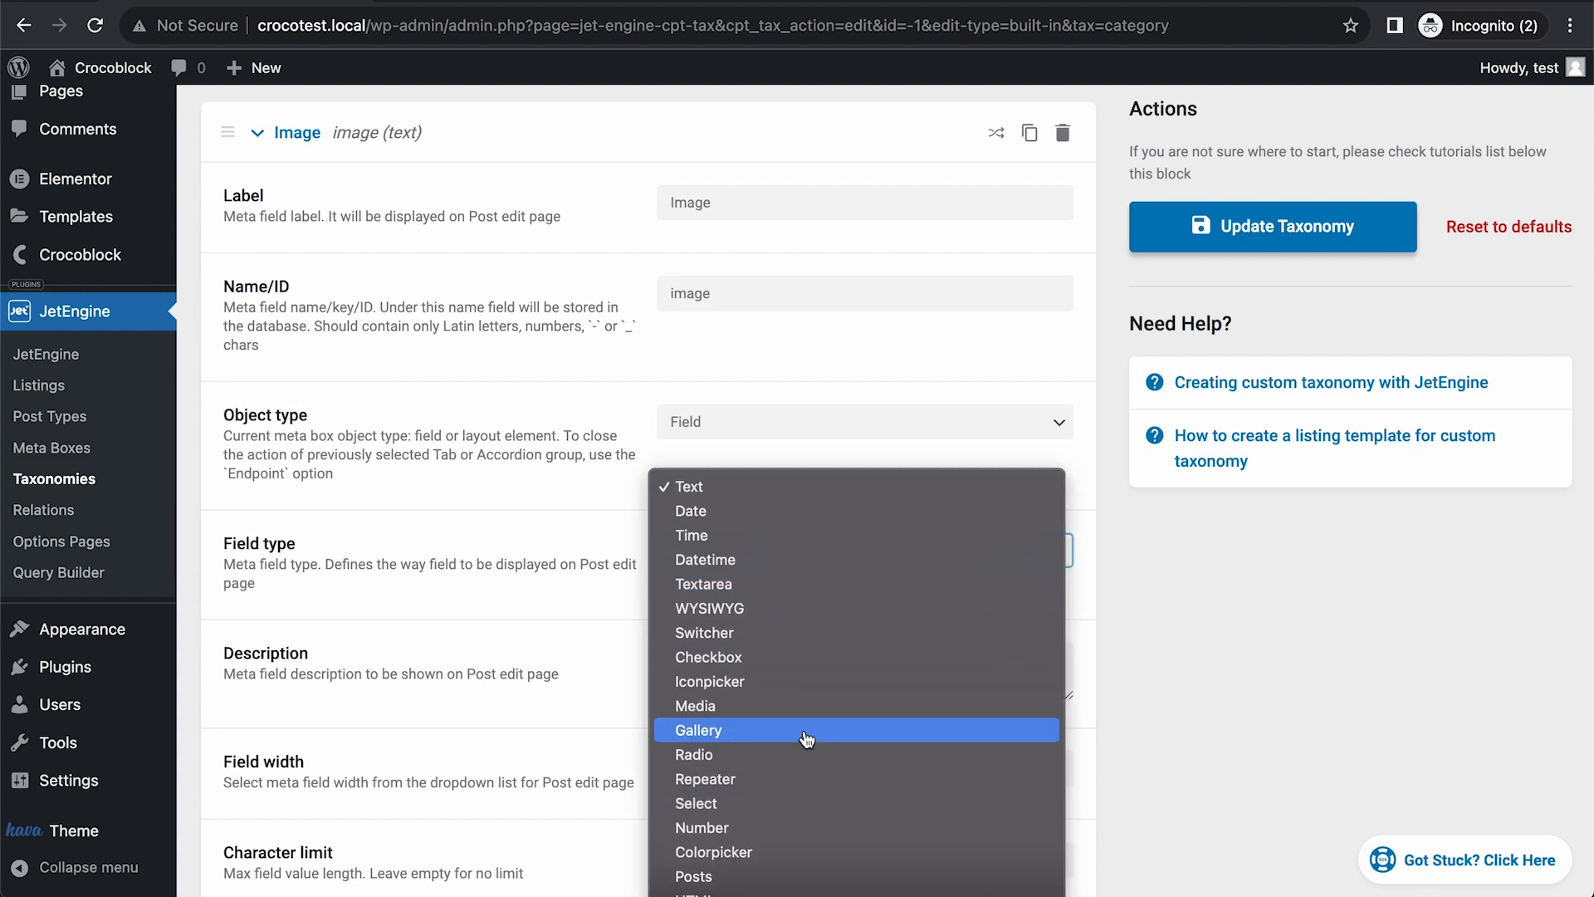
pyautogui.click(696, 704)
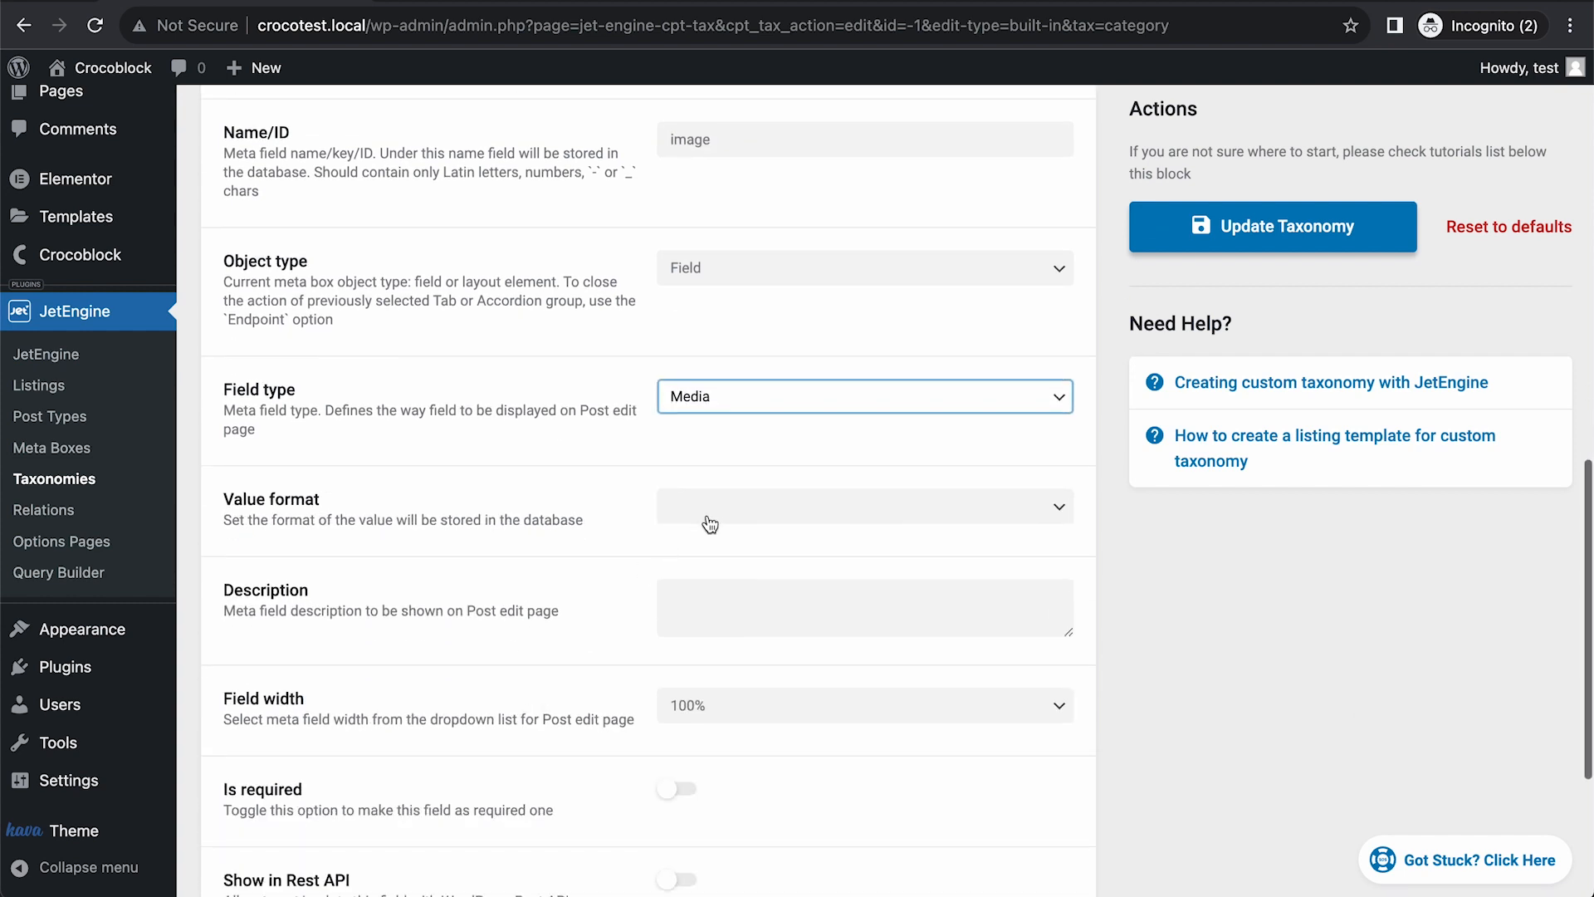
pyautogui.click(863, 505)
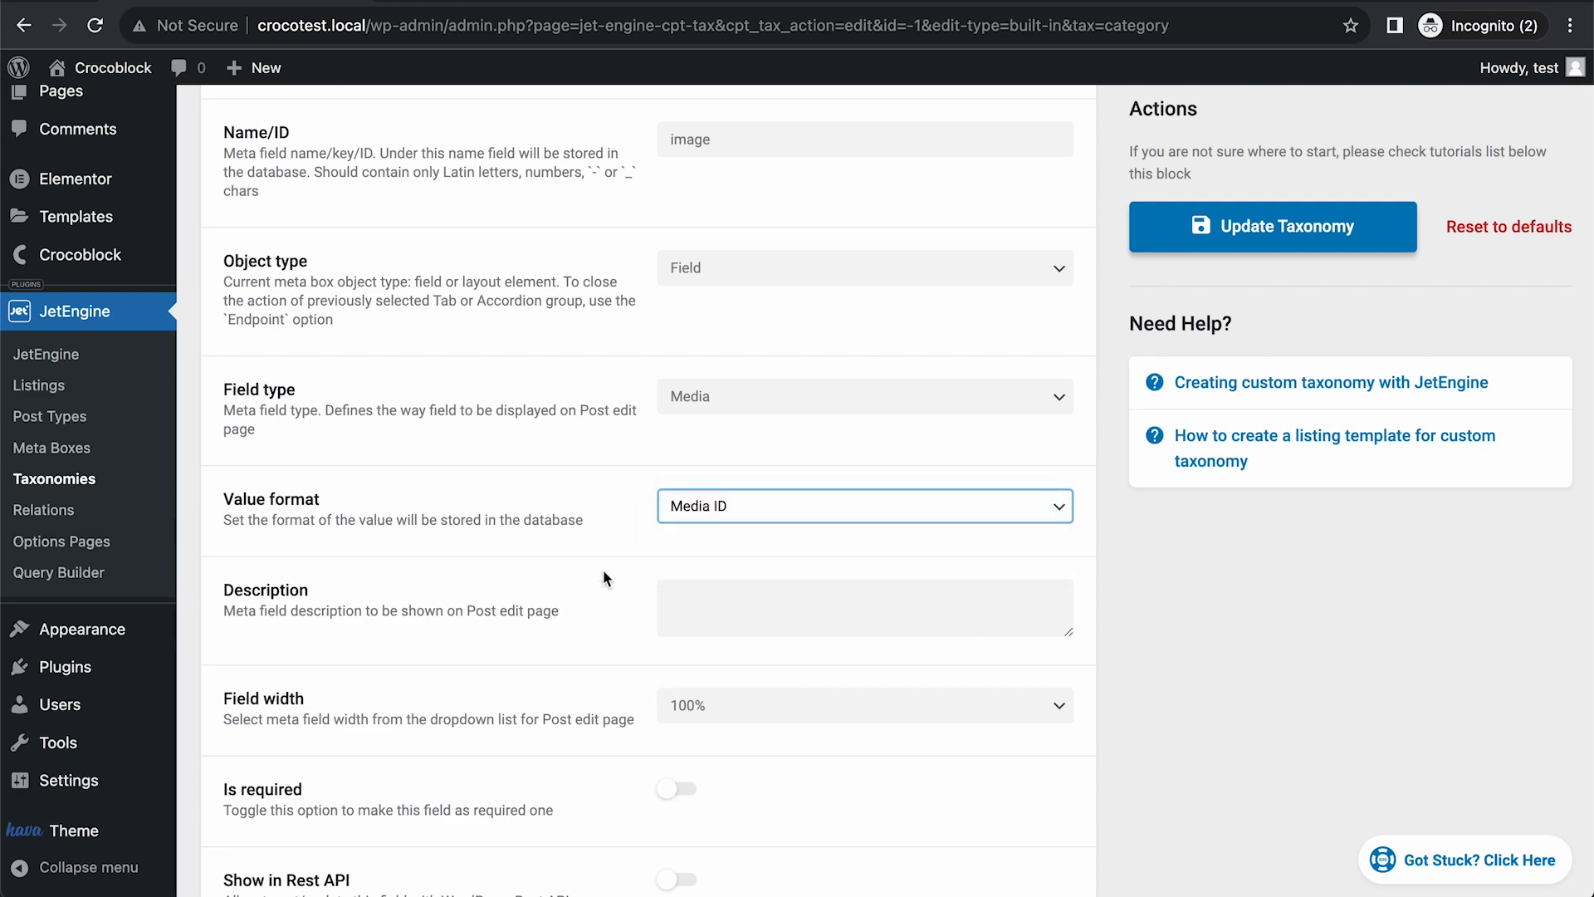
pyautogui.scroll(-3)
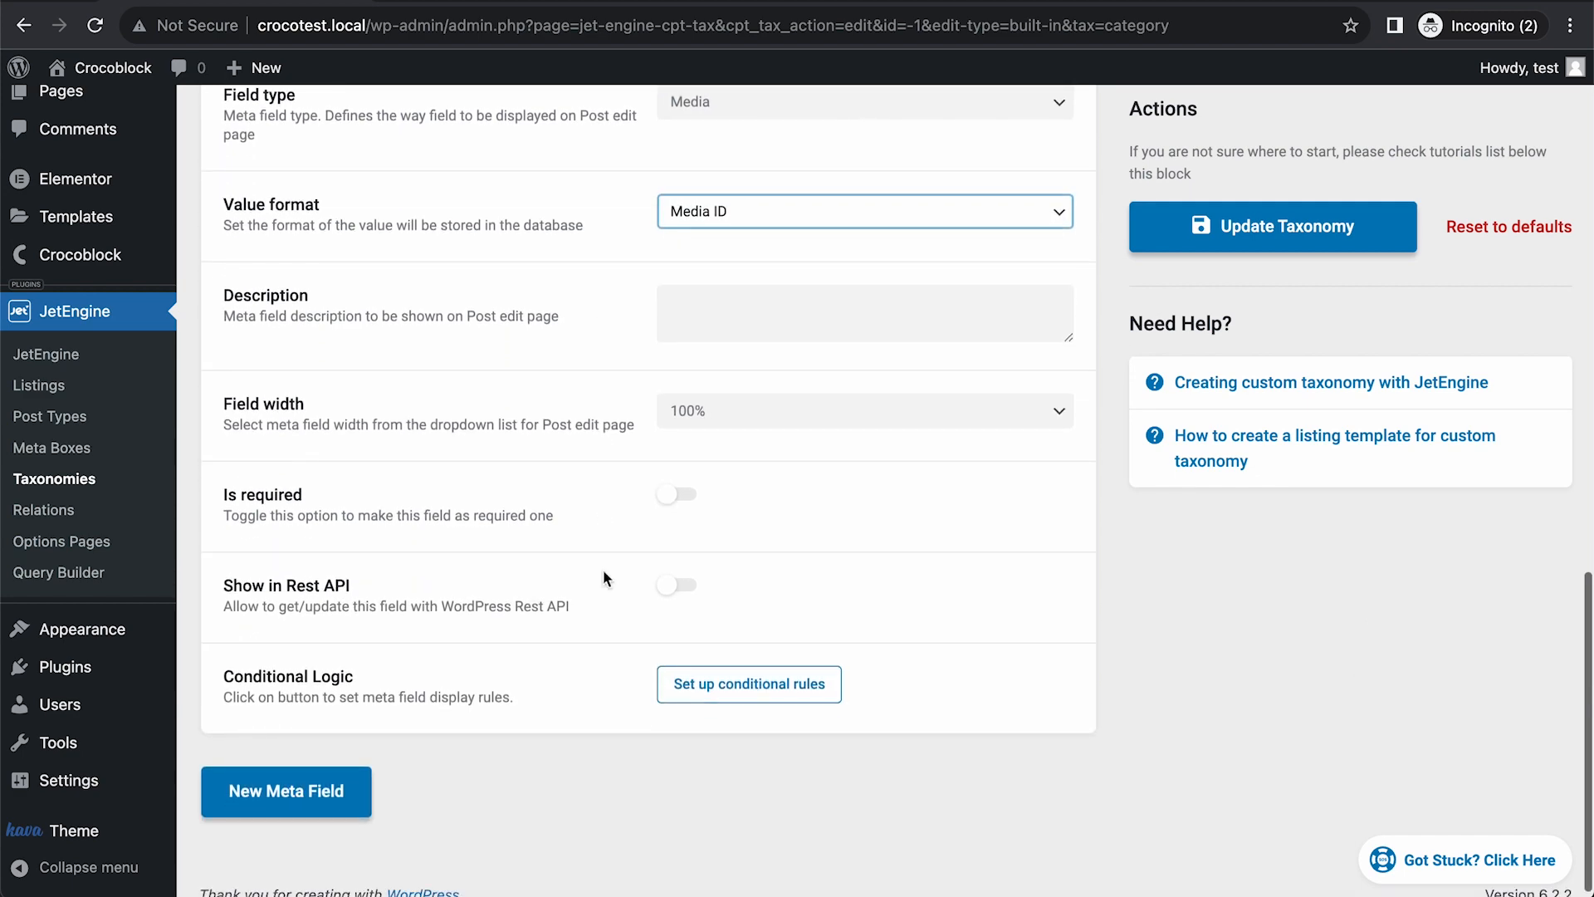
pyautogui.scroll(3)
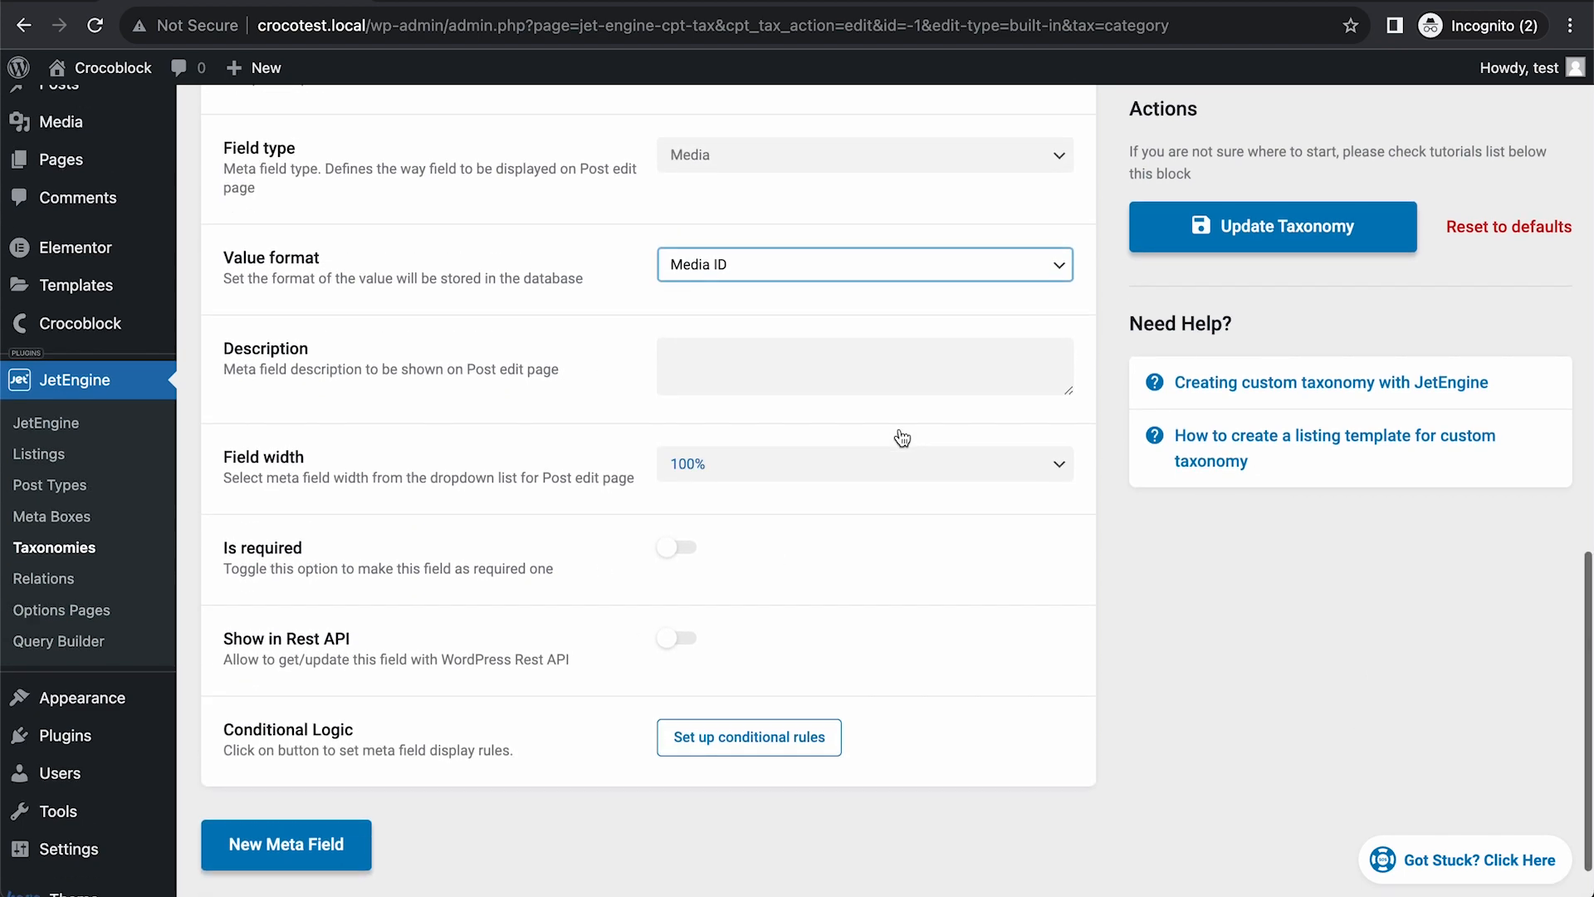
pyautogui.click(1272, 226)
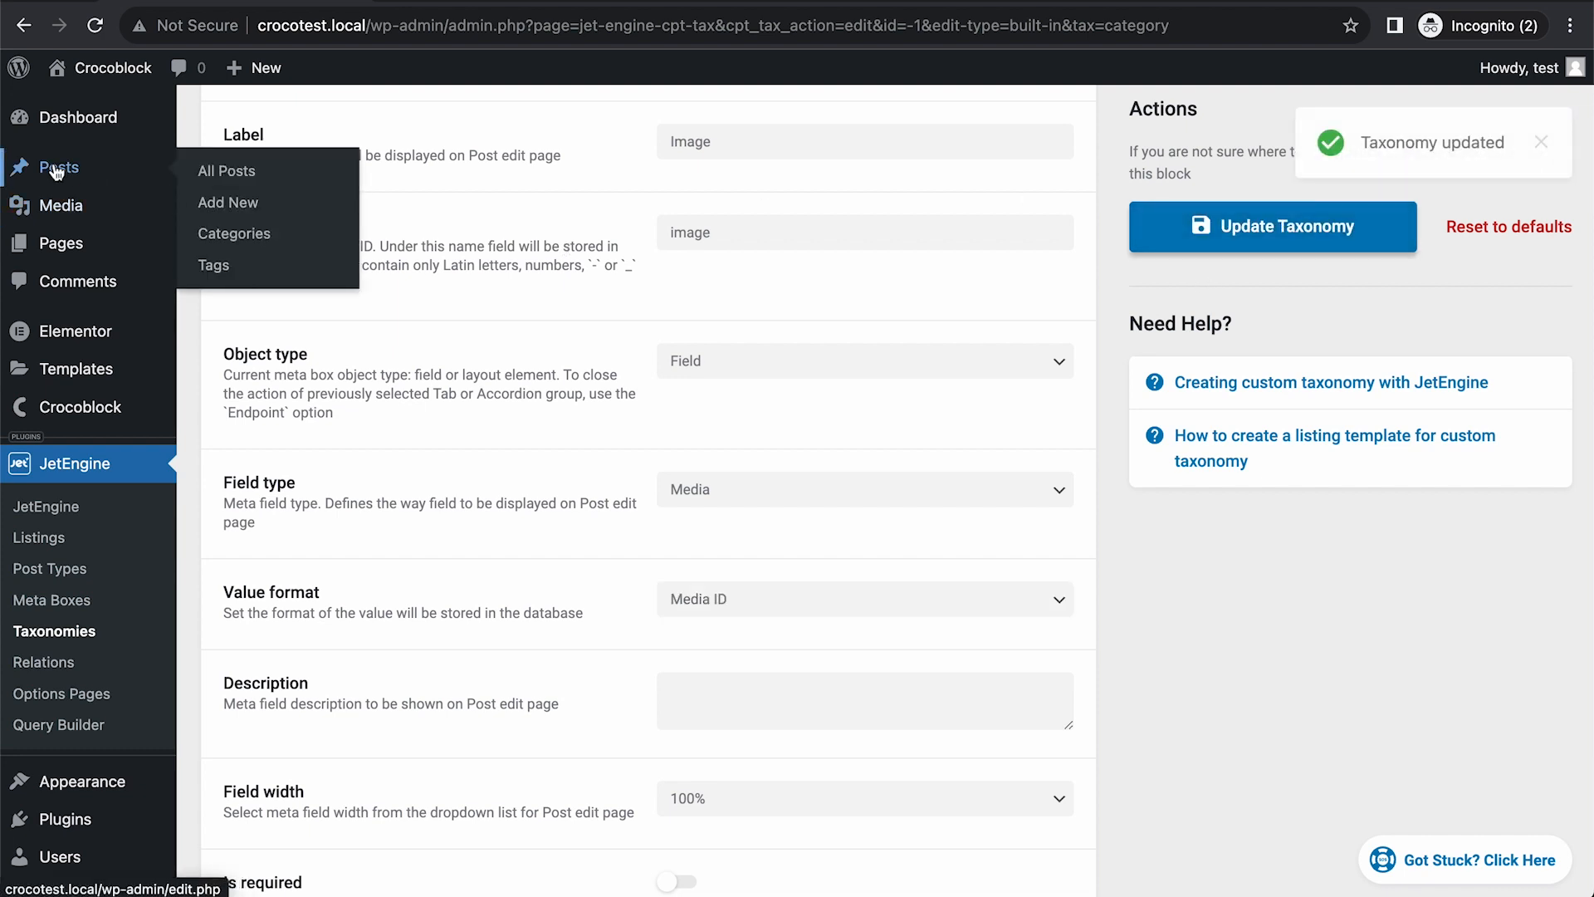
# Check the new Image field on Photography, then open Asia showing its assigned temple photo.
pyautogui.click(234, 233)
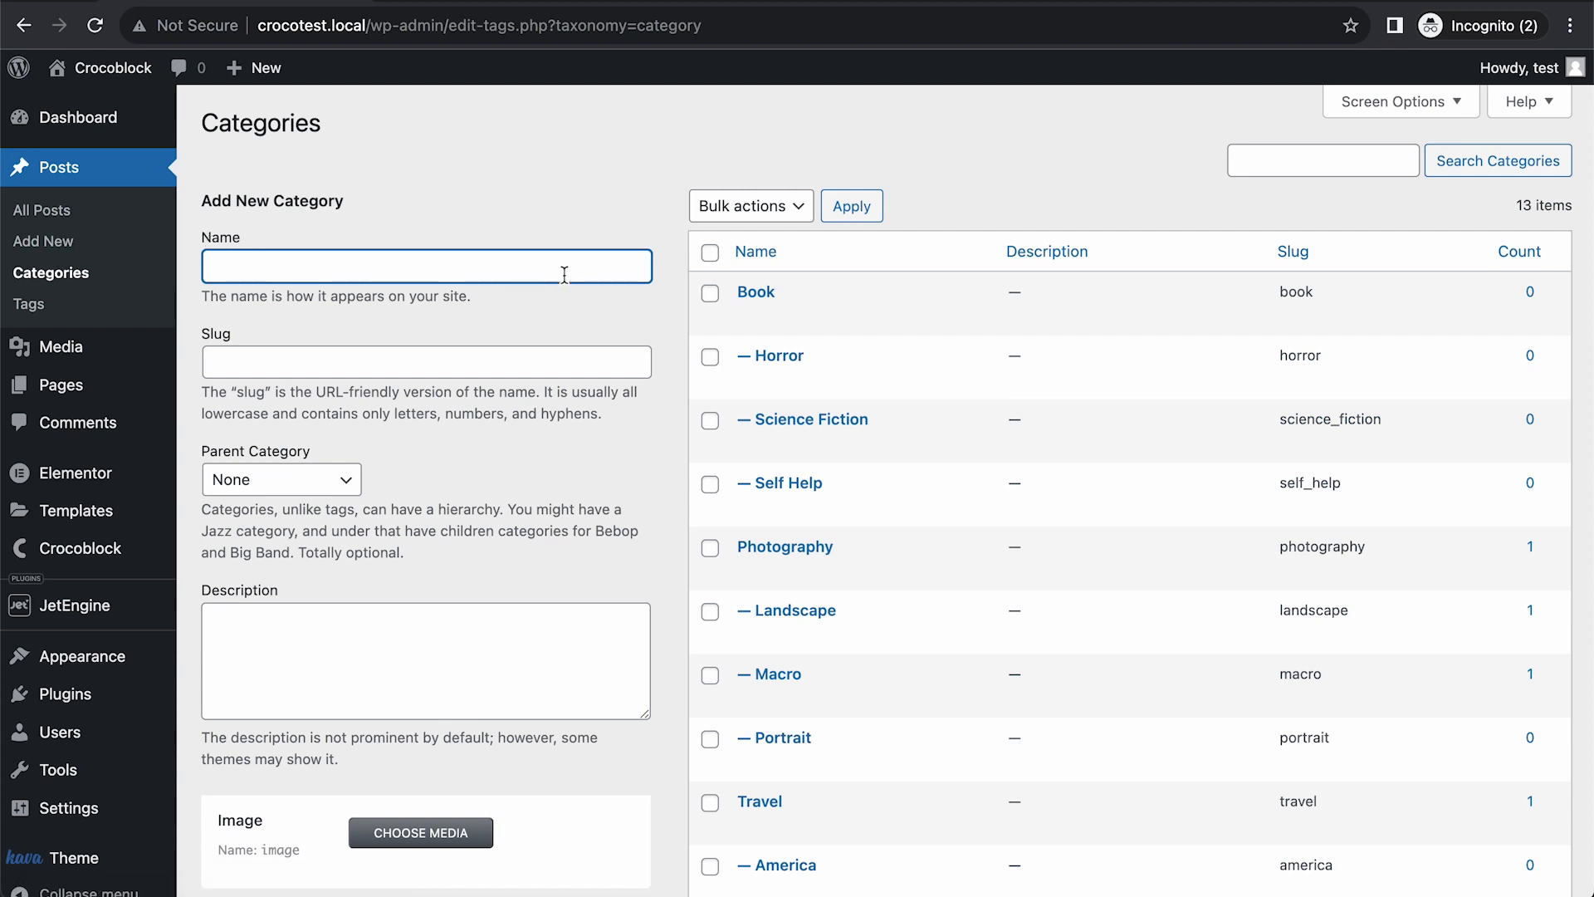
pyautogui.click(784, 547)
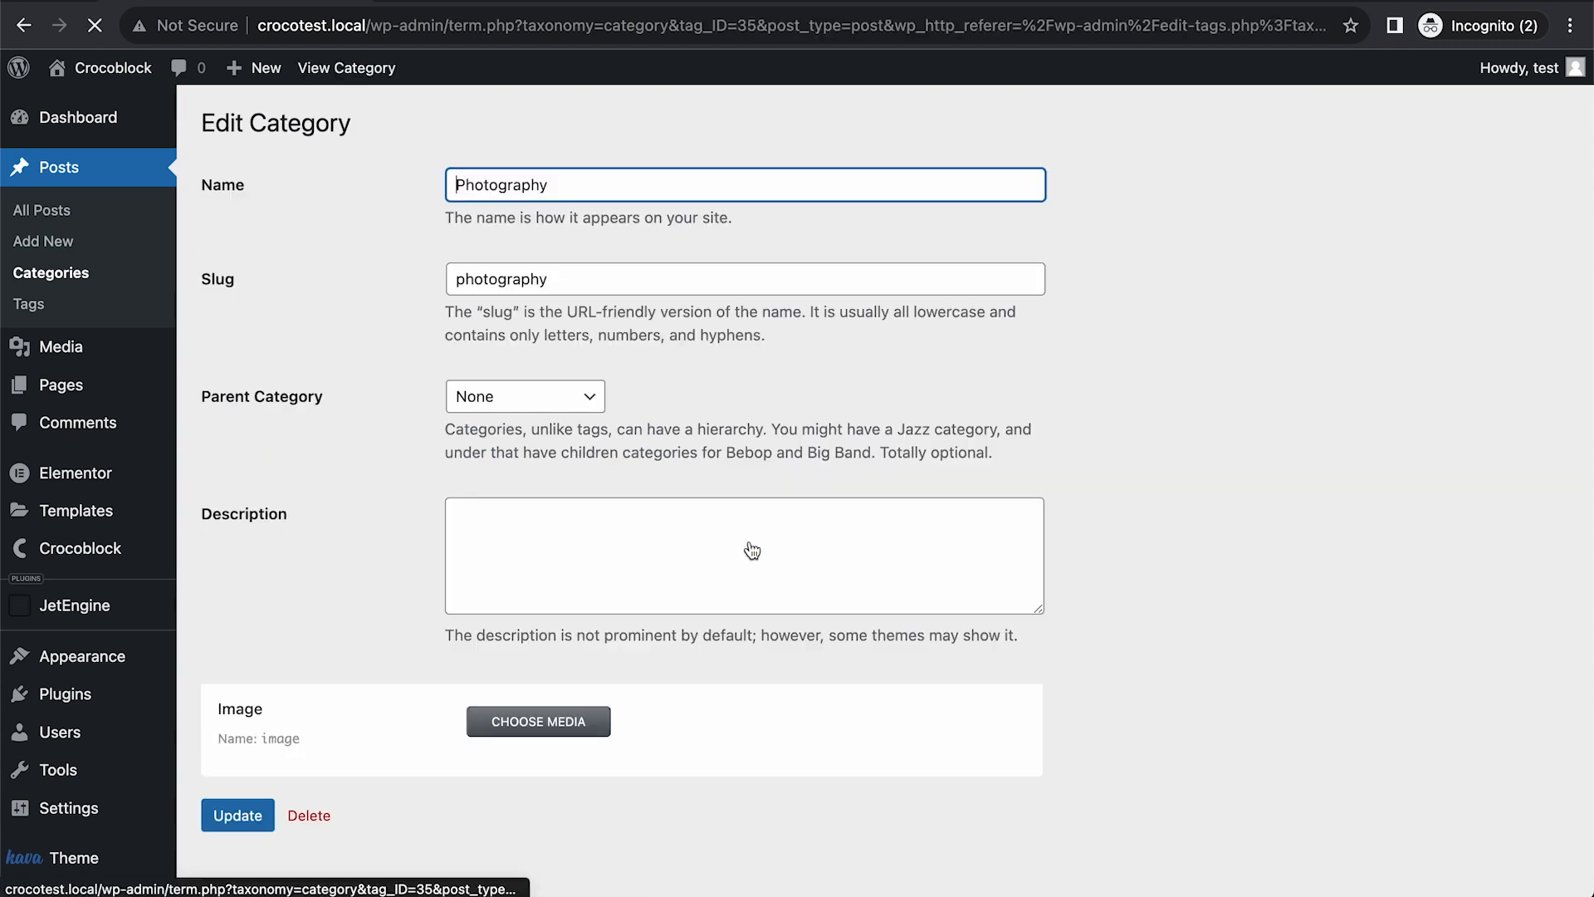
pyautogui.moveTo(295, 691)
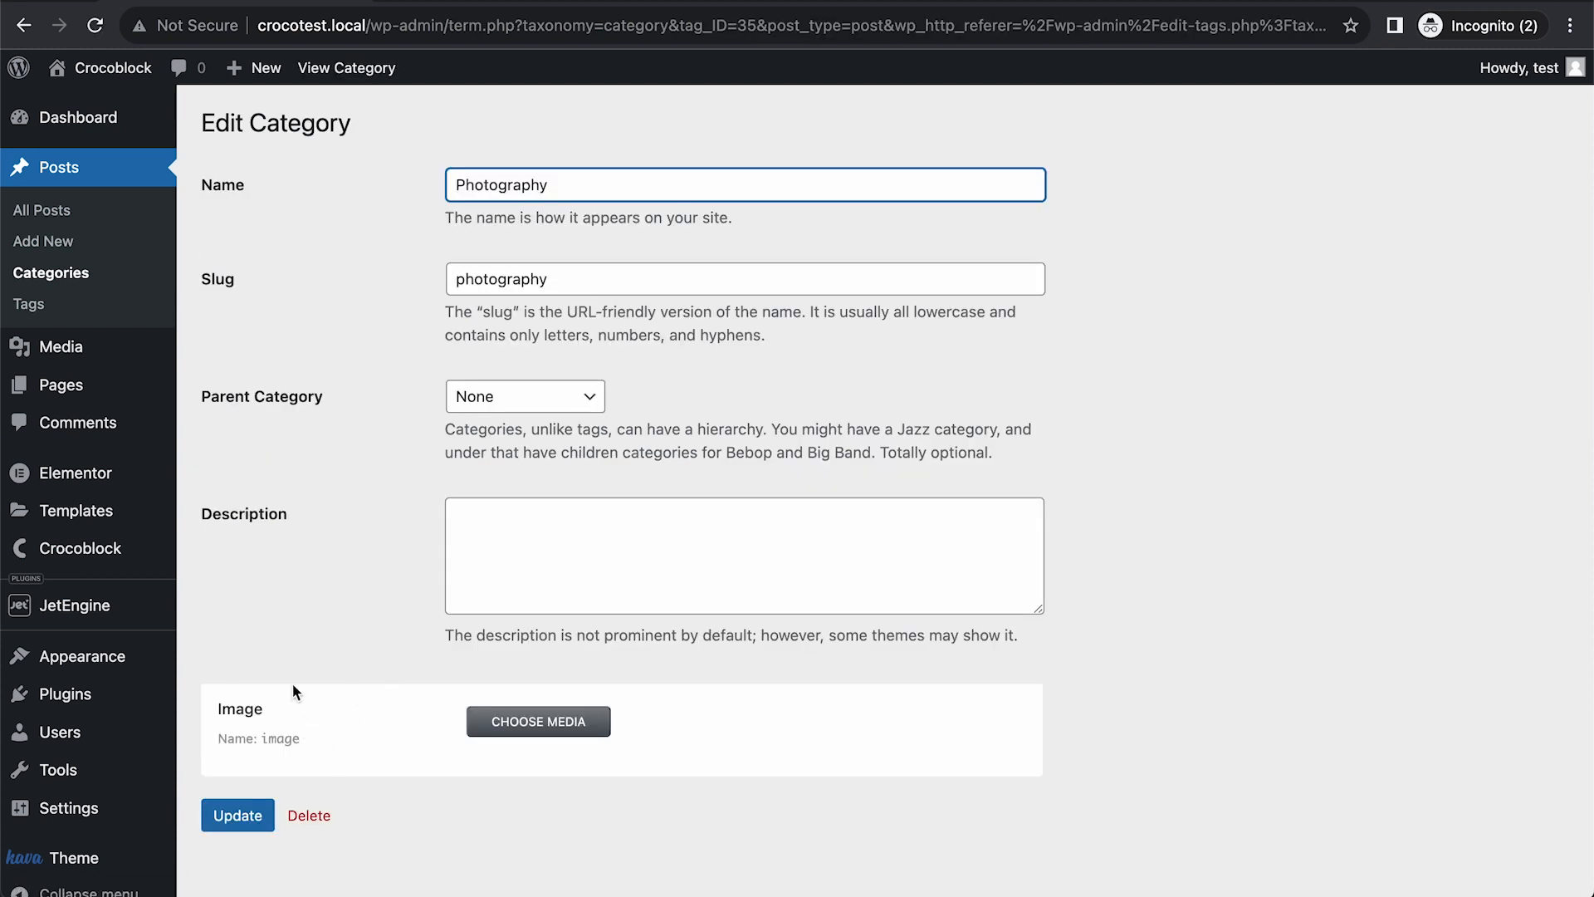
pyautogui.moveTo(355, 651)
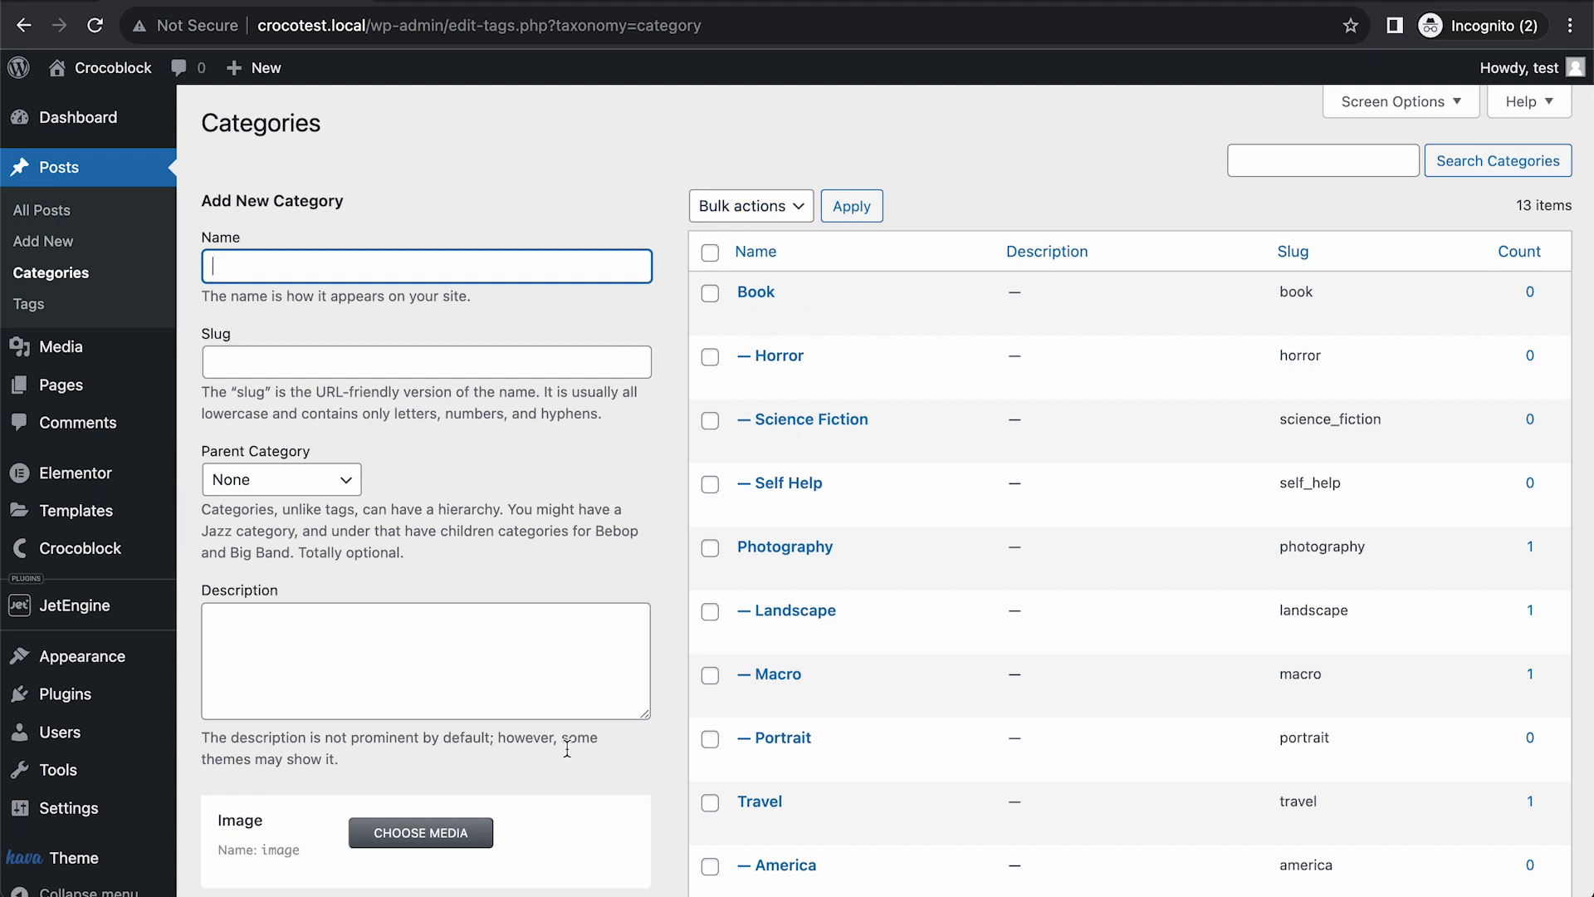
pyautogui.scroll(-3)
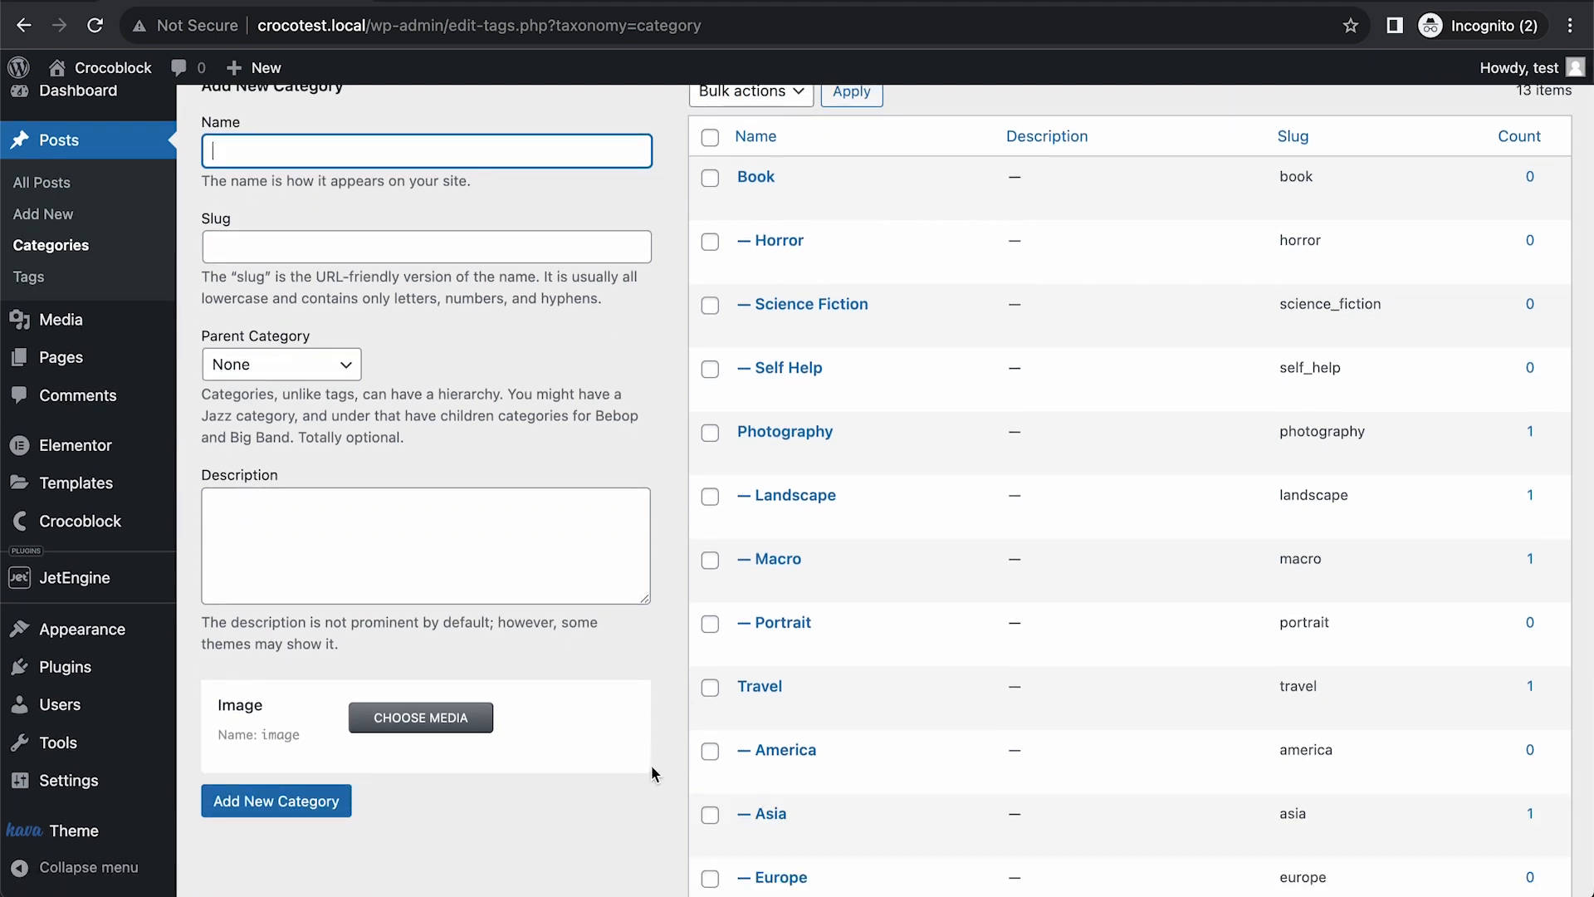
pyautogui.click(770, 811)
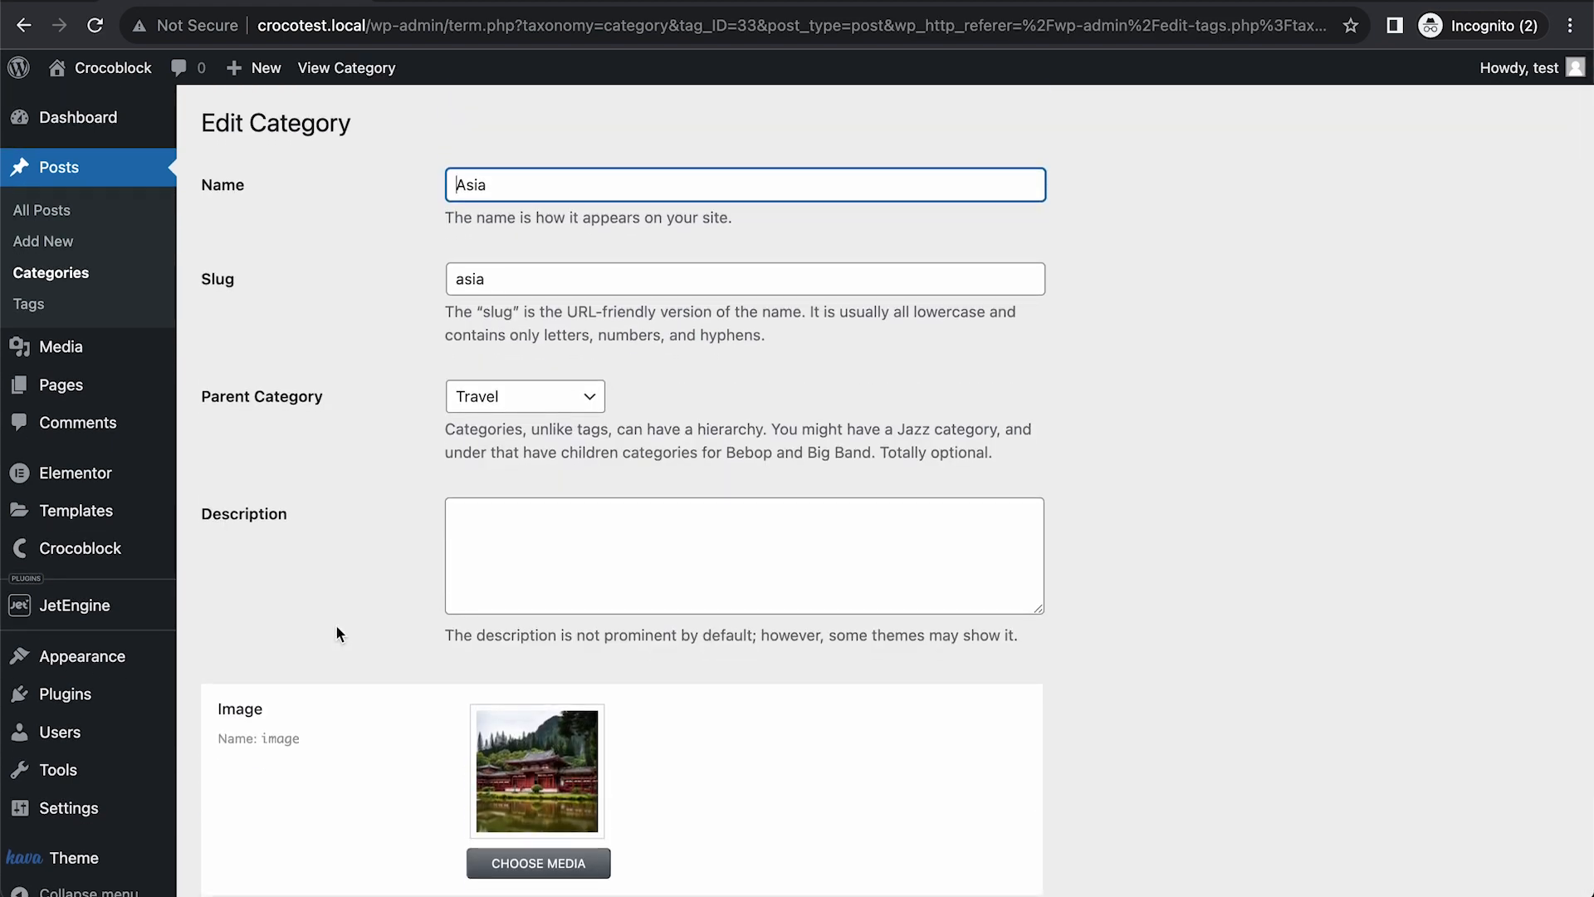
pyautogui.scroll(-3)
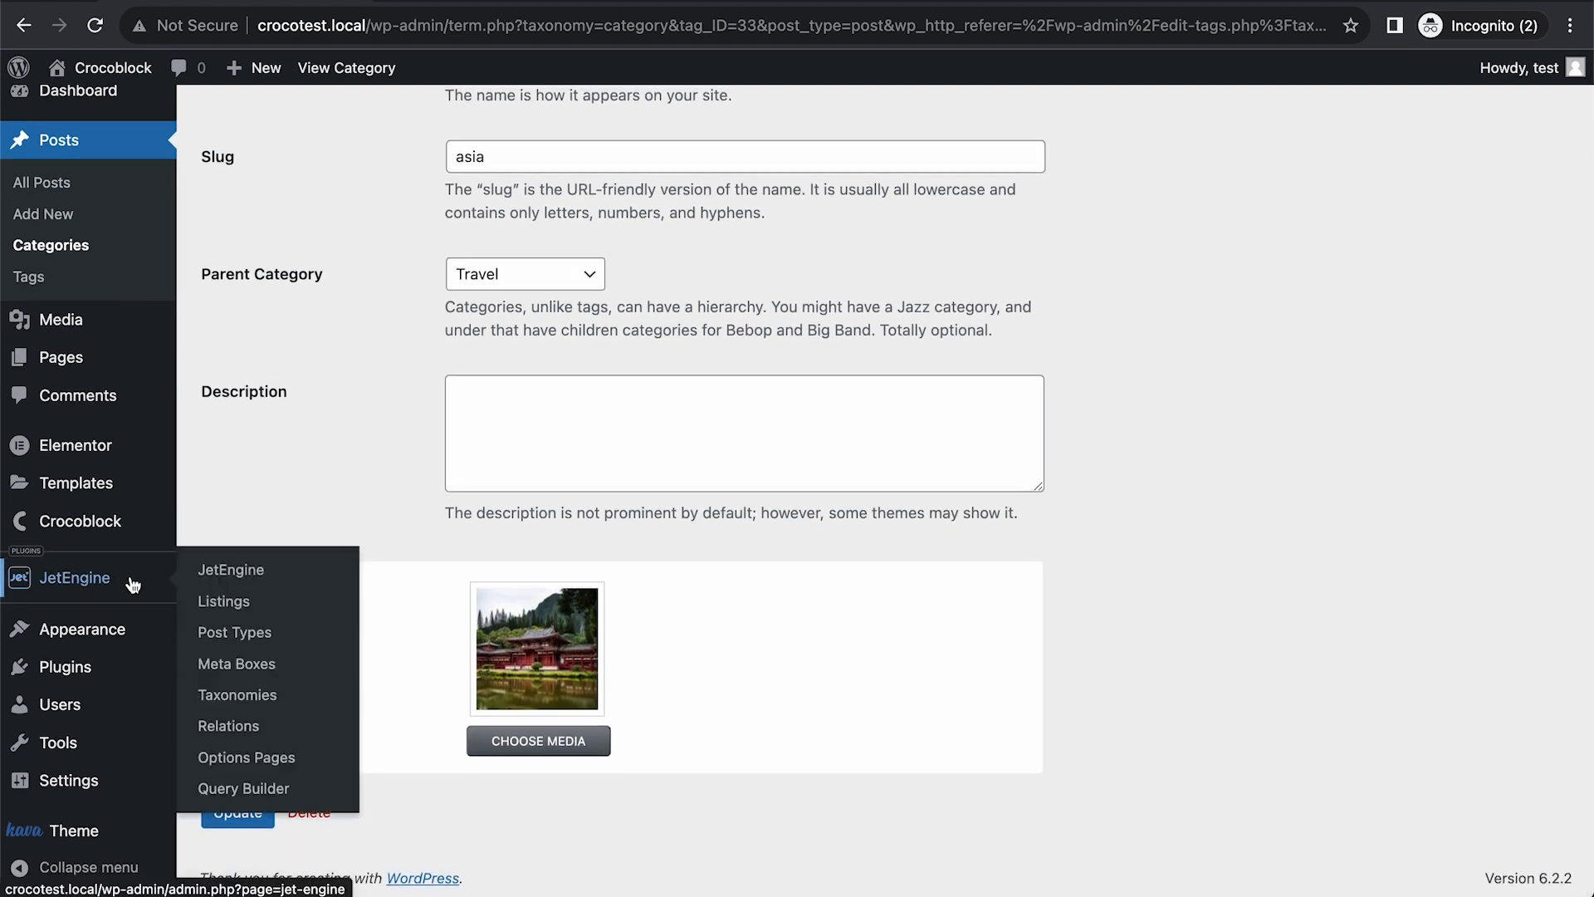
# Start a new JetEngine query named "Parent Category Query".
pyautogui.click(243, 787)
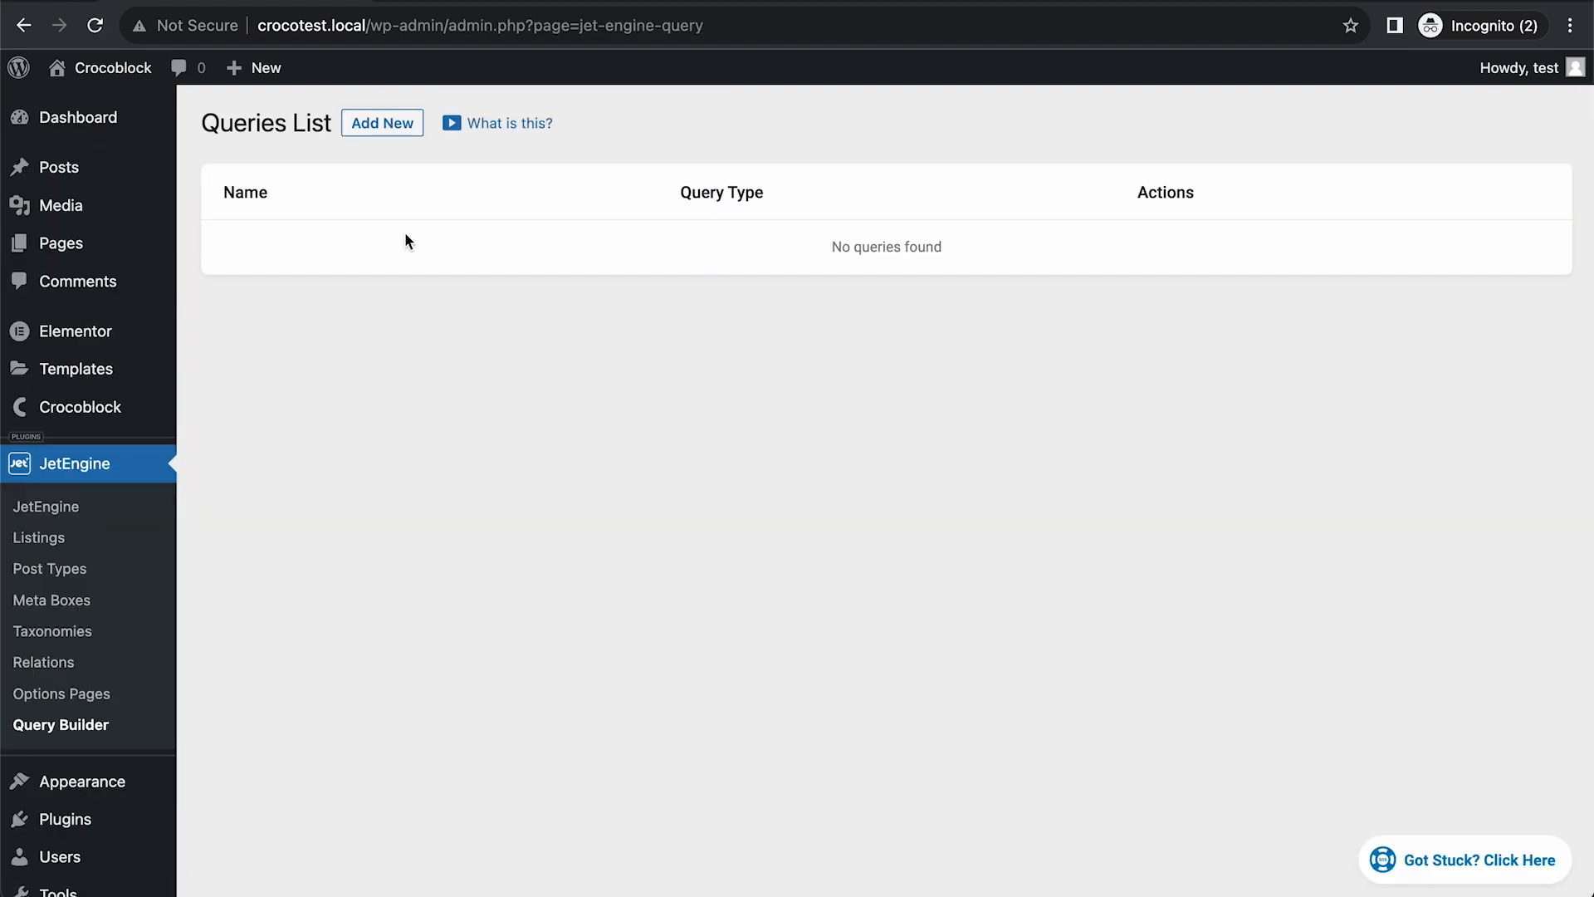
pyautogui.click(382, 123)
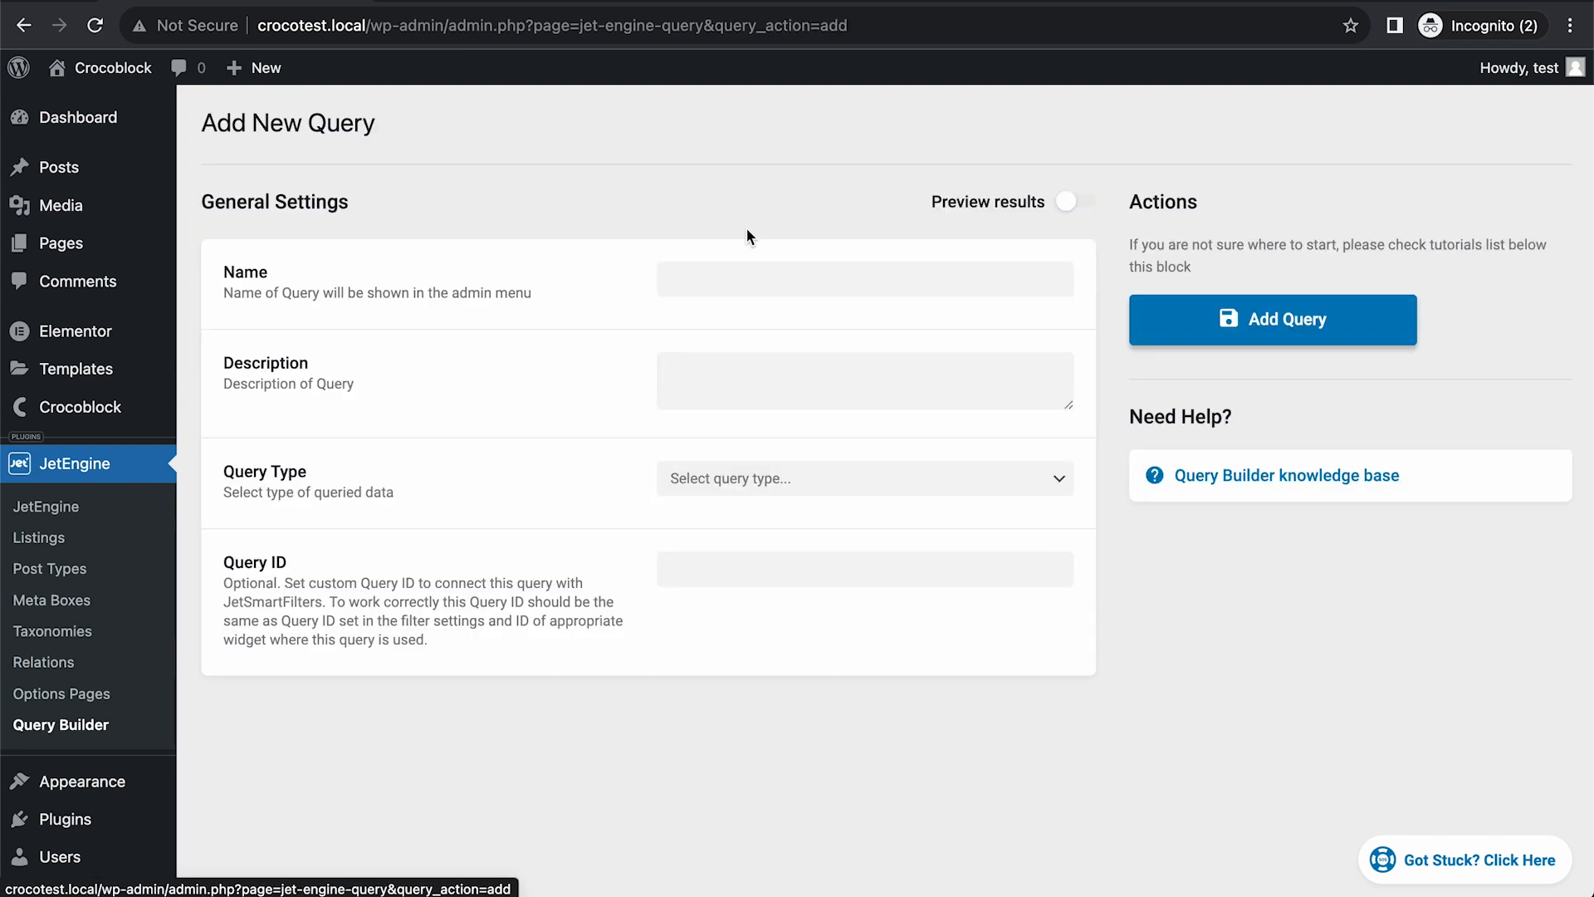
pyautogui.write('Parent Cate')
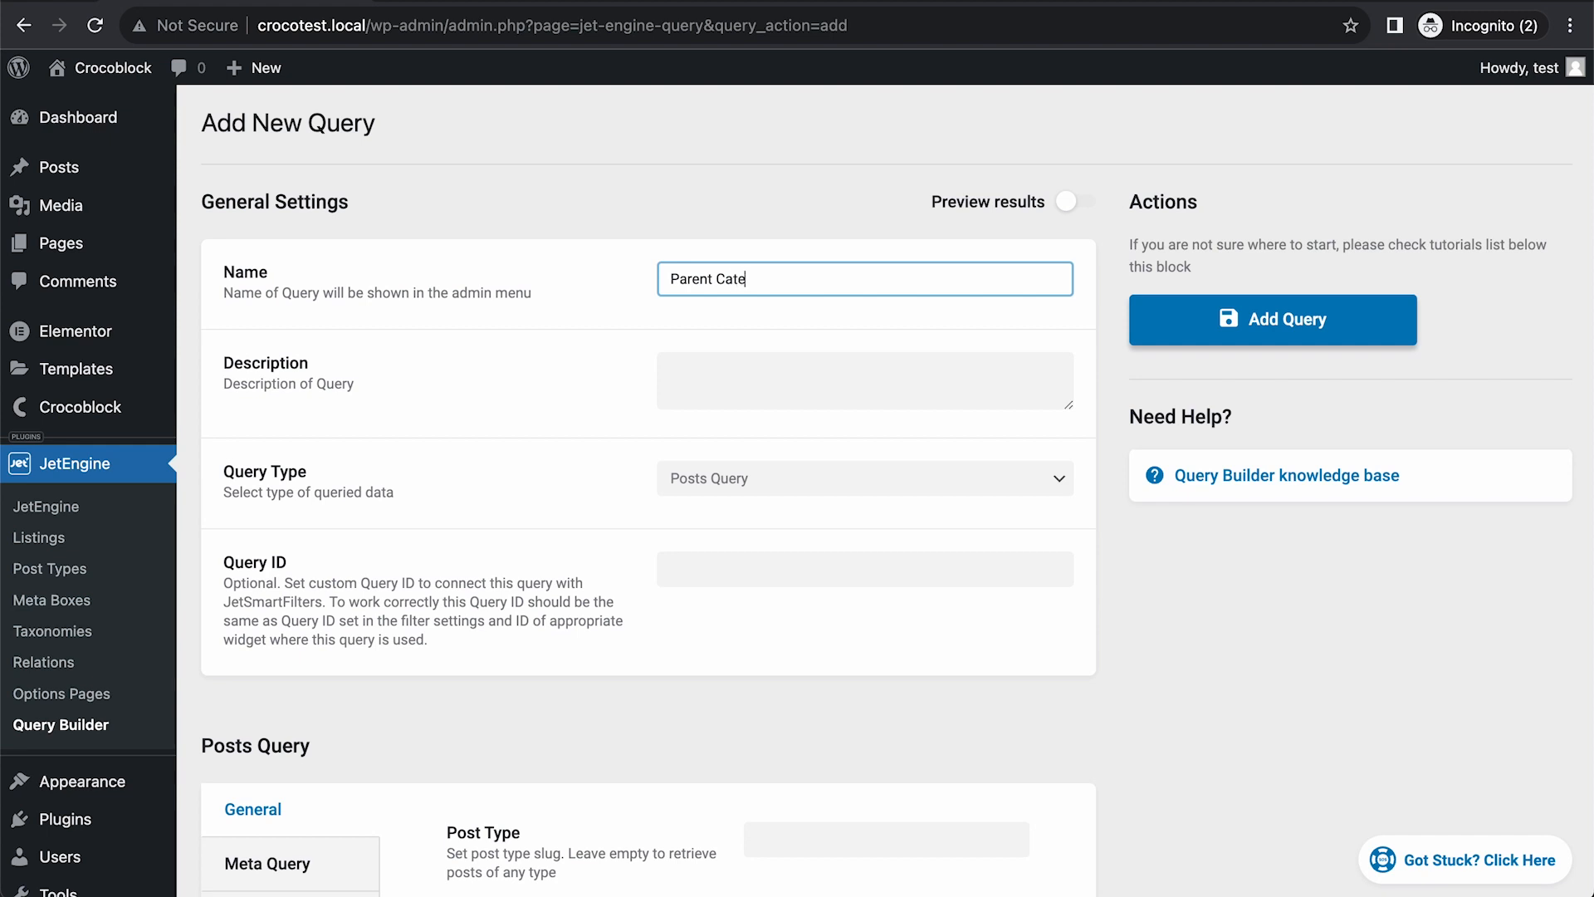
pyautogui.write('gory Query')
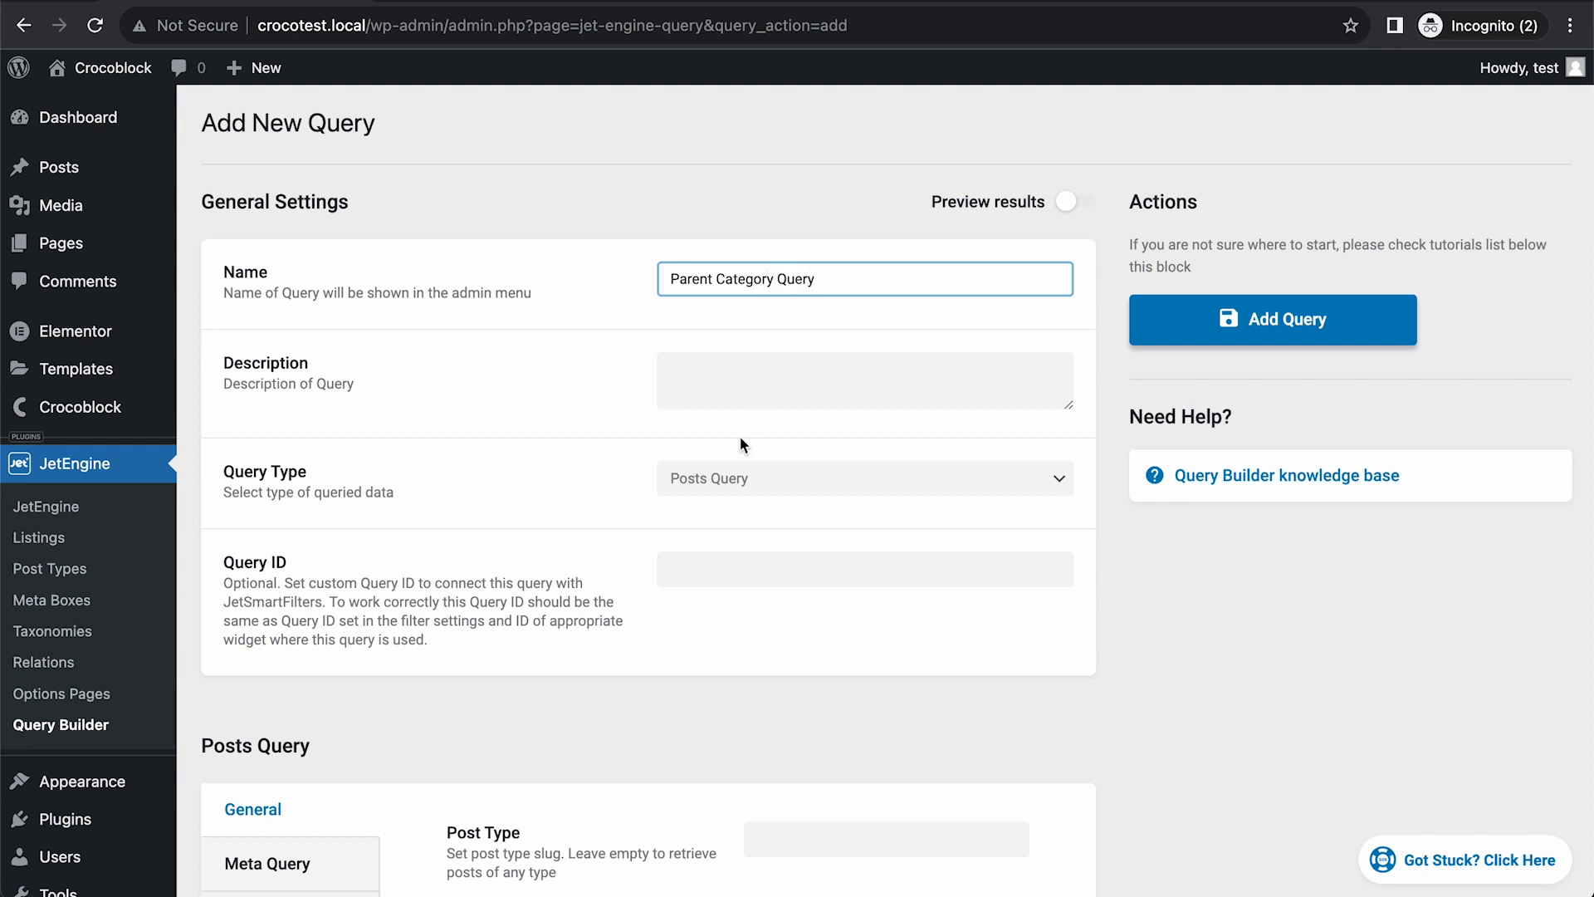
# Make it a Terms Query on the Categories taxonomy and review the remaining options.
pyautogui.click(864, 478)
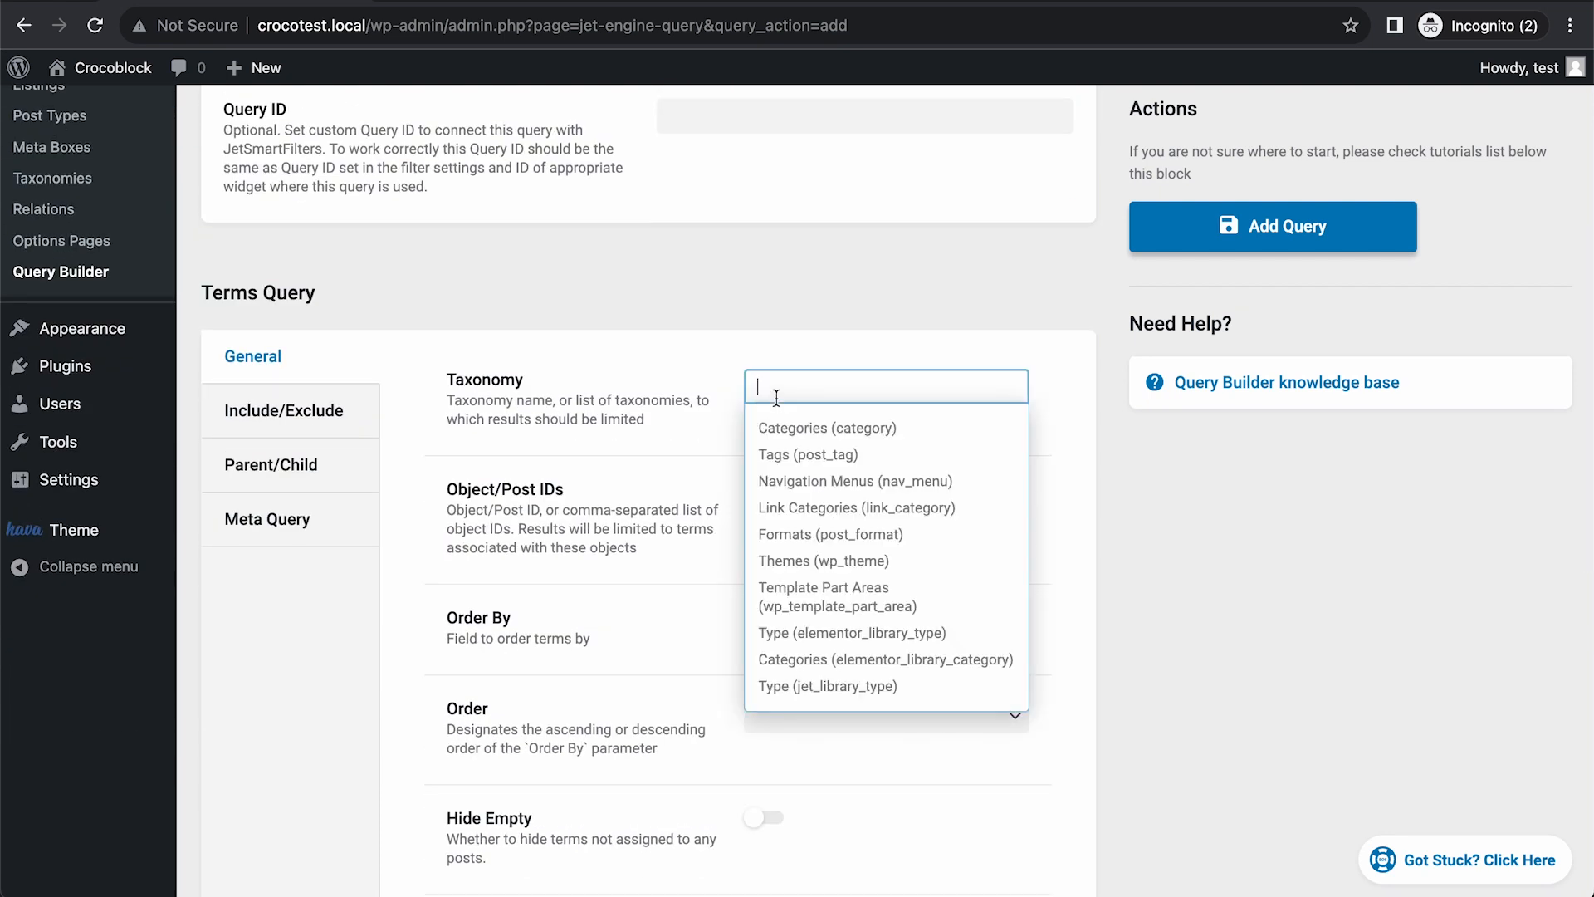
pyautogui.click(825, 427)
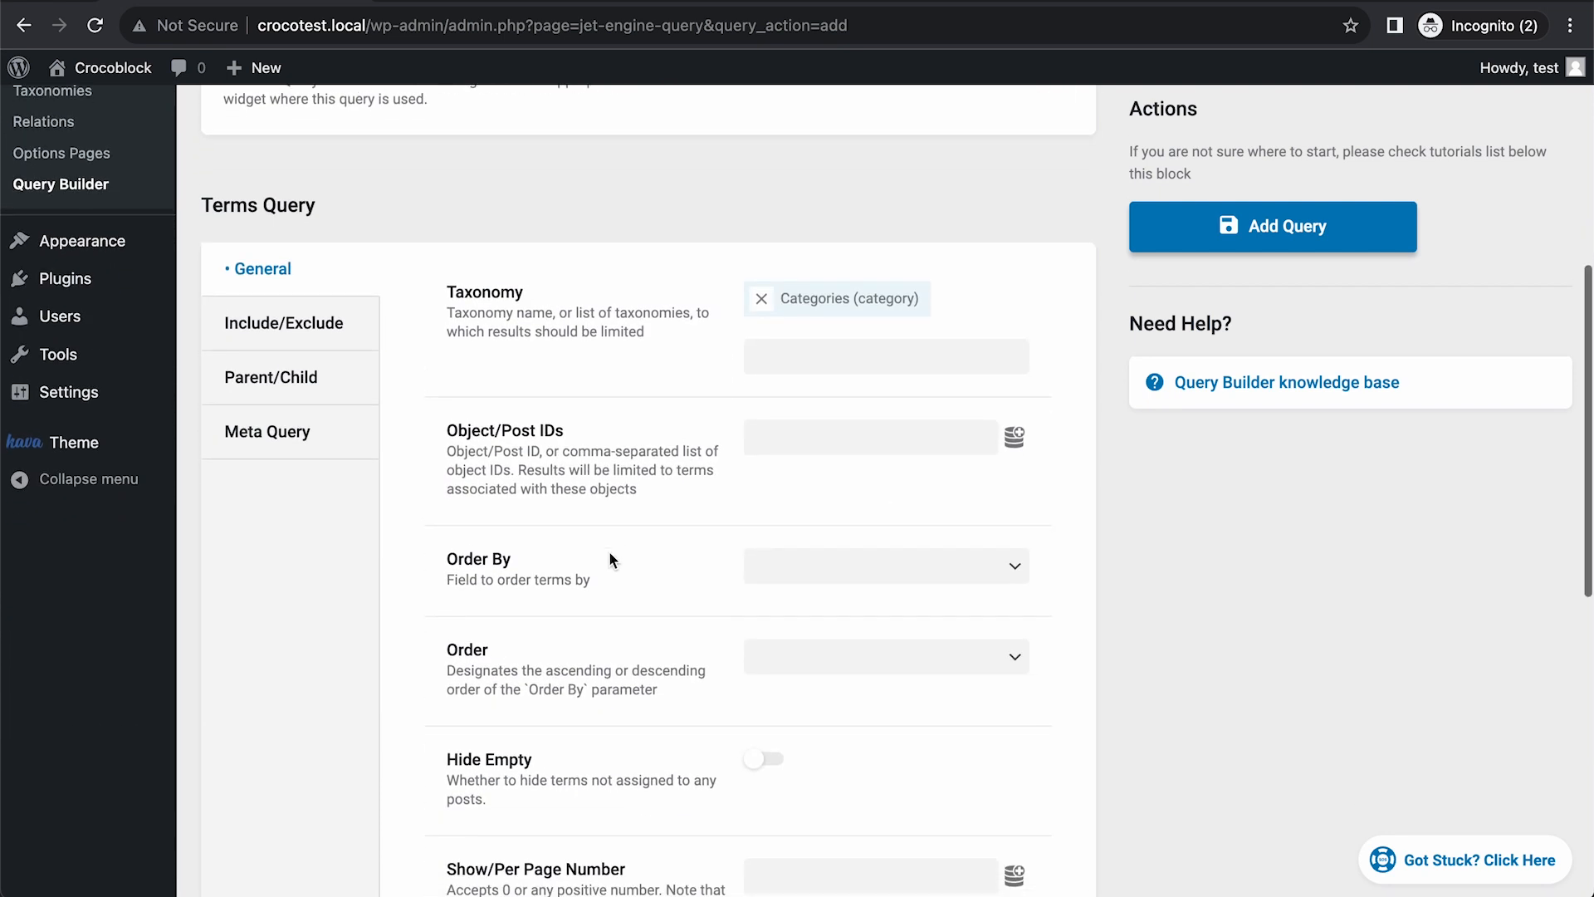
pyautogui.moveTo(1013, 436)
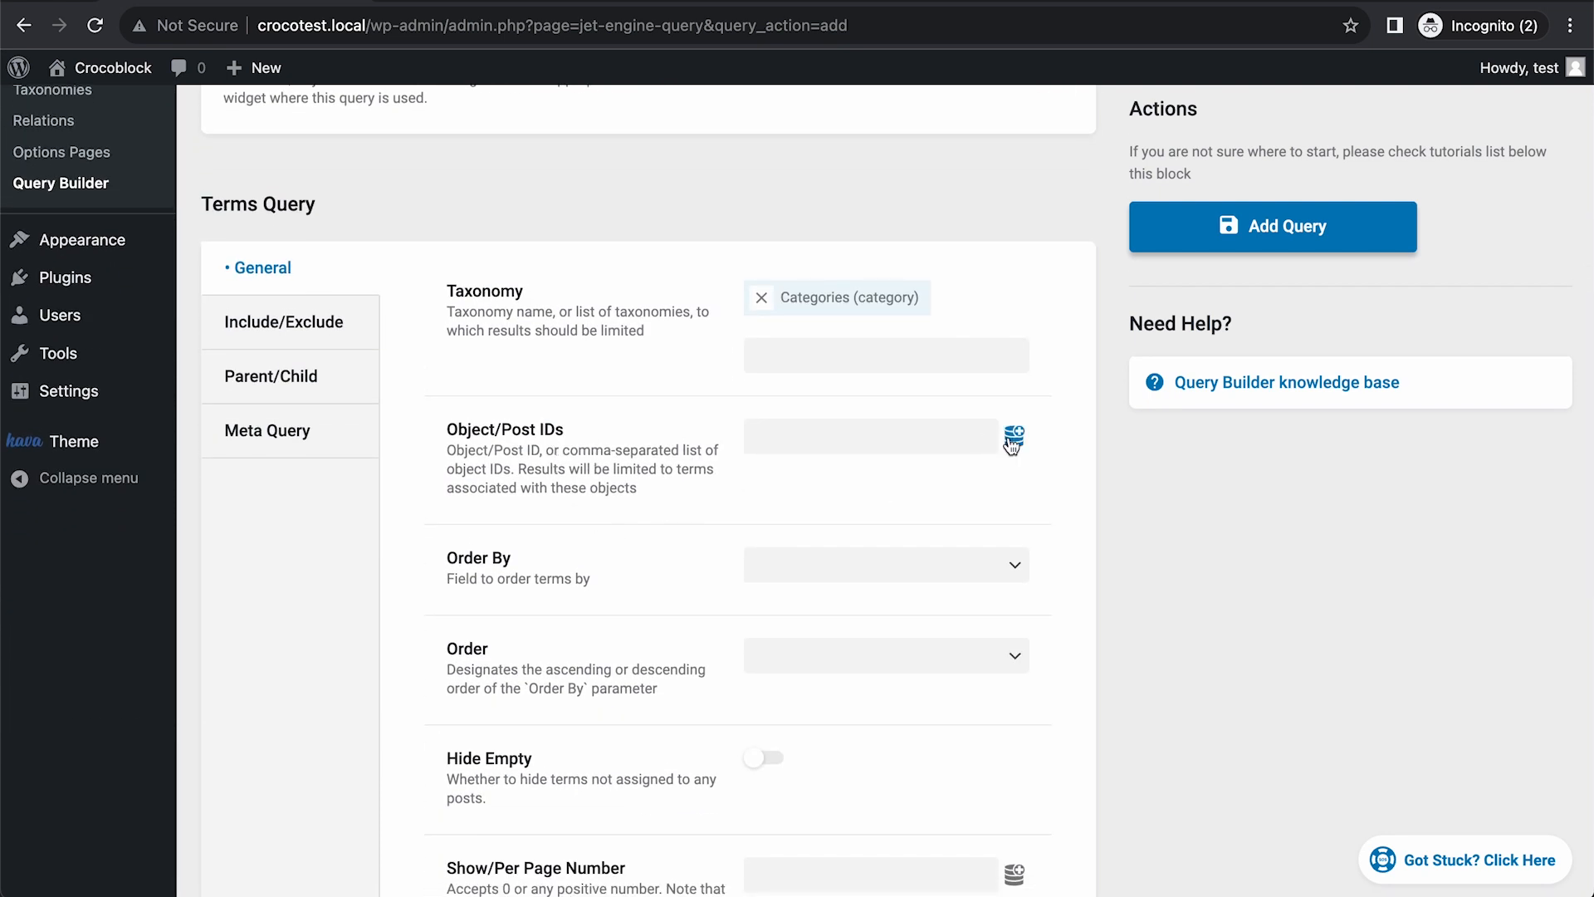
pyautogui.click(1013, 437)
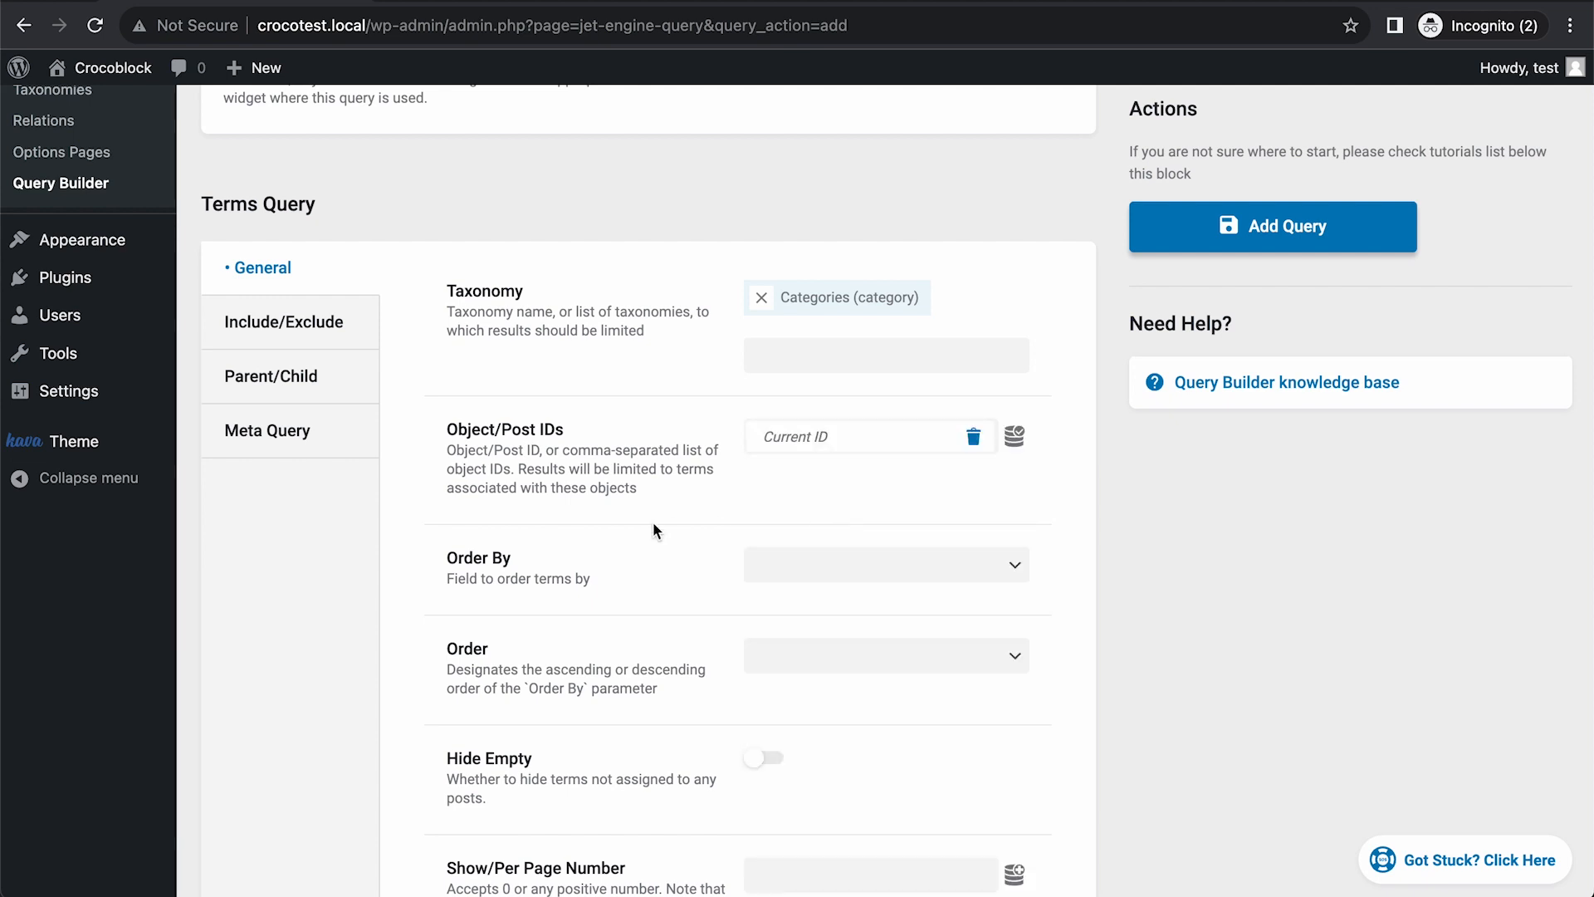
pyautogui.moveTo(782, 499)
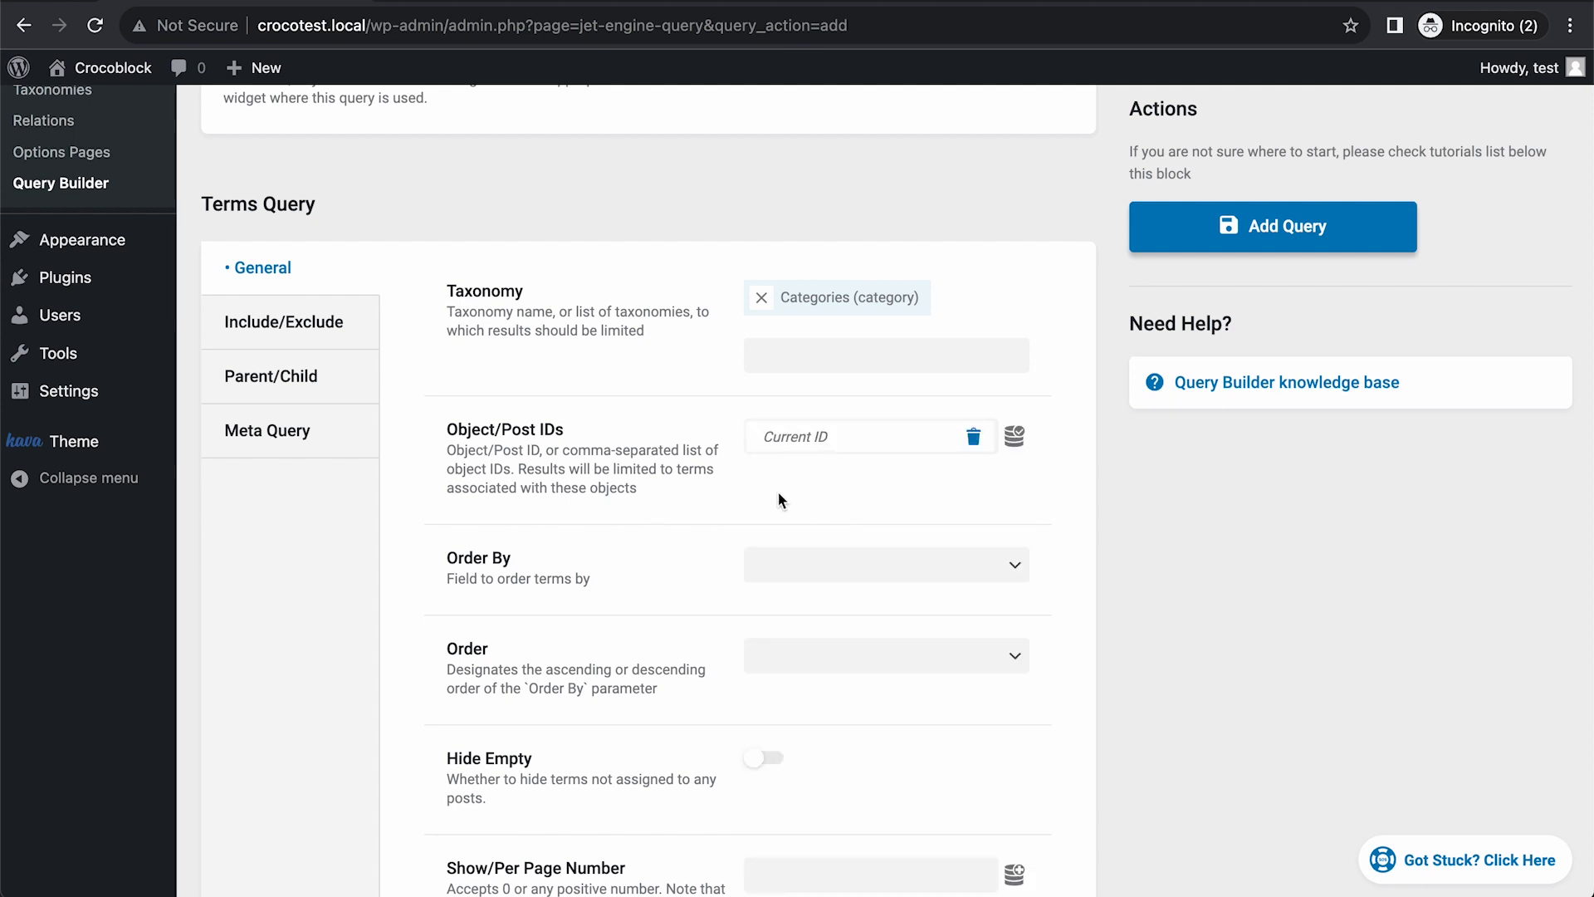
pyautogui.moveTo(734, 503)
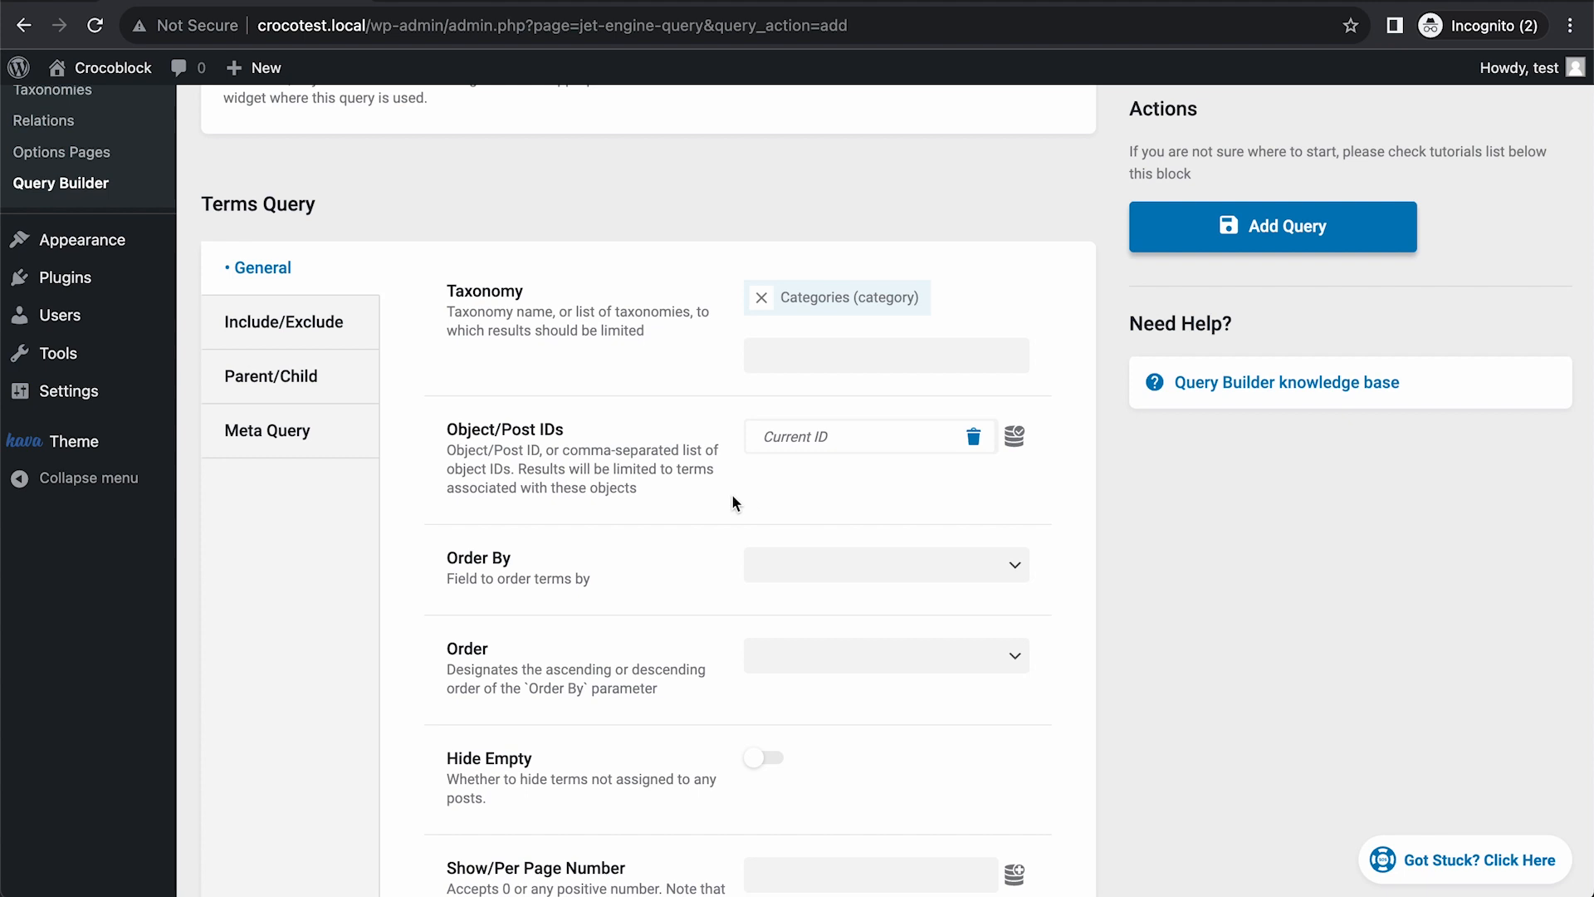
pyautogui.moveTo(668, 620)
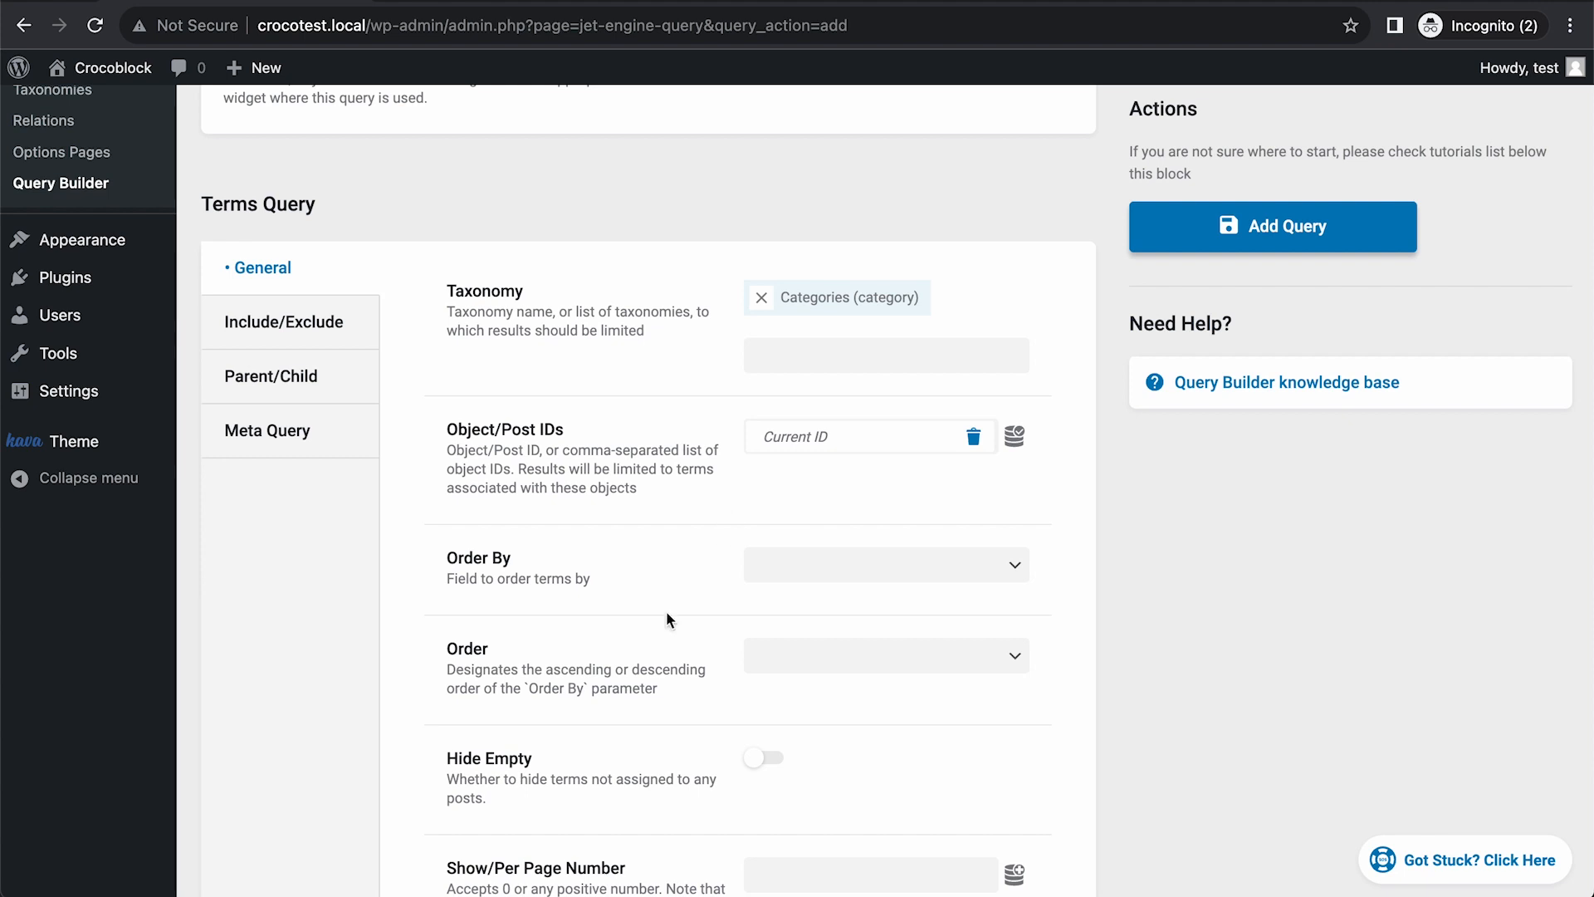
pyautogui.moveTo(595, 569)
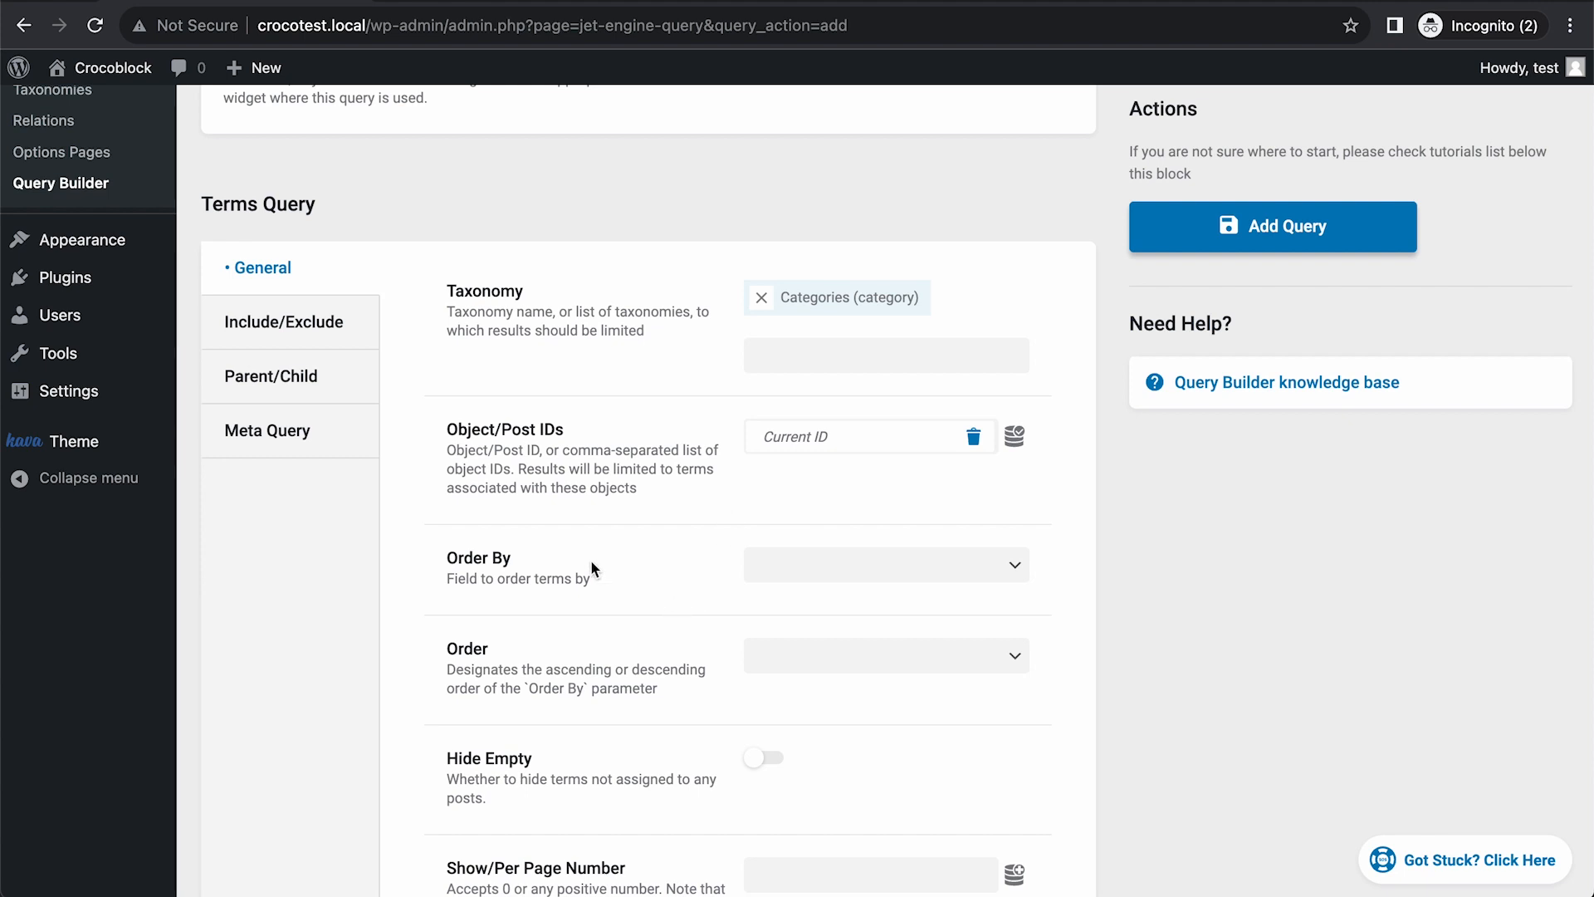
pyautogui.moveTo(594, 428)
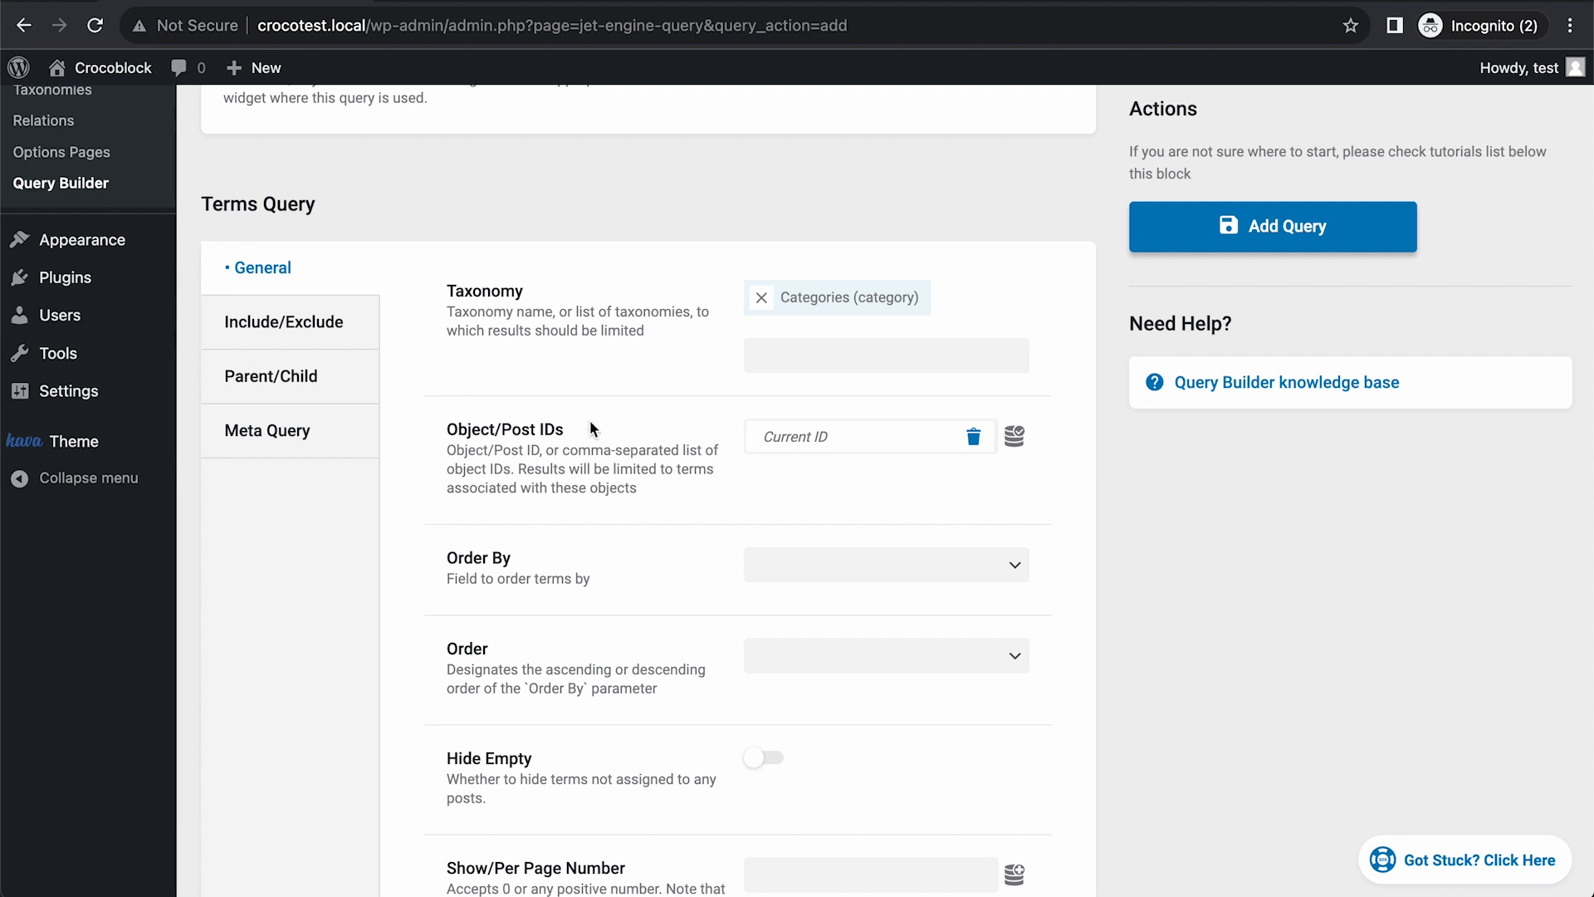
pyautogui.scroll(3)
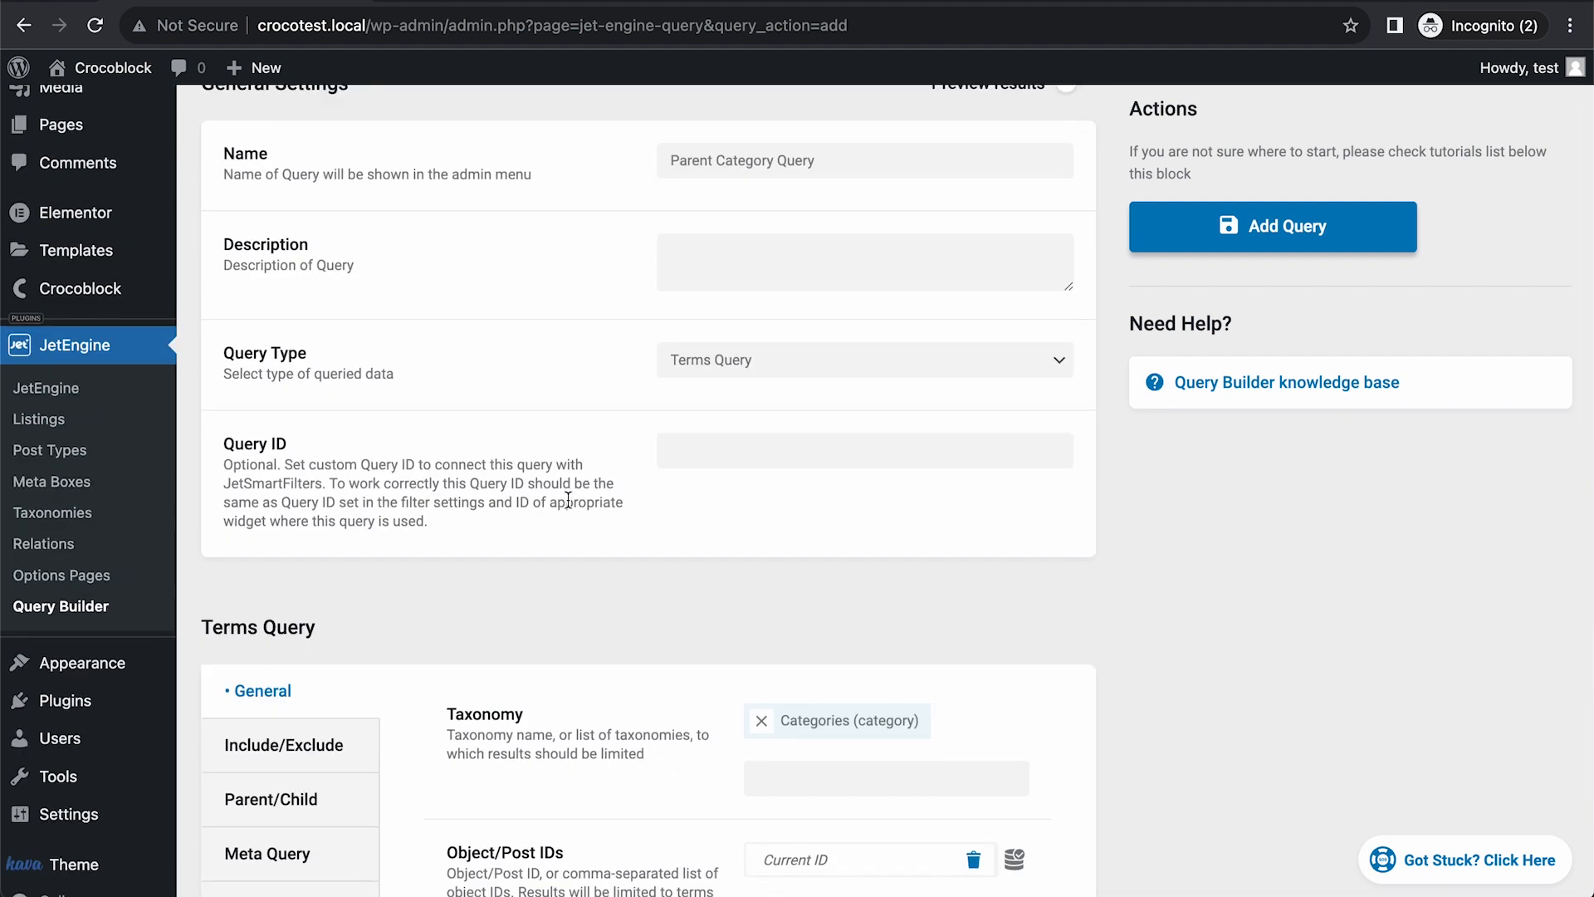
pyautogui.moveTo(719, 211)
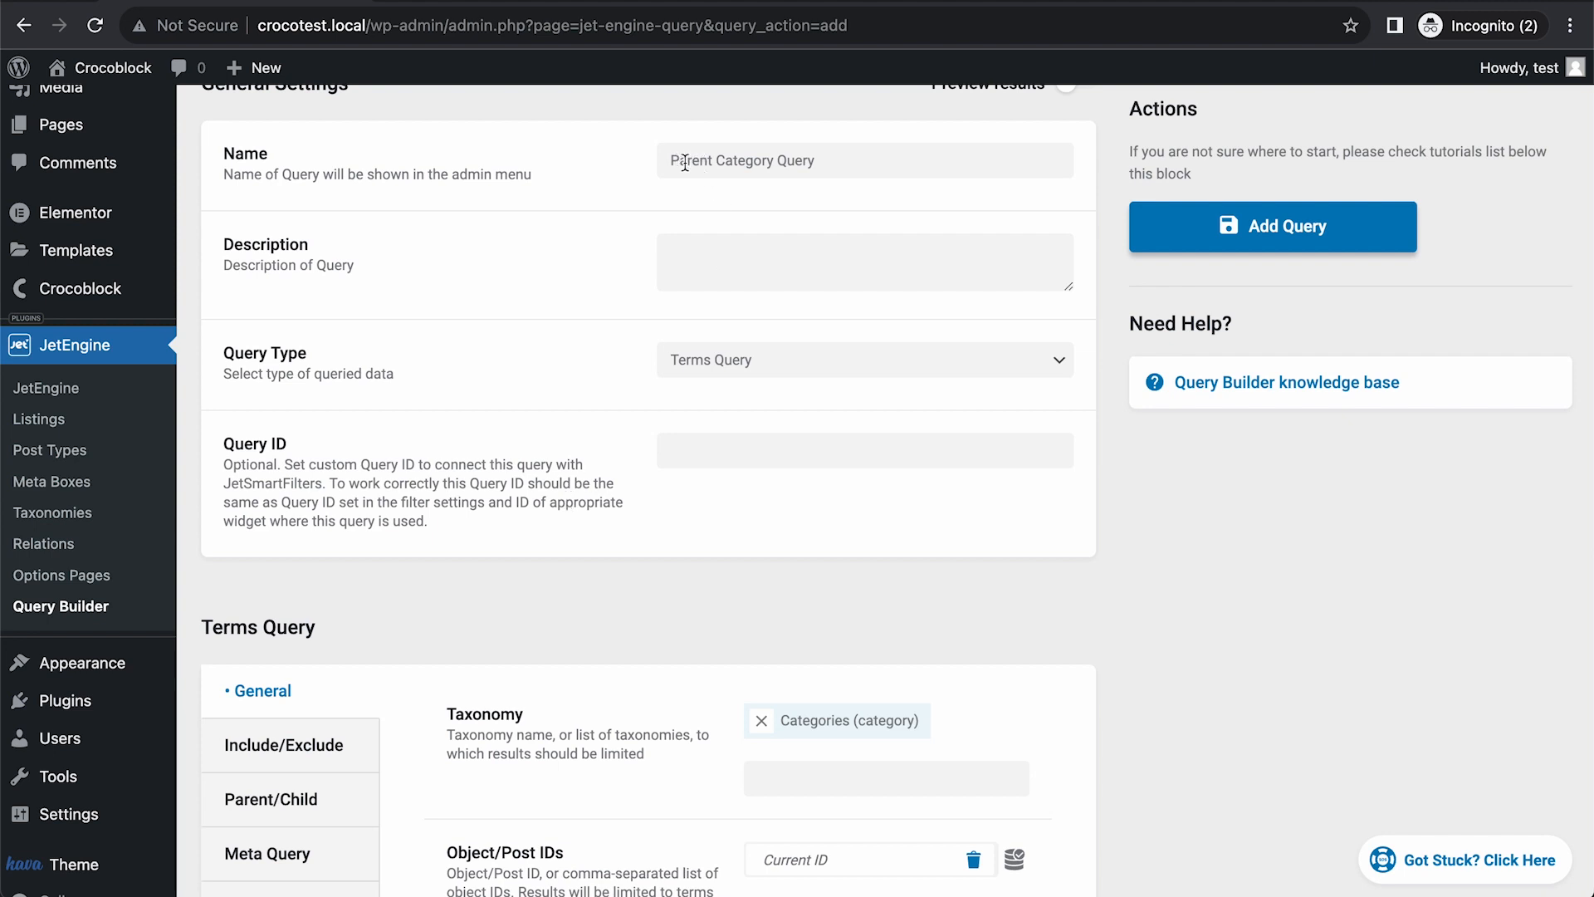
pyautogui.scroll(-3)
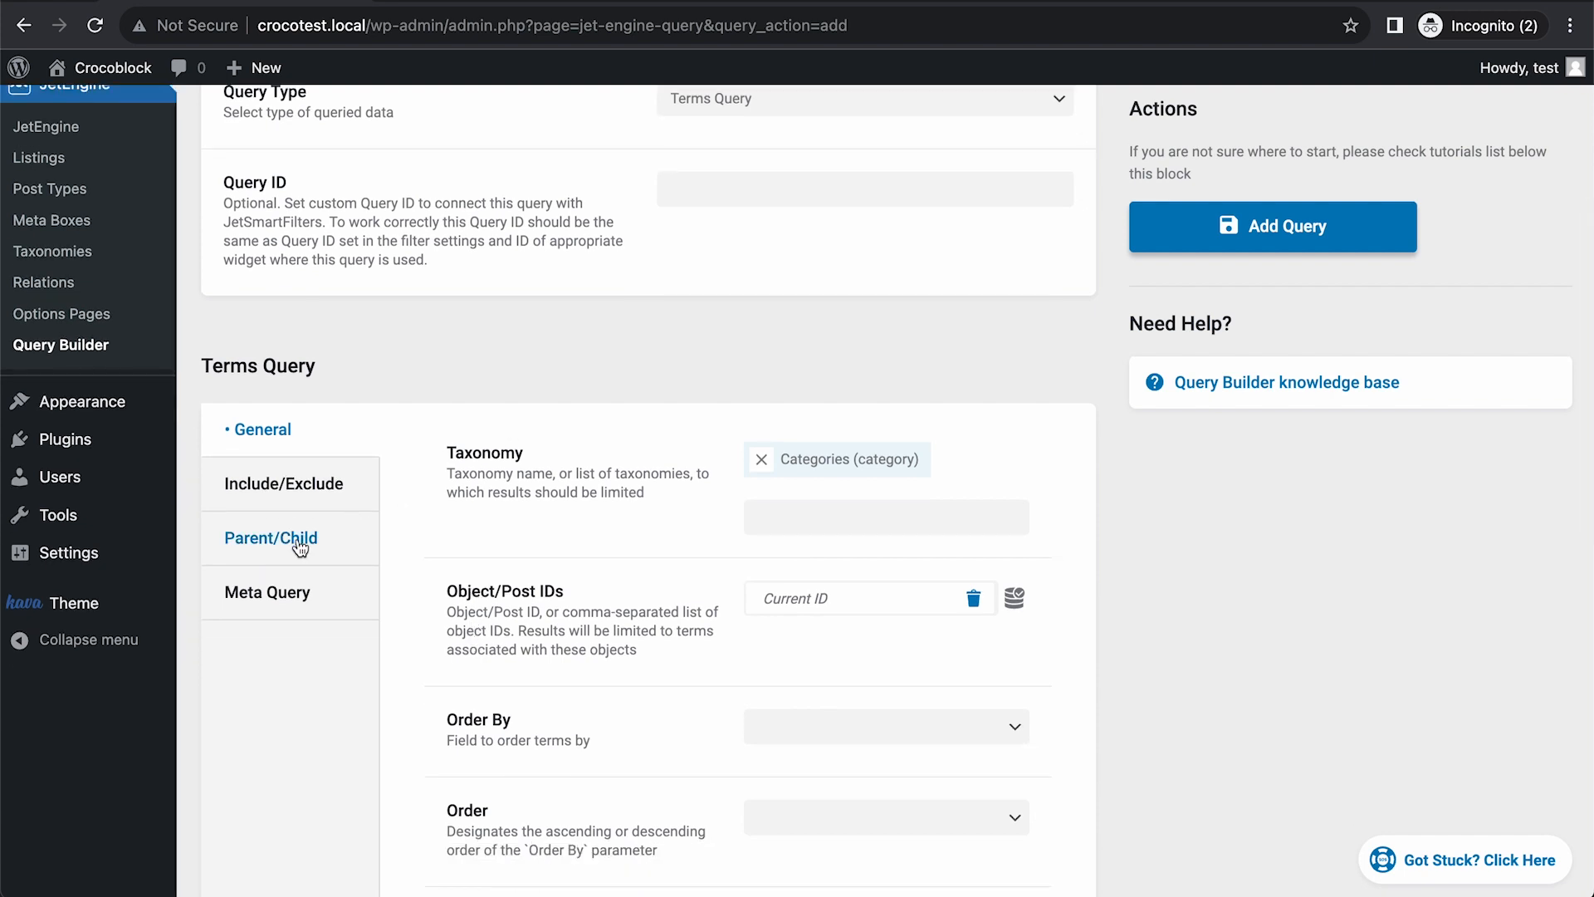
# Set Parent to 0 under Parent/Child for top-level terms and add the query.
pyautogui.click(271, 537)
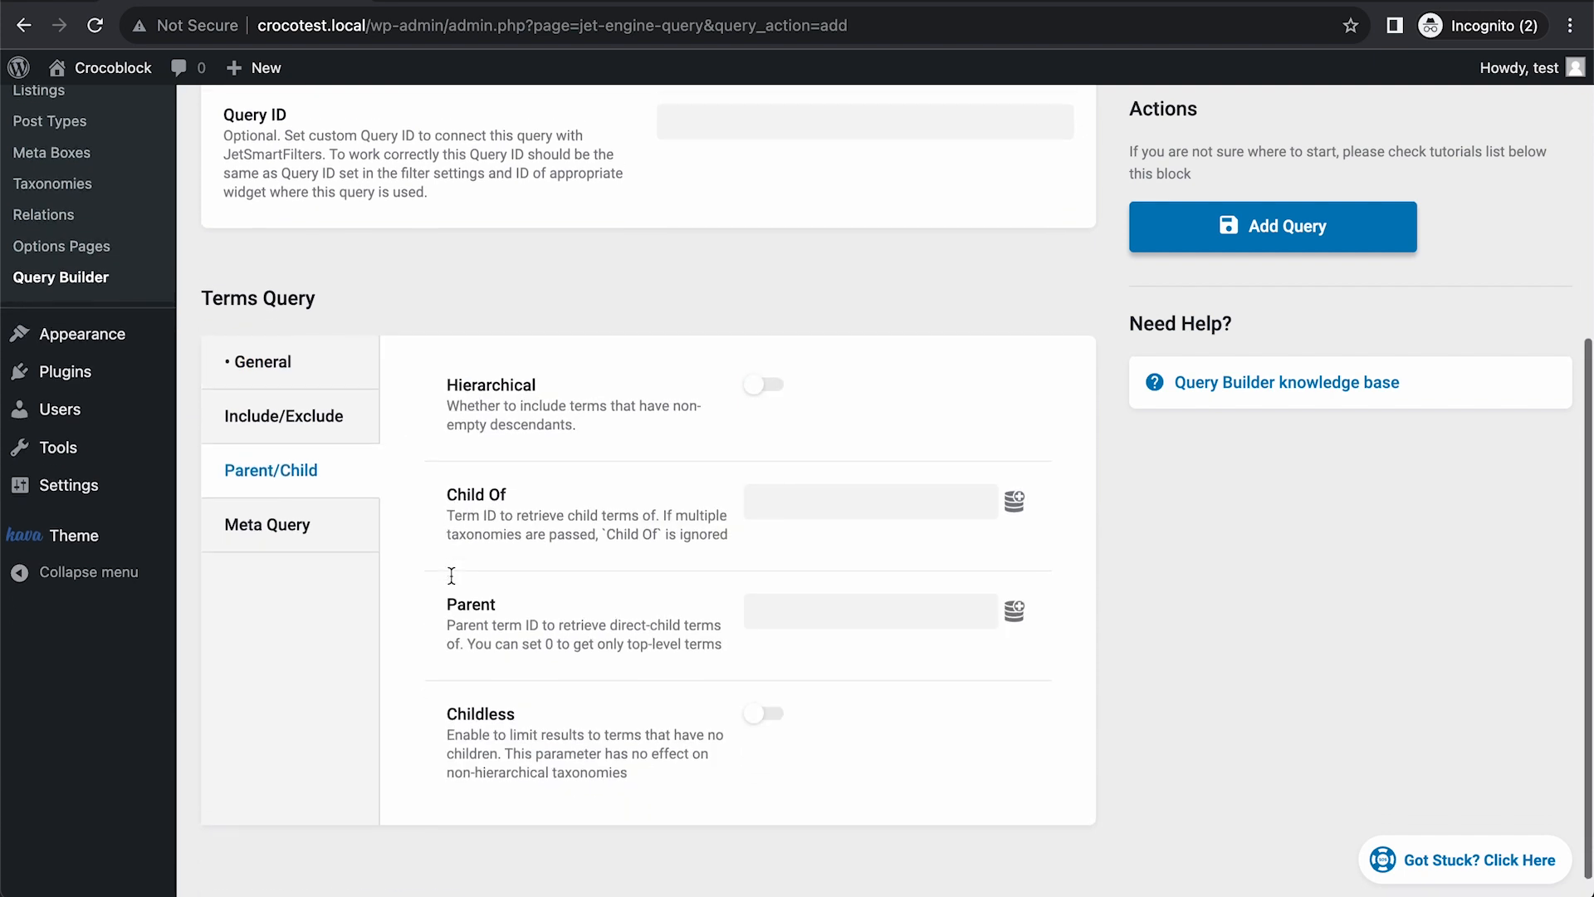
pyautogui.scroll(-3)
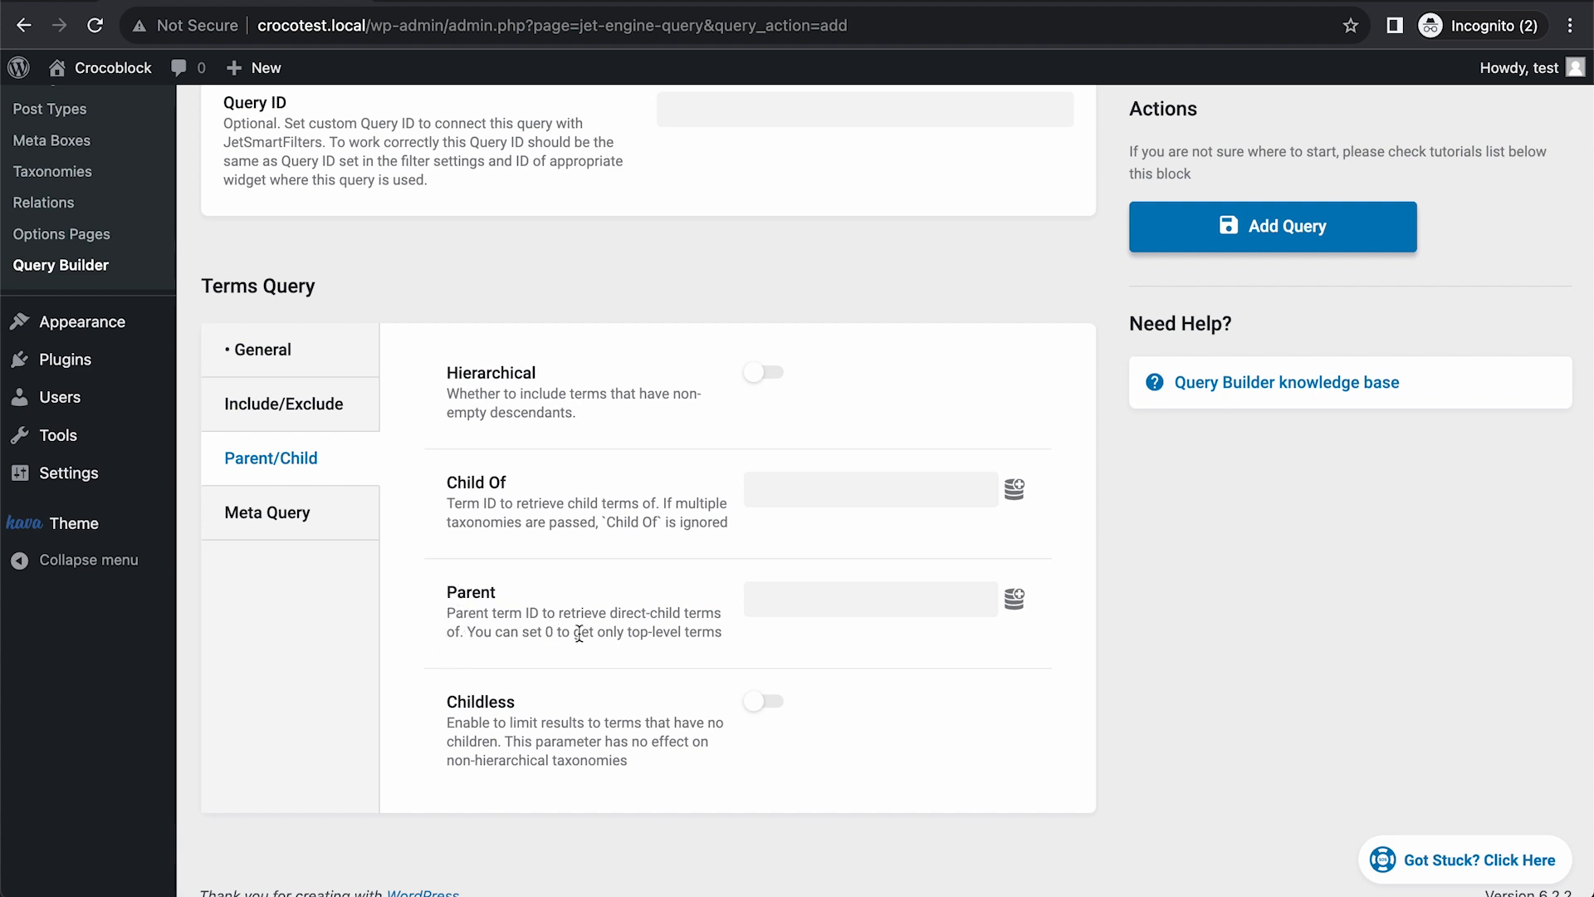
pyautogui.click(868, 597)
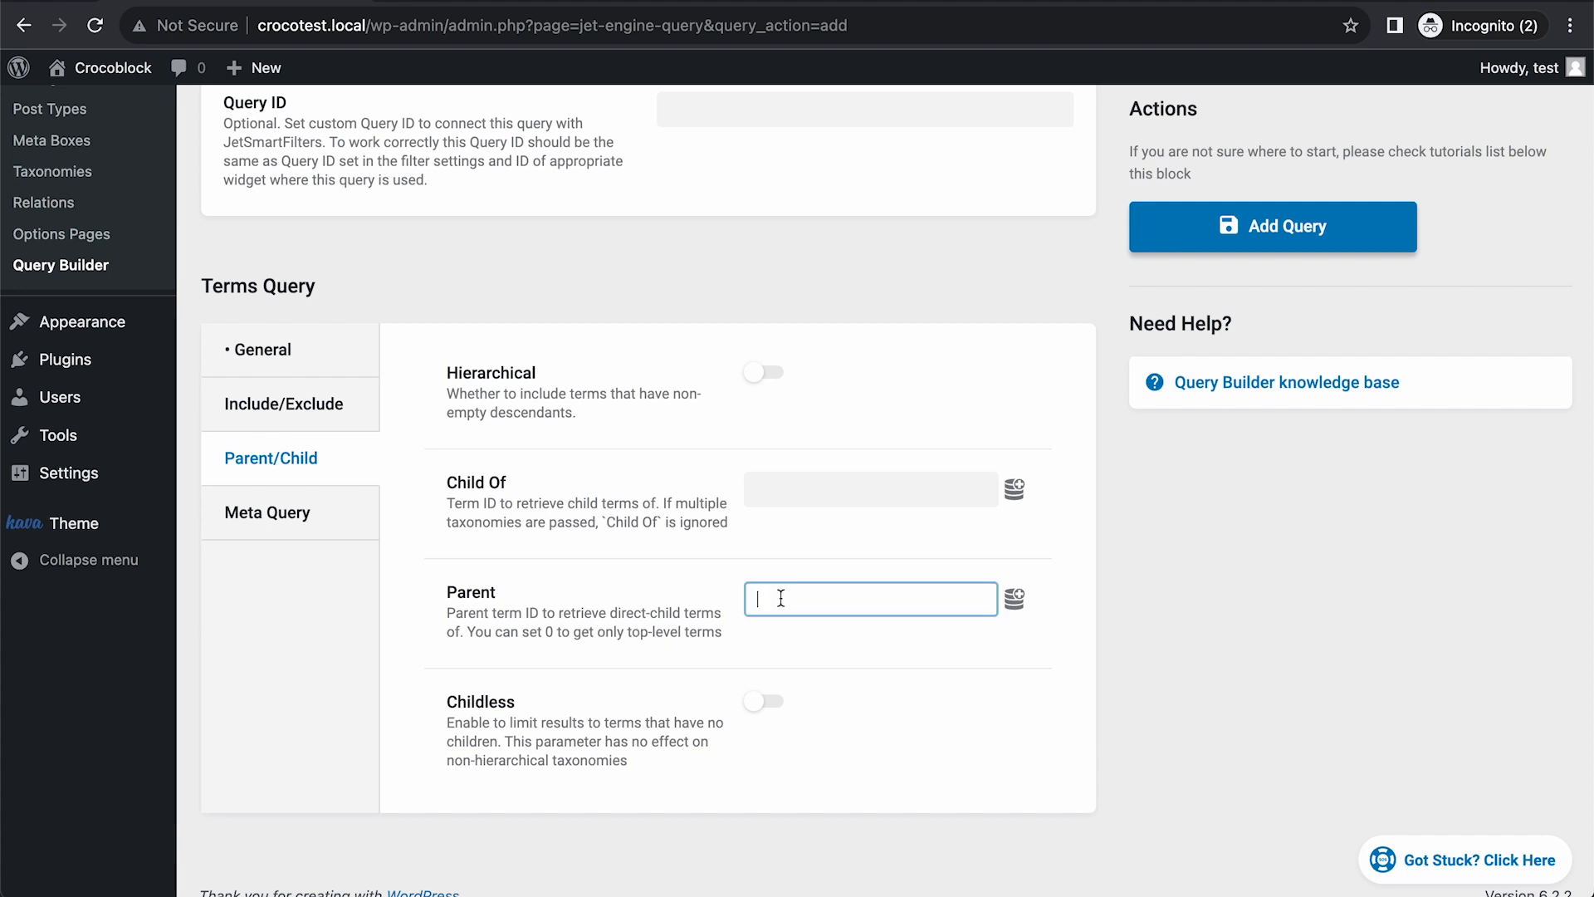
pyautogui.write('0')
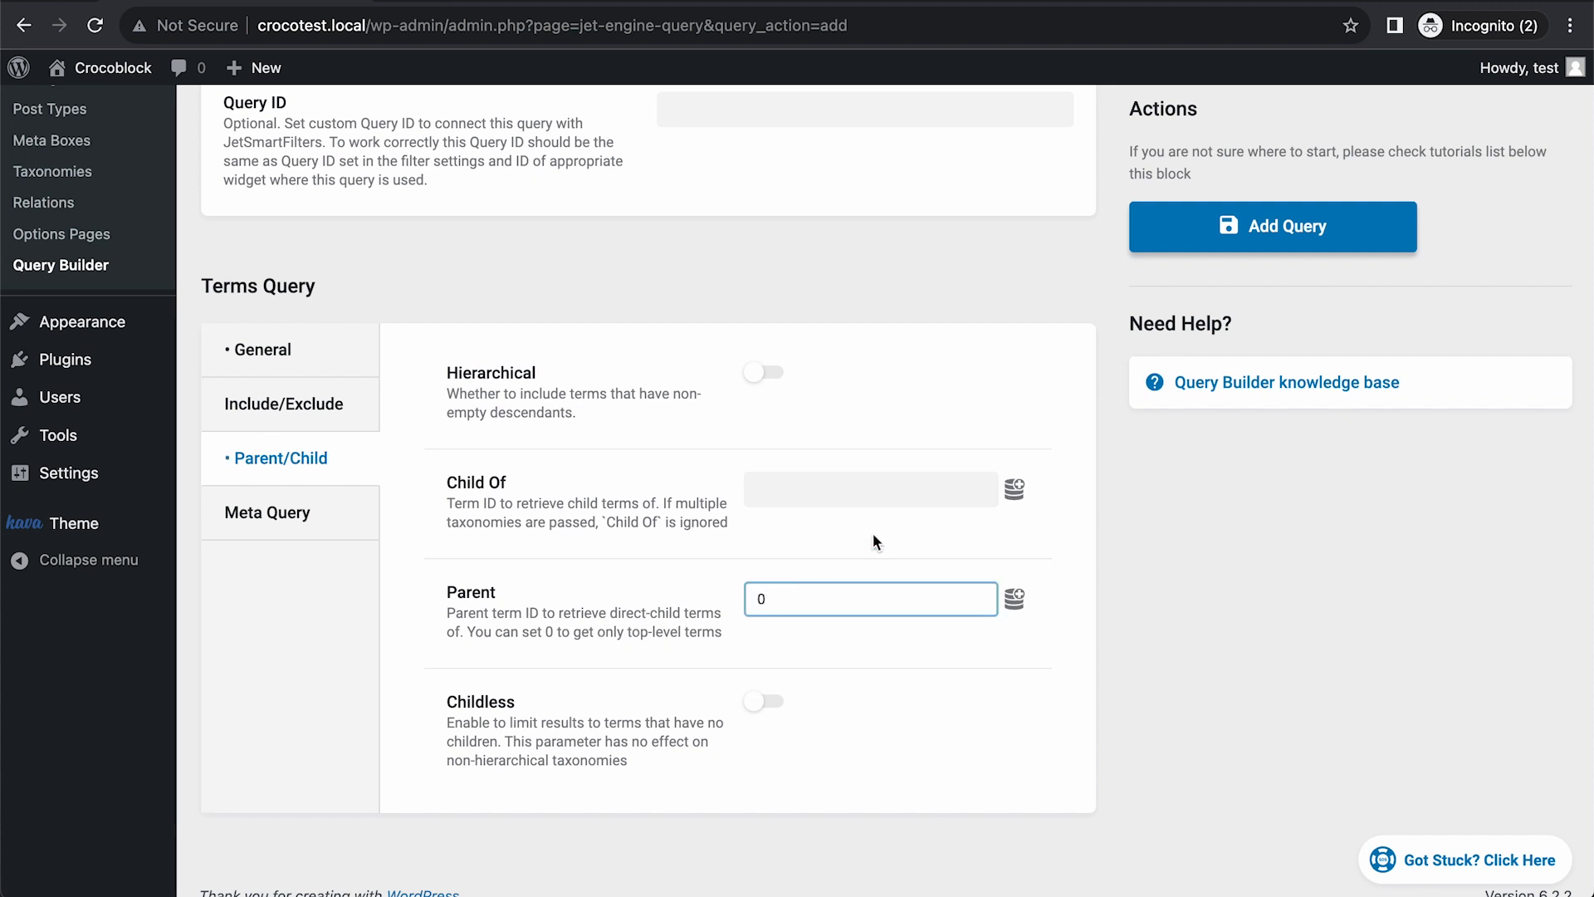
pyautogui.scroll(3)
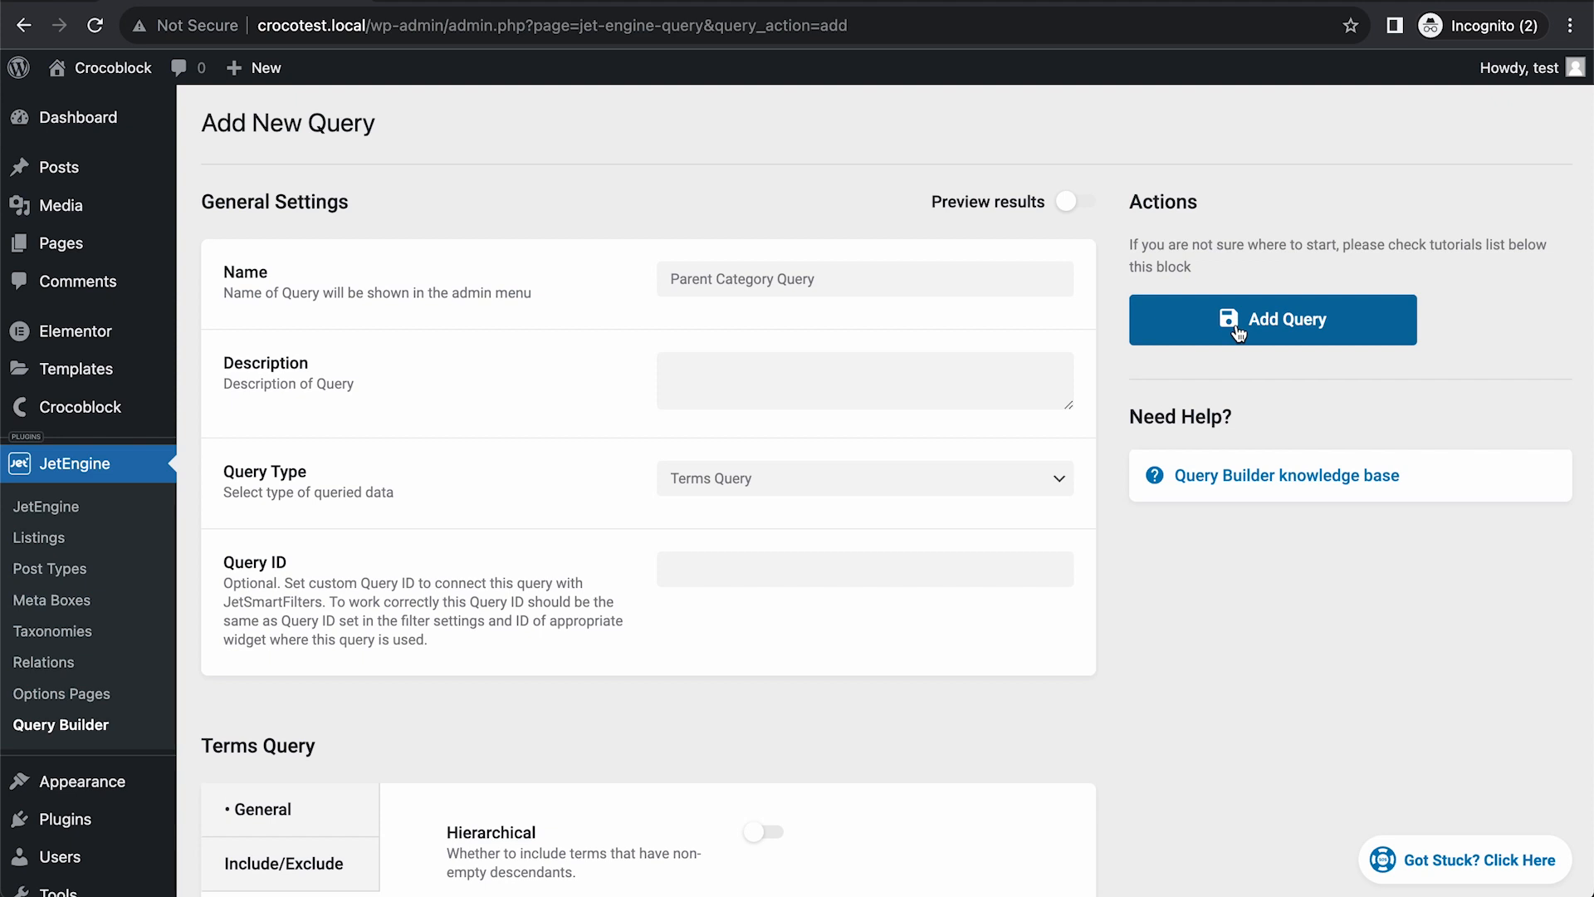
pyautogui.click(1272, 319)
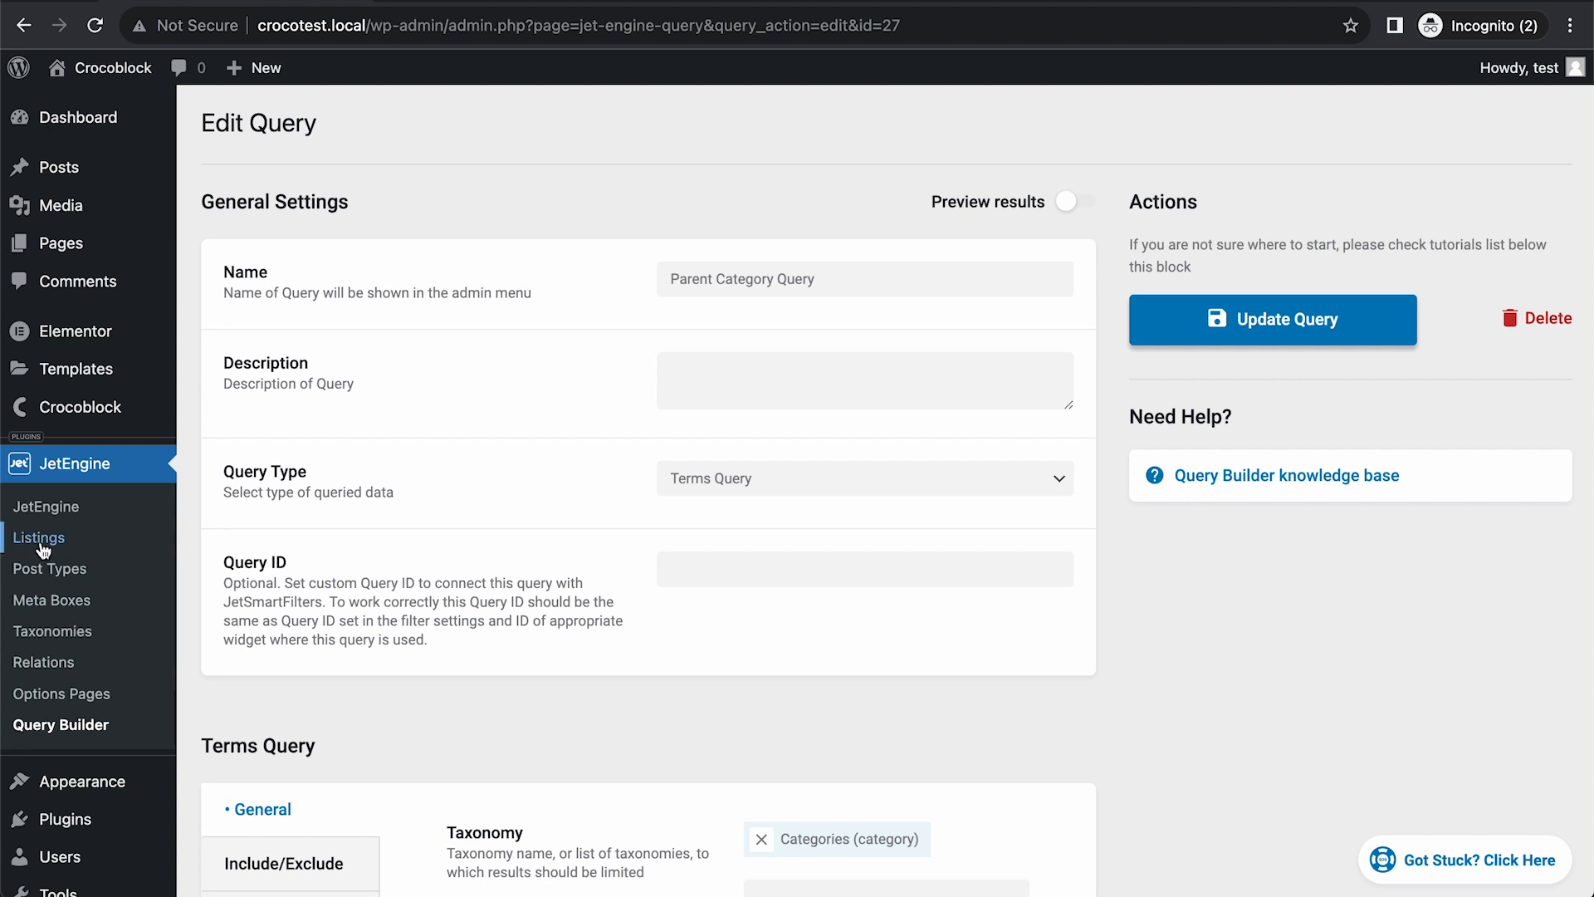
# Start a new listing item sourced from Terms of the Categories taxonomy.
pyautogui.click(39, 537)
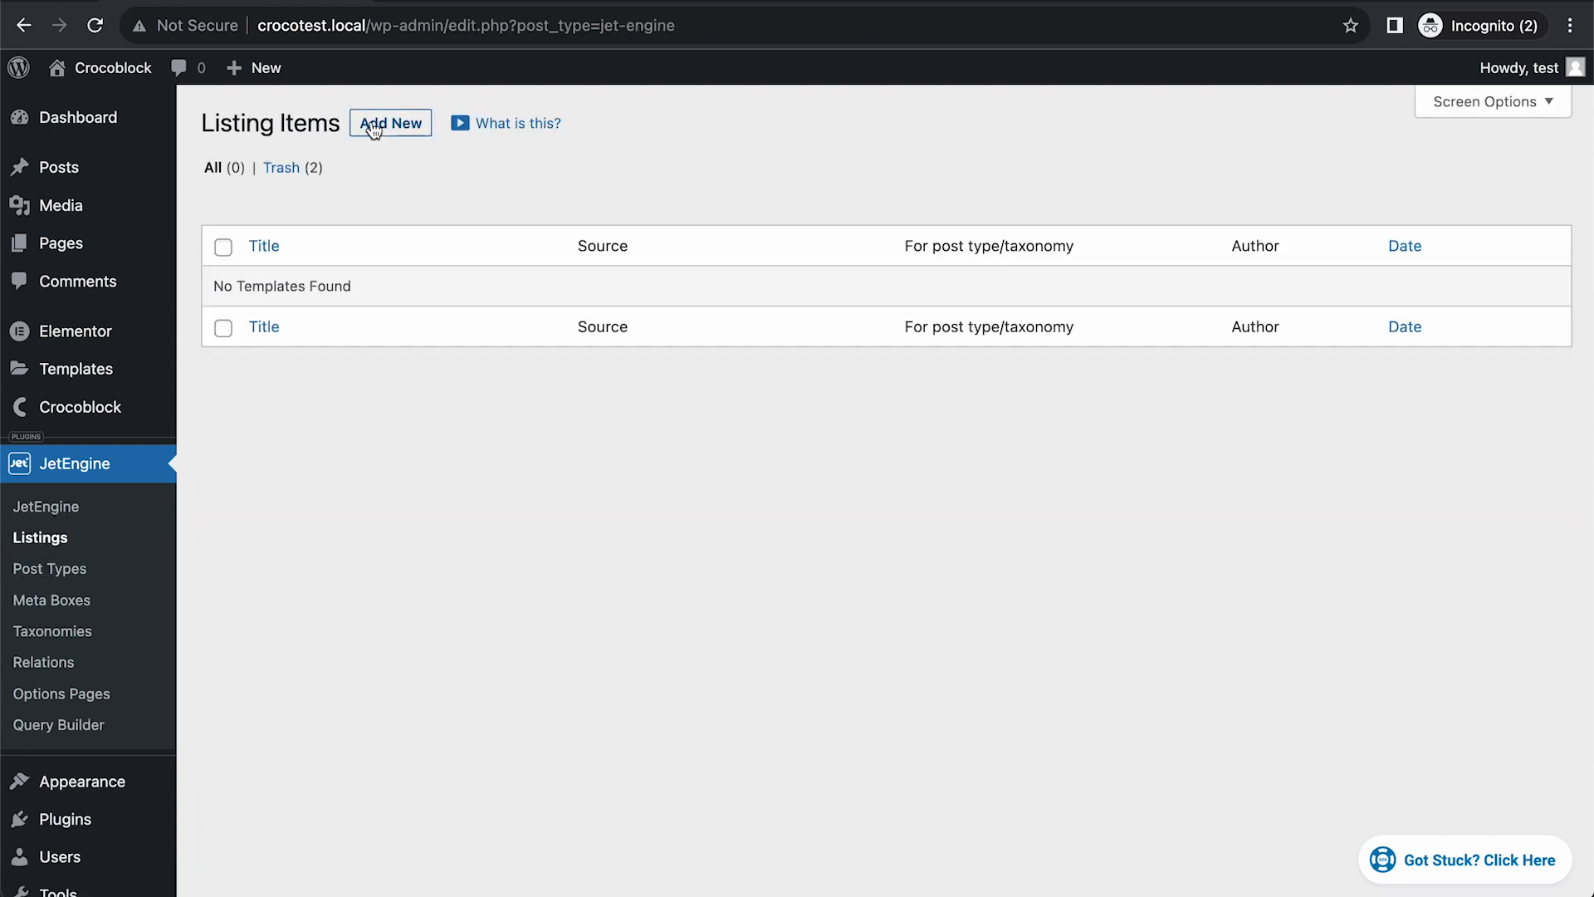
pyautogui.click(388, 123)
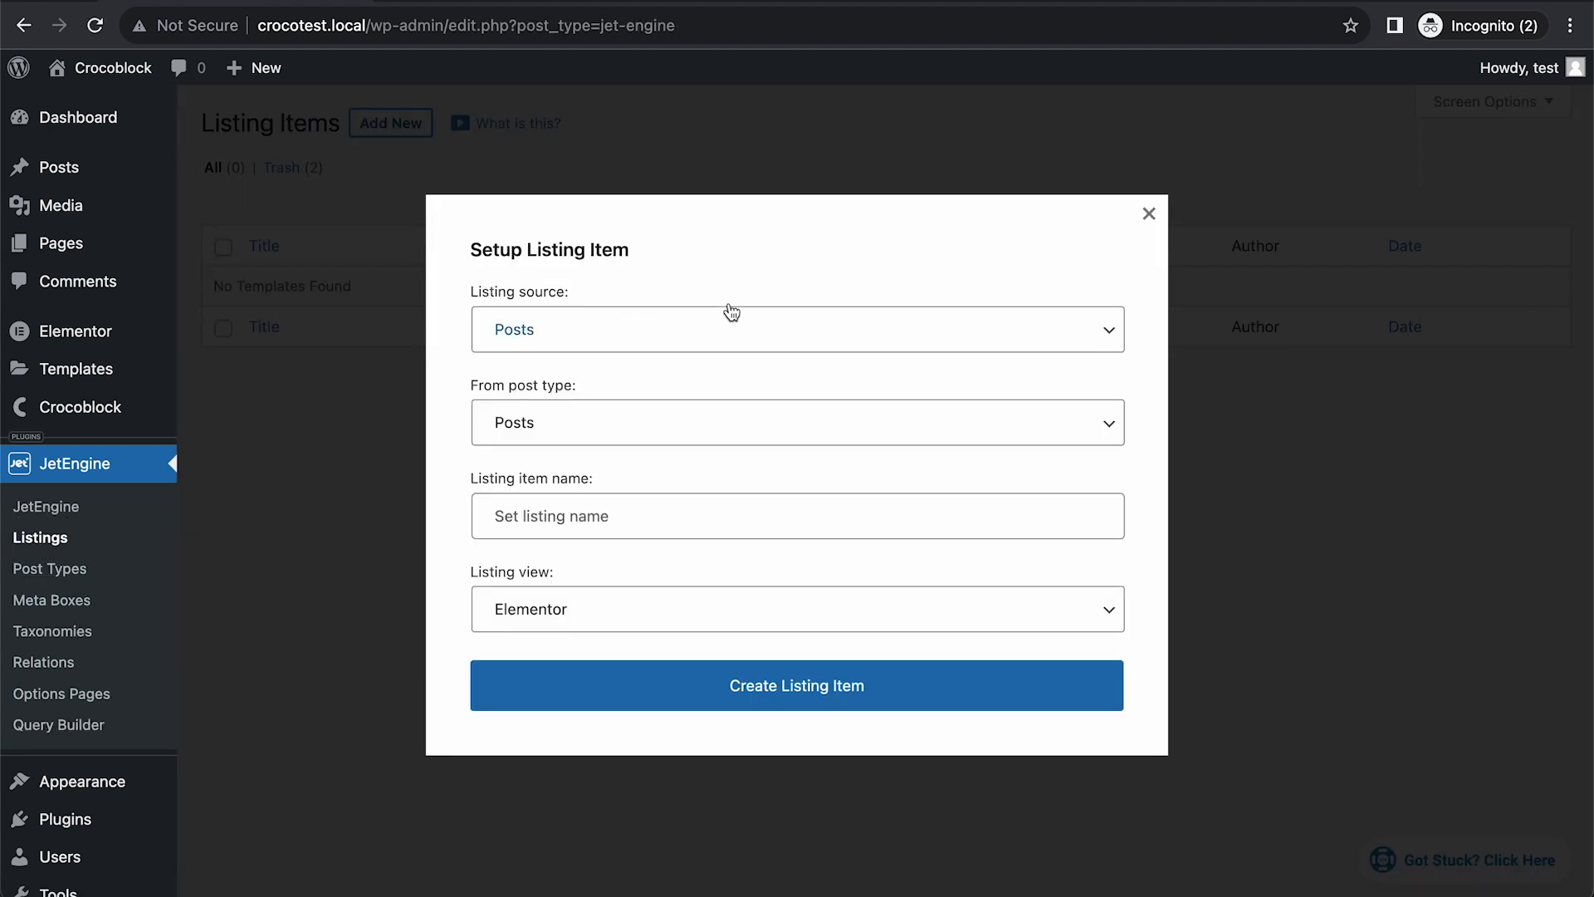
pyautogui.click(797, 329)
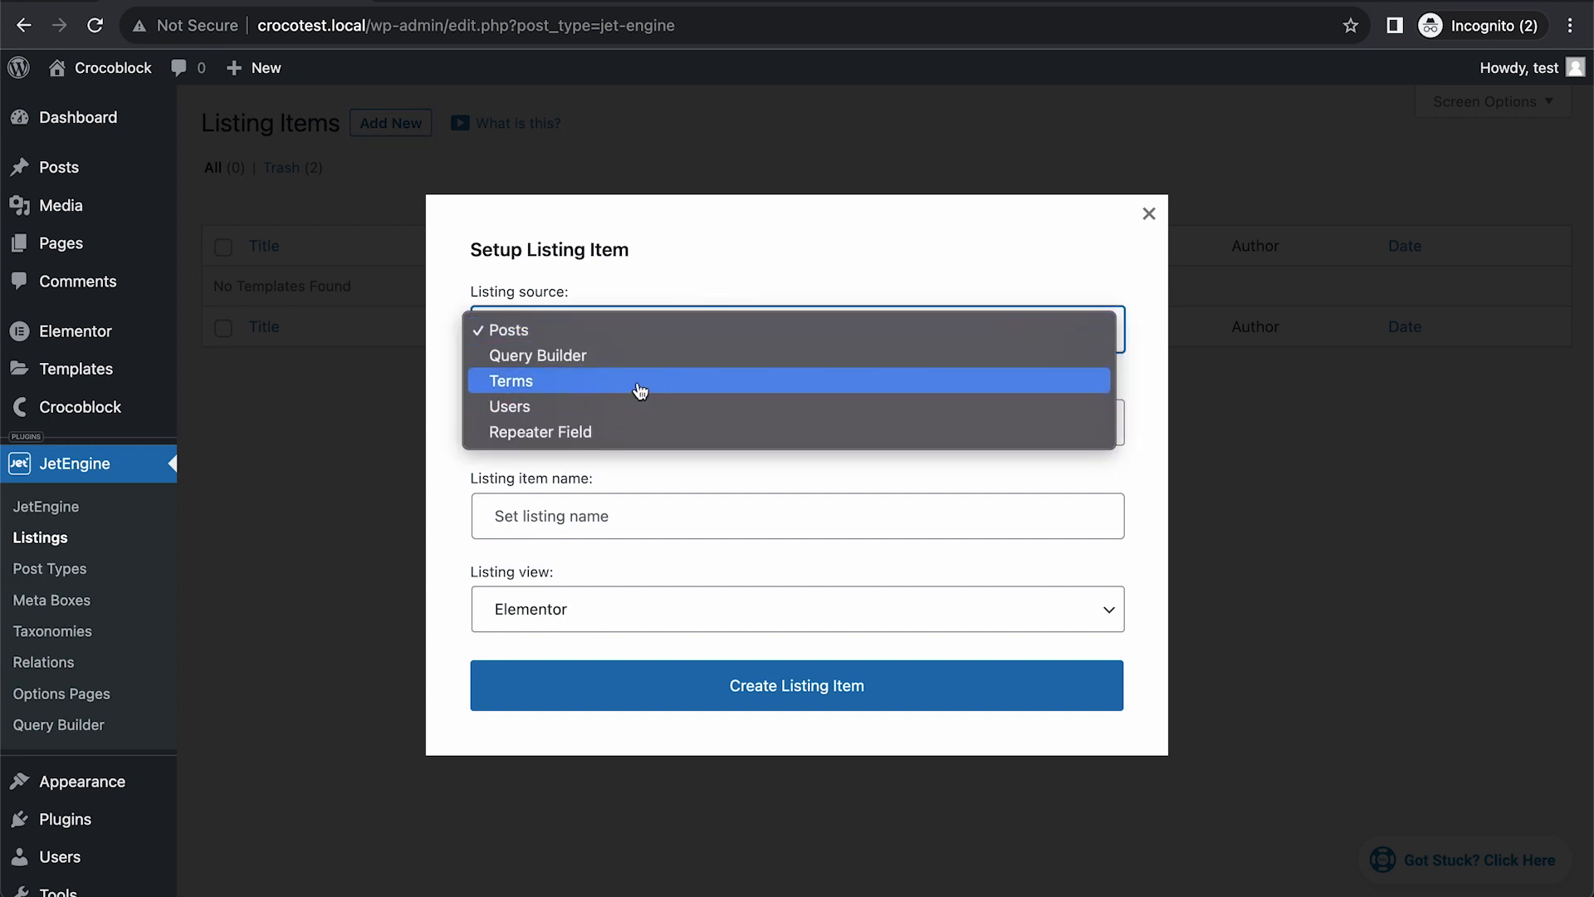
pyautogui.click(508, 381)
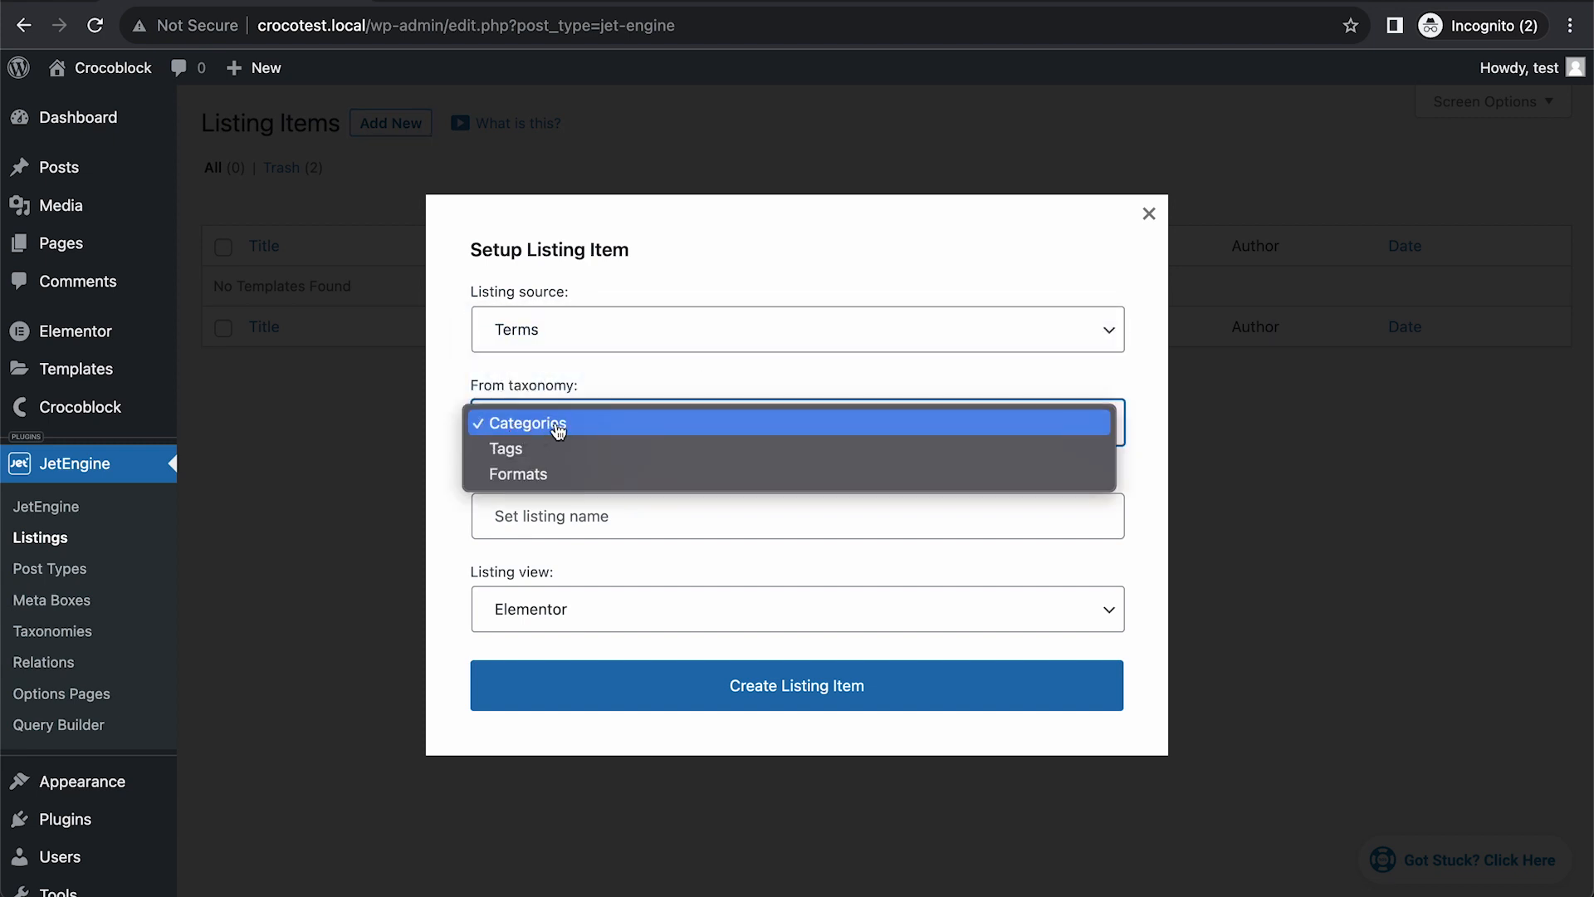
# Name it "Category listing item" and create it, opening the Elementor editor.
pyautogui.click(528, 422)
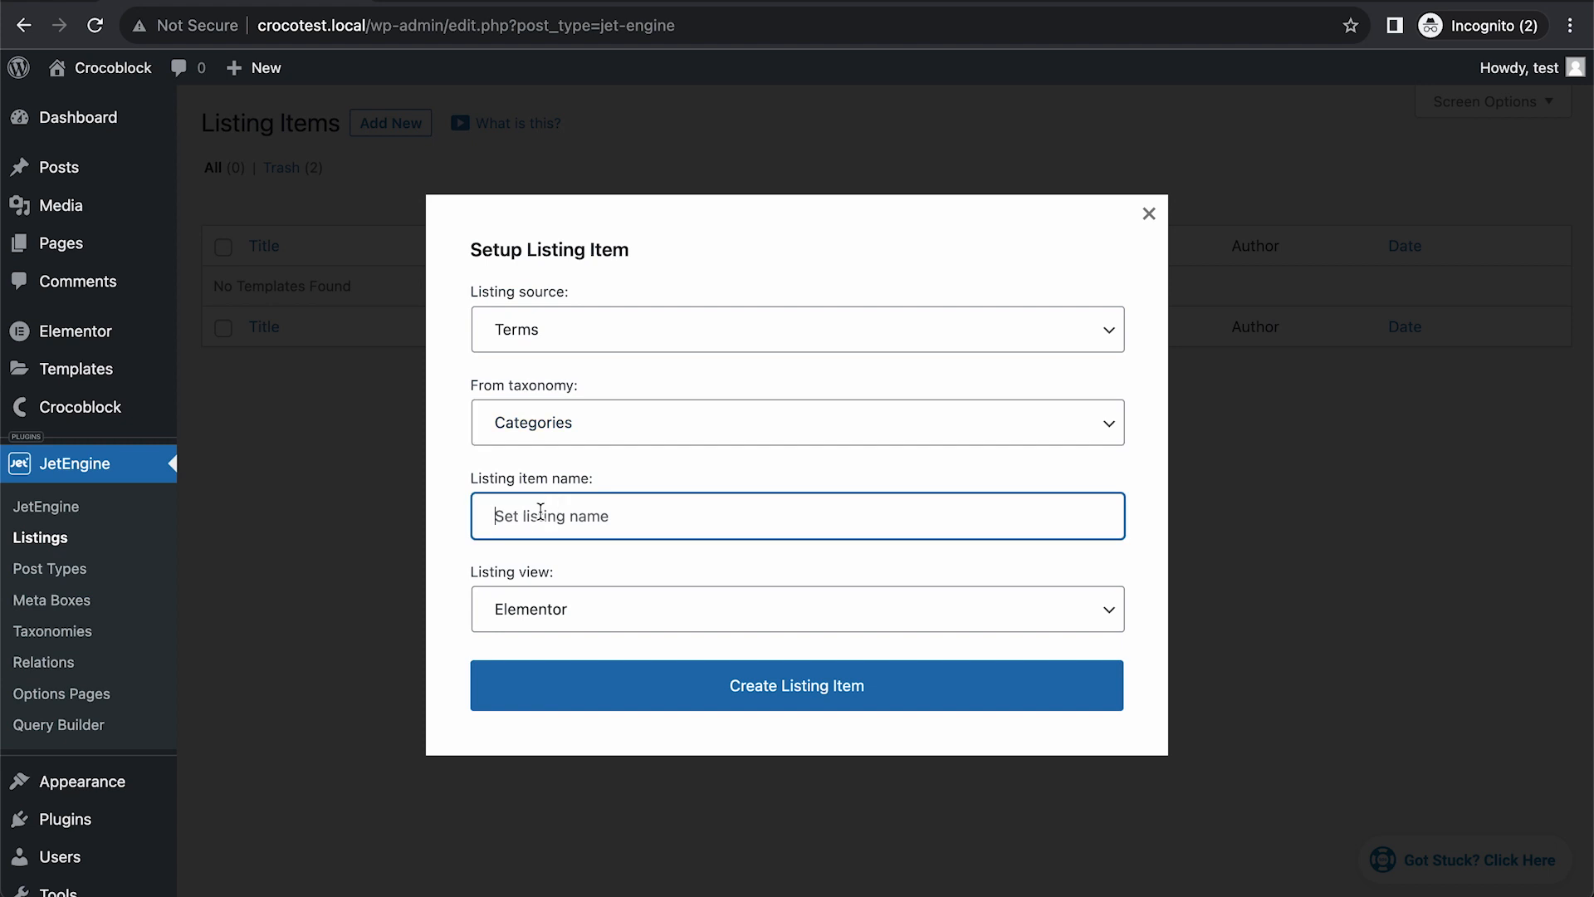
pyautogui.write('C')
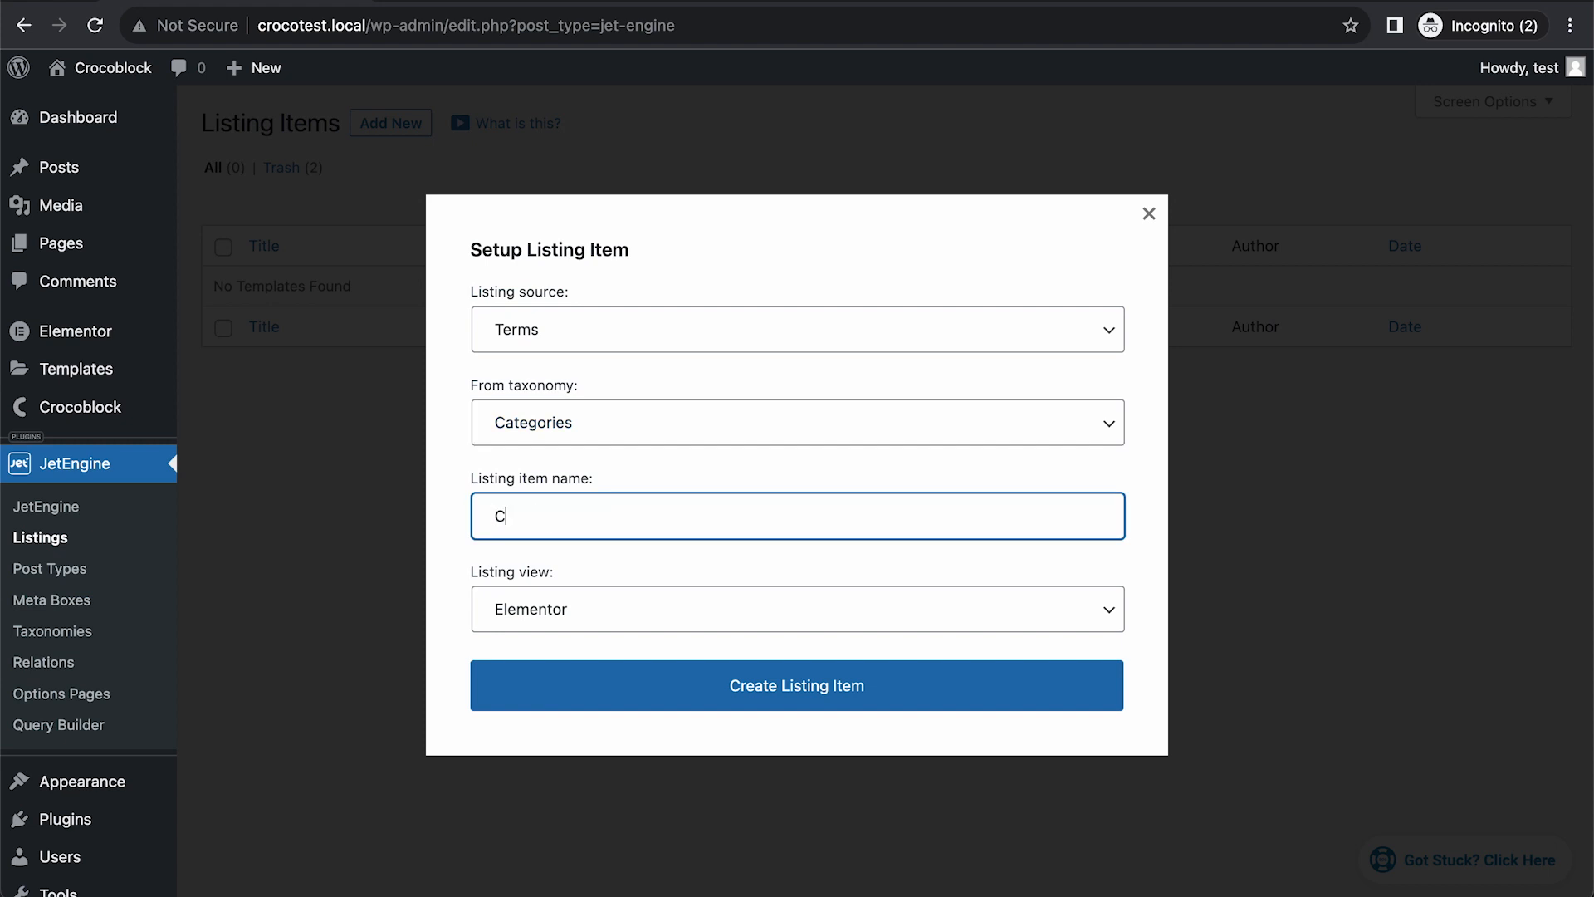
pyautogui.write('ategory li')
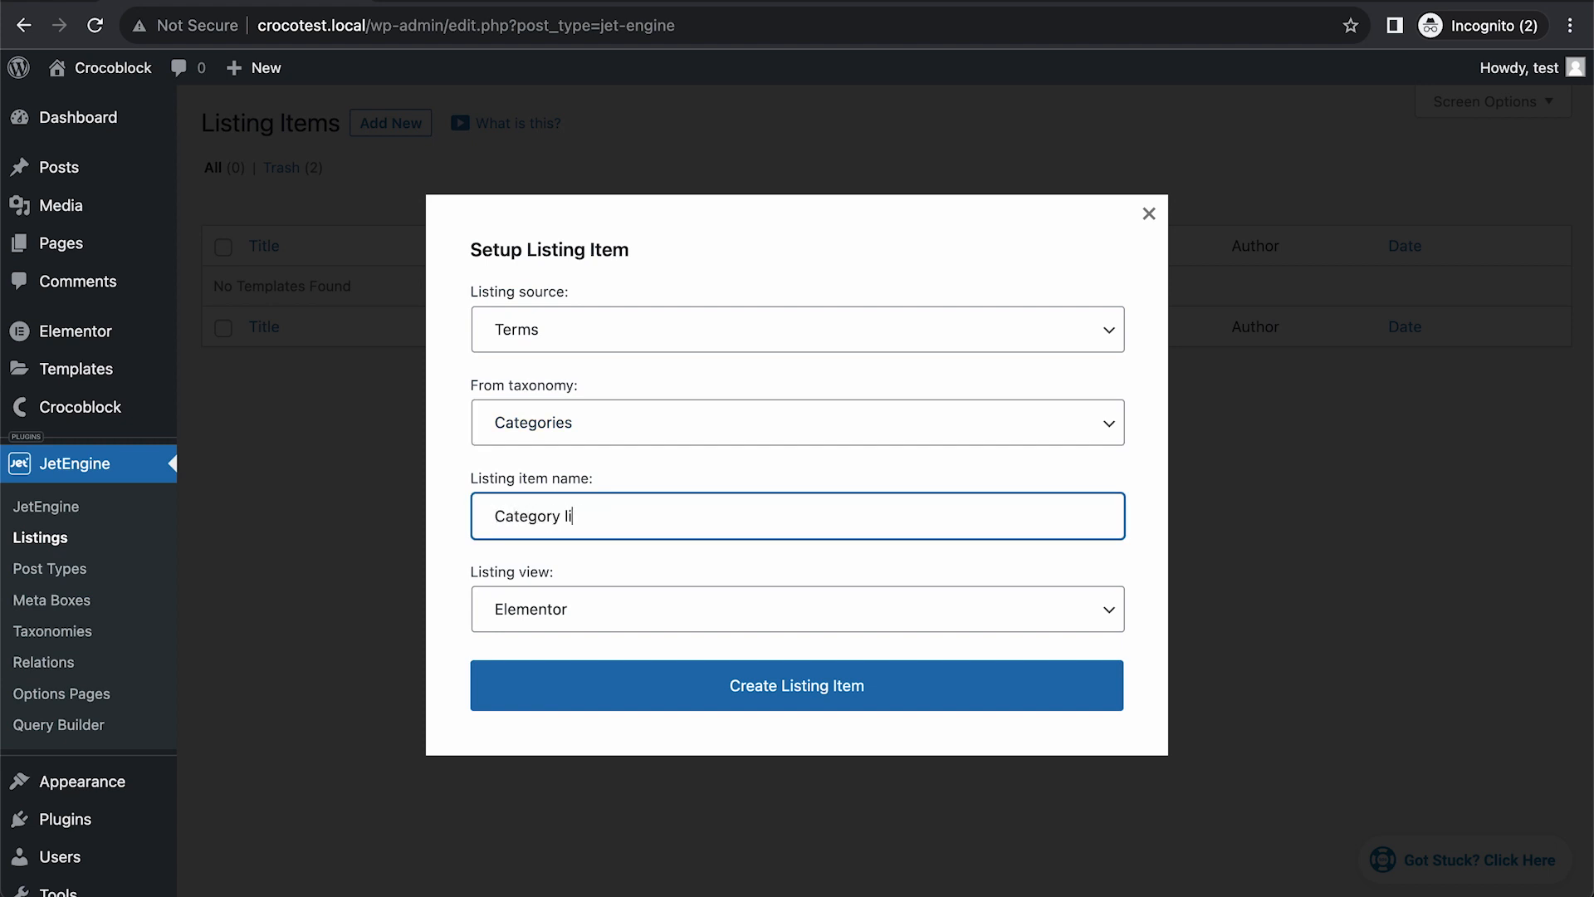
pyautogui.write('sin')
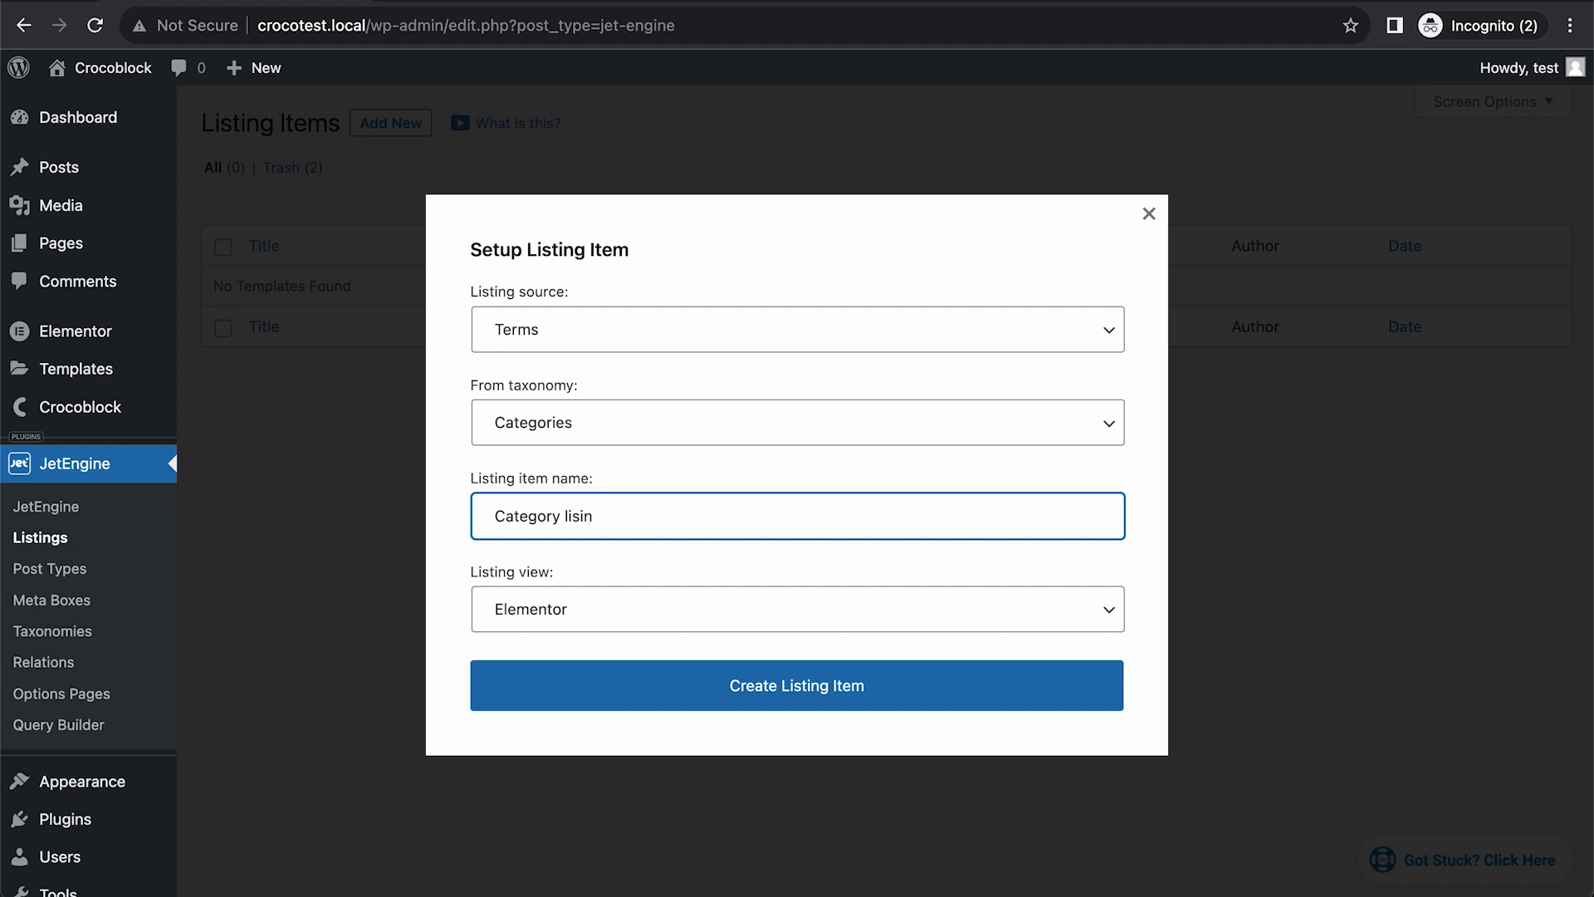
pyautogui.write('ting it')
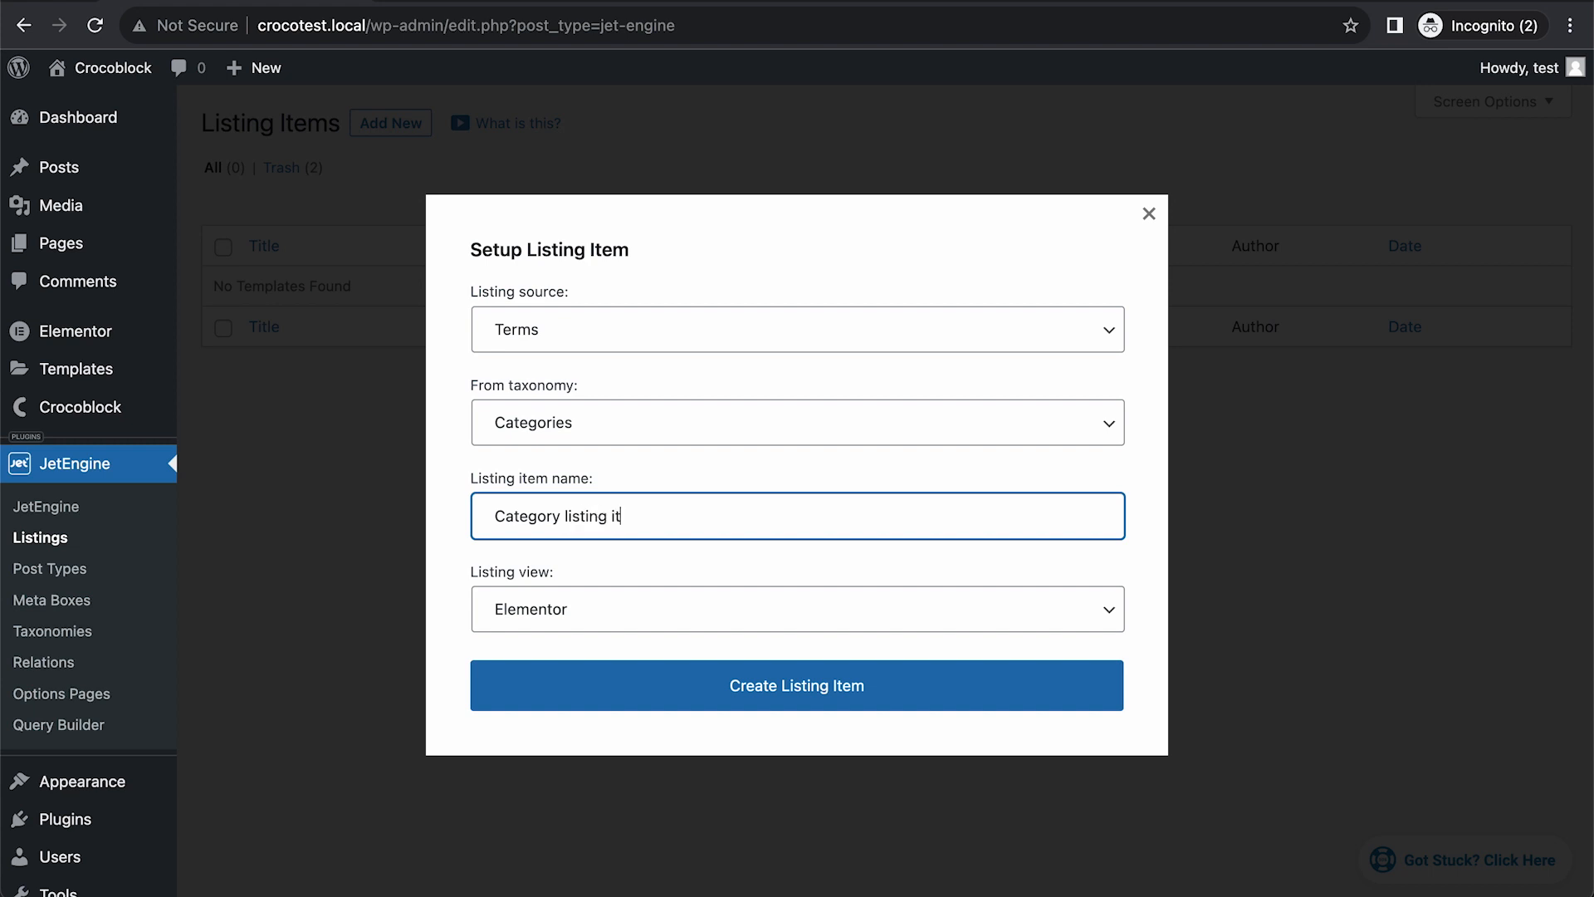
pyautogui.click(795, 684)
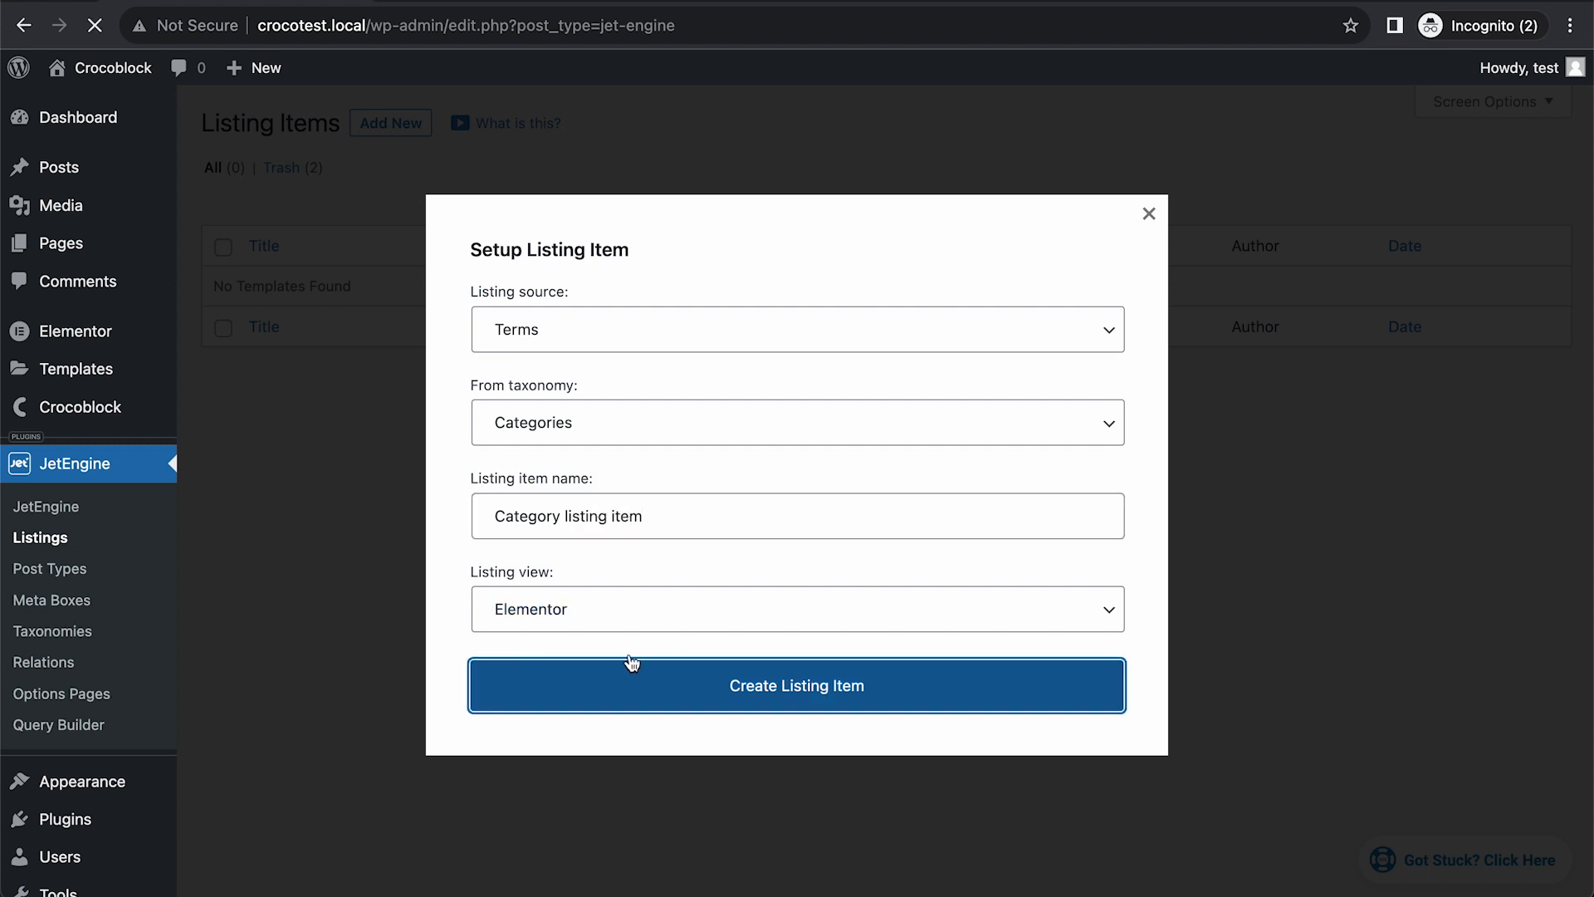
# Add a Dynamic Field widget to the listing template via the "dyna" search.
pyautogui.click(795, 686)
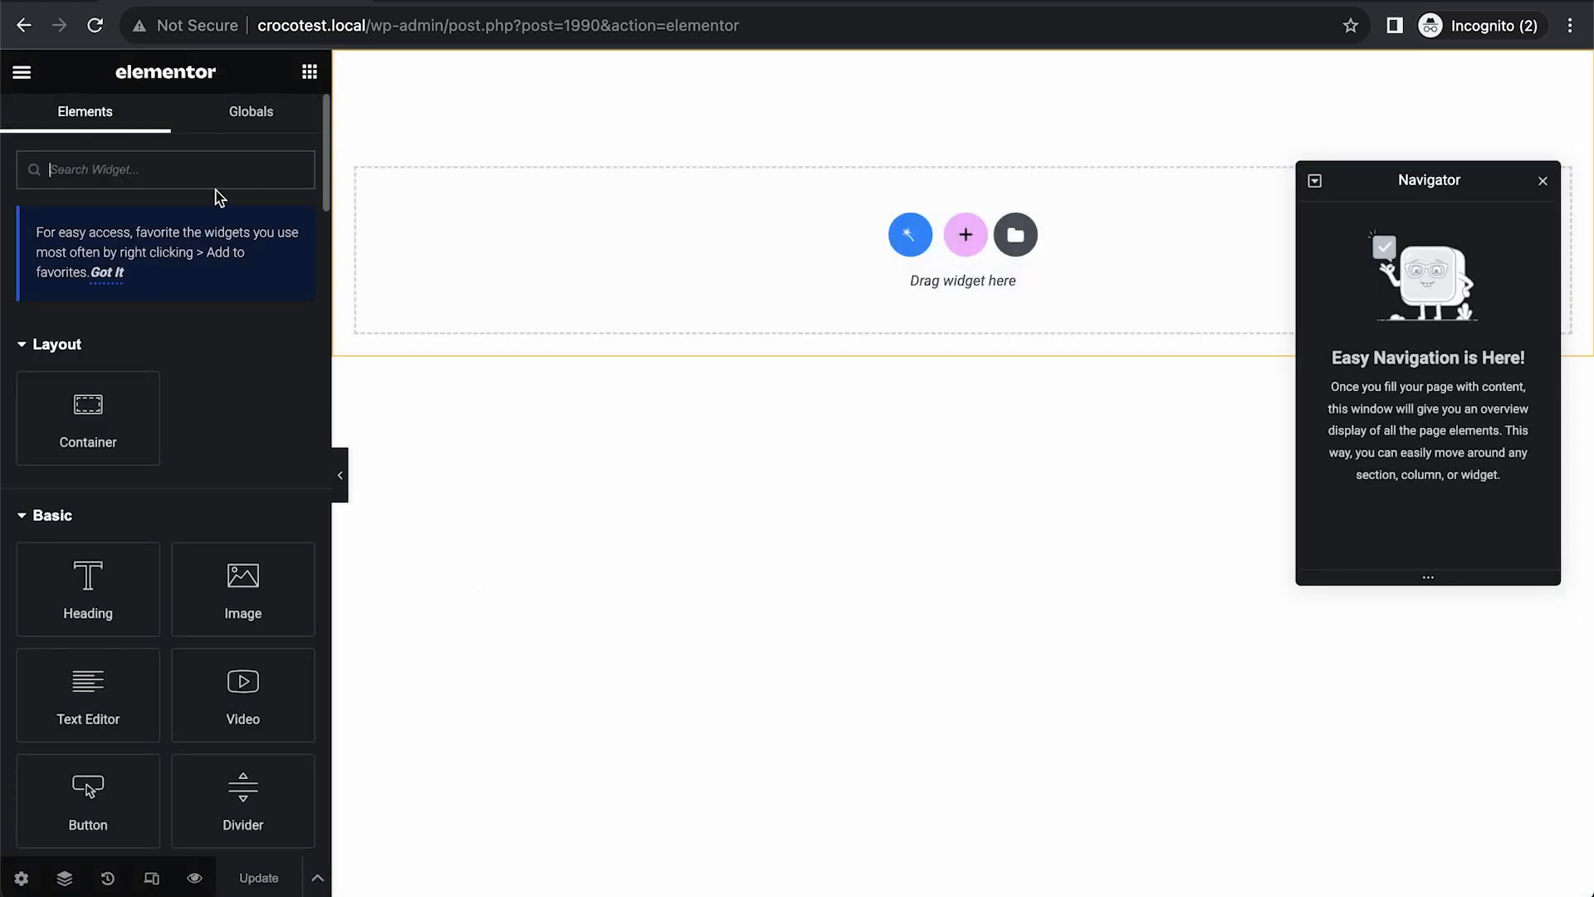
pyautogui.write('dyna')
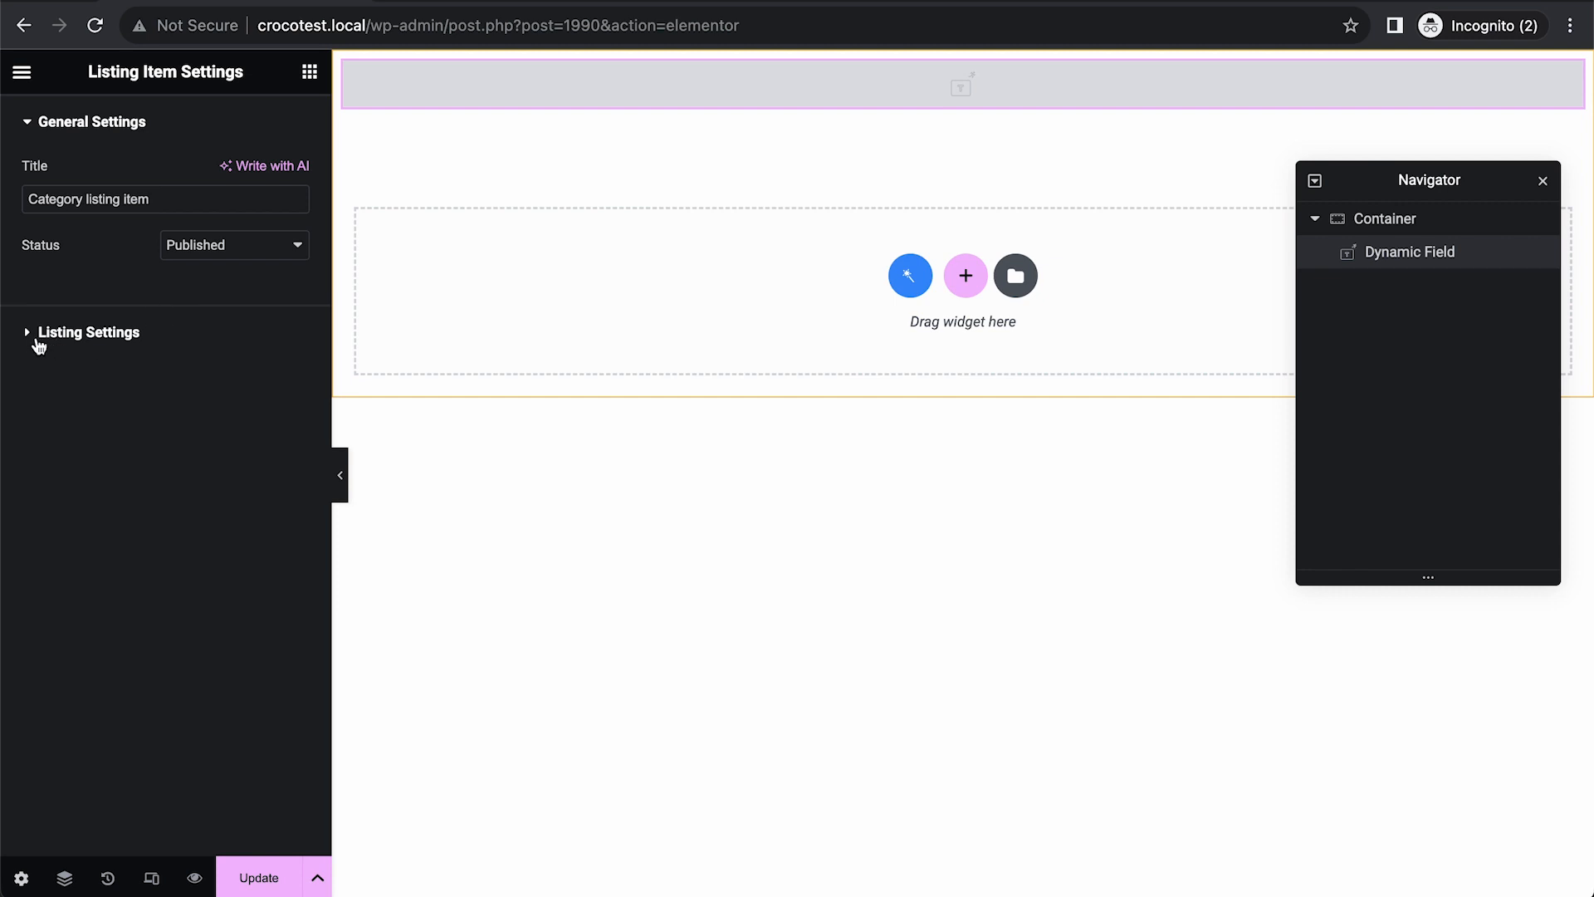
pyautogui.click(90, 332)
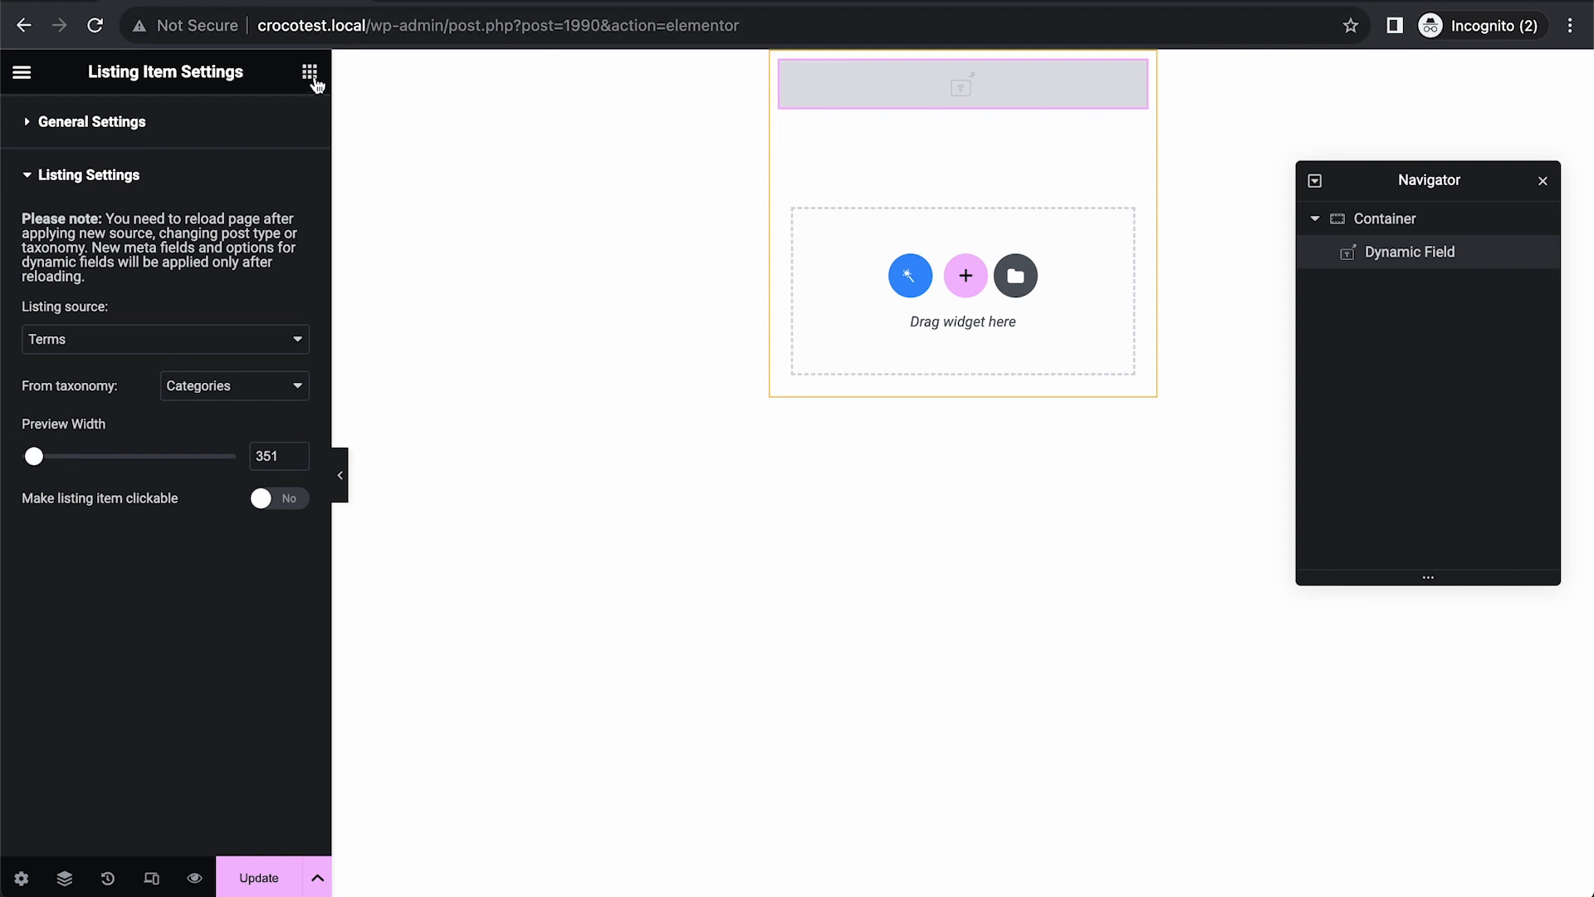
pyautogui.click(308, 71)
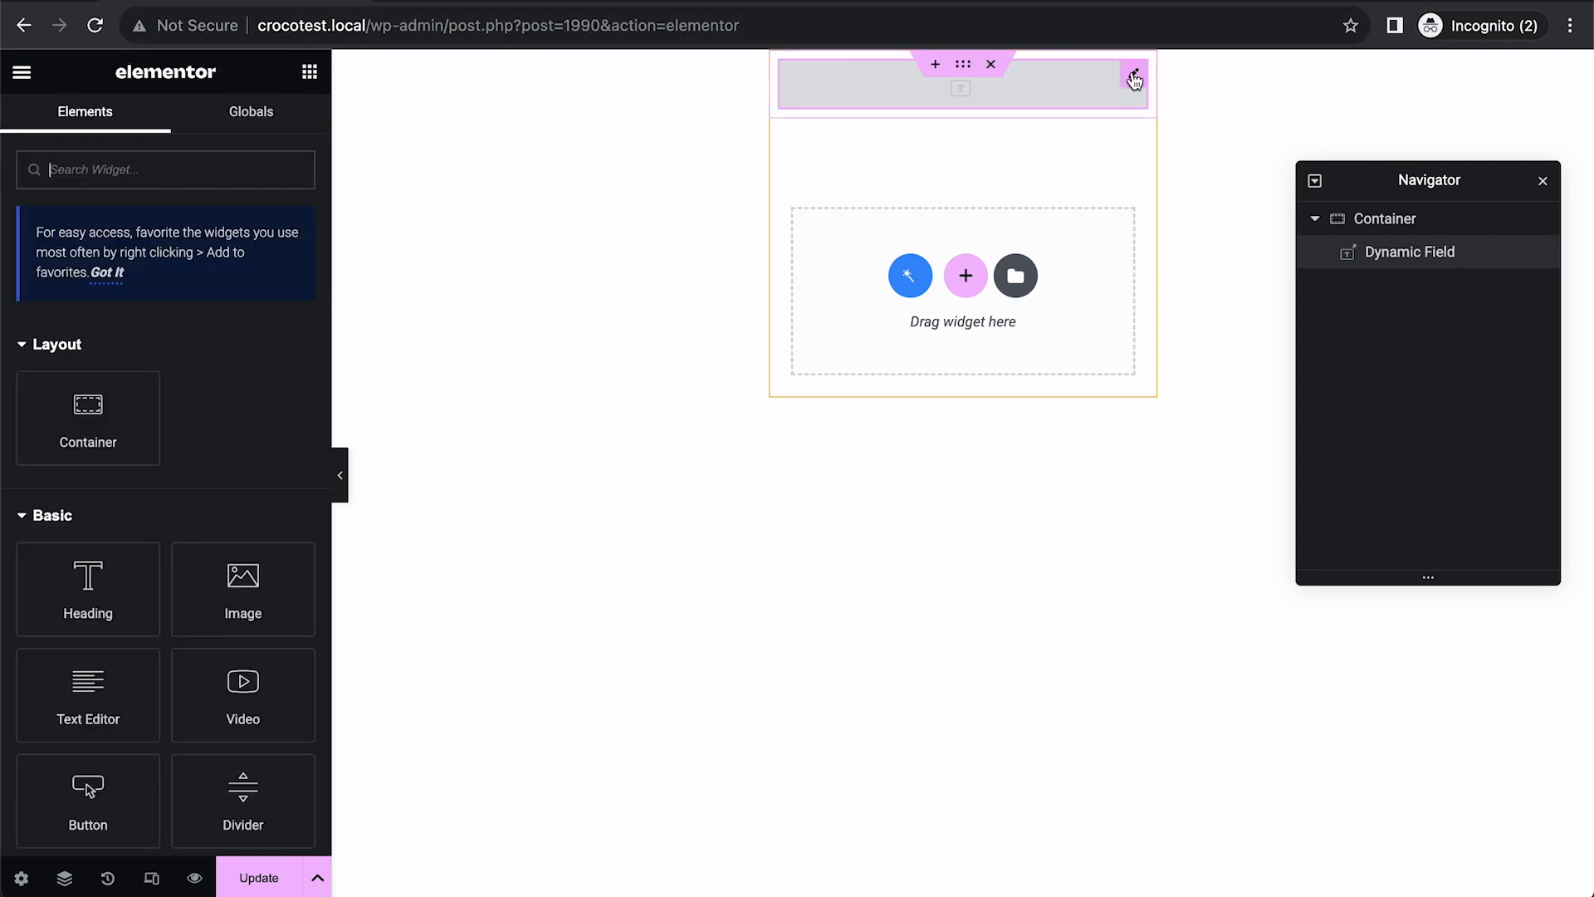
# Set the Dynamic Field to show the Term name, previewing "America".
pyautogui.click(1133, 80)
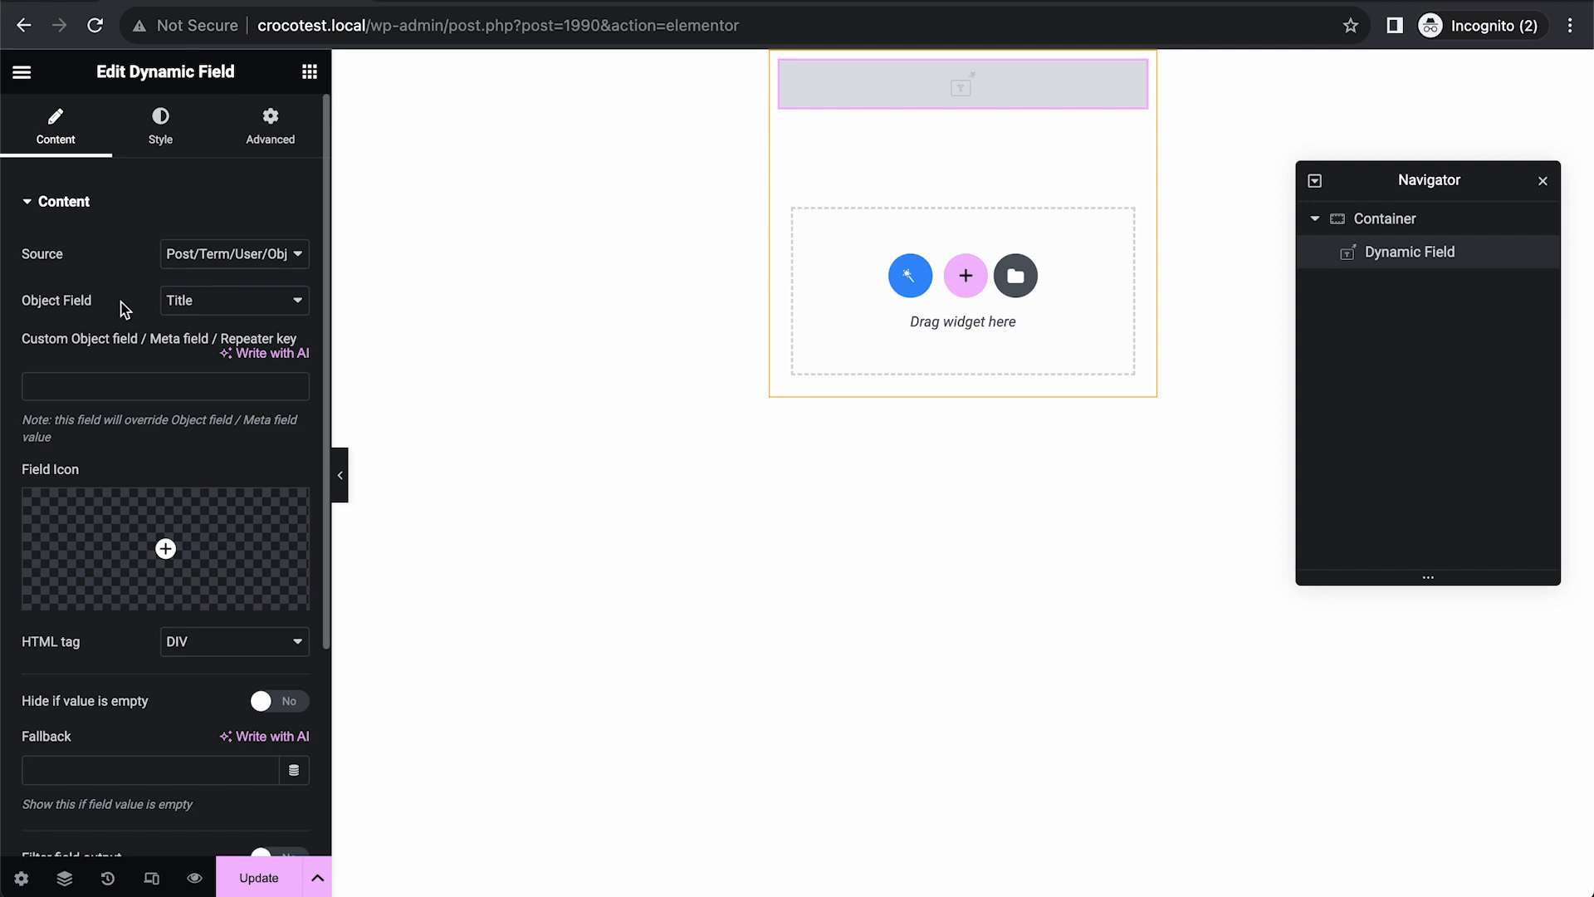
pyautogui.moveTo(232, 307)
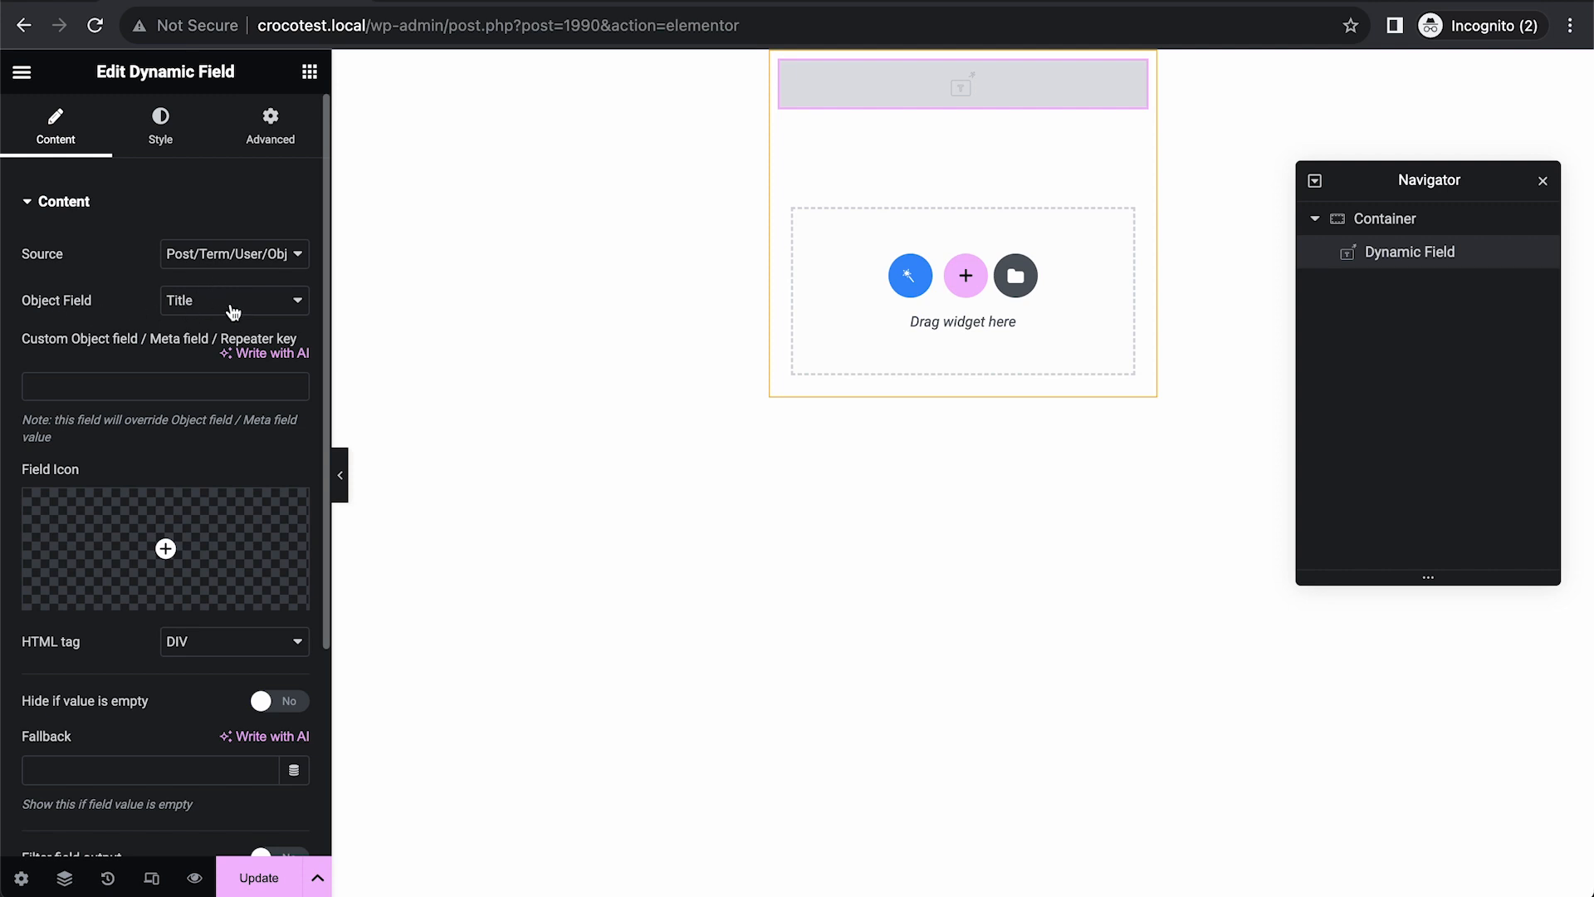
pyautogui.click(232, 301)
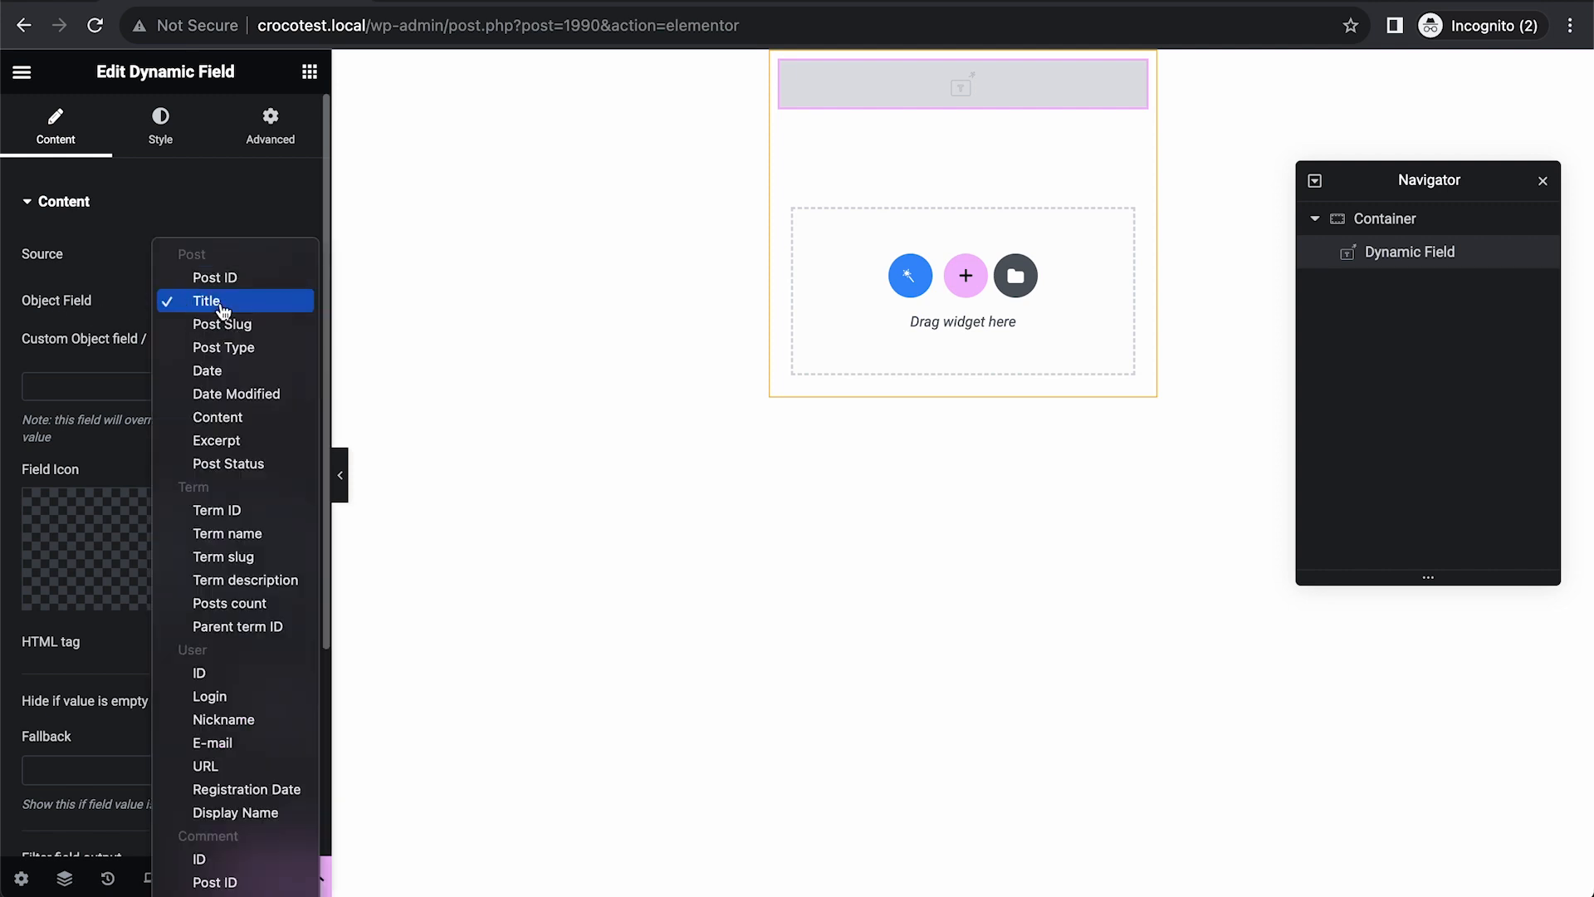
pyautogui.moveTo(228, 533)
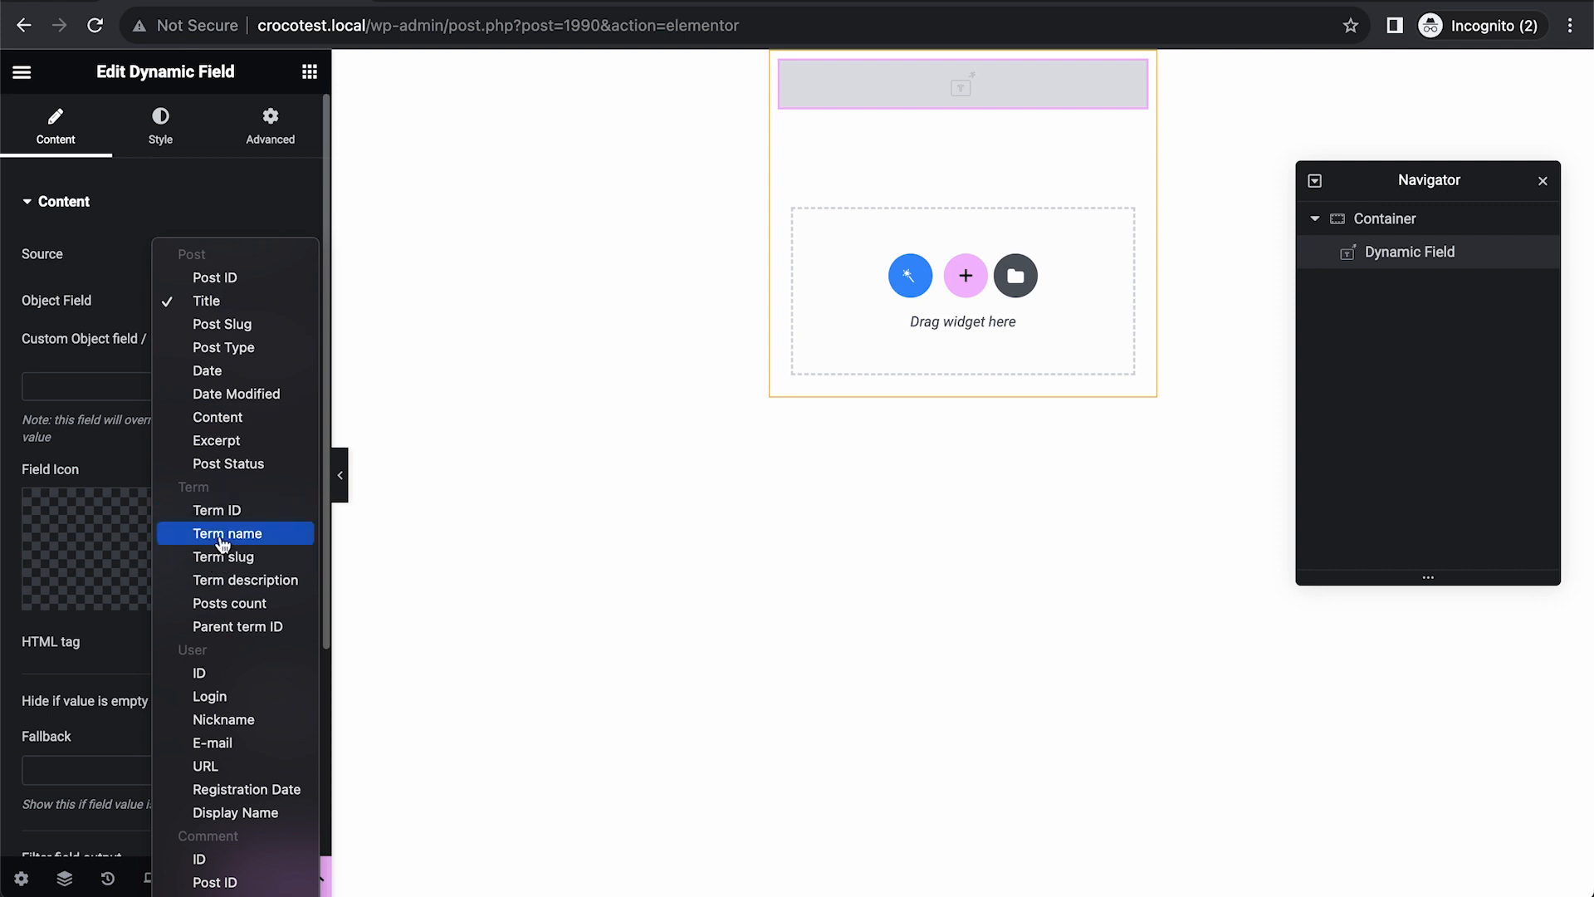
pyautogui.click(230, 533)
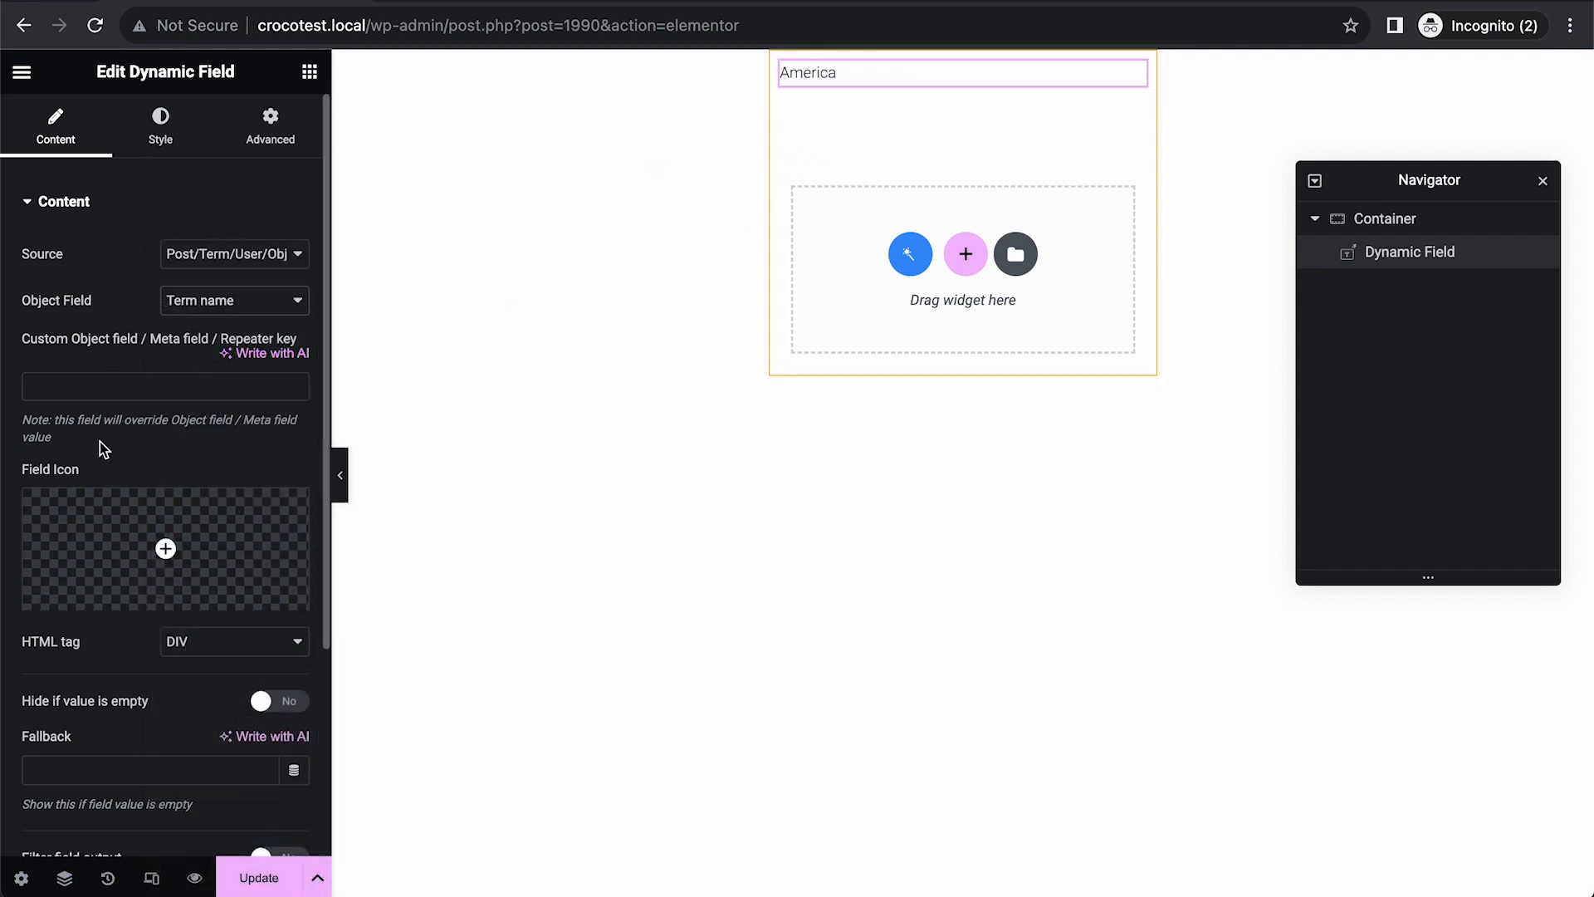
pyautogui.moveTo(288, 196)
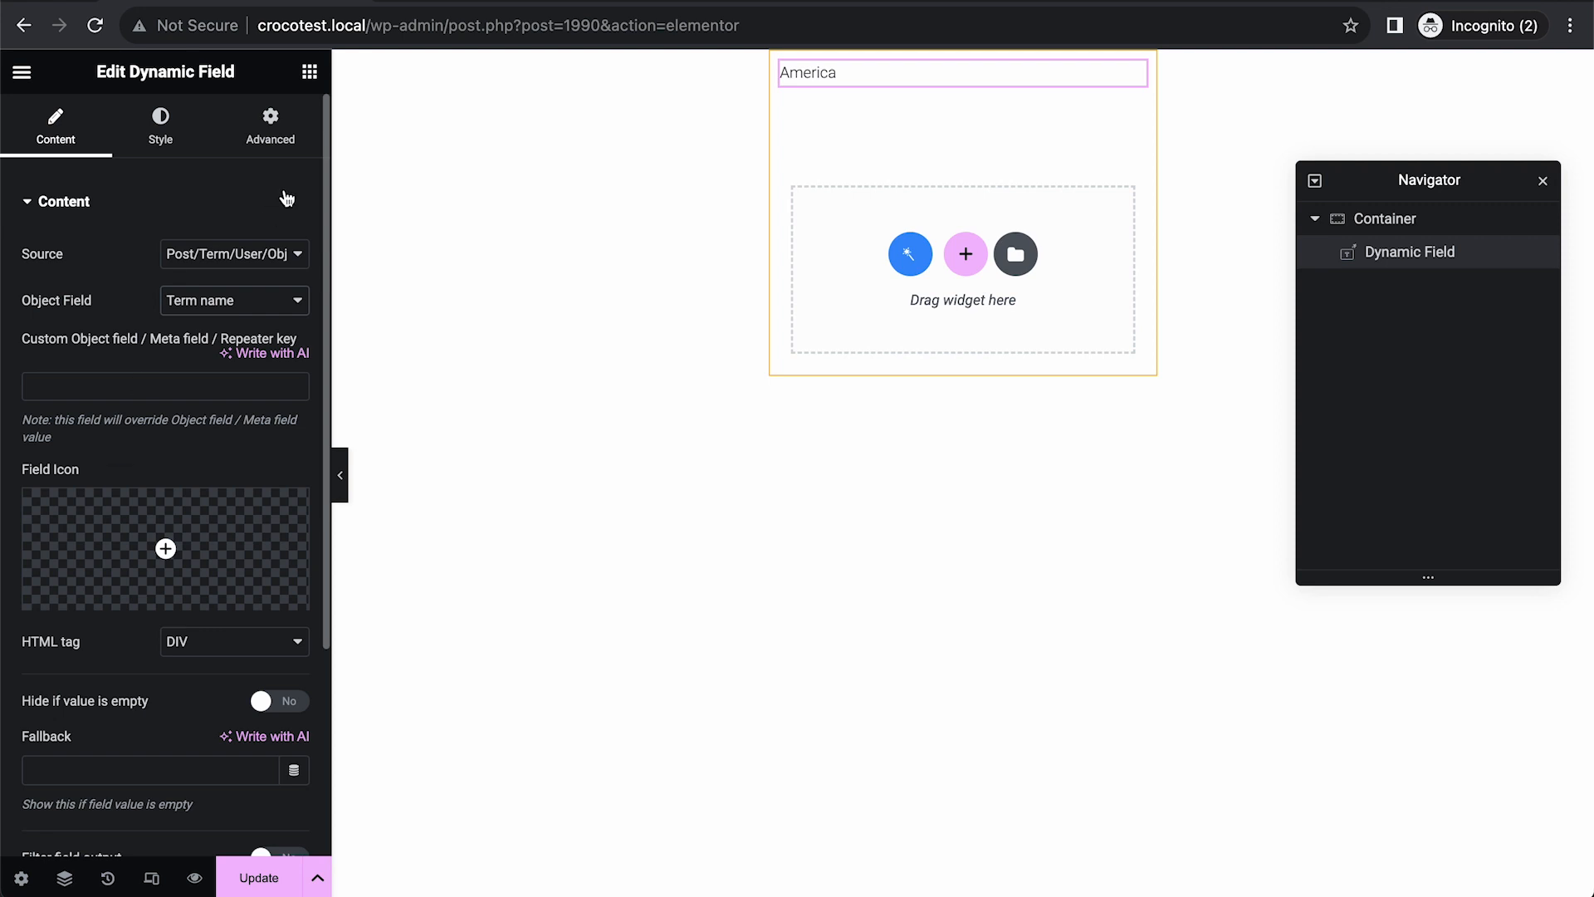
pyautogui.click(310, 71)
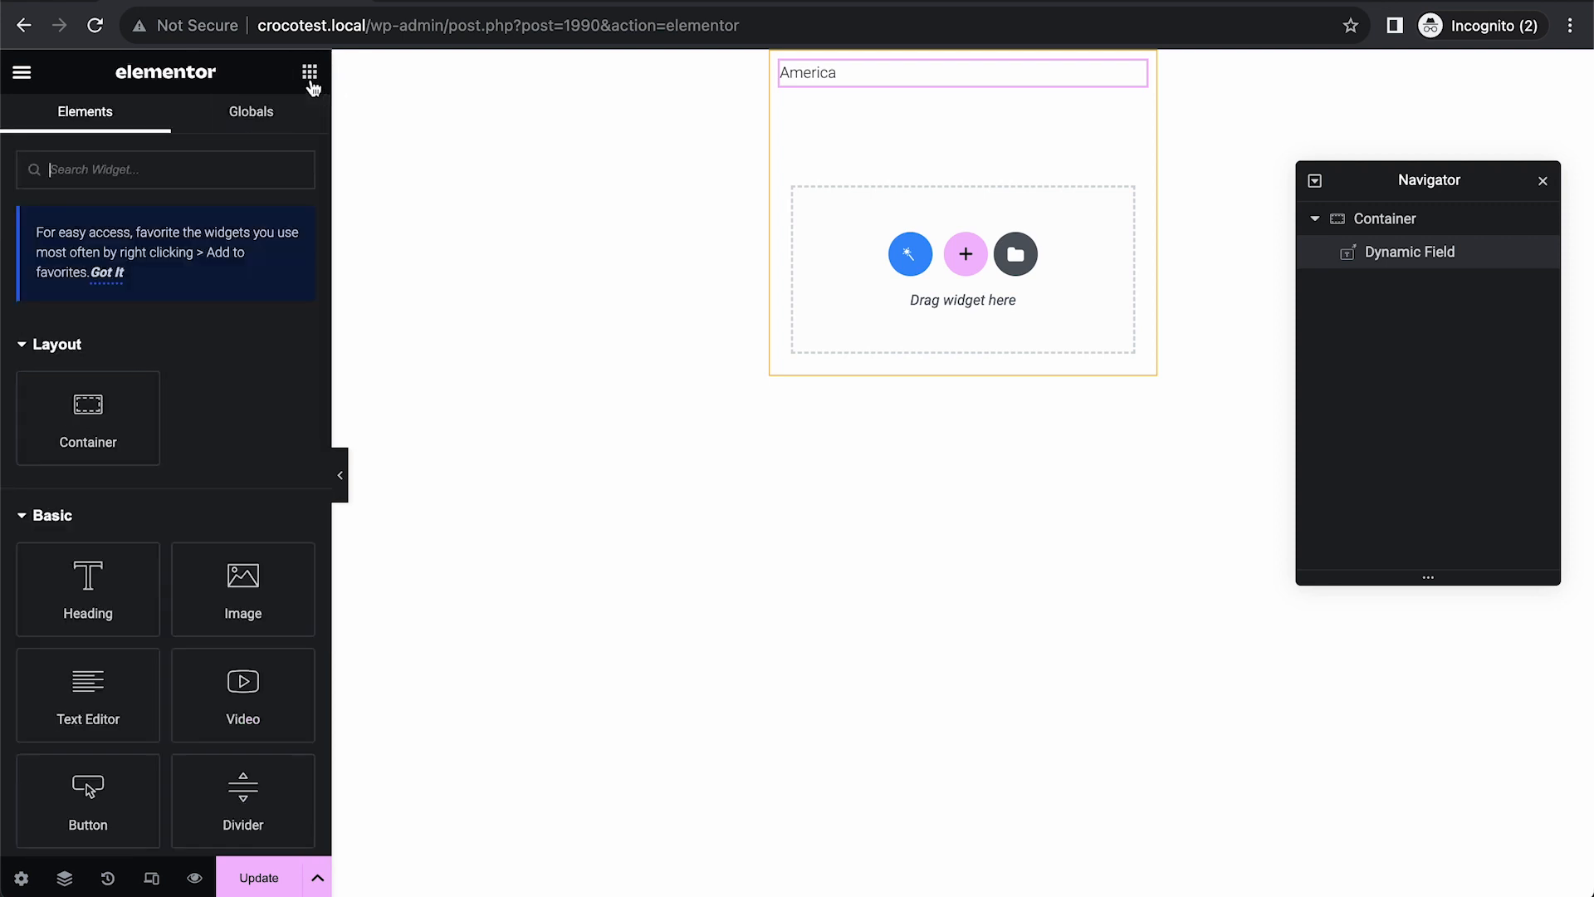
# Add a Dynamic Image showing the category's image meta at Thumbnail (150×150) size.
pyautogui.write('dy')
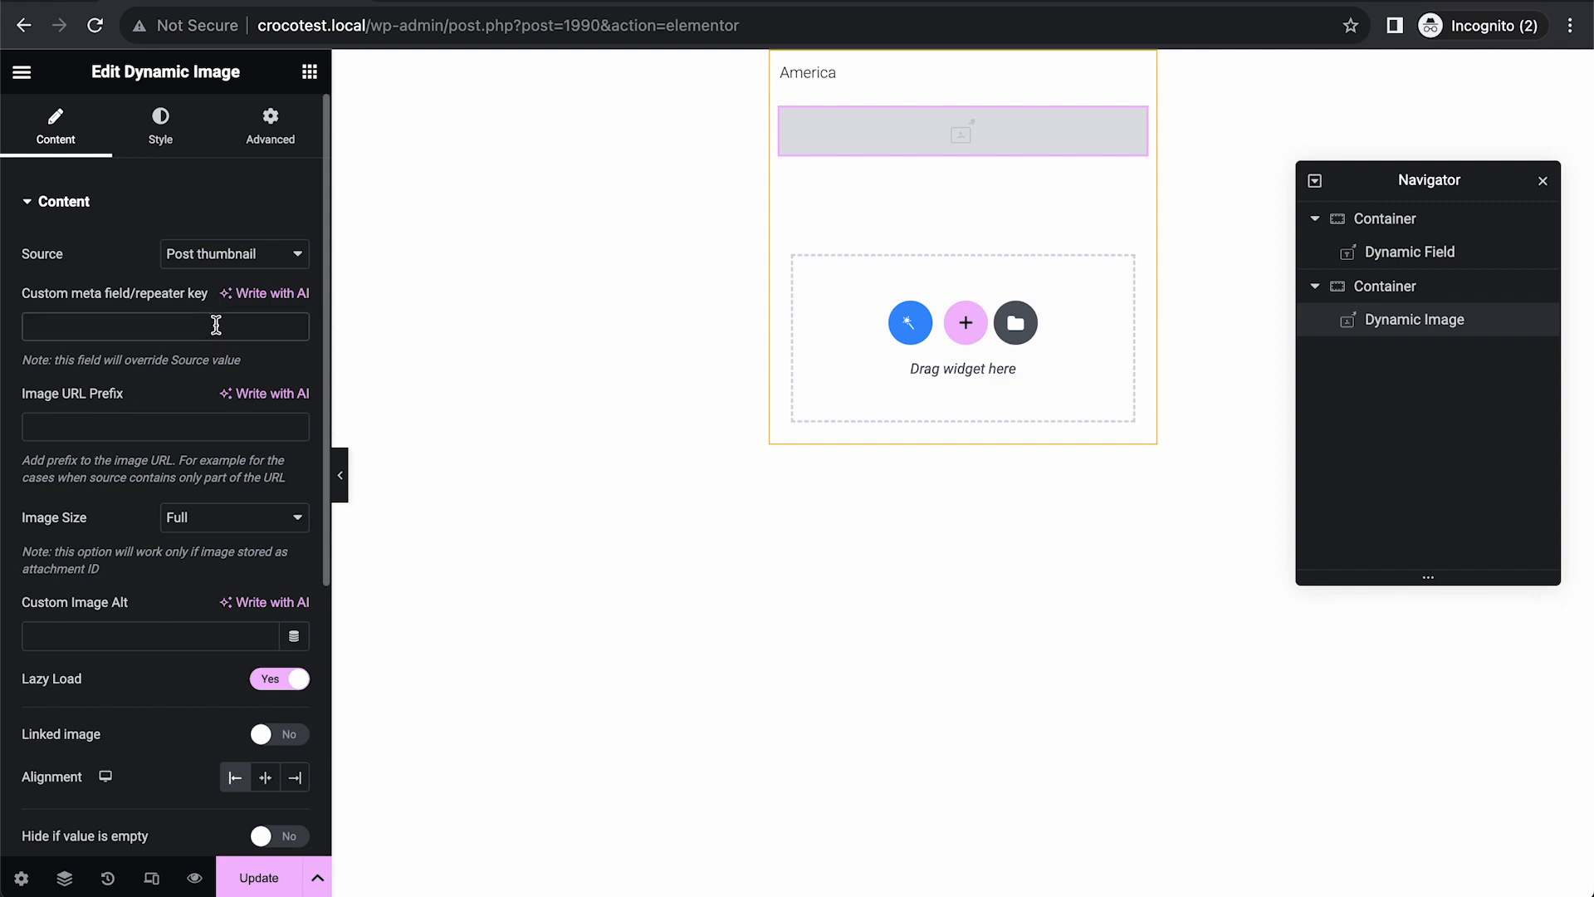
pyautogui.write('image')
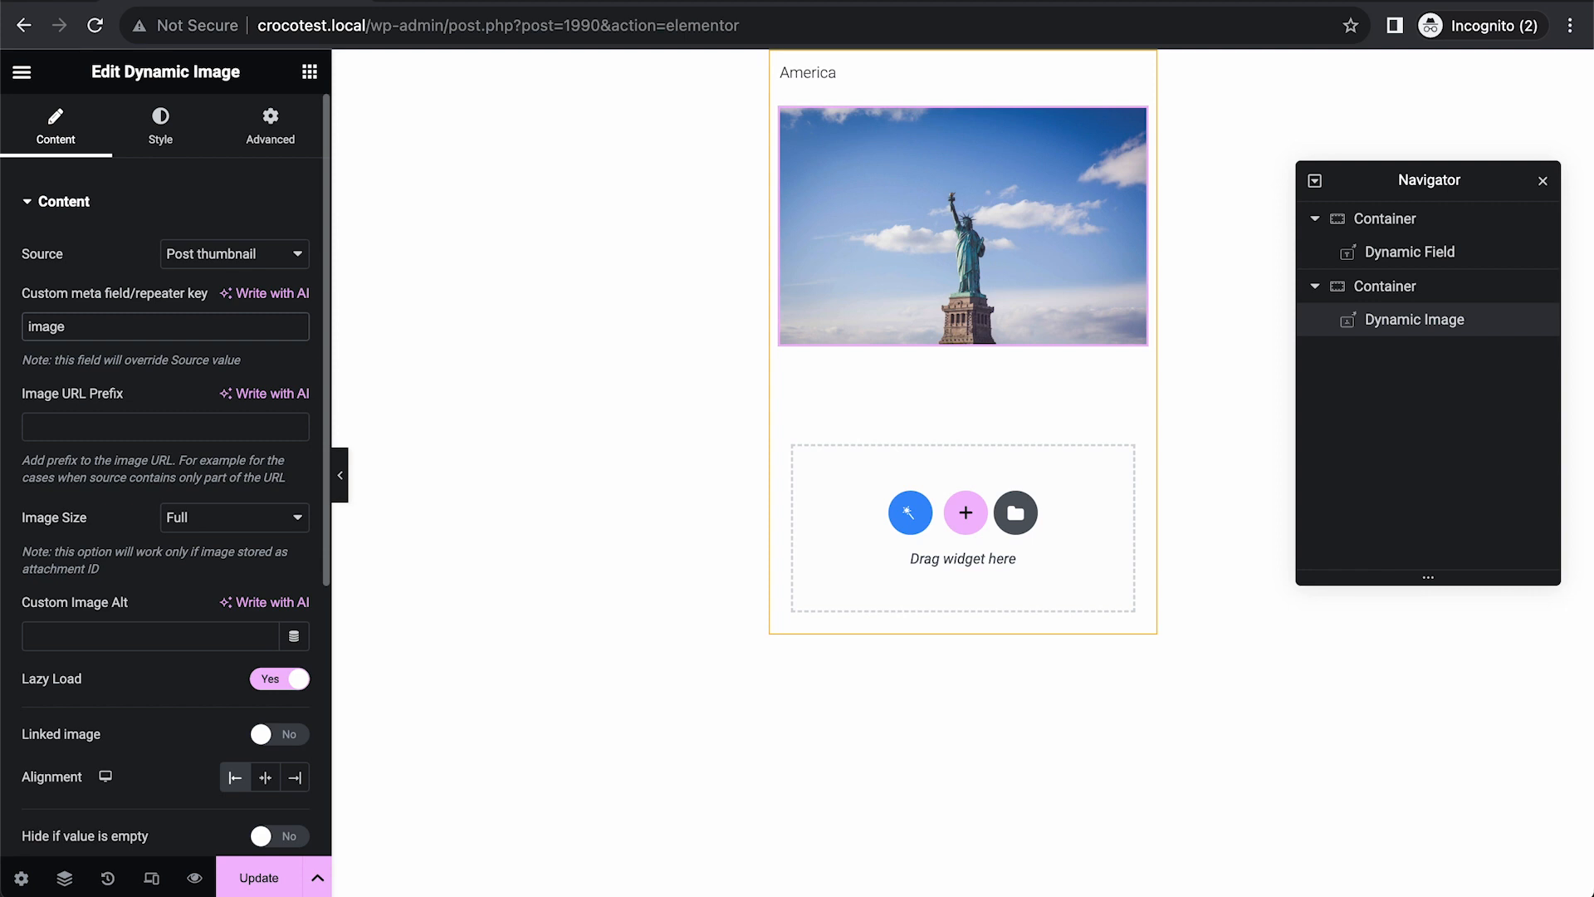
pyautogui.click(63, 327)
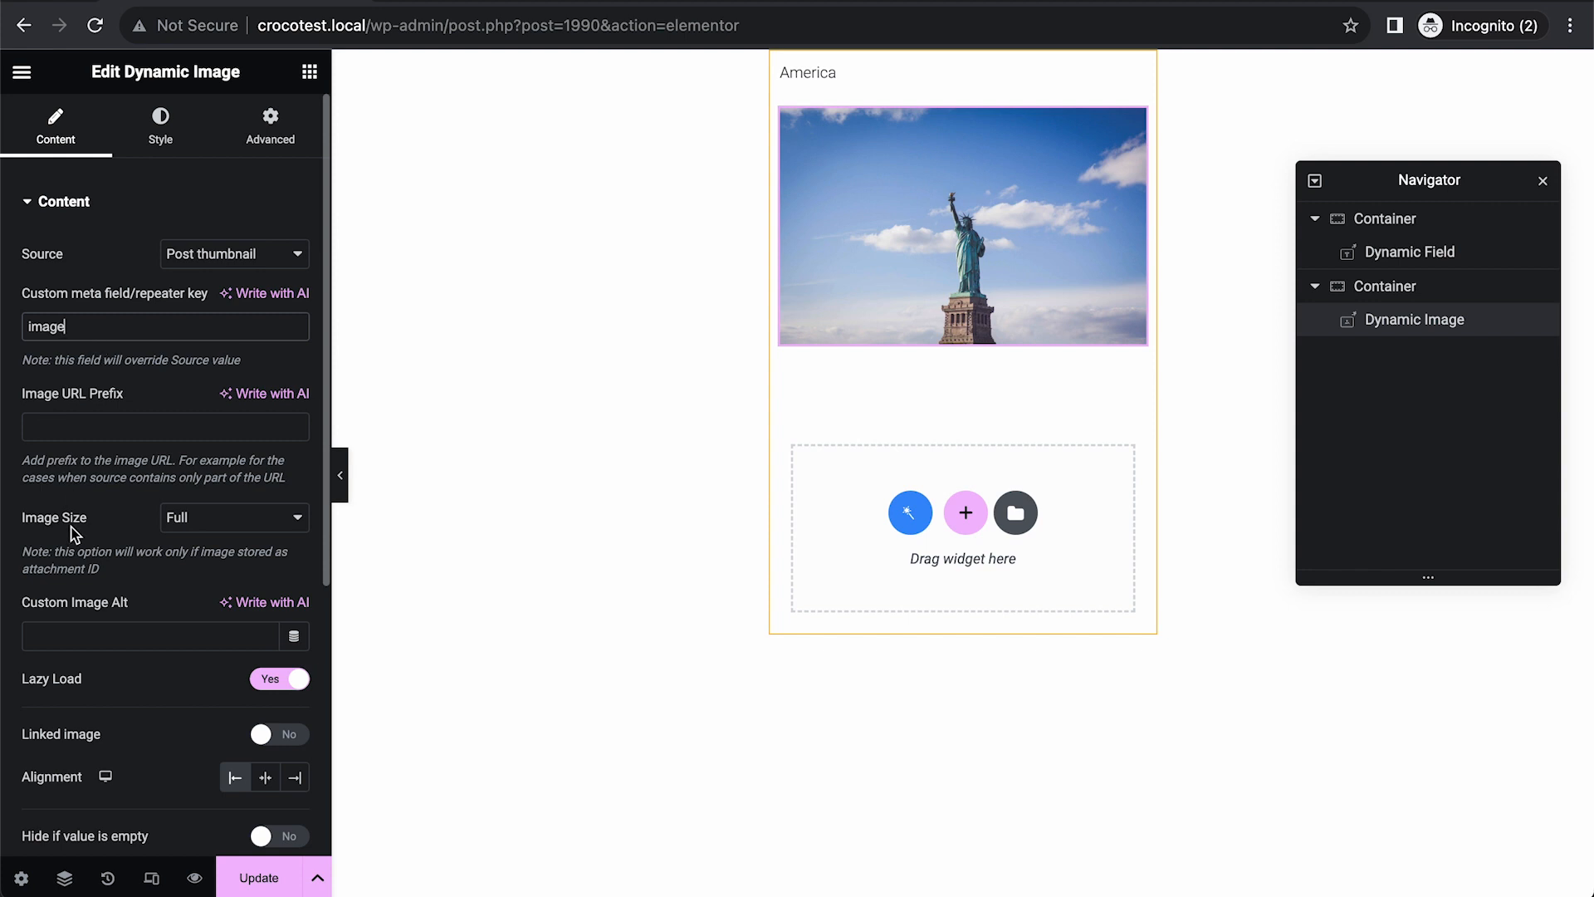
pyautogui.click(234, 517)
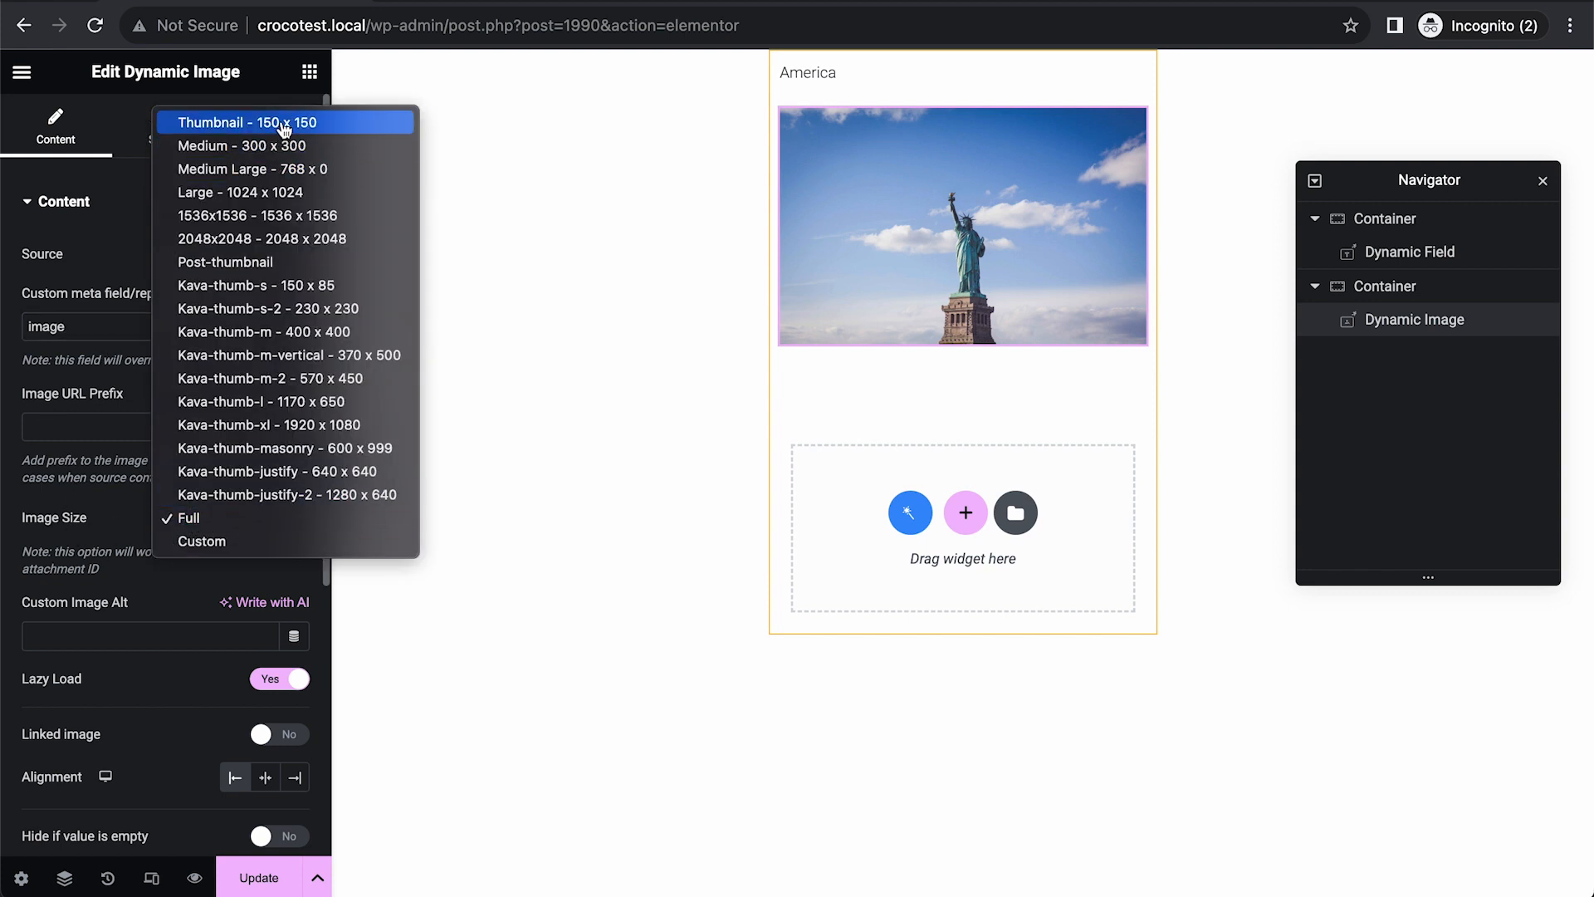
pyautogui.click(251, 122)
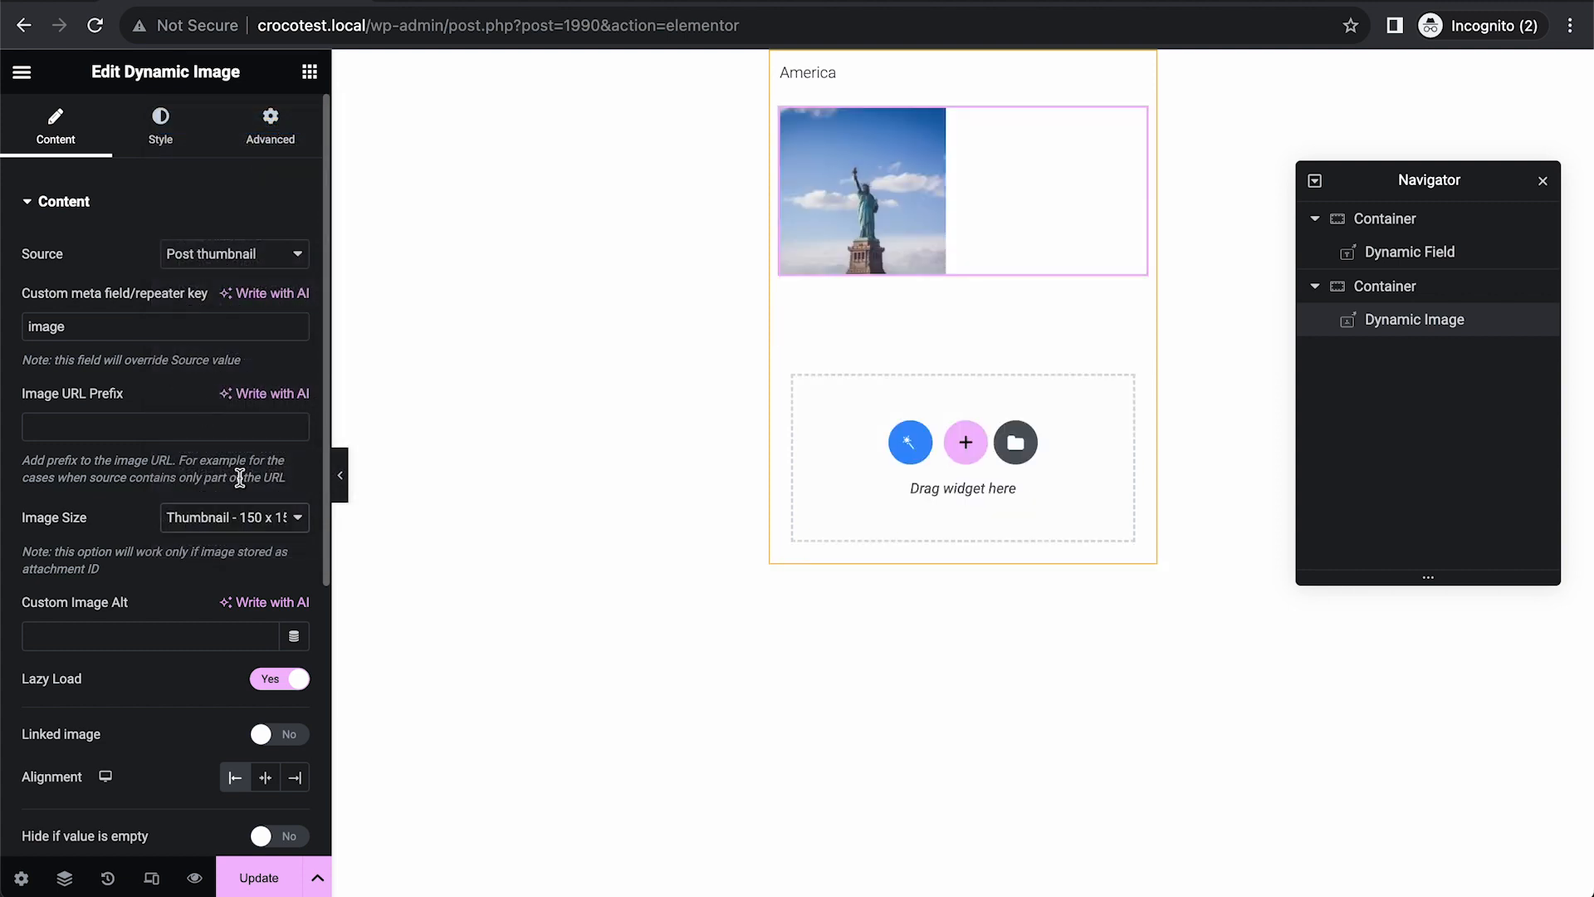
# Update the listing item and leave Elementor for the WordPress post screen.
pyautogui.click(259, 876)
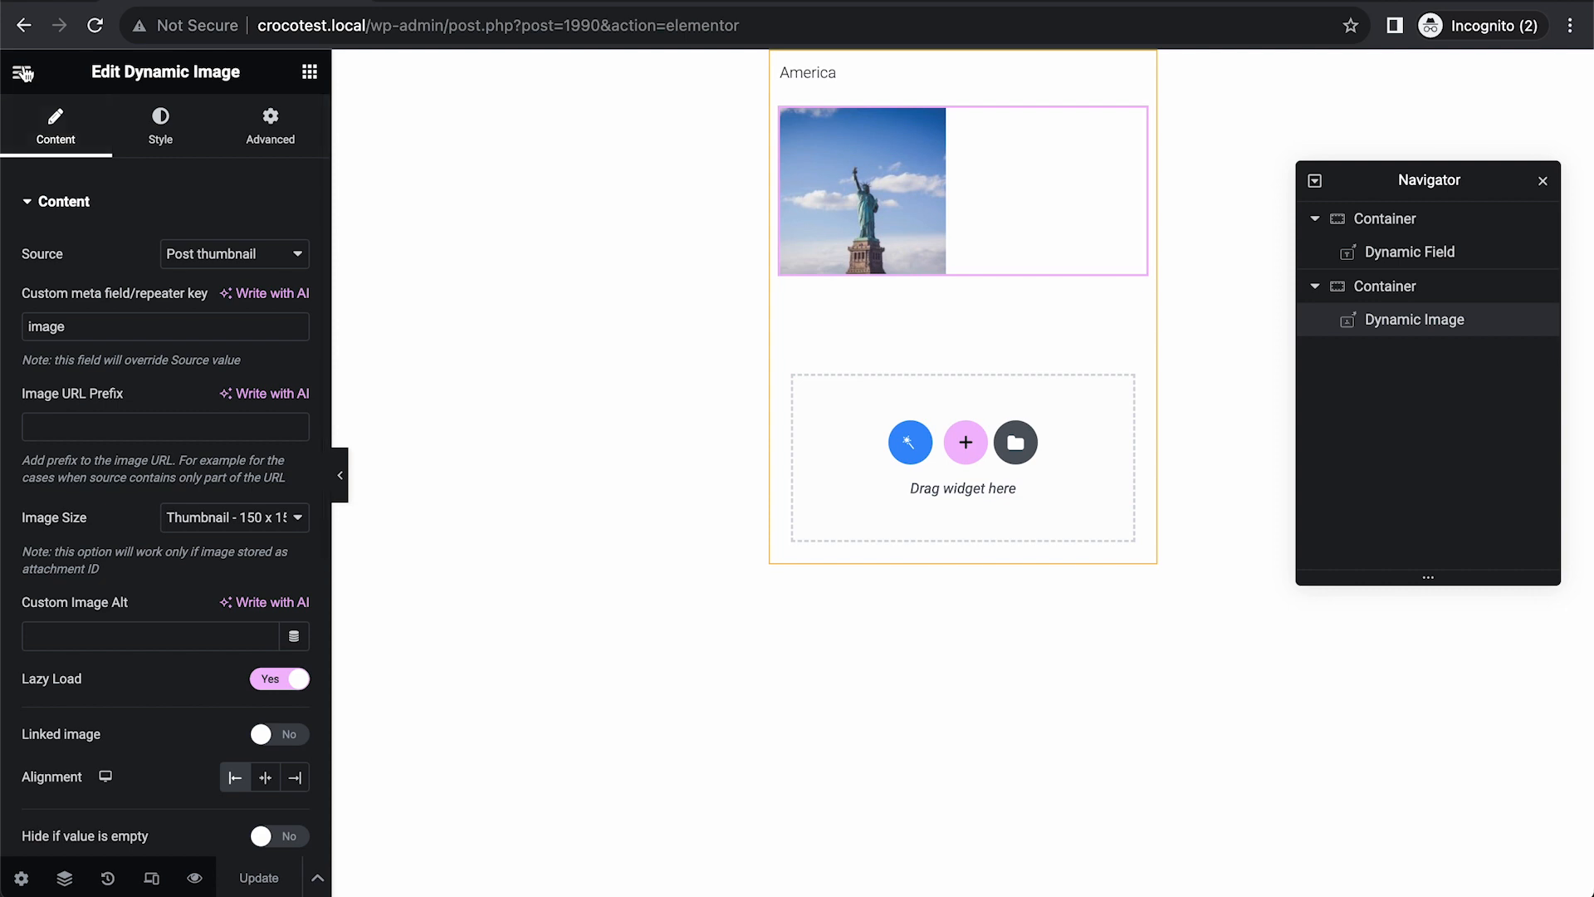
pyautogui.click(430, 83)
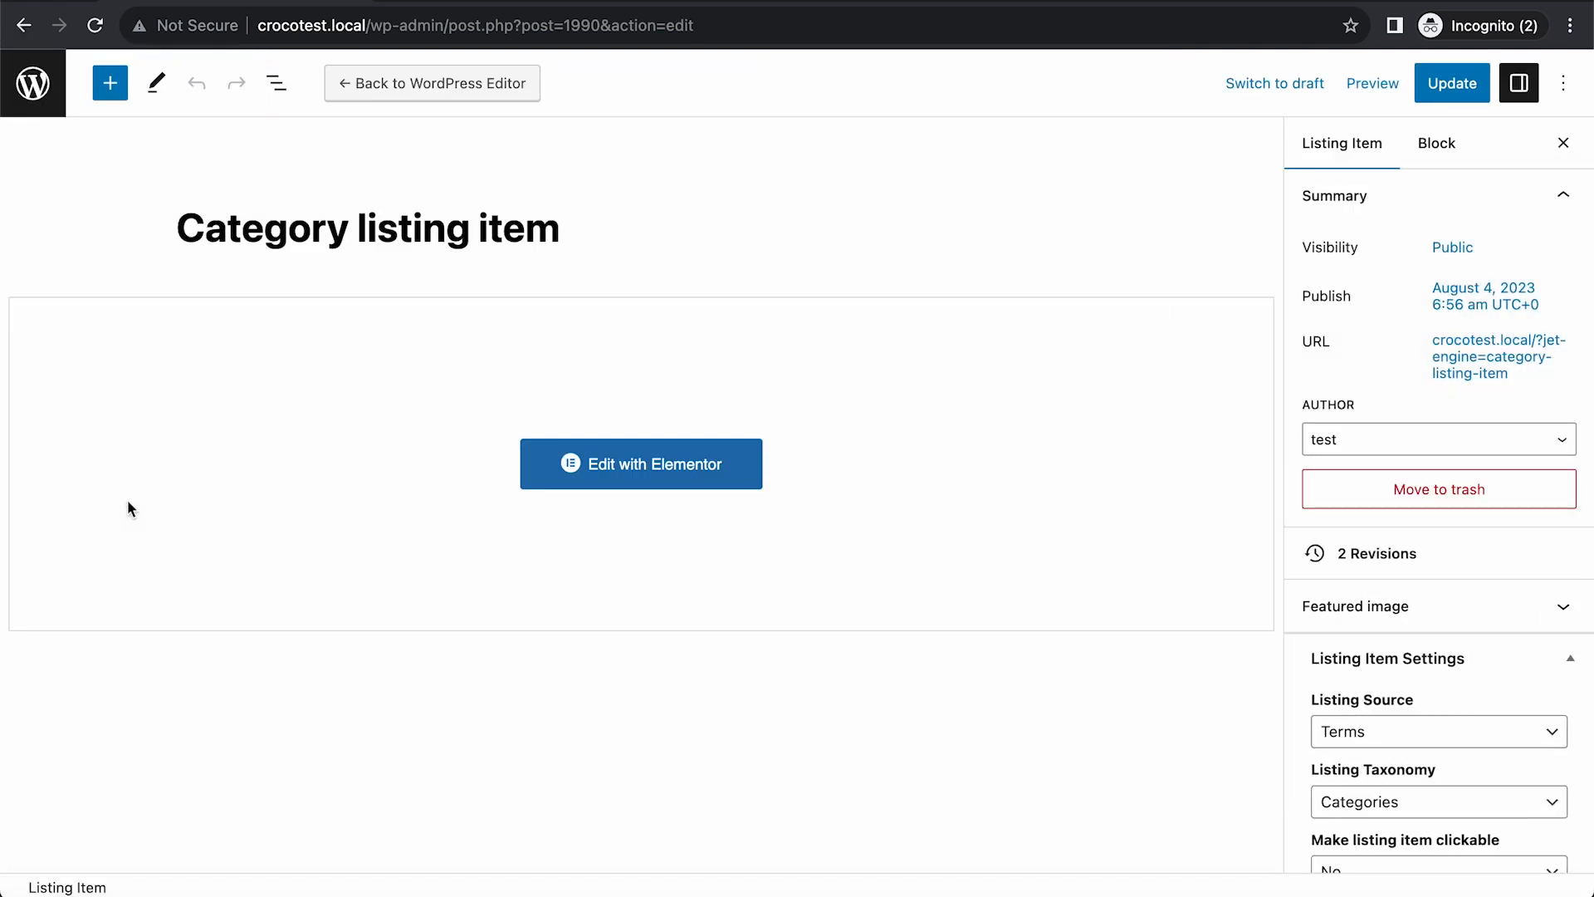
# Return to the JetEngine Listing Items list showing the Category listing item.
pyautogui.click(32, 83)
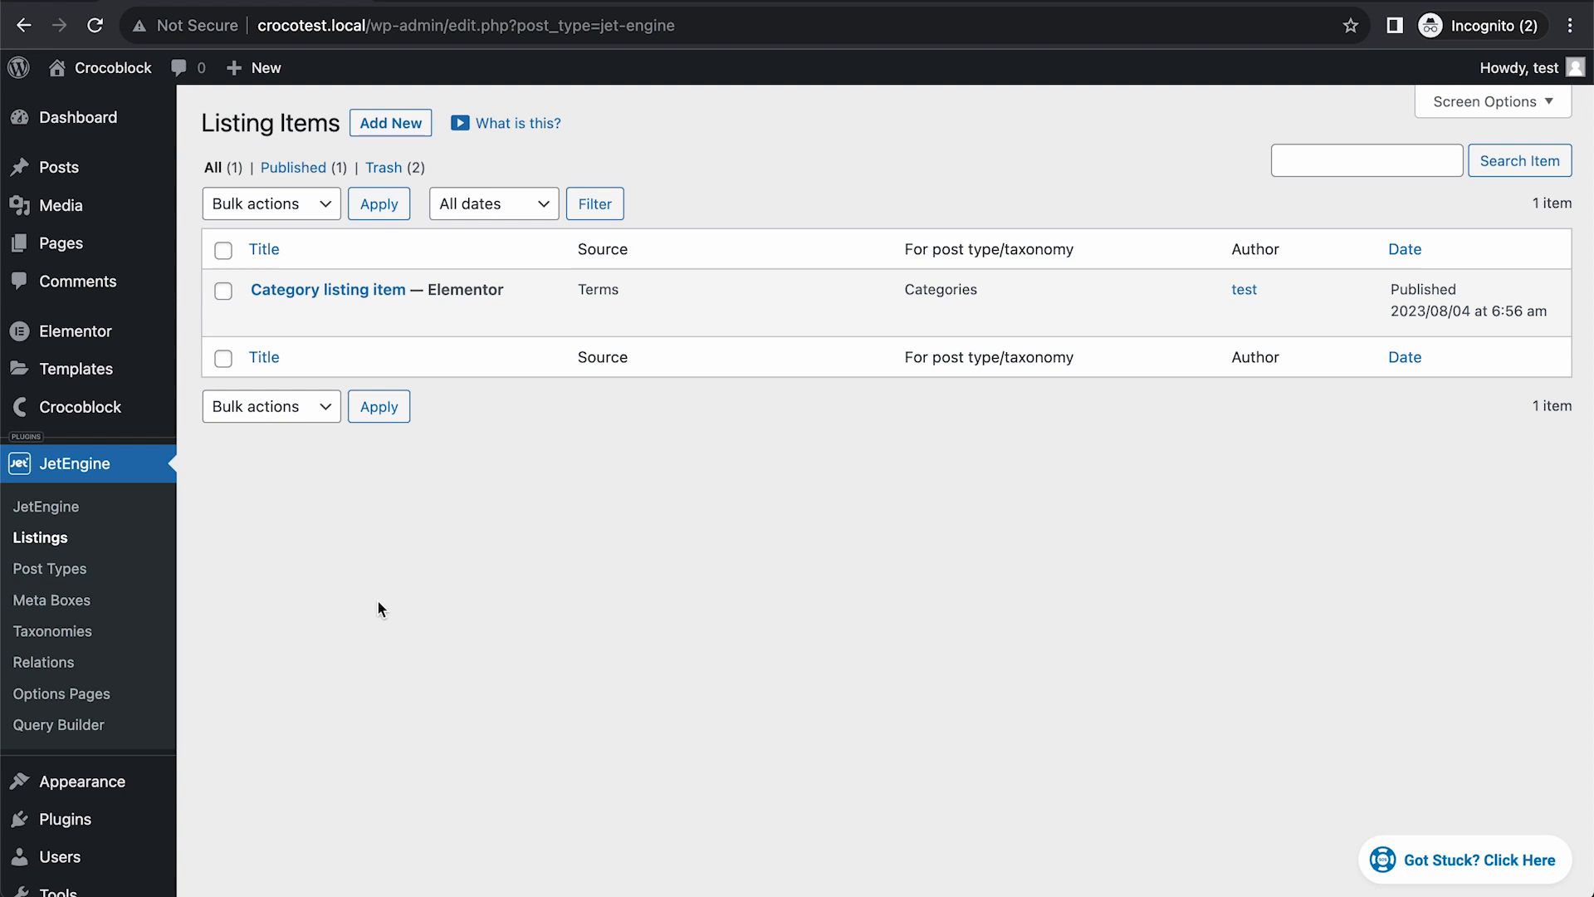
pyautogui.moveTo(203, 622)
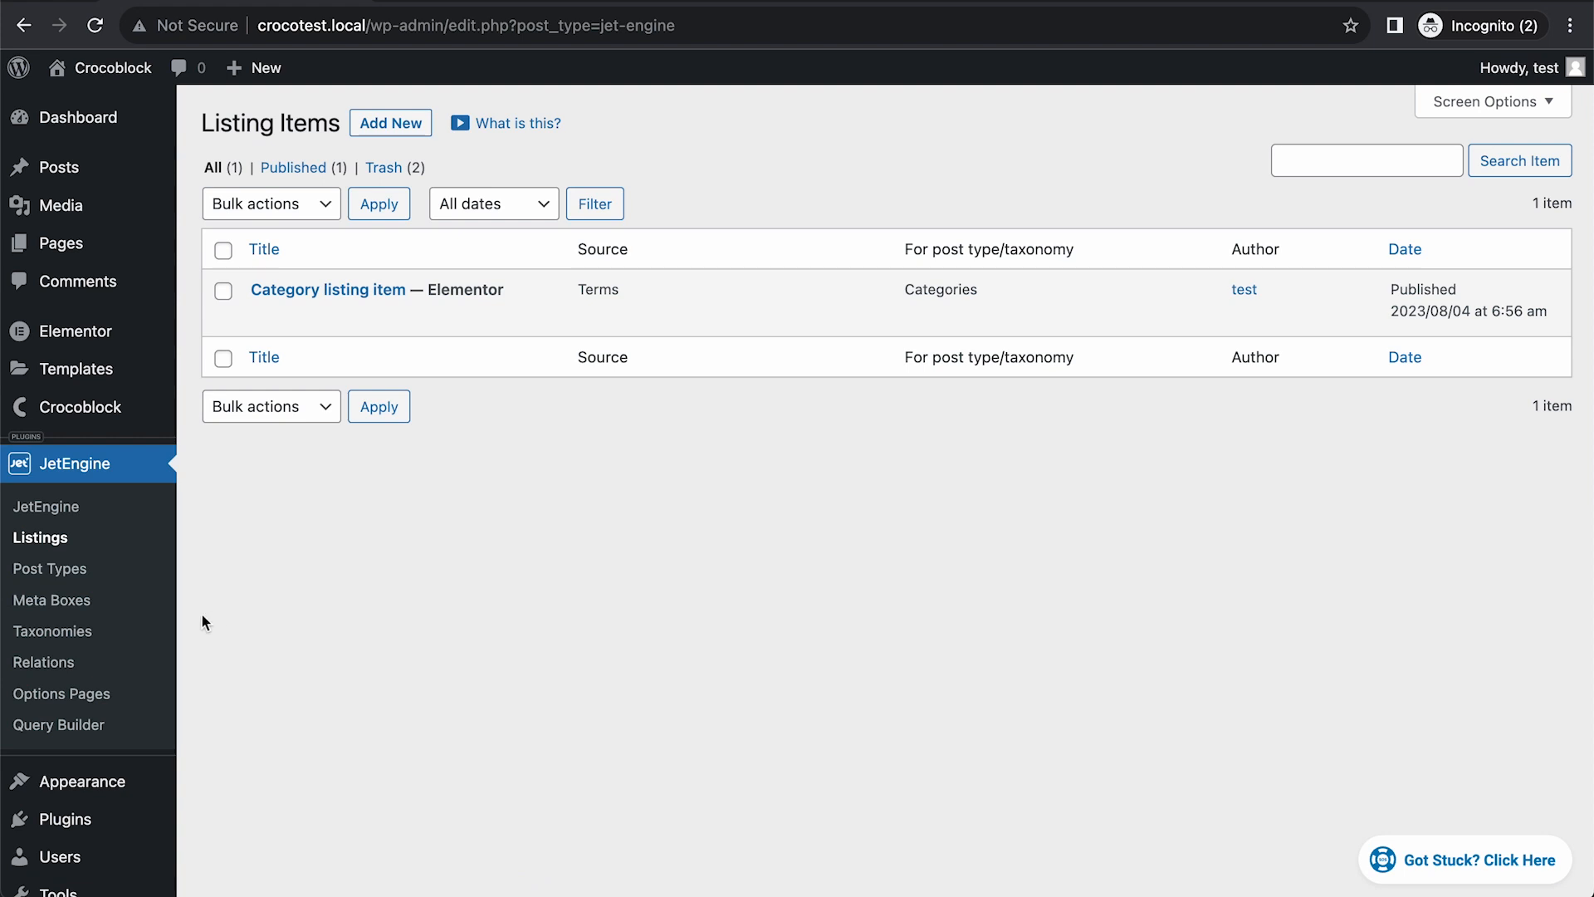
pyautogui.moveTo(50, 567)
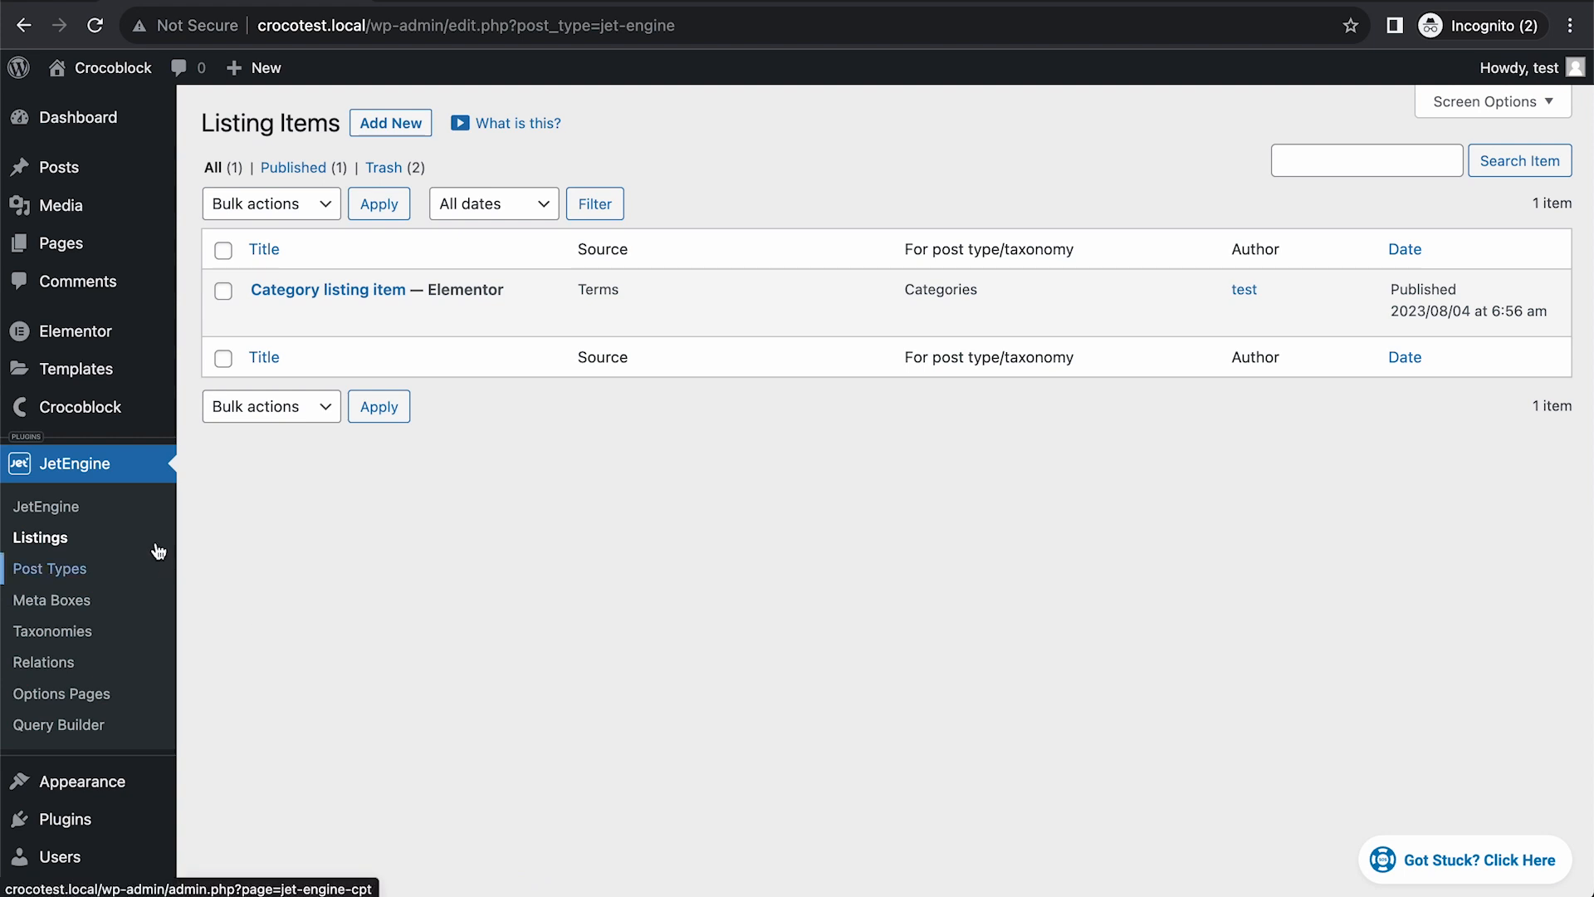
pyautogui.moveTo(78, 407)
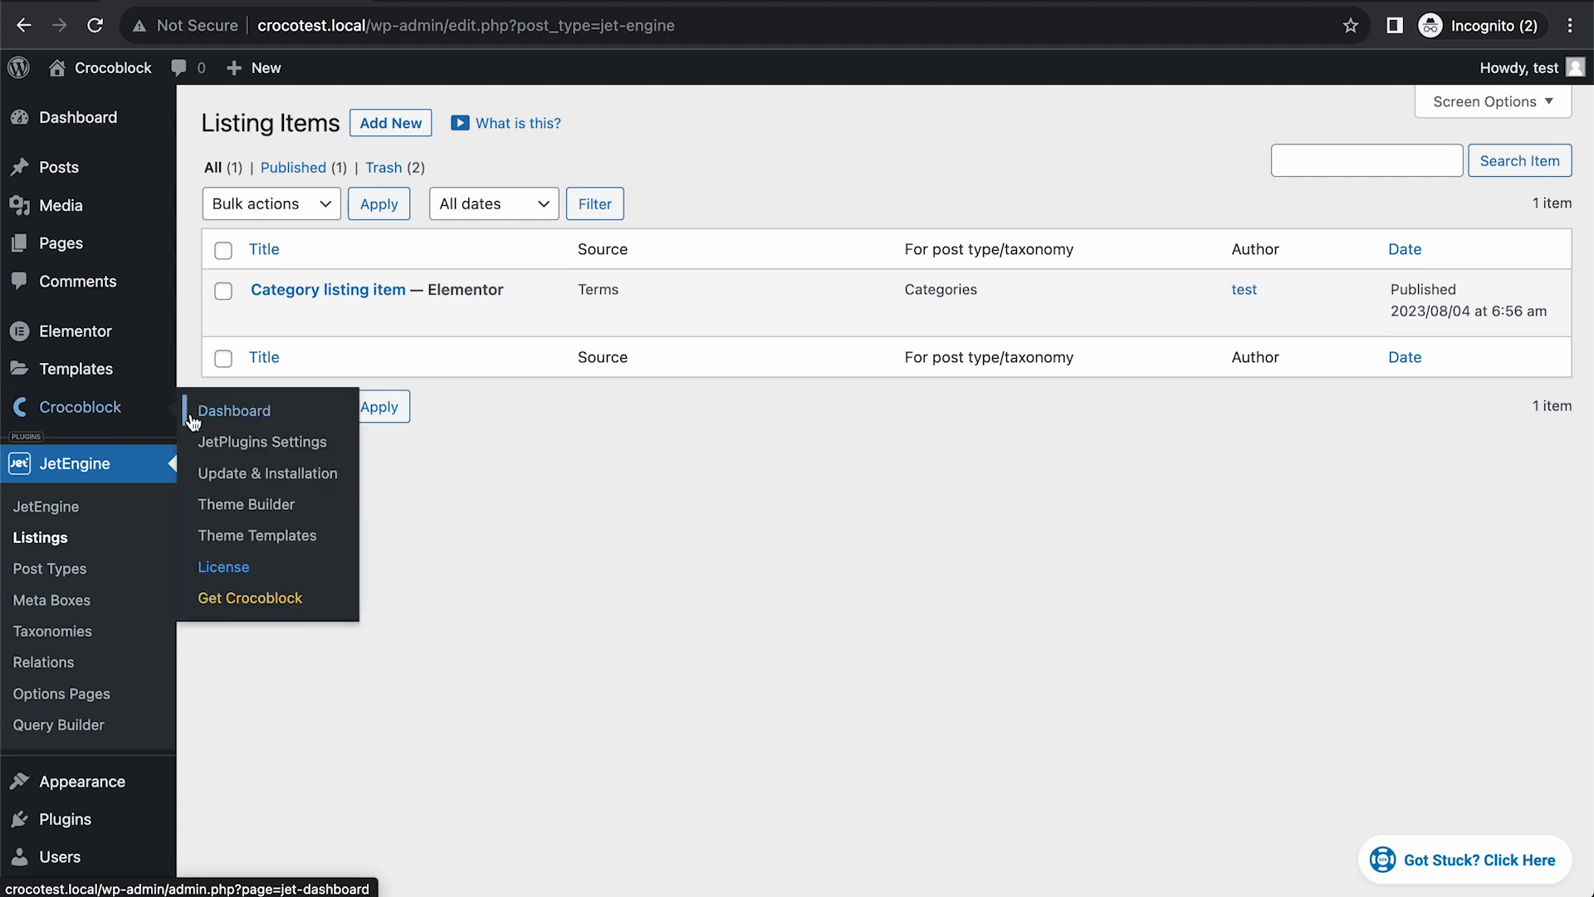
# Create a new Theme Builder page template with condition Include Singular – Posts: All and start adding its body.
pyautogui.click(246, 505)
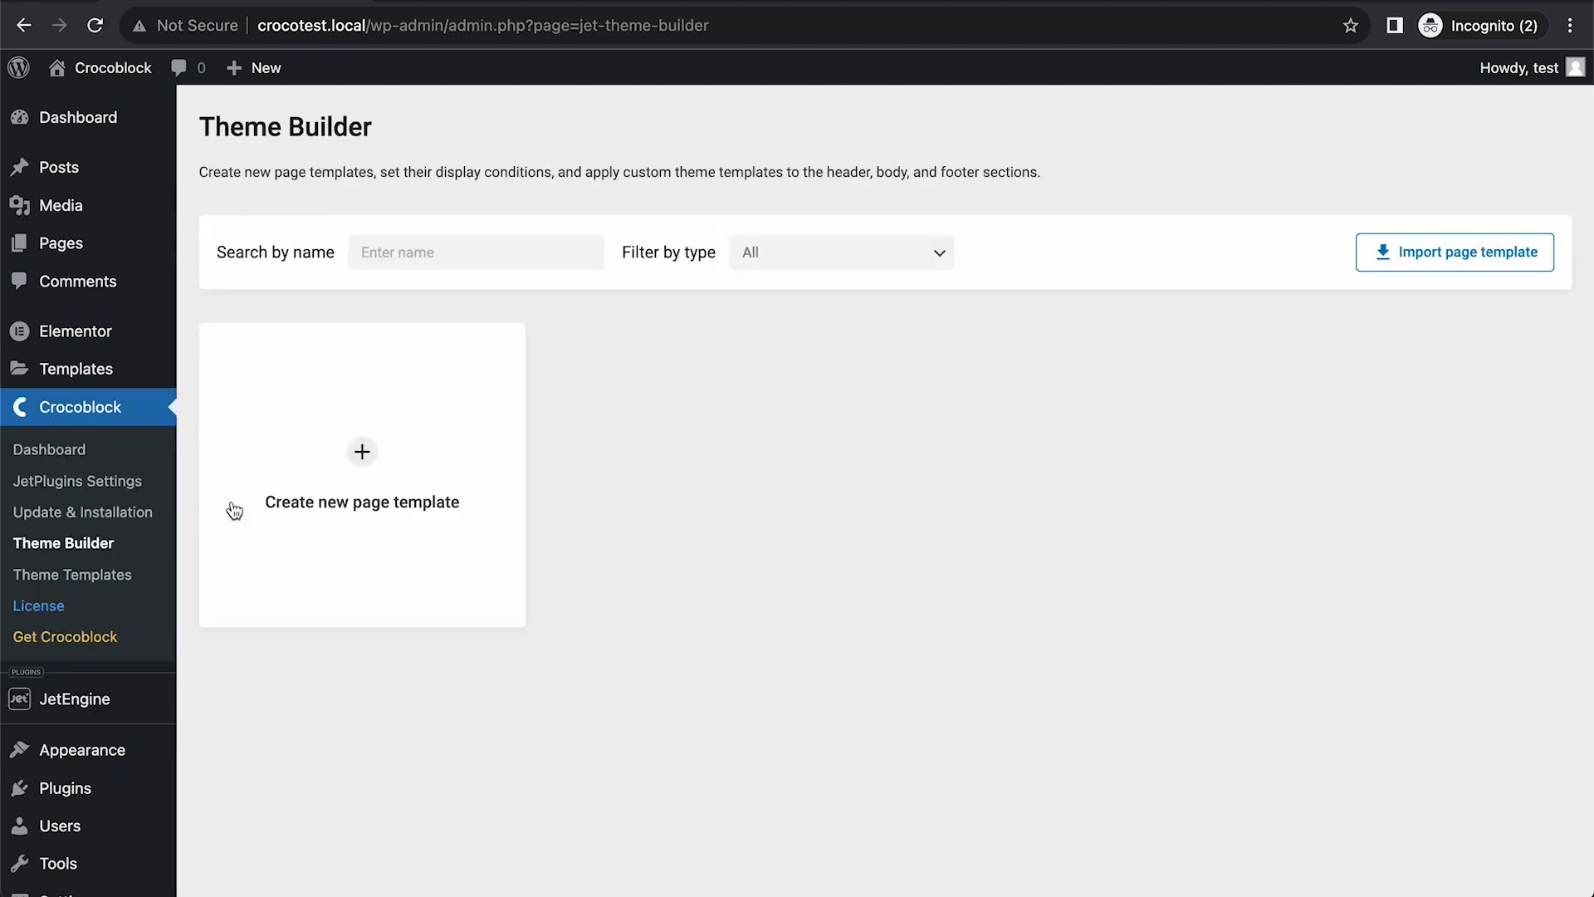
pyautogui.click(362, 451)
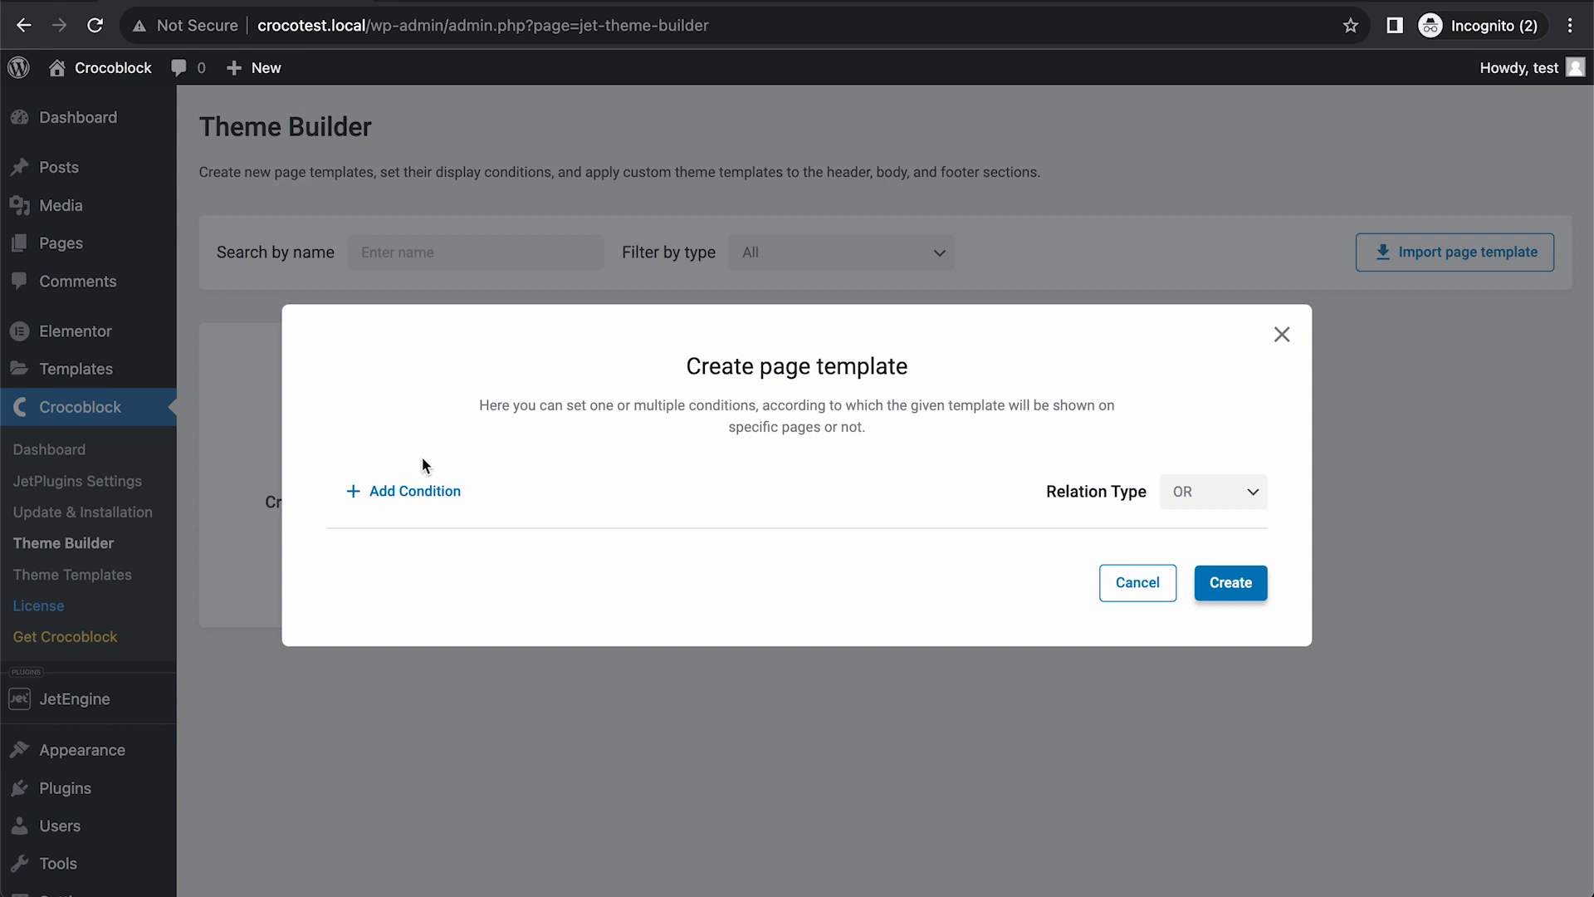
pyautogui.click(402, 491)
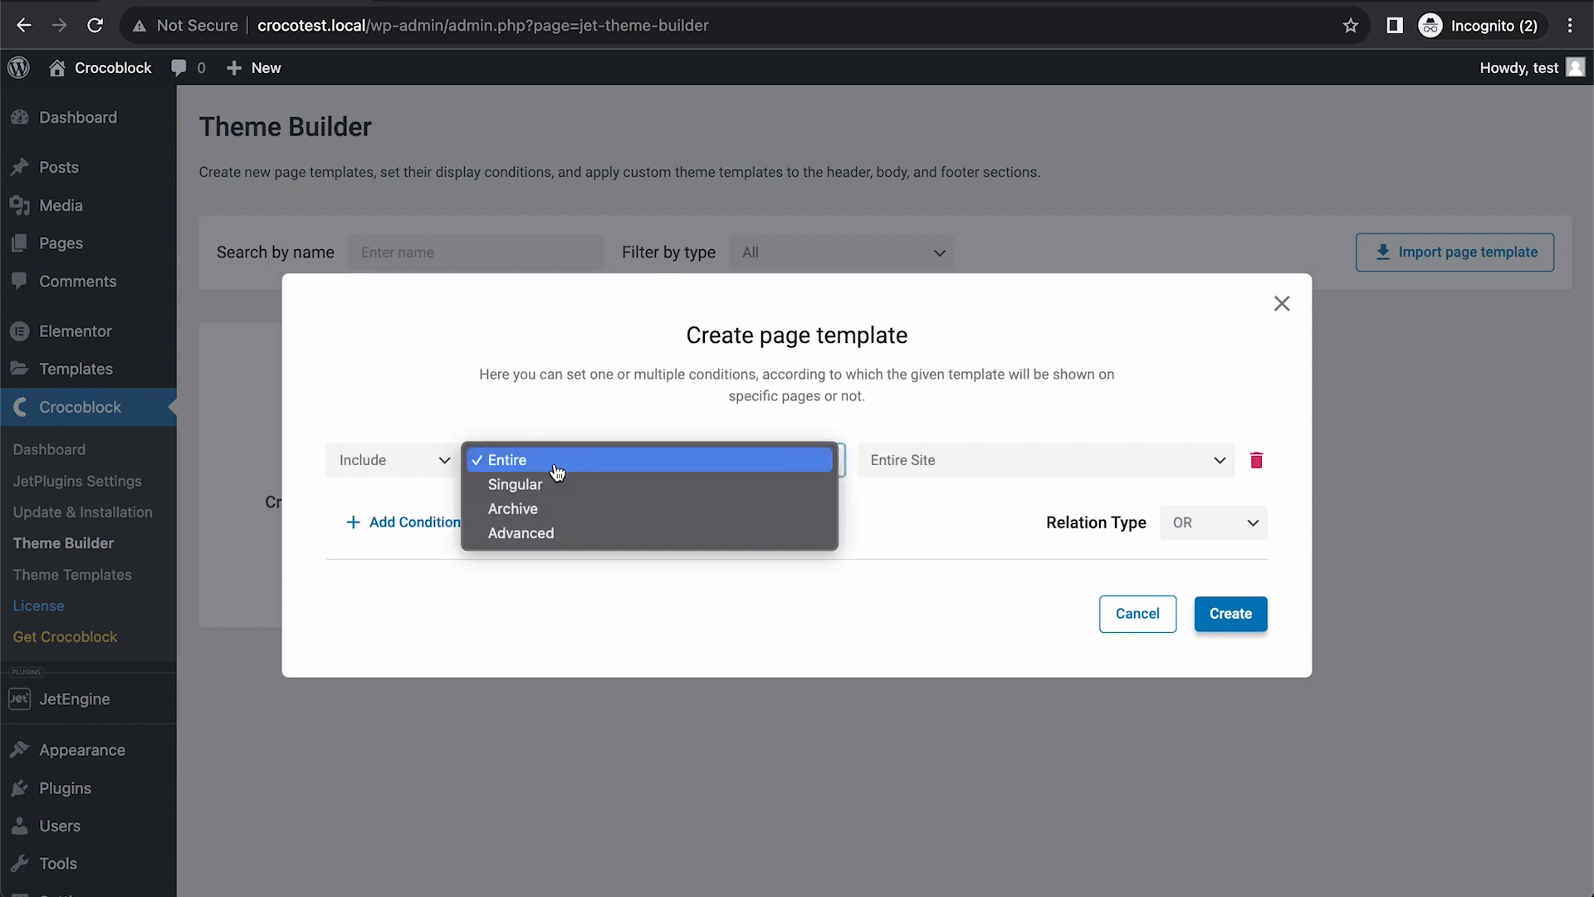
pyautogui.click(515, 483)
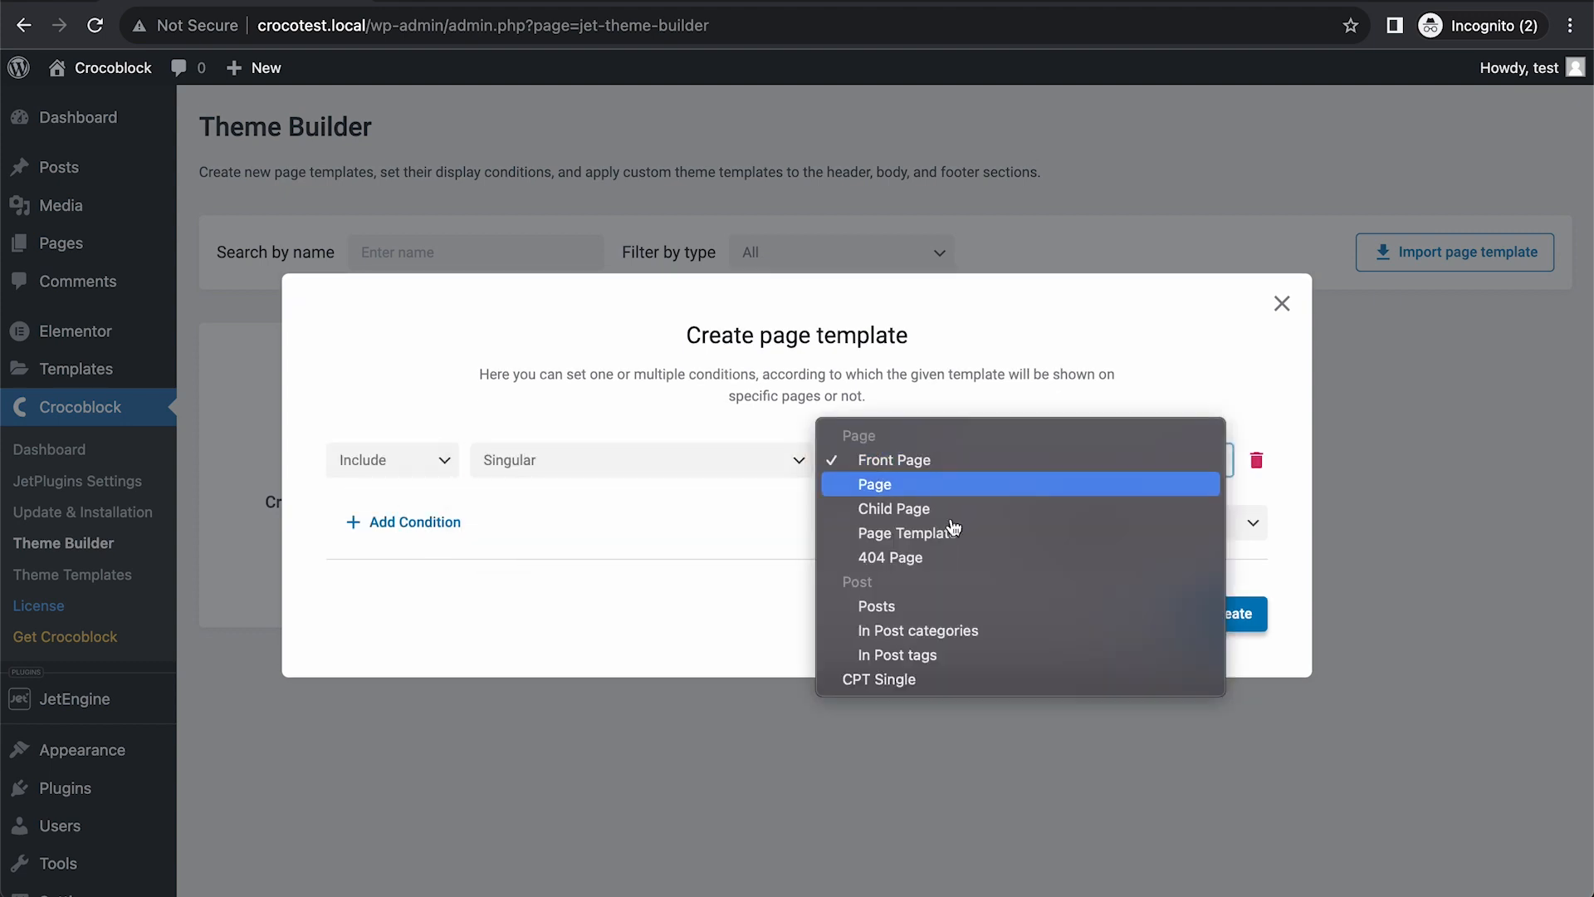
pyautogui.click(877, 604)
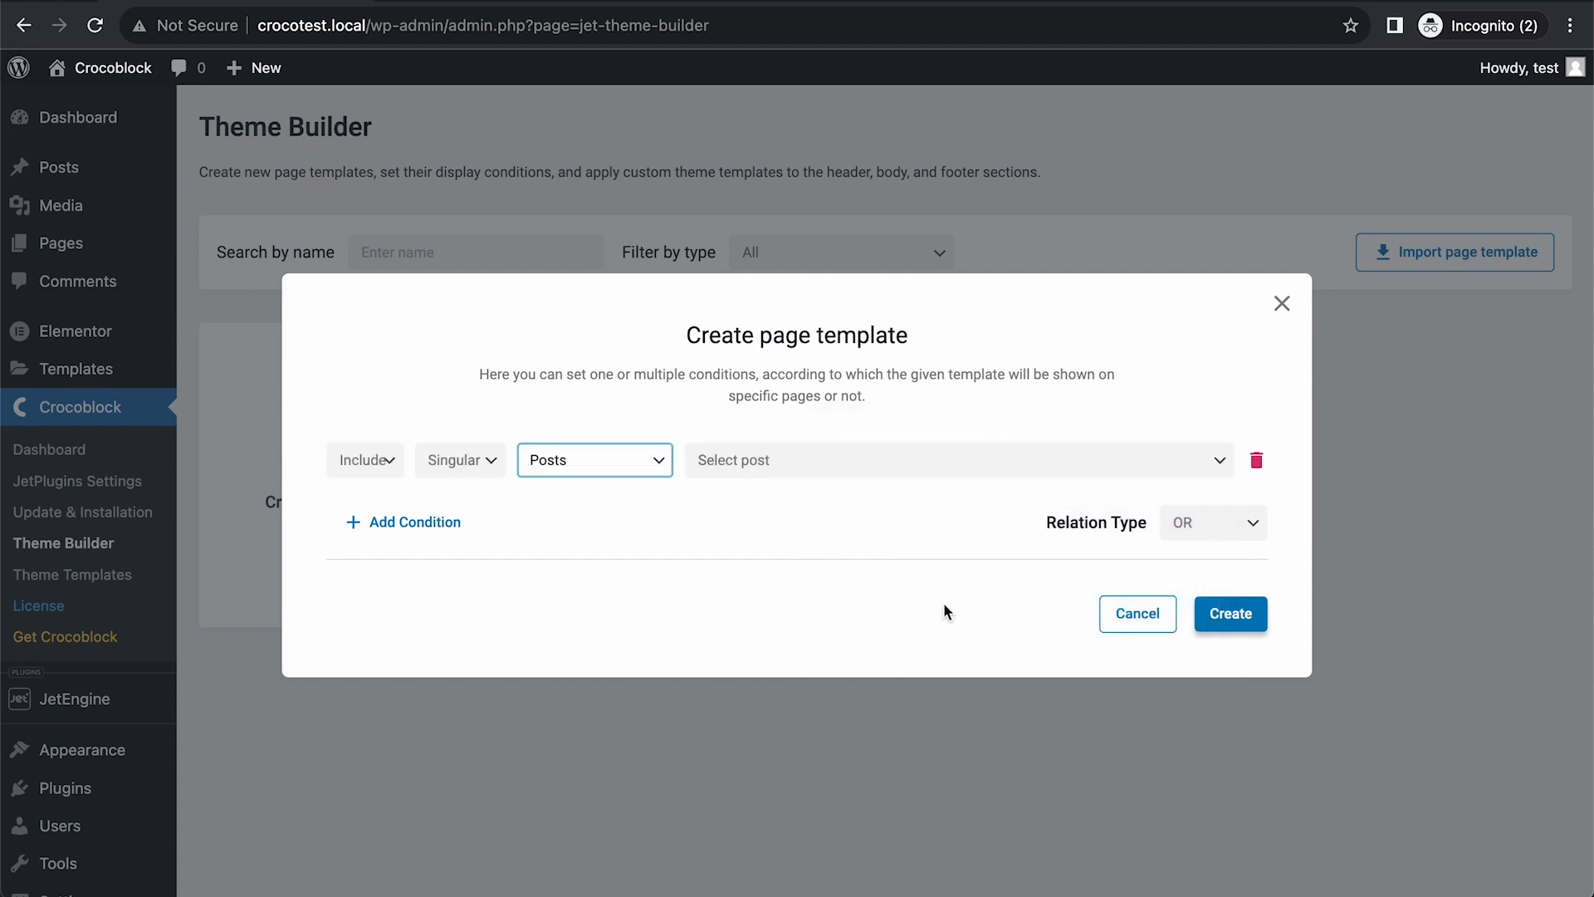
pyautogui.click(957, 460)
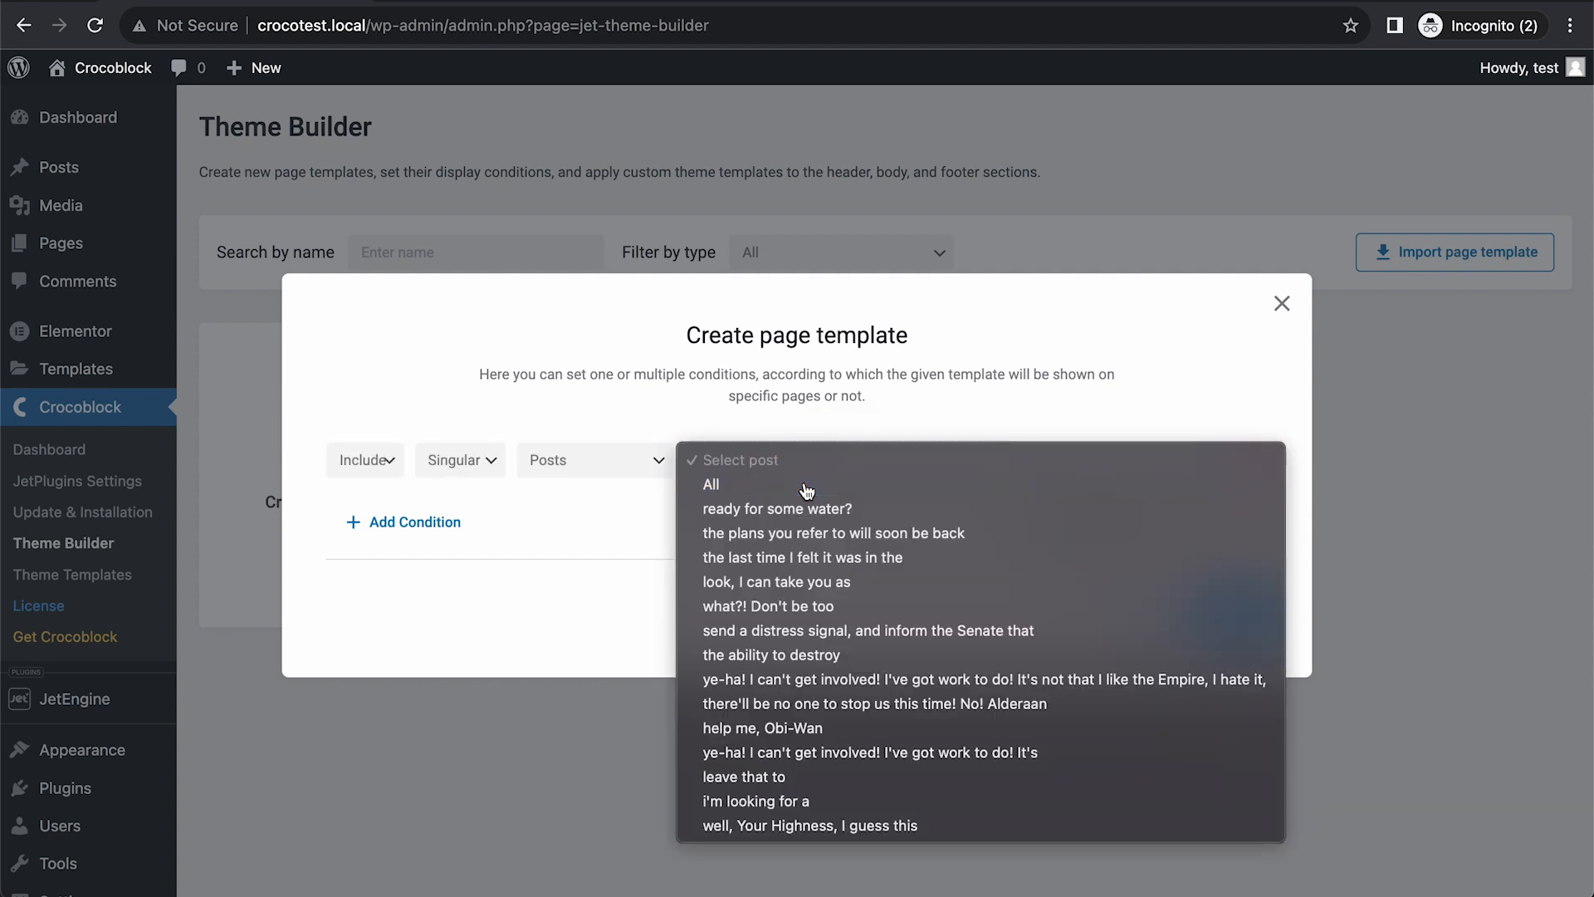
pyautogui.click(709, 483)
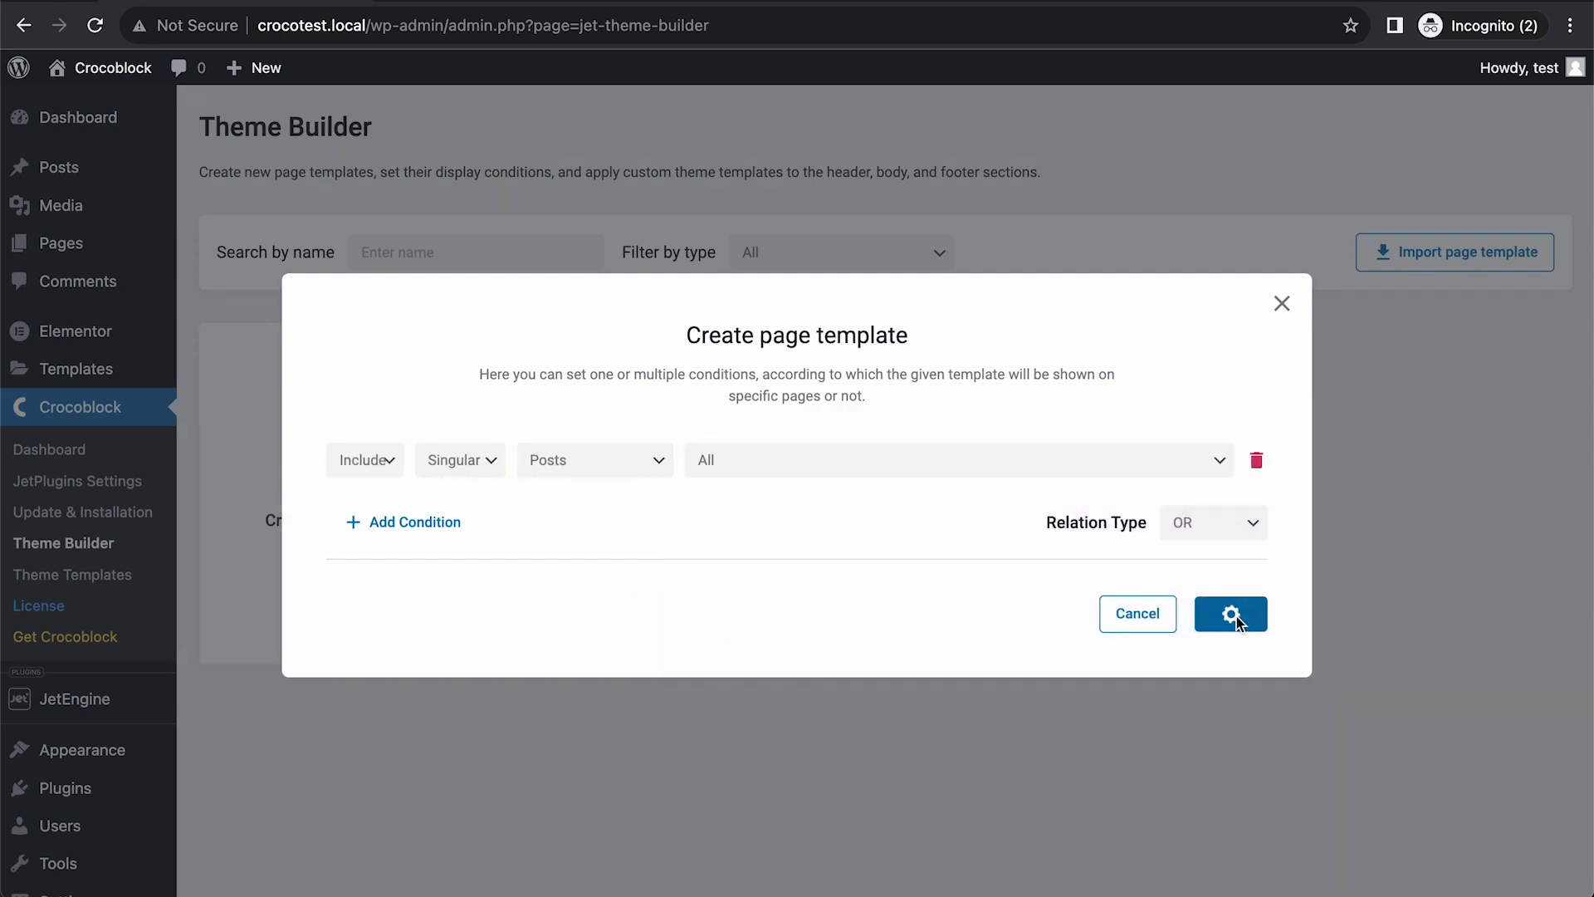
pyautogui.click(1231, 612)
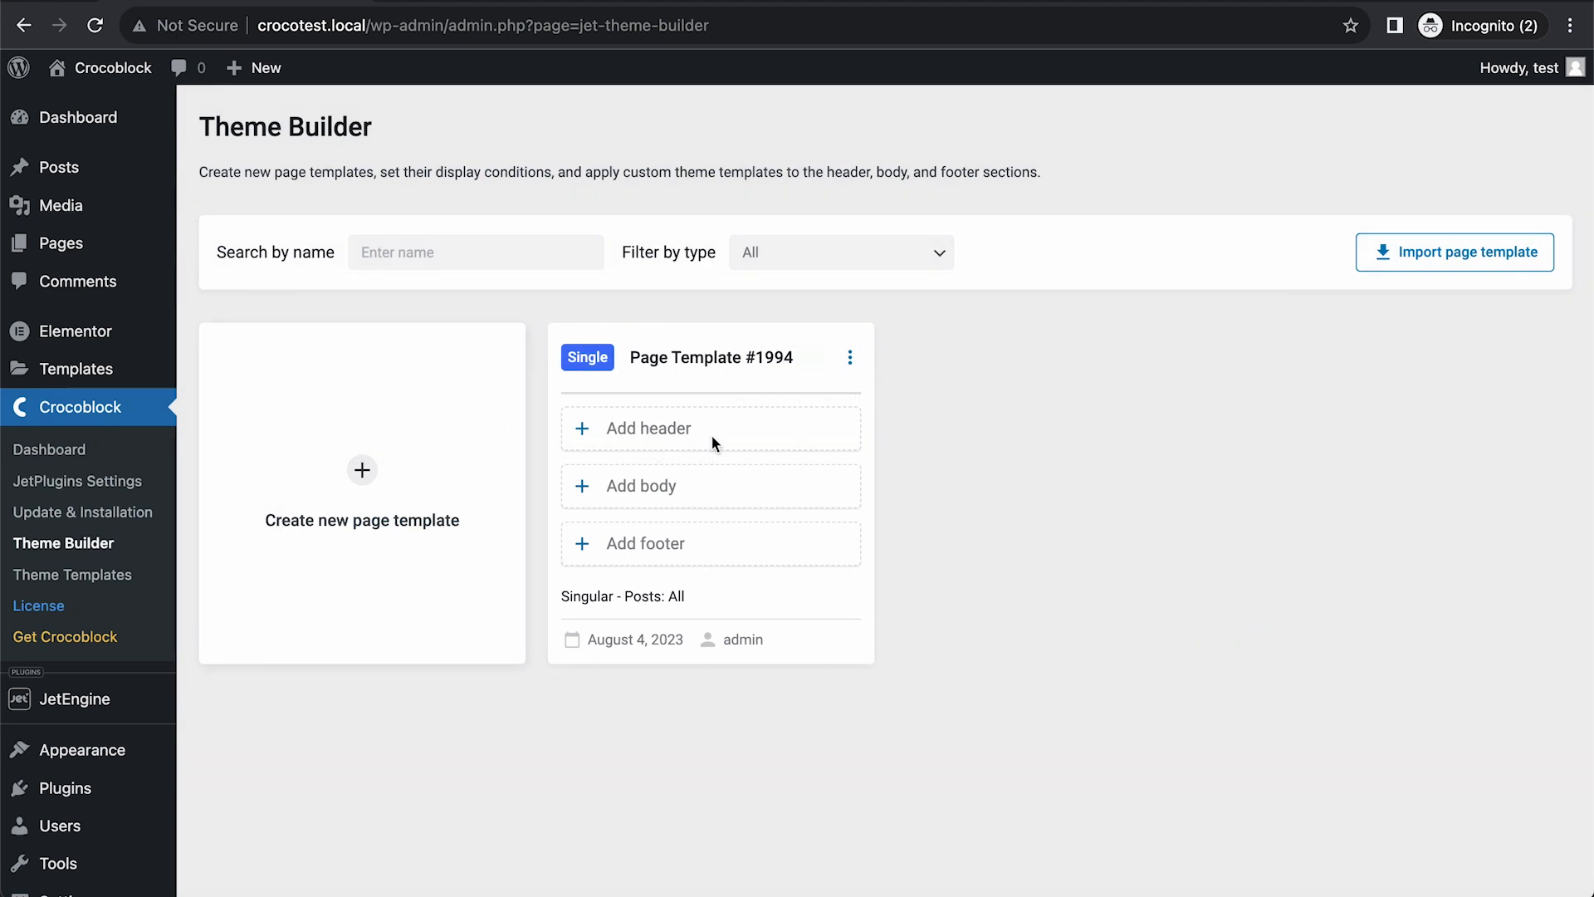
pyautogui.moveTo(983, 704)
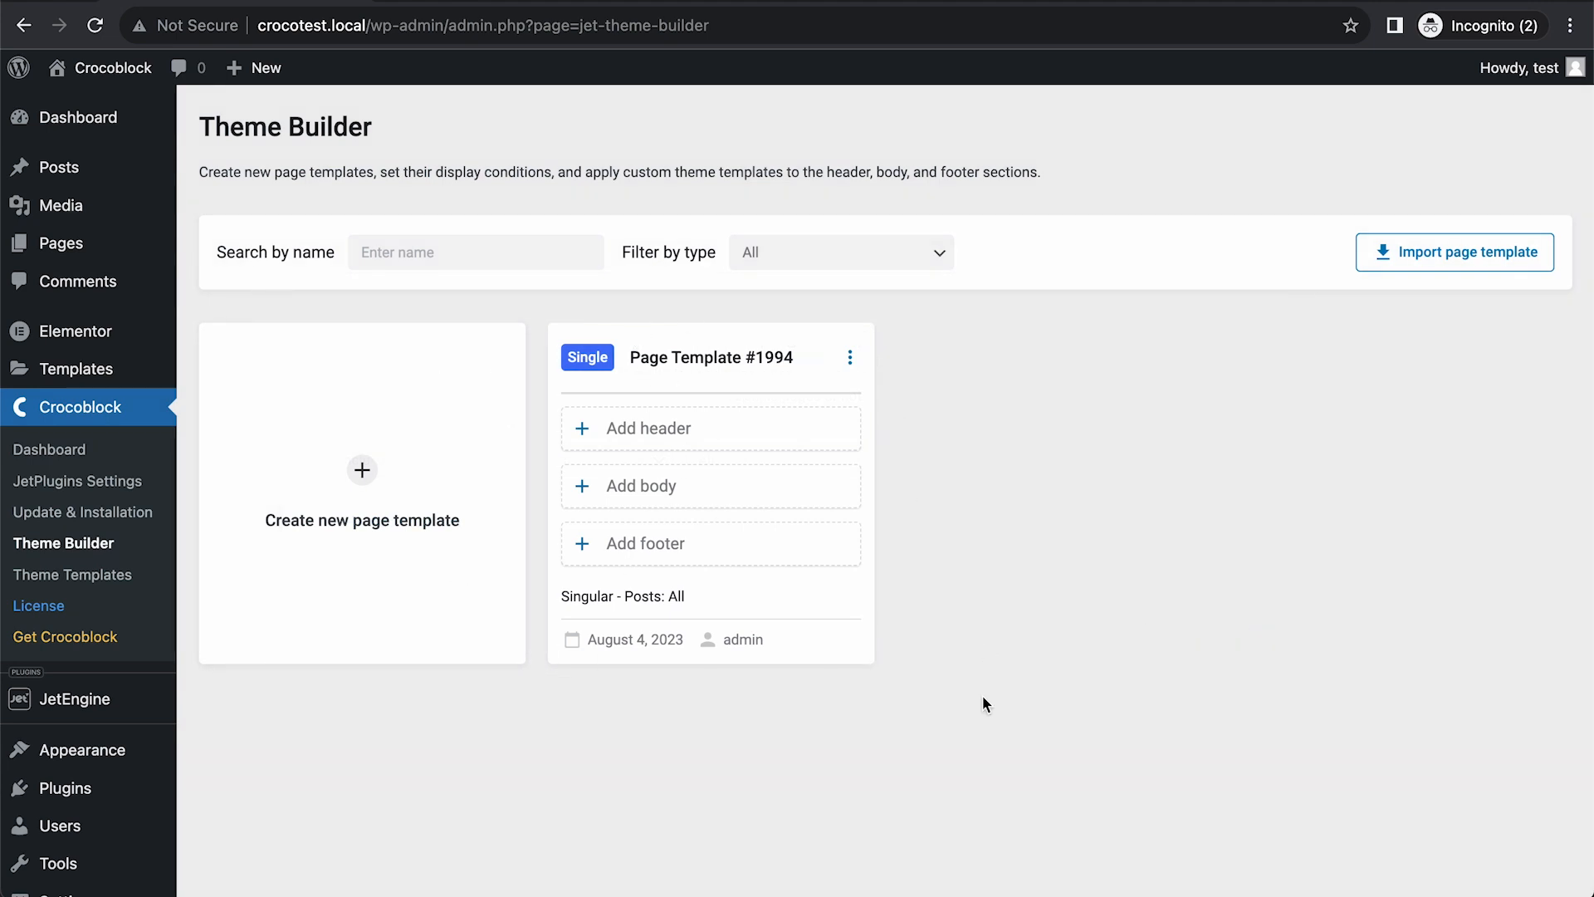
pyautogui.moveTo(743, 732)
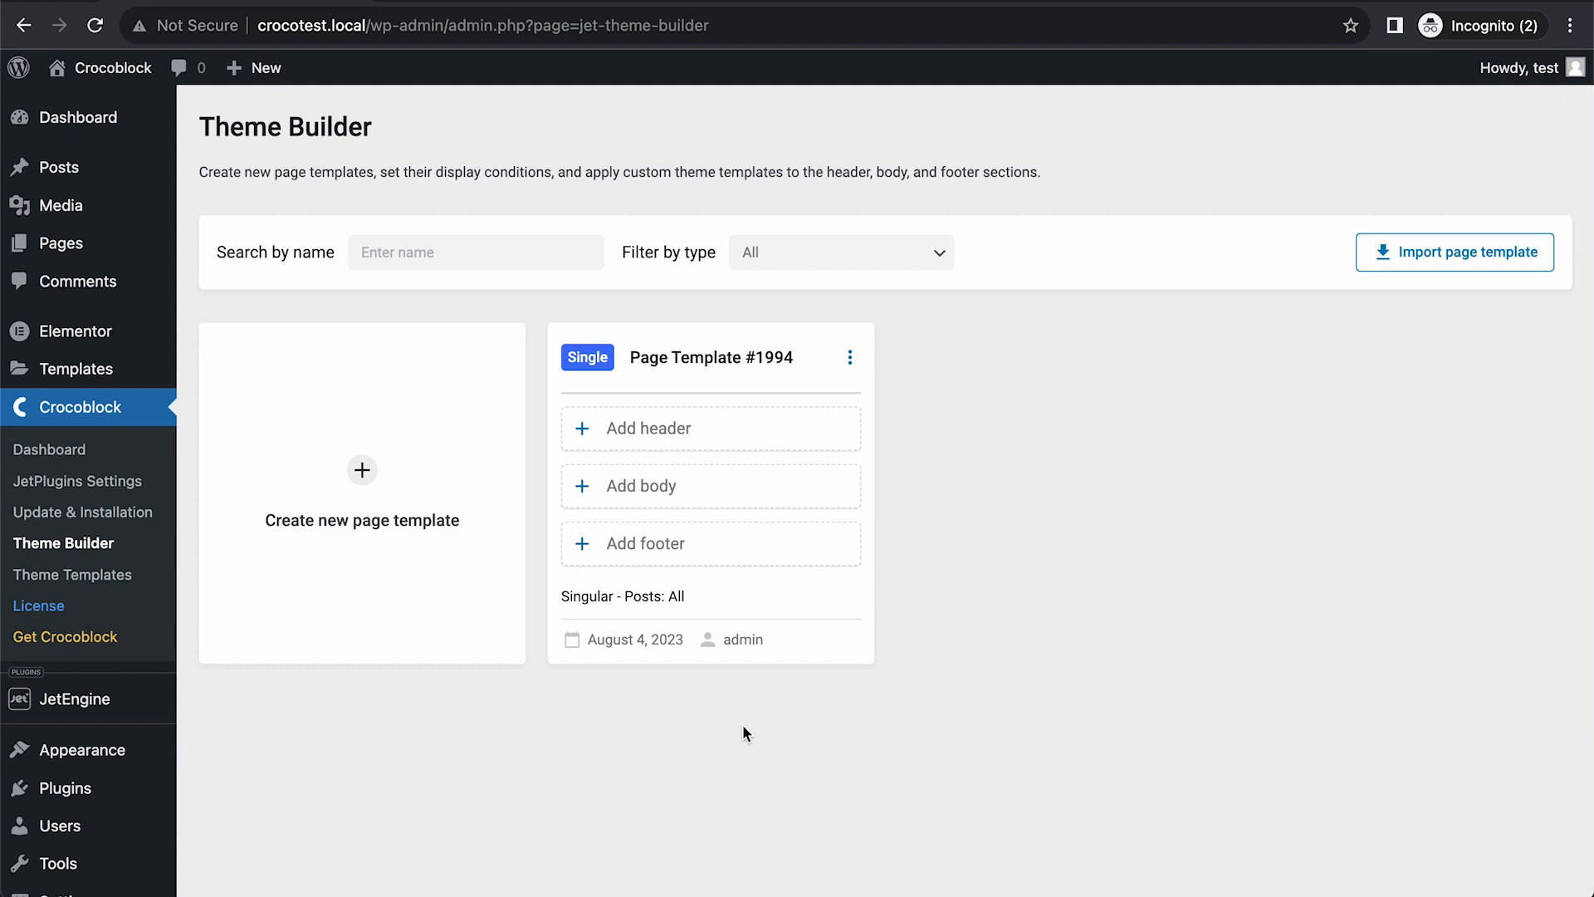
pyautogui.moveTo(559, 664)
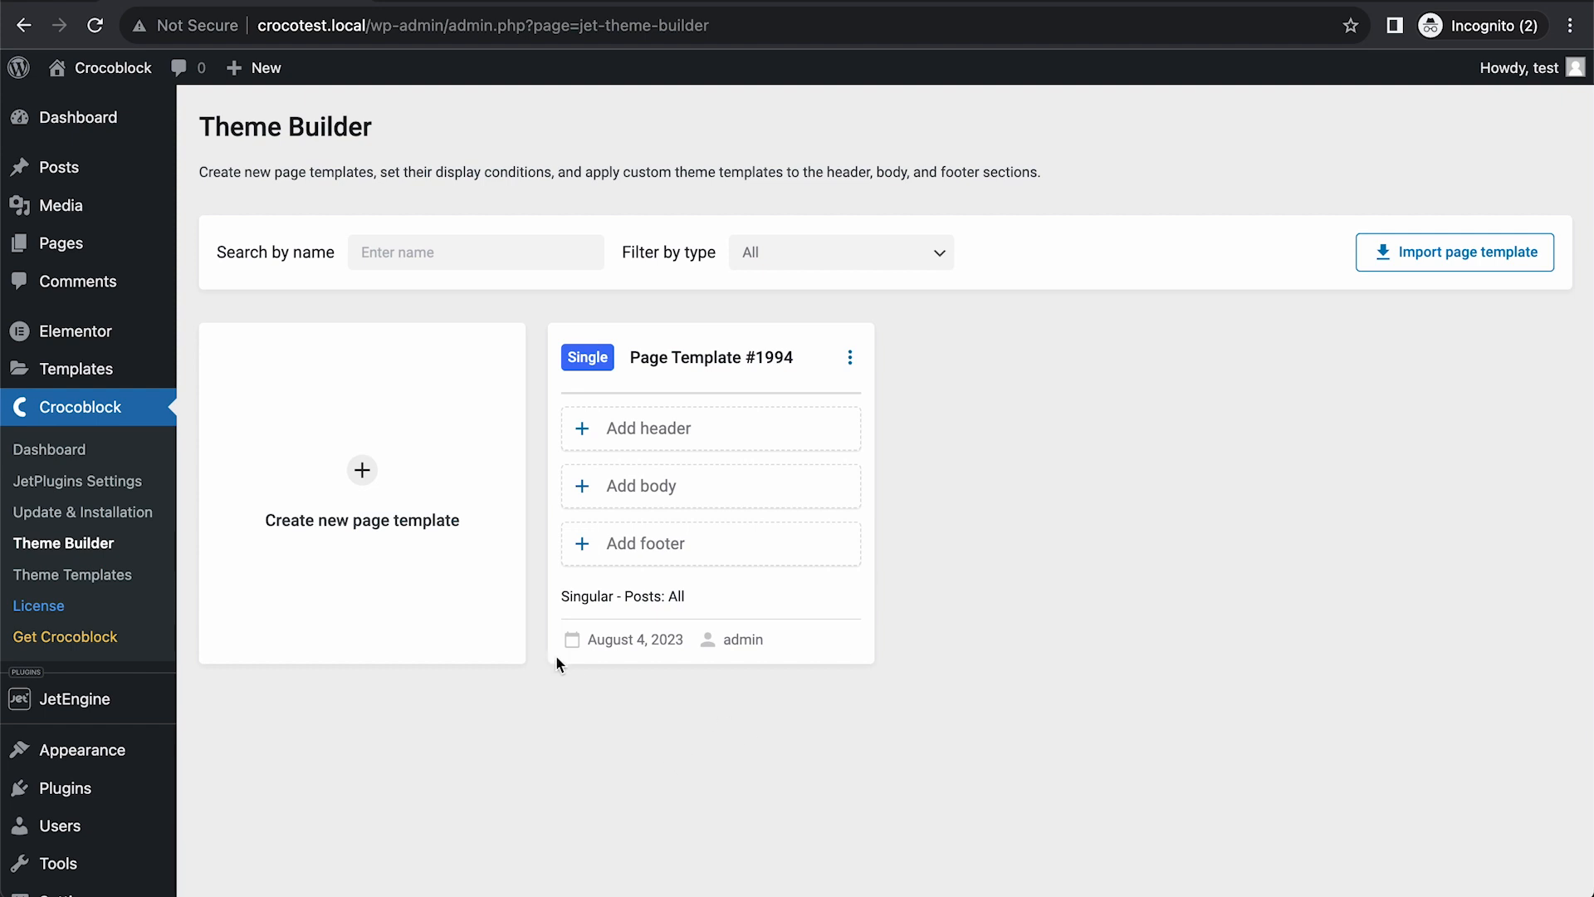
pyautogui.click(642, 485)
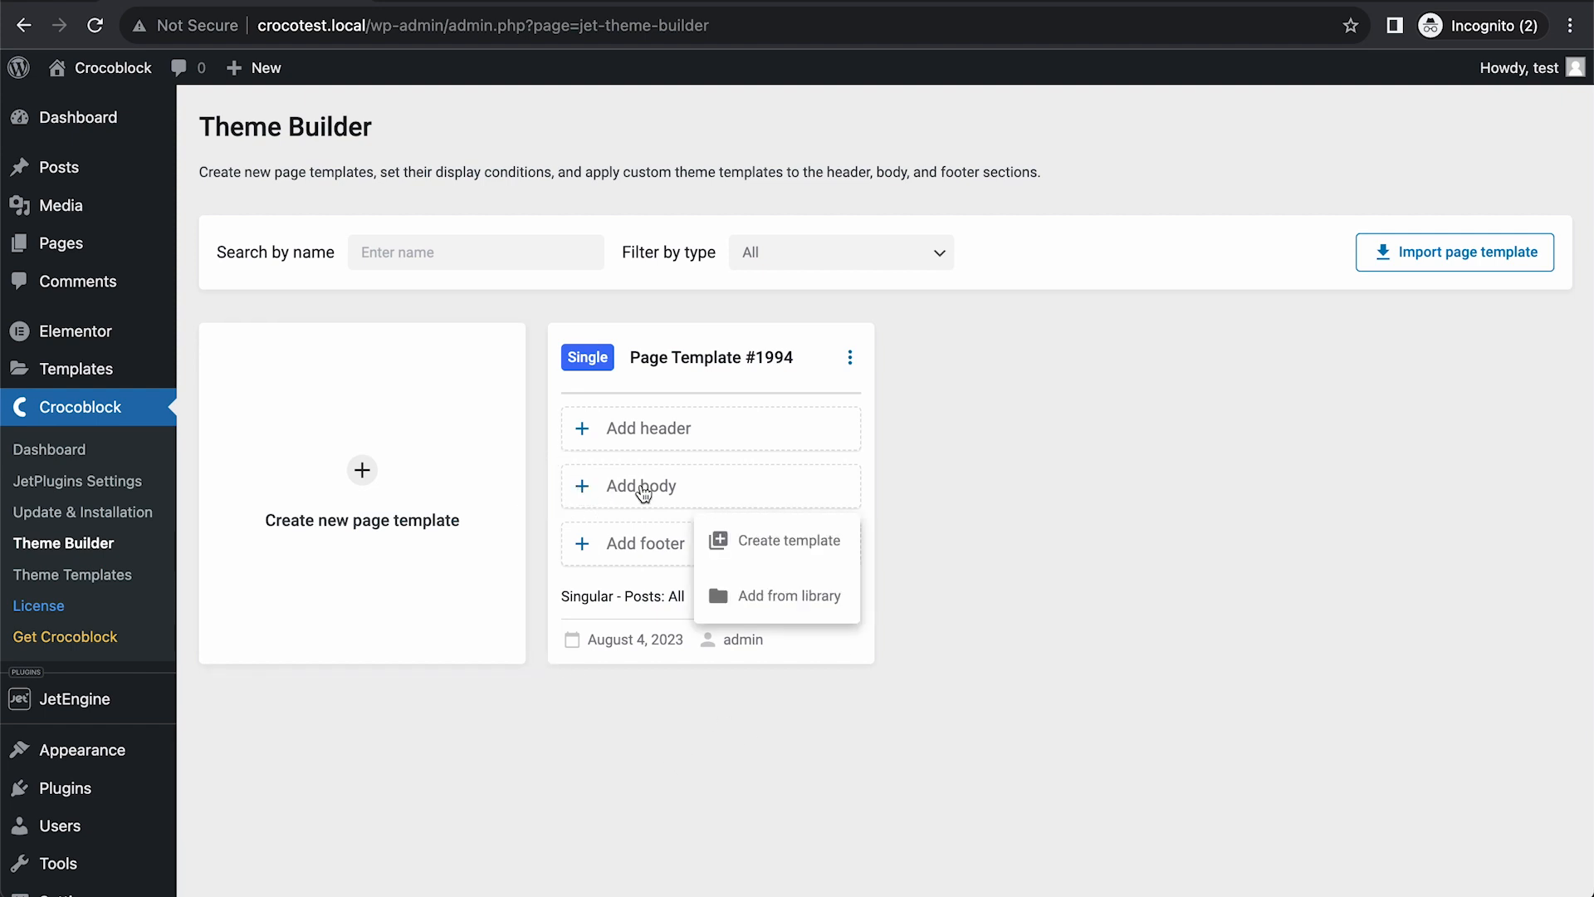
# Create an Elementor body template named 'Single Post template'.
pyautogui.click(789, 540)
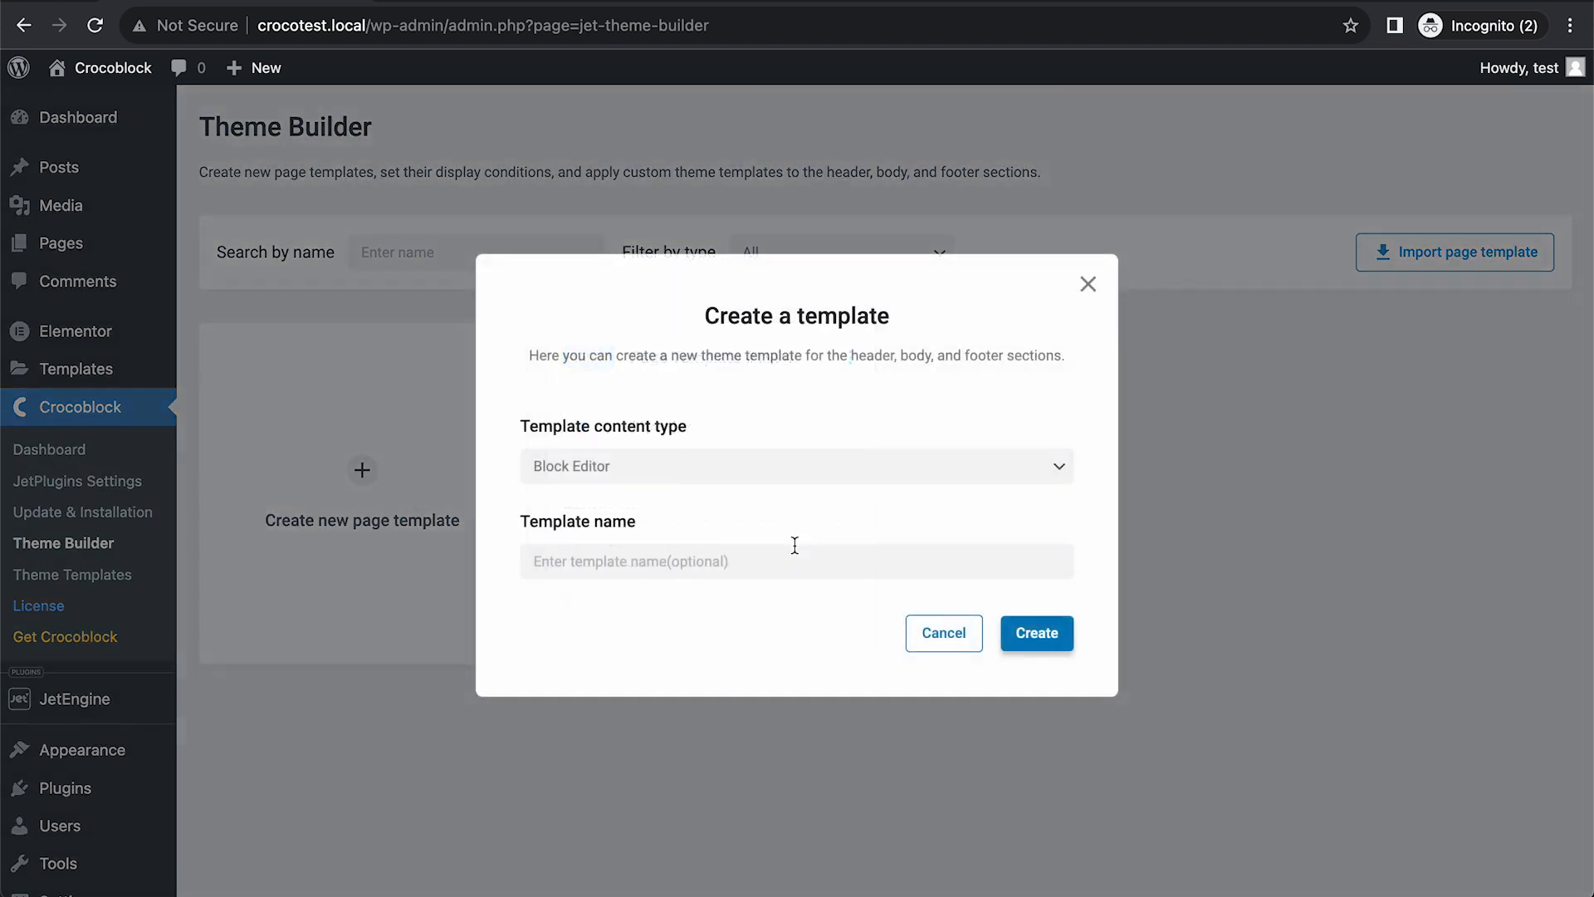
pyautogui.click(796, 465)
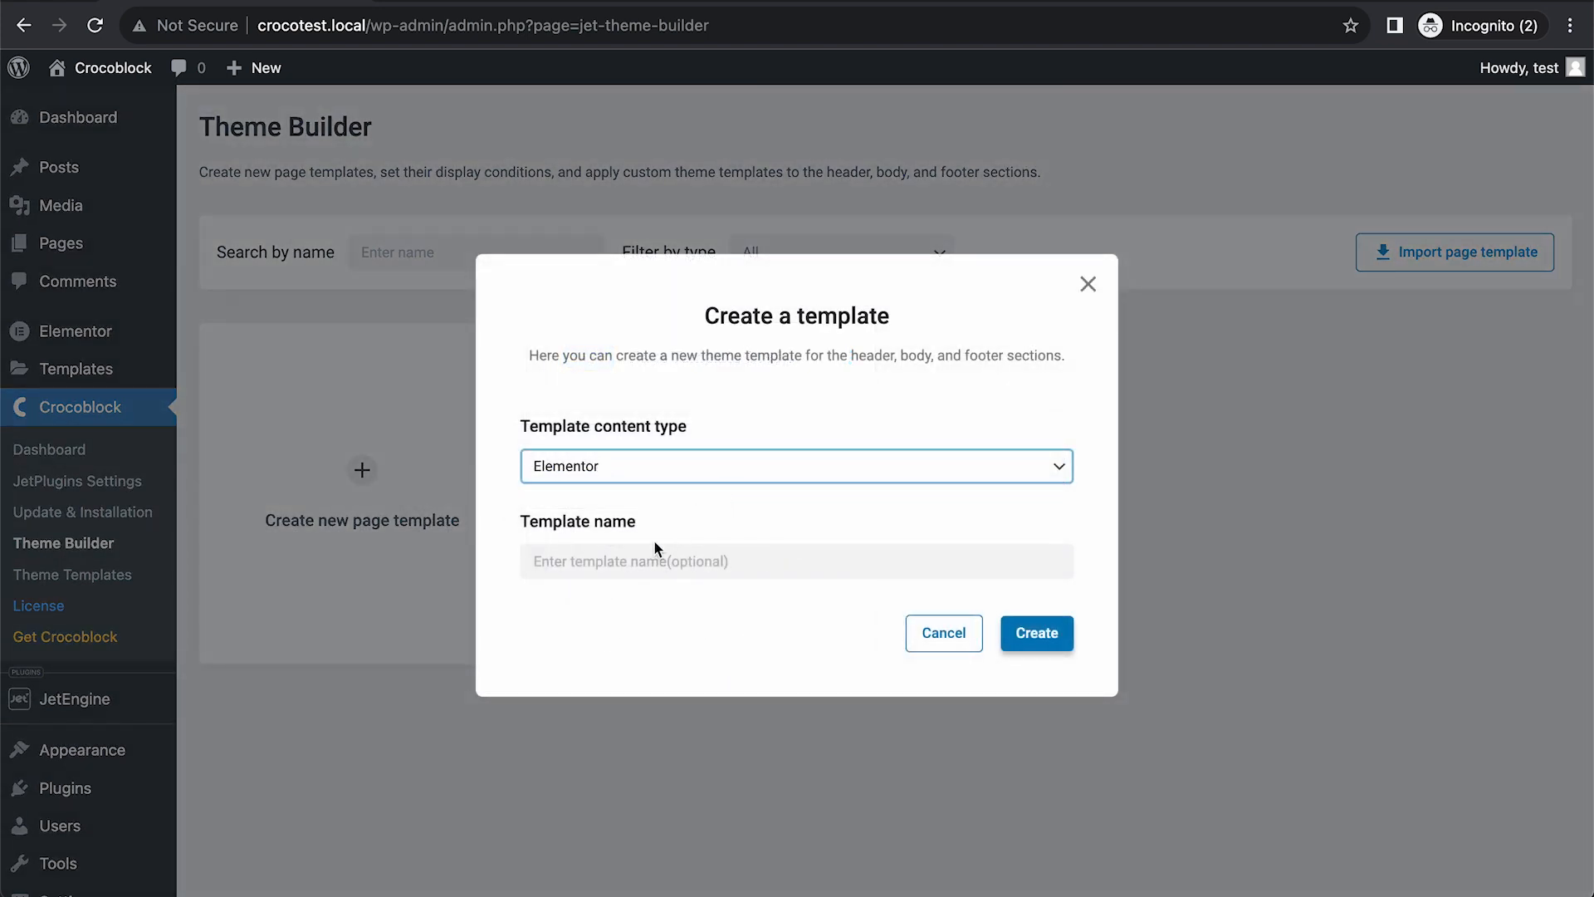
pyautogui.click(796, 559)
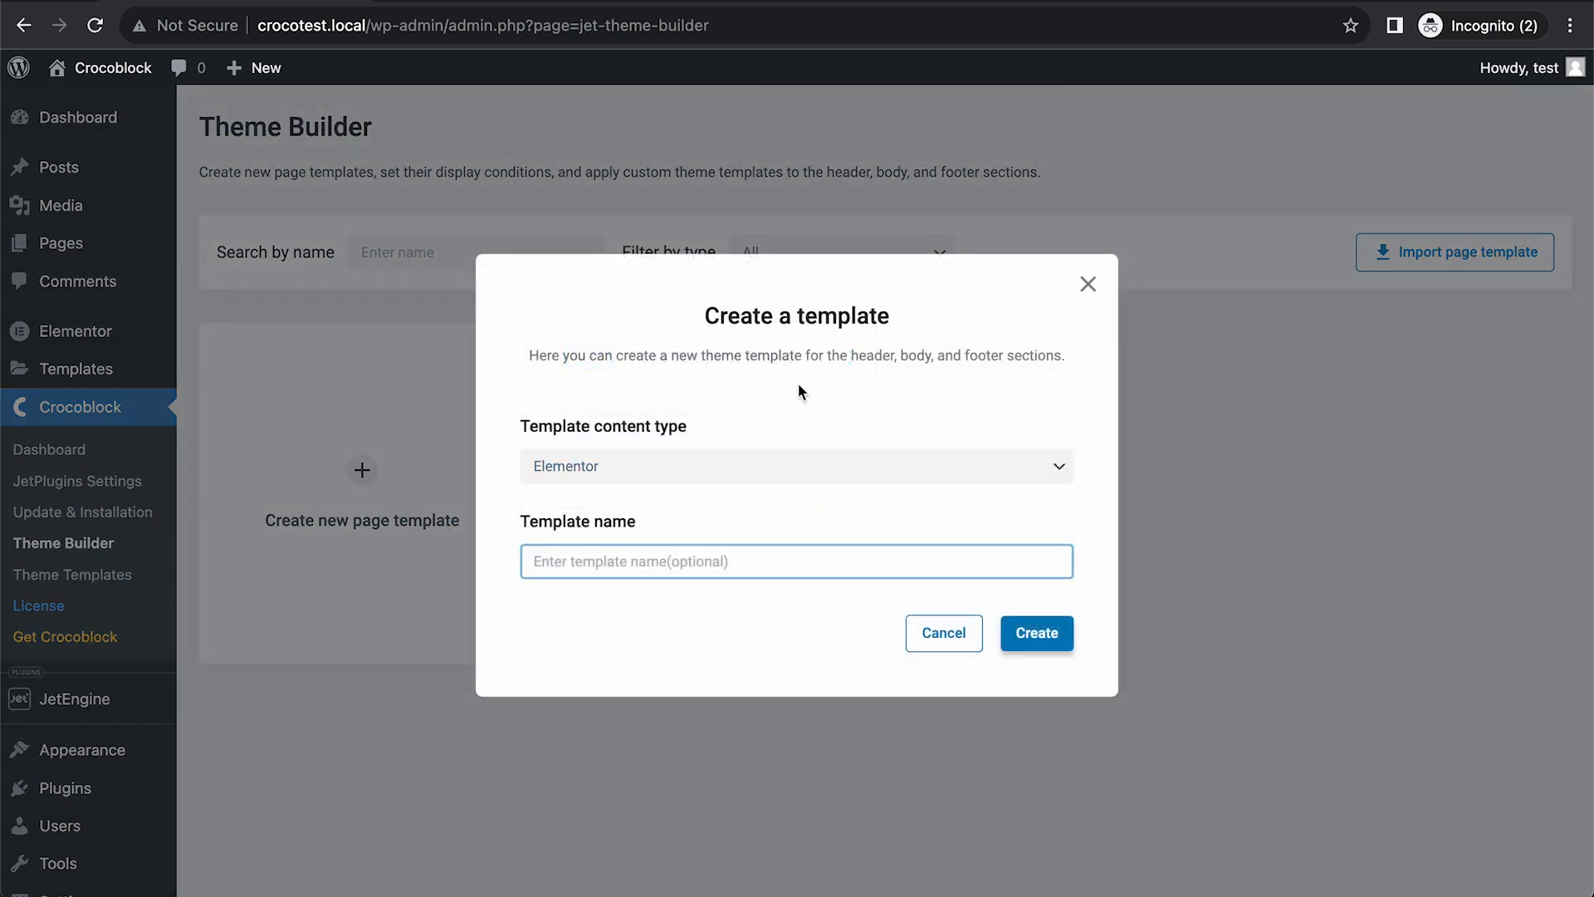
pyautogui.write('Single Post template')
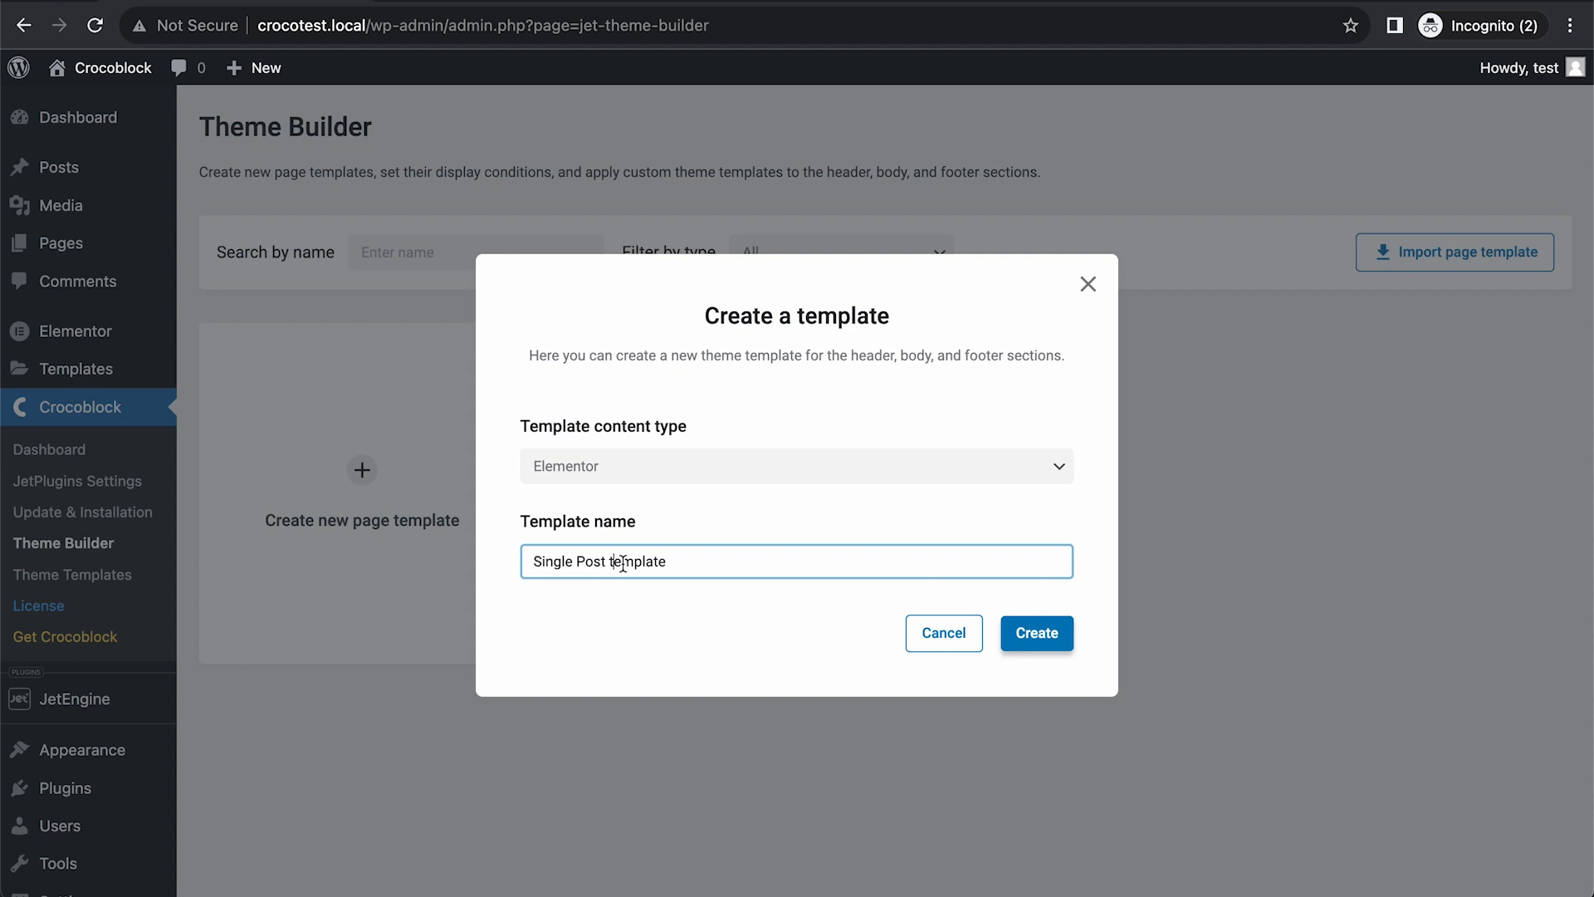
pyautogui.click(1036, 633)
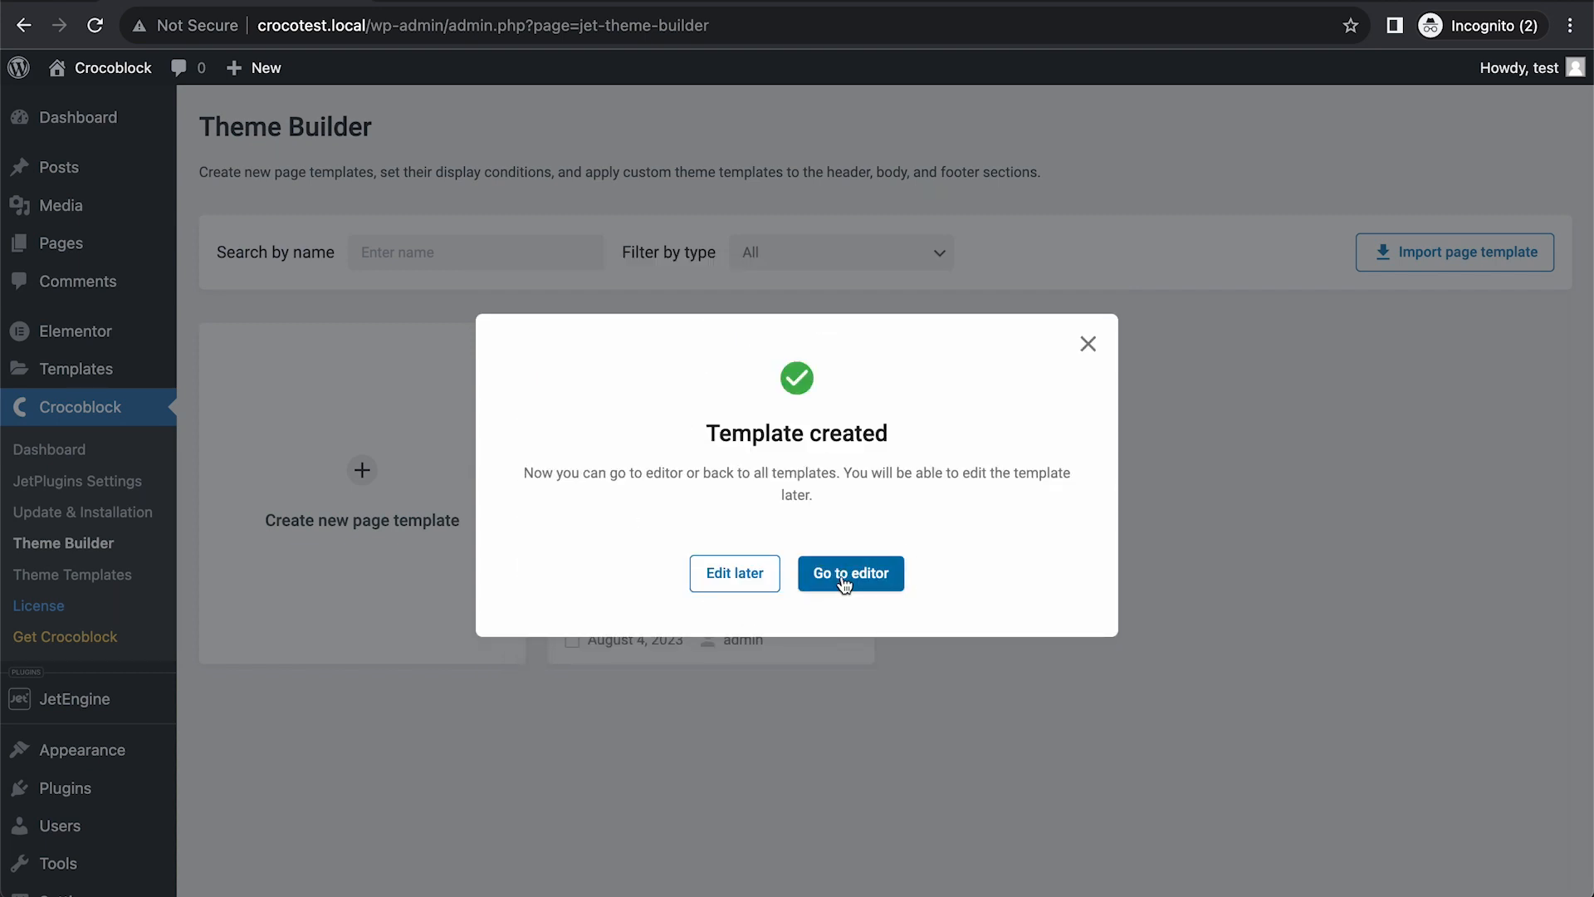
# Place a Dynamic Field with the post title in the container and make it an H1 heading.
pyautogui.click(850, 573)
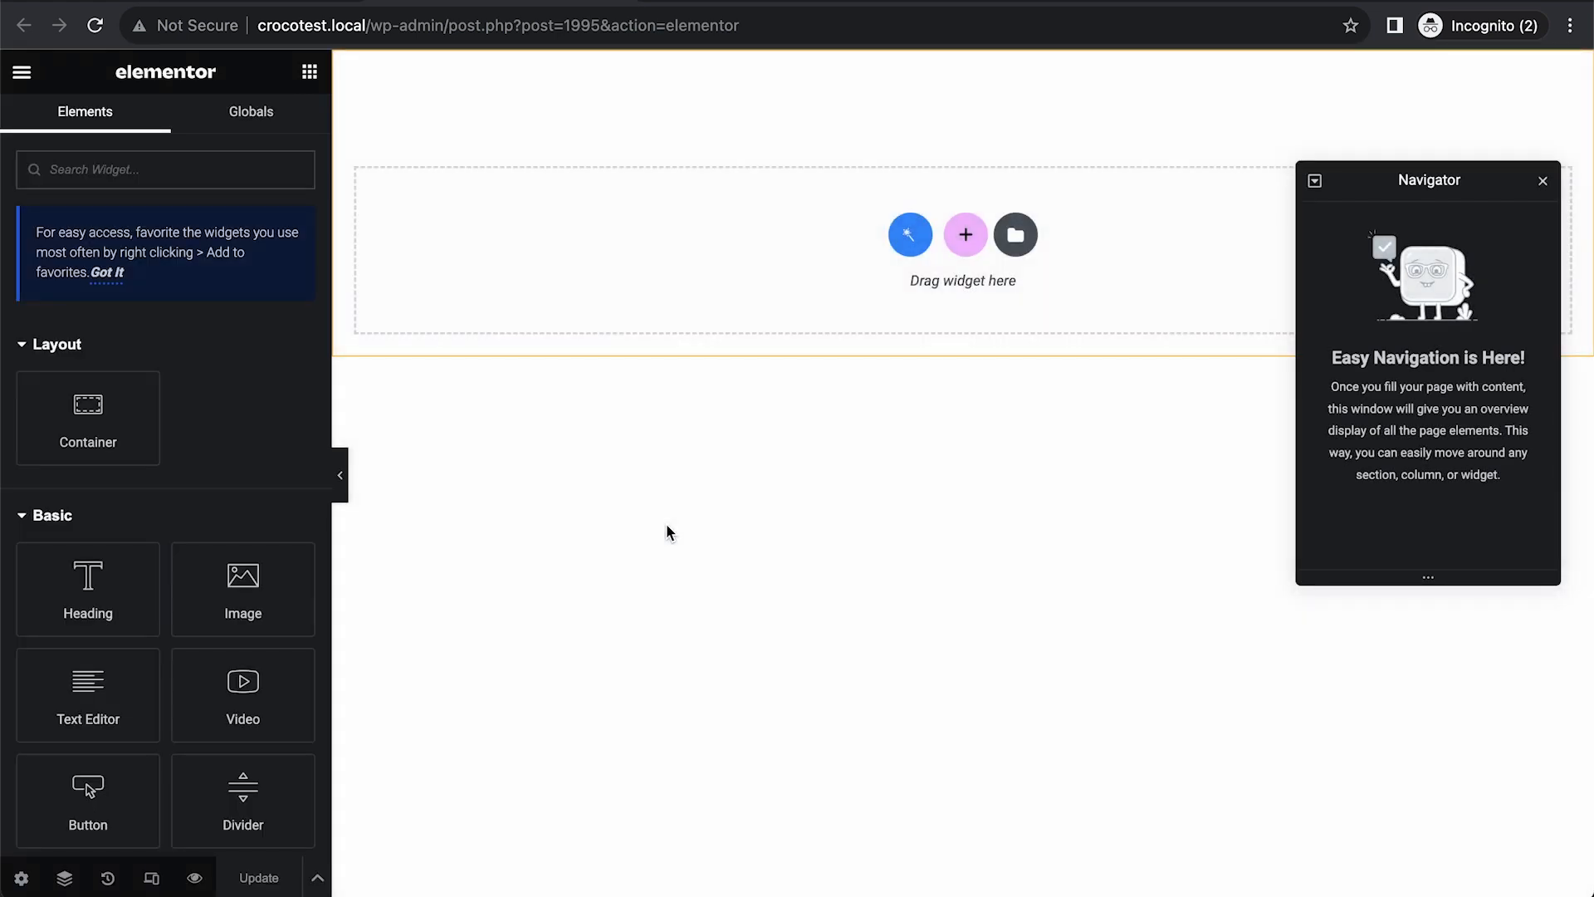
pyautogui.click(163, 170)
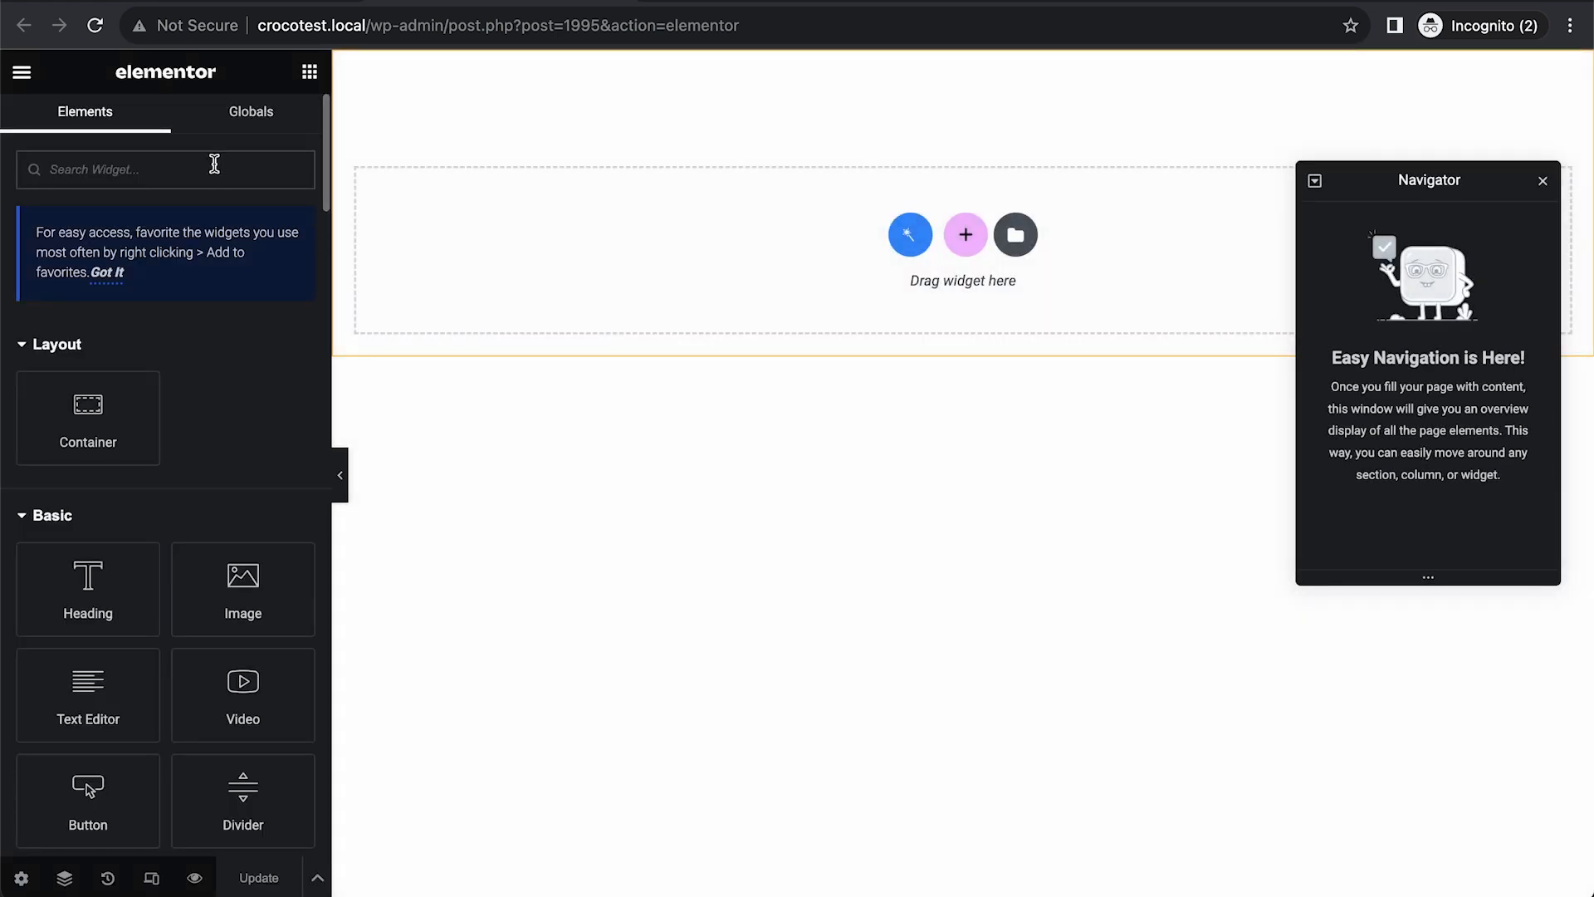
pyautogui.write('dy')
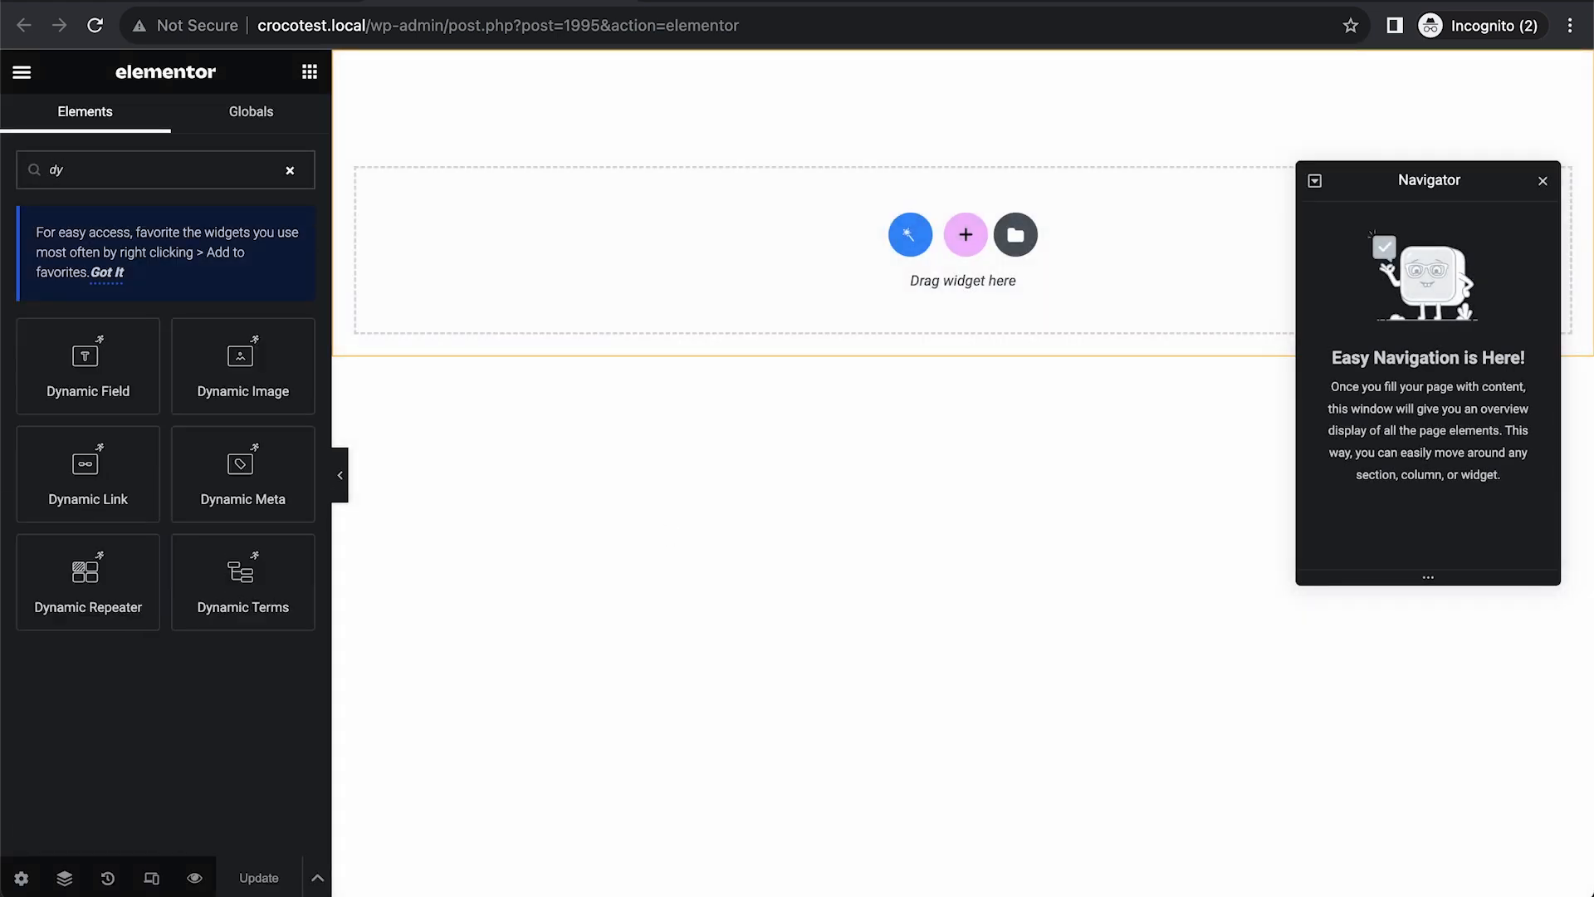
pyautogui.write('na')
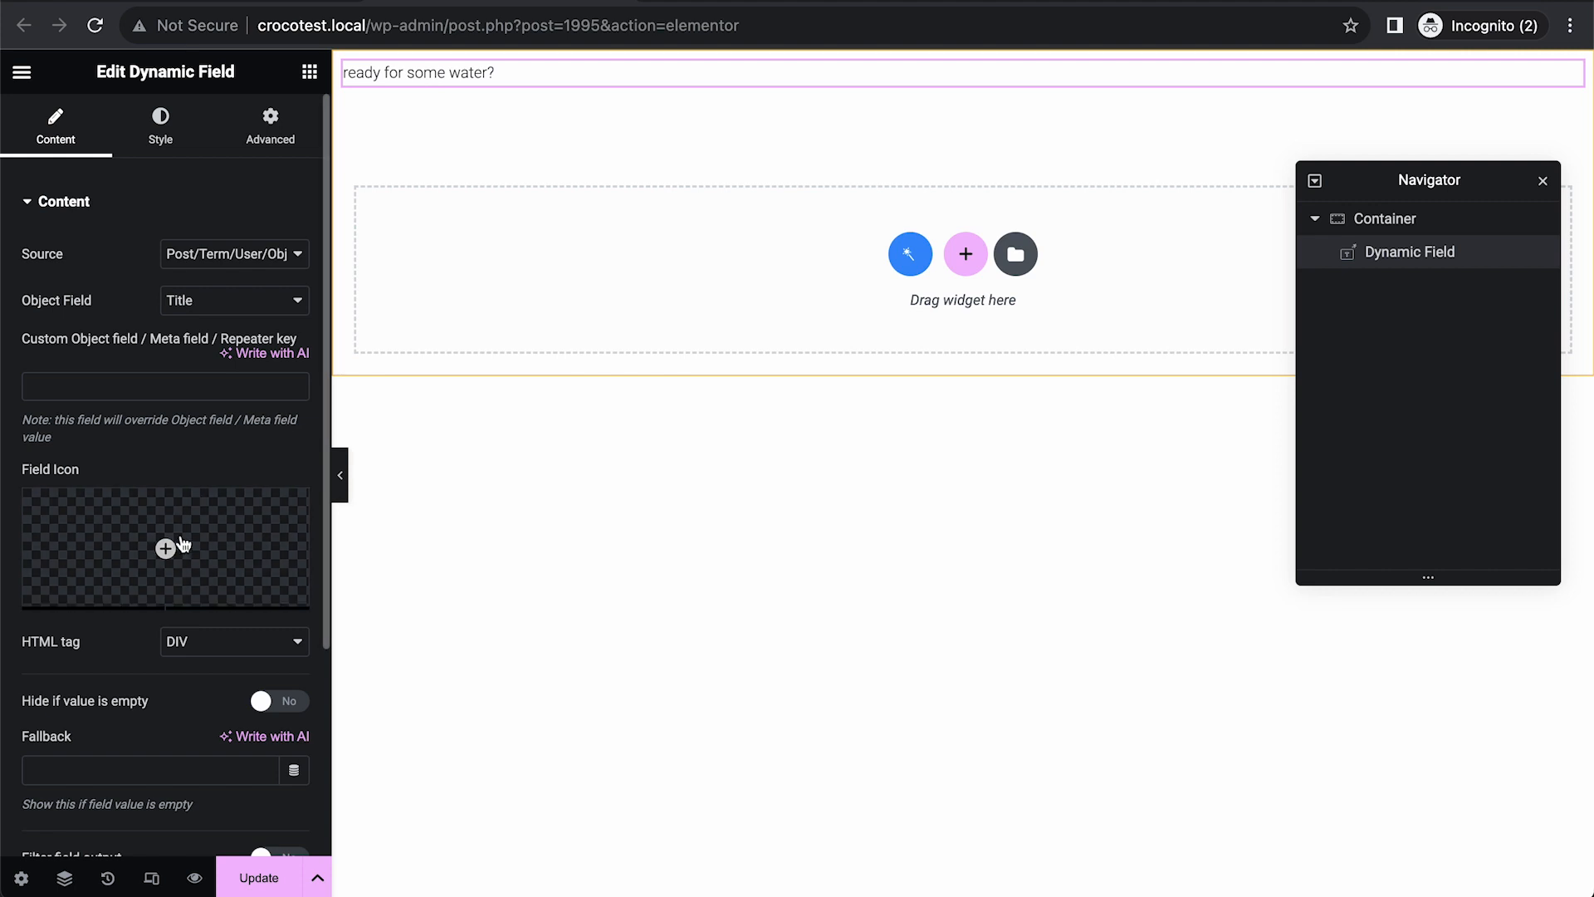
pyautogui.click(232, 641)
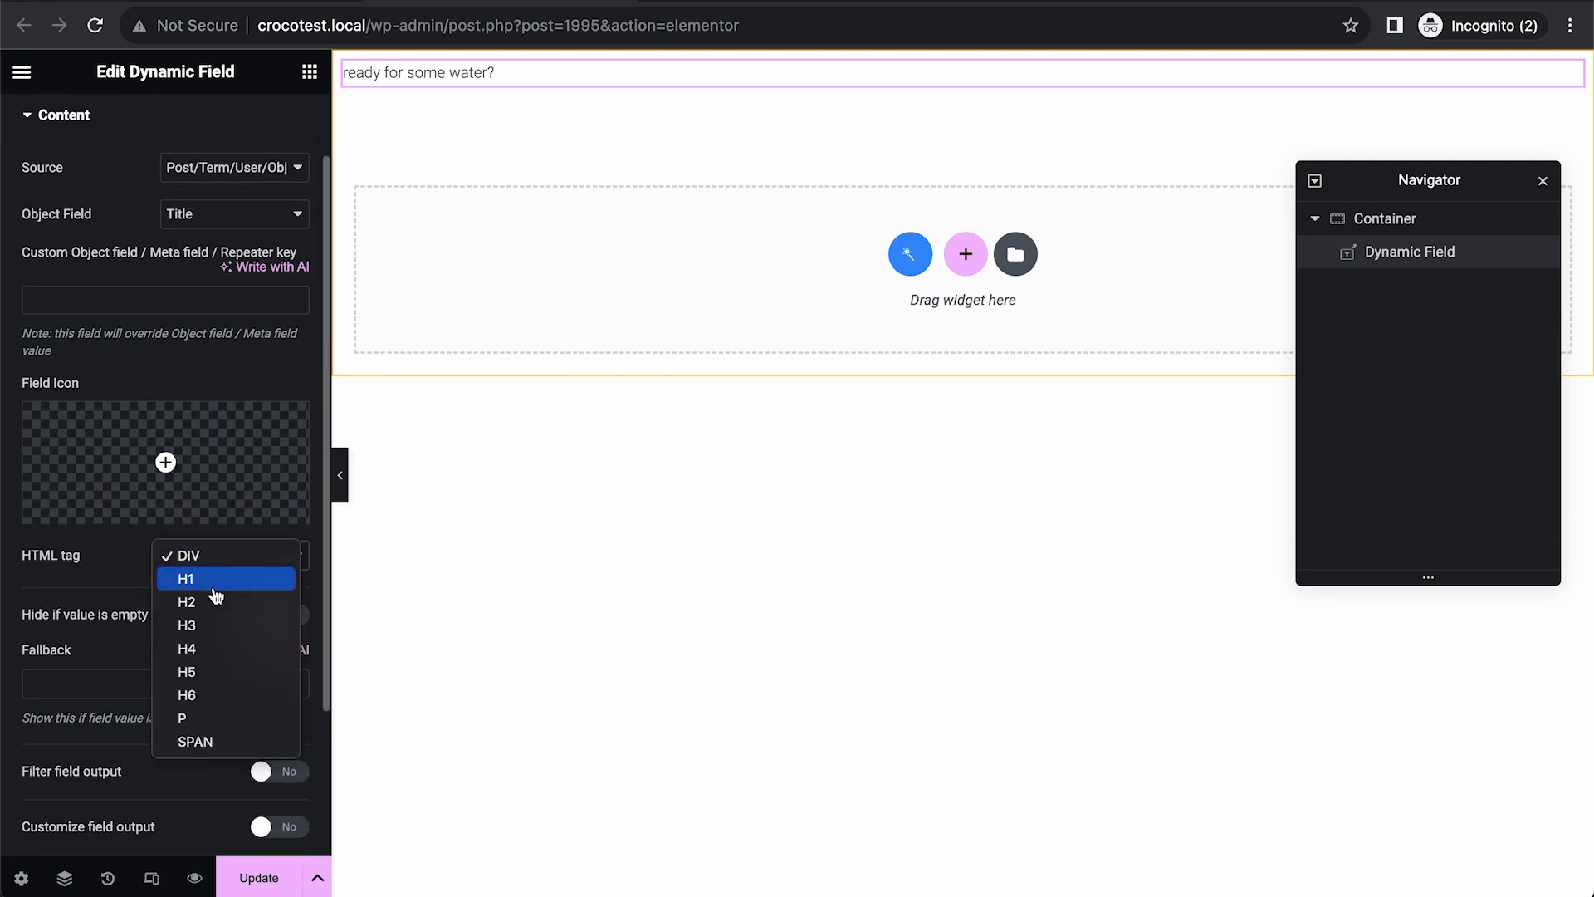
pyautogui.click(184, 578)
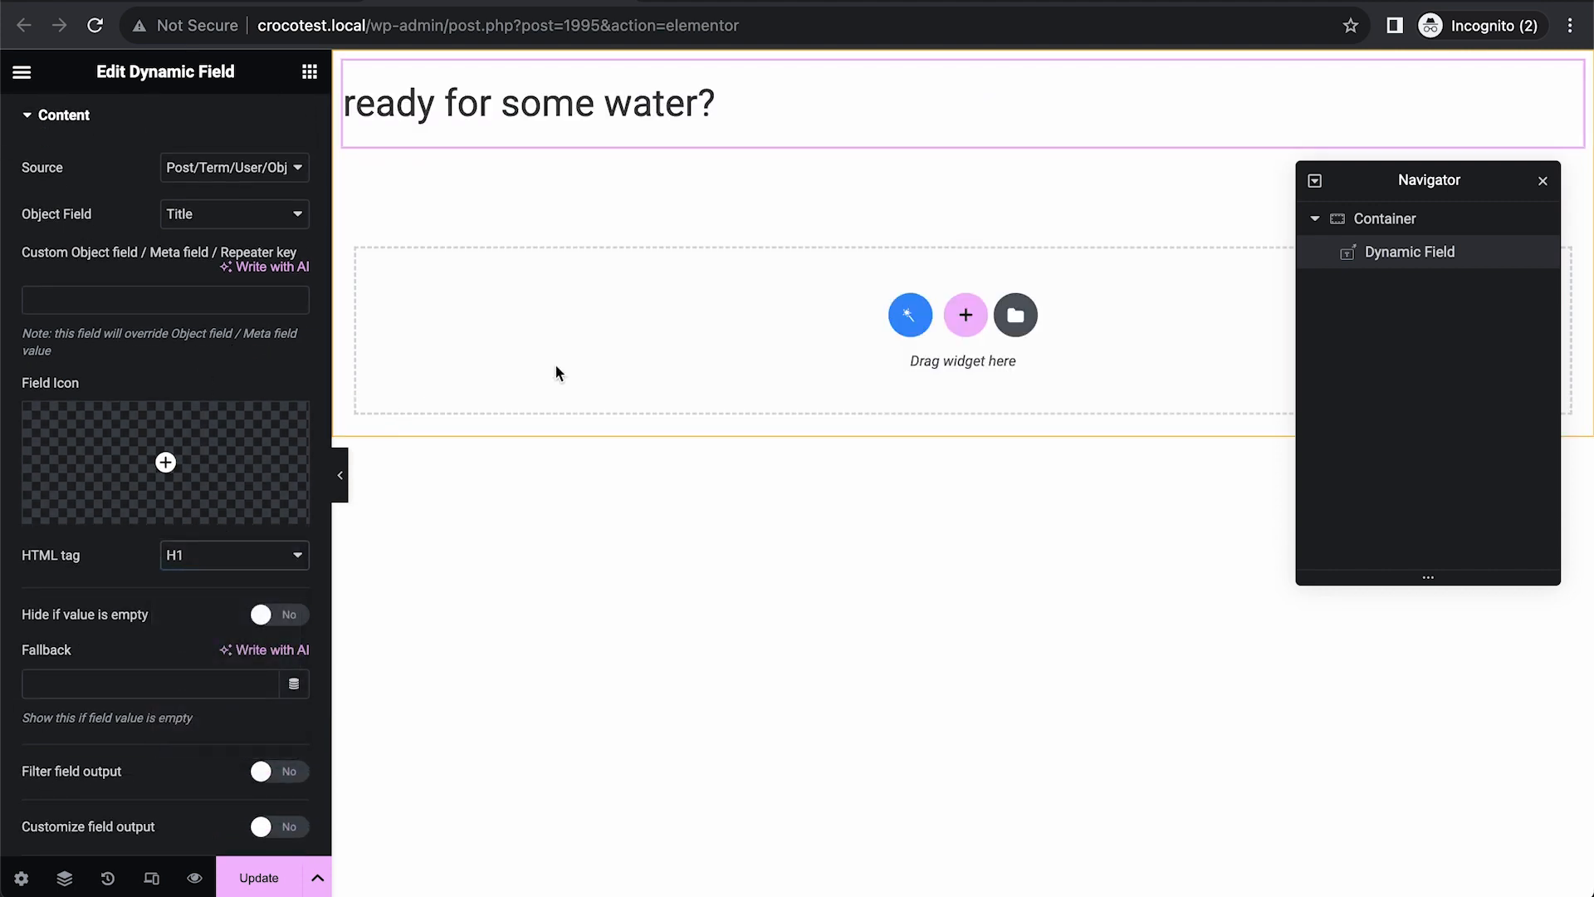
pyautogui.click(22, 72)
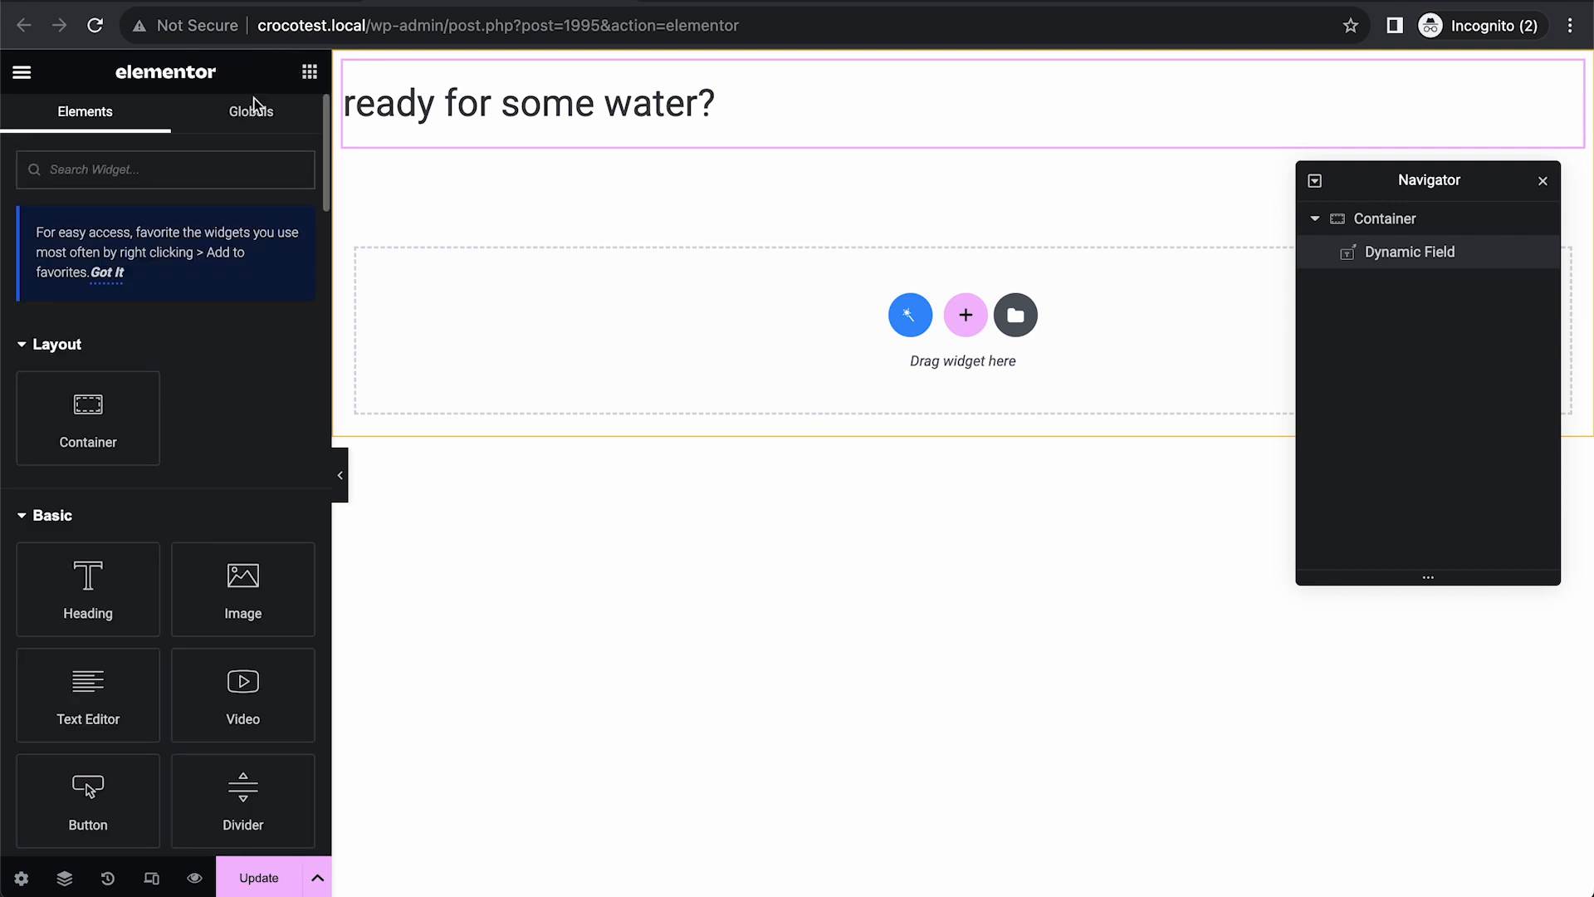
# Add a second Dynamic Field showing the post Content, trying a P tag then wrapping it in a DIV.
pyautogui.write('dy')
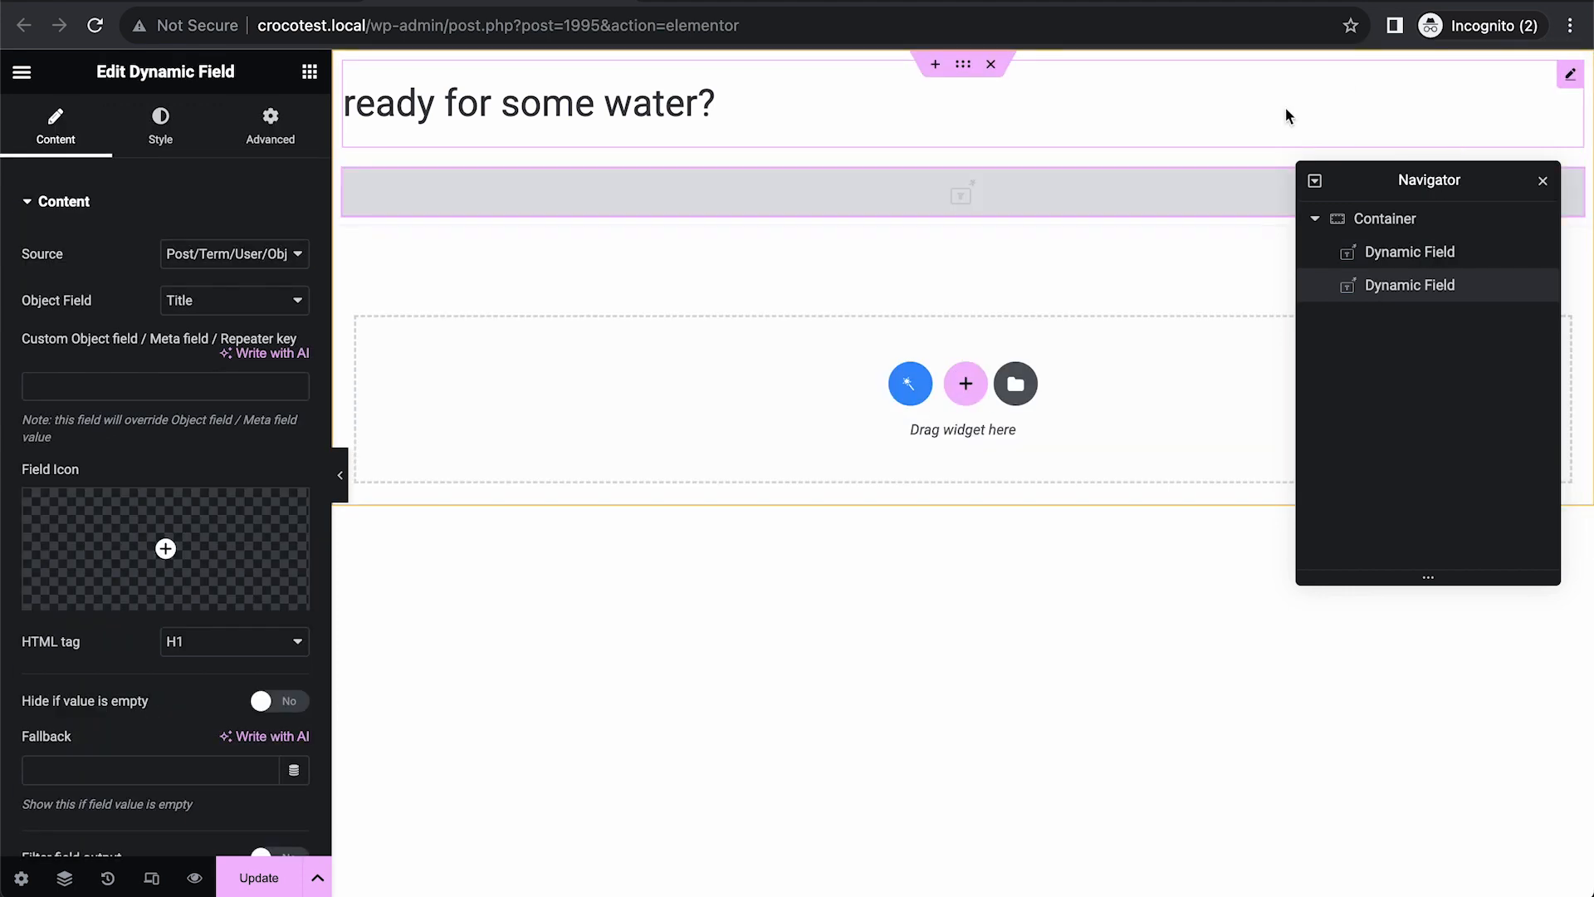
pyautogui.click(234, 301)
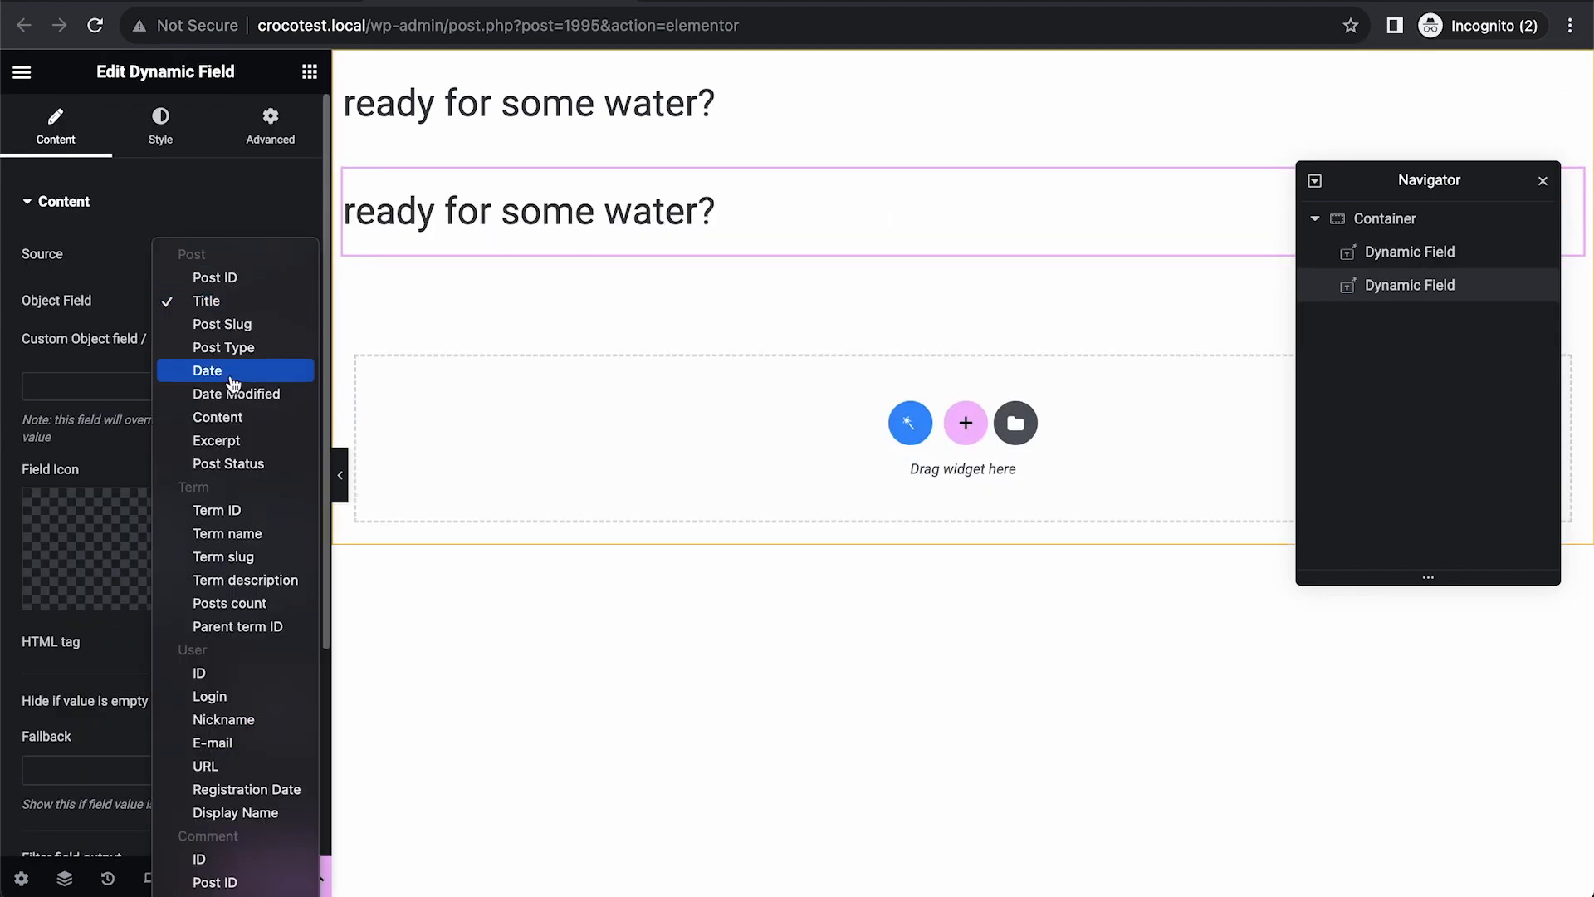
pyautogui.click(218, 416)
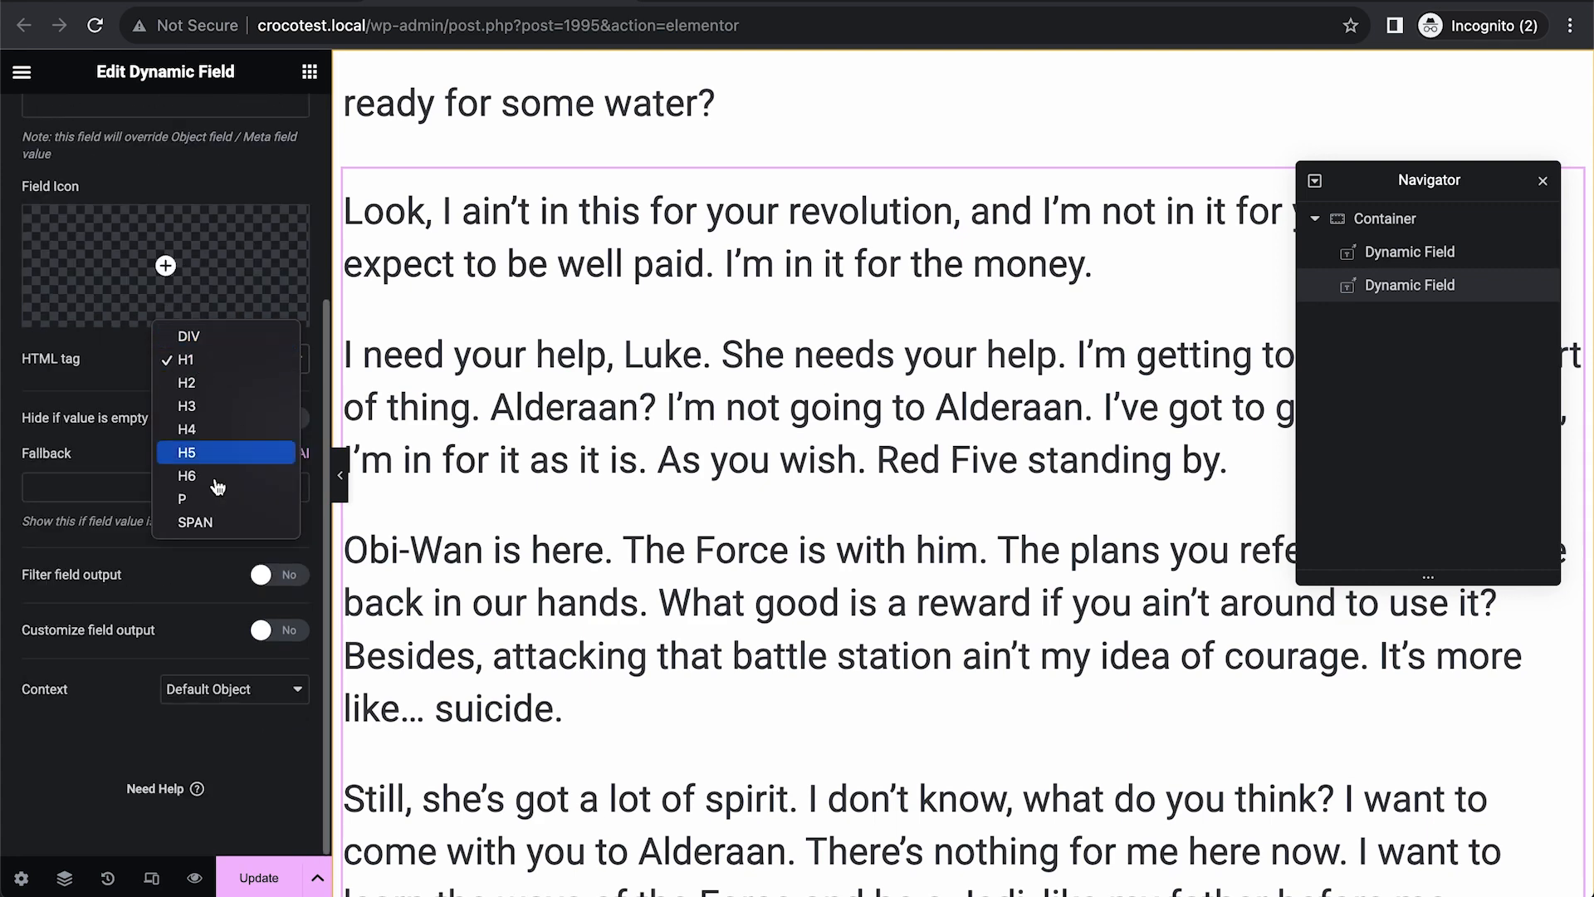
pyautogui.click(183, 498)
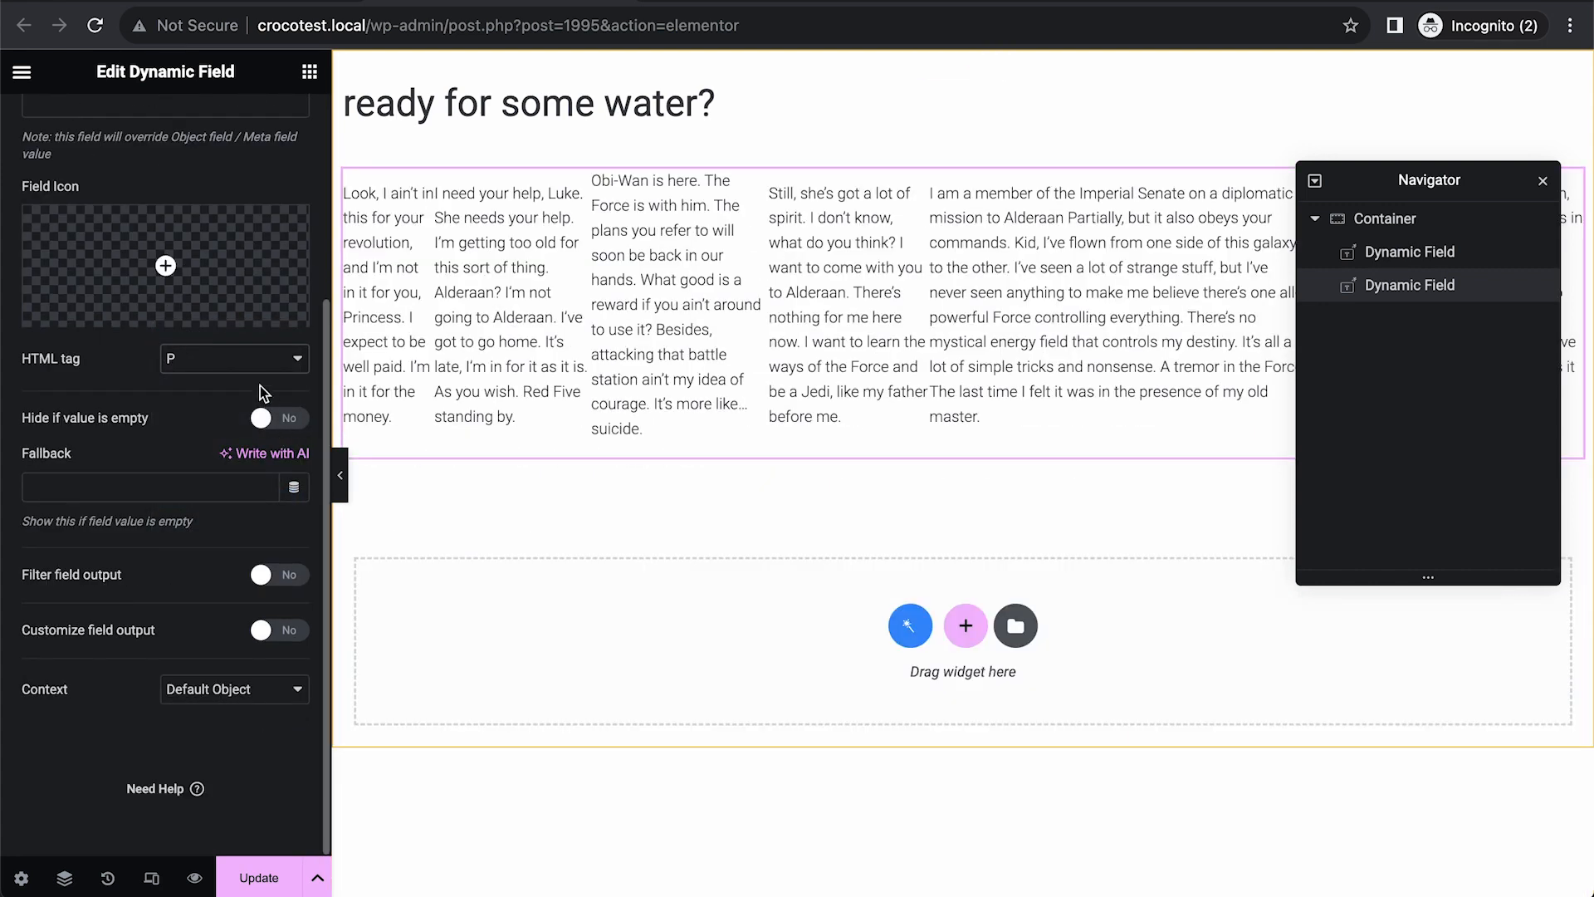
pyautogui.click(234, 358)
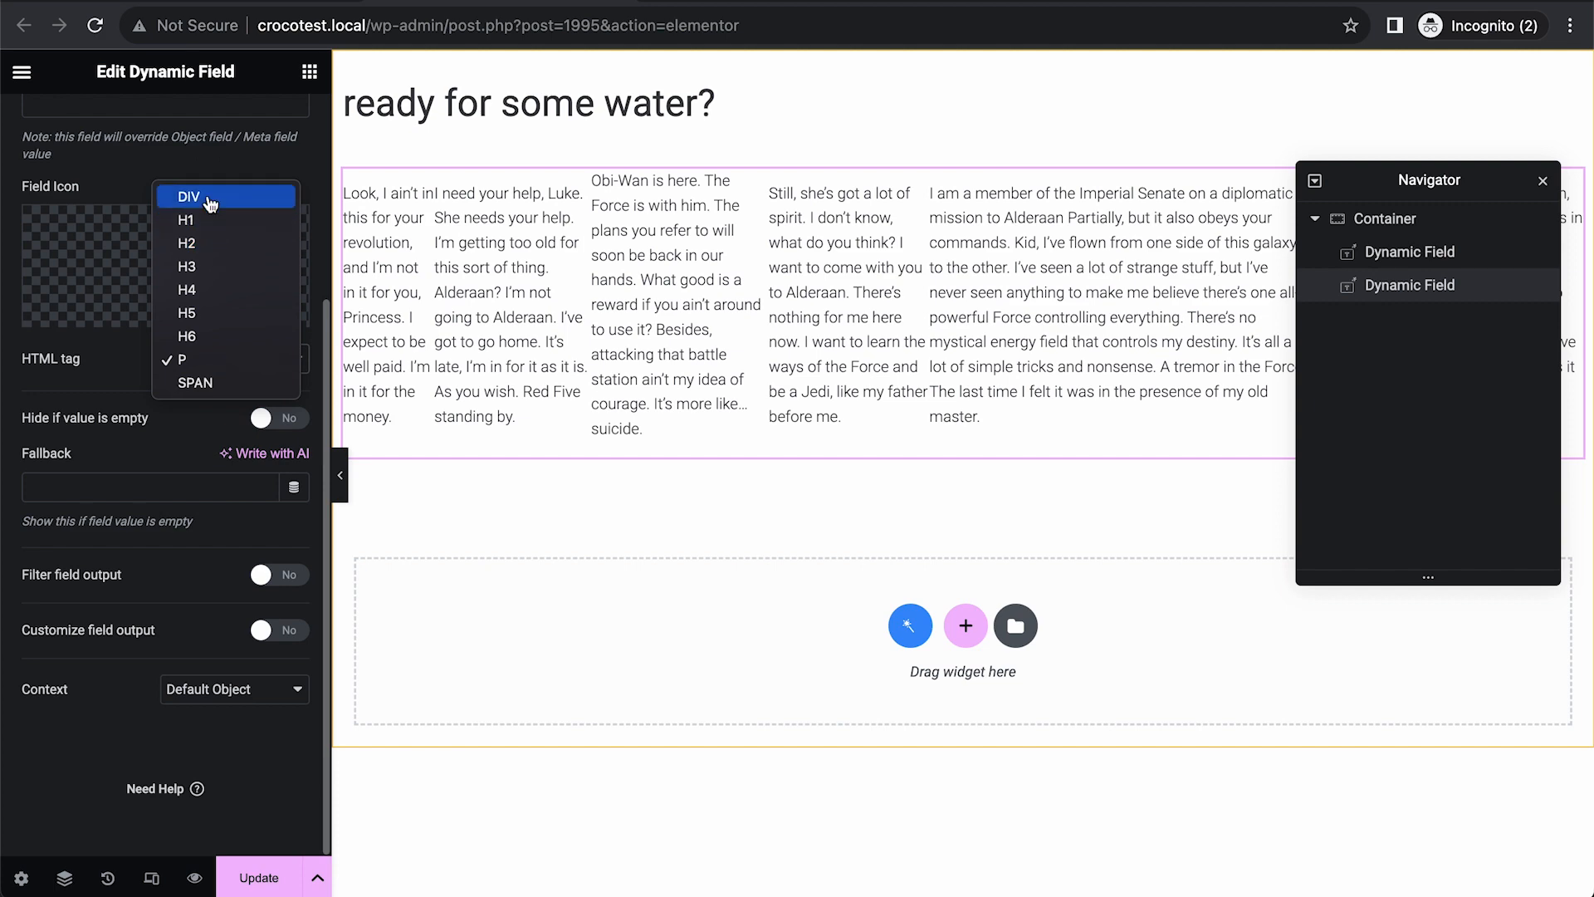
pyautogui.click(187, 198)
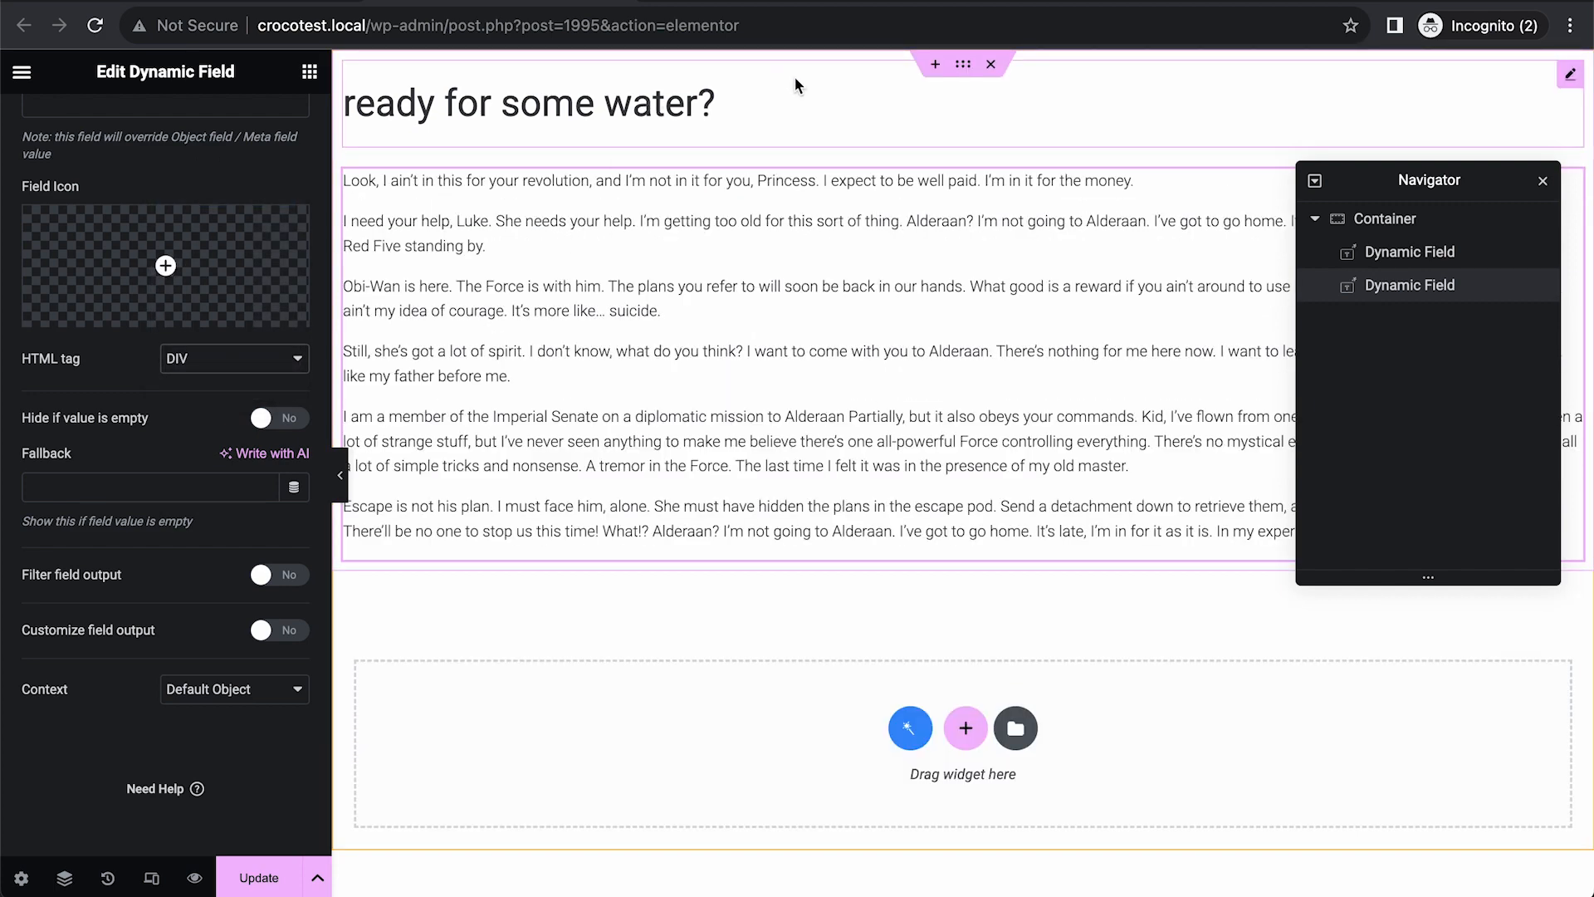
pyautogui.scroll(3)
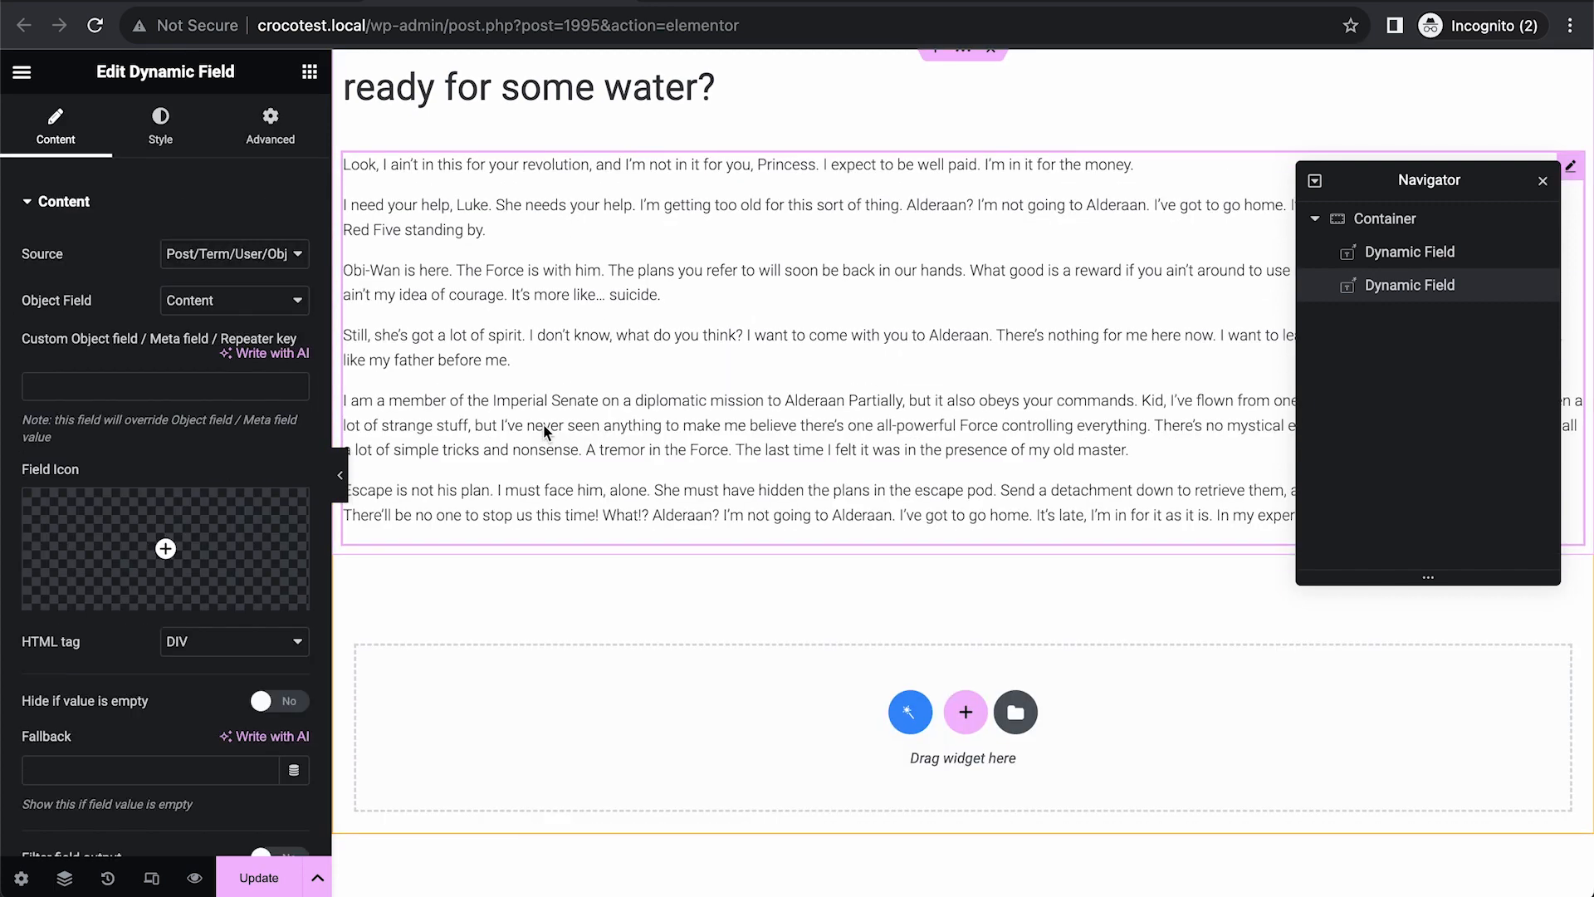
pyautogui.click(311, 72)
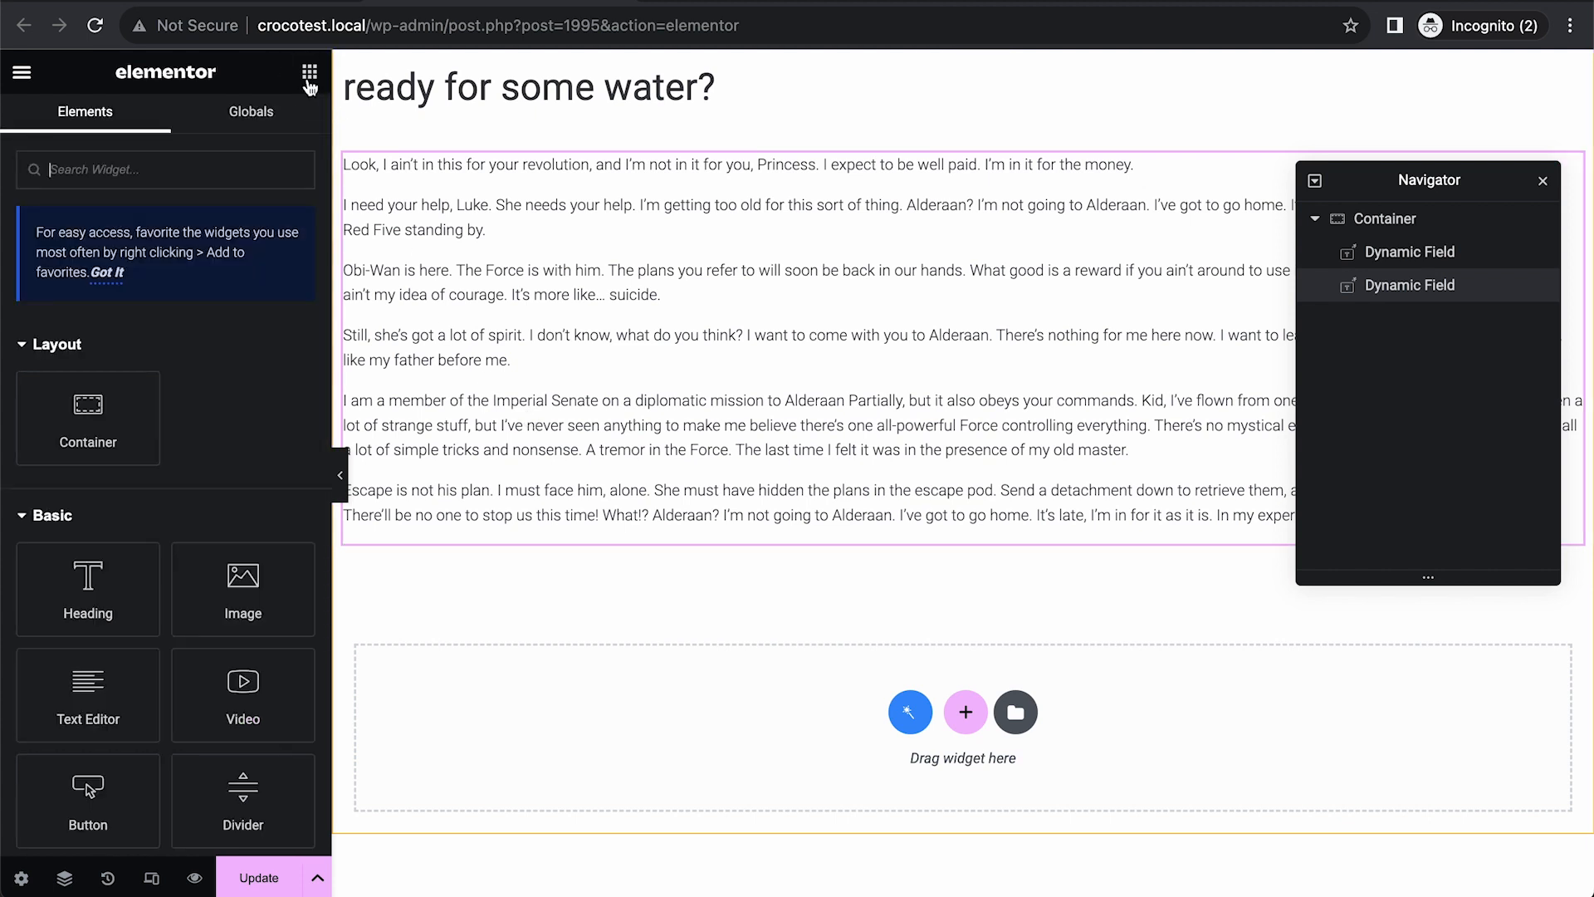
# Add a Listing Grid below the content using the Category listing item.
pyautogui.write('lis')
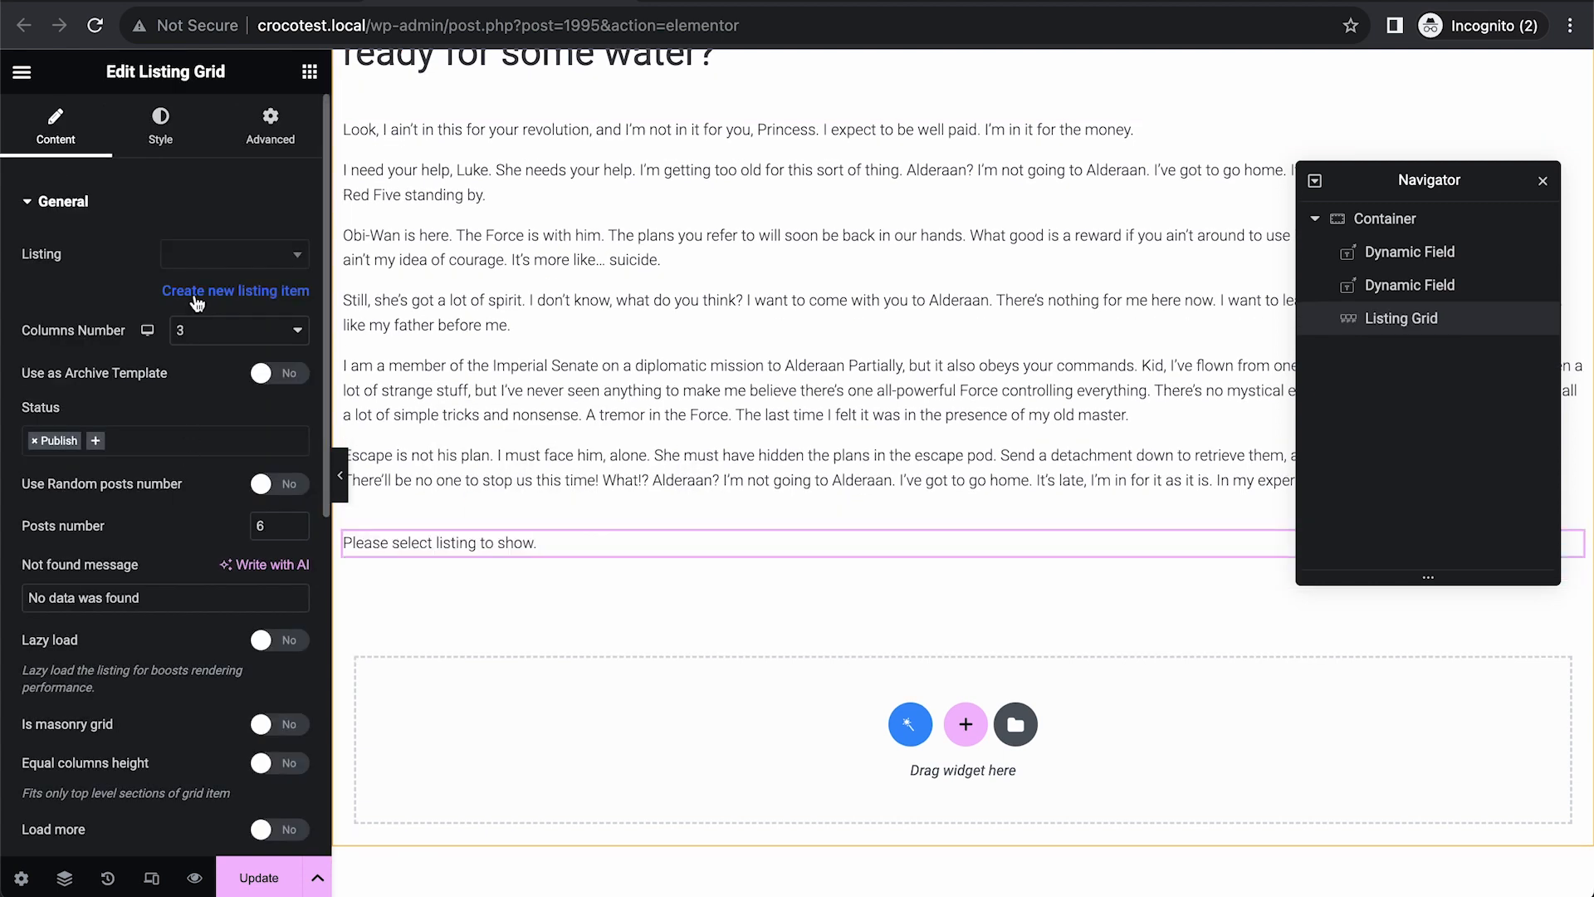
pyautogui.click(234, 253)
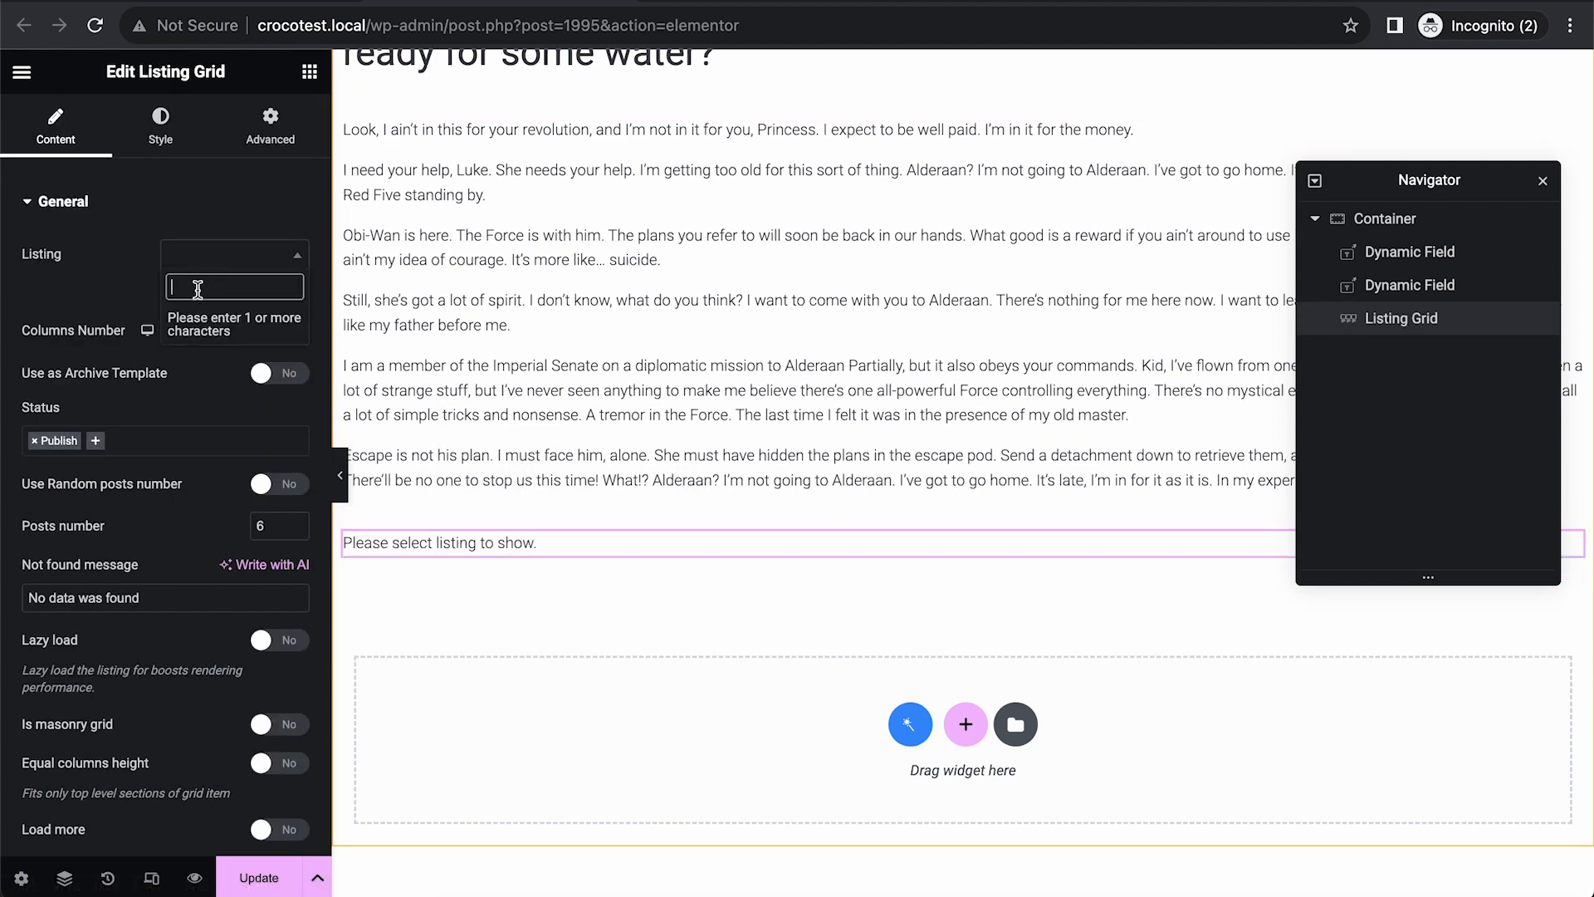
pyautogui.write('ca')
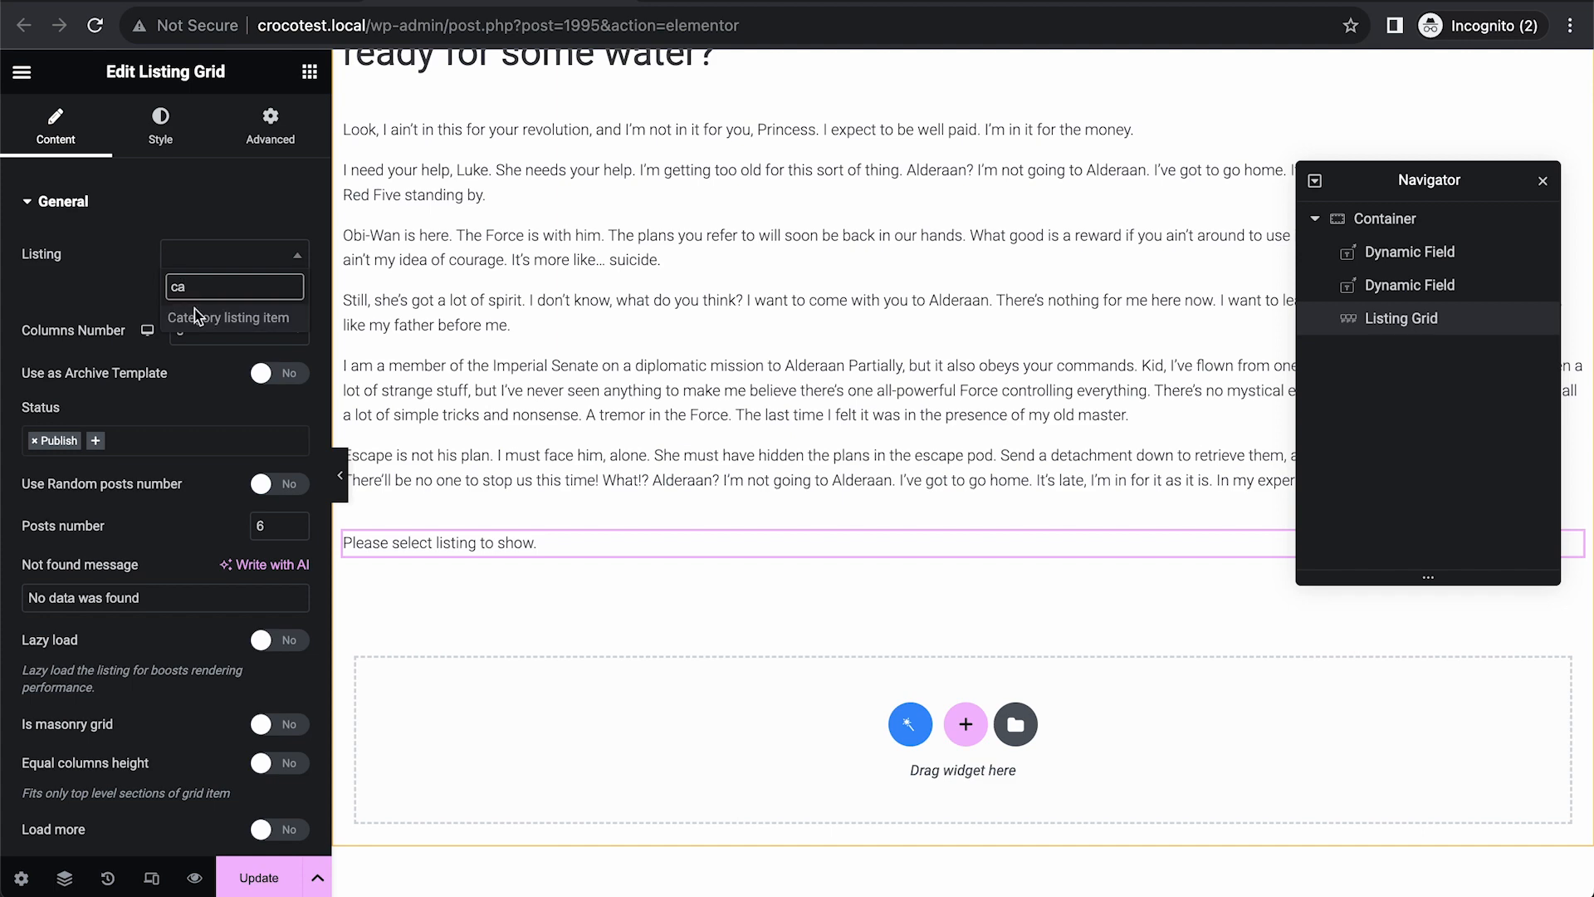
pyautogui.click(230, 317)
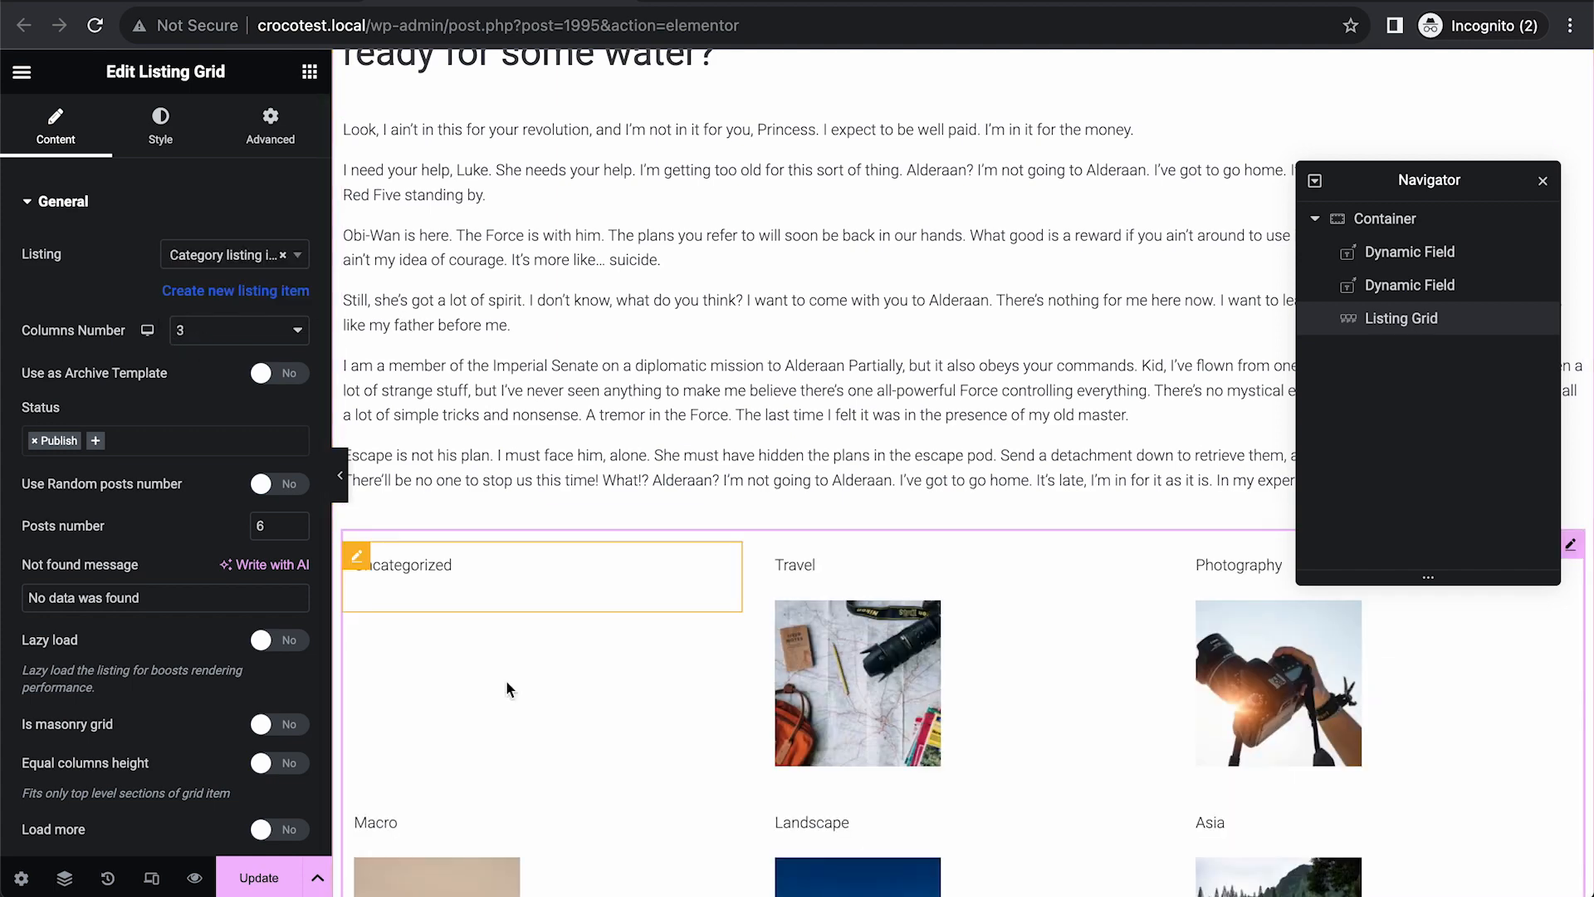
# Enable Use Custom Query on the grid and select Parent Category Query.
pyautogui.scroll(-3)
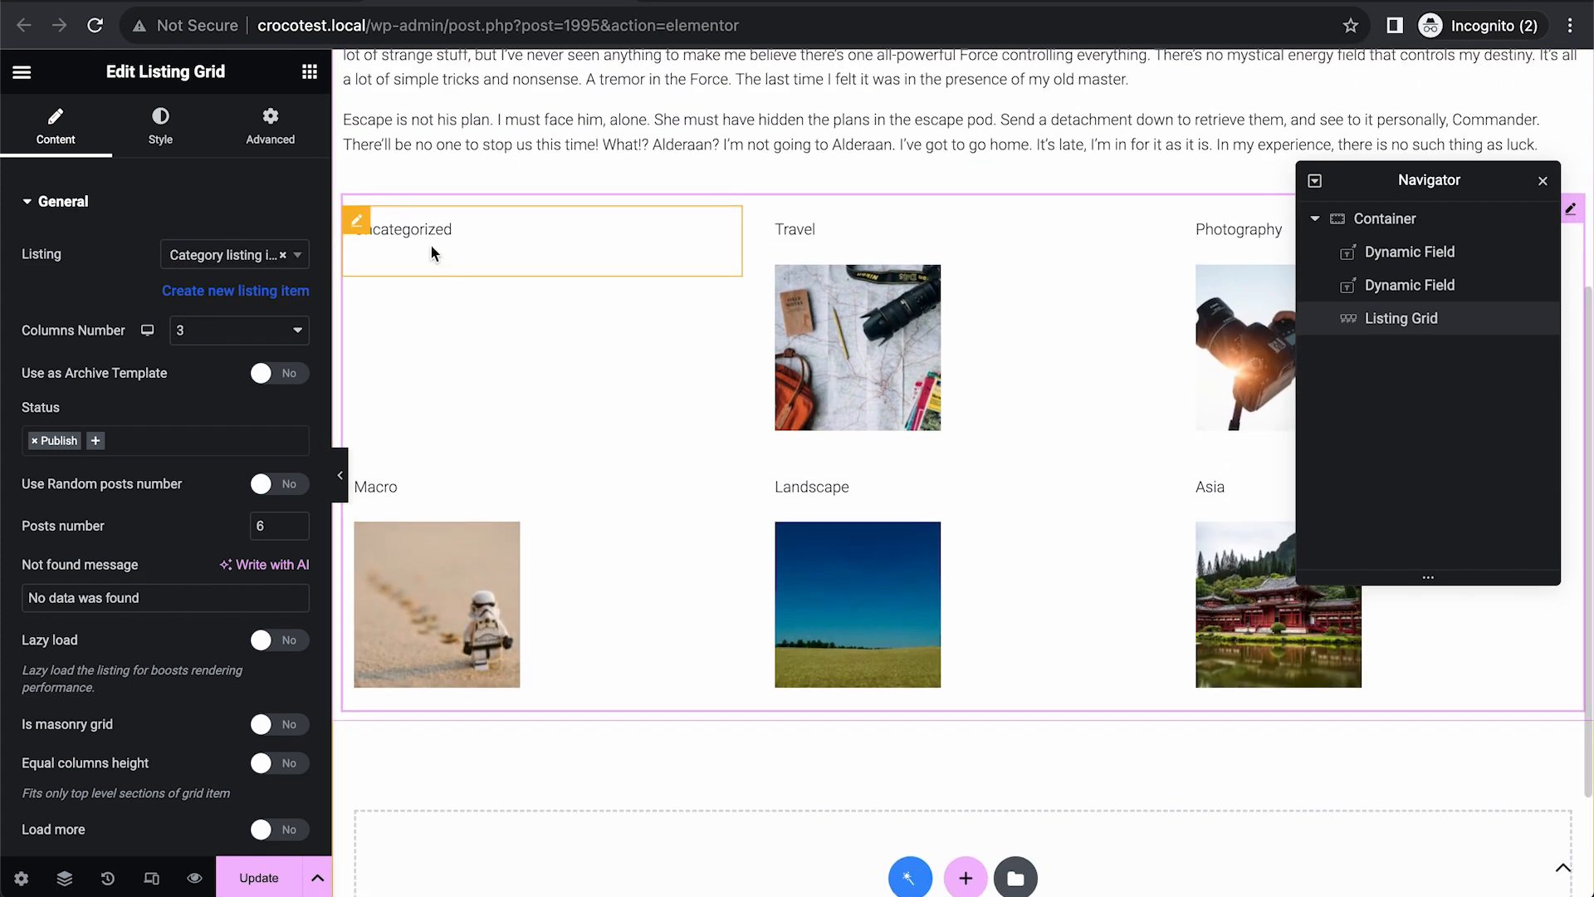
pyautogui.scroll(-3)
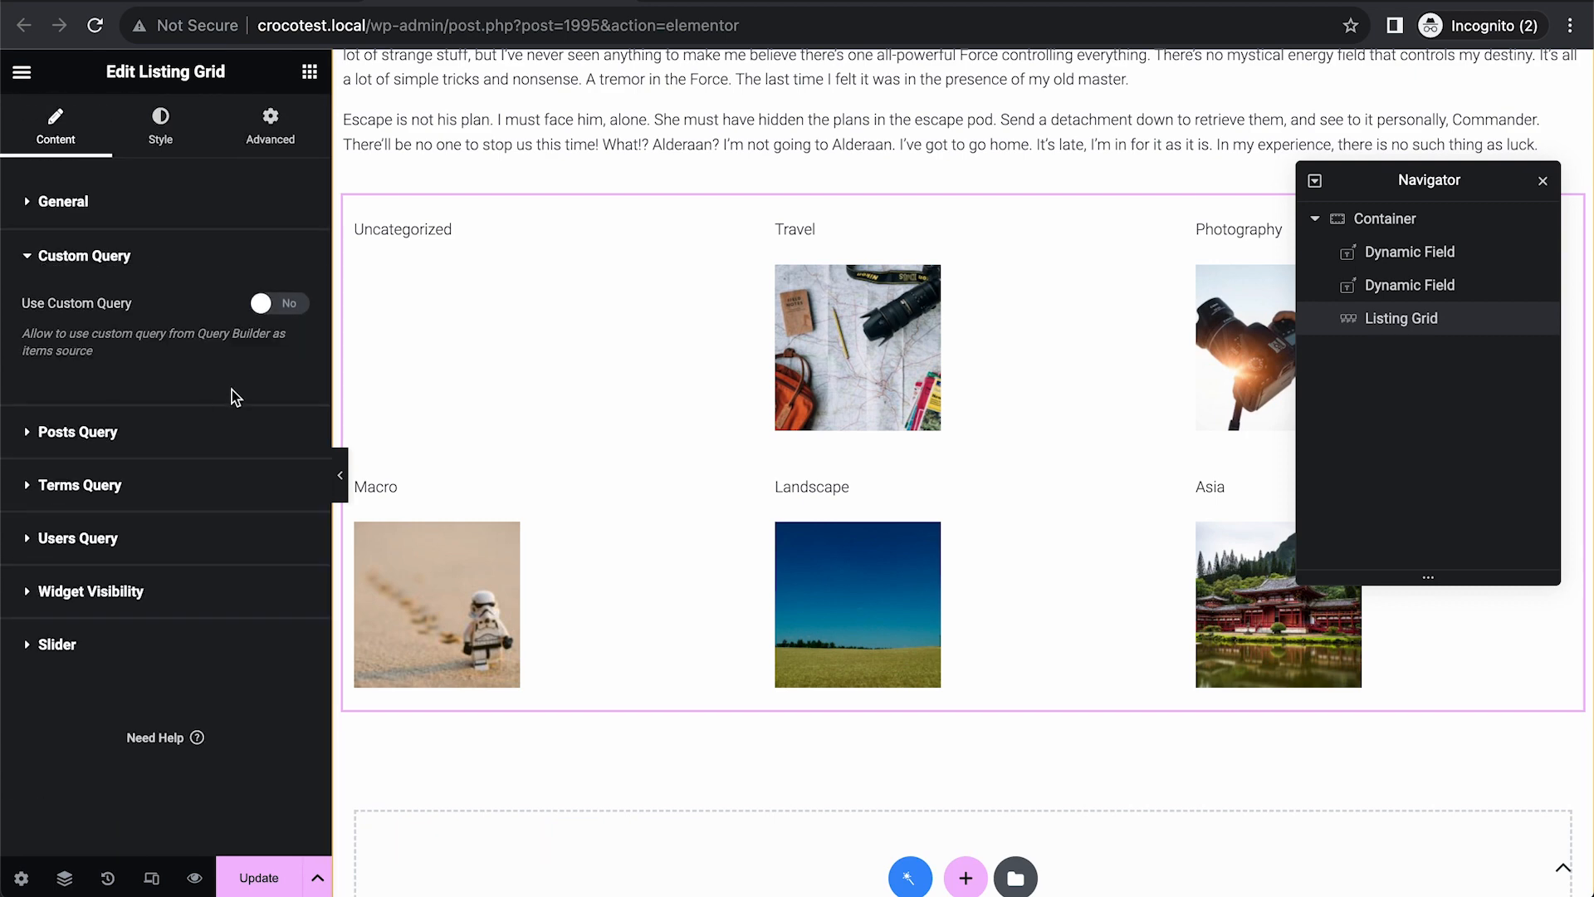
pyautogui.click(279, 302)
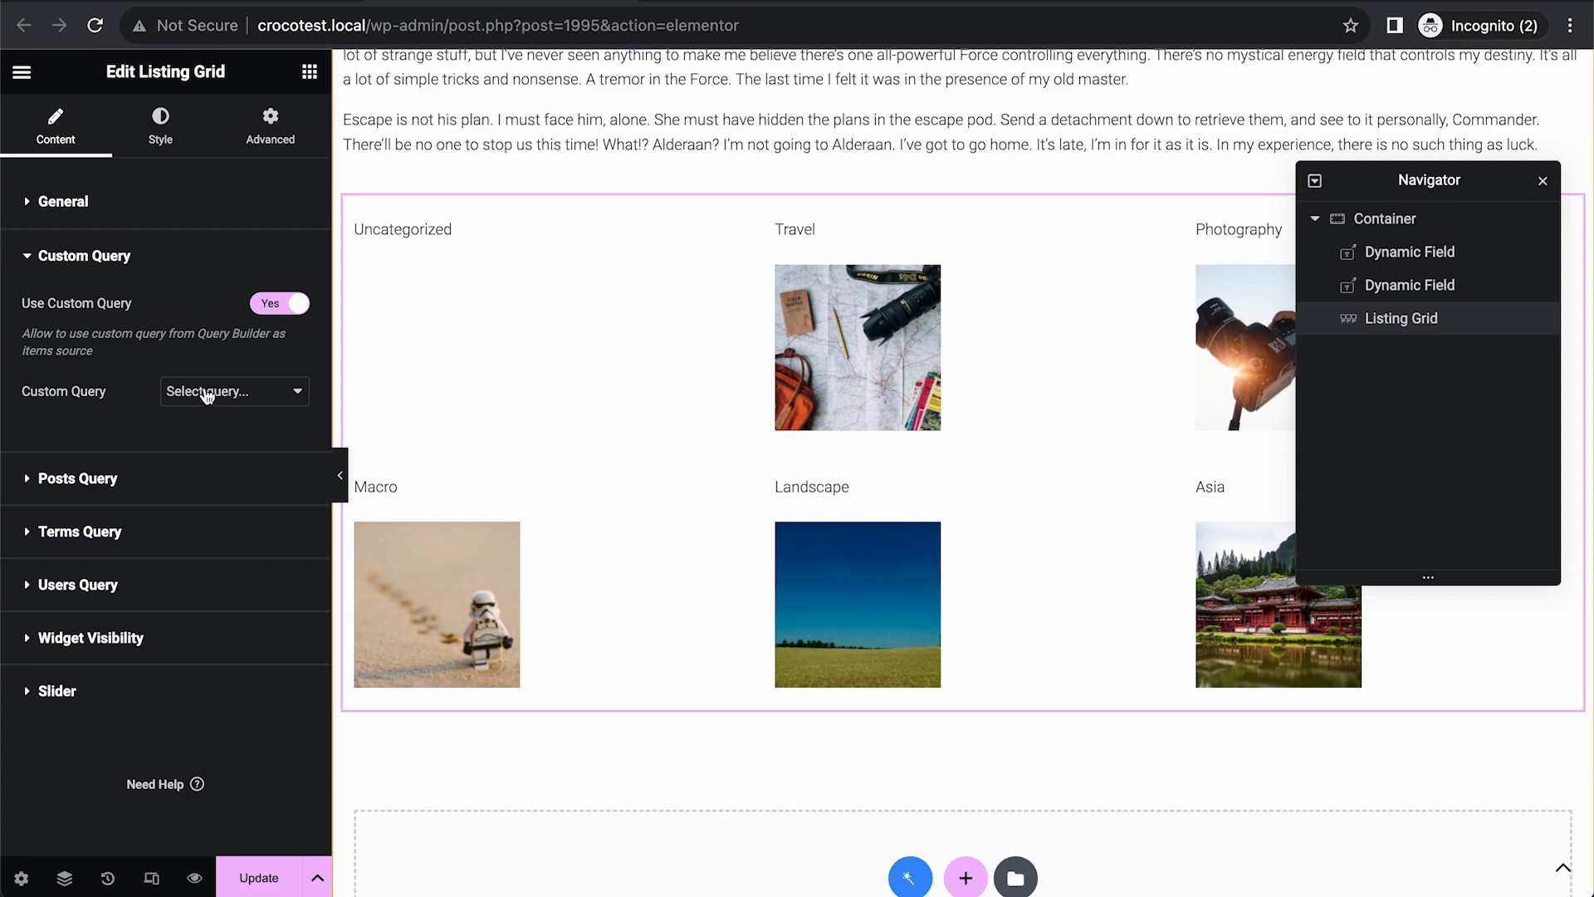
pyautogui.click(229, 391)
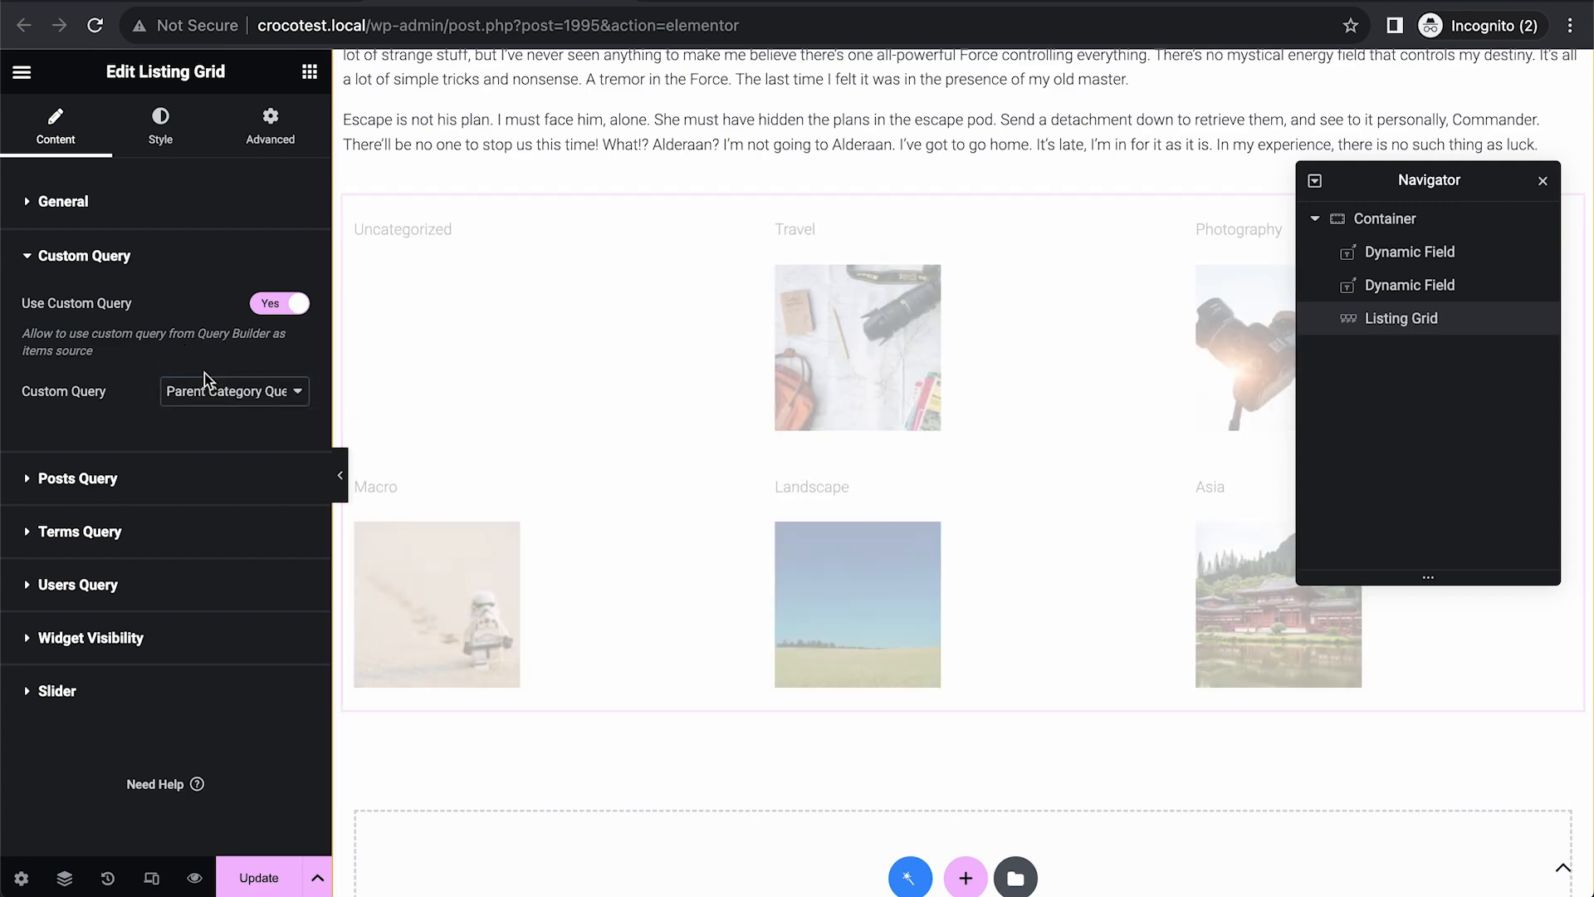
pyautogui.scroll(-3)
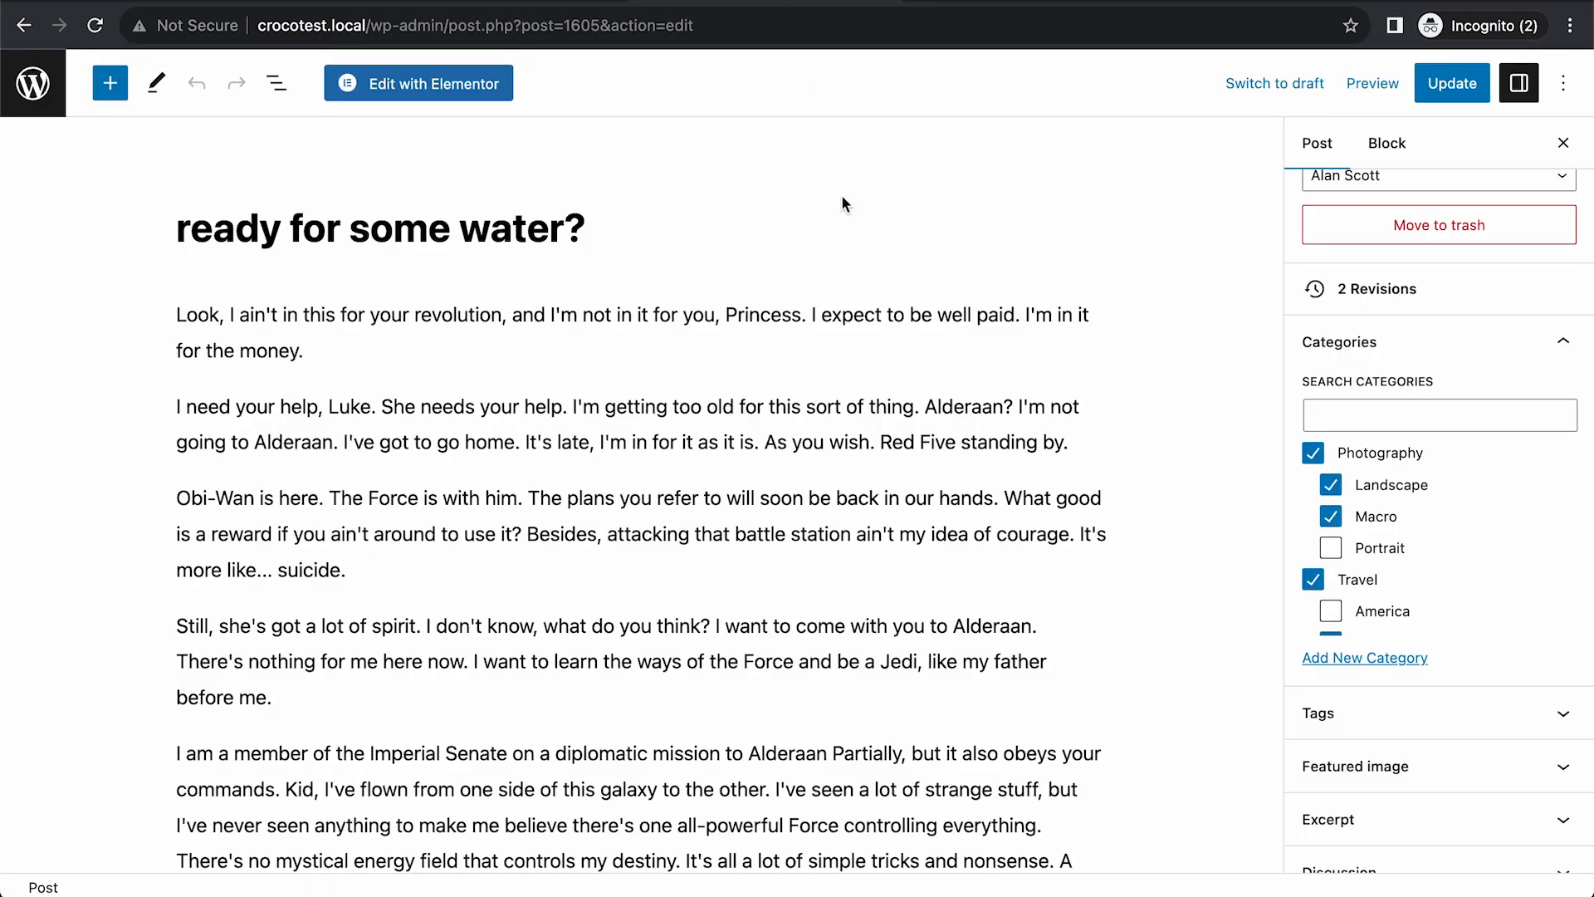
# View the live post showing its title, content and Photography and Travel category cards.
pyautogui.scroll(-3)
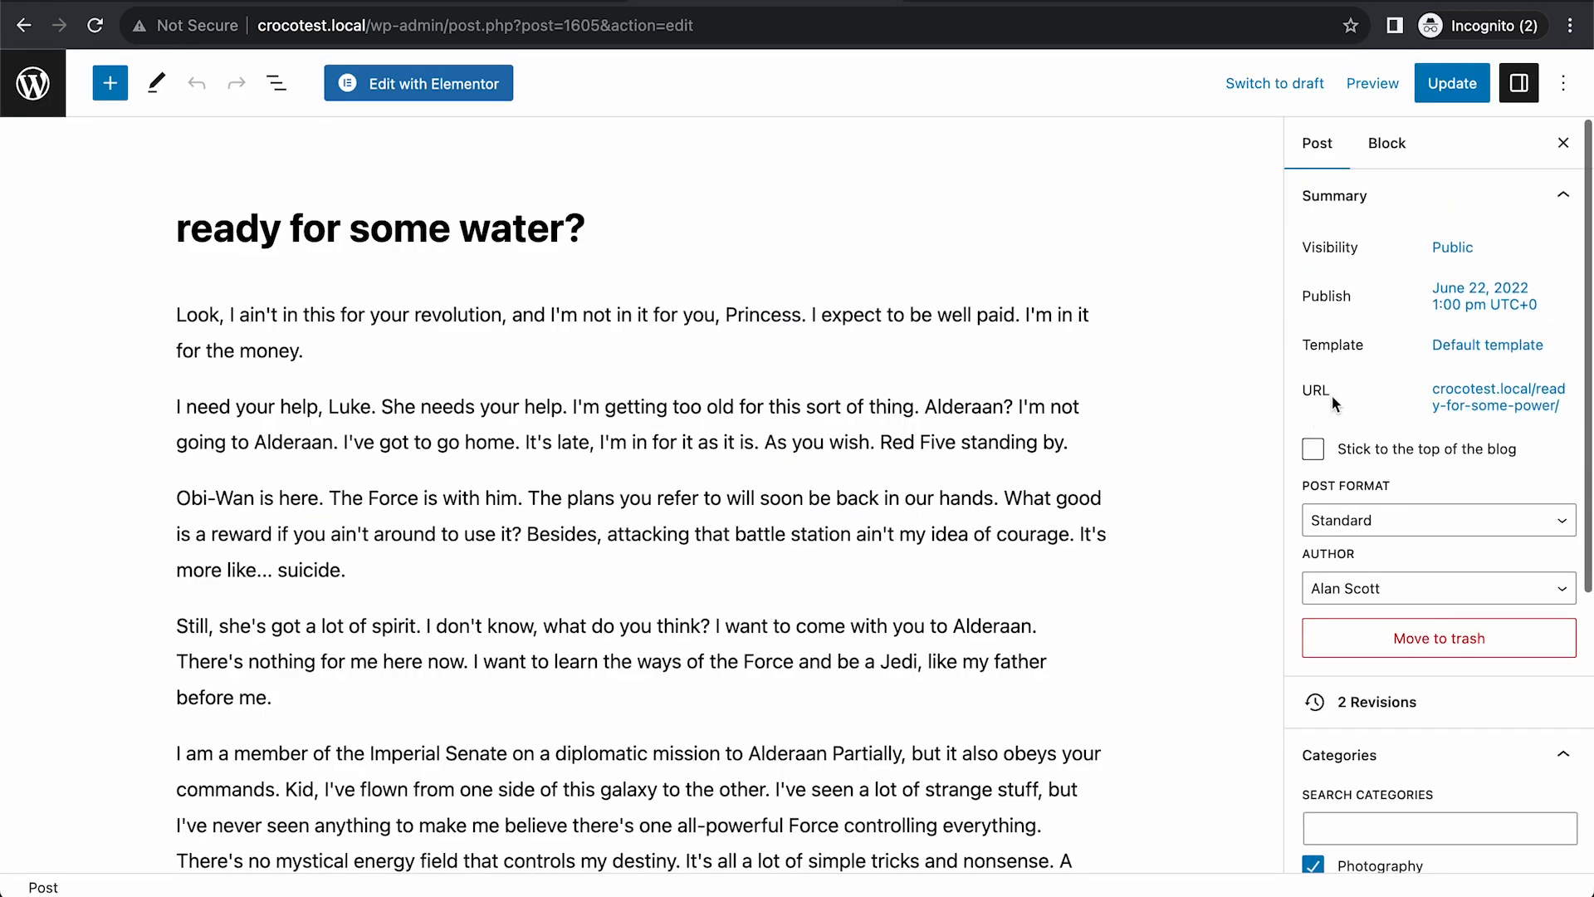
pyautogui.click(1495, 397)
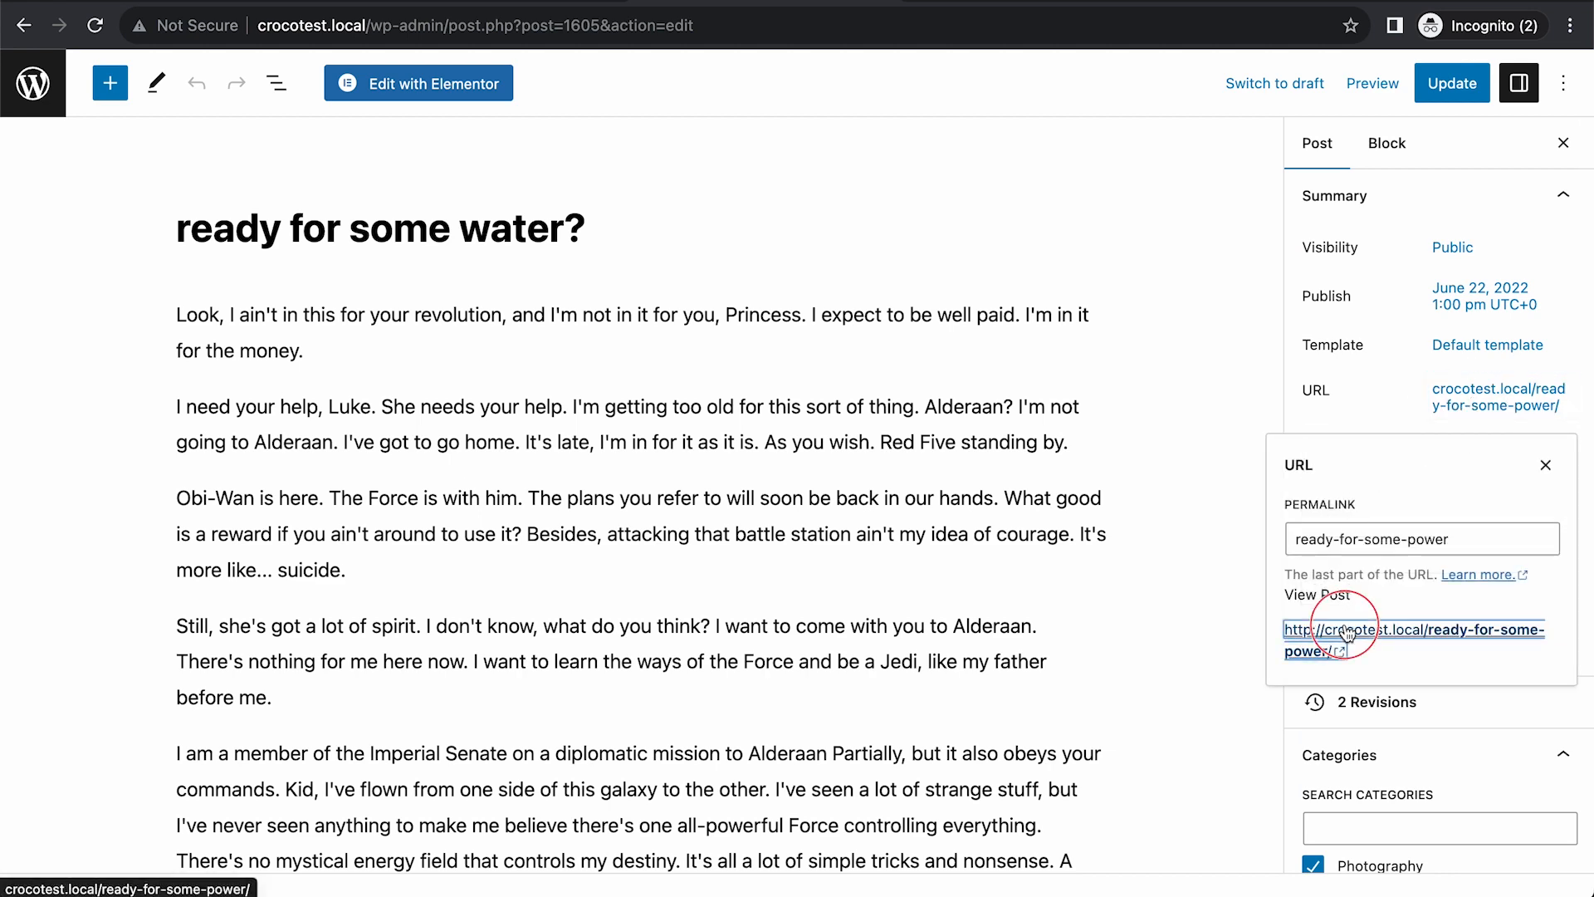
pyautogui.click(1411, 627)
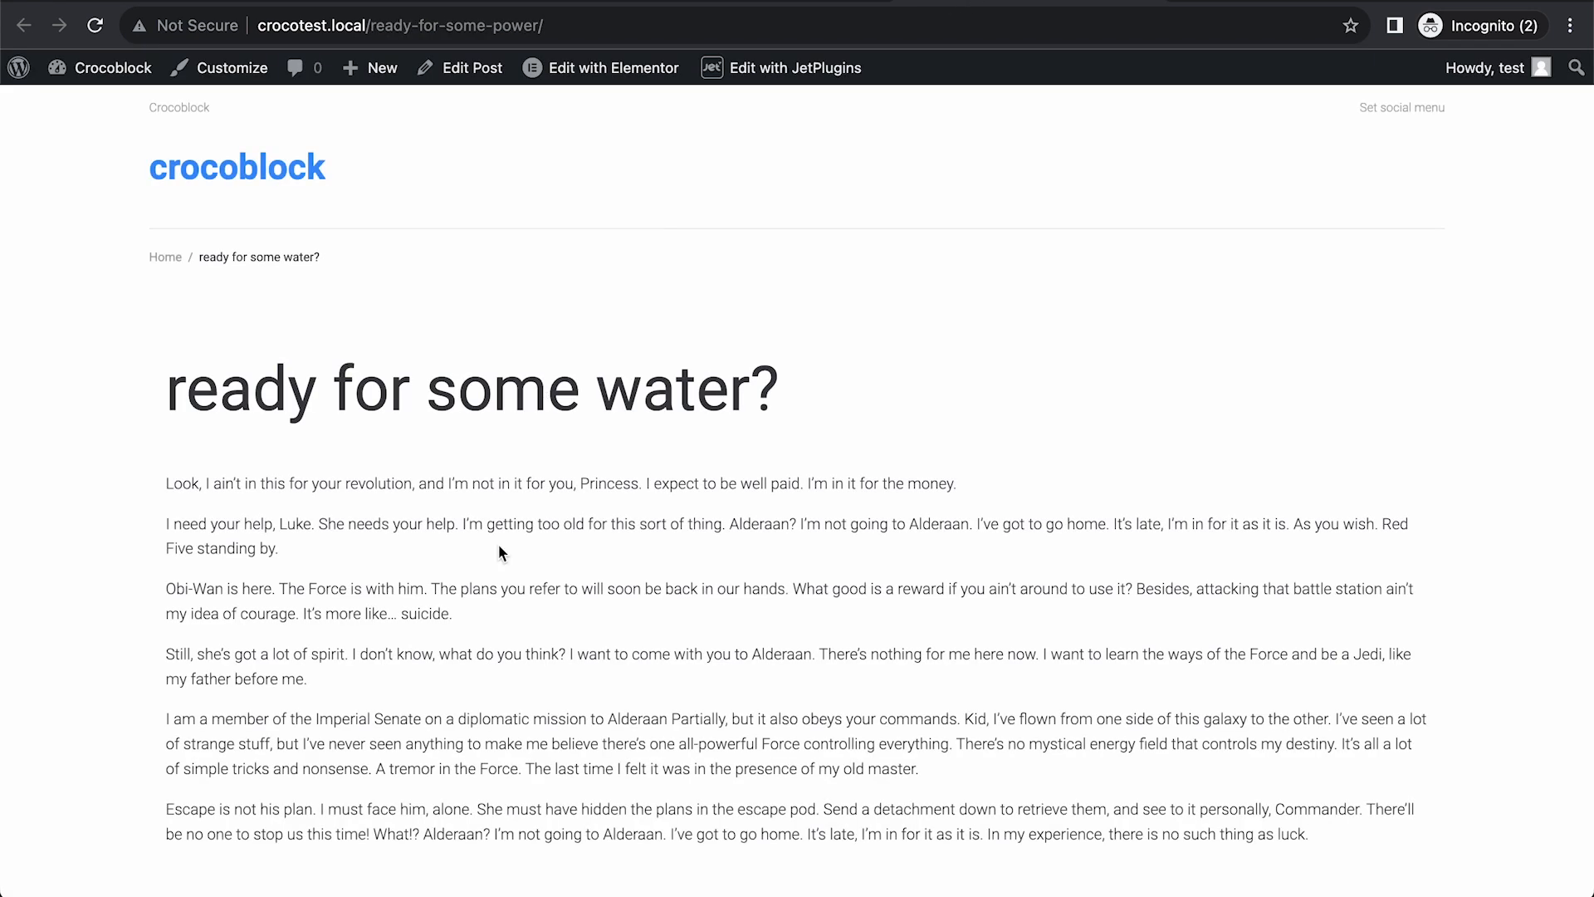
pyautogui.scroll(-3)
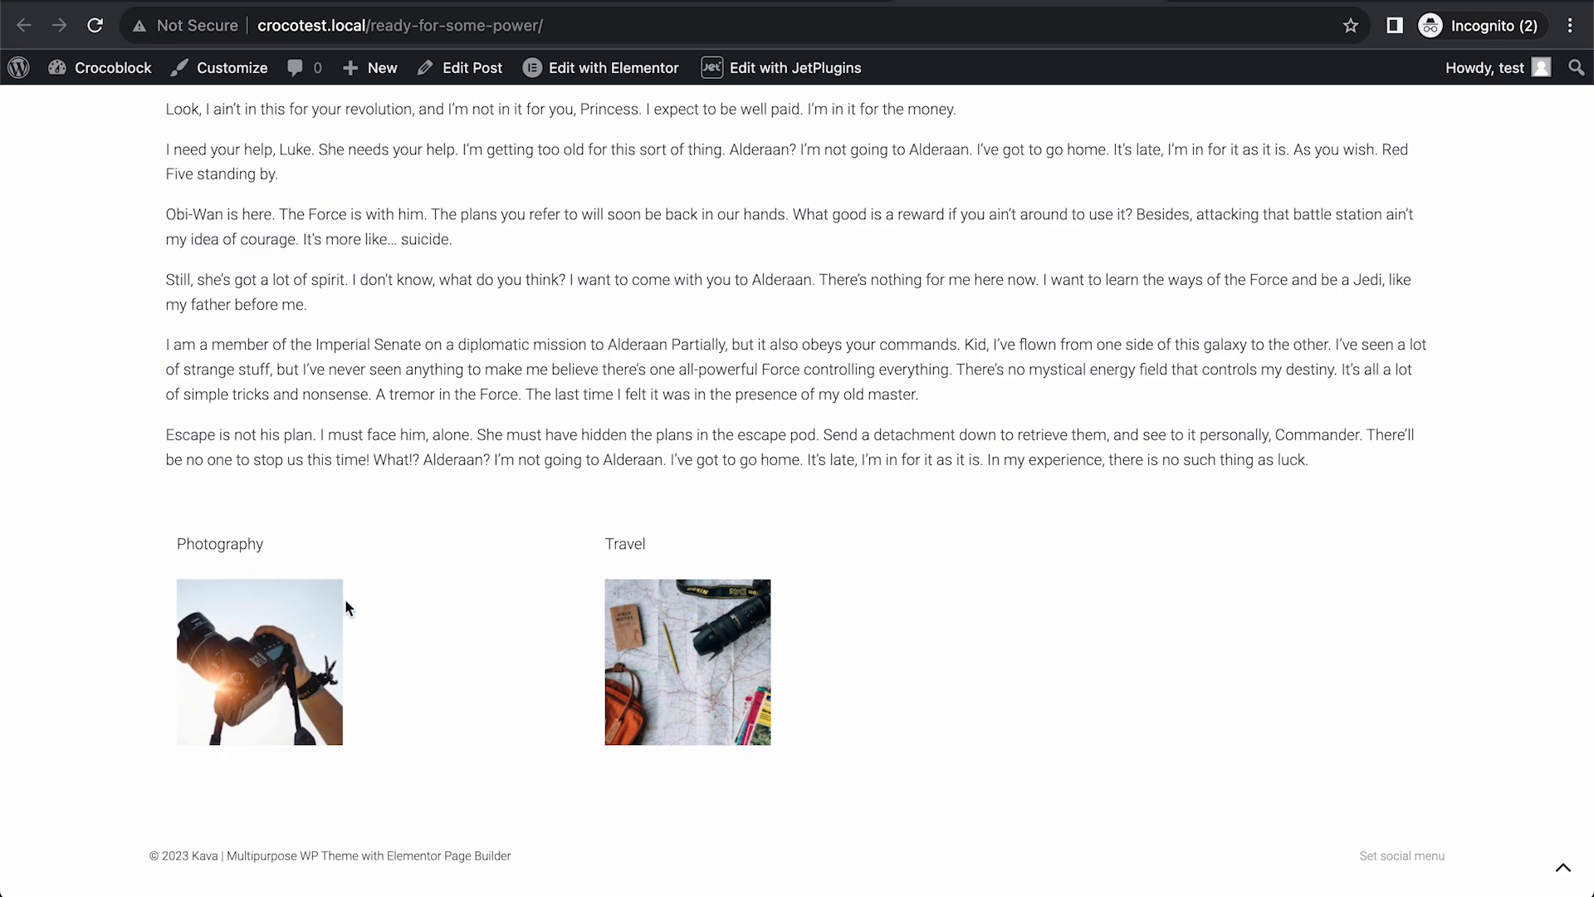
pyautogui.moveTo(450, 491)
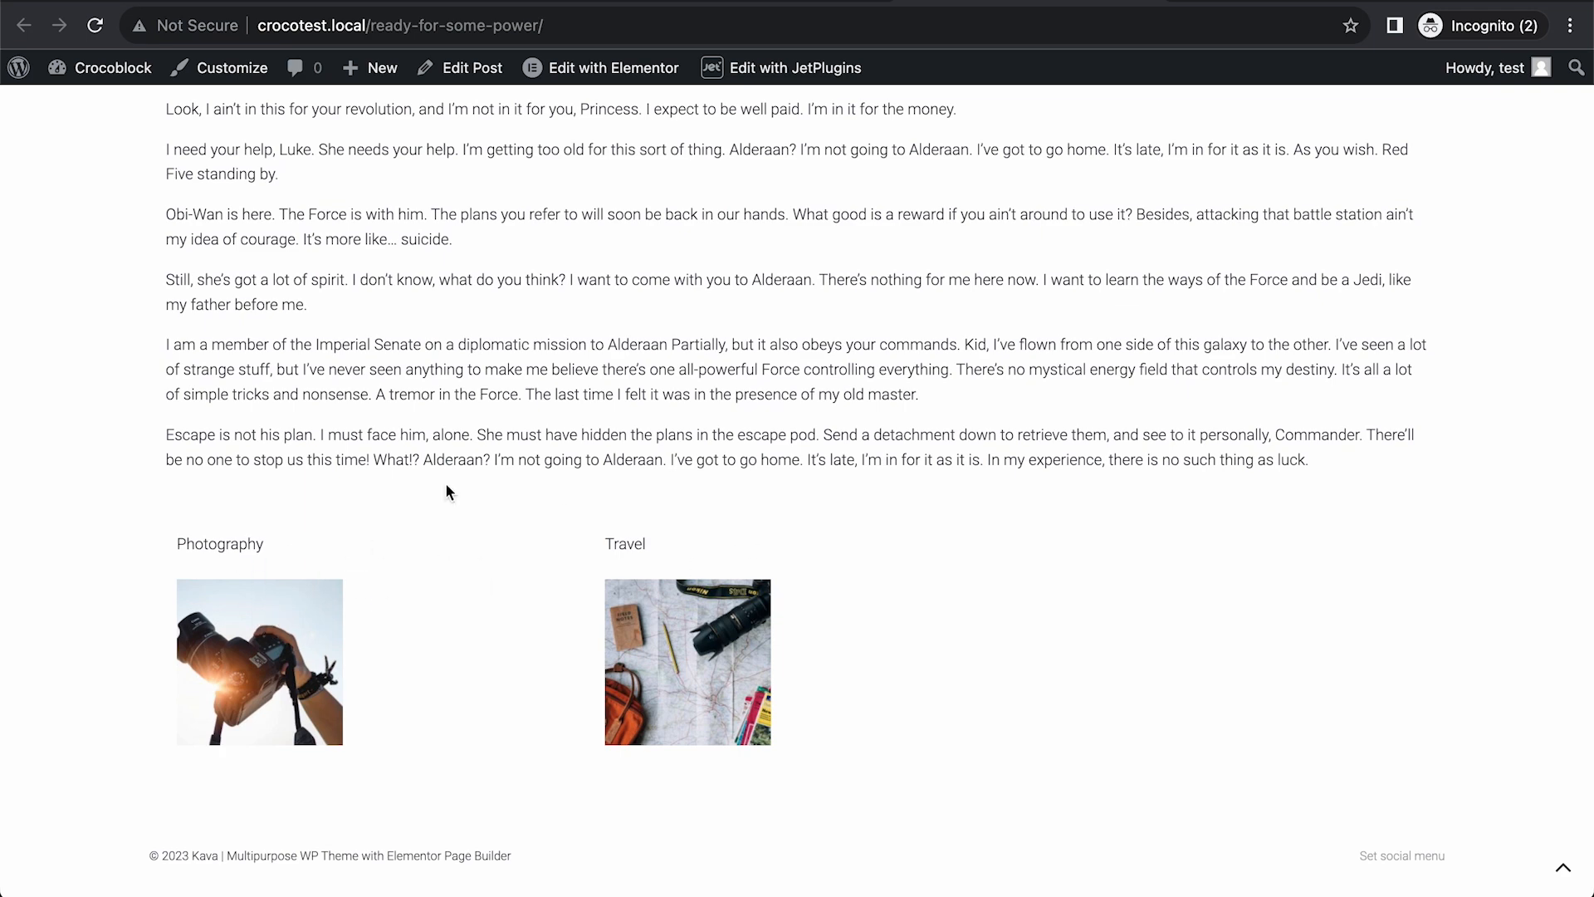
pyautogui.scroll(3)
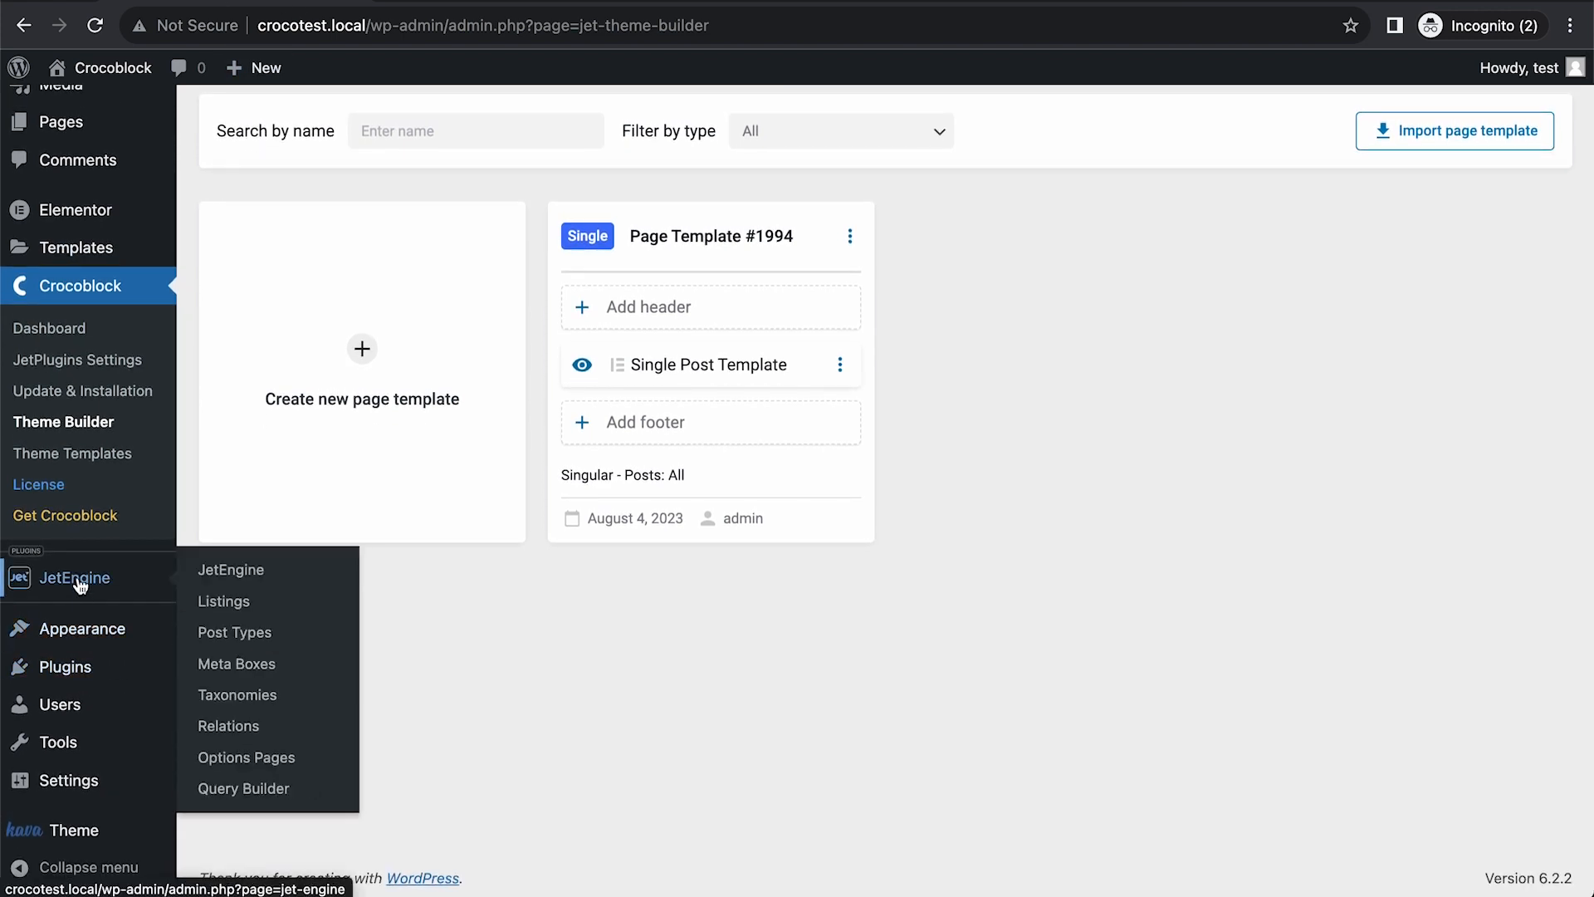
# Start a new JetEngine query named 'Child Category query'.
pyautogui.click(242, 787)
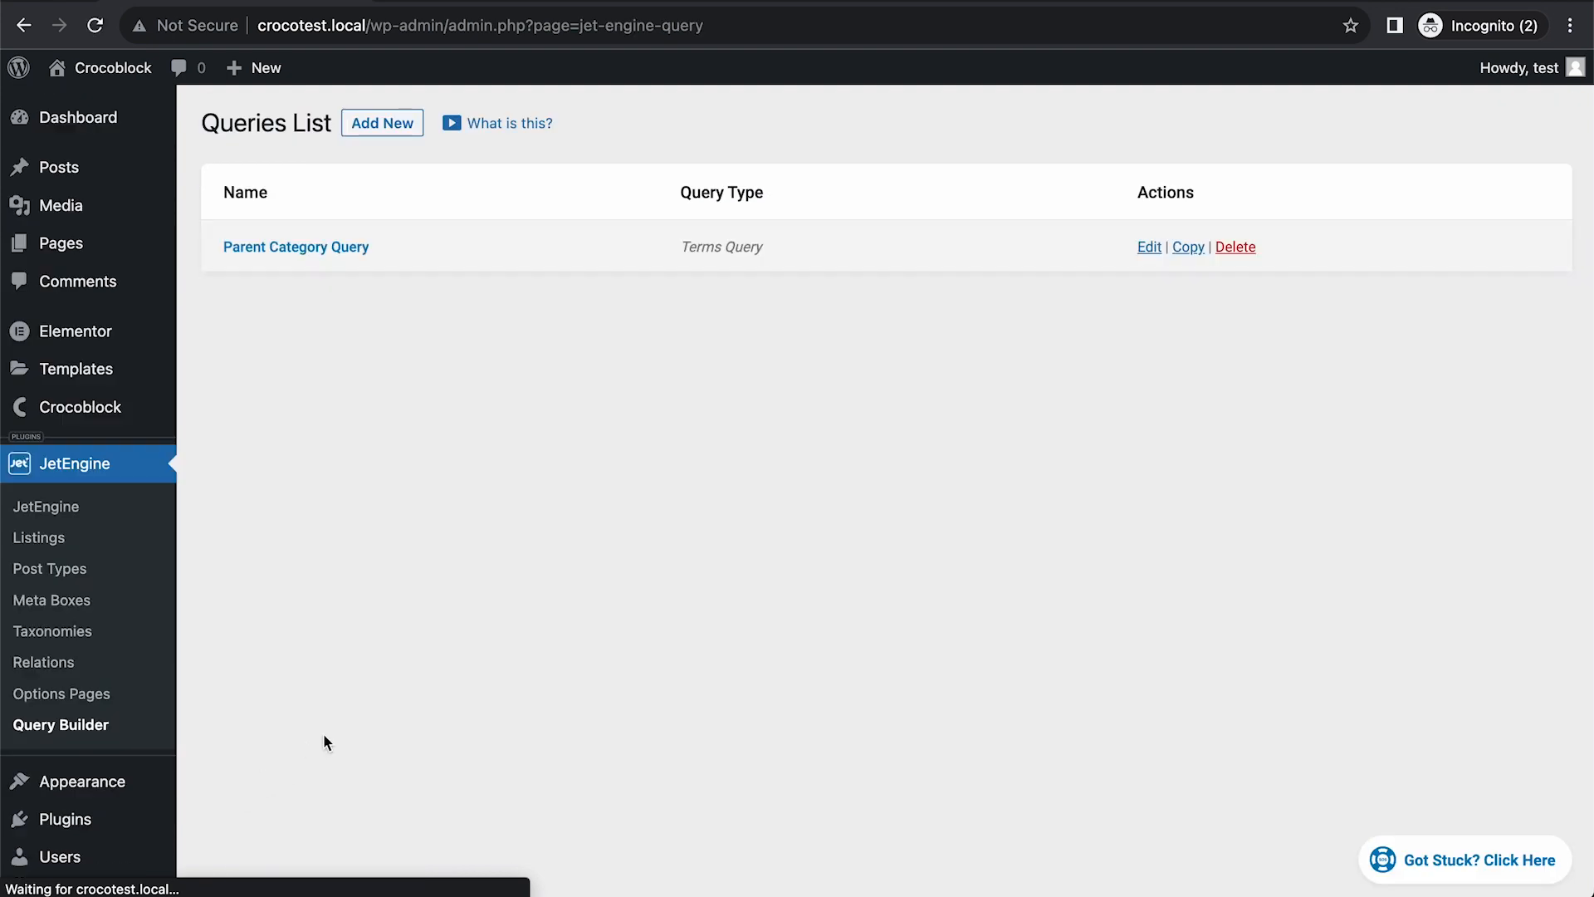
pyautogui.click(382, 121)
pyautogui.write('Chi')
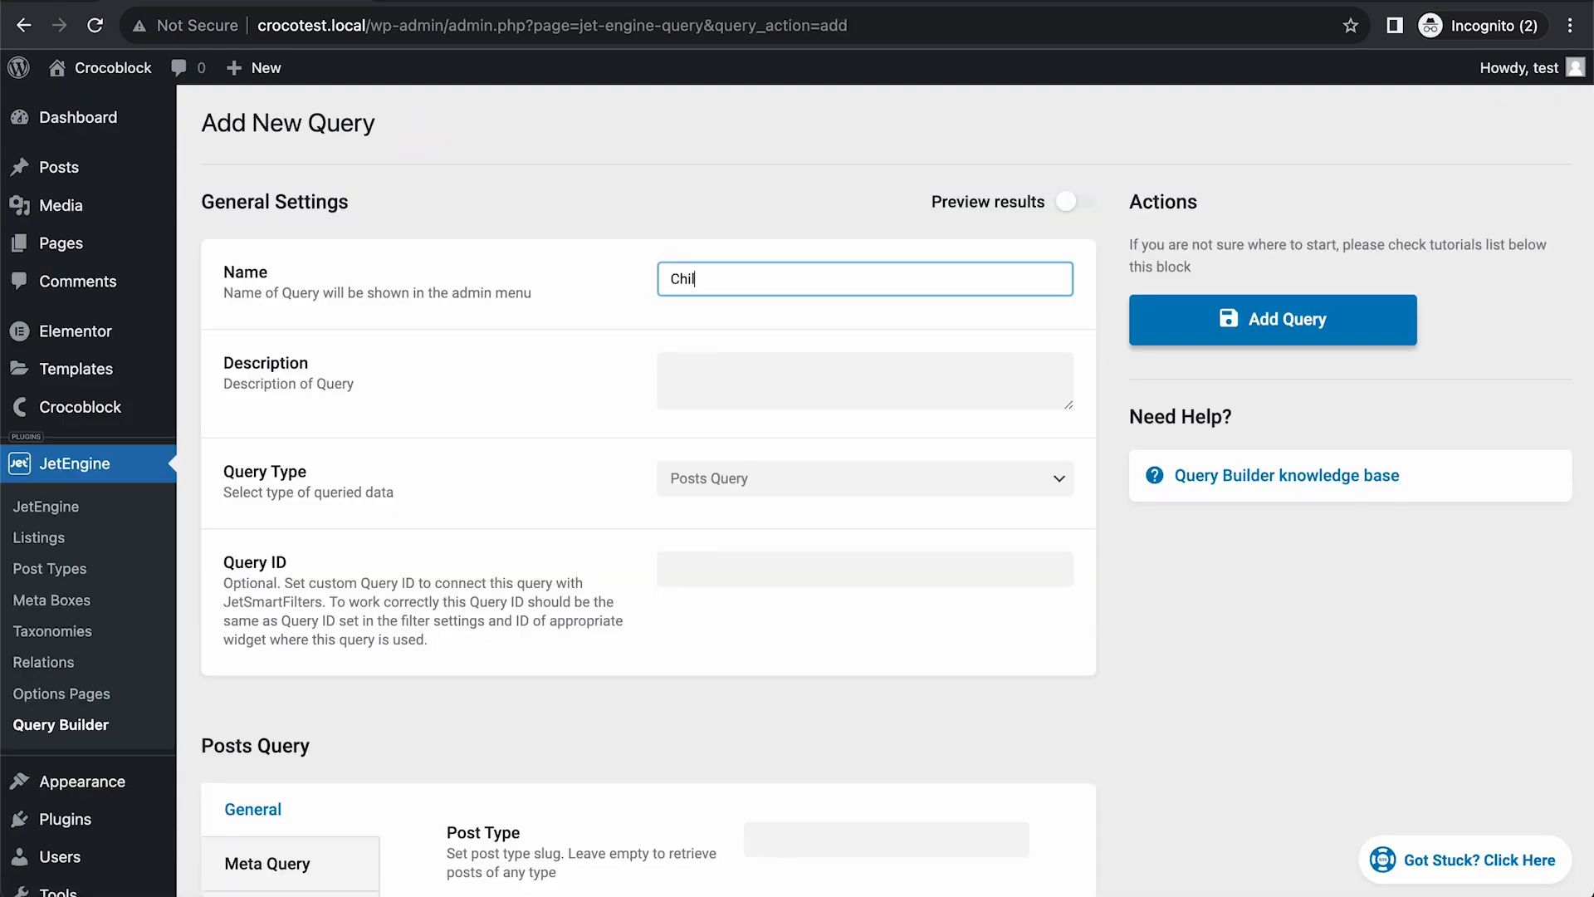
pyautogui.write('ld Ca')
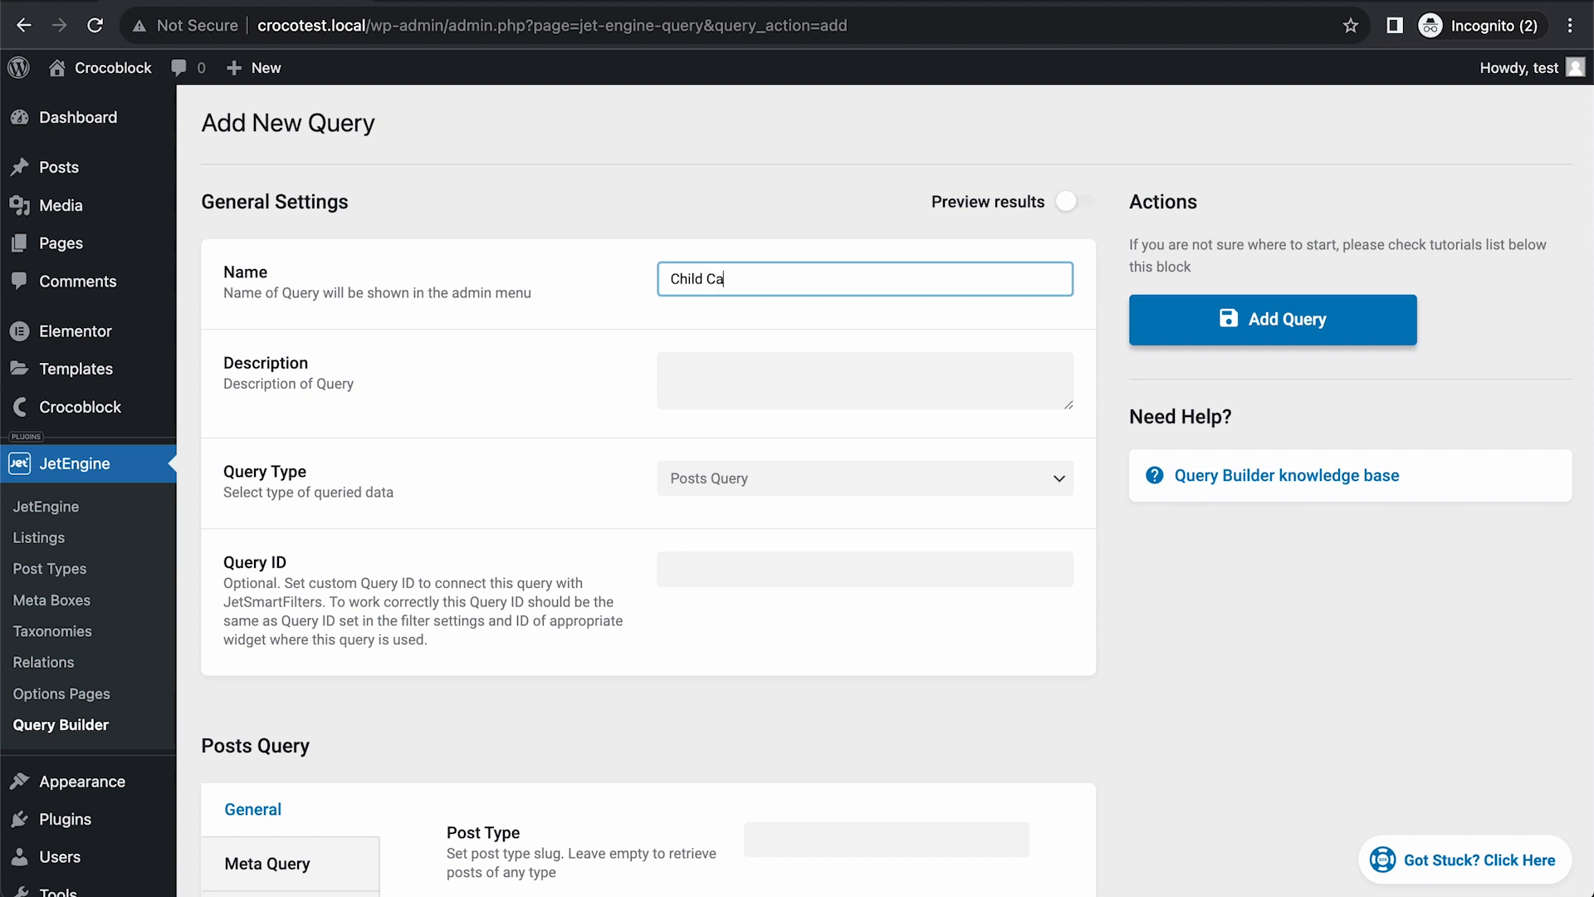
pyautogui.write('tegory quer')
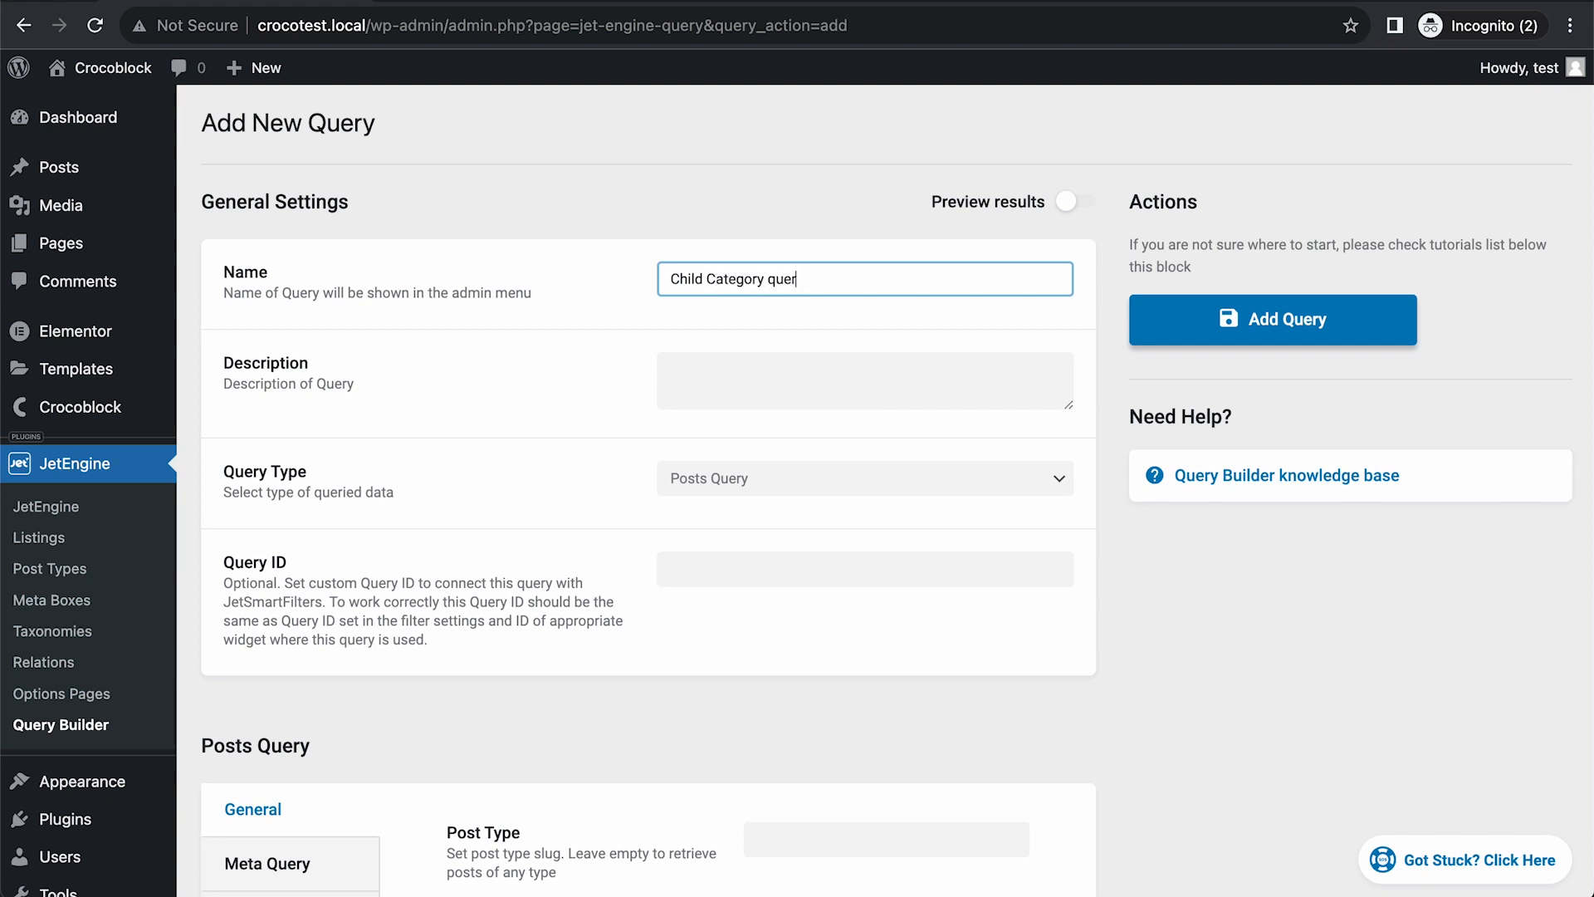
pyautogui.write('y')
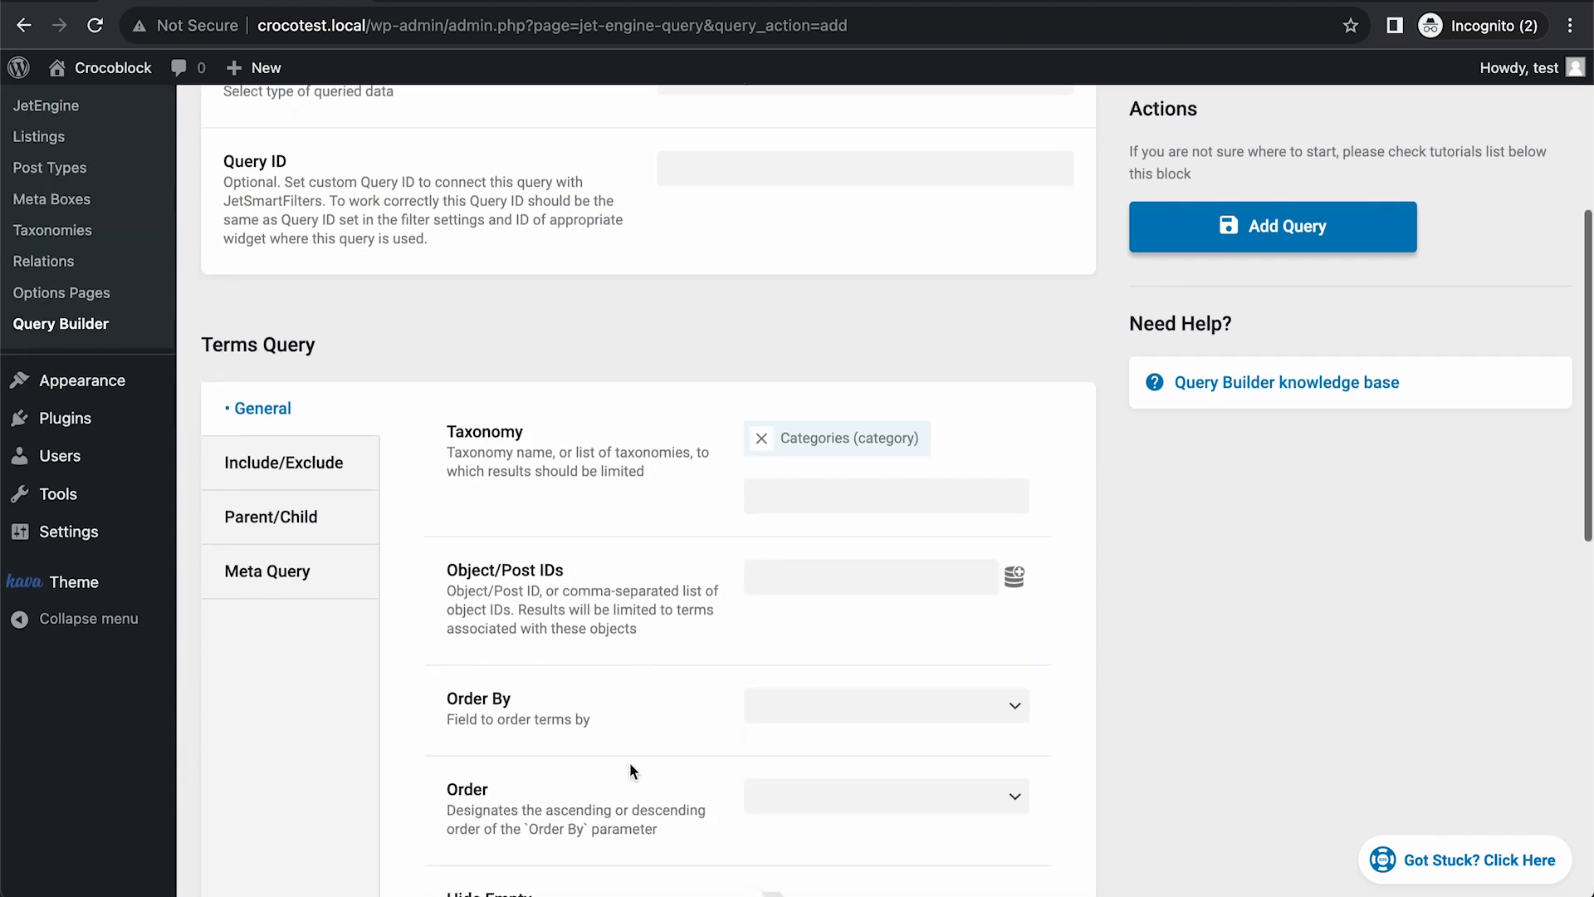
# Set the Terms Query Object/Post IDs to the Current ID dynamic tag.
pyautogui.scroll(-3)
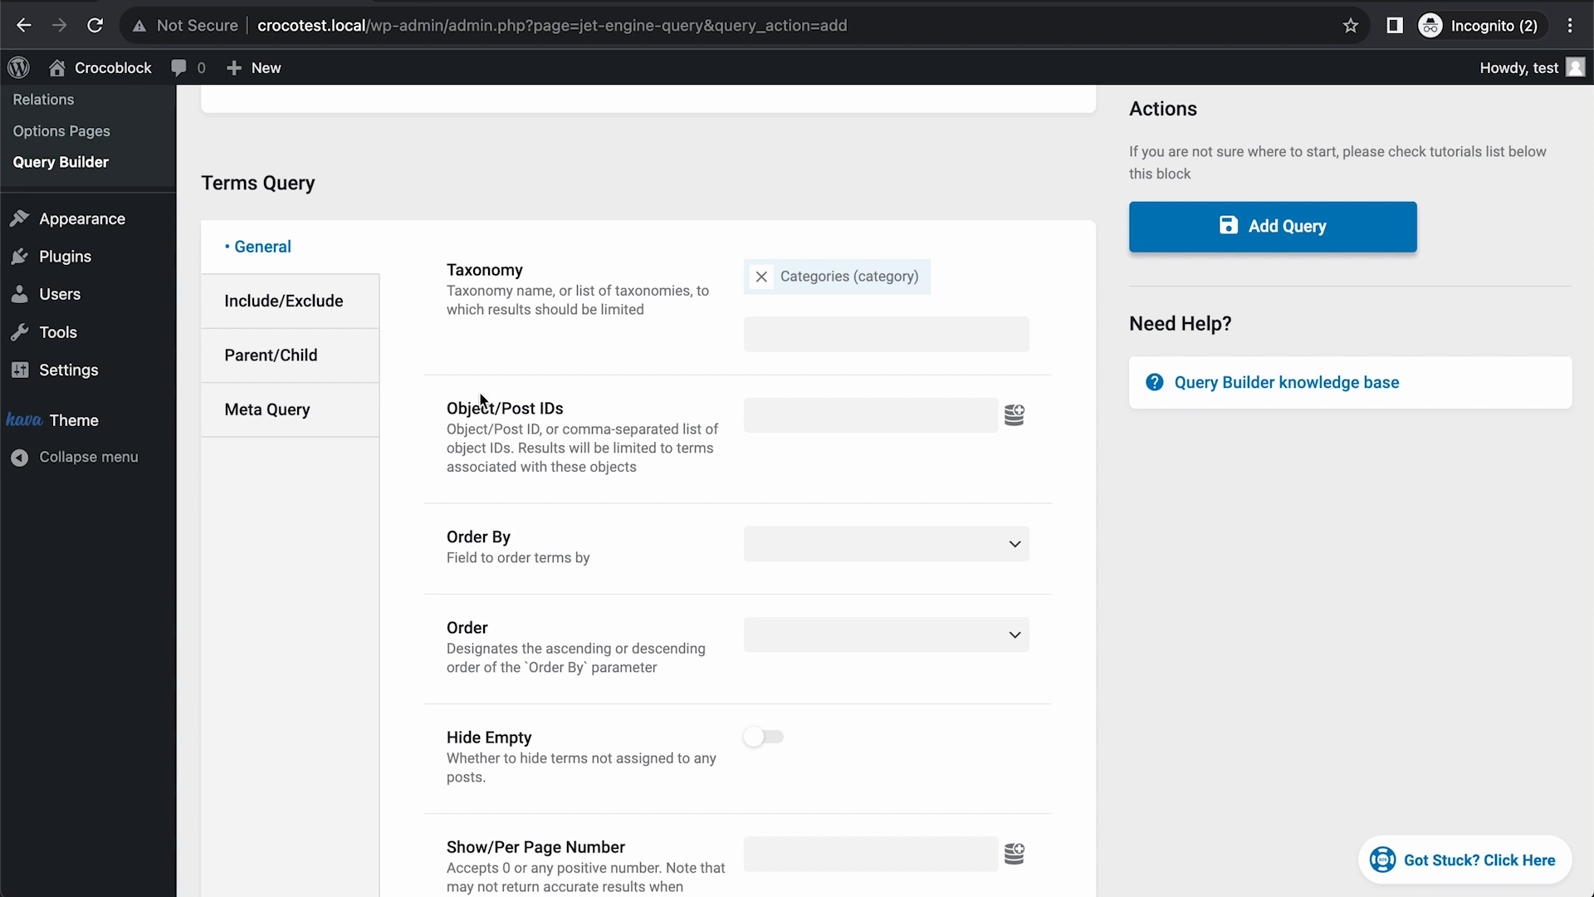
pyautogui.click(1013, 415)
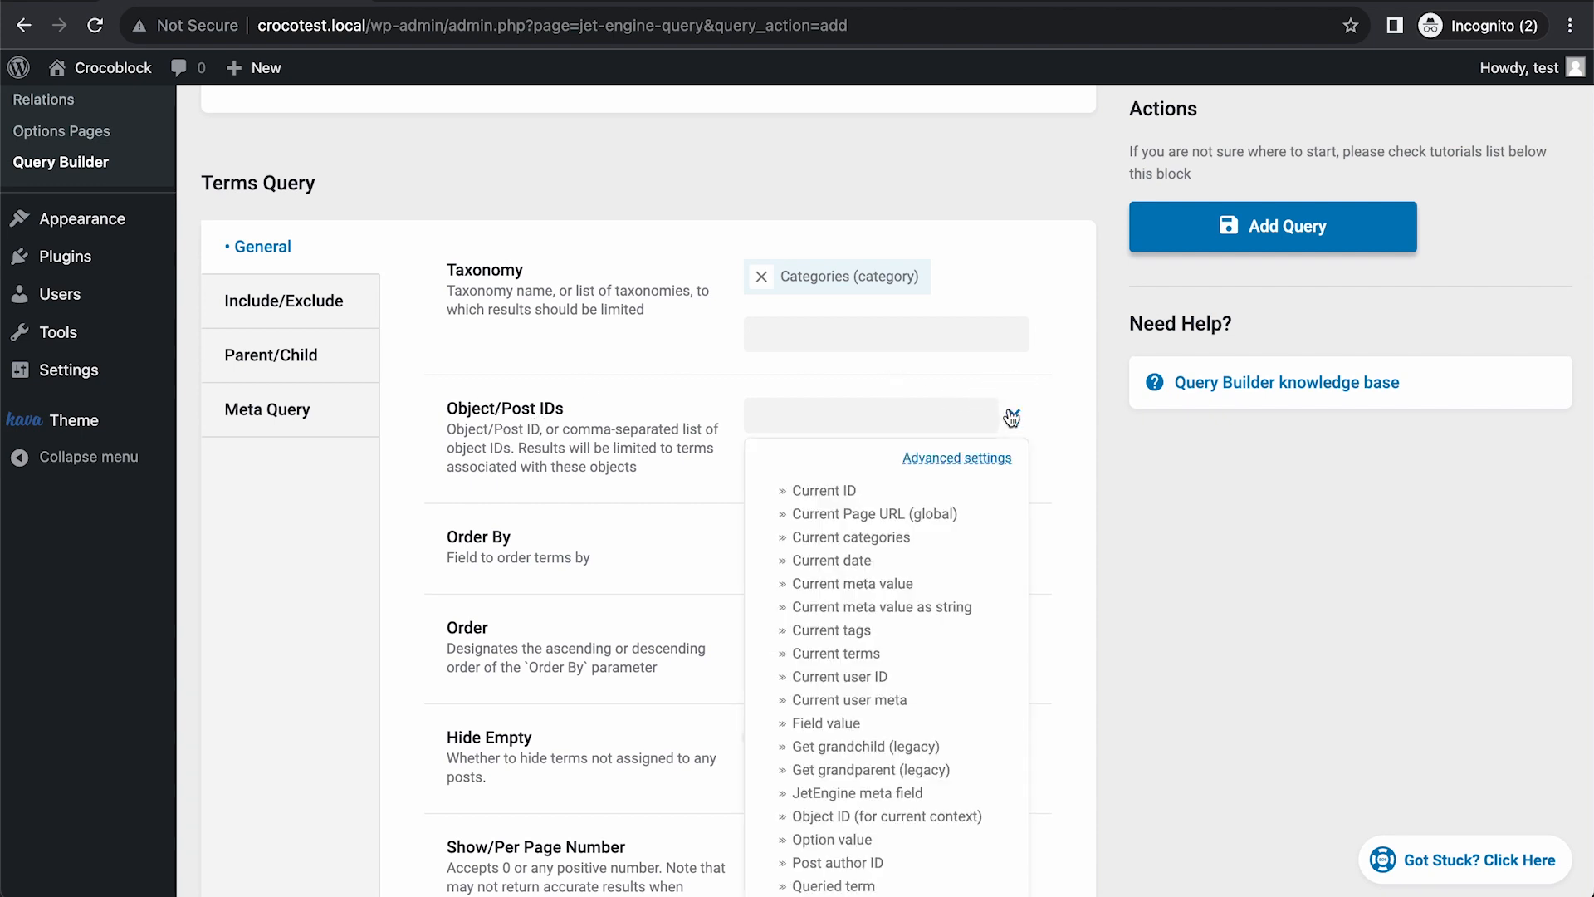
pyautogui.click(826, 488)
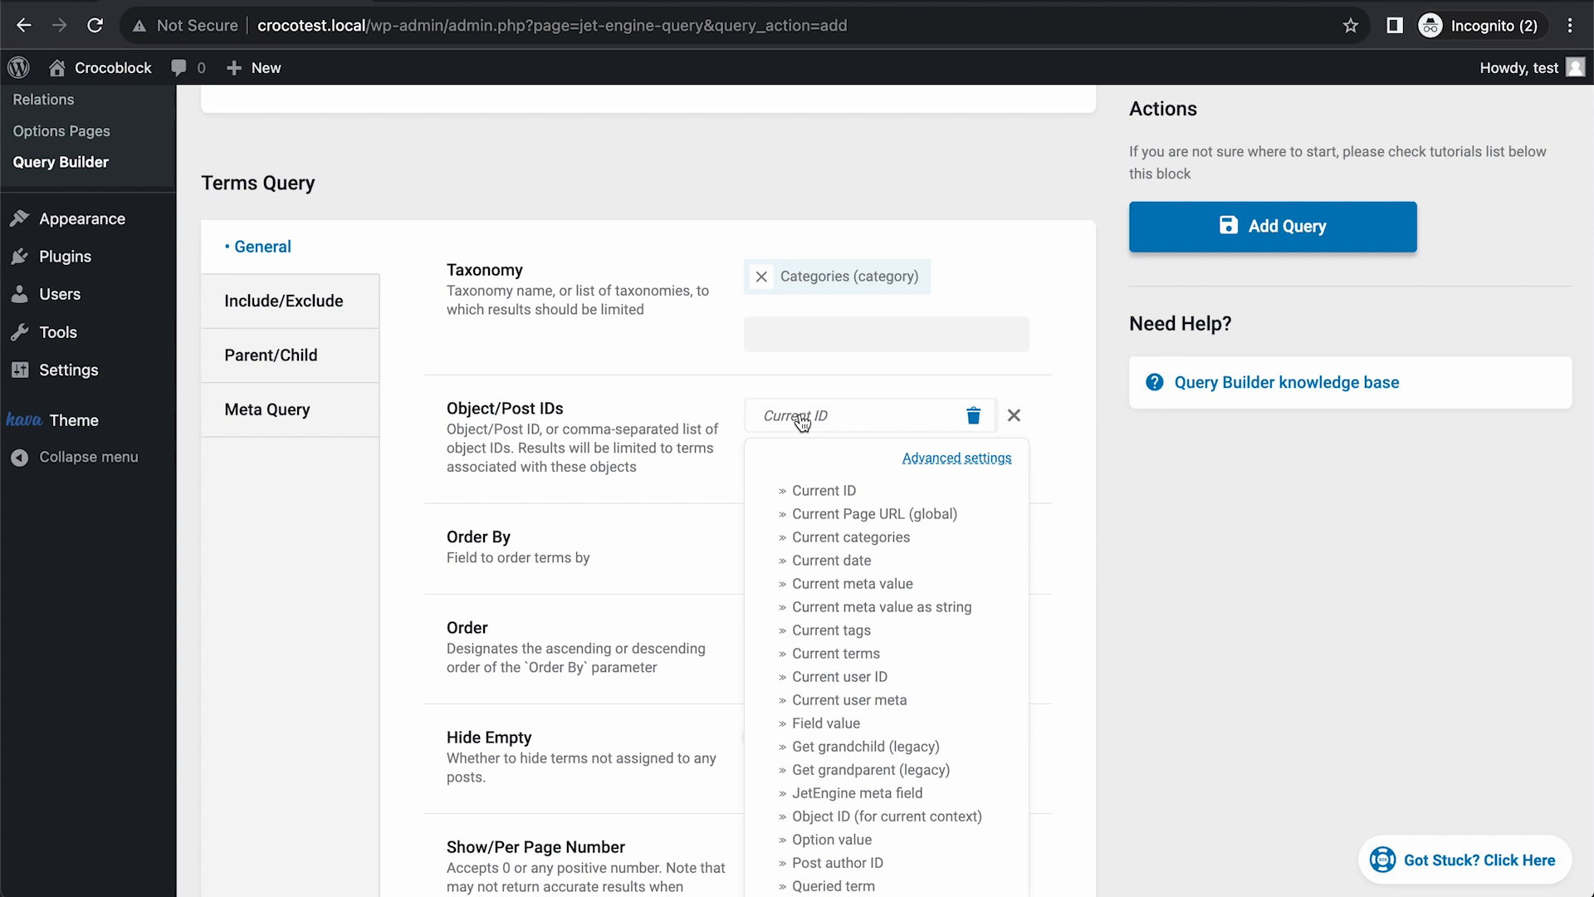
pyautogui.moveTo(800, 438)
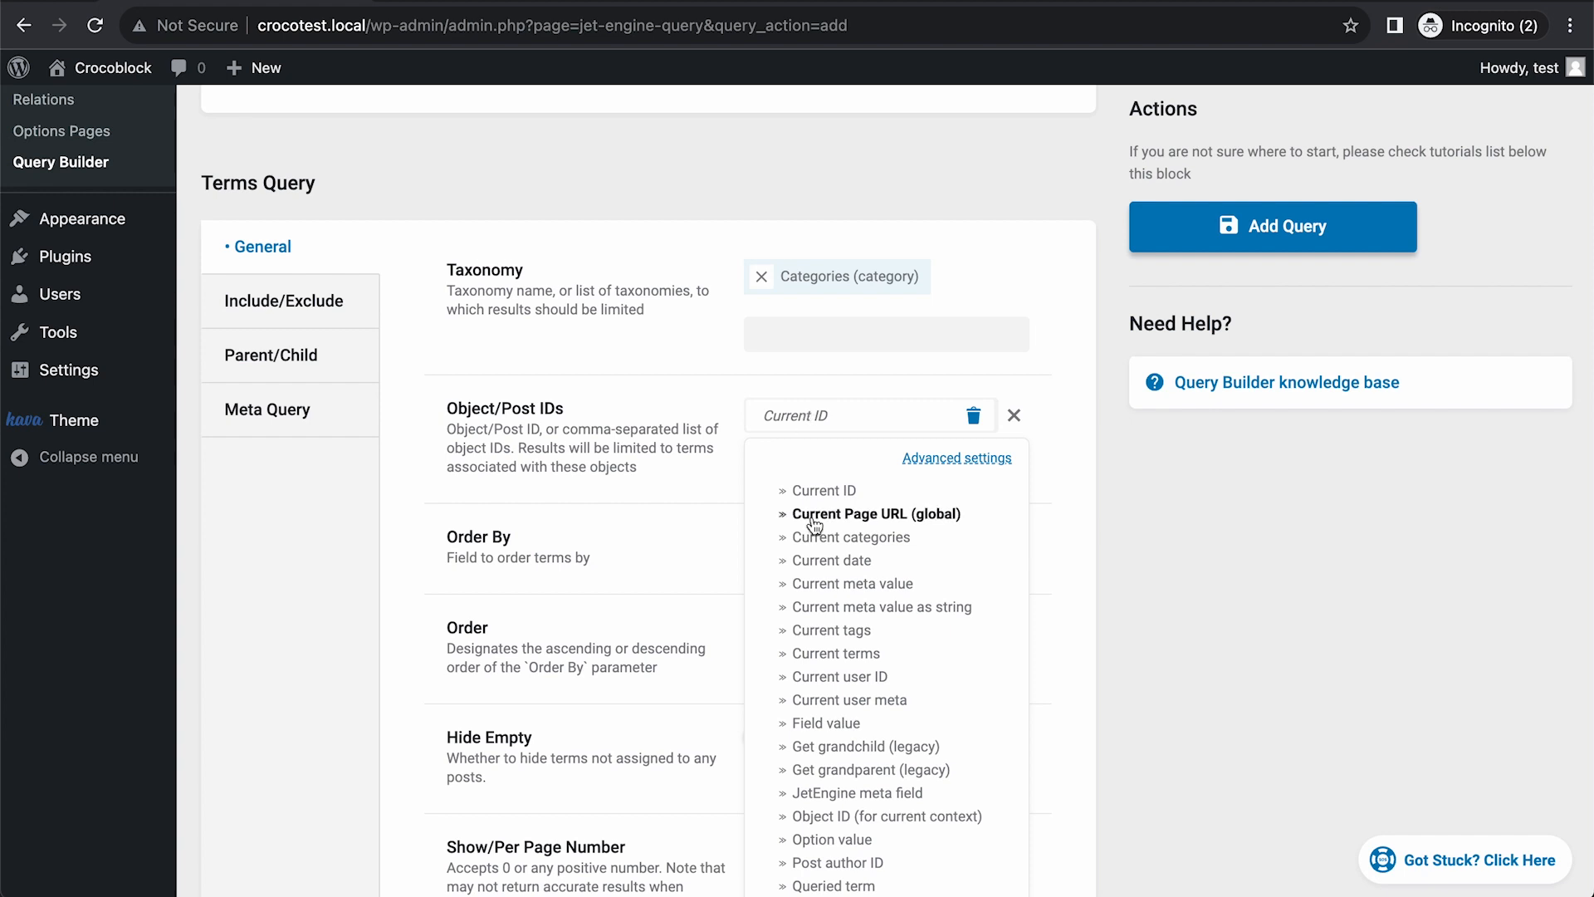
pyautogui.moveTo(918, 465)
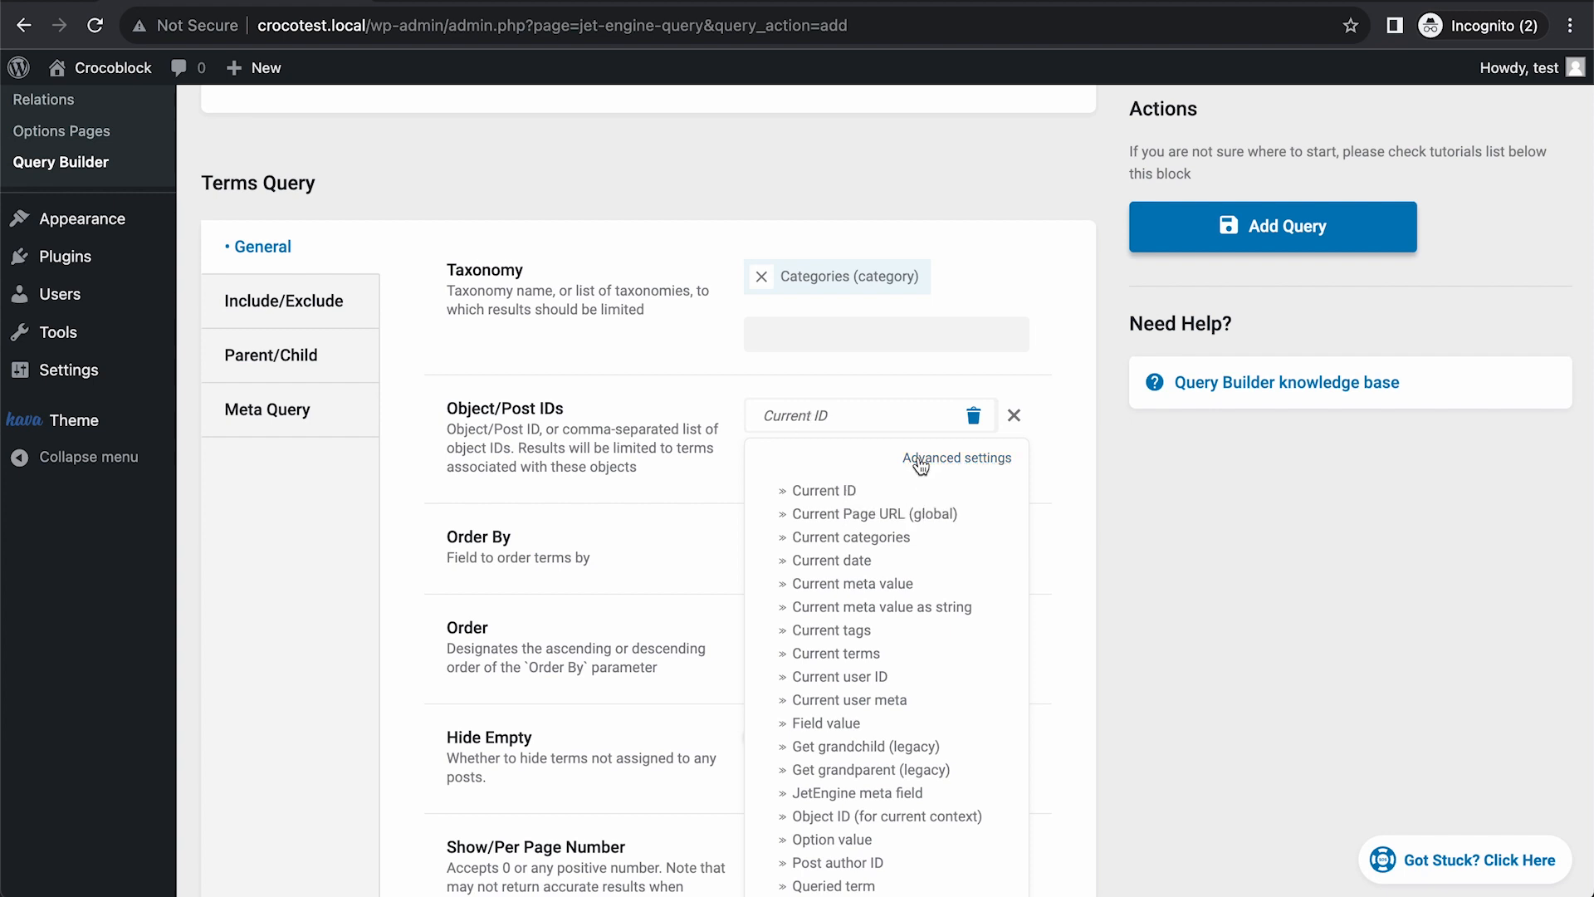
# Set the Current ID context to Default WordPress Object (for current page).
pyautogui.click(956, 458)
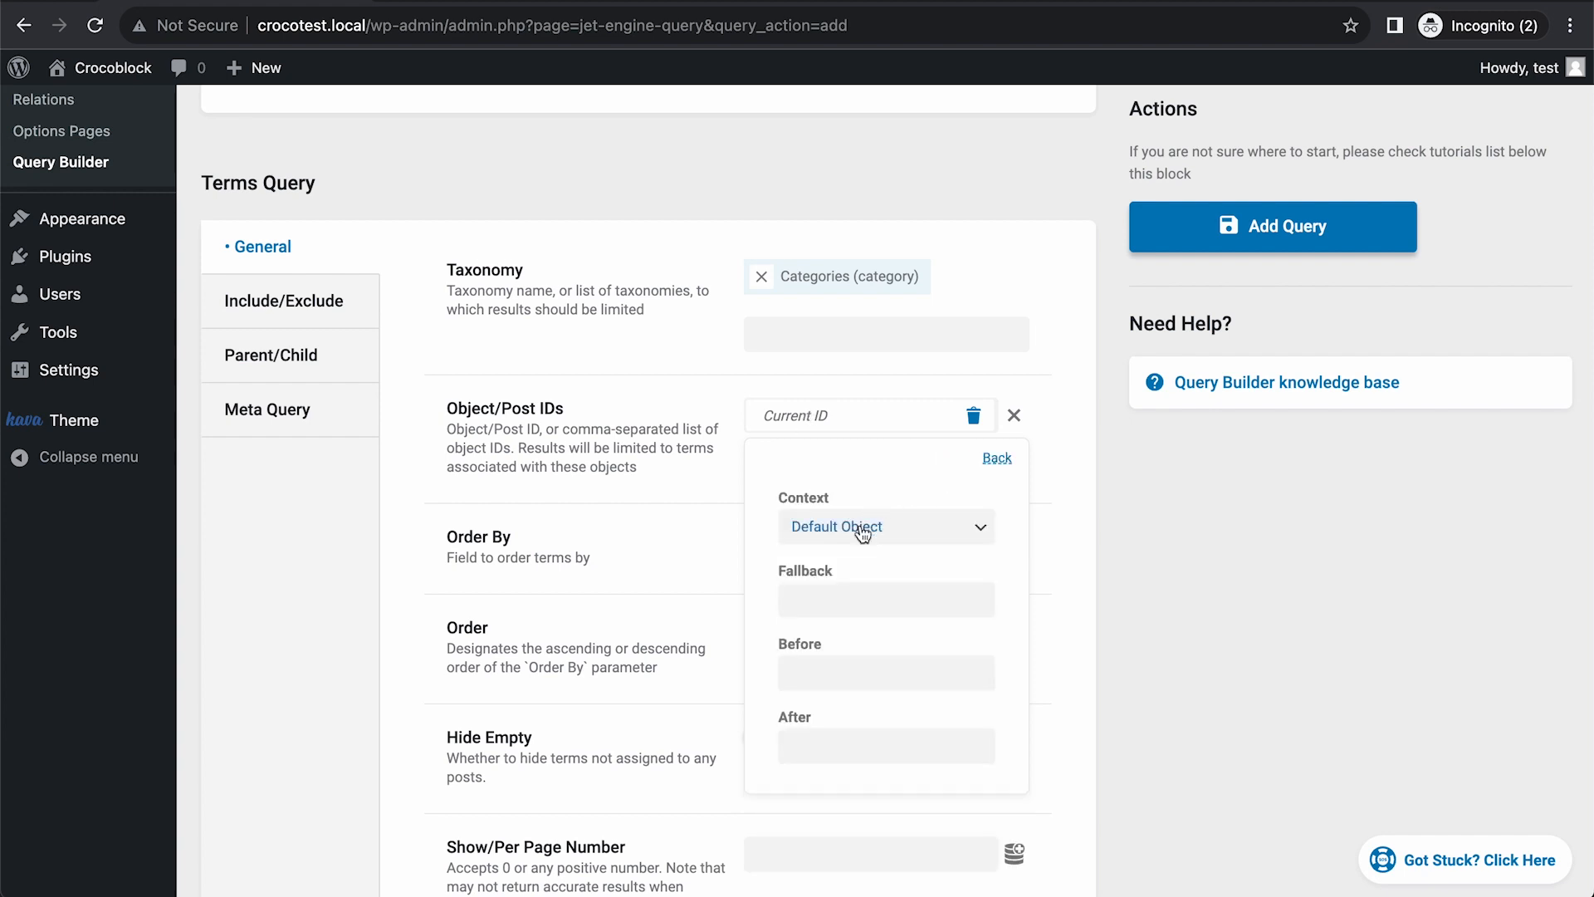
pyautogui.click(883, 526)
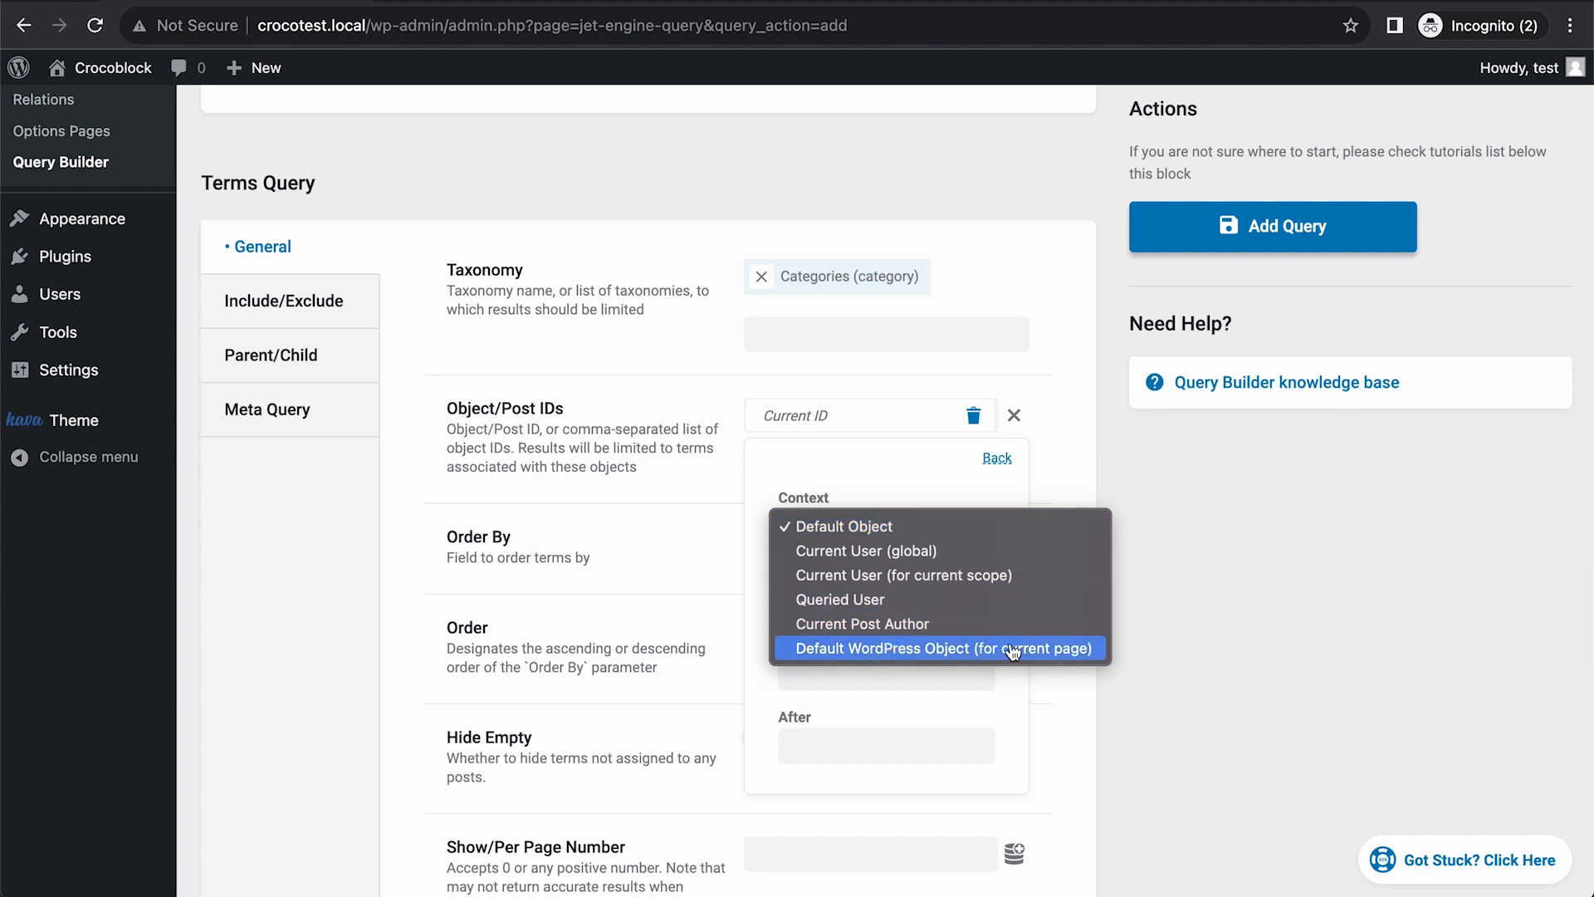
pyautogui.click(939, 648)
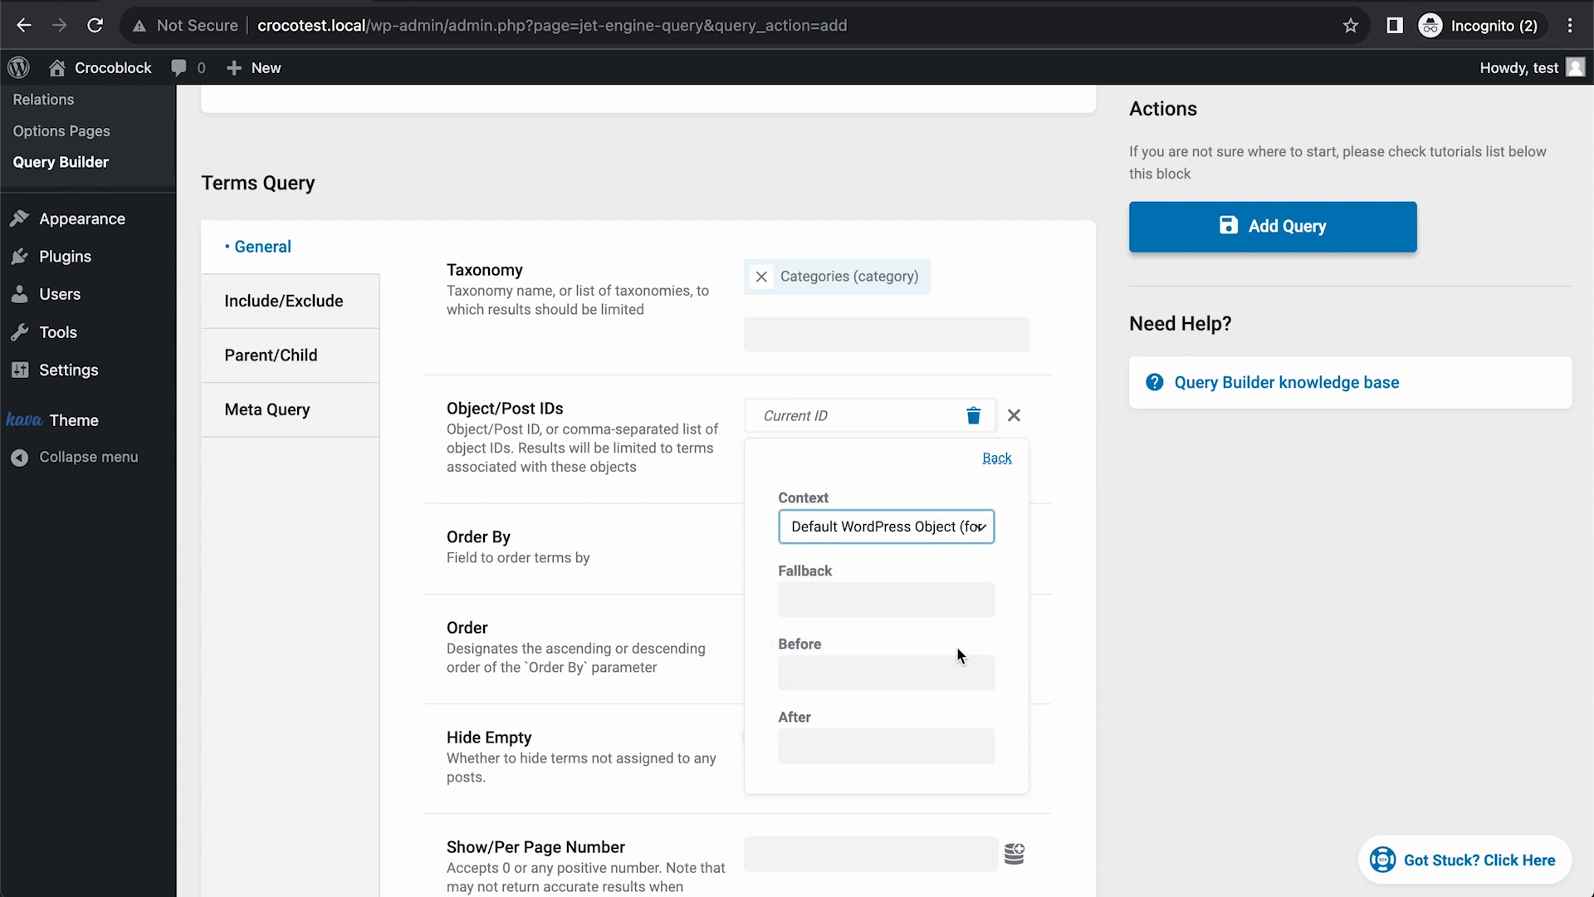
pyautogui.click(885, 526)
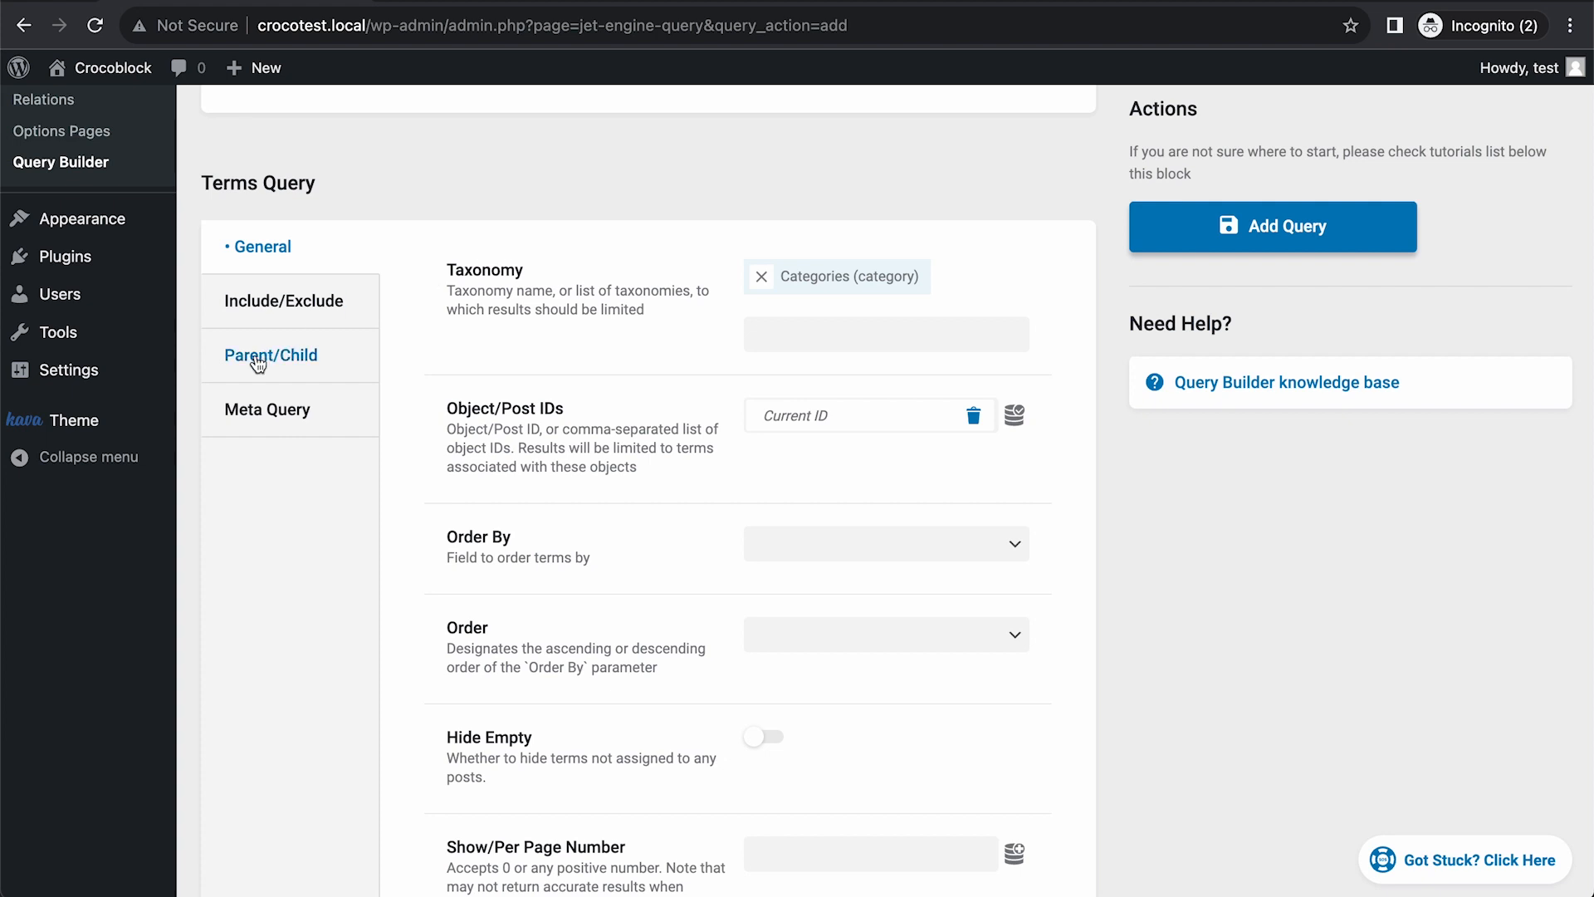
# Set the query's Parent term dynamically to Queried term under Parent/Child settings.
pyautogui.click(270, 355)
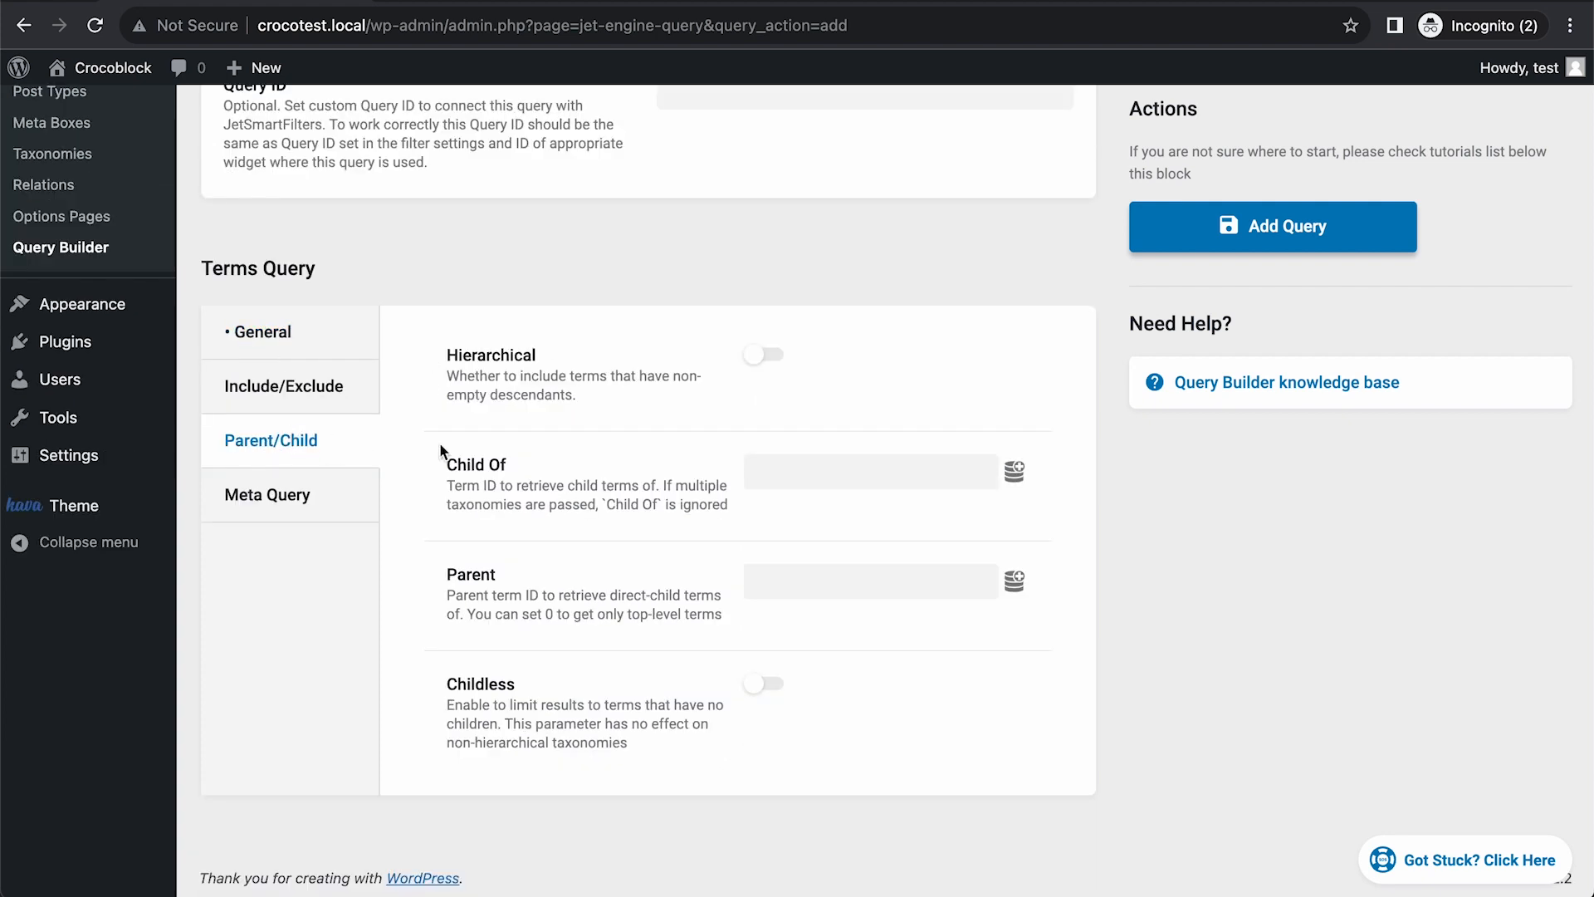
pyautogui.moveTo(875, 581)
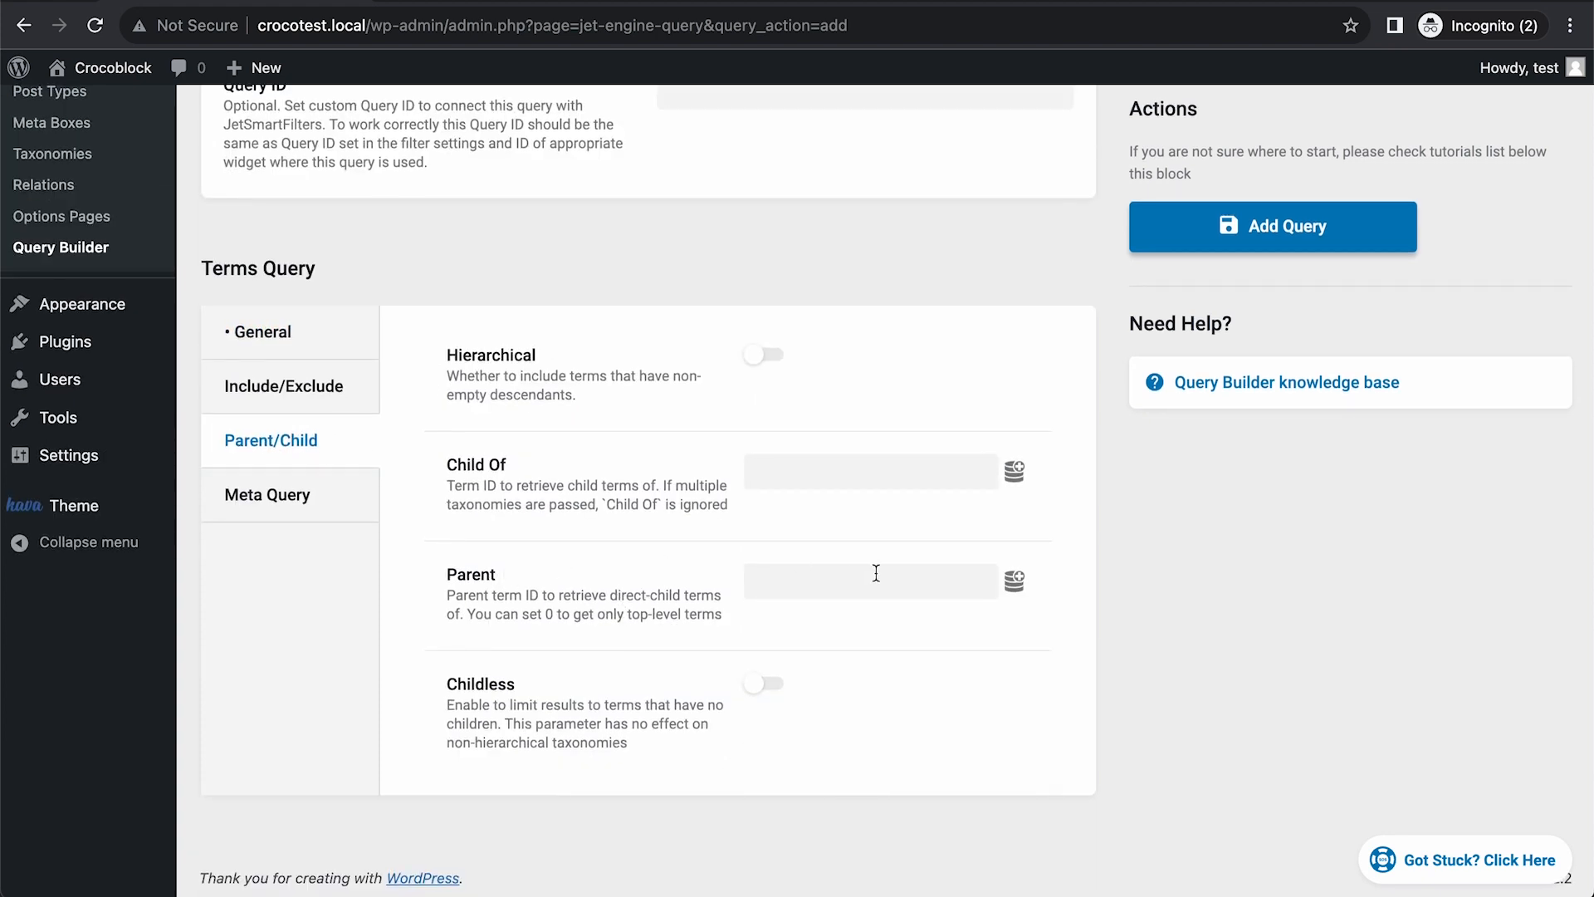
pyautogui.click(1012, 582)
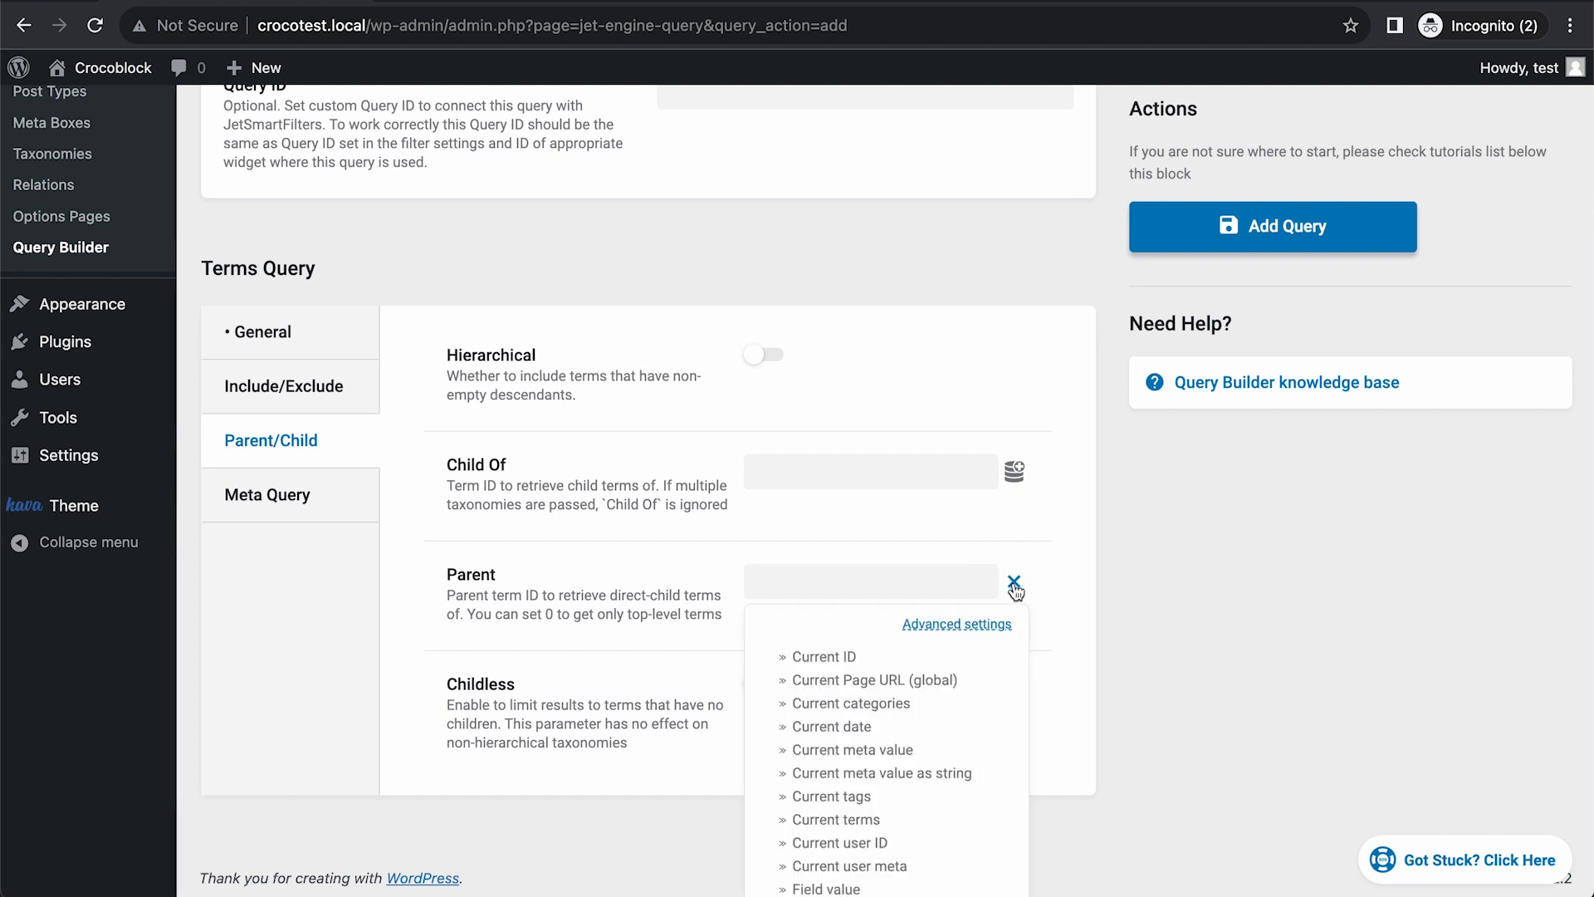
pyautogui.scroll(-3)
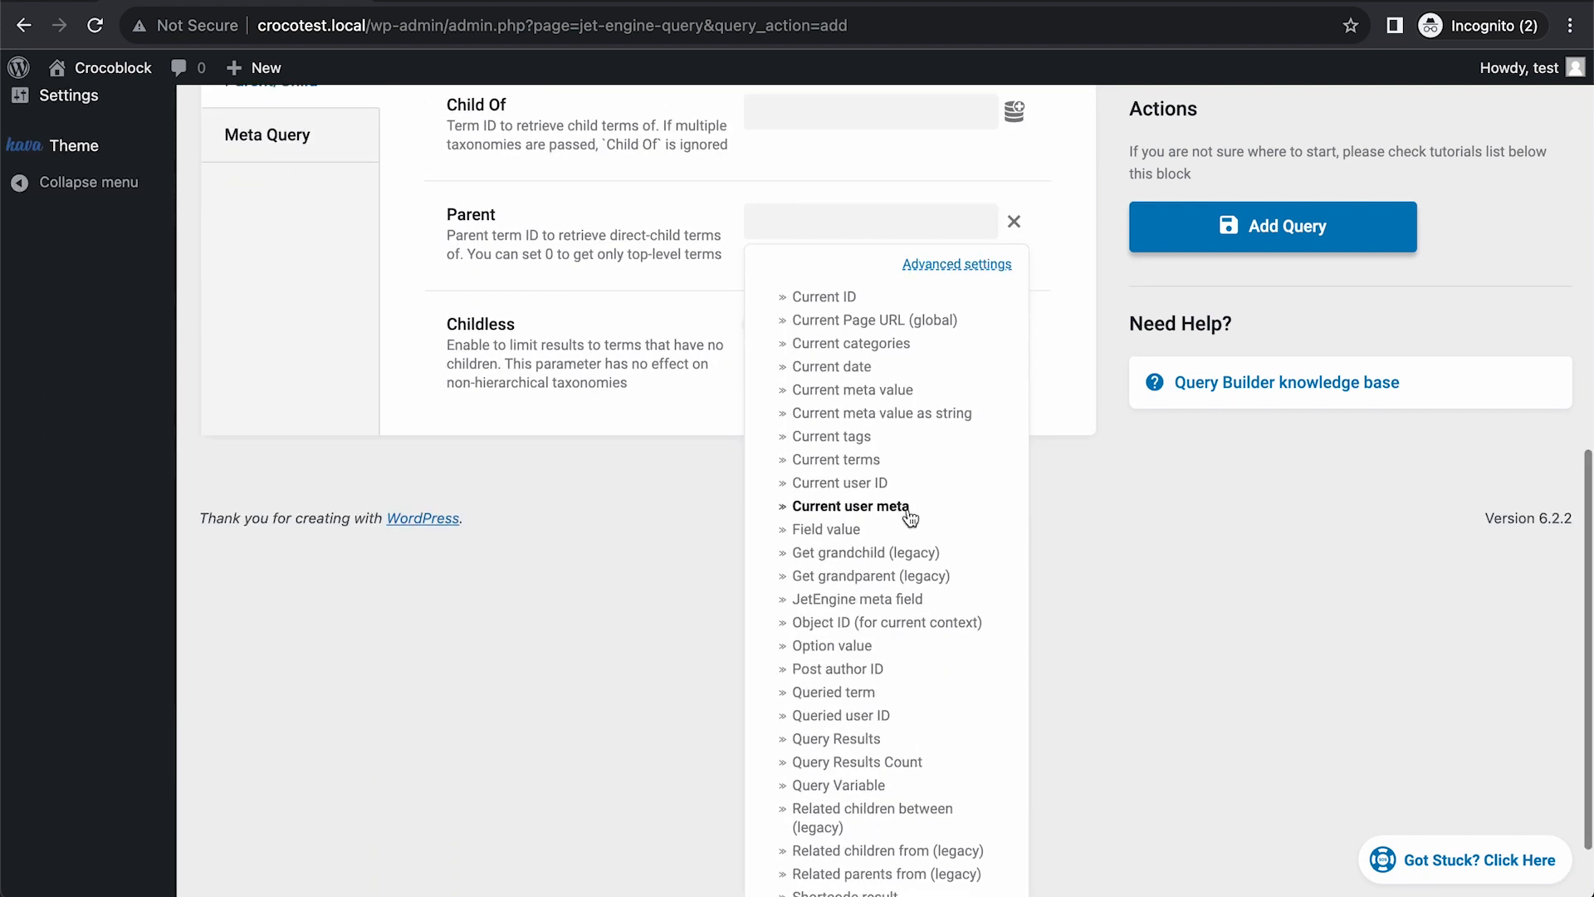
pyautogui.scroll(-3)
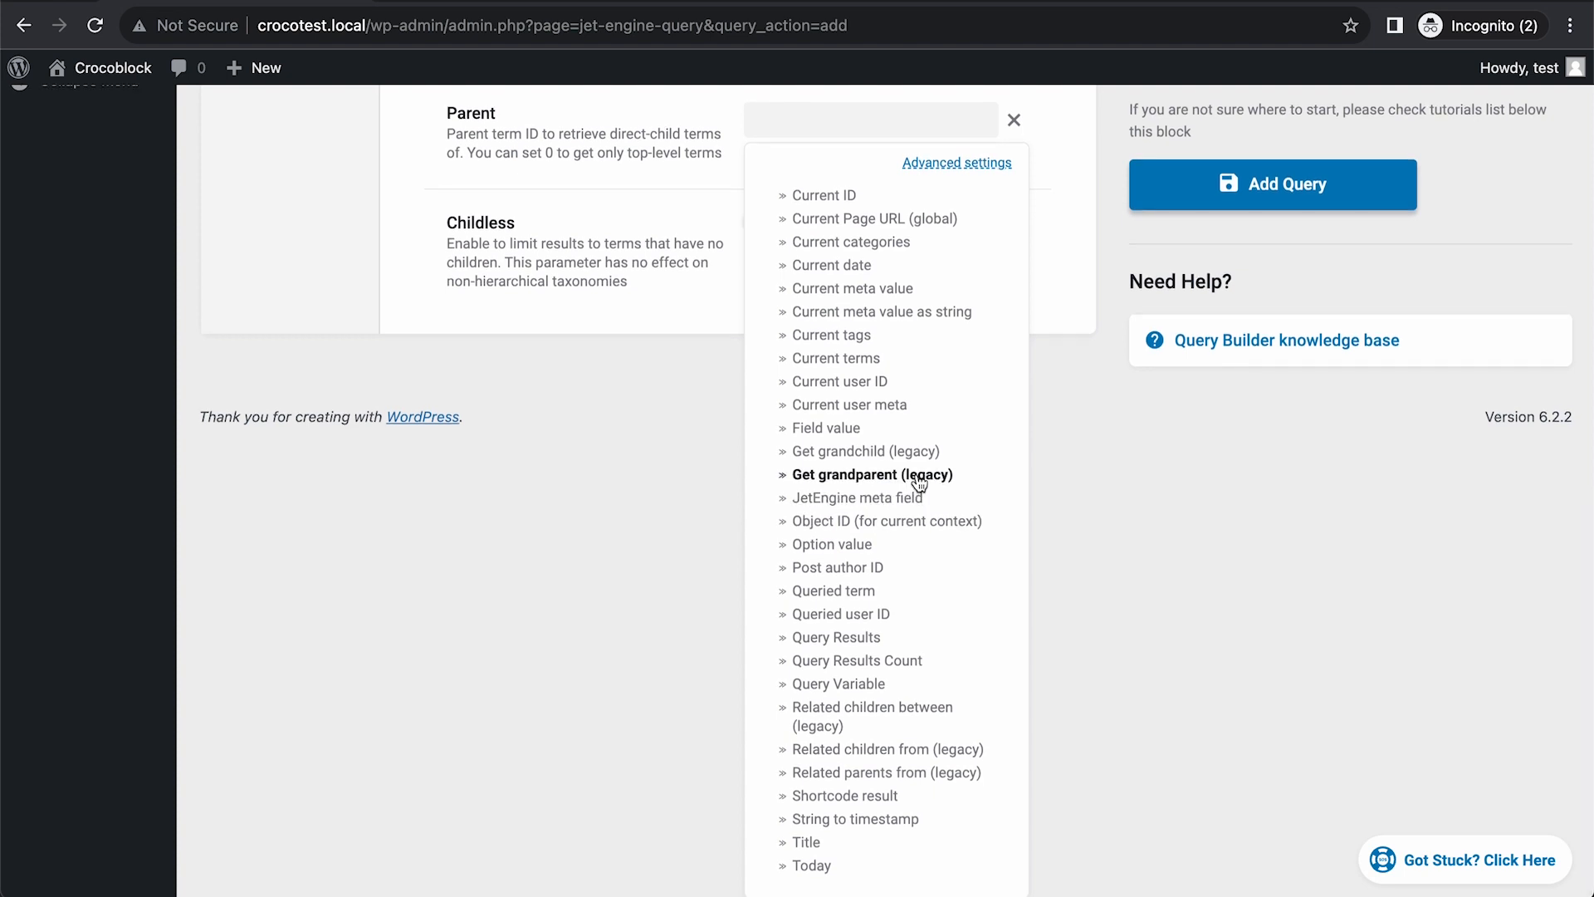
pyautogui.moveTo(832, 591)
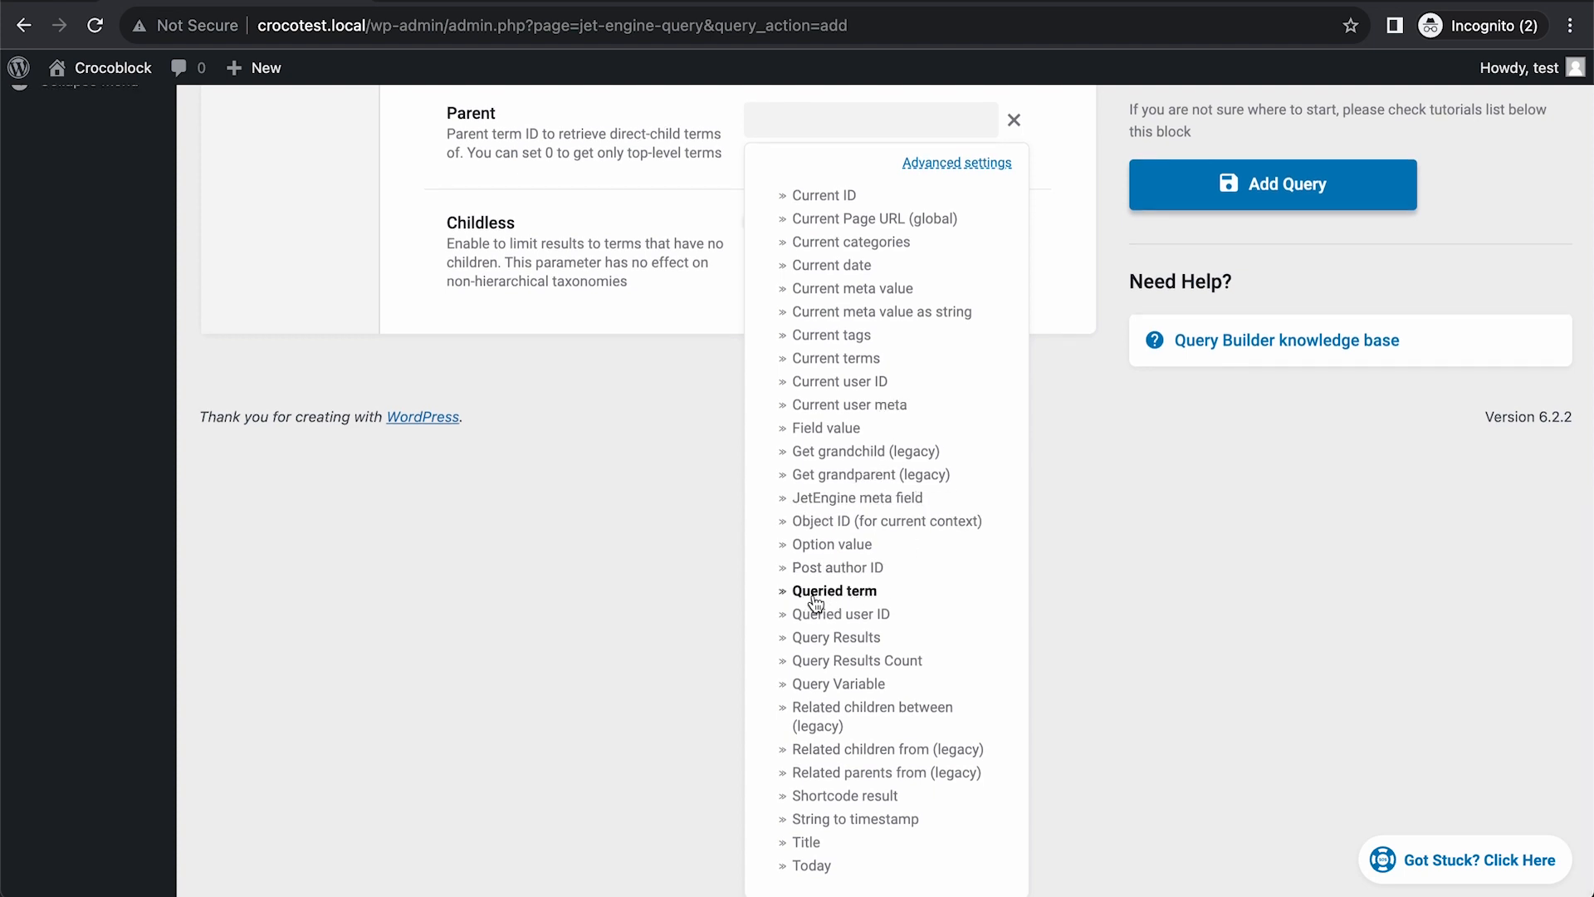
pyautogui.click(833, 591)
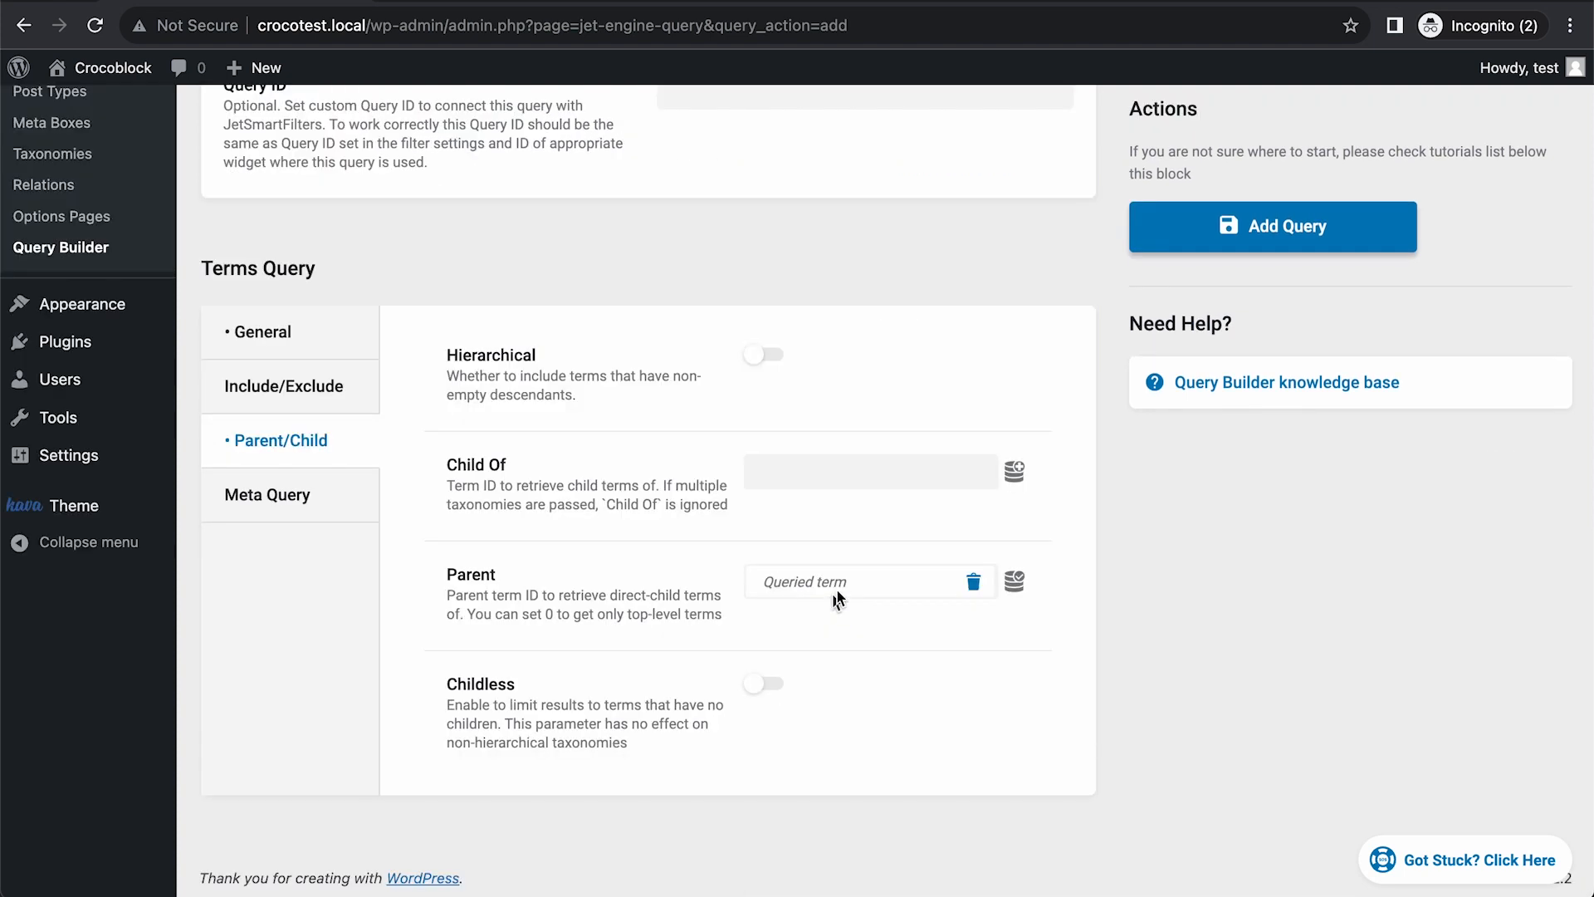
pyautogui.scroll(3)
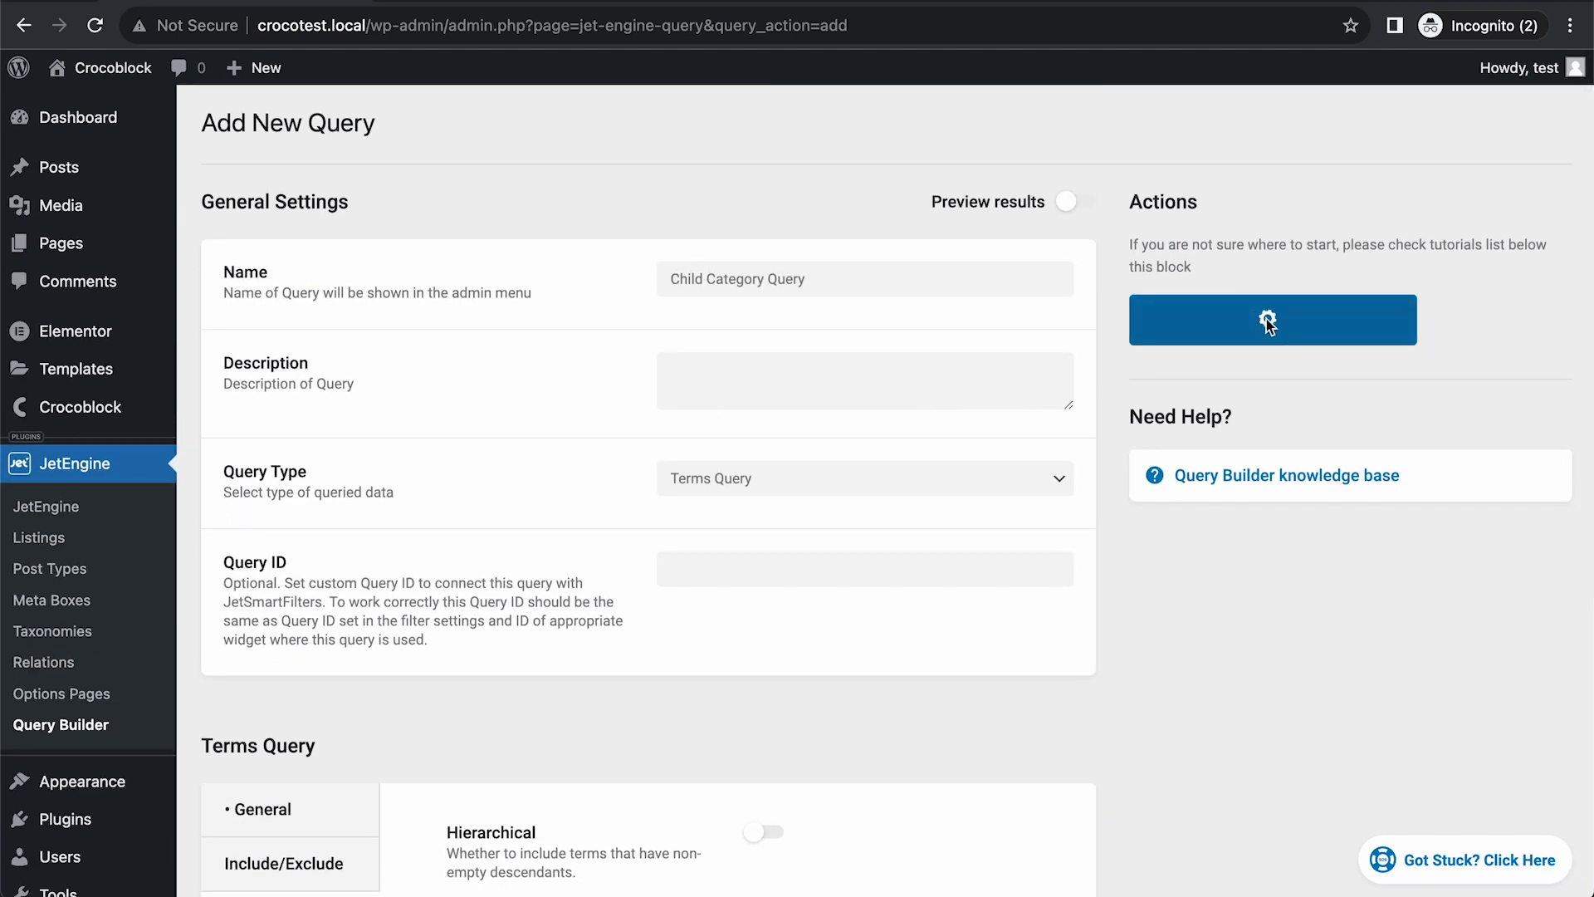
# Add the Child Category Query and start a new JetEngine listing item.
pyautogui.click(1272, 318)
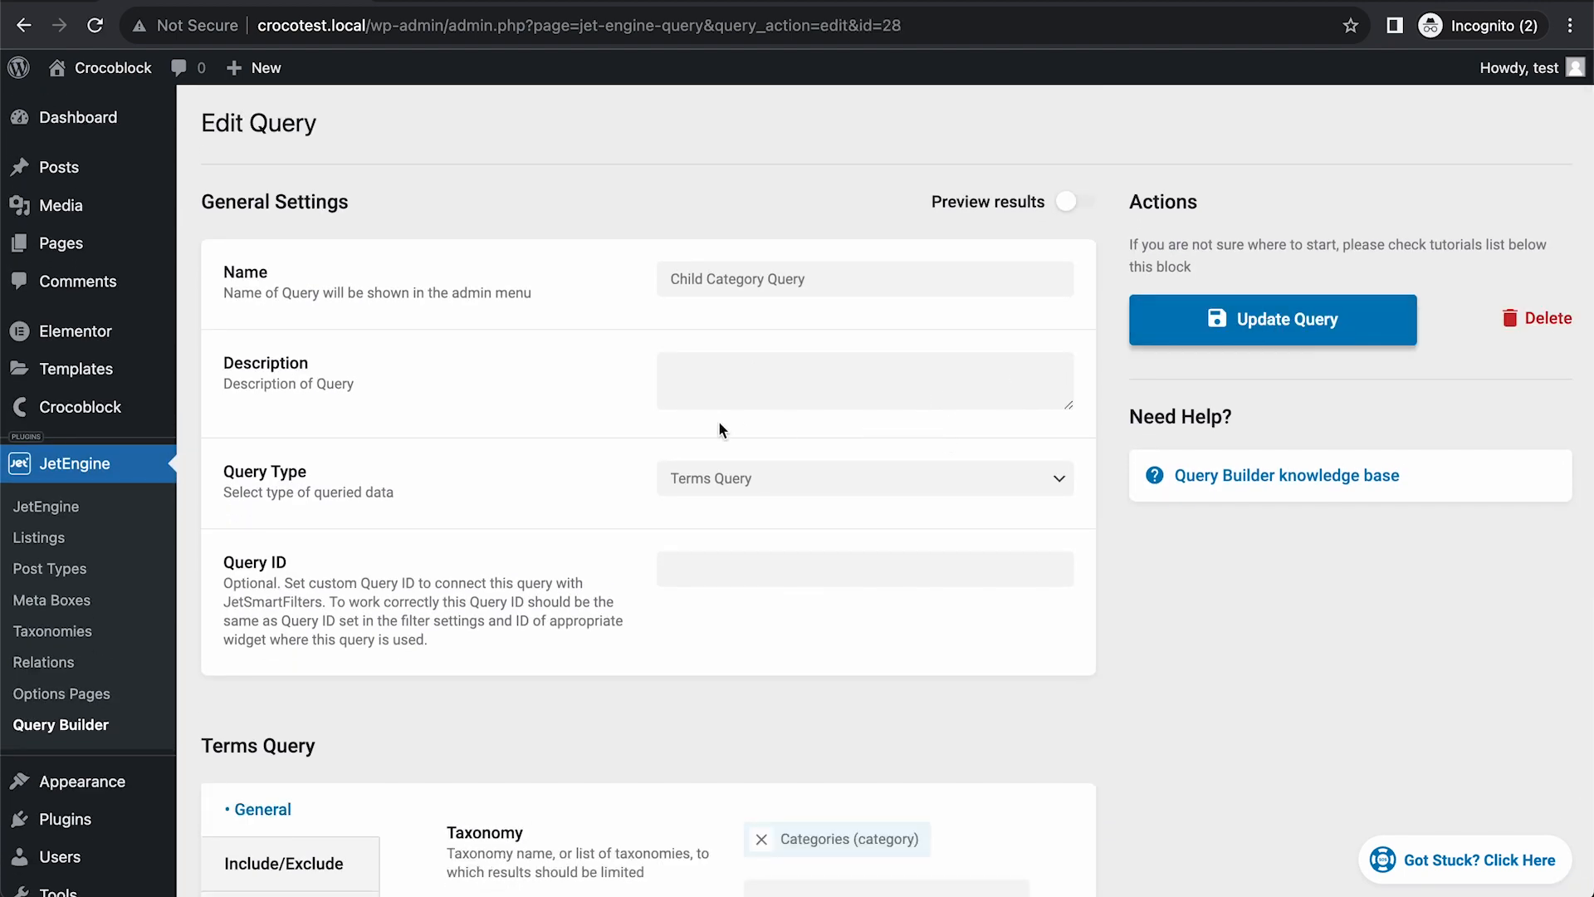
pyautogui.click(39, 537)
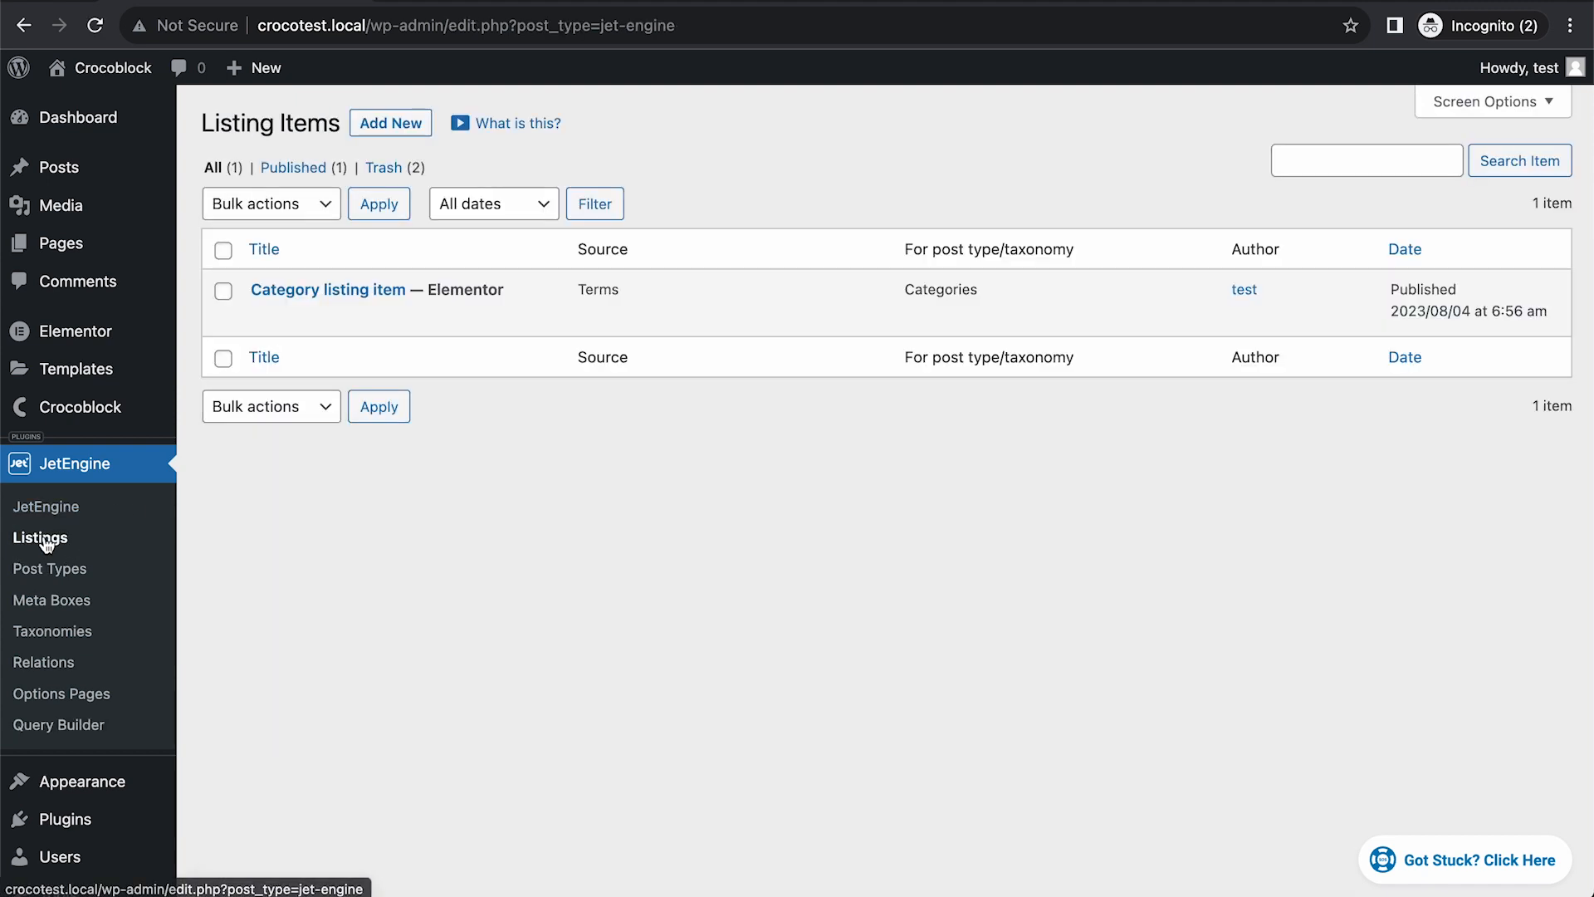
pyautogui.click(389, 123)
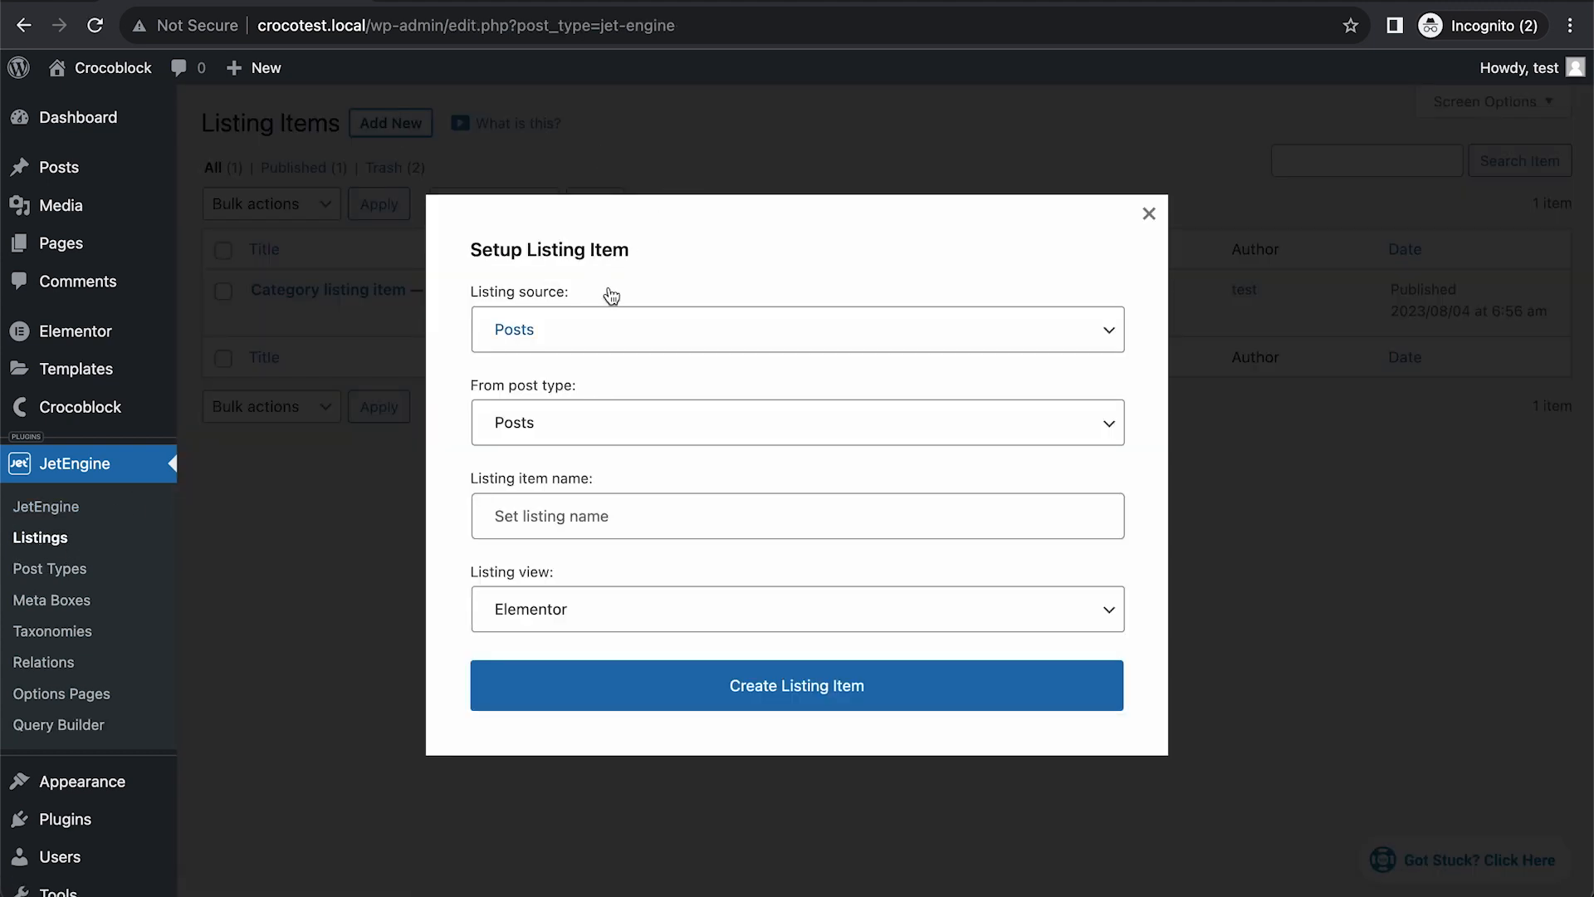
# Create a Terms listing item for Categories named 'Child Category Listing Item'.
pyautogui.click(796, 328)
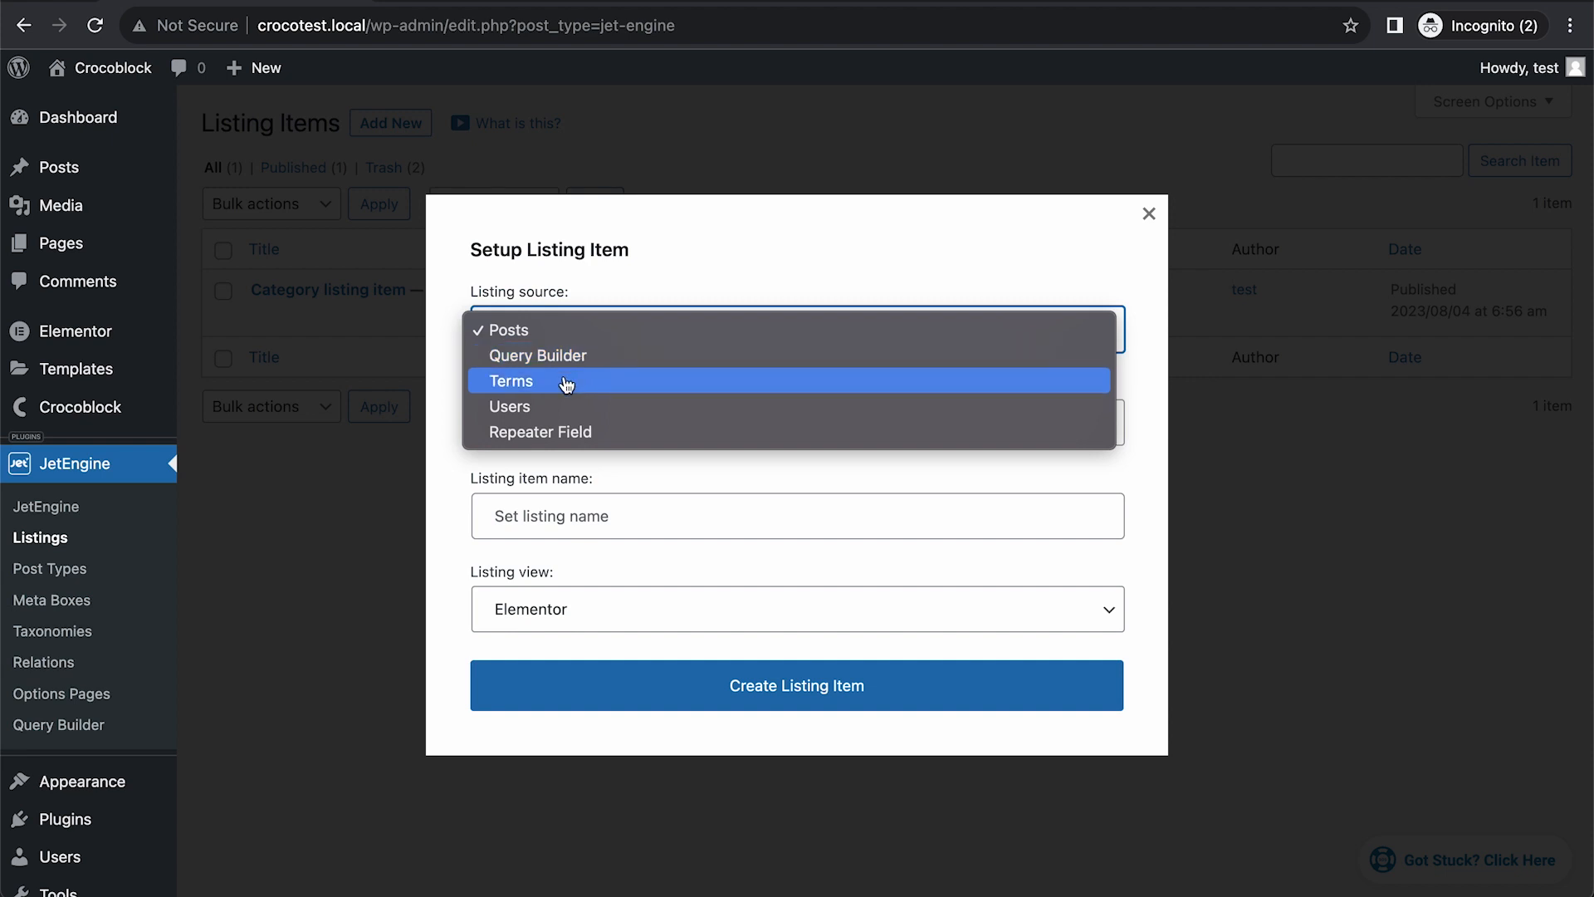
pyautogui.click(510, 380)
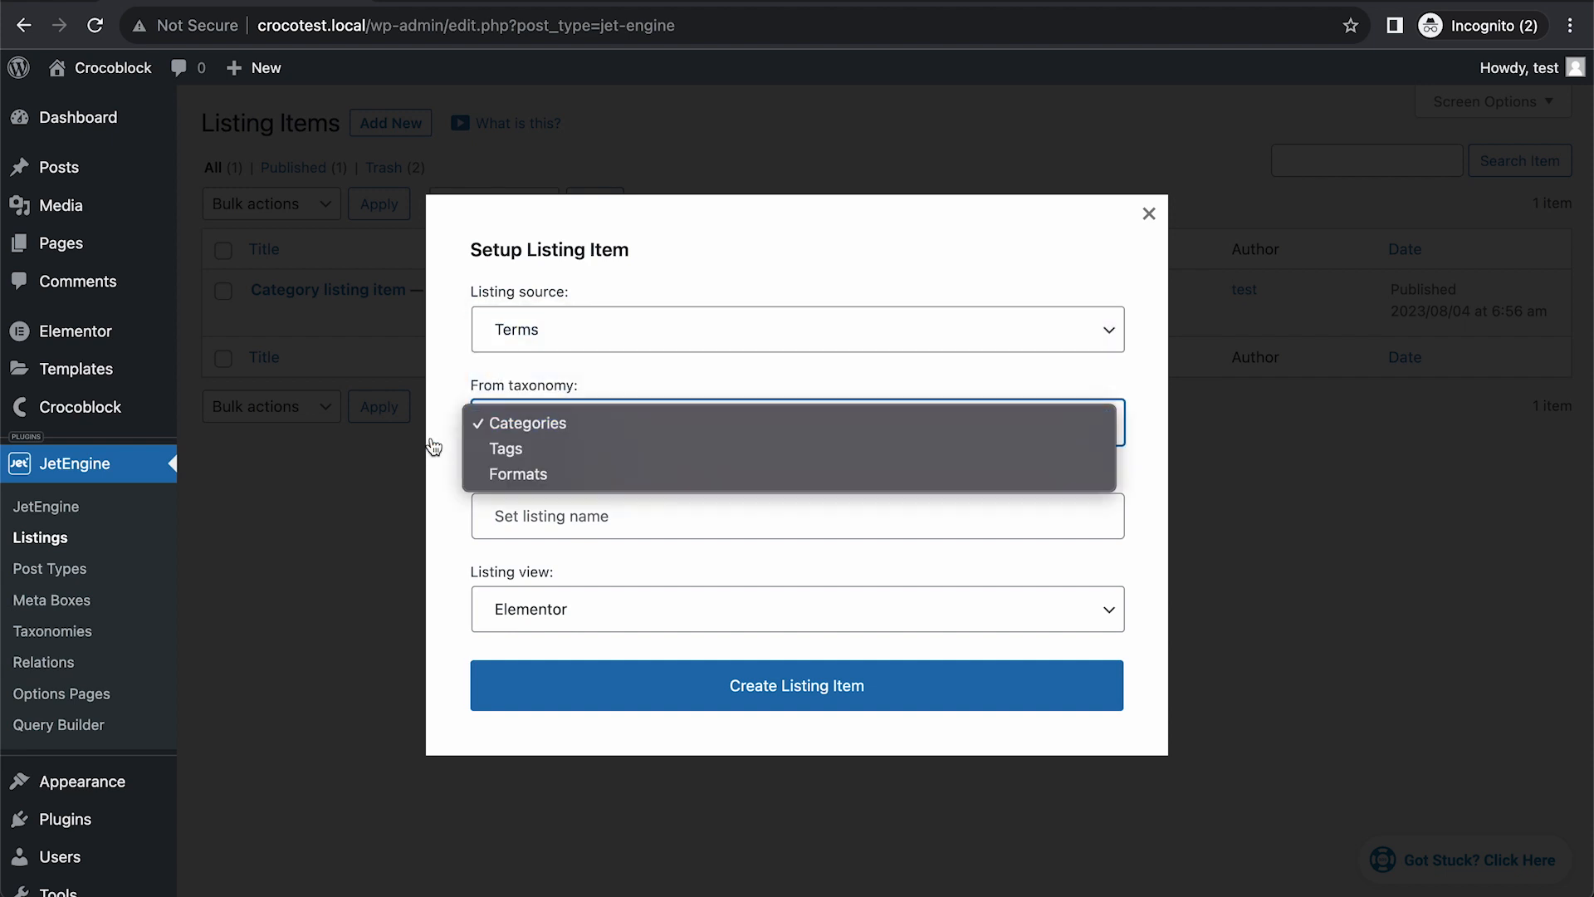
pyautogui.click(521, 422)
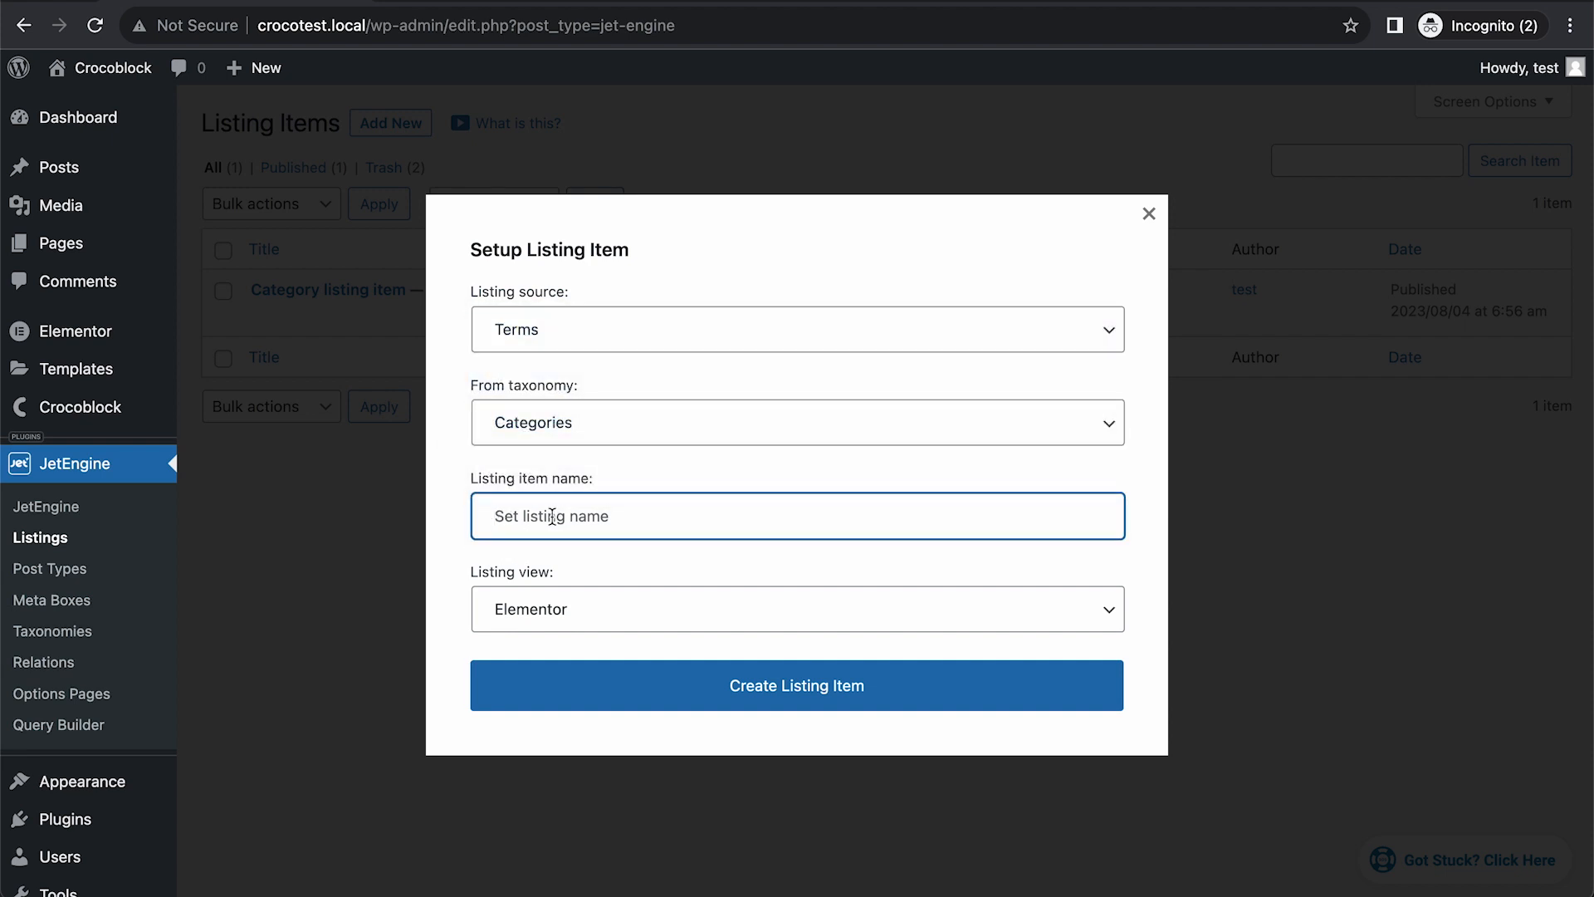
pyautogui.write('Child')
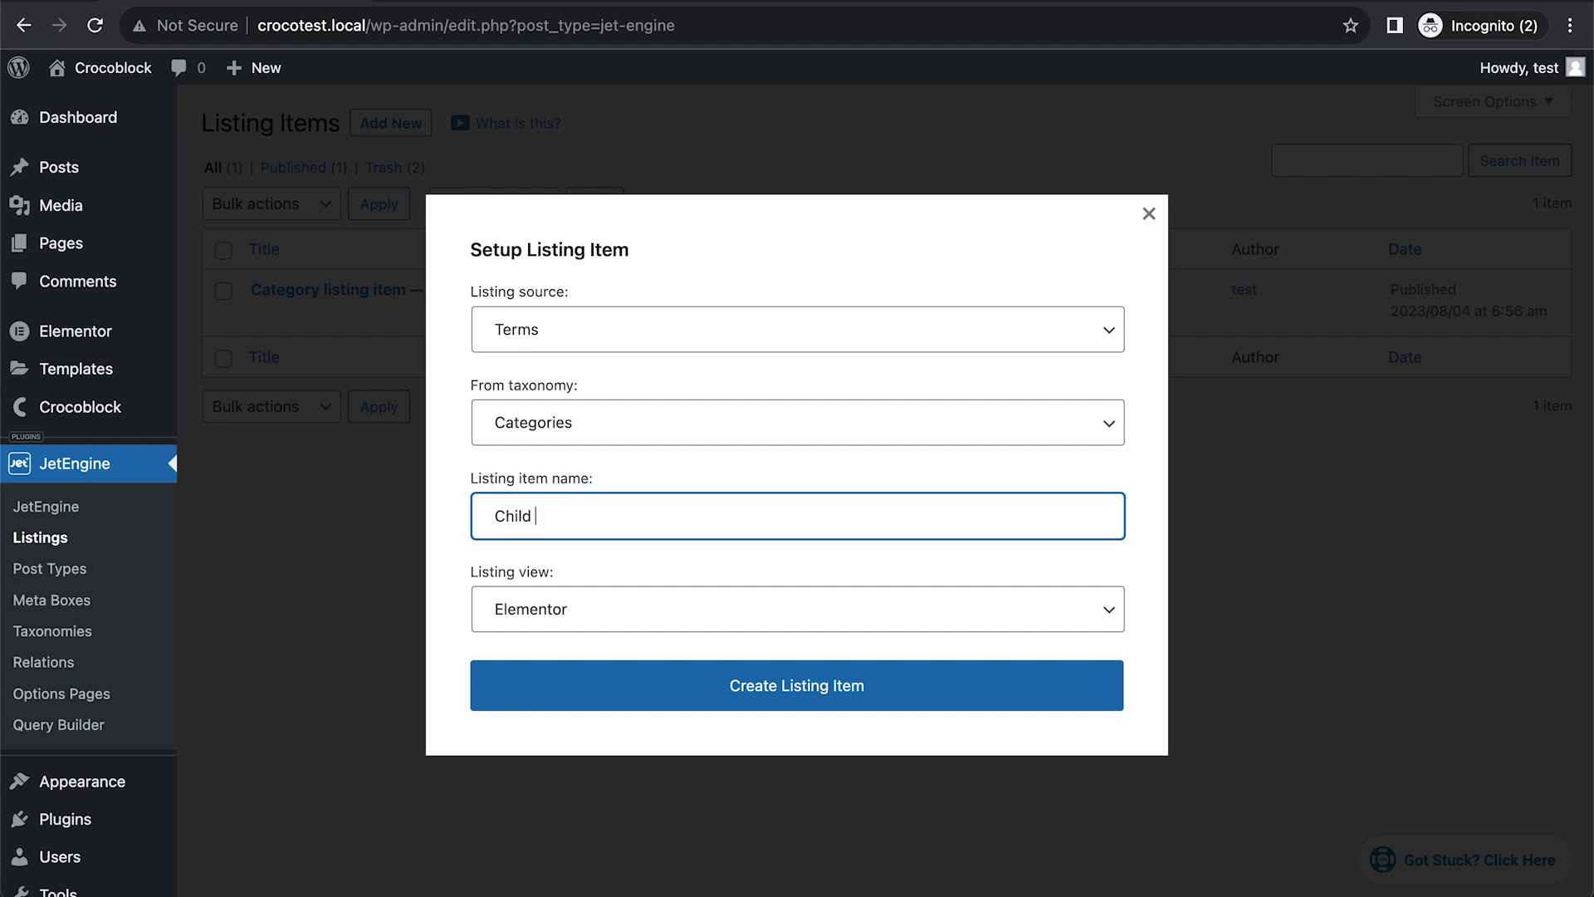
pyautogui.write('Listing')
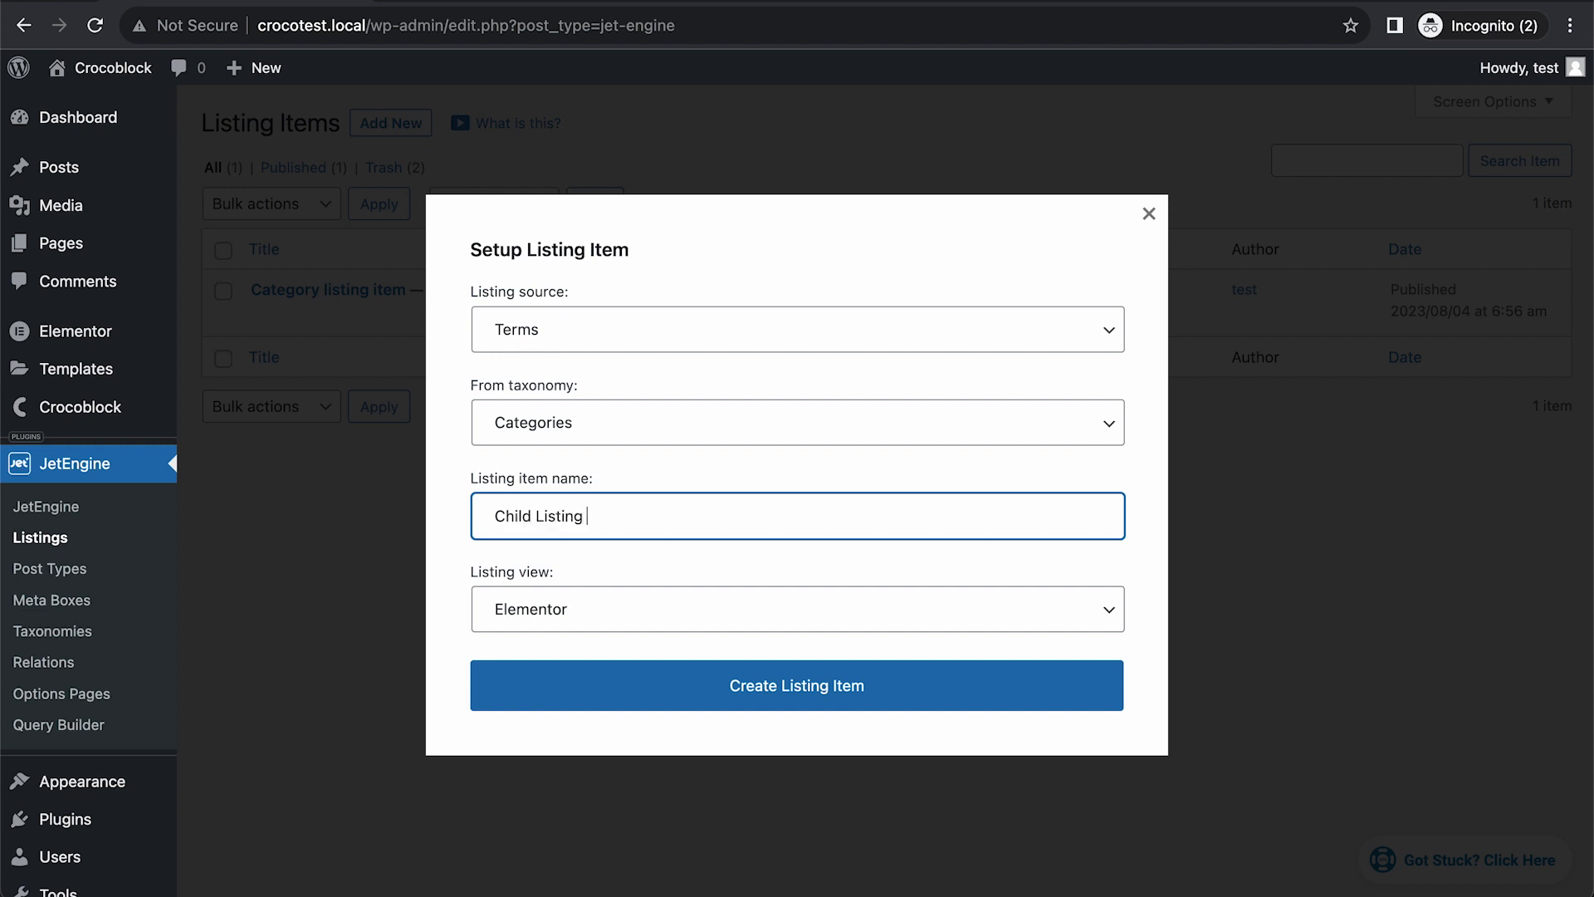
pyautogui.write('Item')
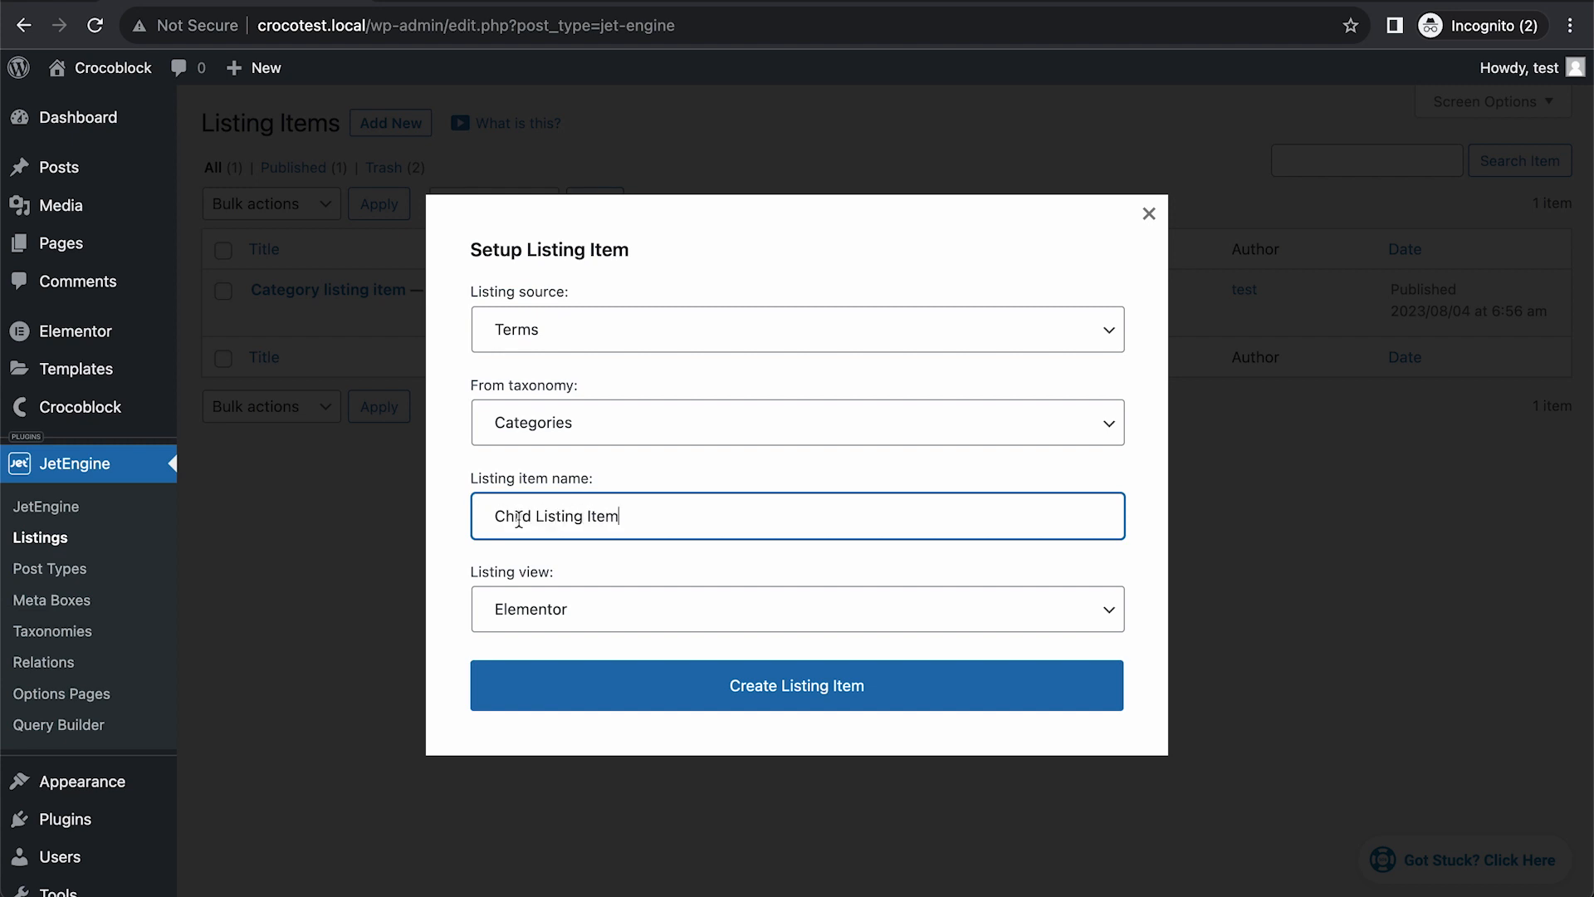
pyautogui.write('Categor')
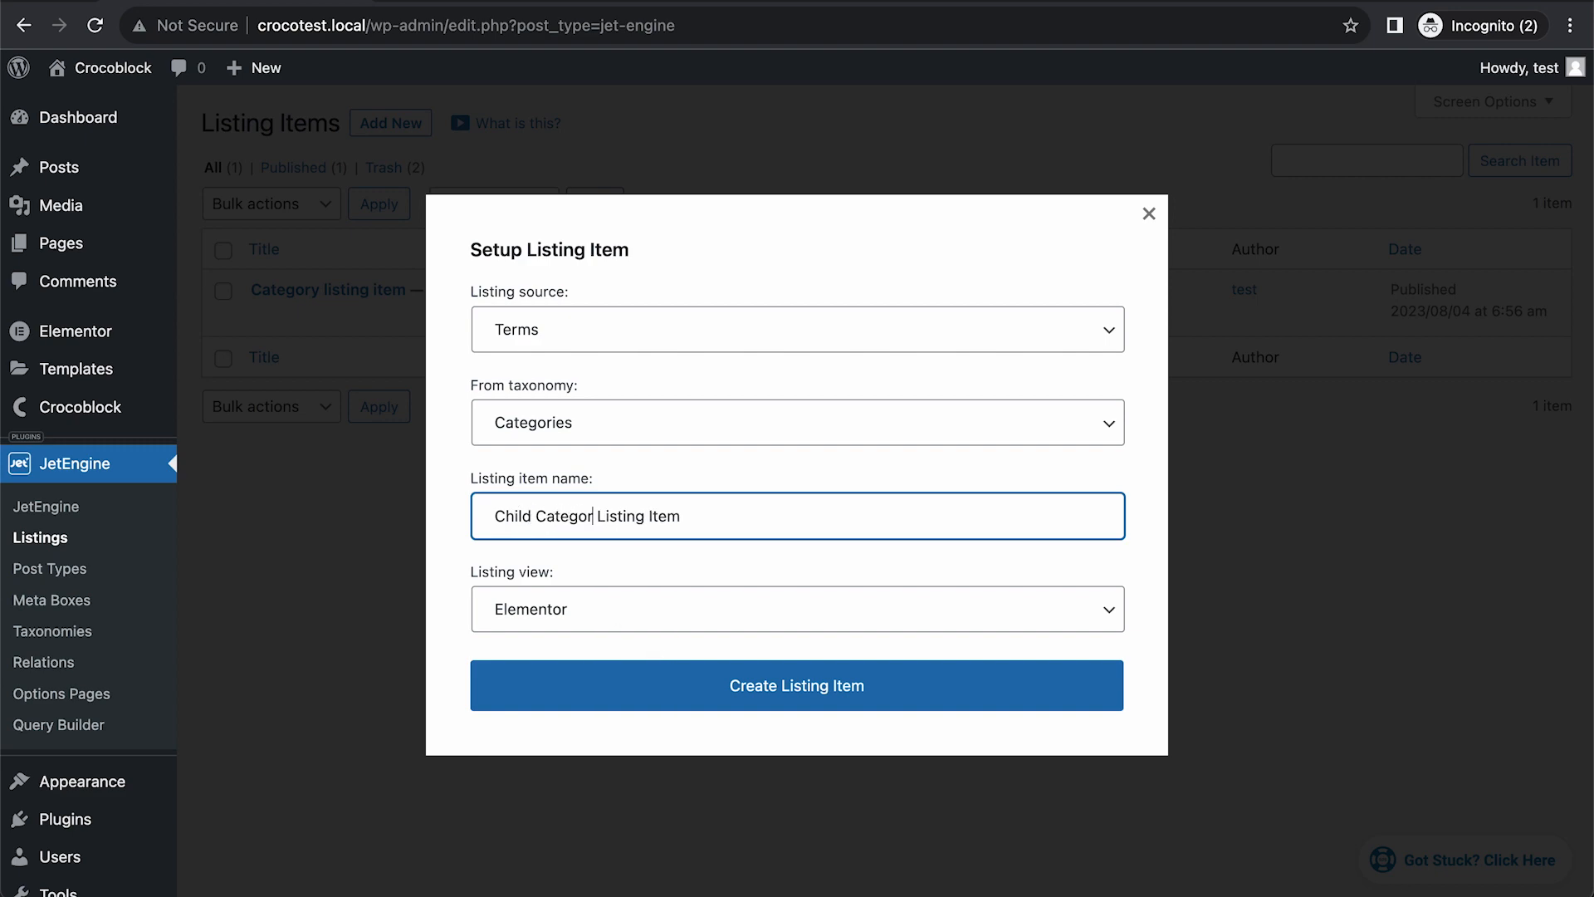
pyautogui.click(795, 684)
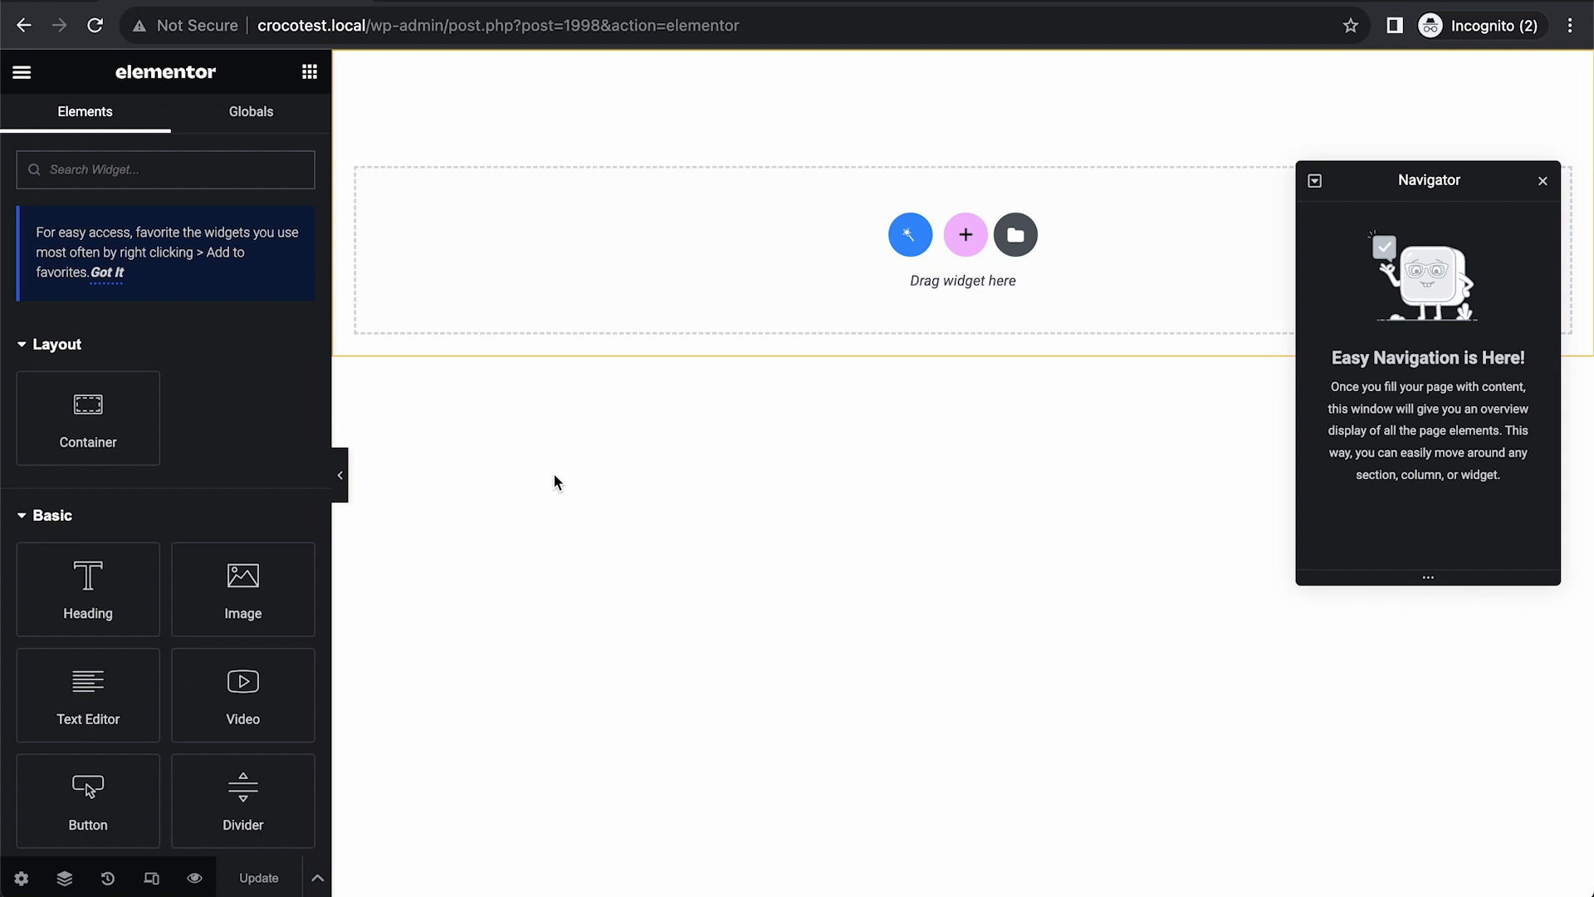
pyautogui.moveTo(233, 401)
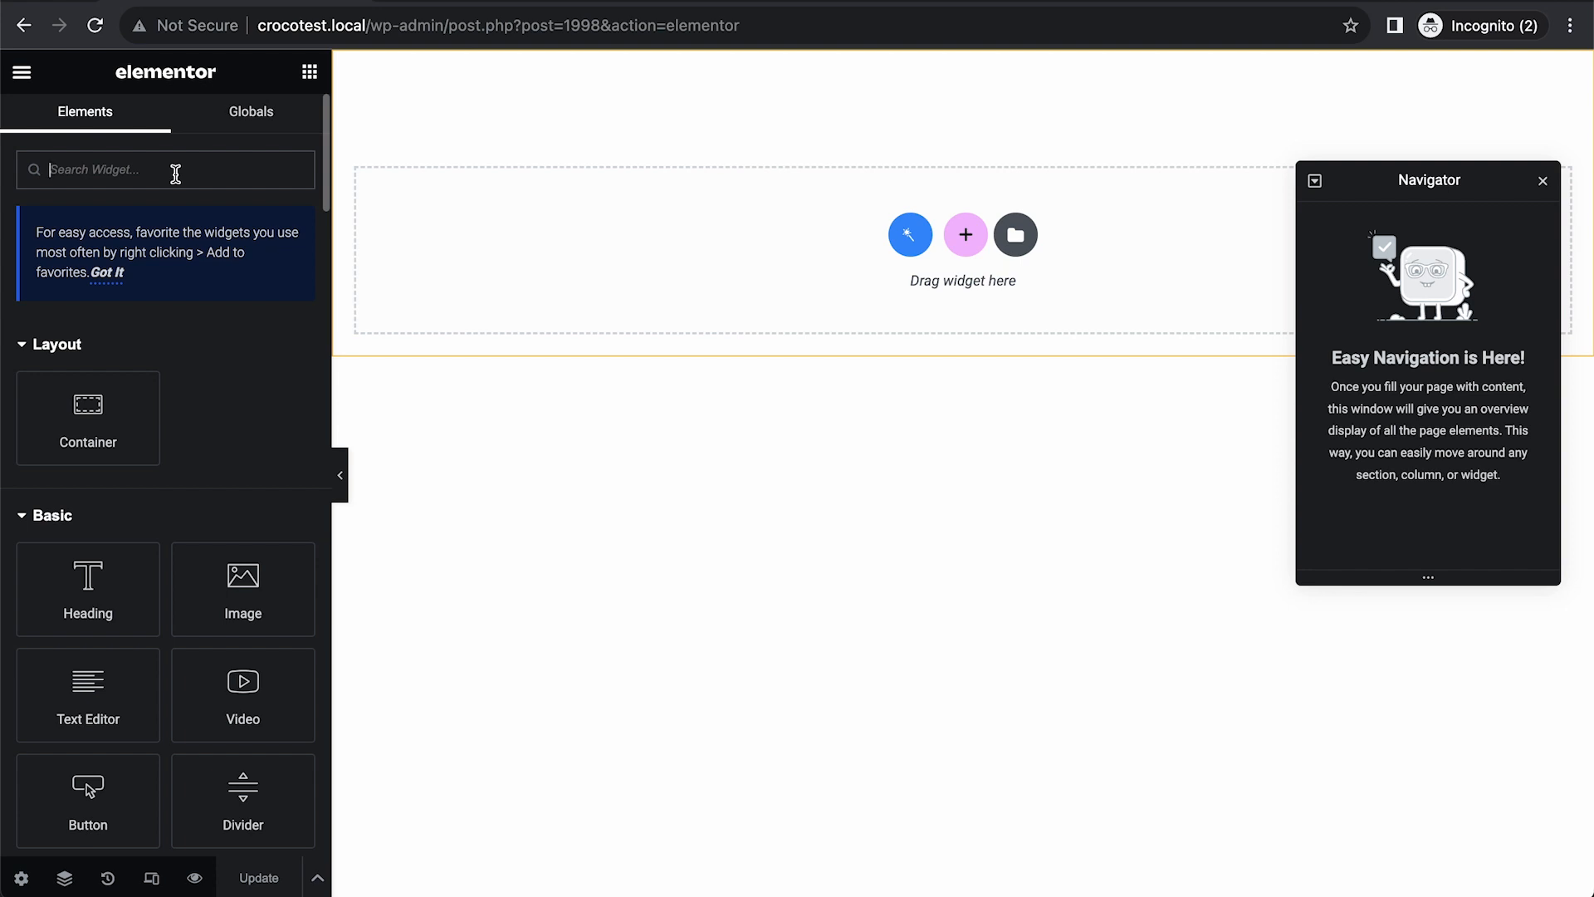
# Add a Dynamic Image of the term's image field at Thumbnail 150×150 size and update.
pyautogui.write('dy')
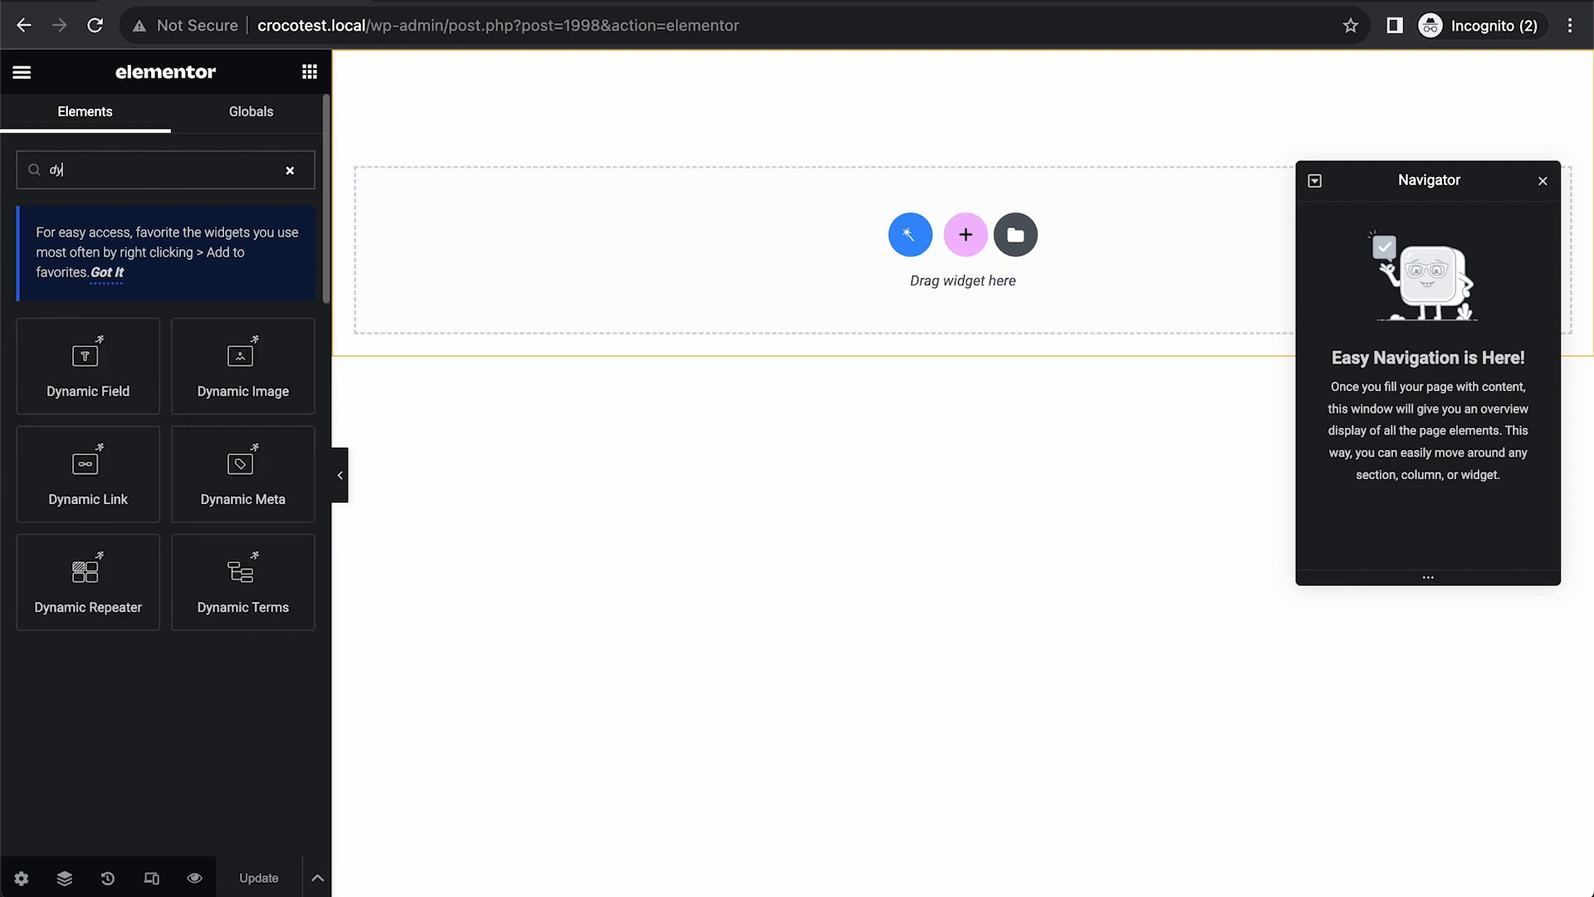
pyautogui.write('na')
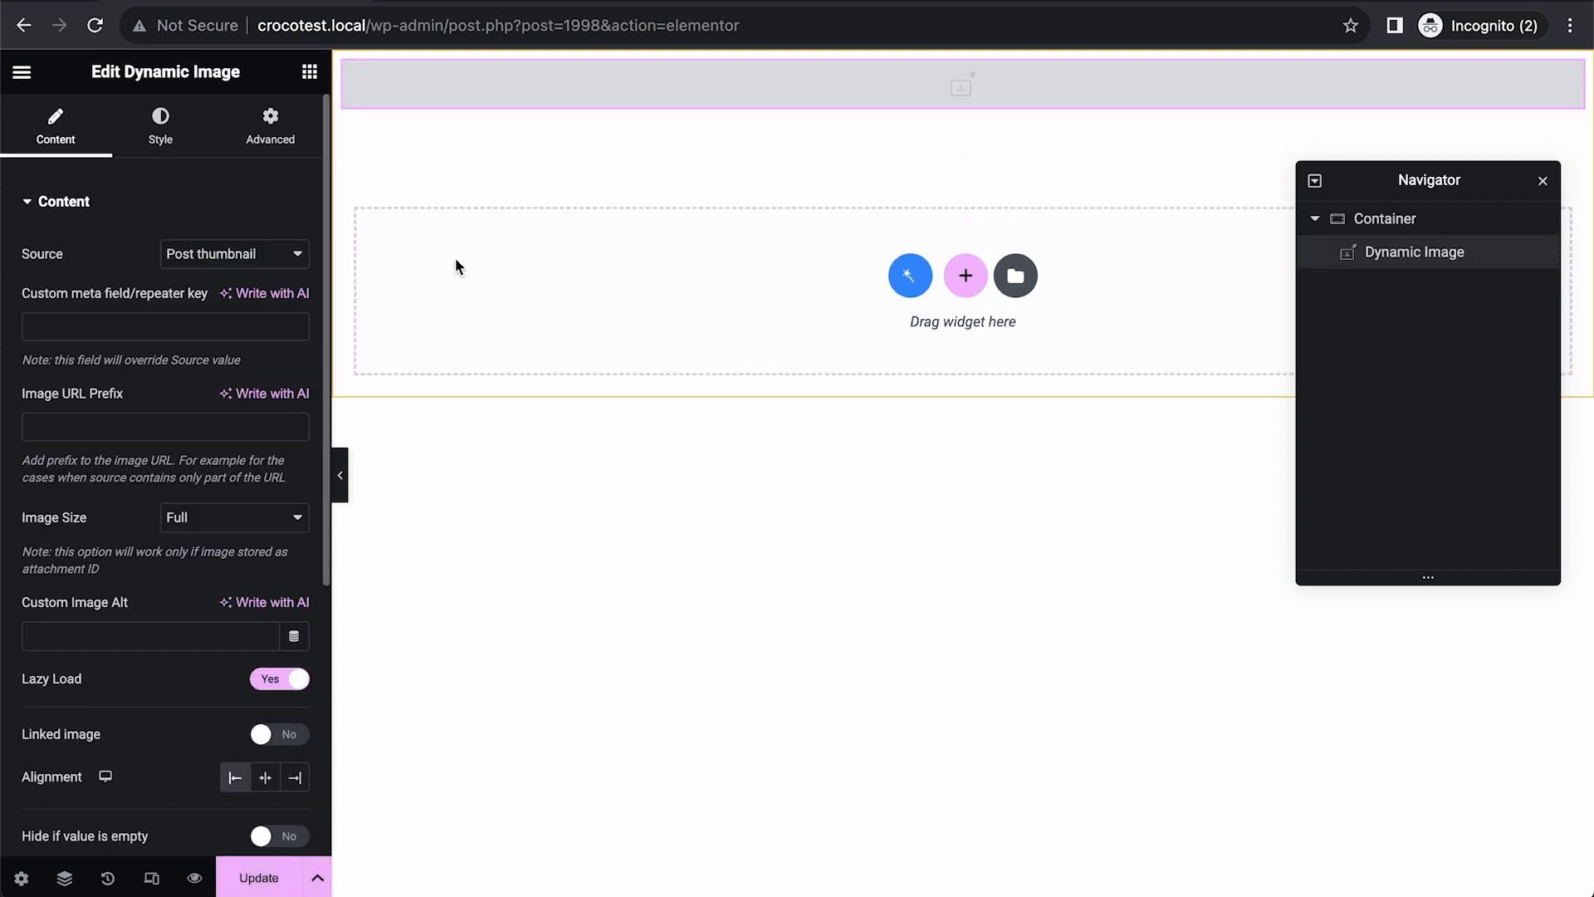
pyautogui.write('image')
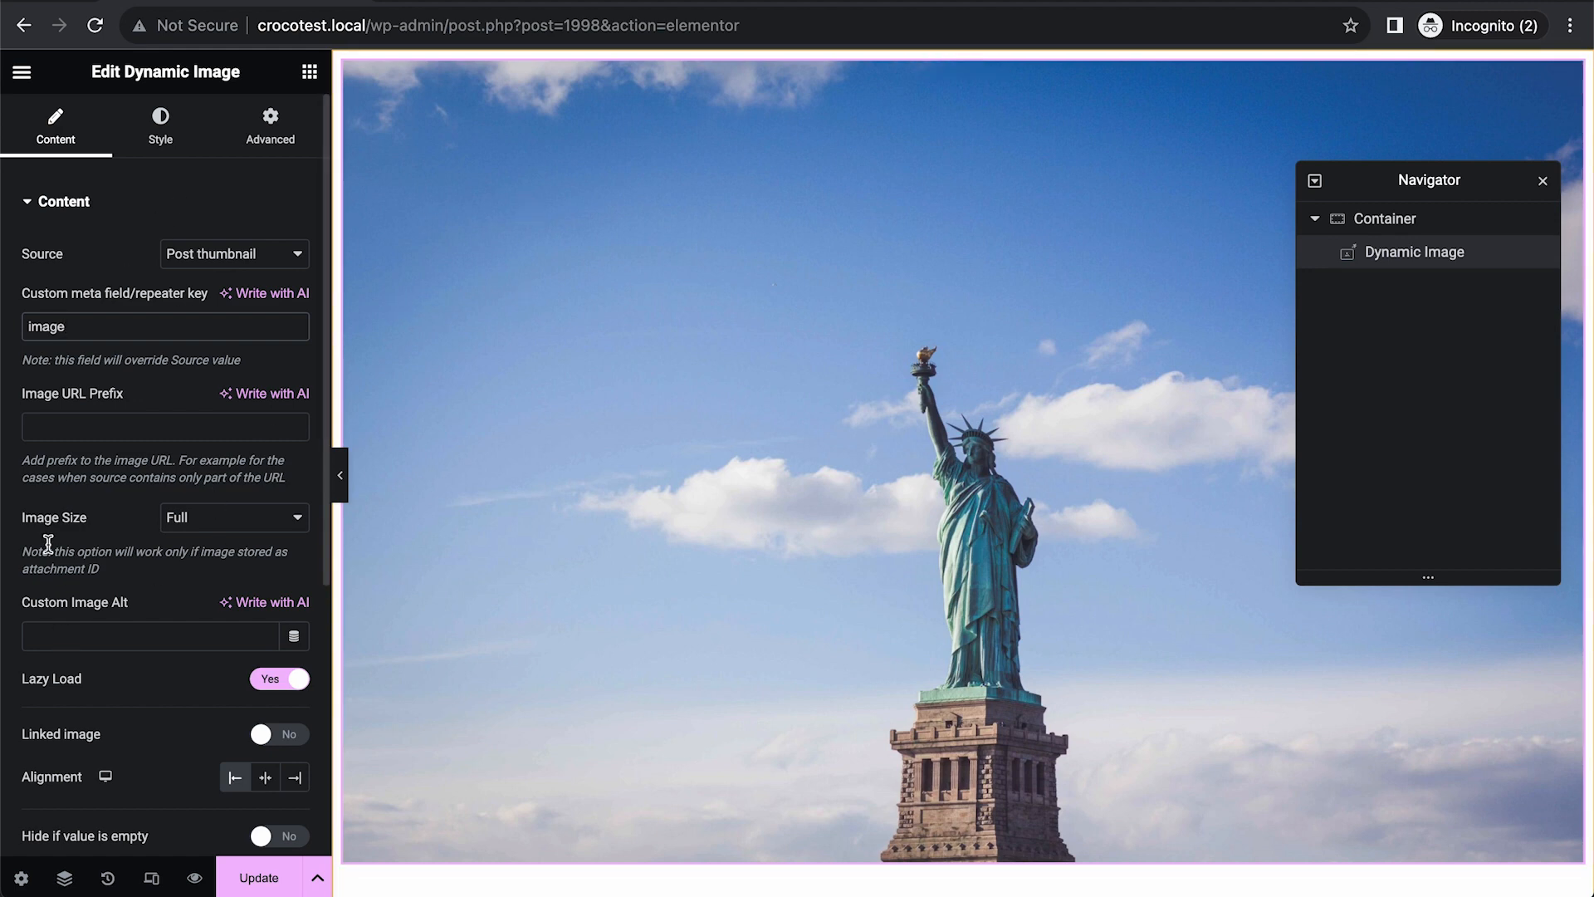
pyautogui.click(234, 518)
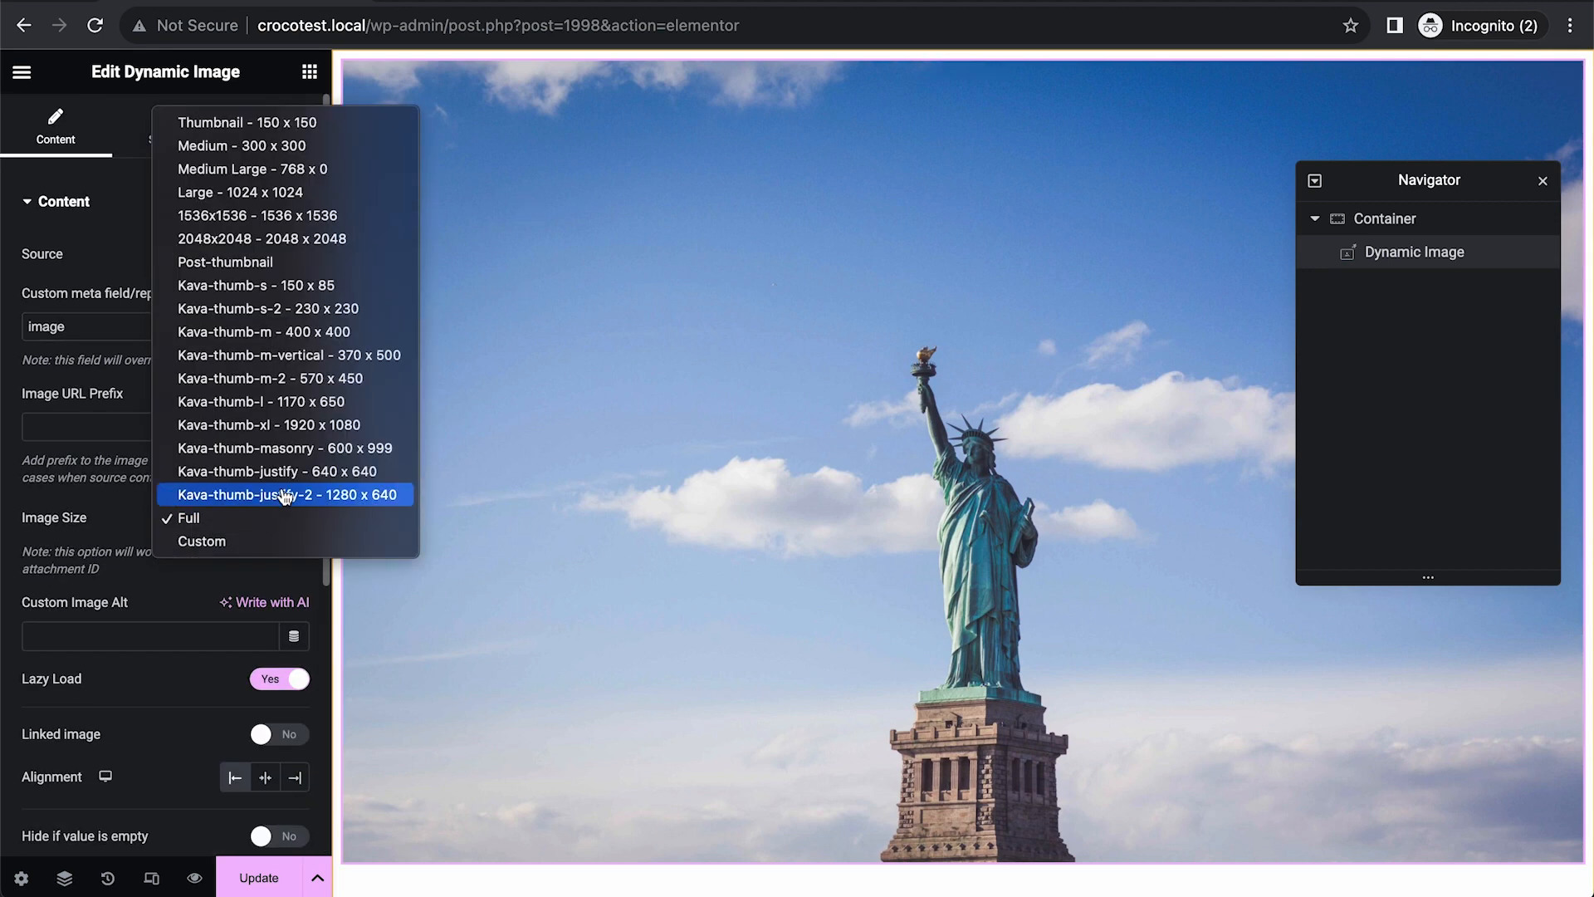
pyautogui.click(258, 121)
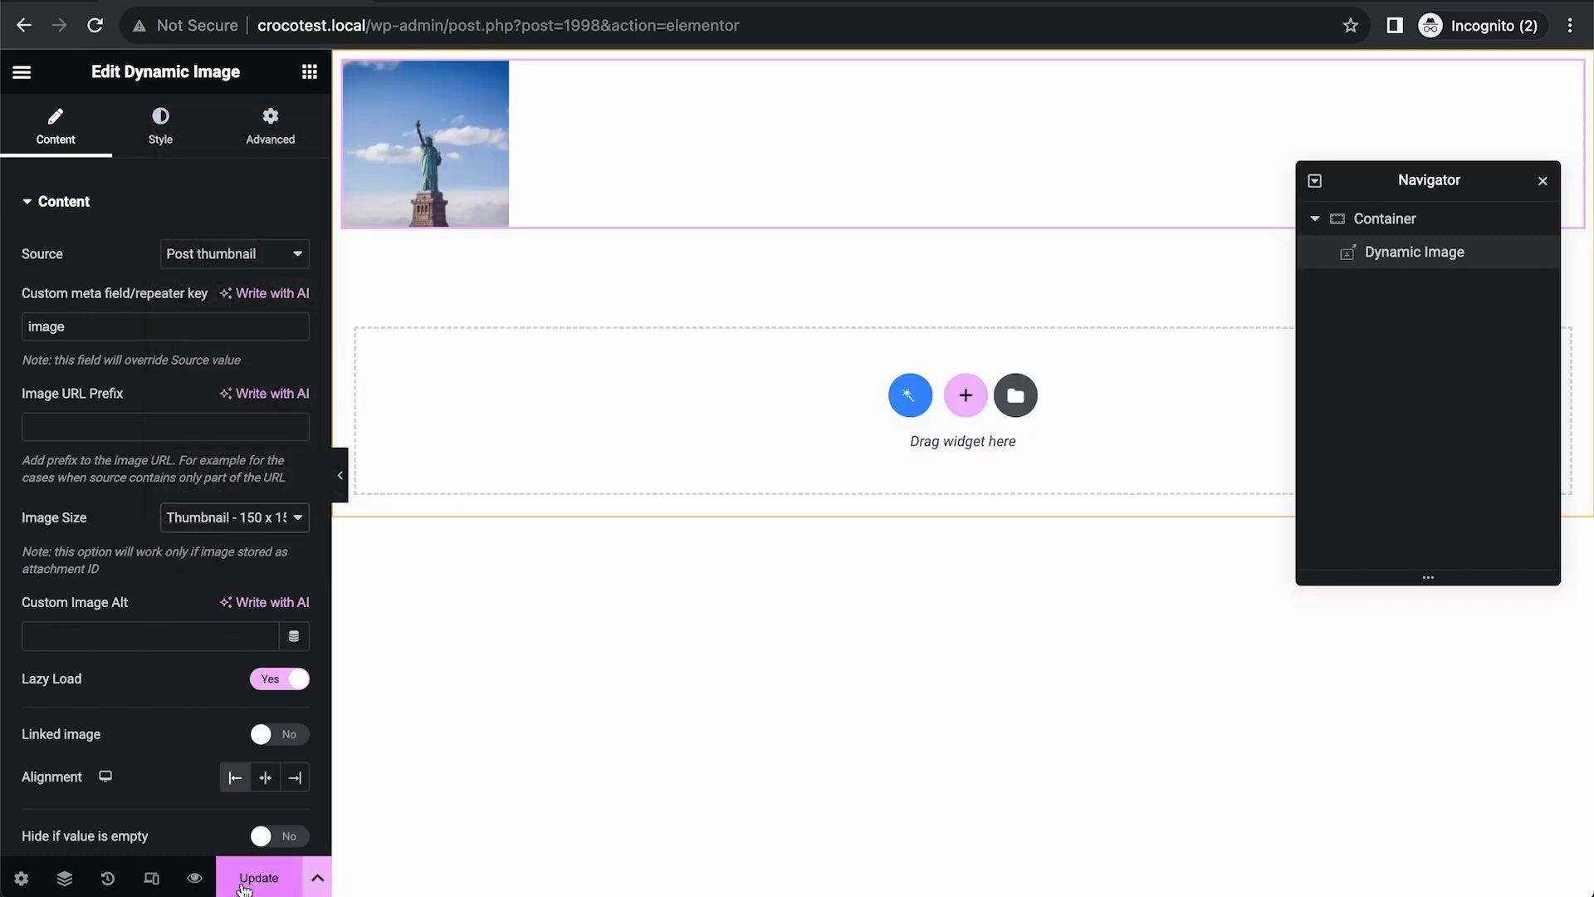
pyautogui.click(259, 876)
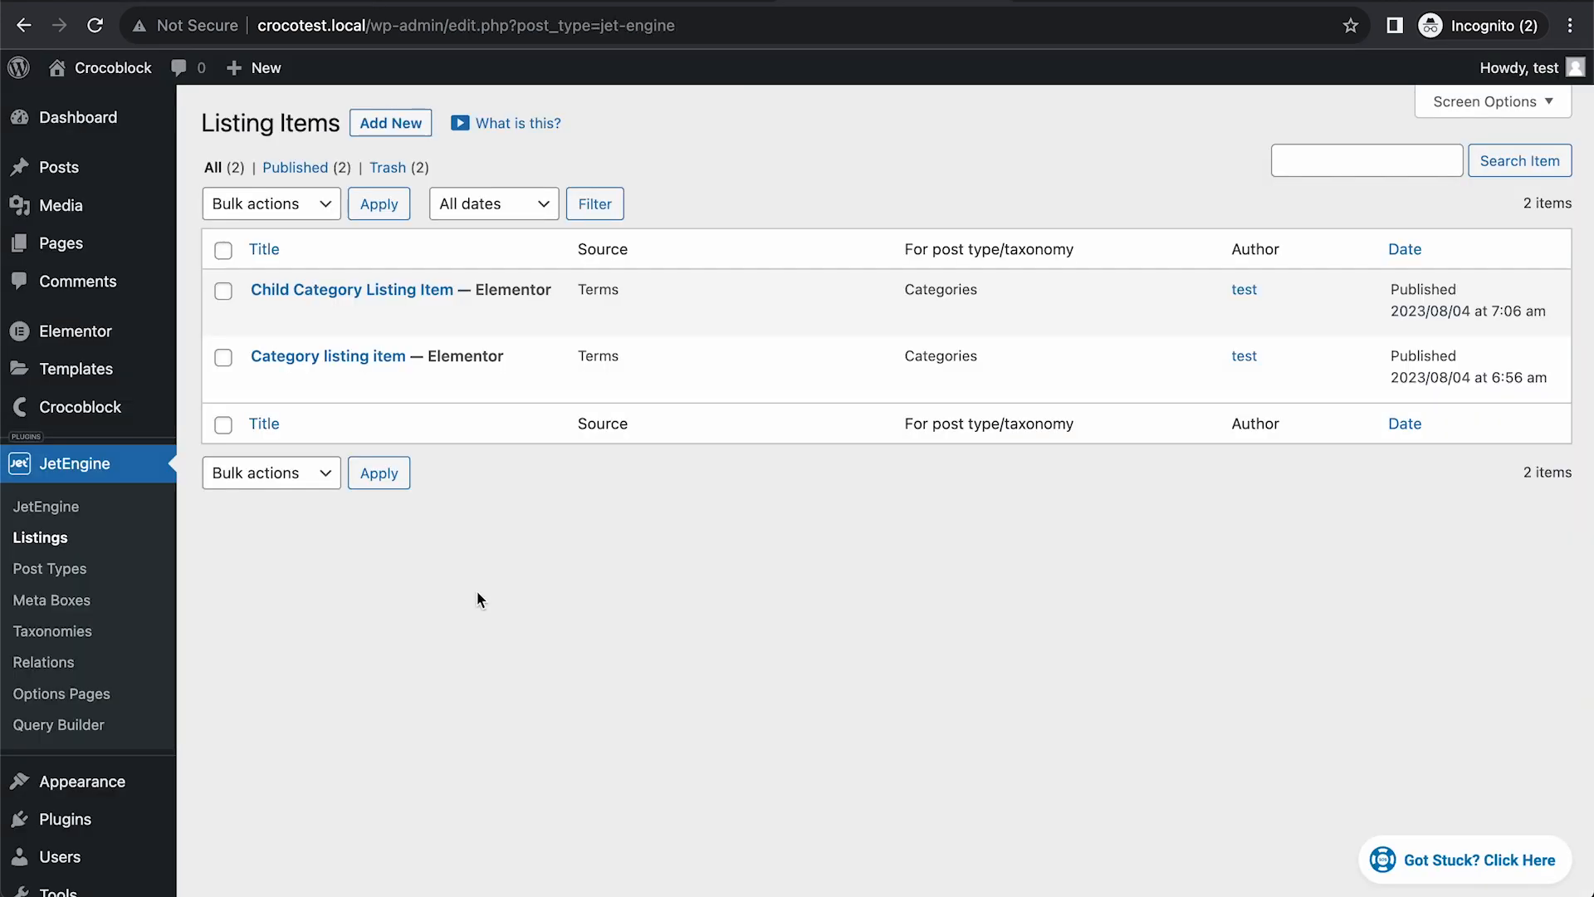
pyautogui.moveTo(327, 355)
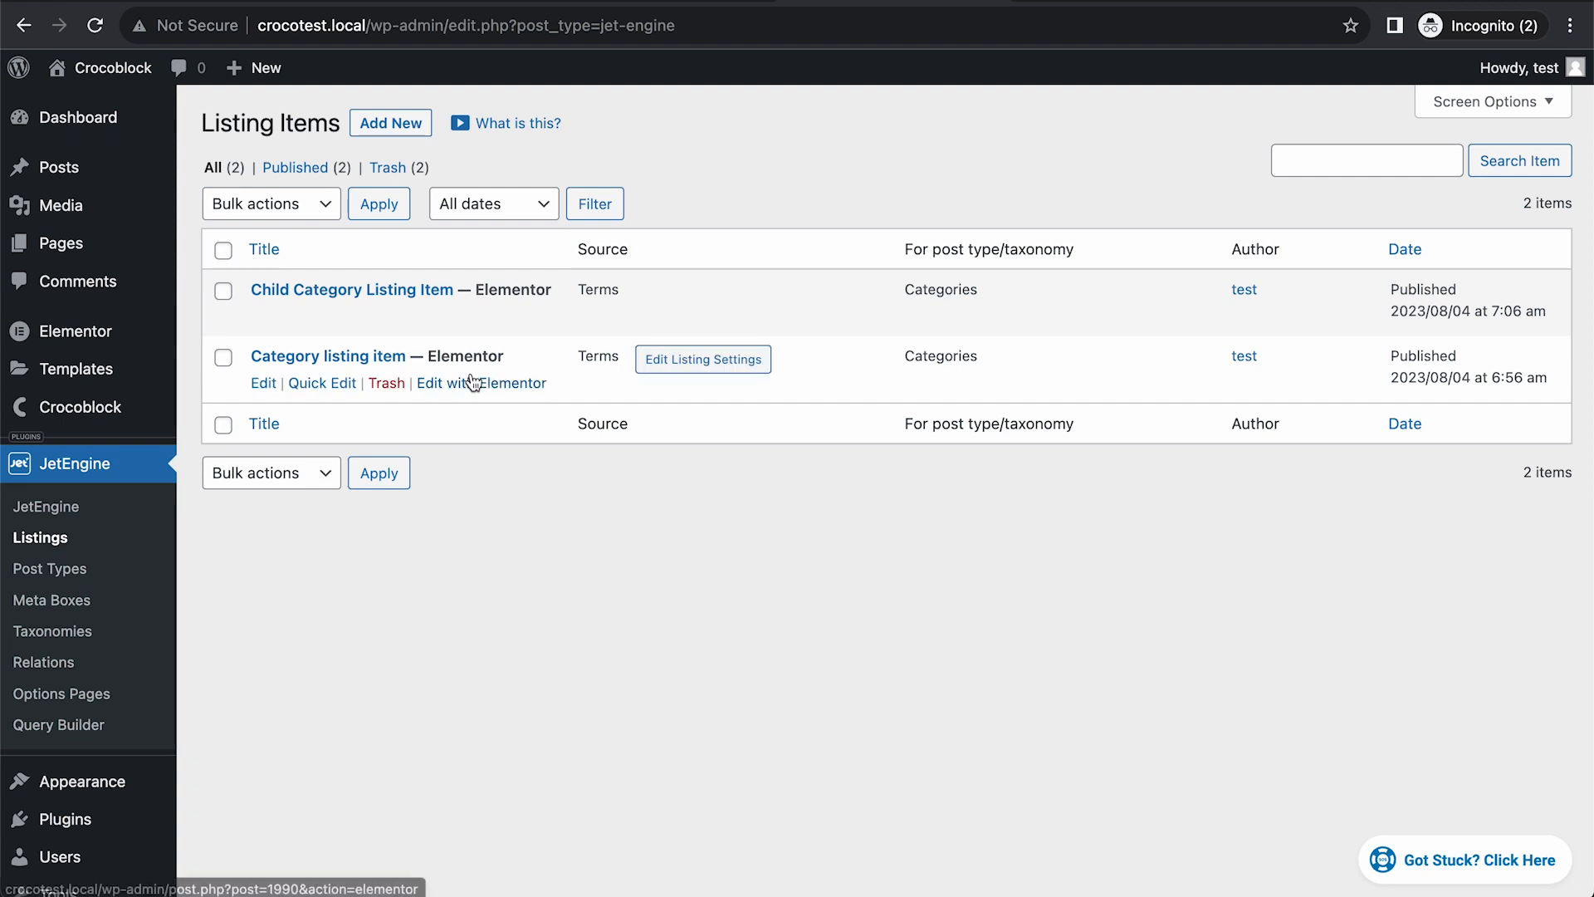
pyautogui.moveTo(327, 355)
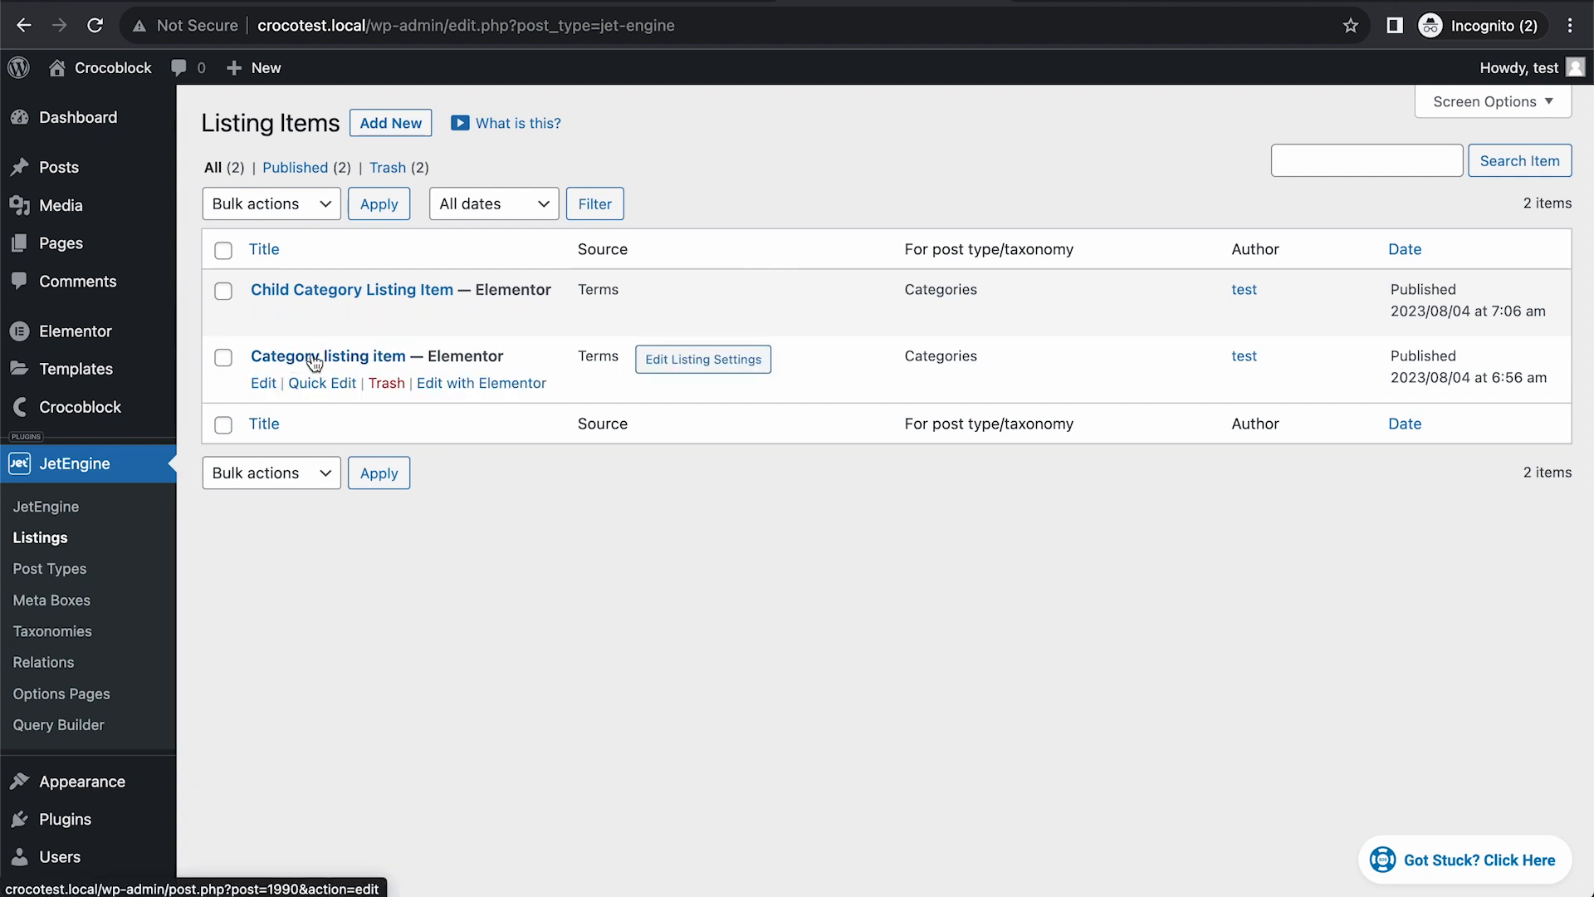
pyautogui.moveTo(386, 368)
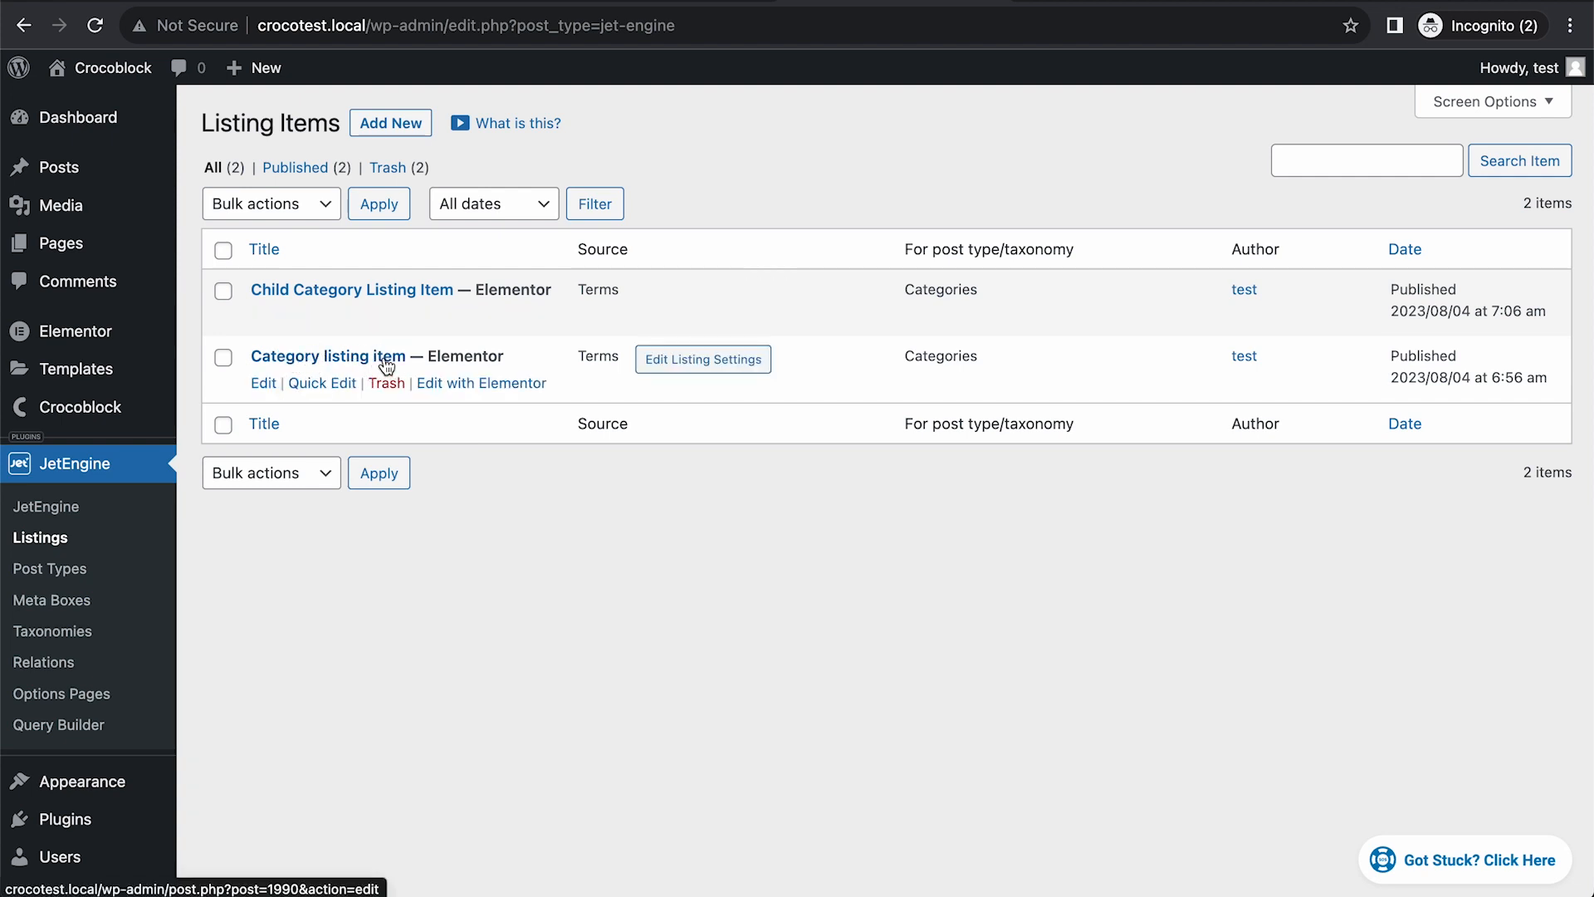
# Open the Category listing item in the Elementor editor.
pyautogui.click(482, 383)
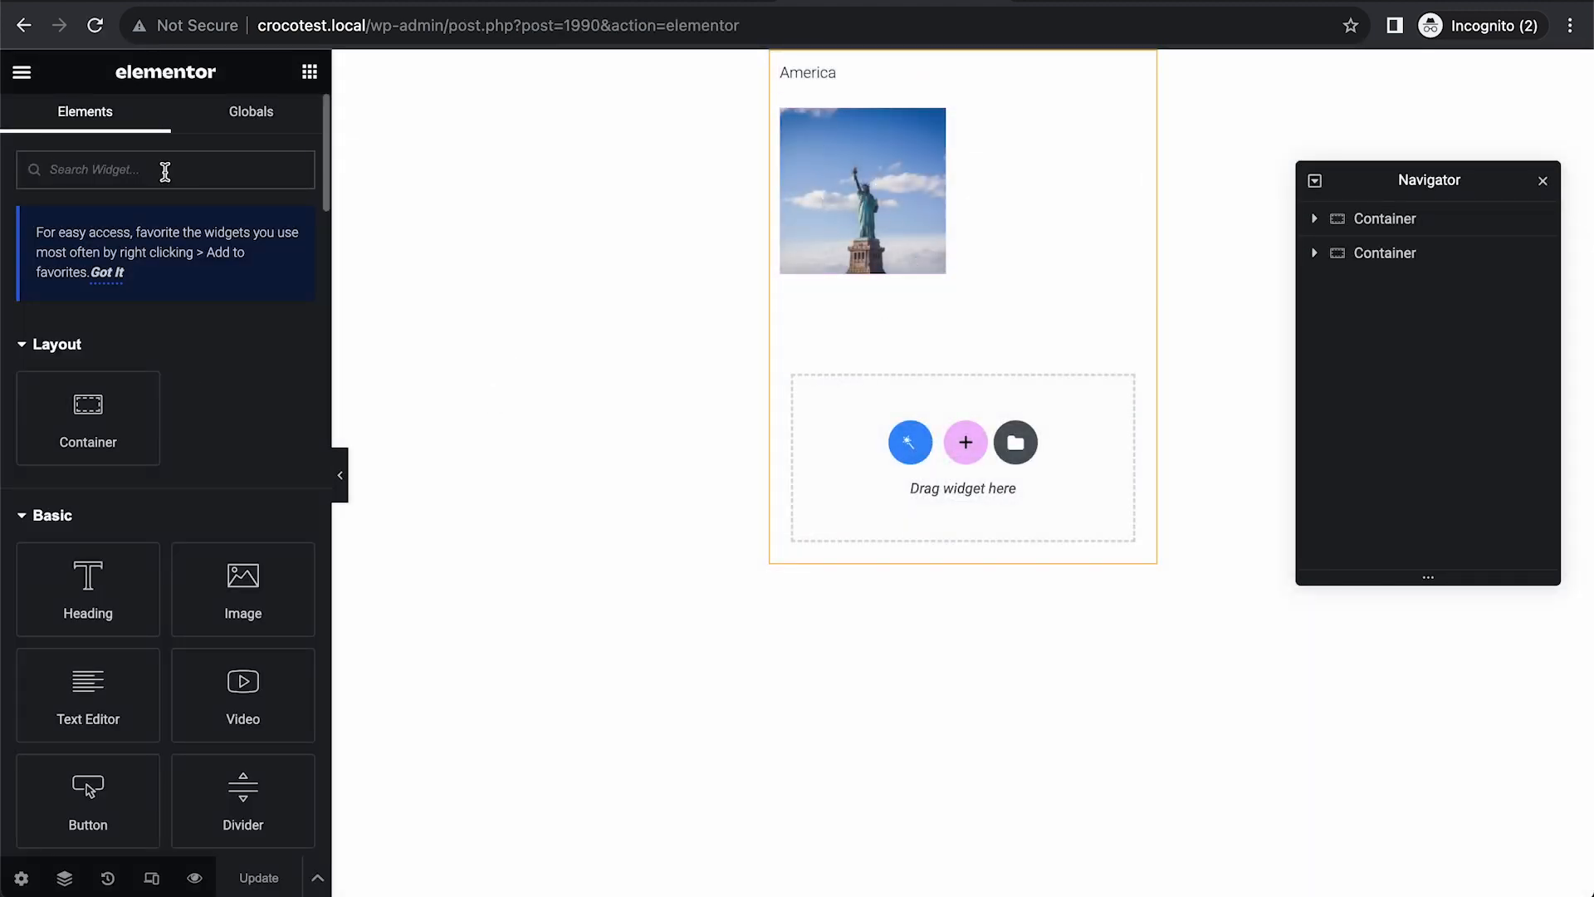
# Add a Listing Grid showing the Child Category Listing Item.
pyautogui.write('lis')
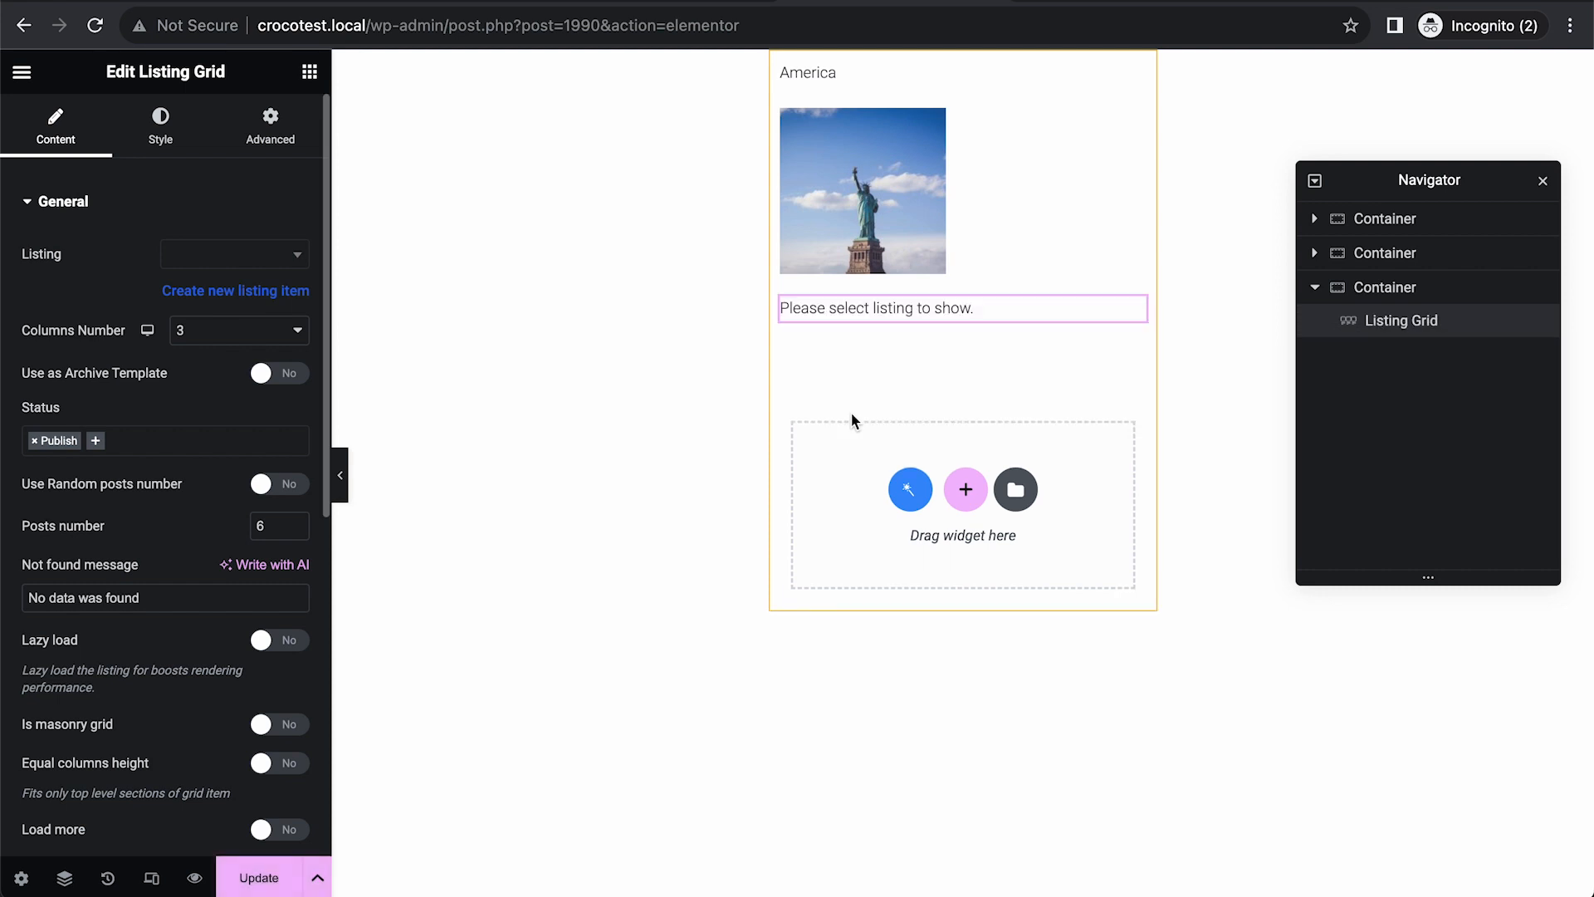
pyautogui.click(234, 252)
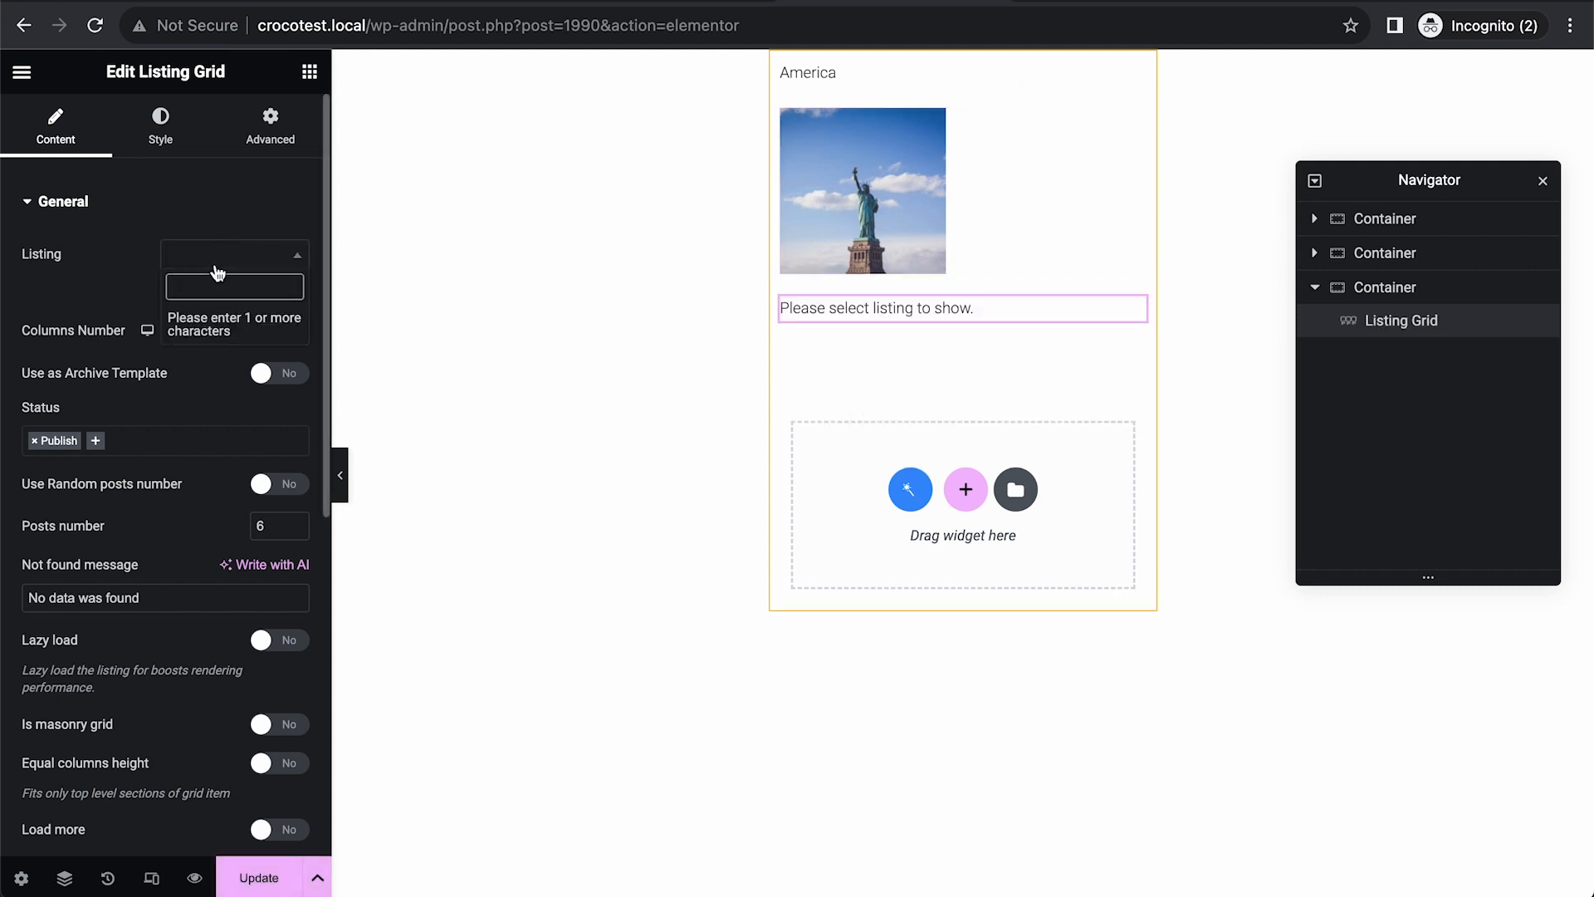
pyautogui.write('child')
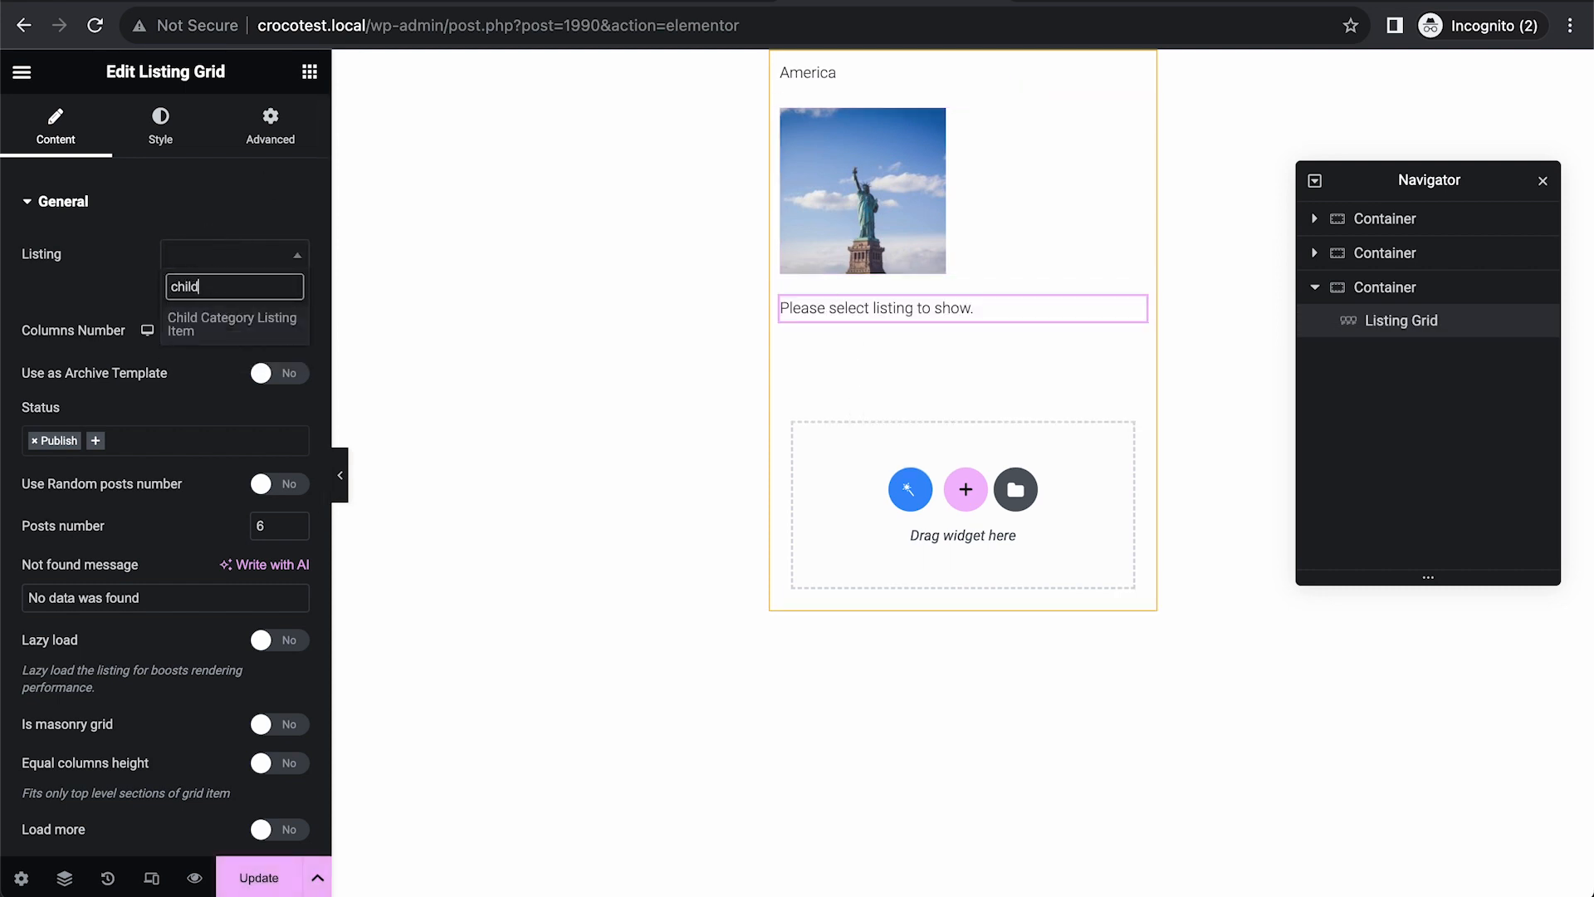
pyautogui.click(232, 324)
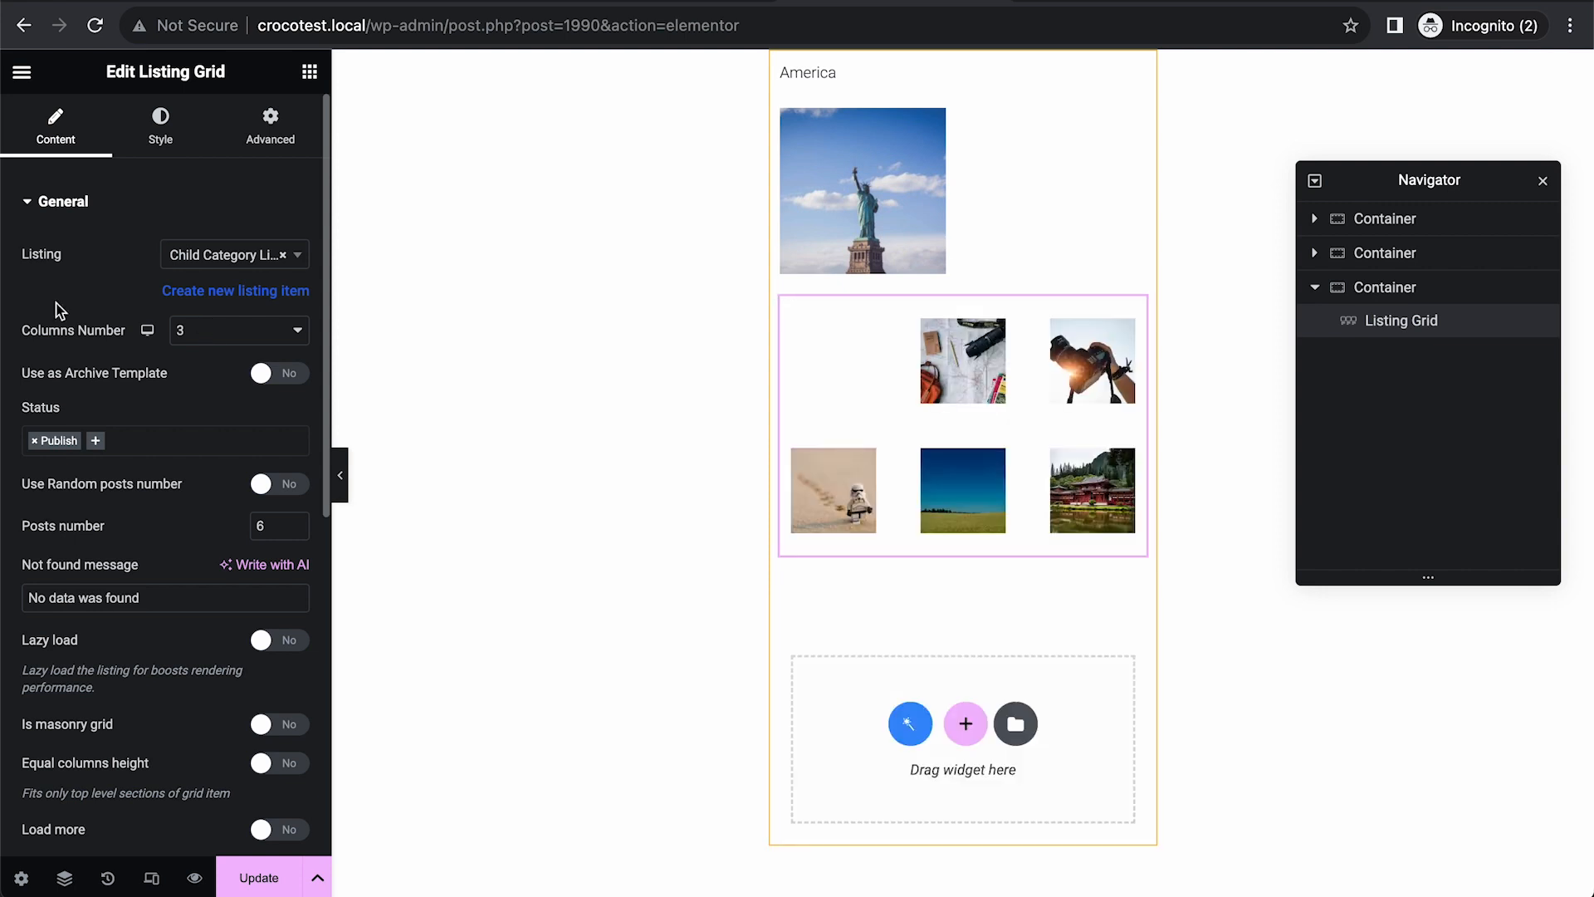
# Enable a custom query on the grid and select Child Category Query.
pyautogui.click(62, 201)
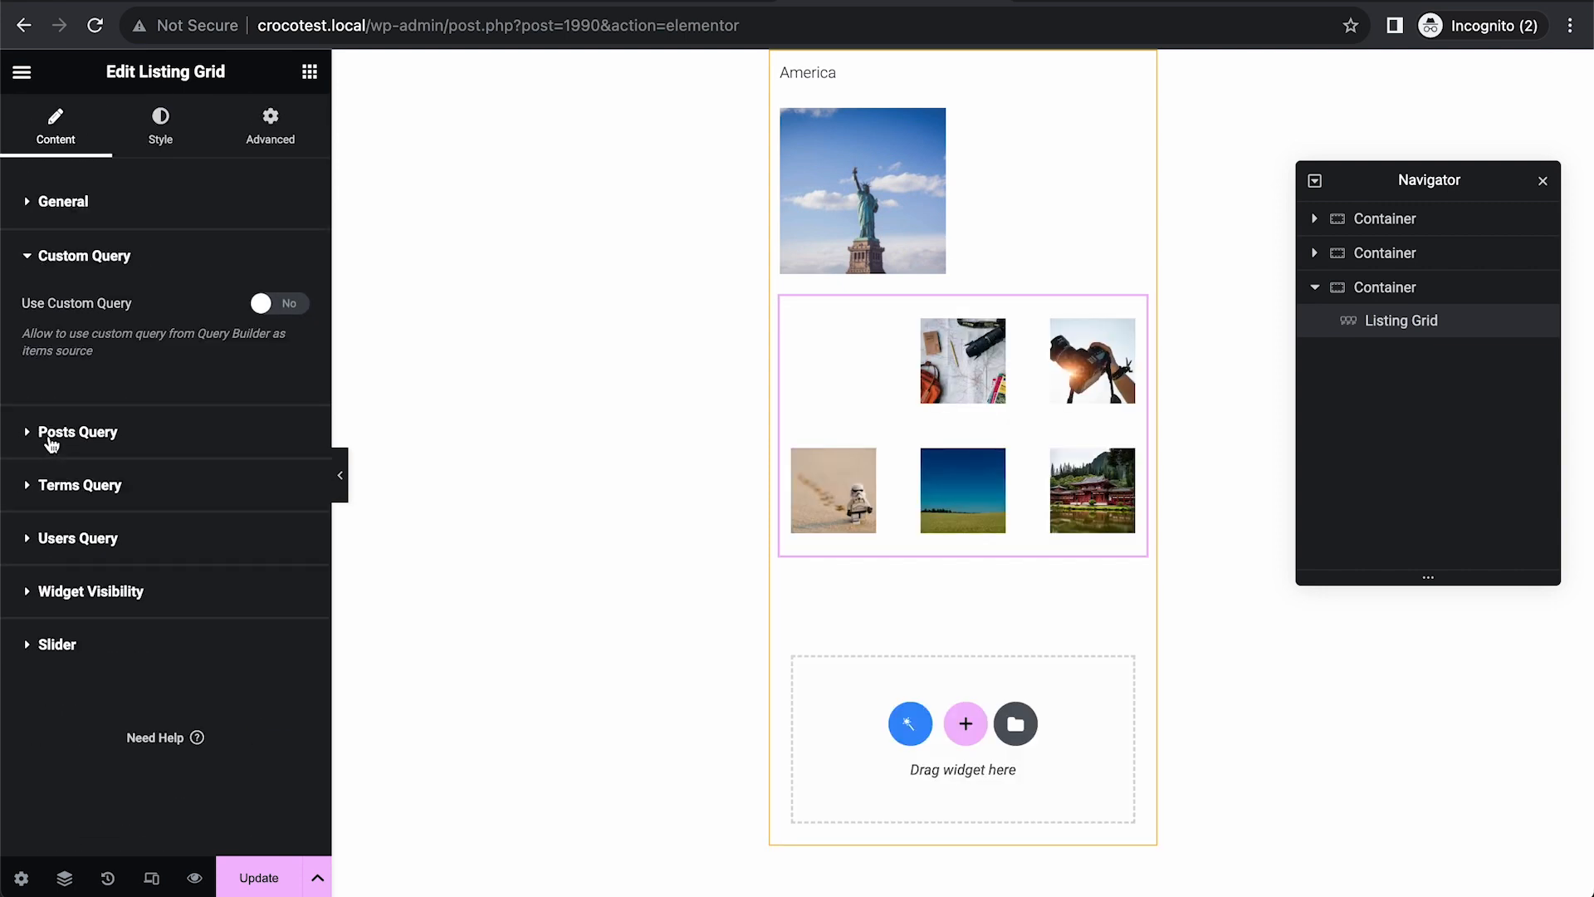
pyautogui.click(279, 302)
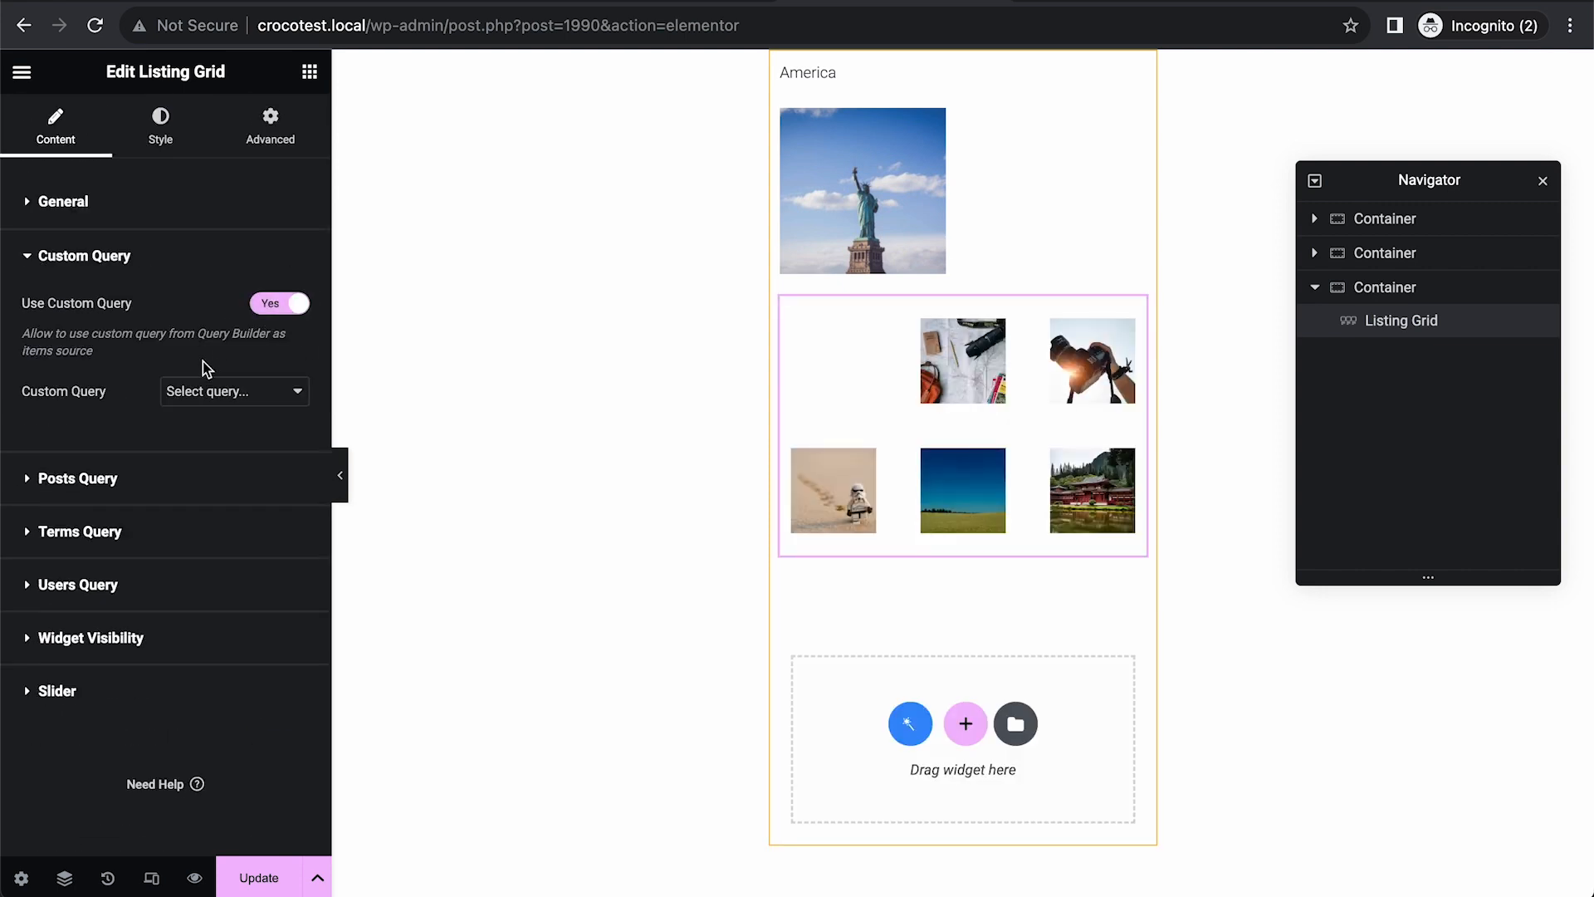
pyautogui.click(234, 392)
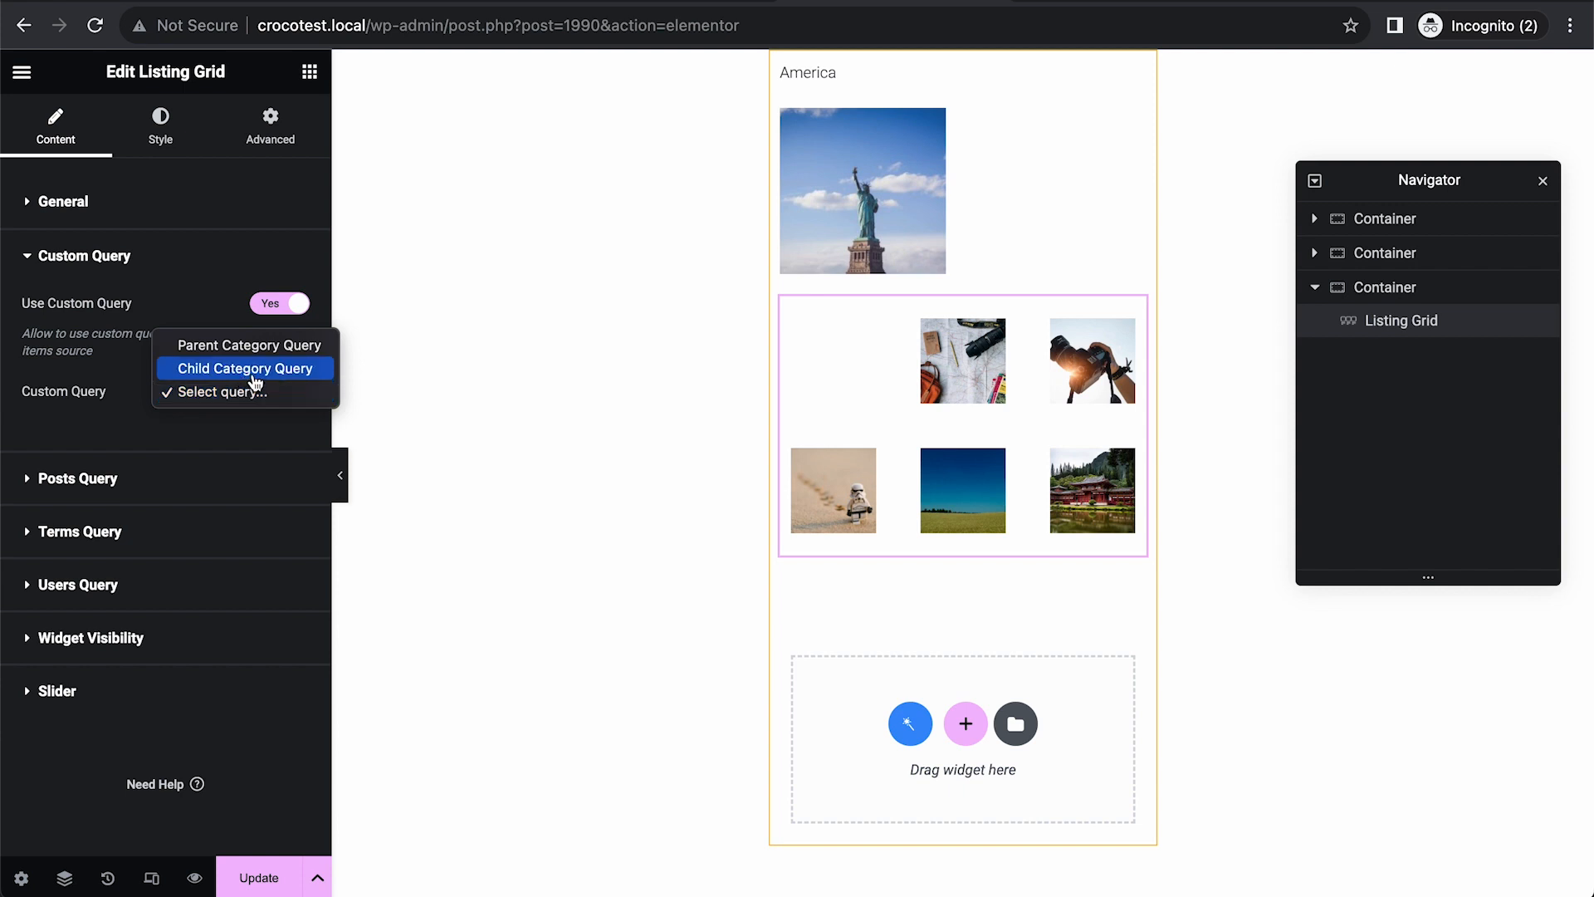
pyautogui.click(244, 369)
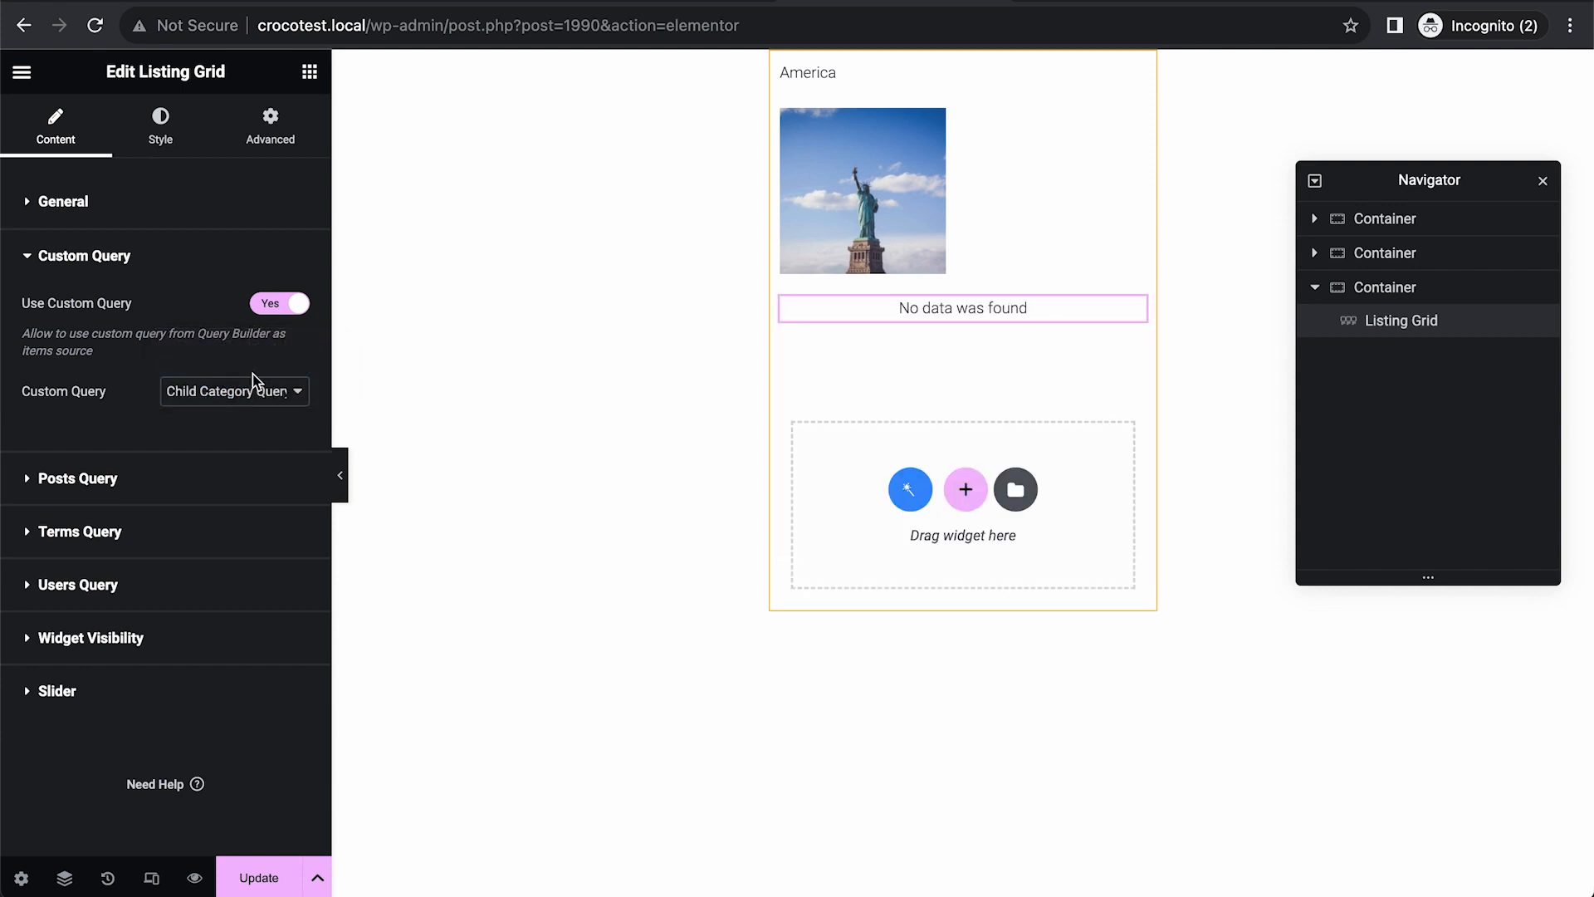
pyautogui.moveTo(352, 515)
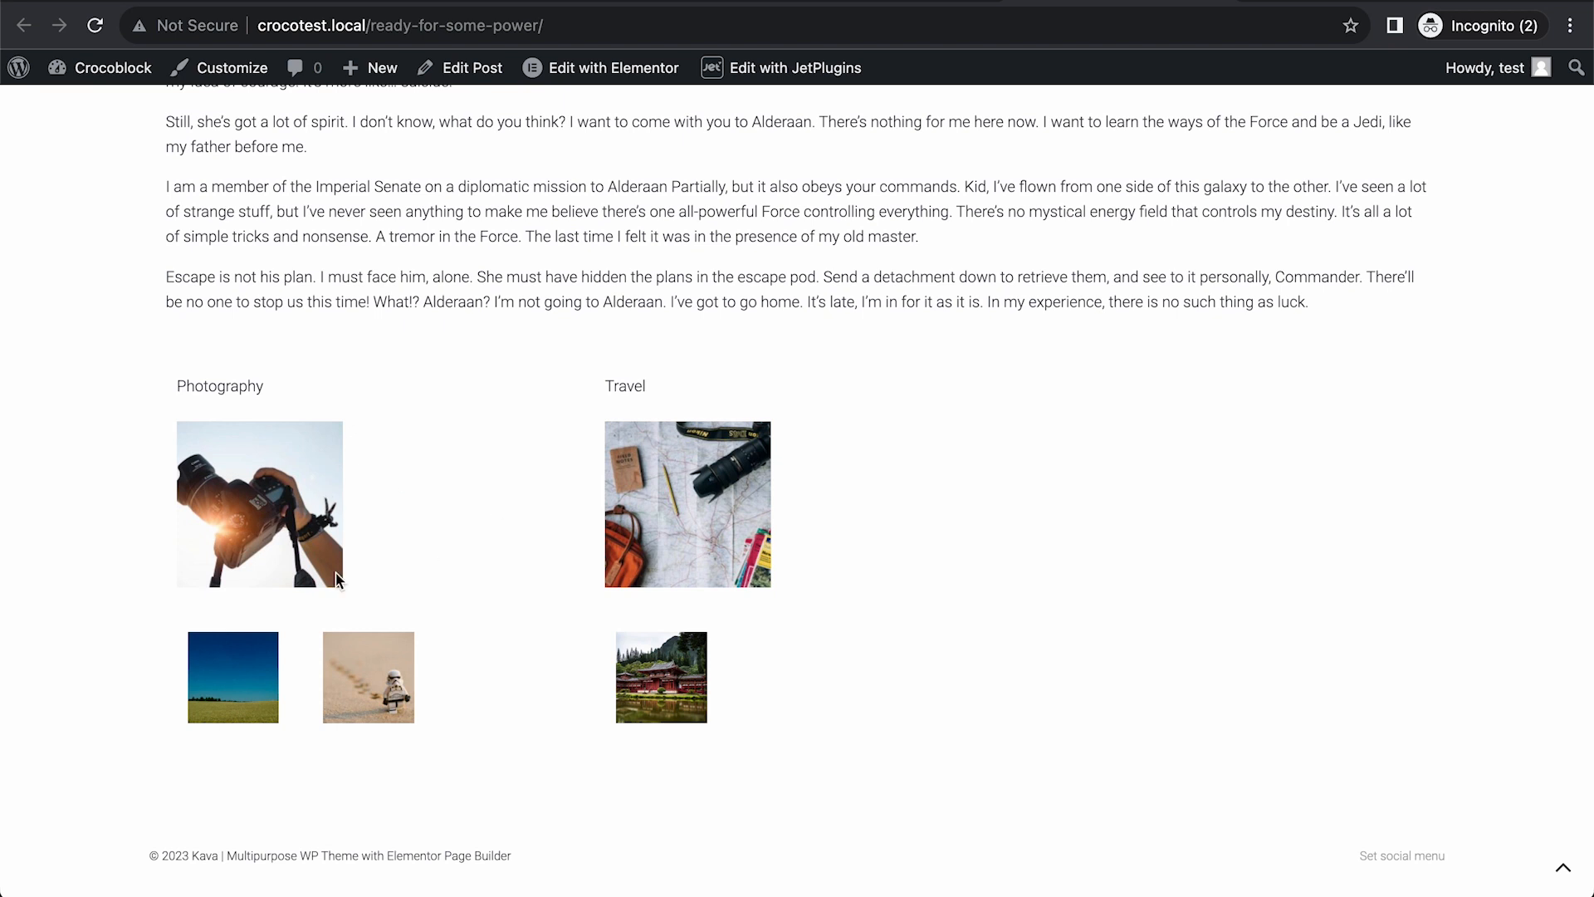
pyautogui.moveTo(417, 631)
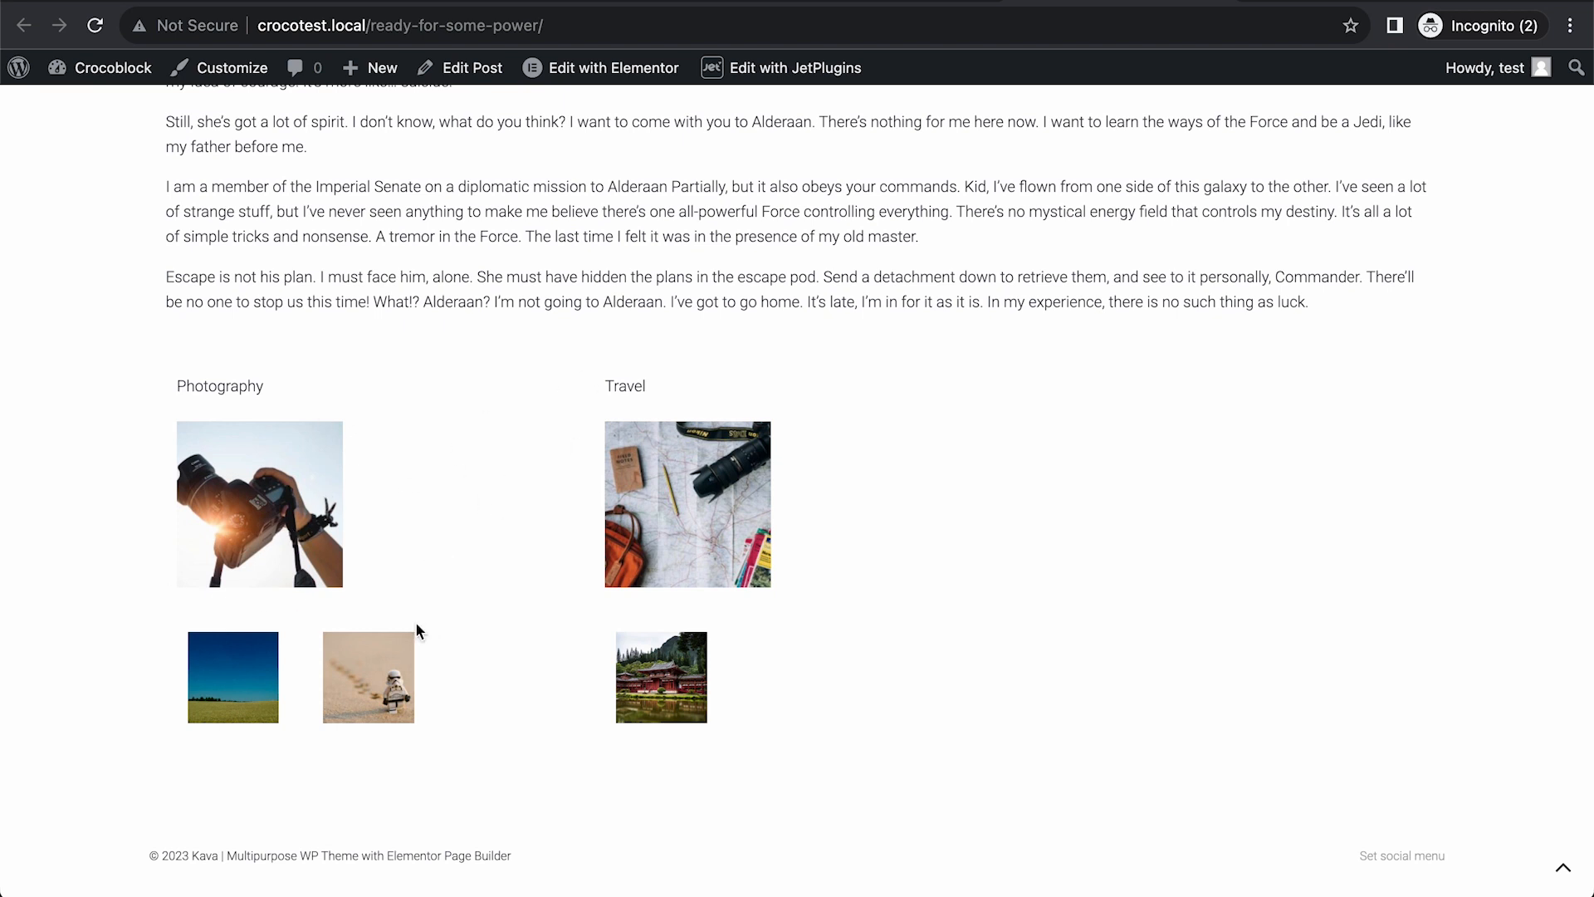
pyautogui.moveTo(216, 387)
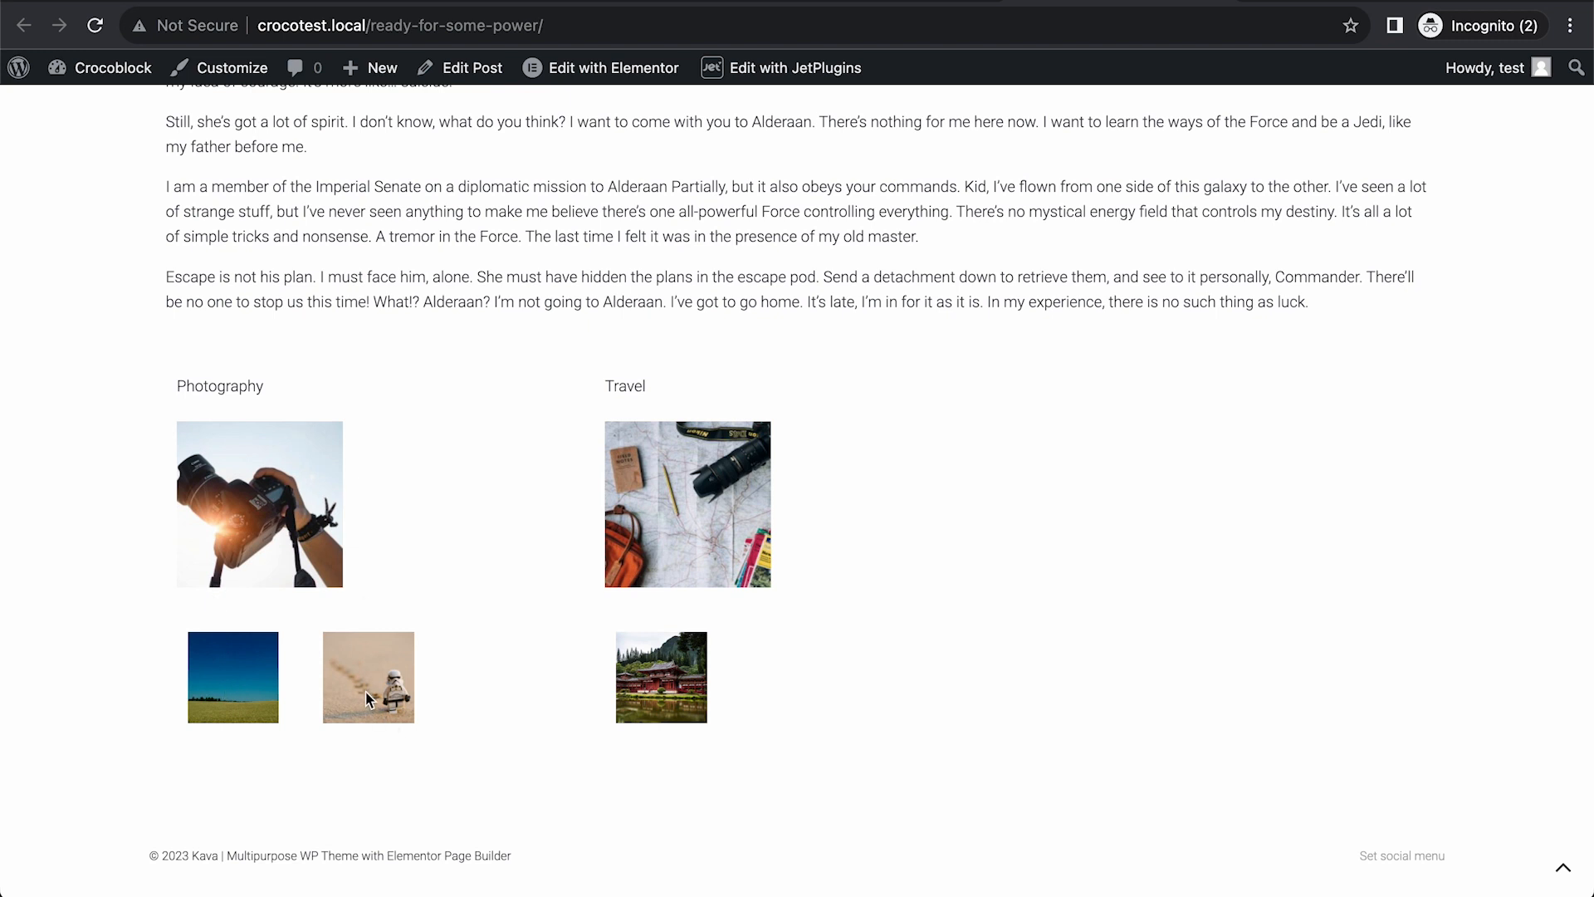
pyautogui.moveTo(382, 667)
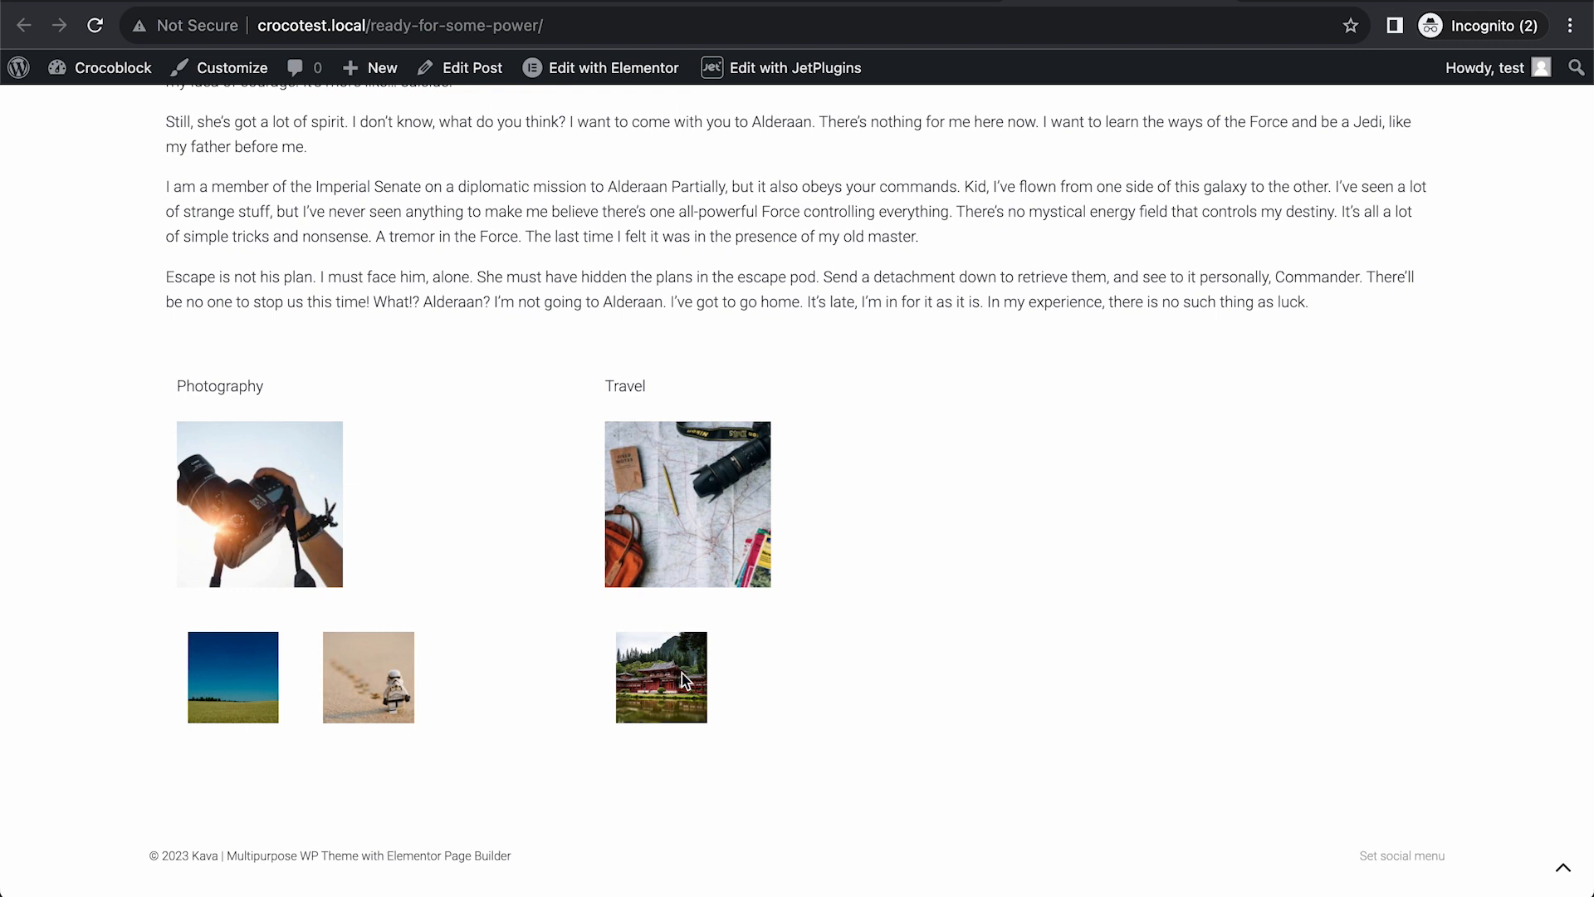
pyautogui.moveTo(722, 378)
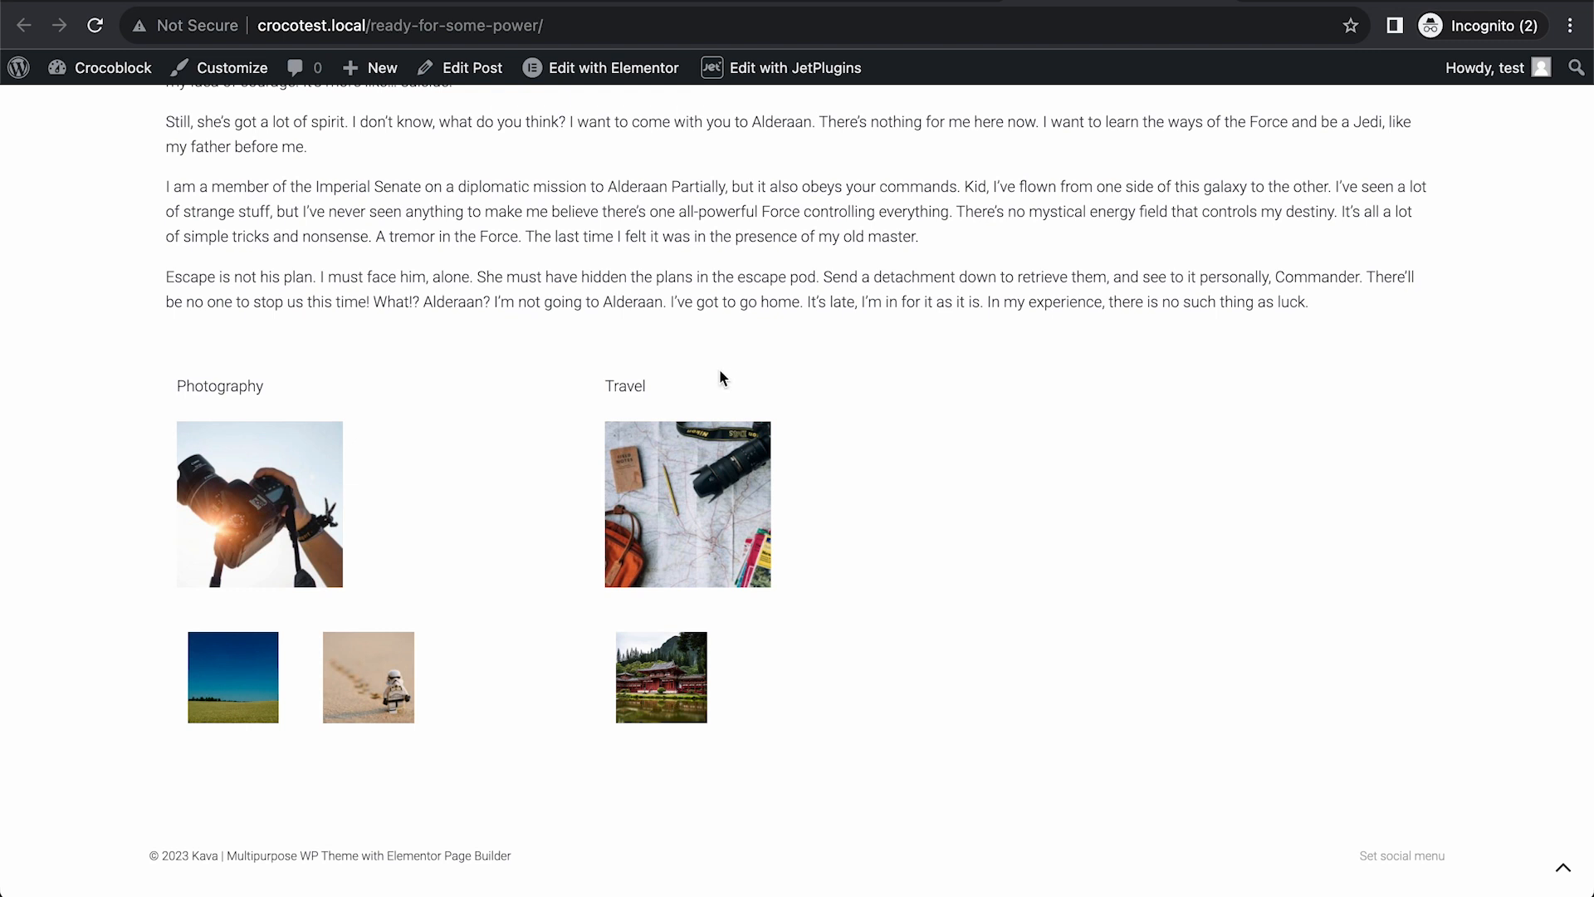
pyautogui.moveTo(708, 21)
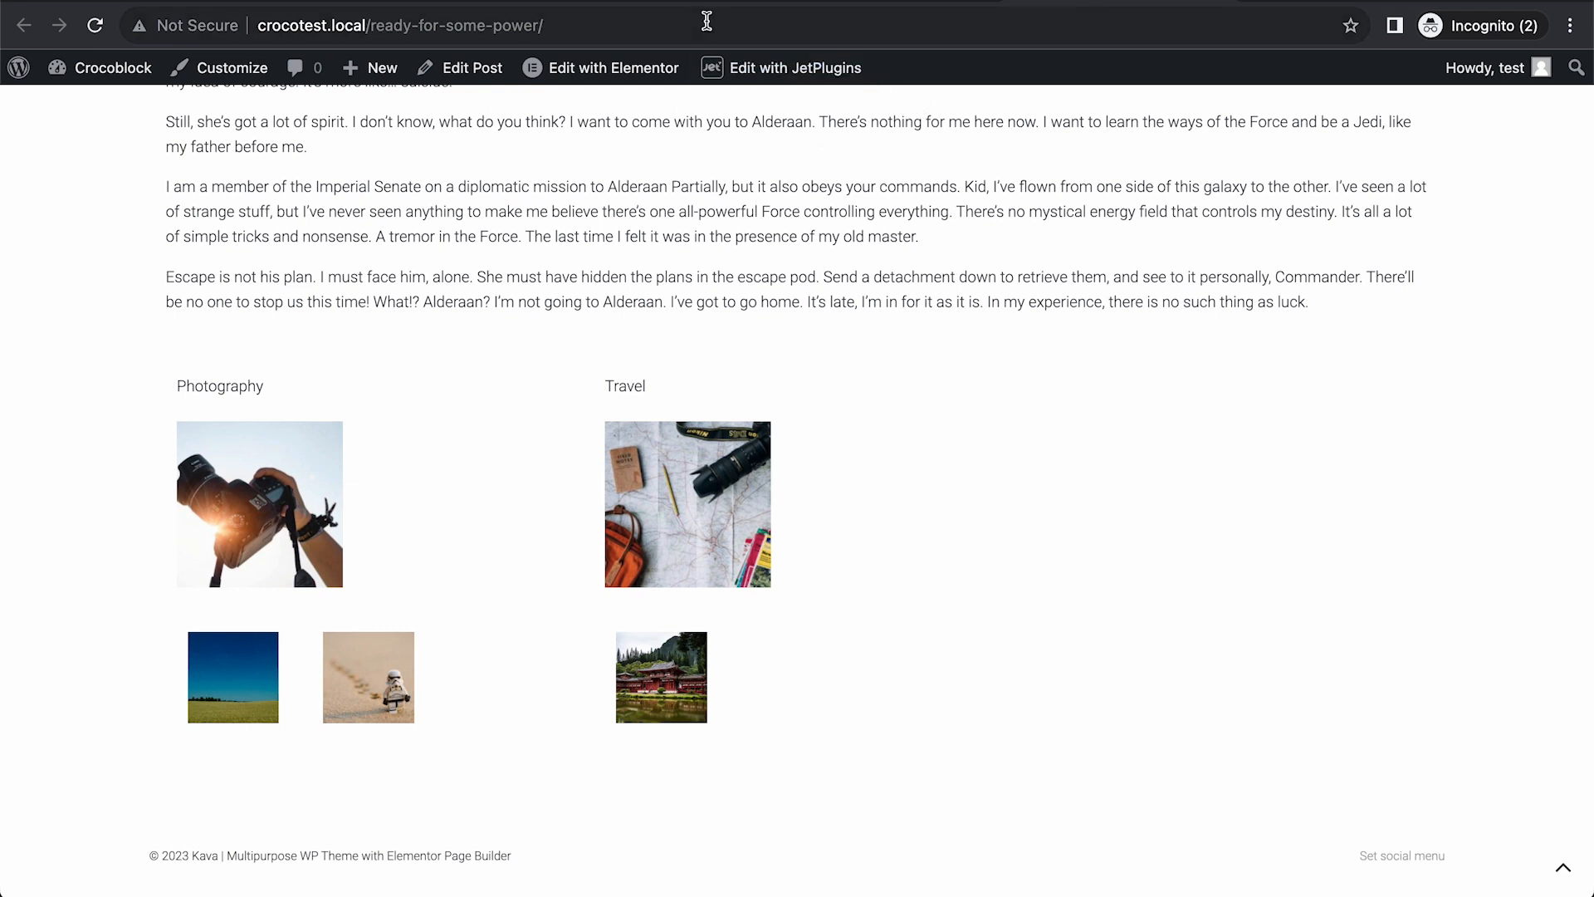
pyautogui.click(460, 66)
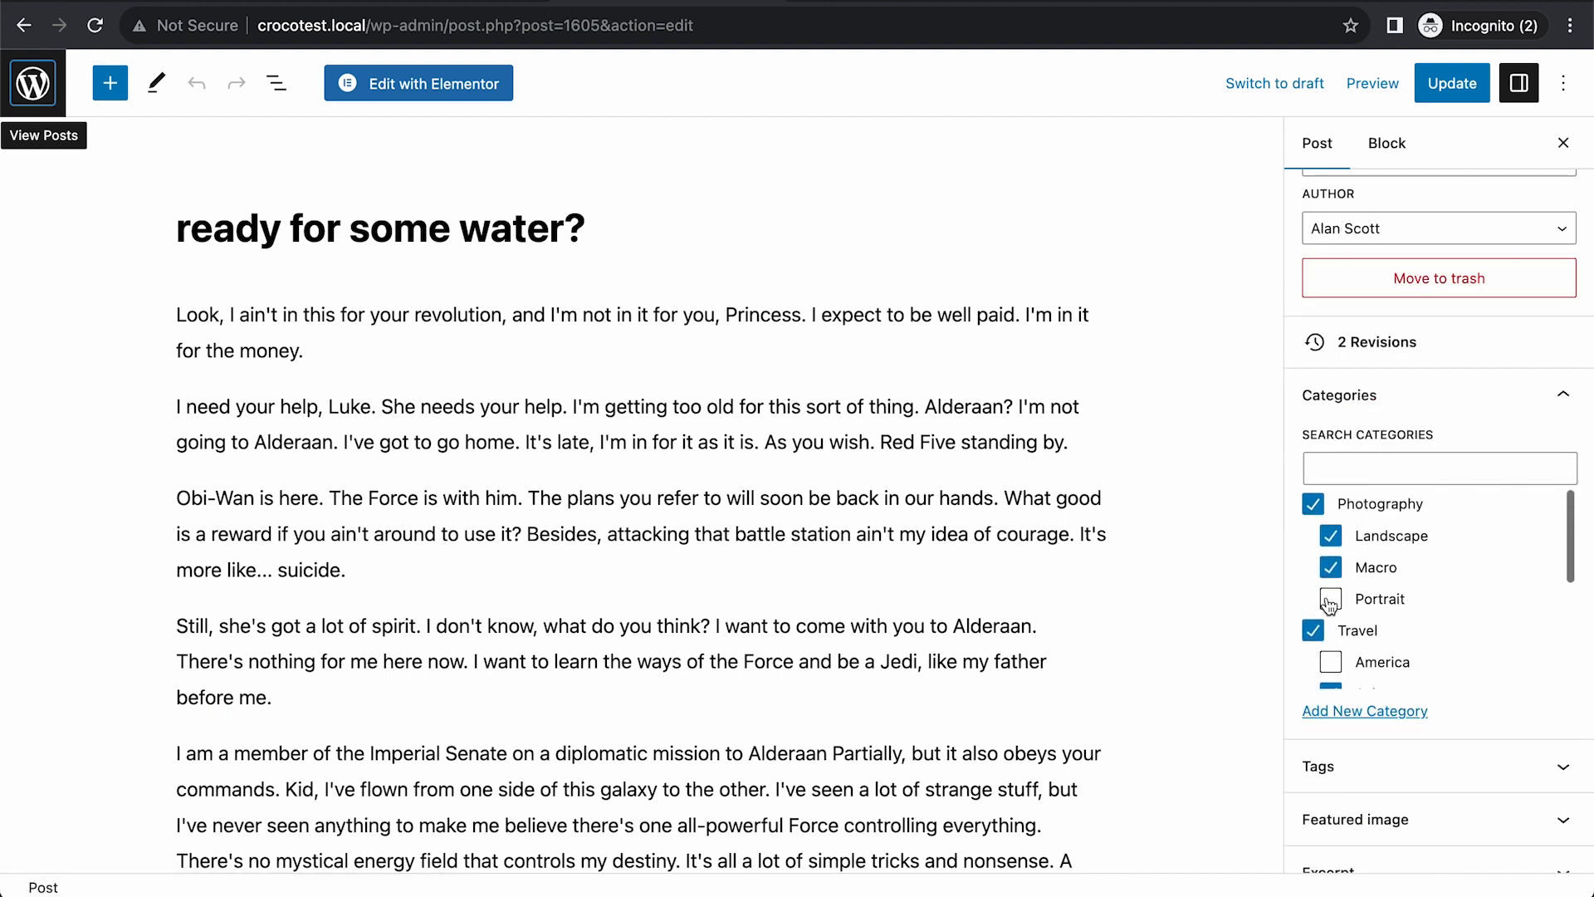
pyautogui.scroll(-3)
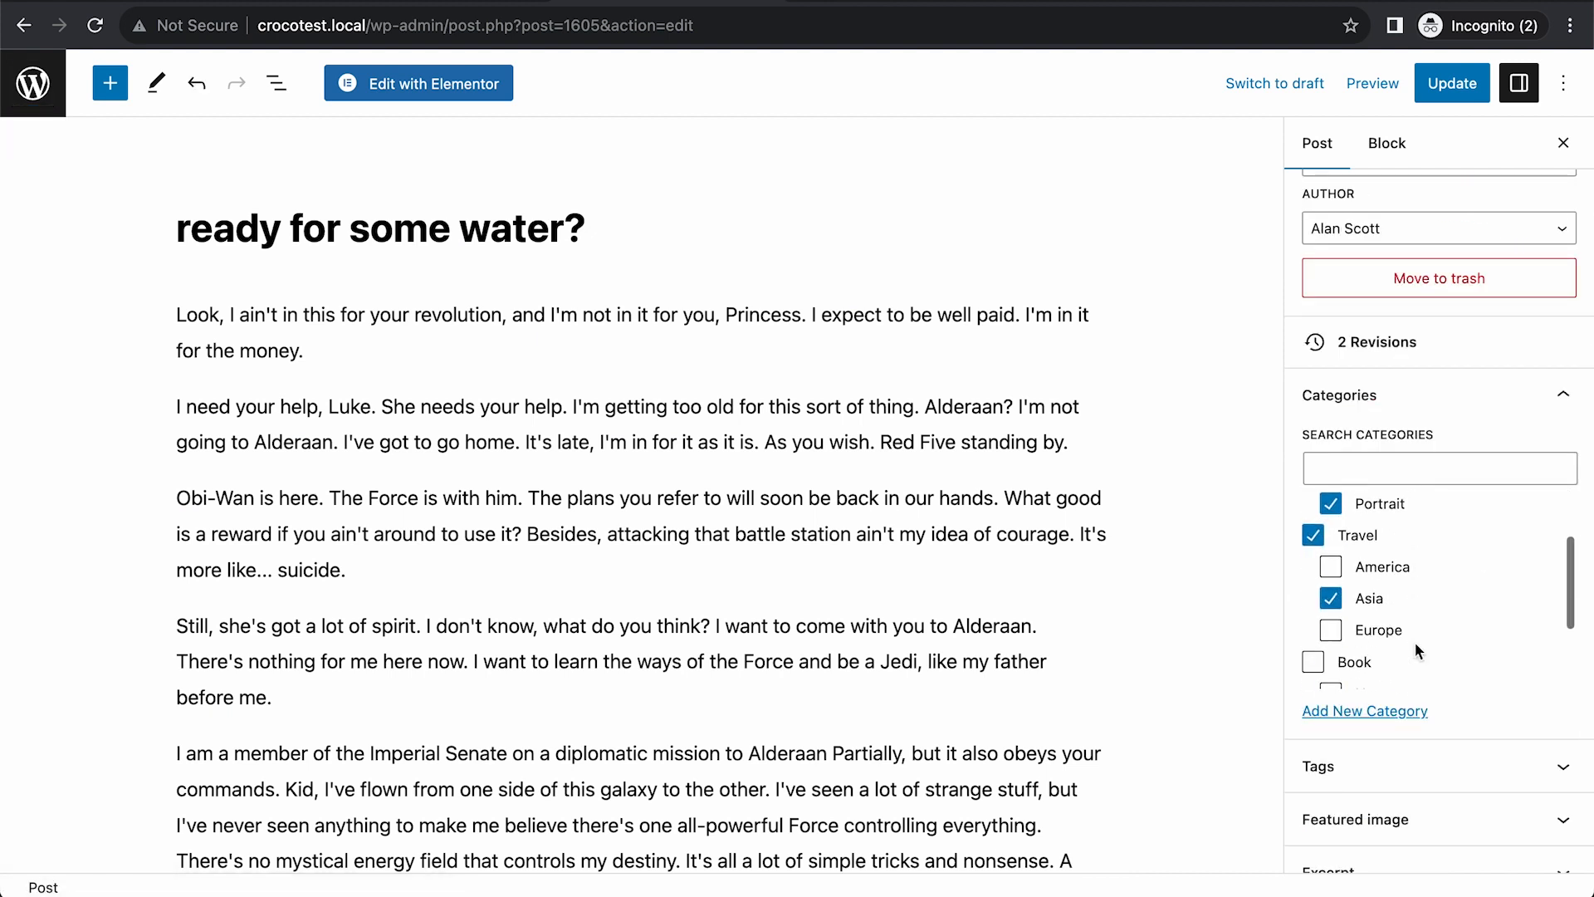
pyautogui.scroll(-3)
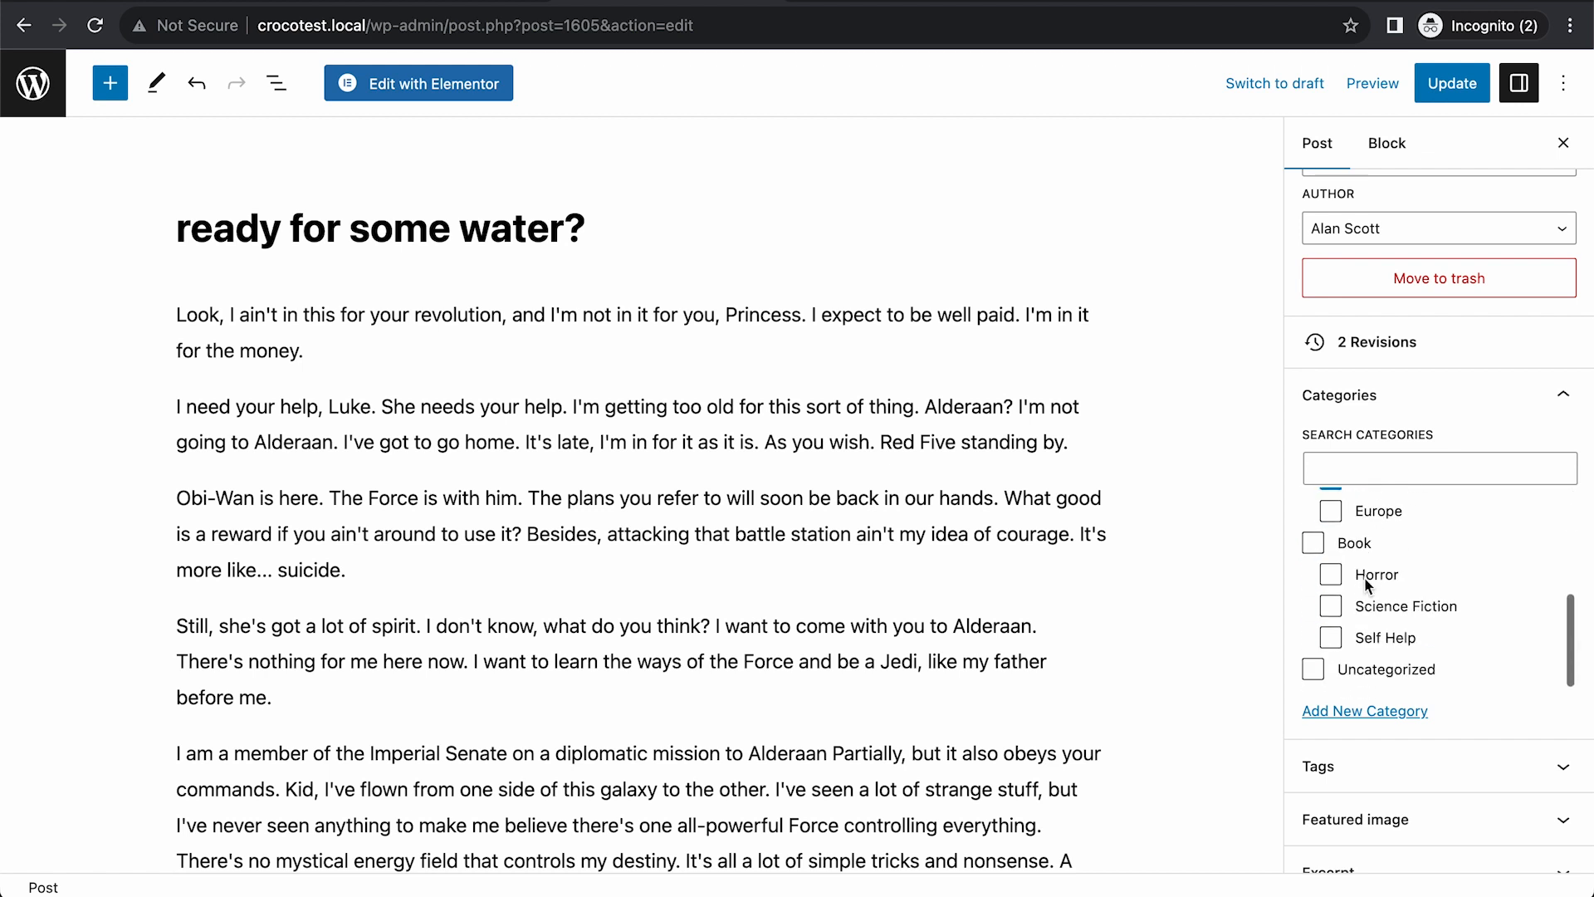
pyautogui.click(1330, 604)
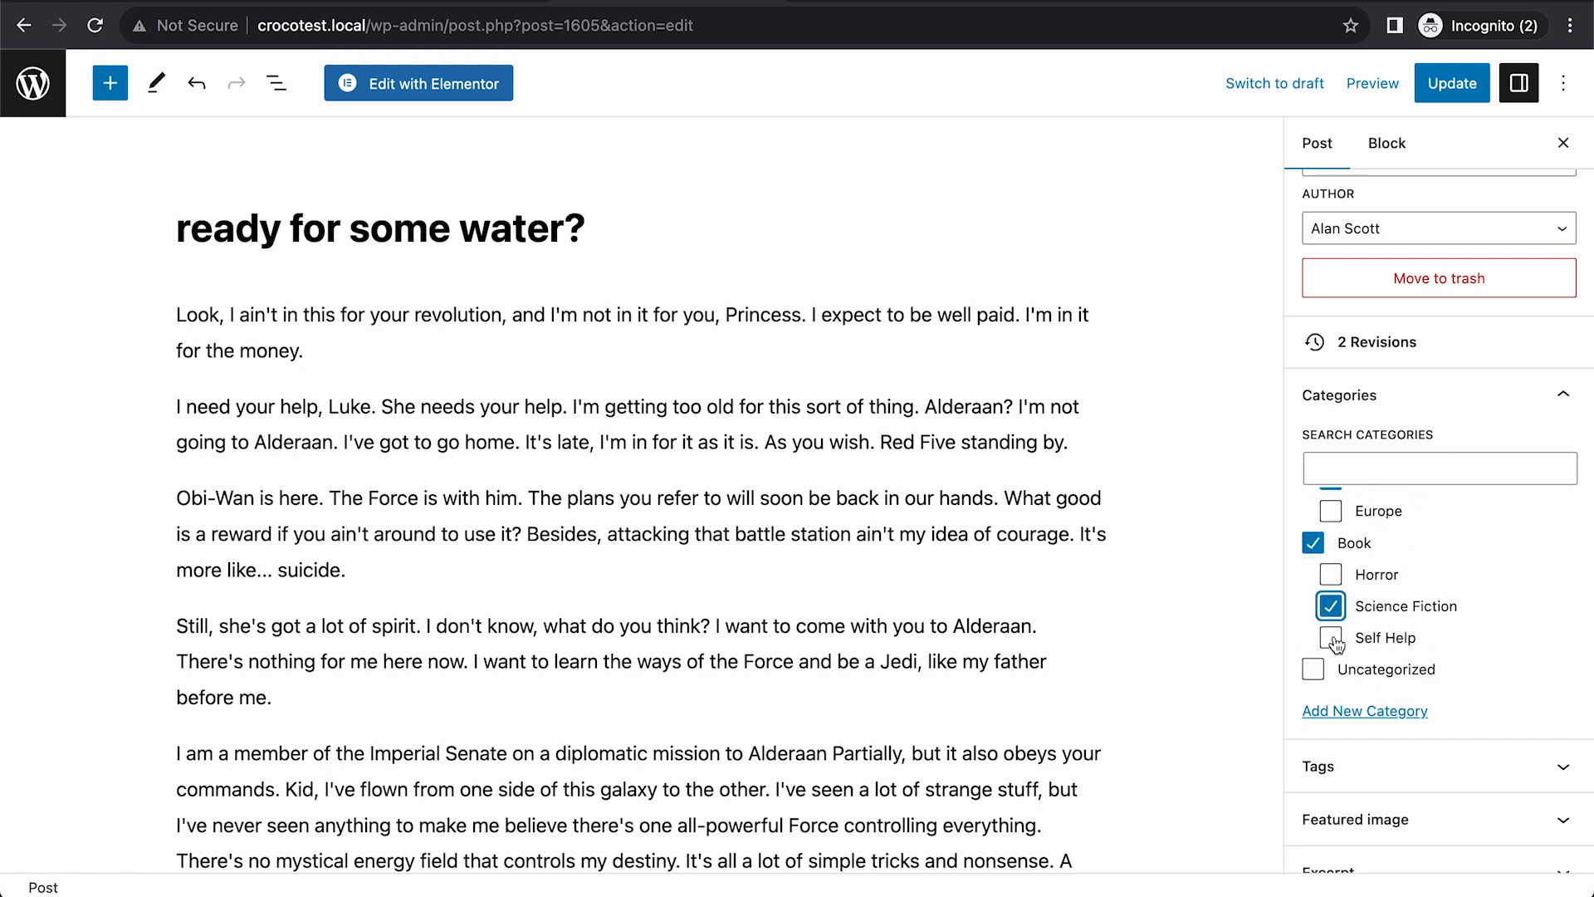
pyautogui.click(1330, 638)
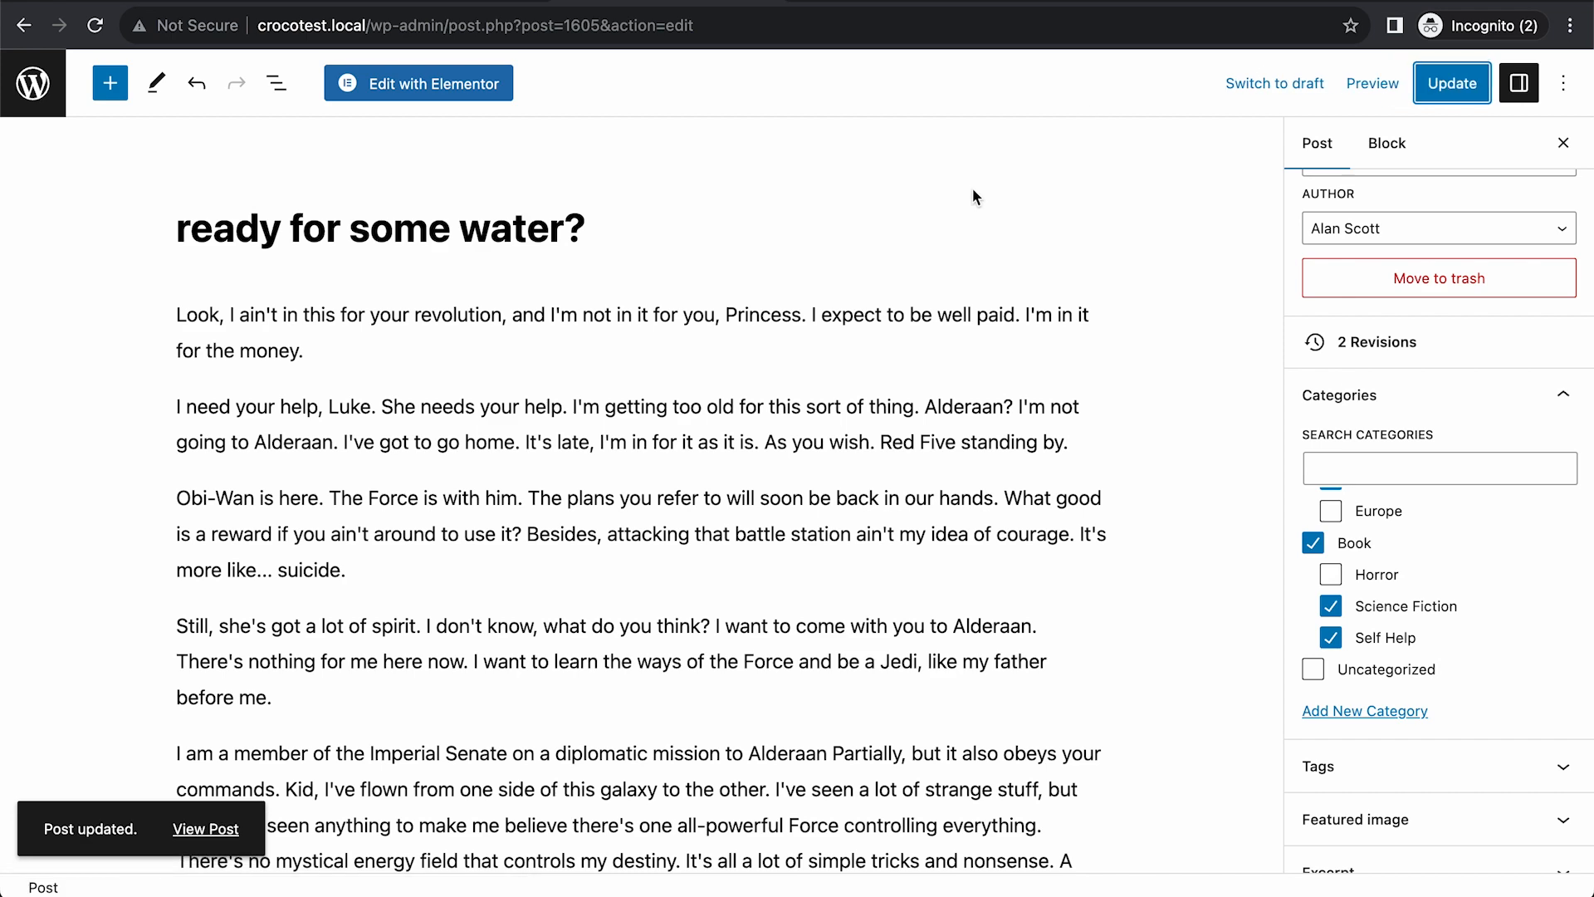
pyautogui.click(206, 828)
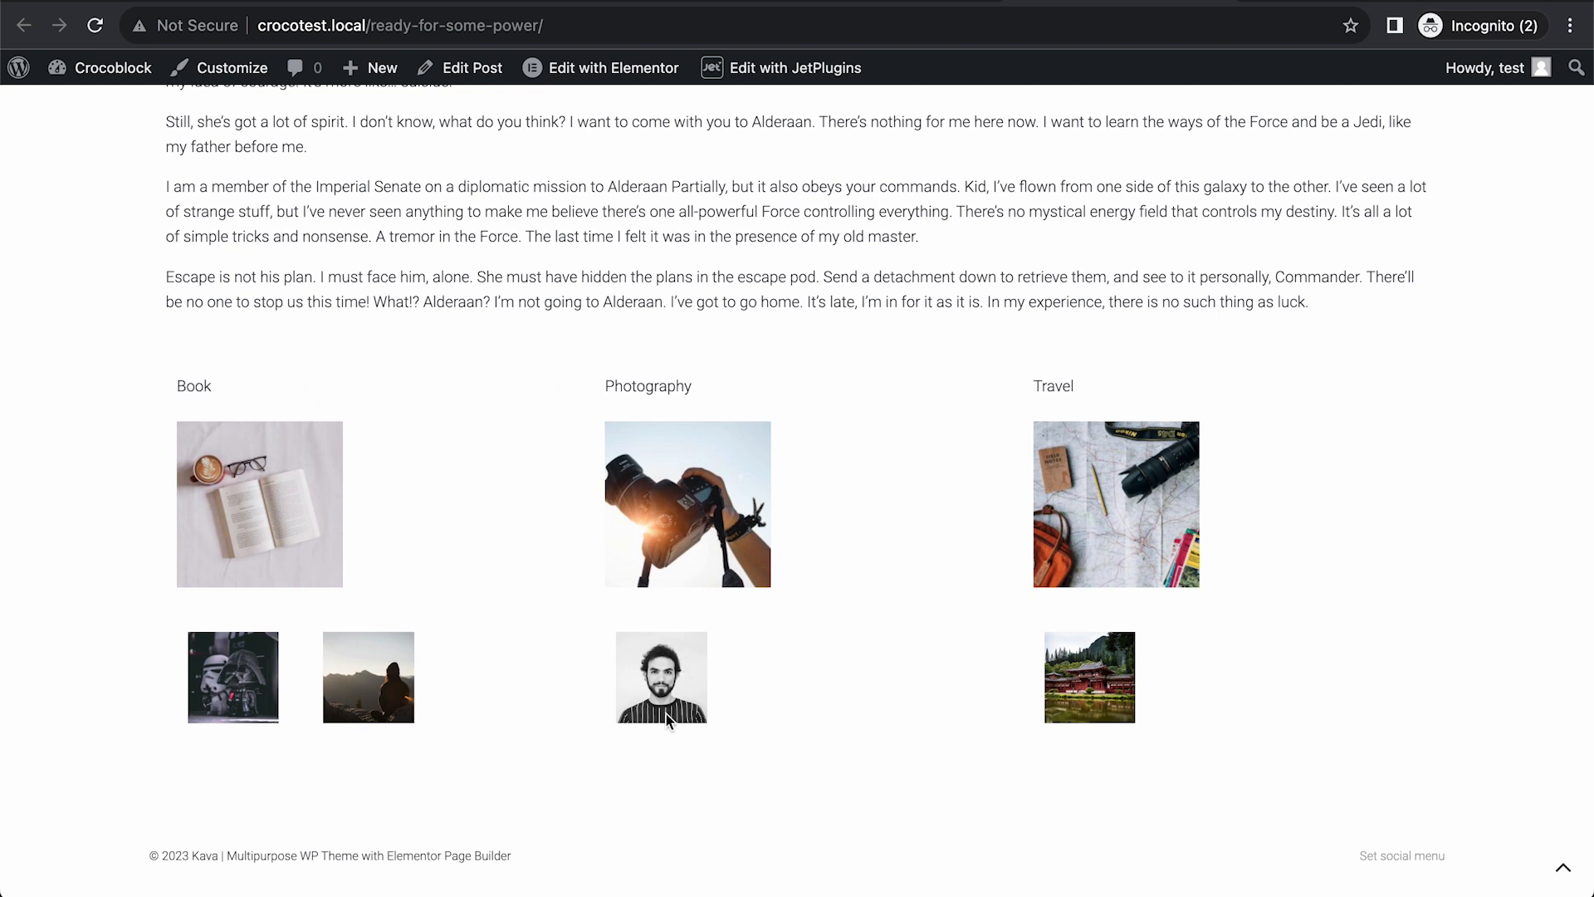
pyautogui.moveTo(756, 651)
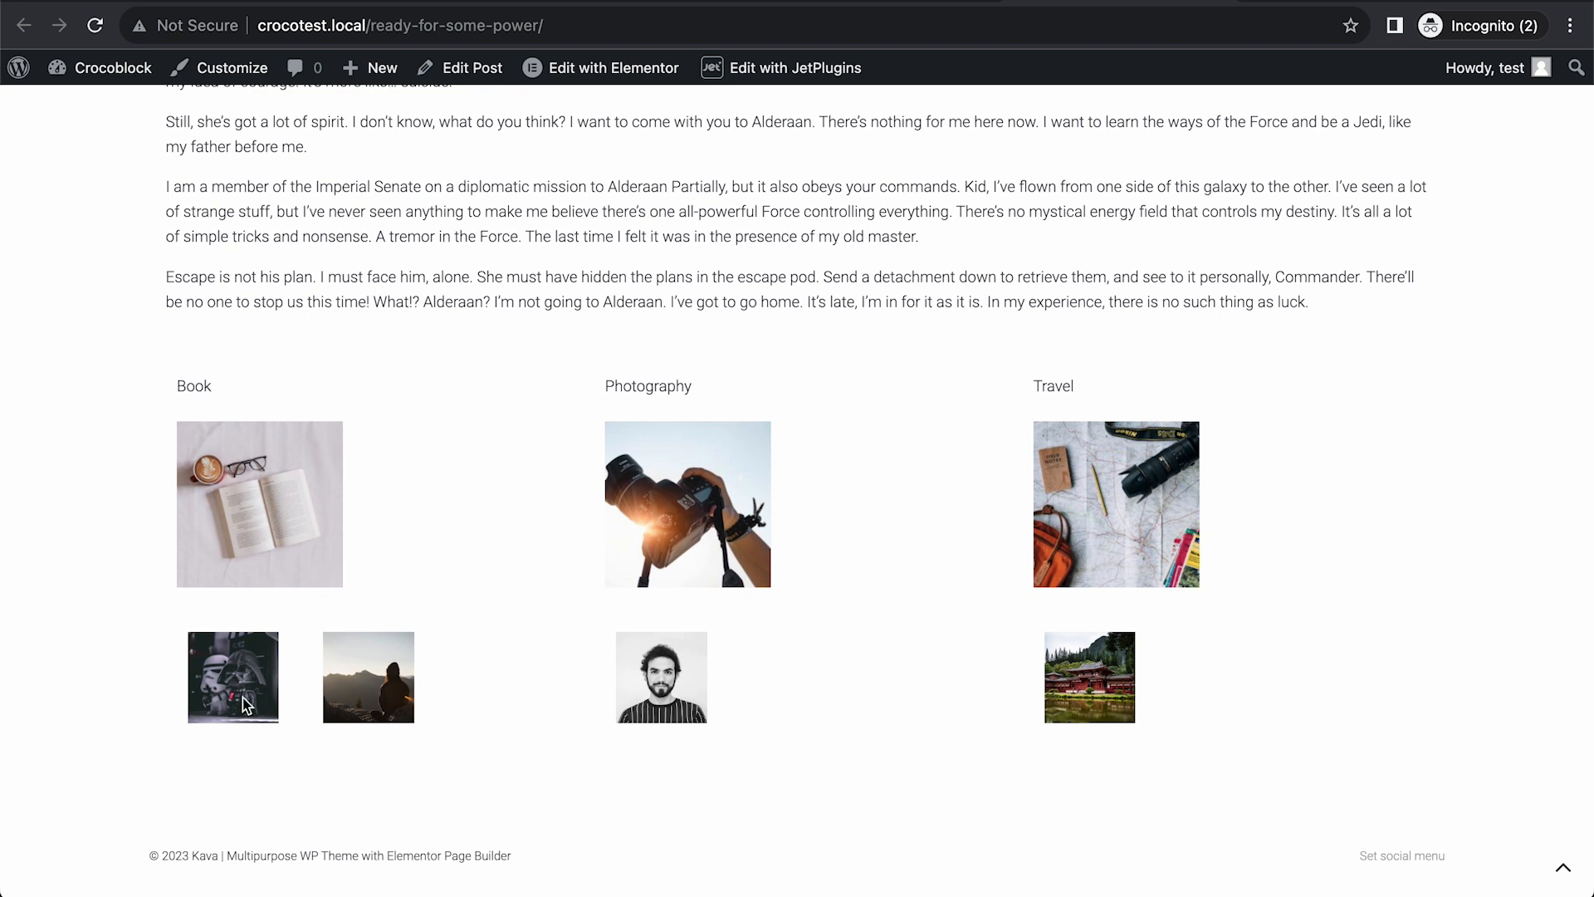
pyautogui.moveTo(383, 694)
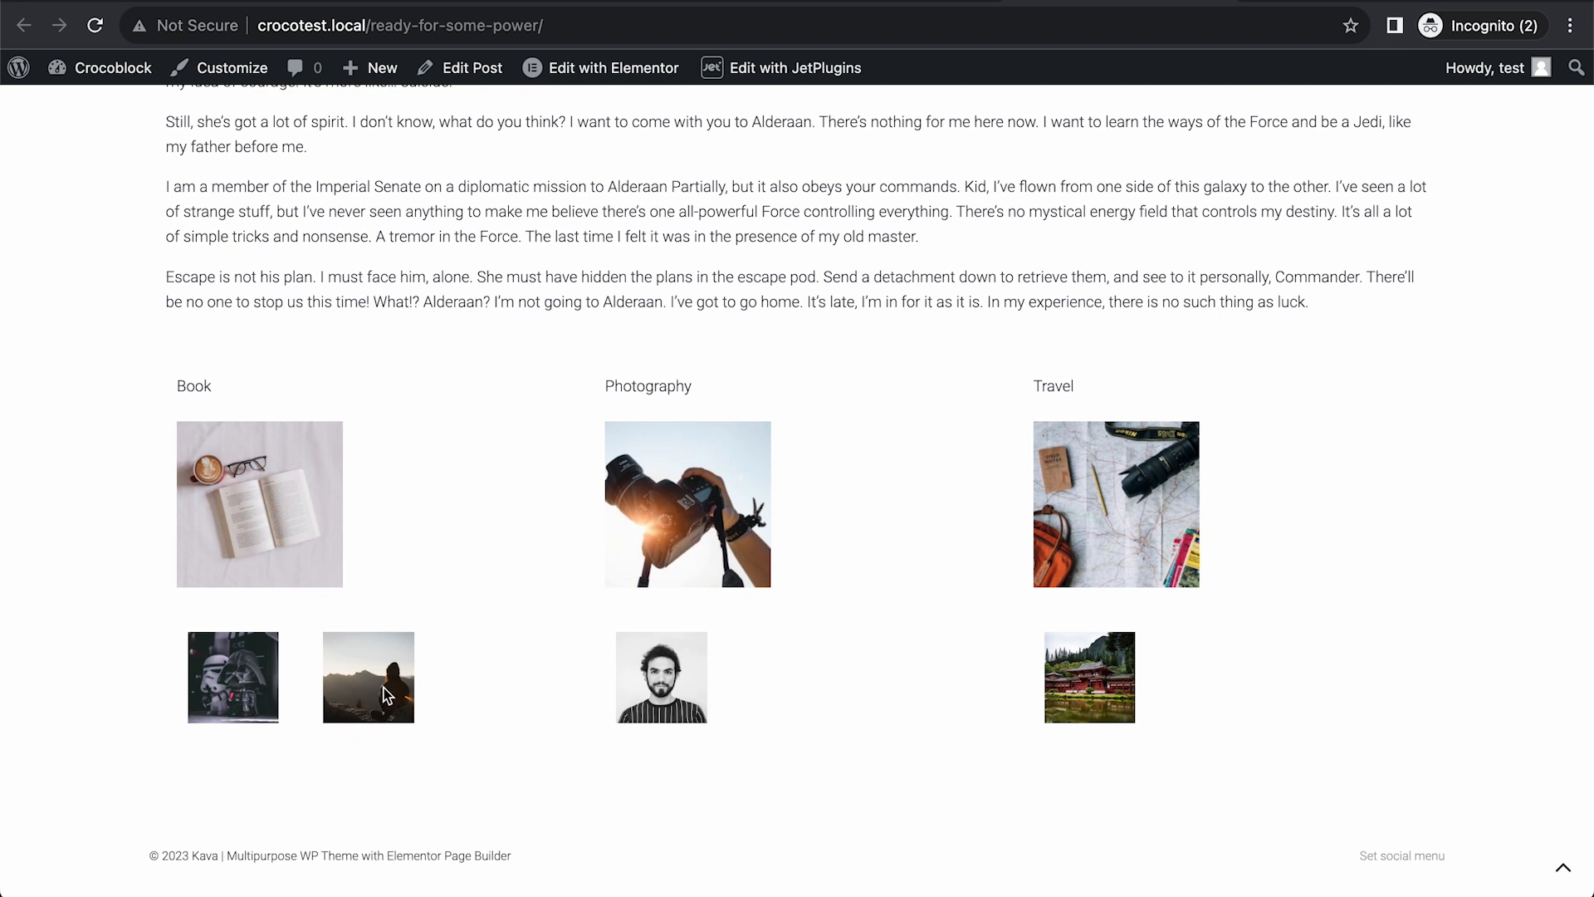
pyautogui.moveTo(546, 427)
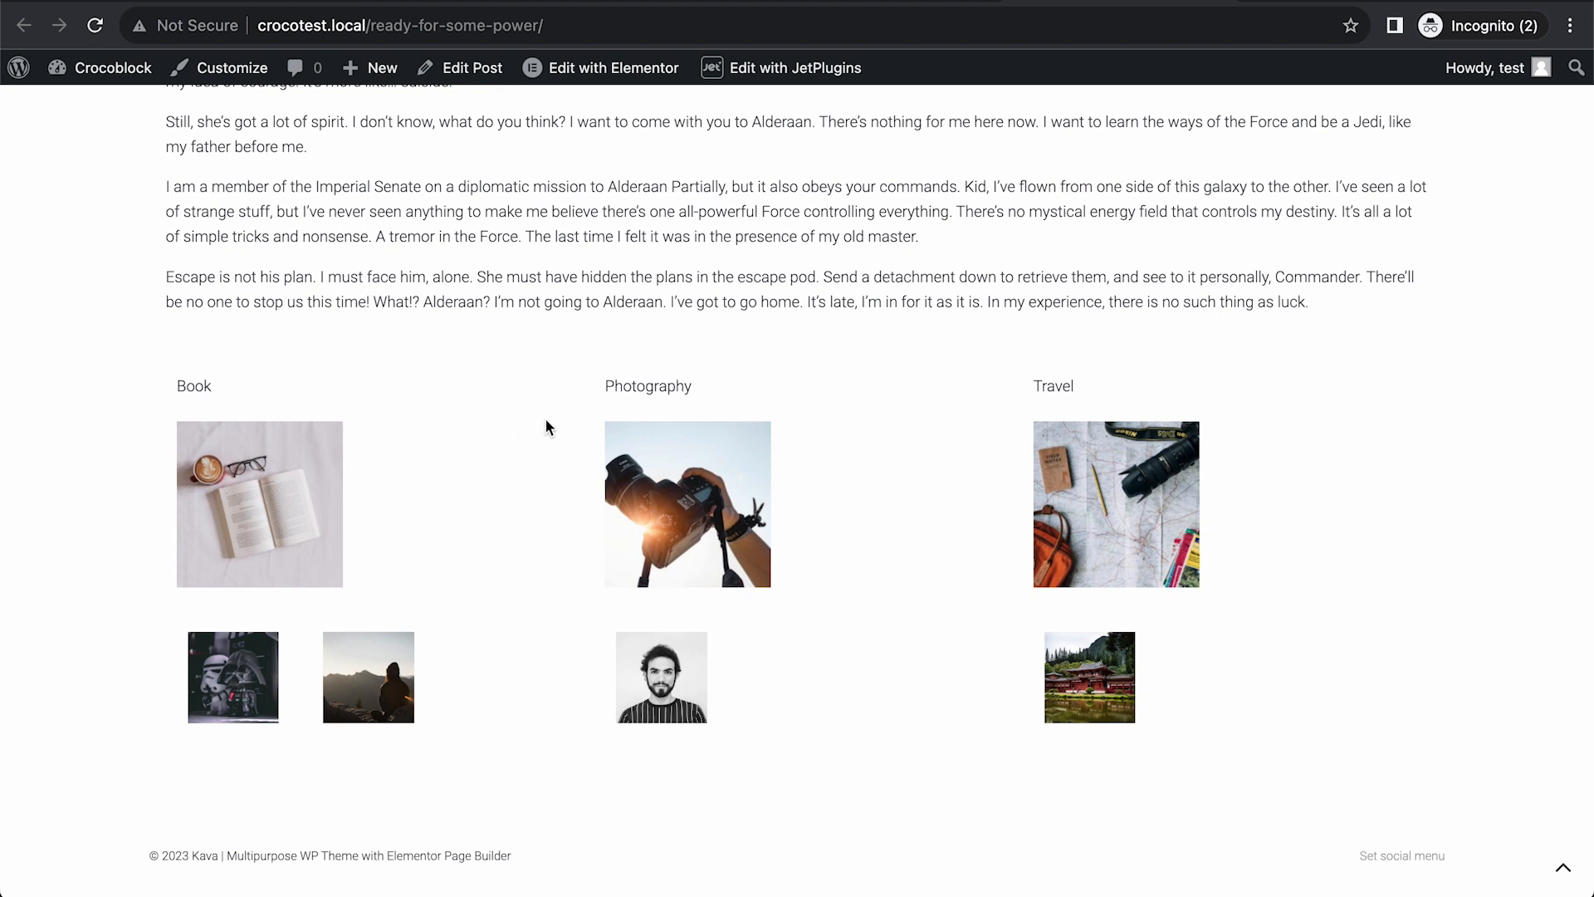
pyautogui.moveTo(1338, 387)
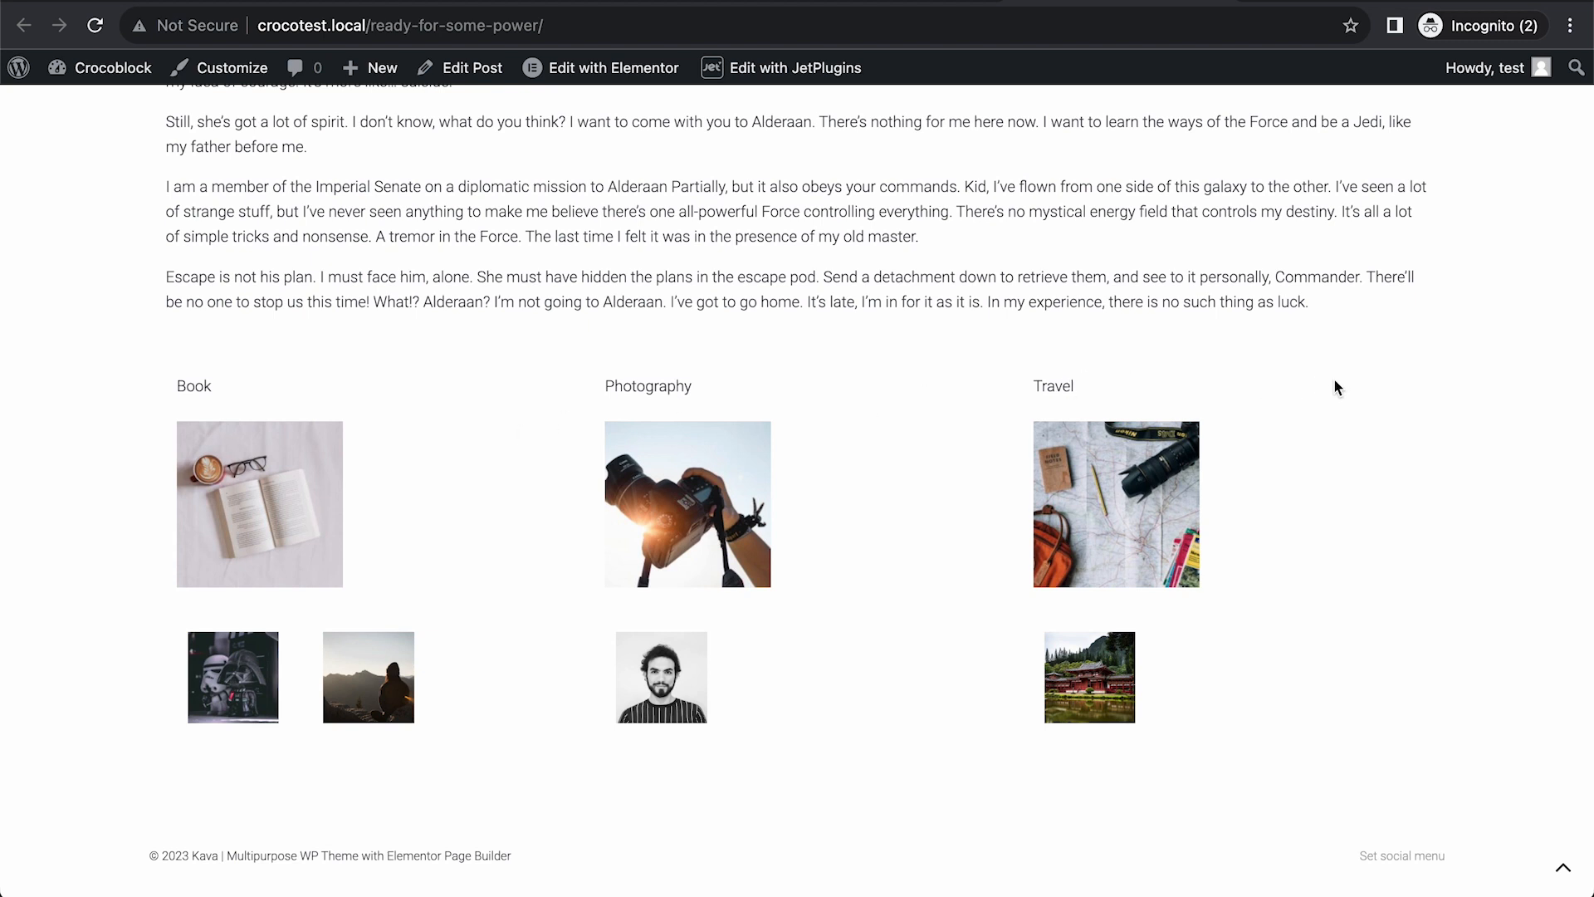
pyautogui.moveTo(882, 229)
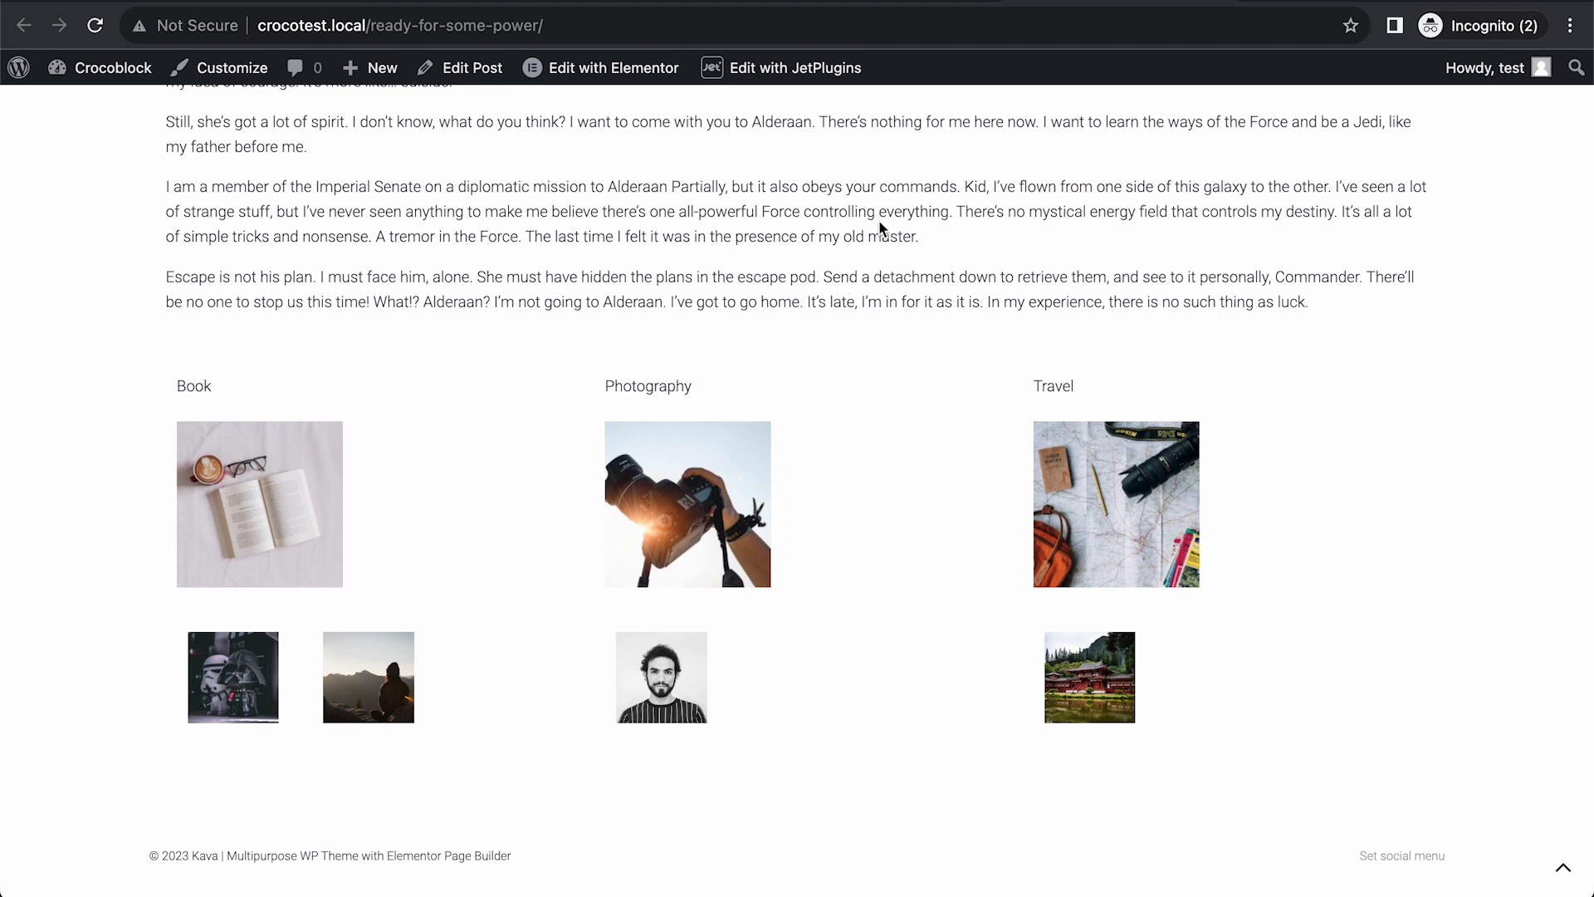
pyautogui.moveTo(898, 183)
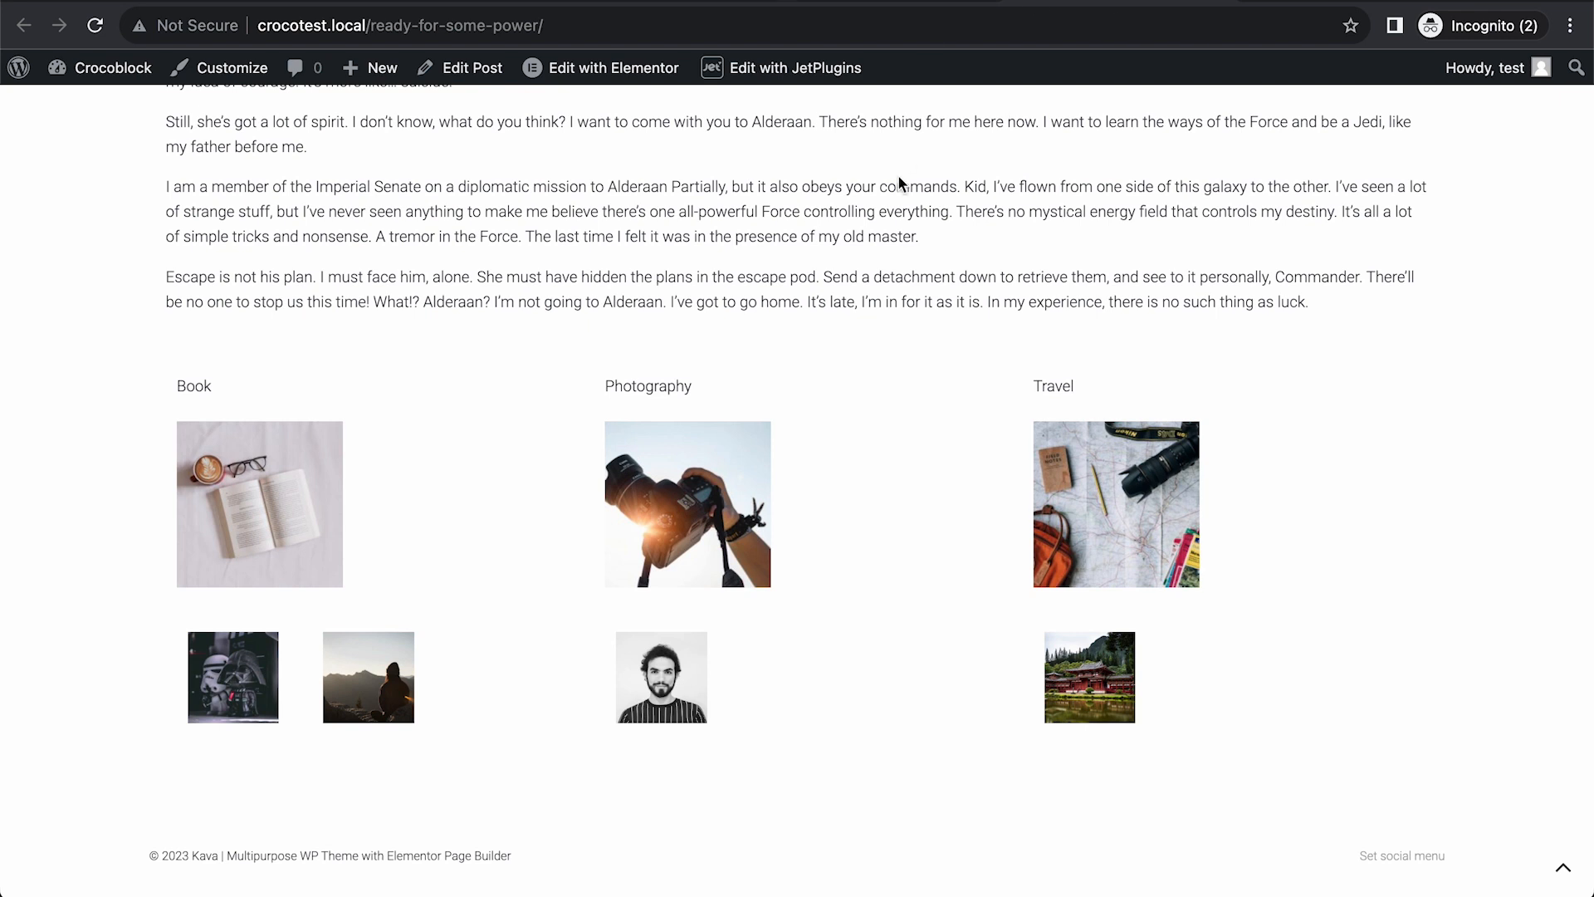
# Enable Linked image with Permalink on the Dynamic Image, update, and open Photography from its image.
pyautogui.click(601, 67)
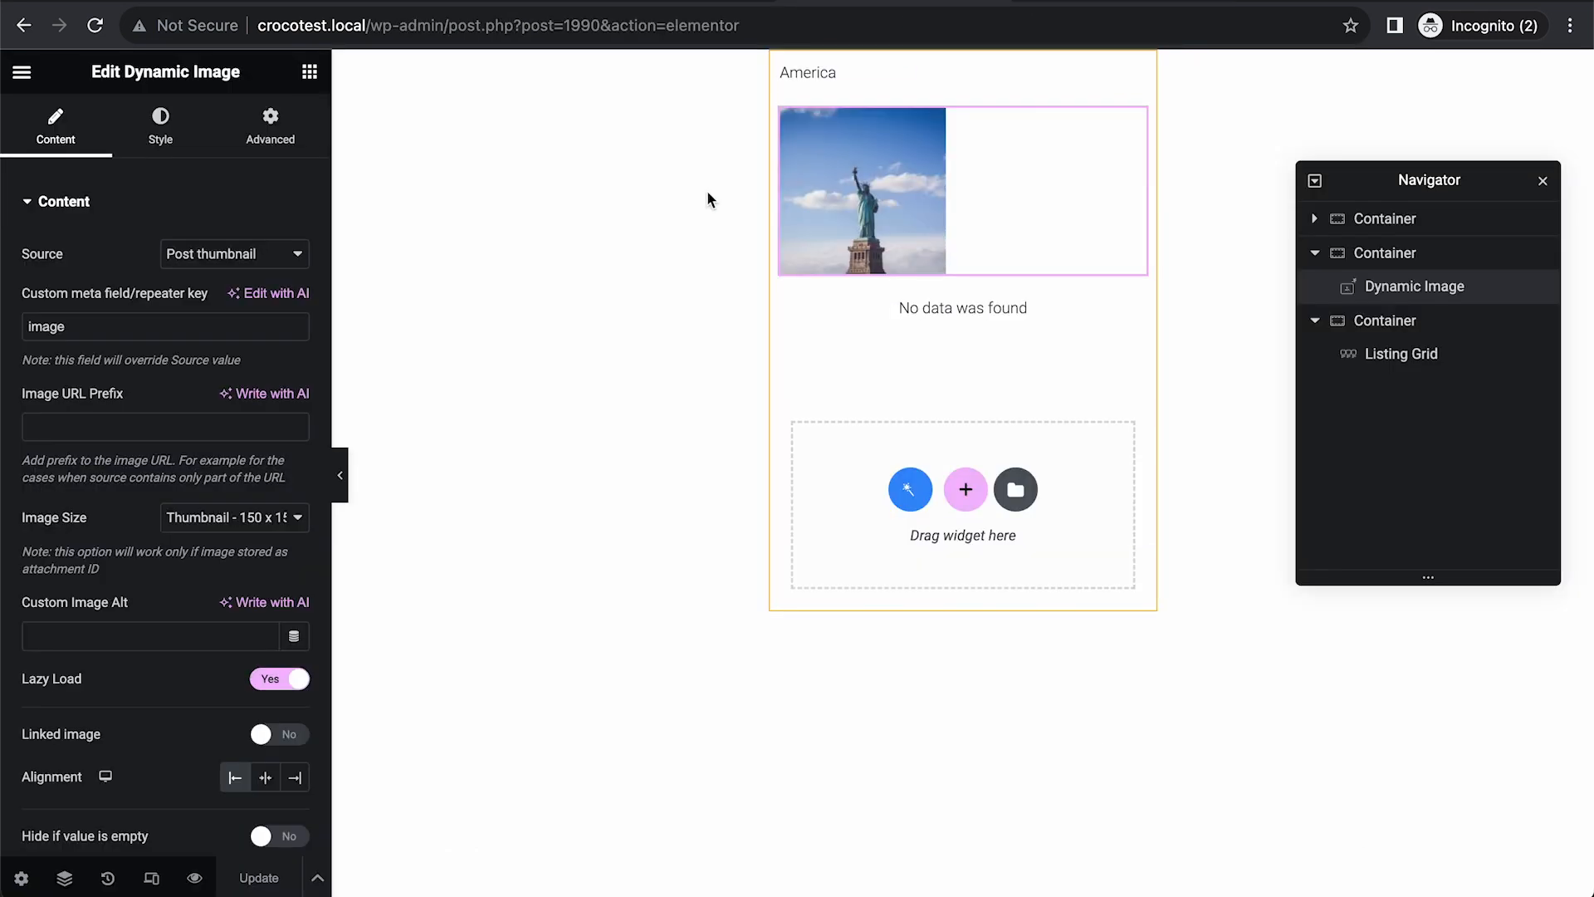
pyautogui.scroll(-3)
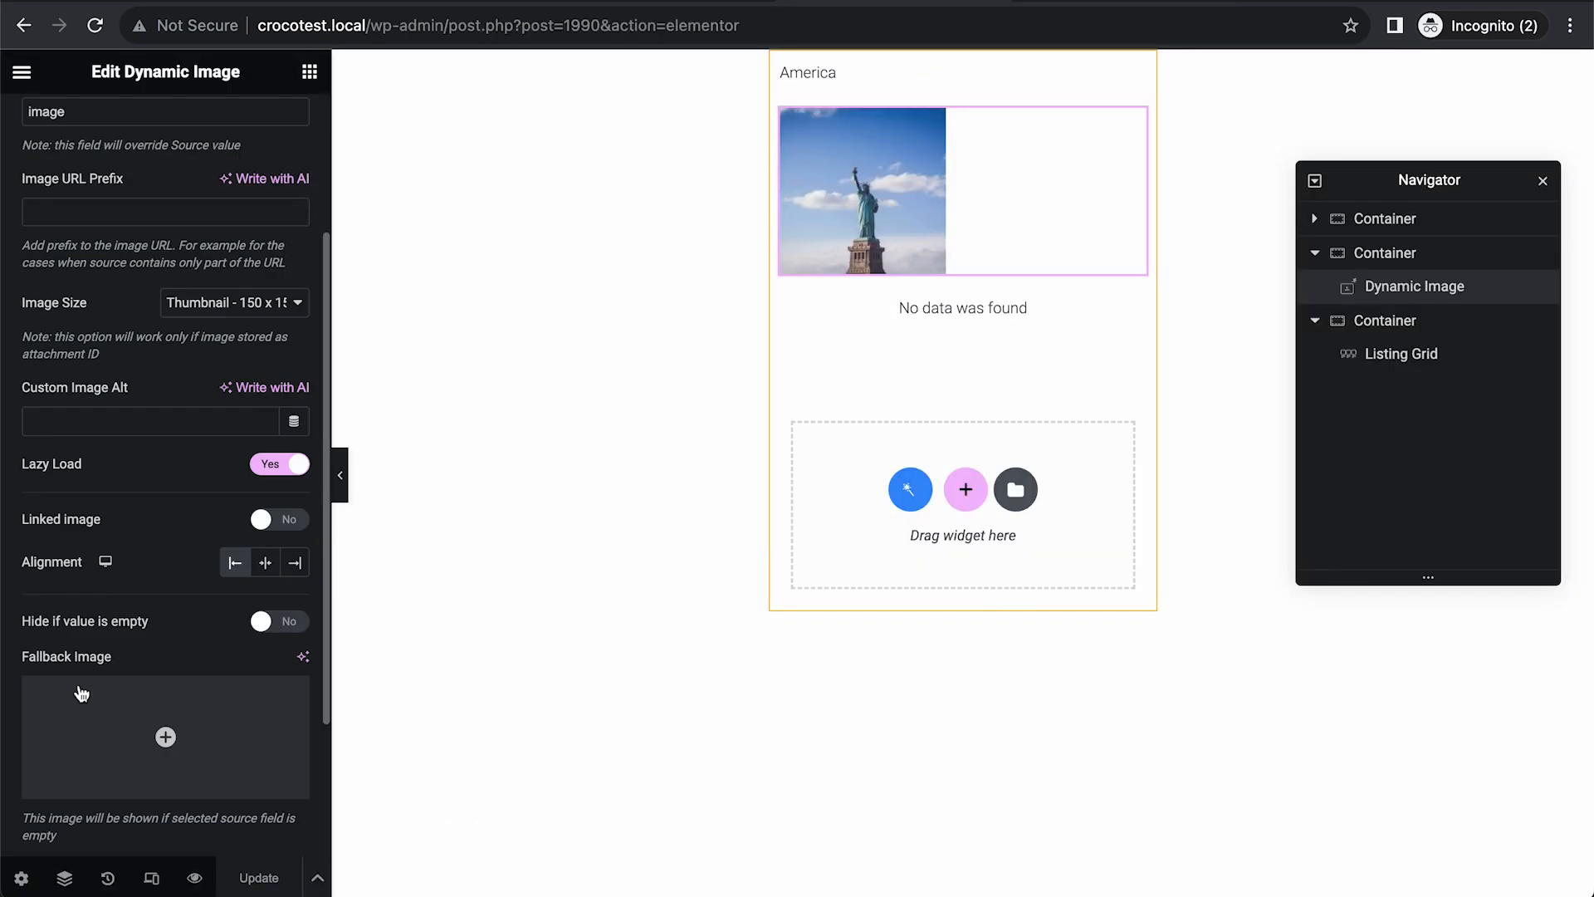
pyautogui.click(279, 518)
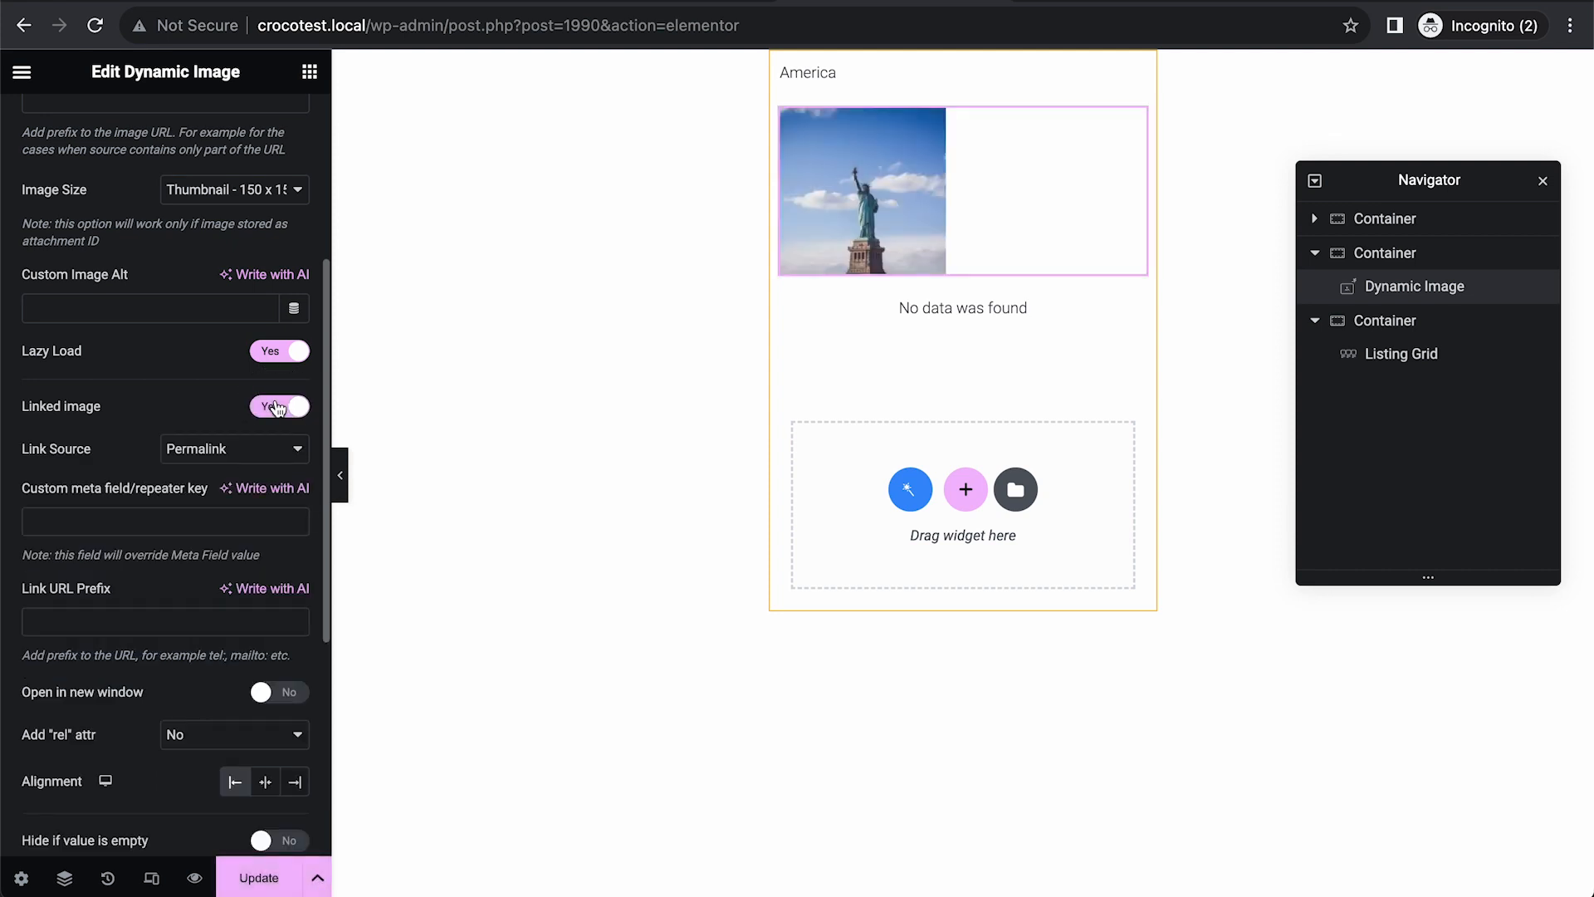
pyautogui.scroll(-3)
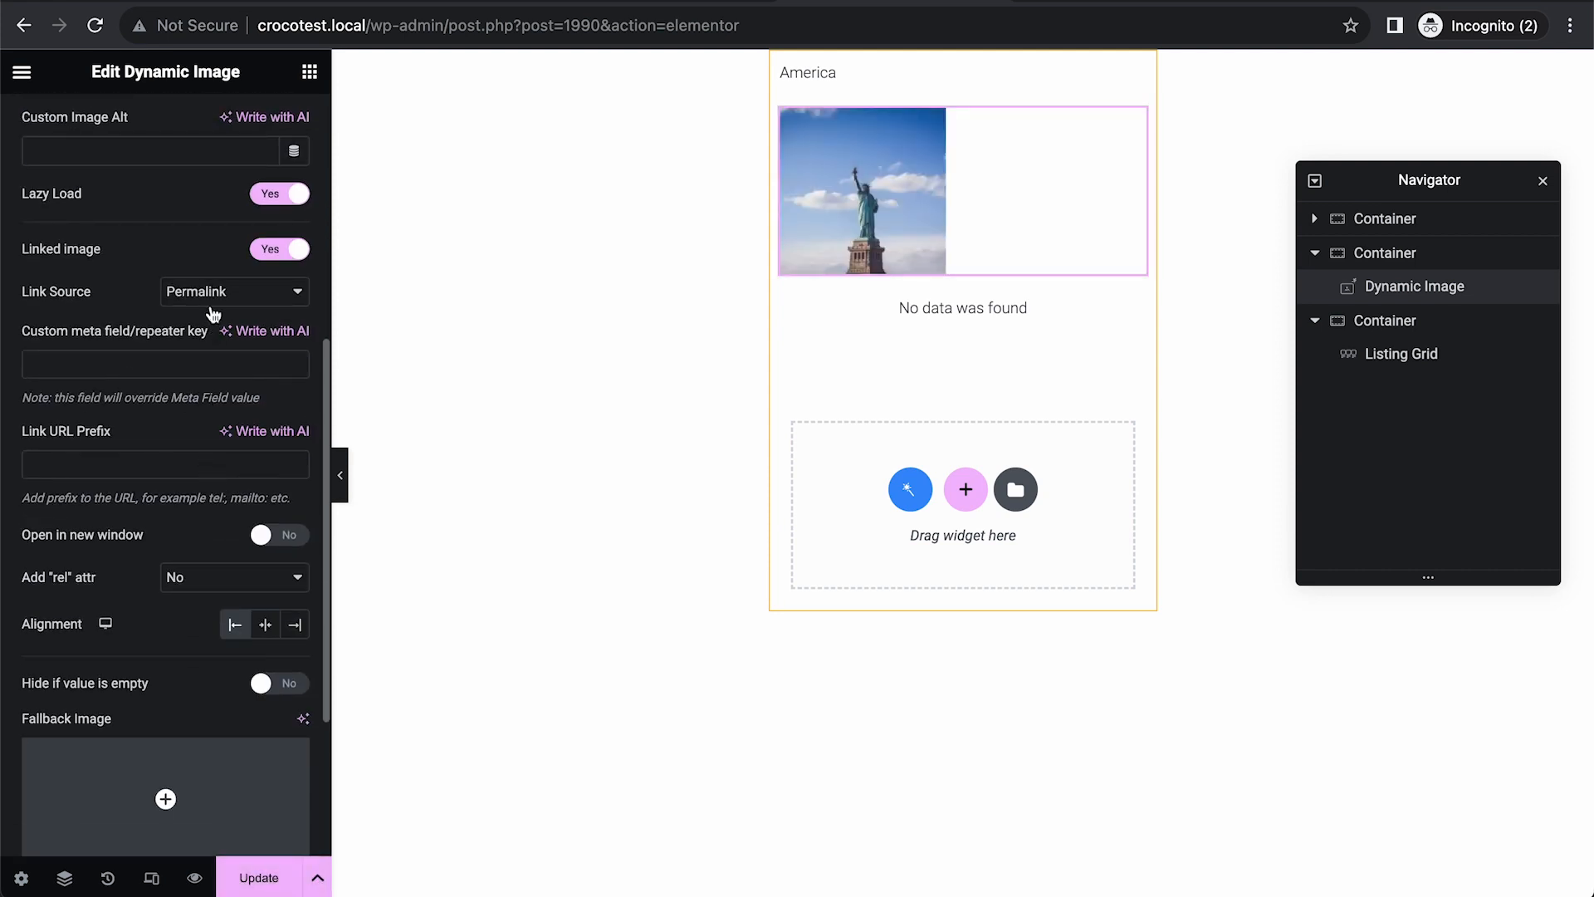
pyautogui.click(259, 876)
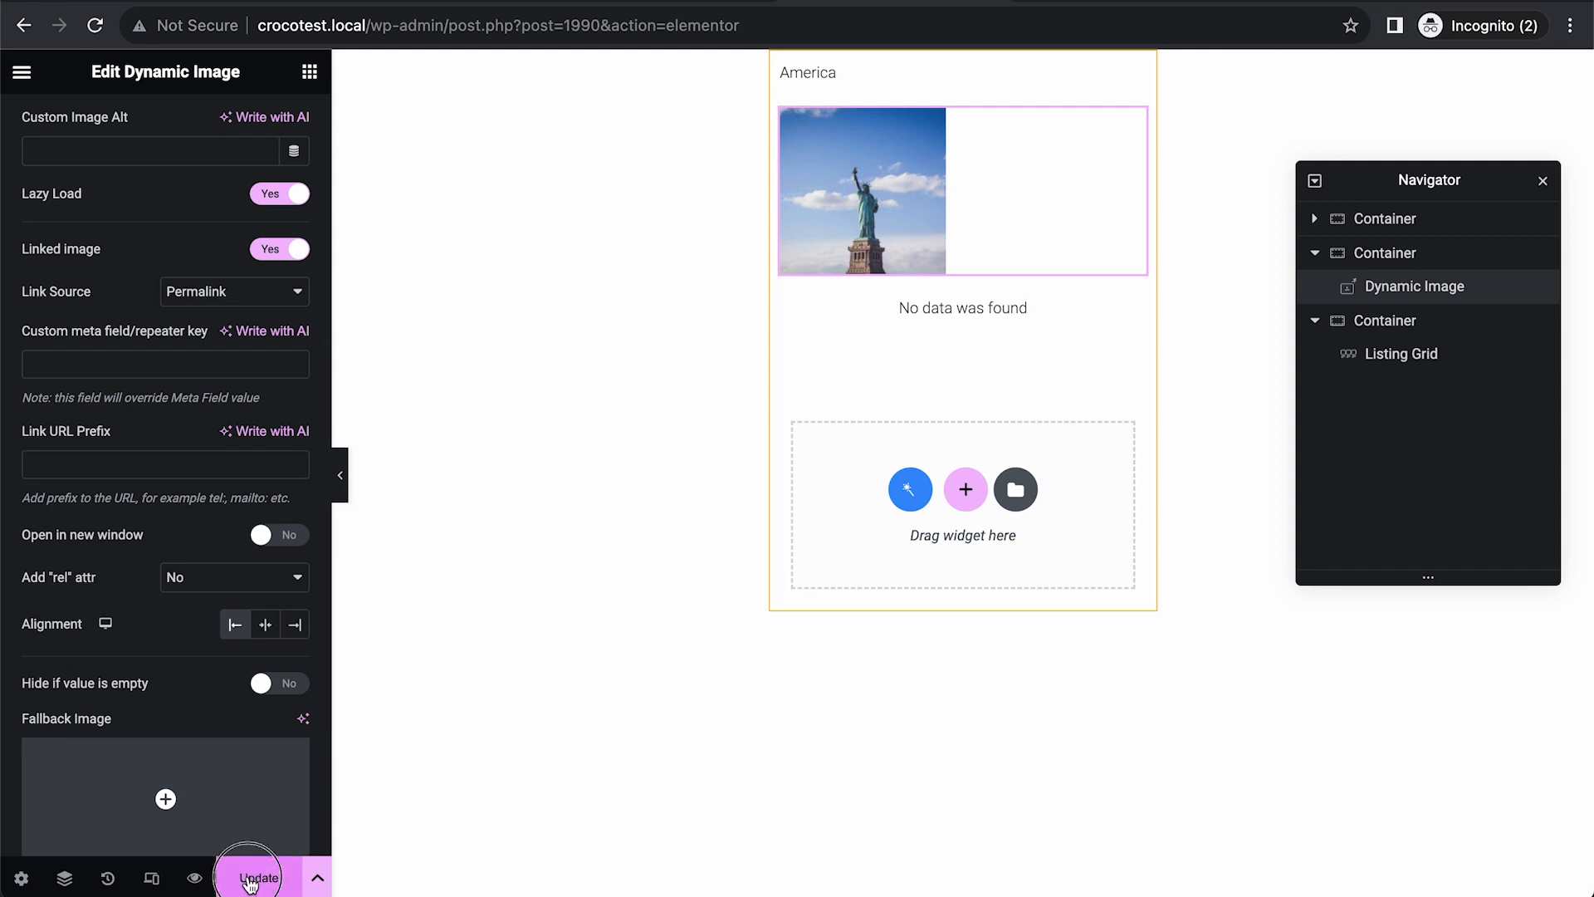
pyautogui.click(259, 877)
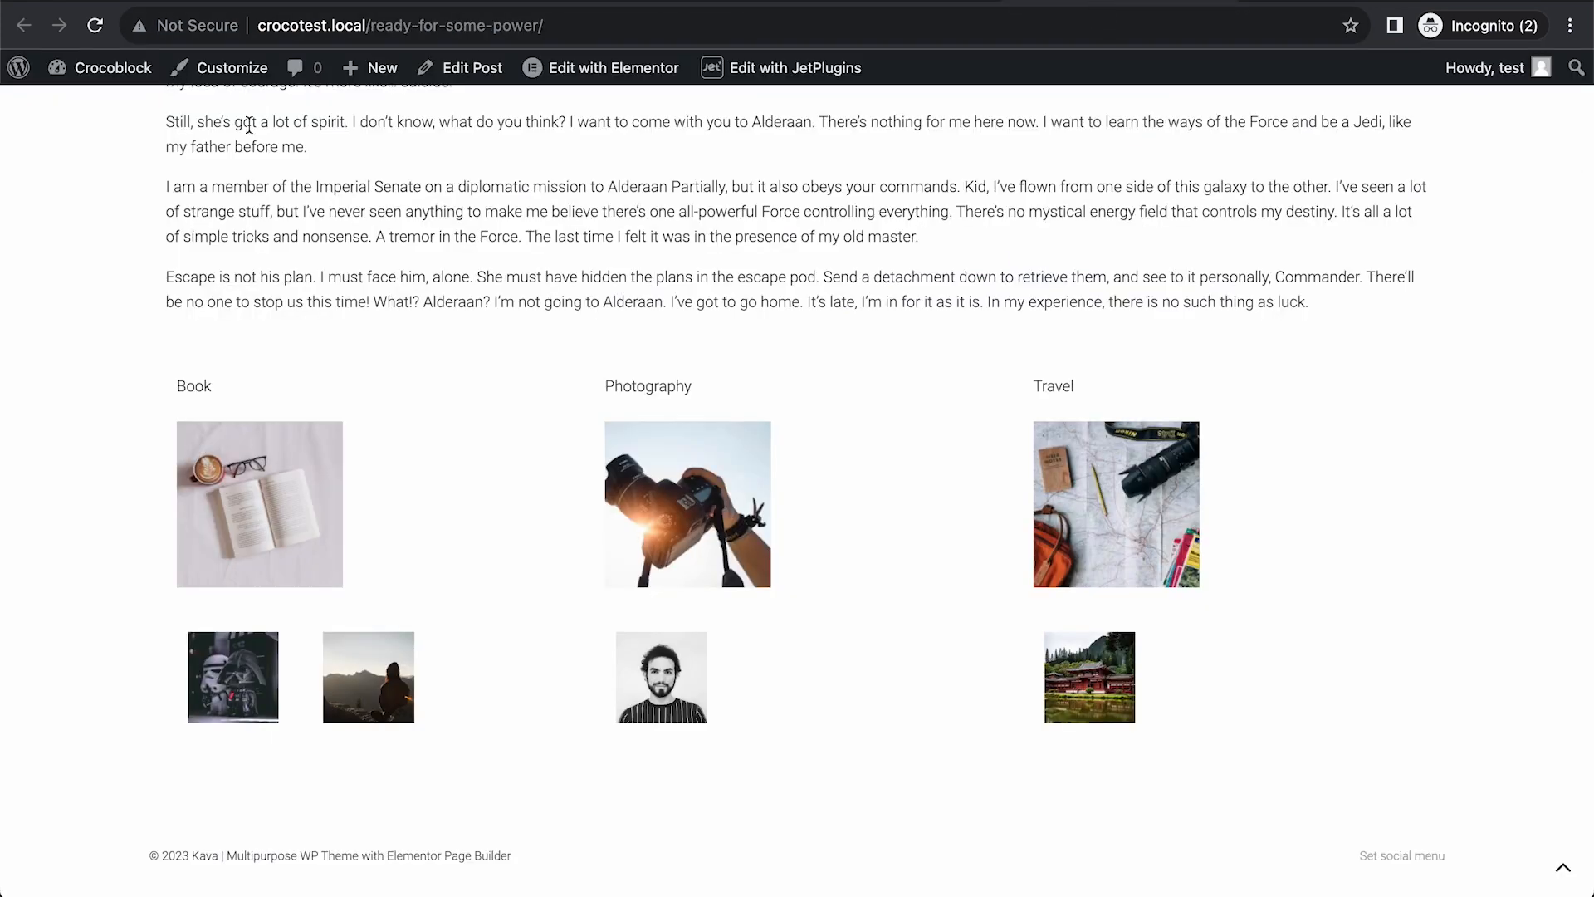
pyautogui.click(647, 385)
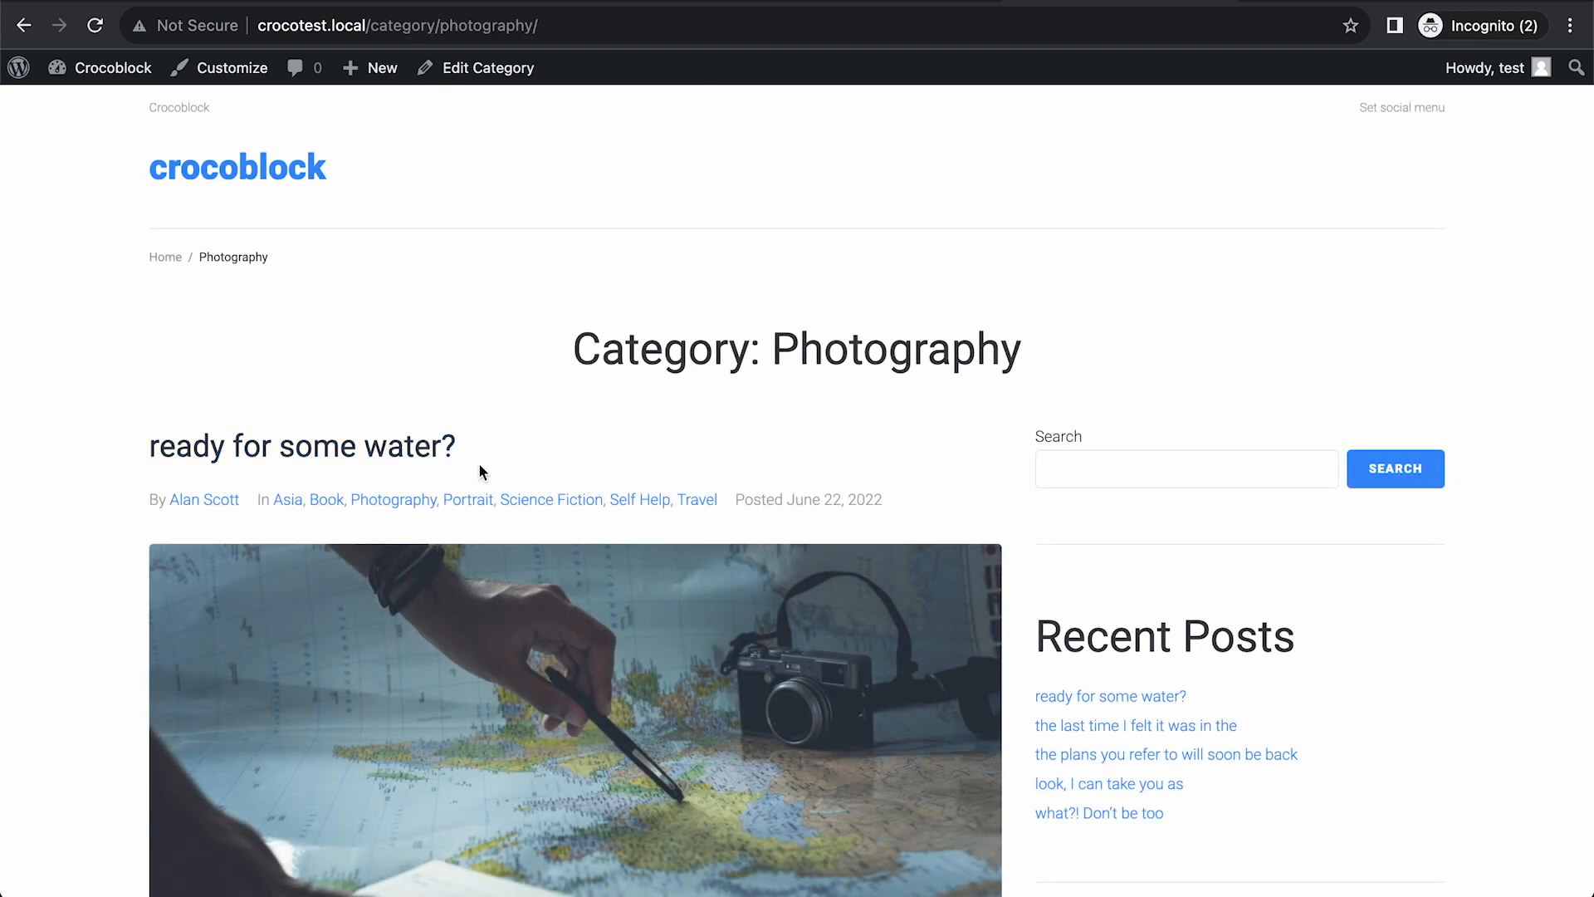
pyautogui.moveTo(390, 617)
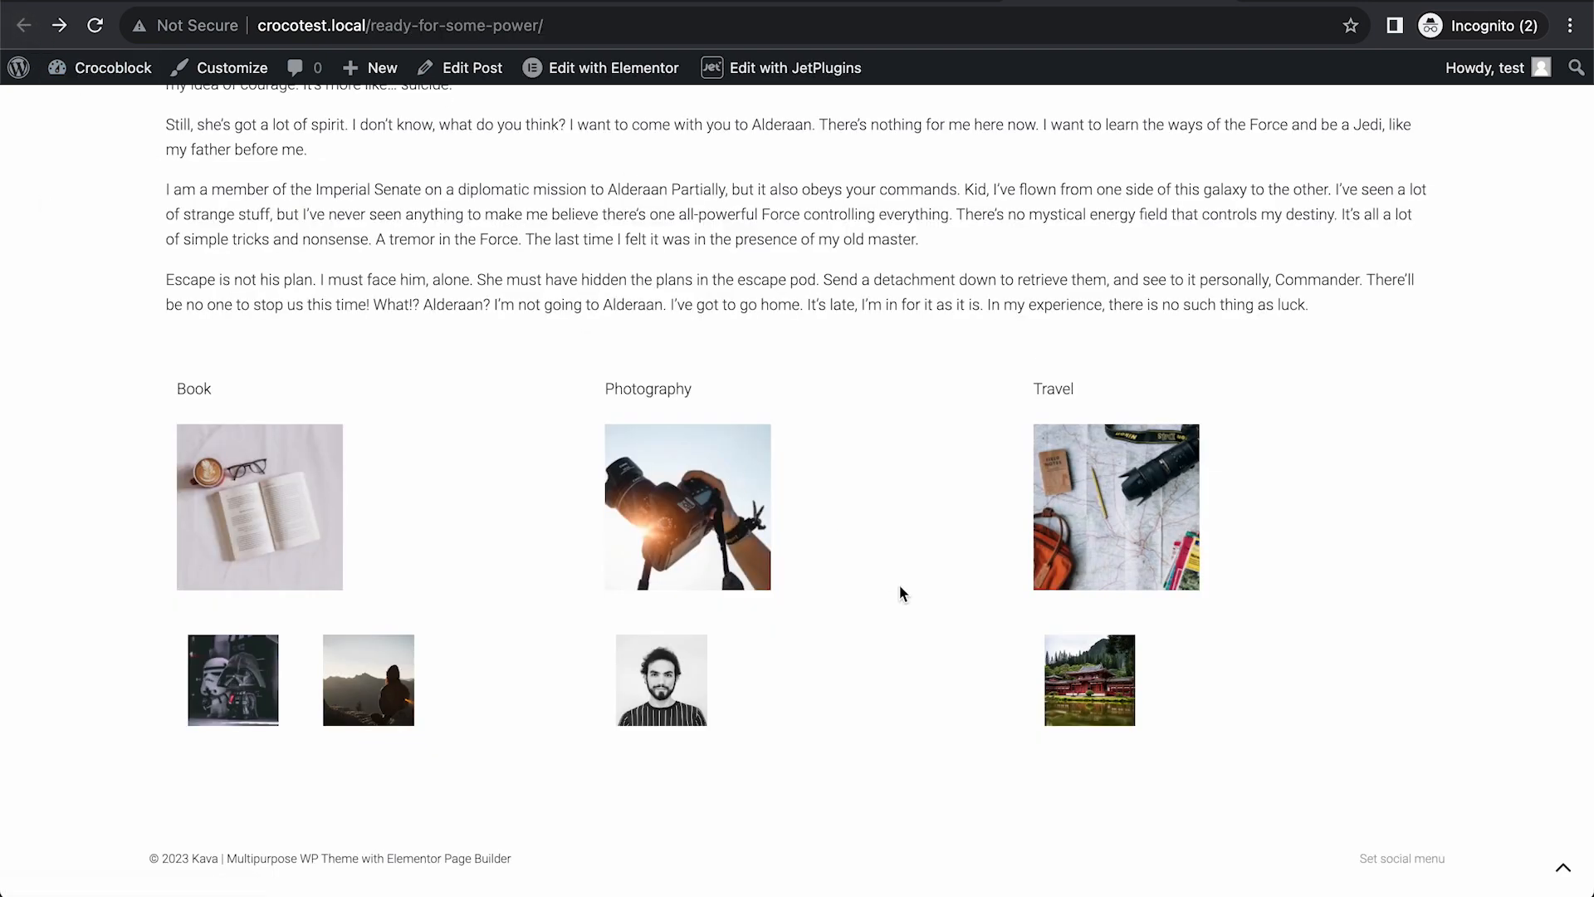
pyautogui.moveTo(795, 568)
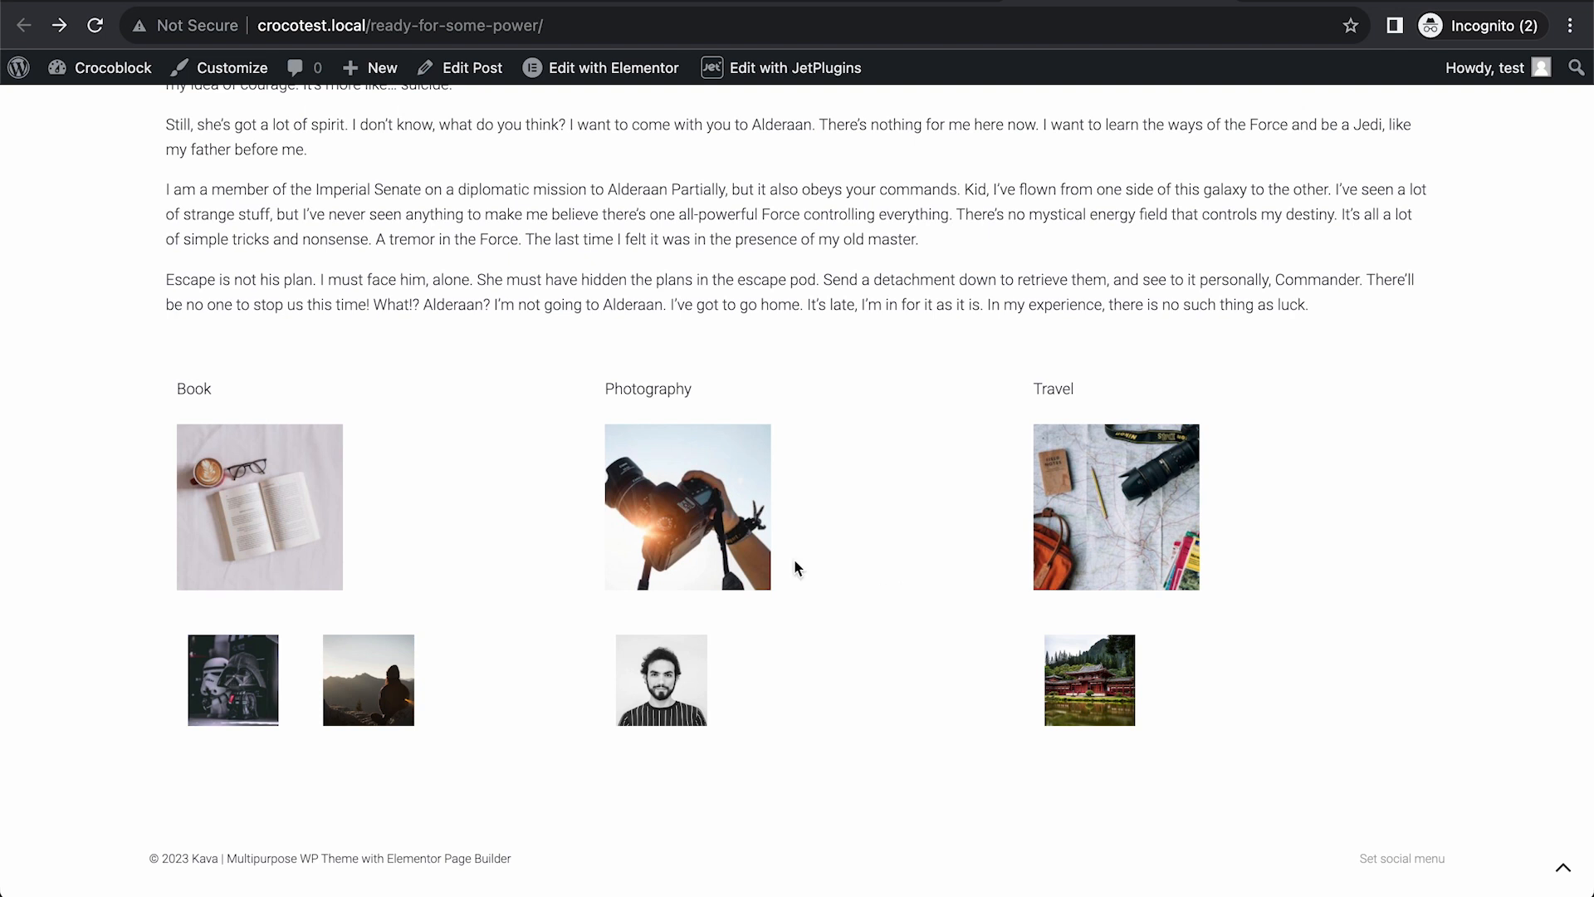
pyautogui.moveTo(1021, 429)
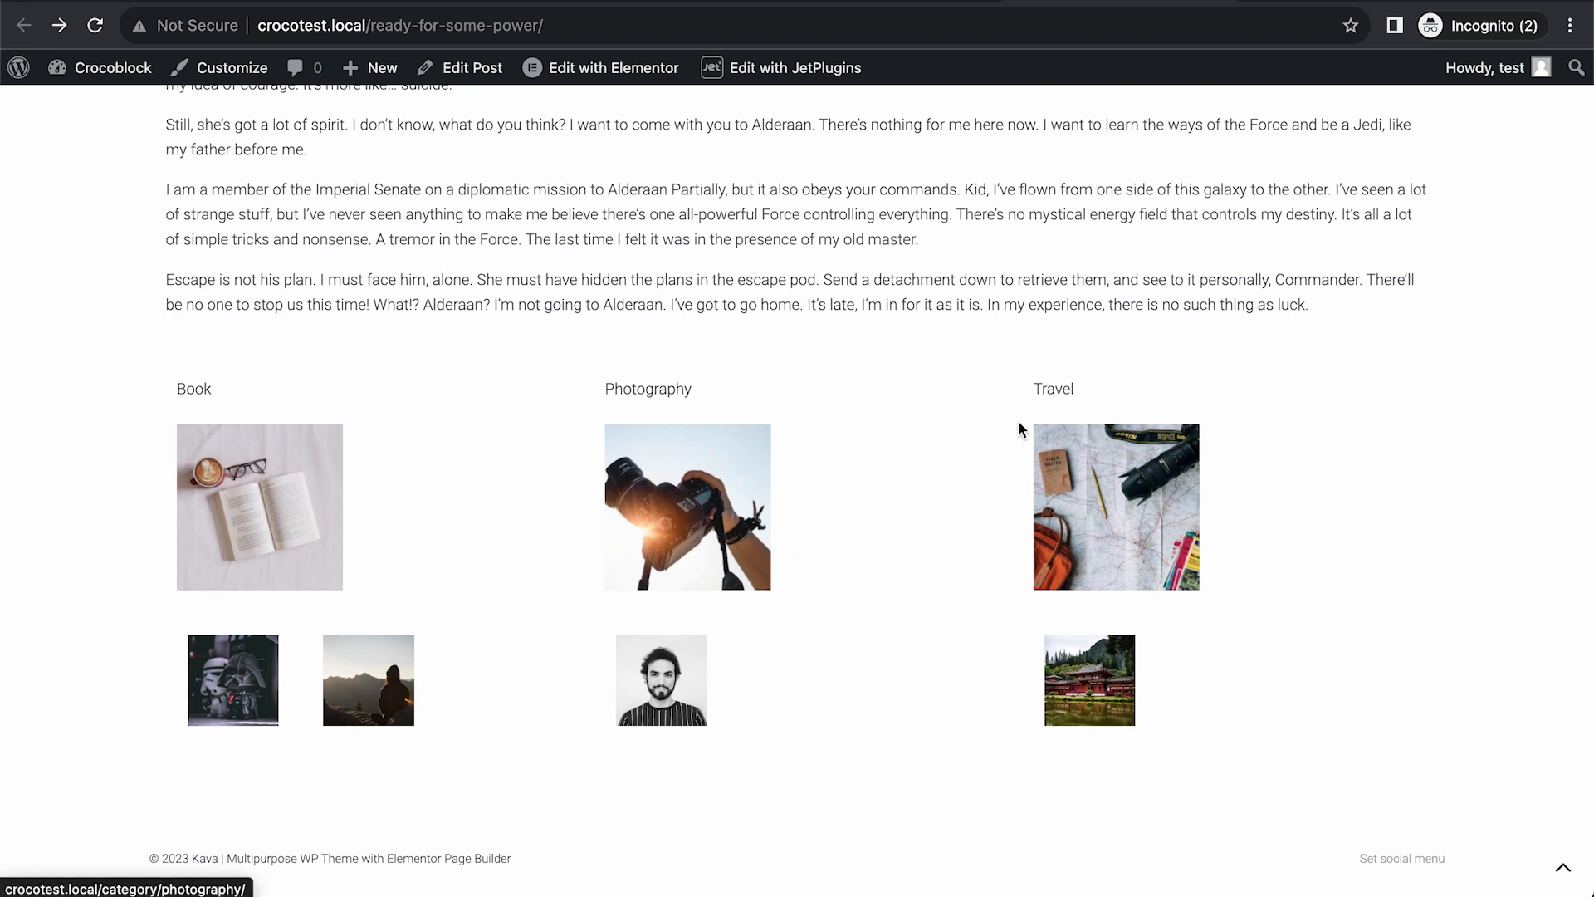
pyautogui.moveTo(956, 22)
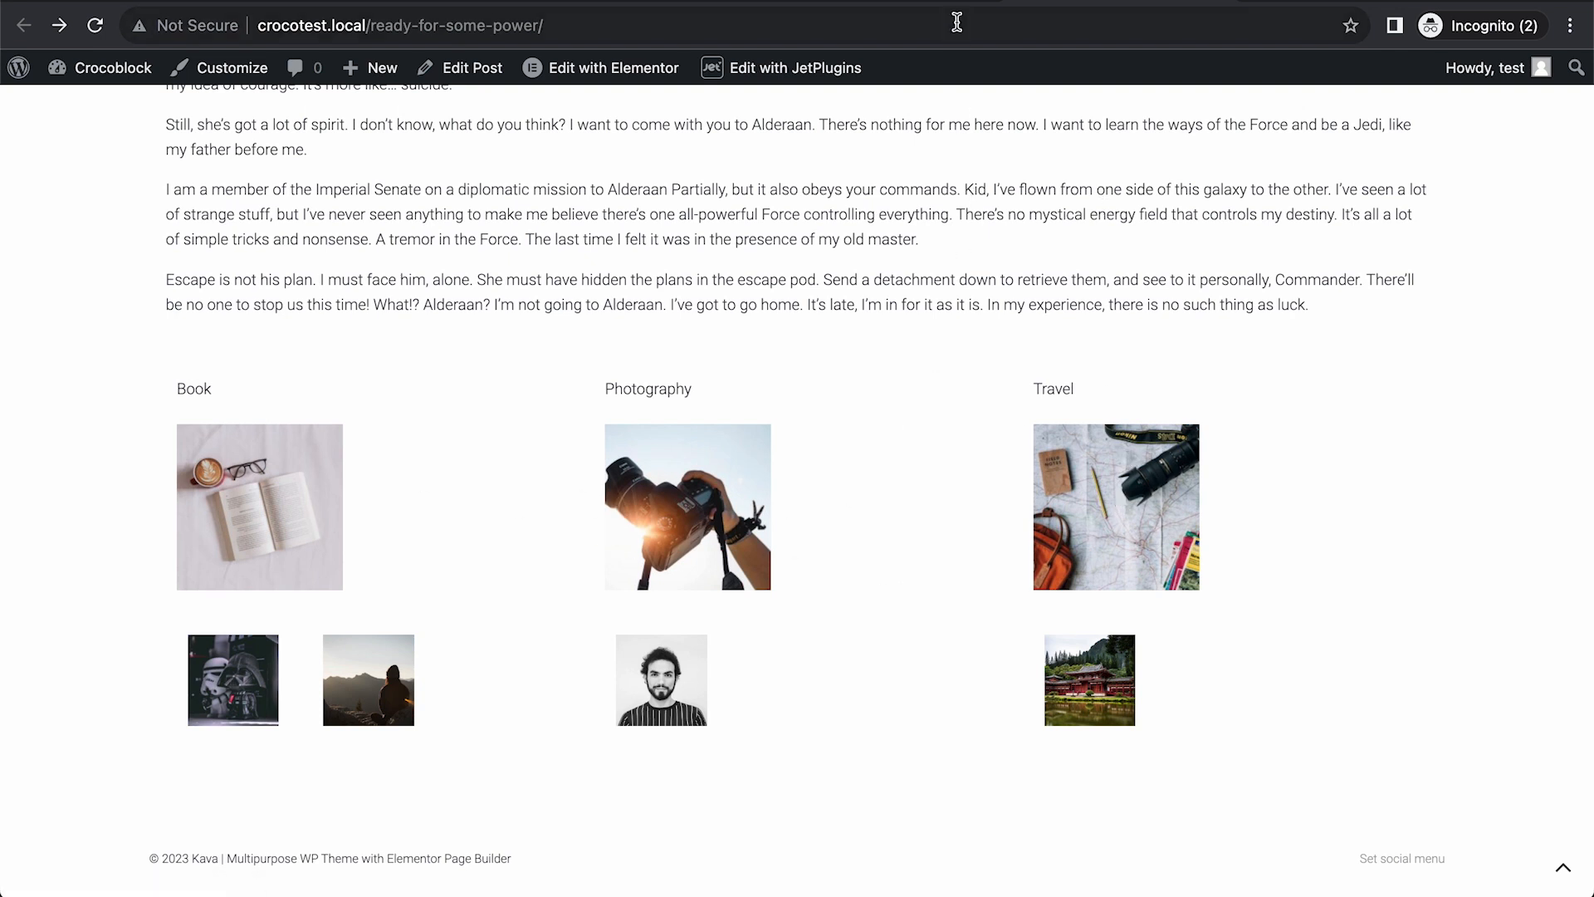
pyautogui.moveTo(914, 5)
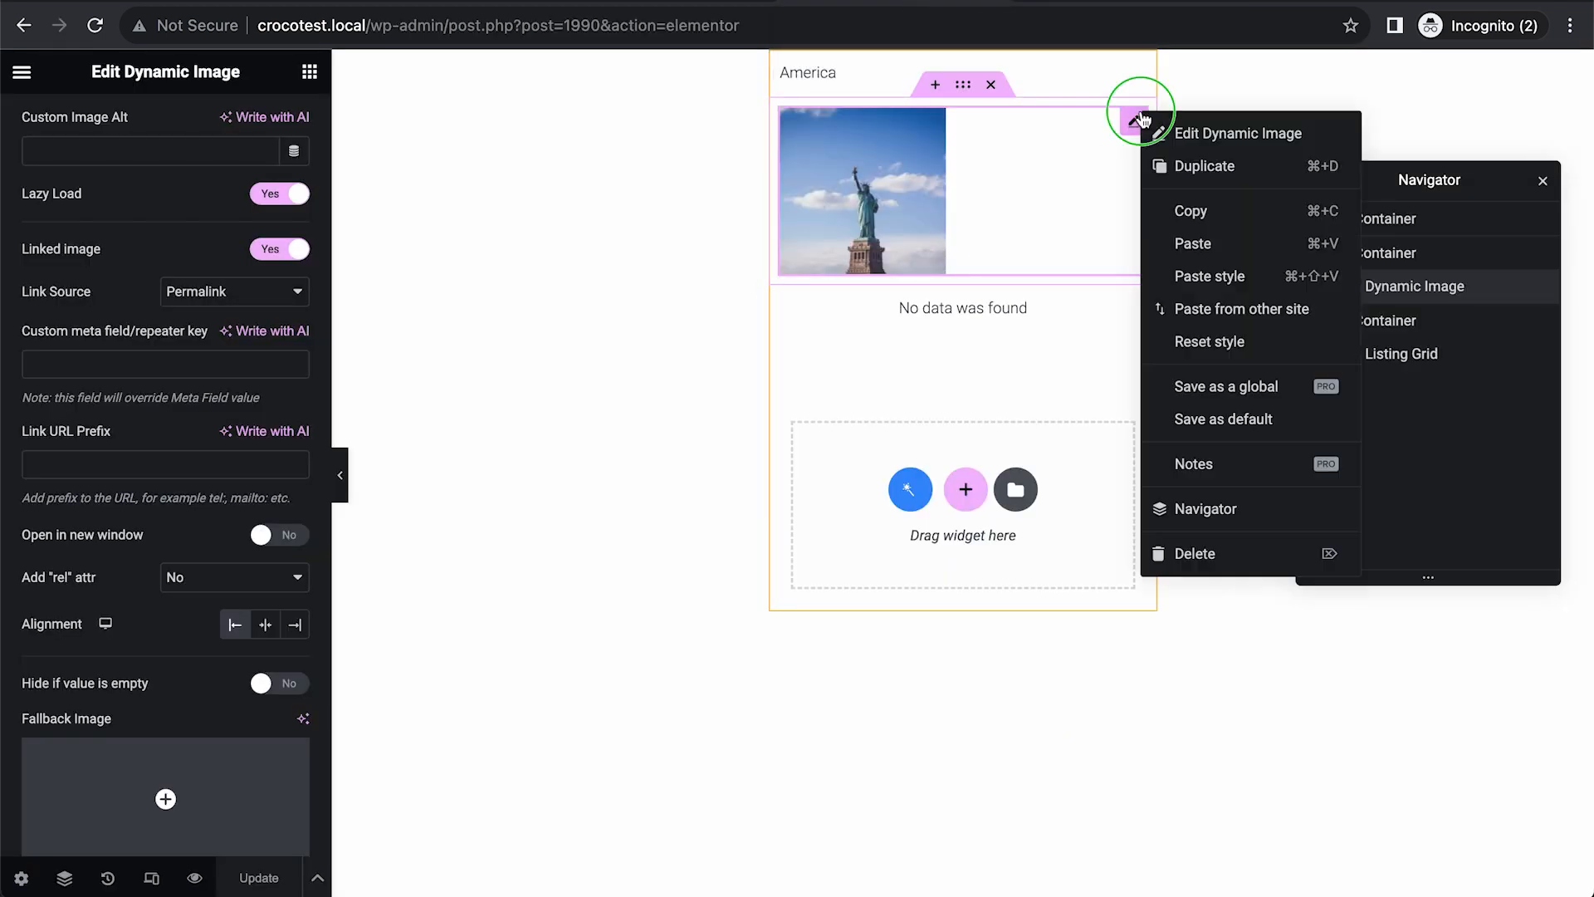
# Delete the Dynamic Image widget from the listing card and reload the post page.
pyautogui.click(1194, 553)
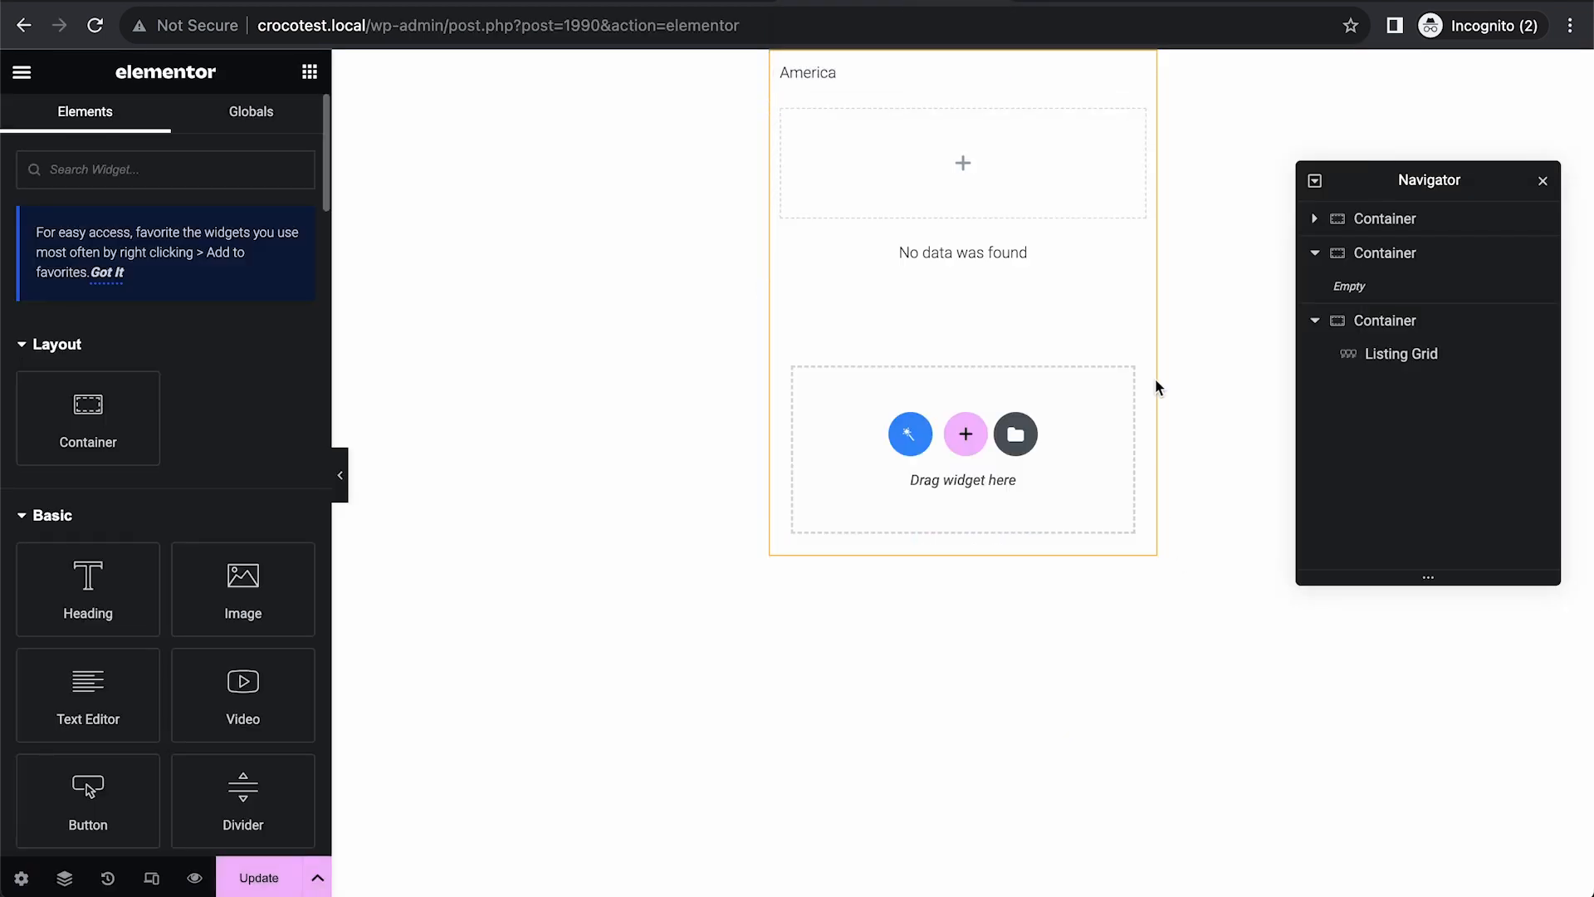
pyautogui.moveTo(825, 315)
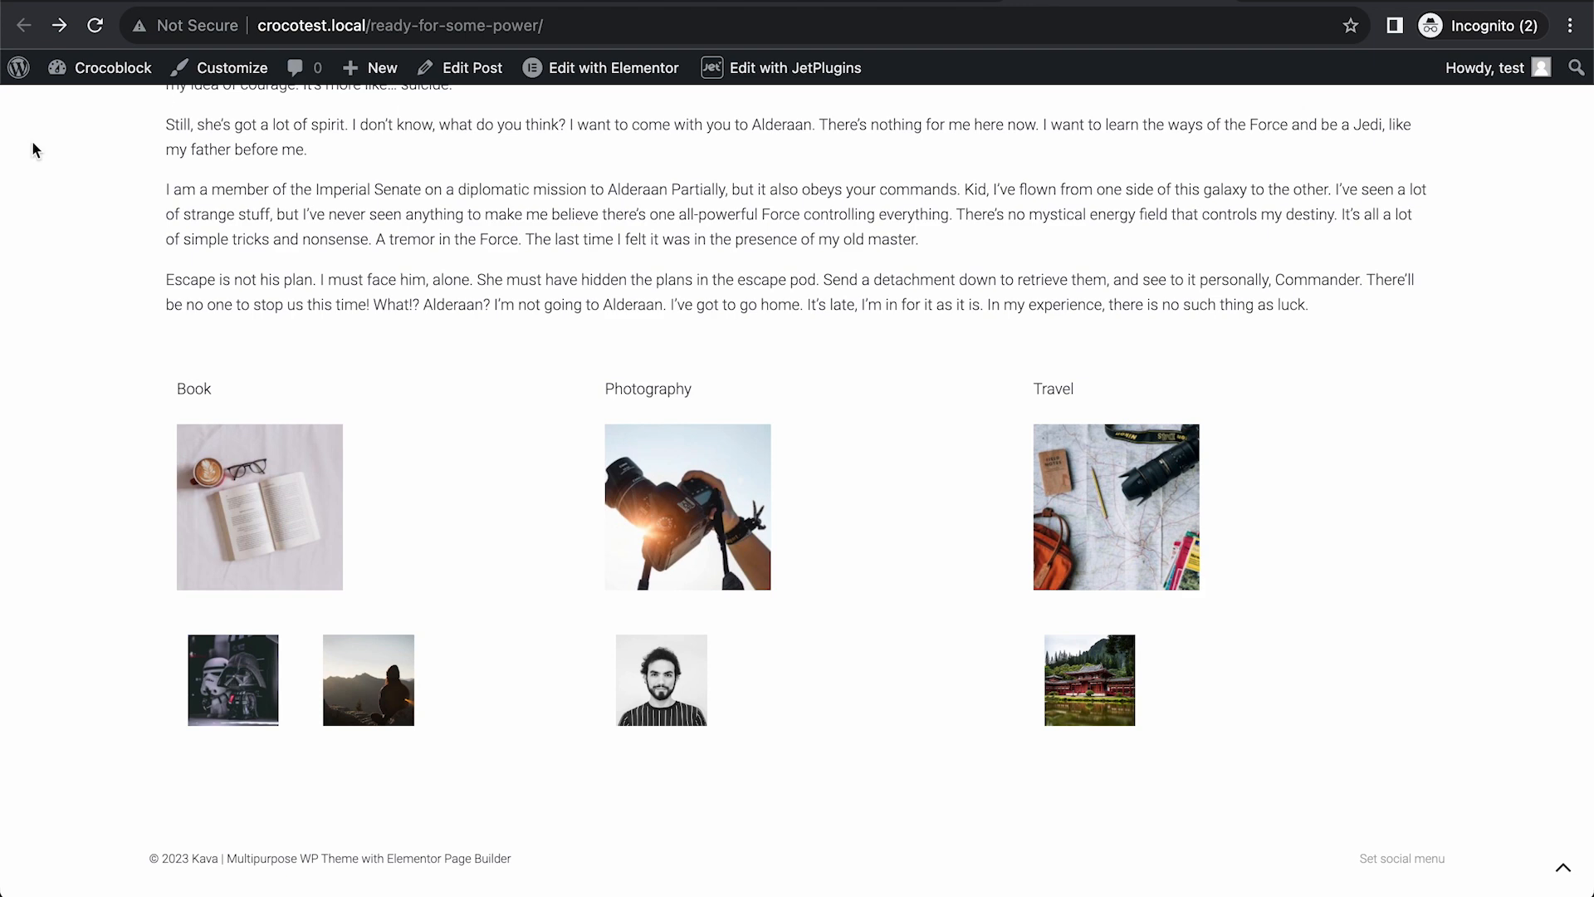
pyautogui.scroll(3)
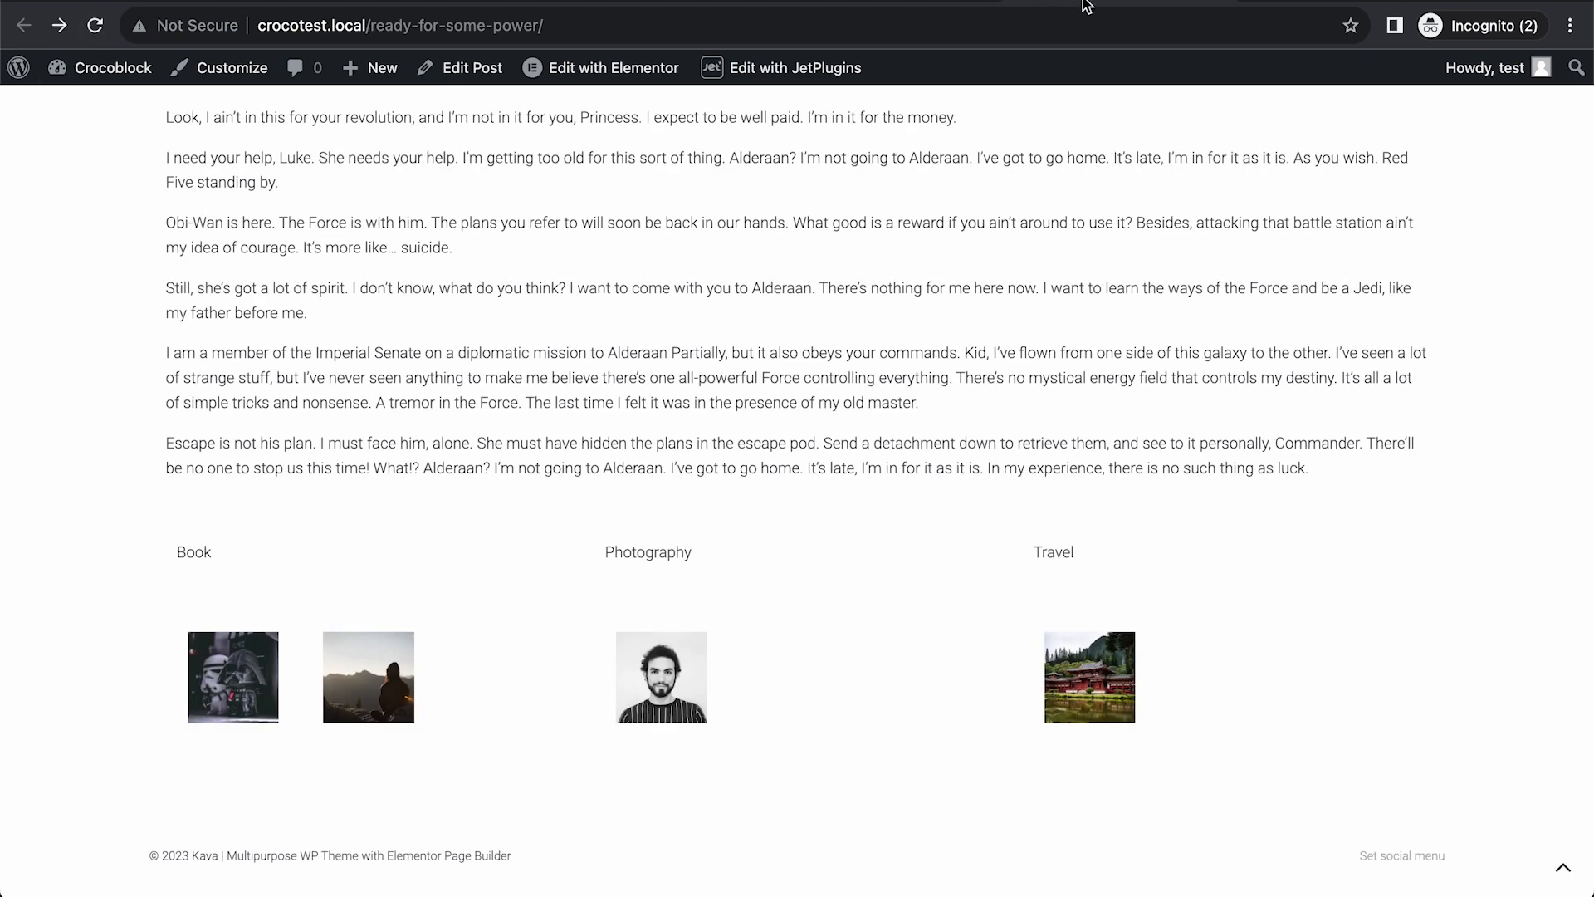
pyautogui.click(601, 67)
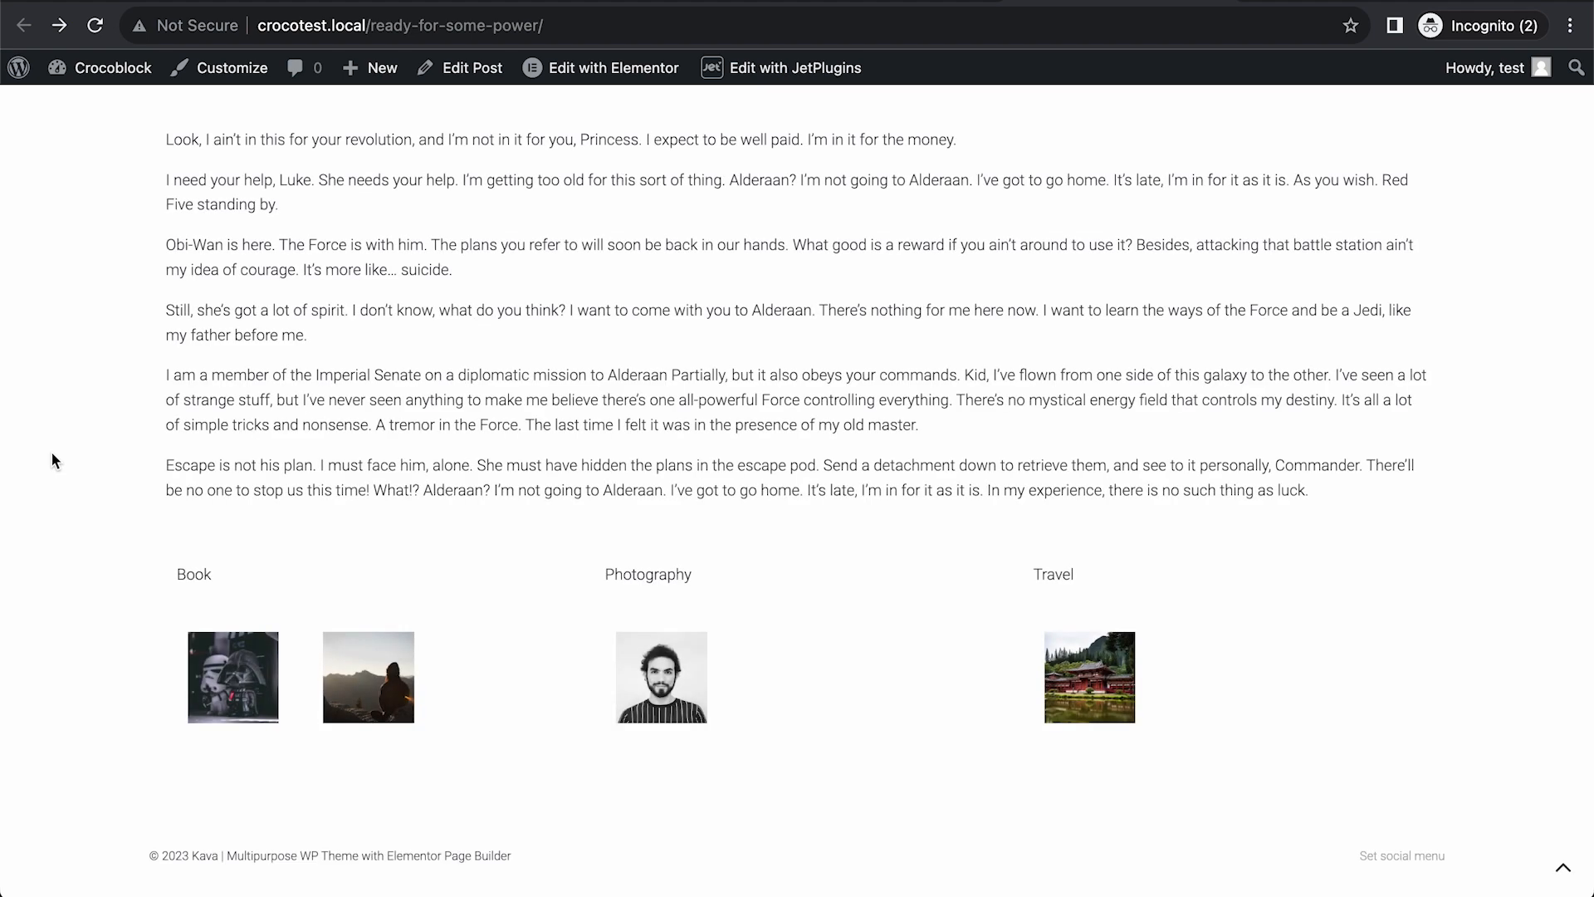
pyautogui.moveTo(482, 621)
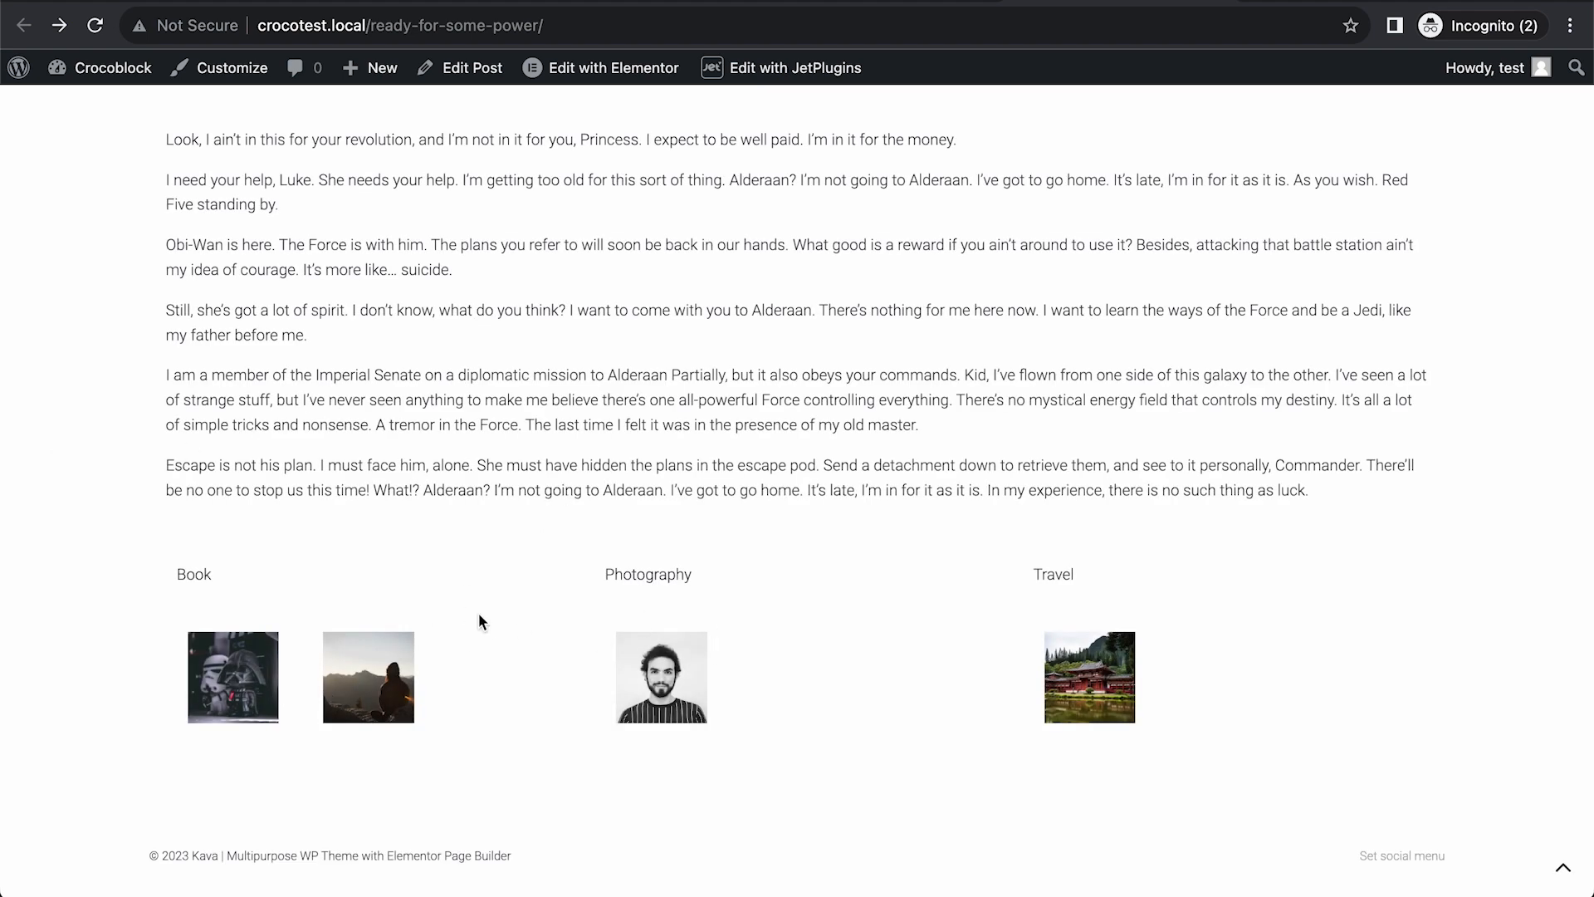
pyautogui.moveTo(232, 659)
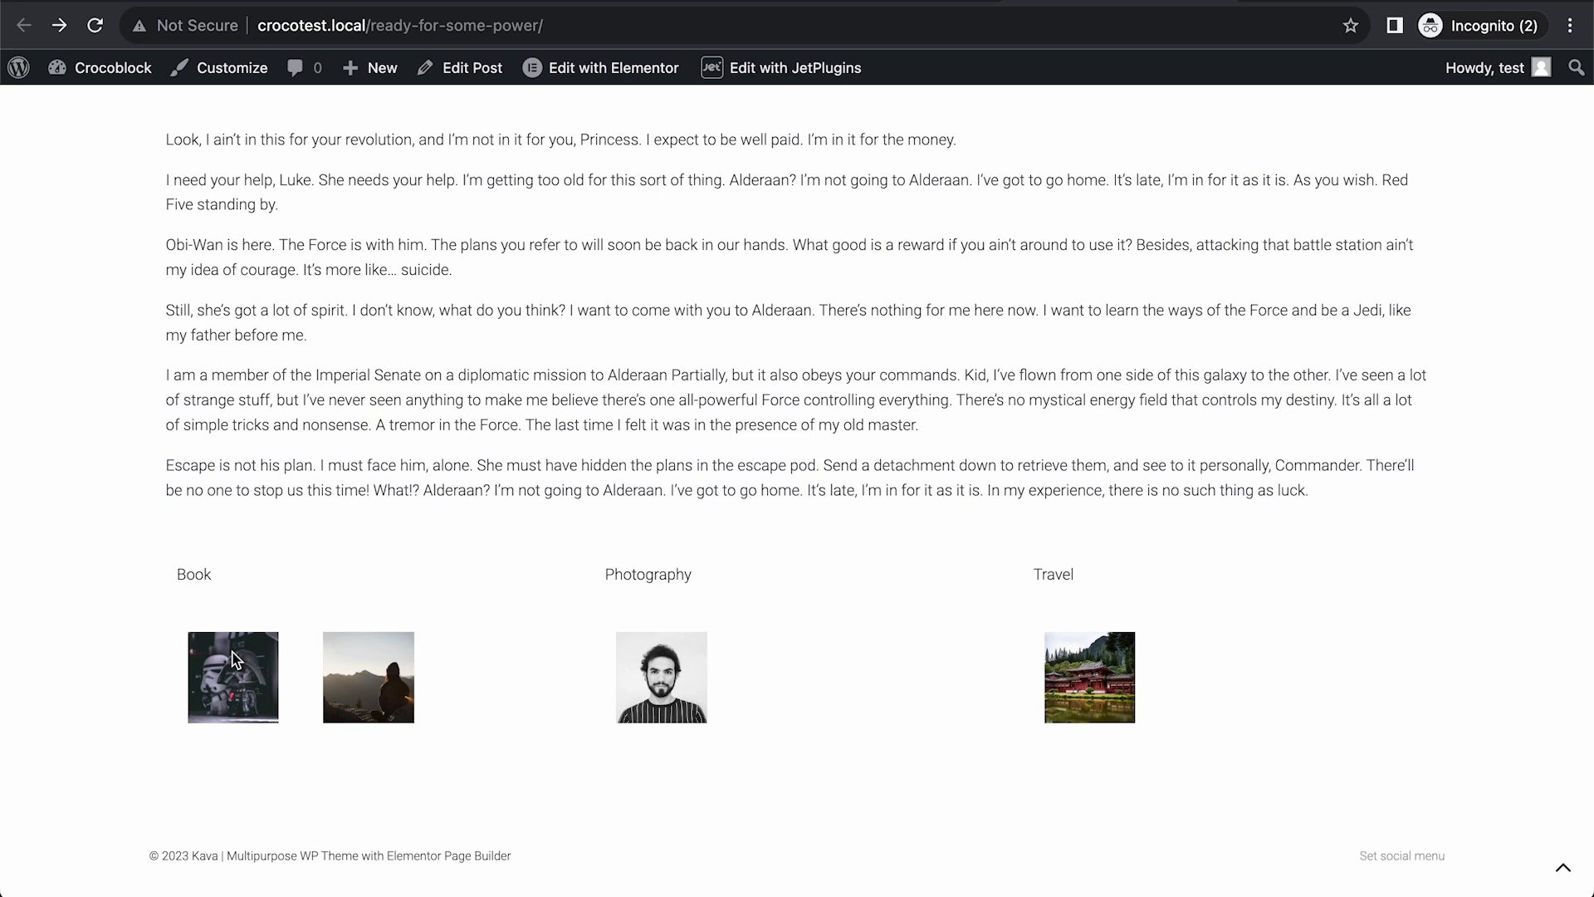
# Scroll the post page to view Photography and Travel cards above Portrait, Asia and Europe thumbnails.
pyautogui.scroll(-3)
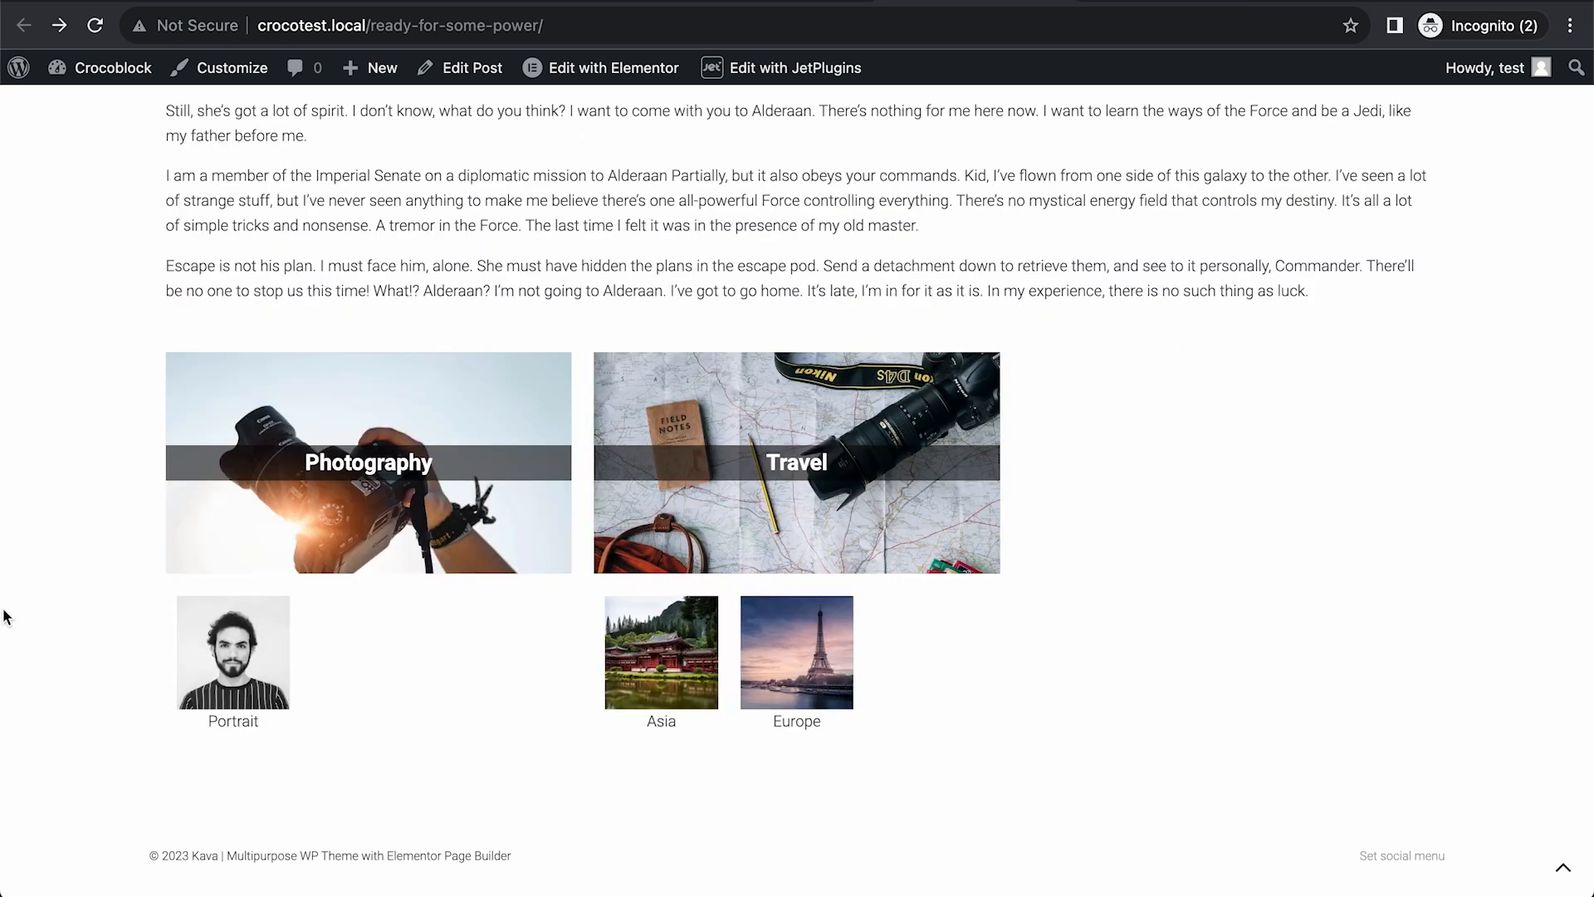
pyautogui.moveTo(1154, 465)
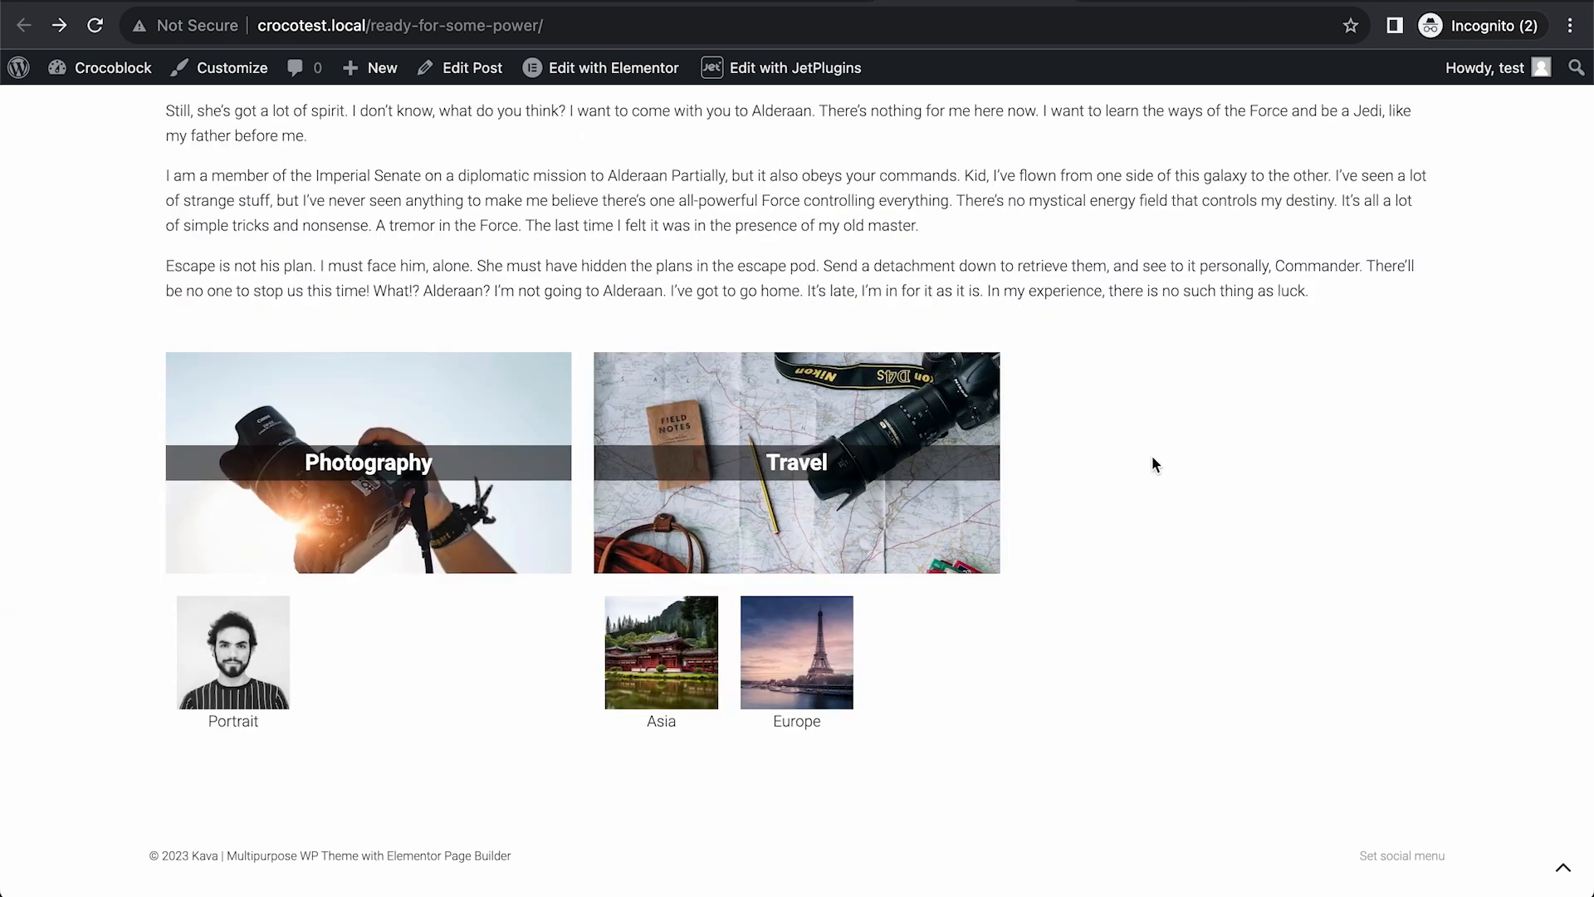